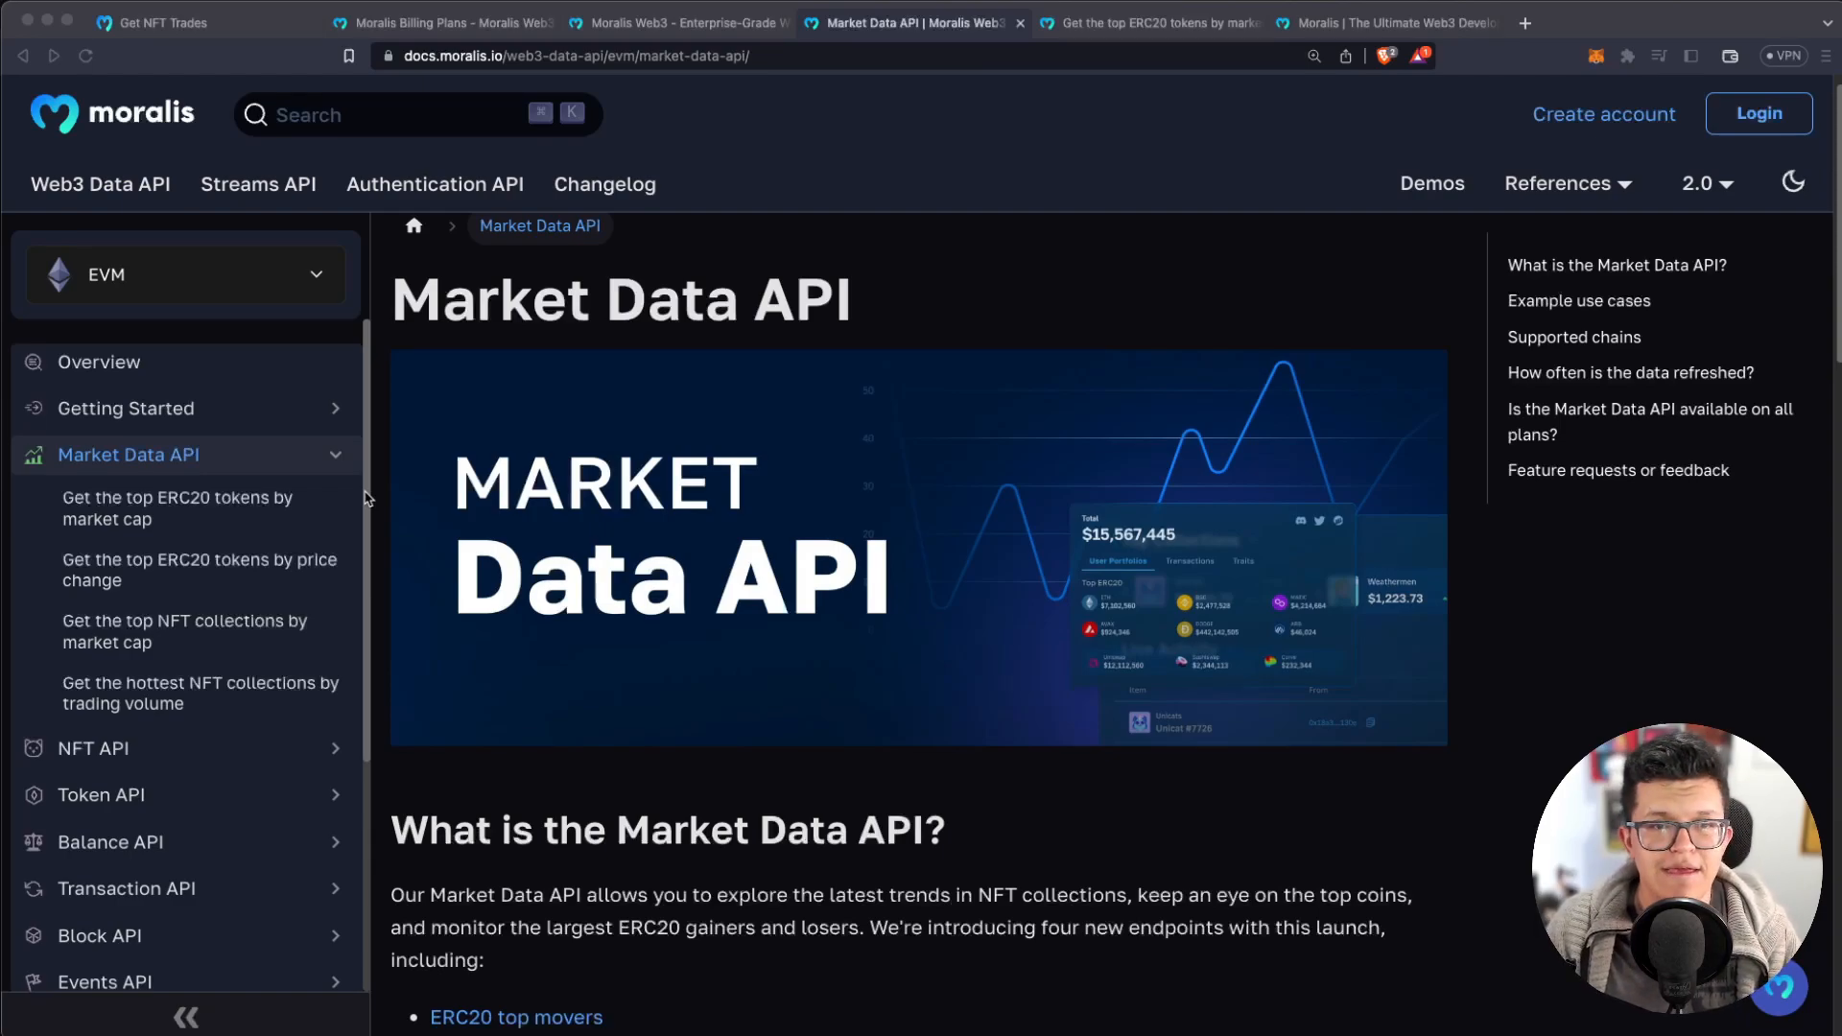
pyautogui.moveTo(546, 497)
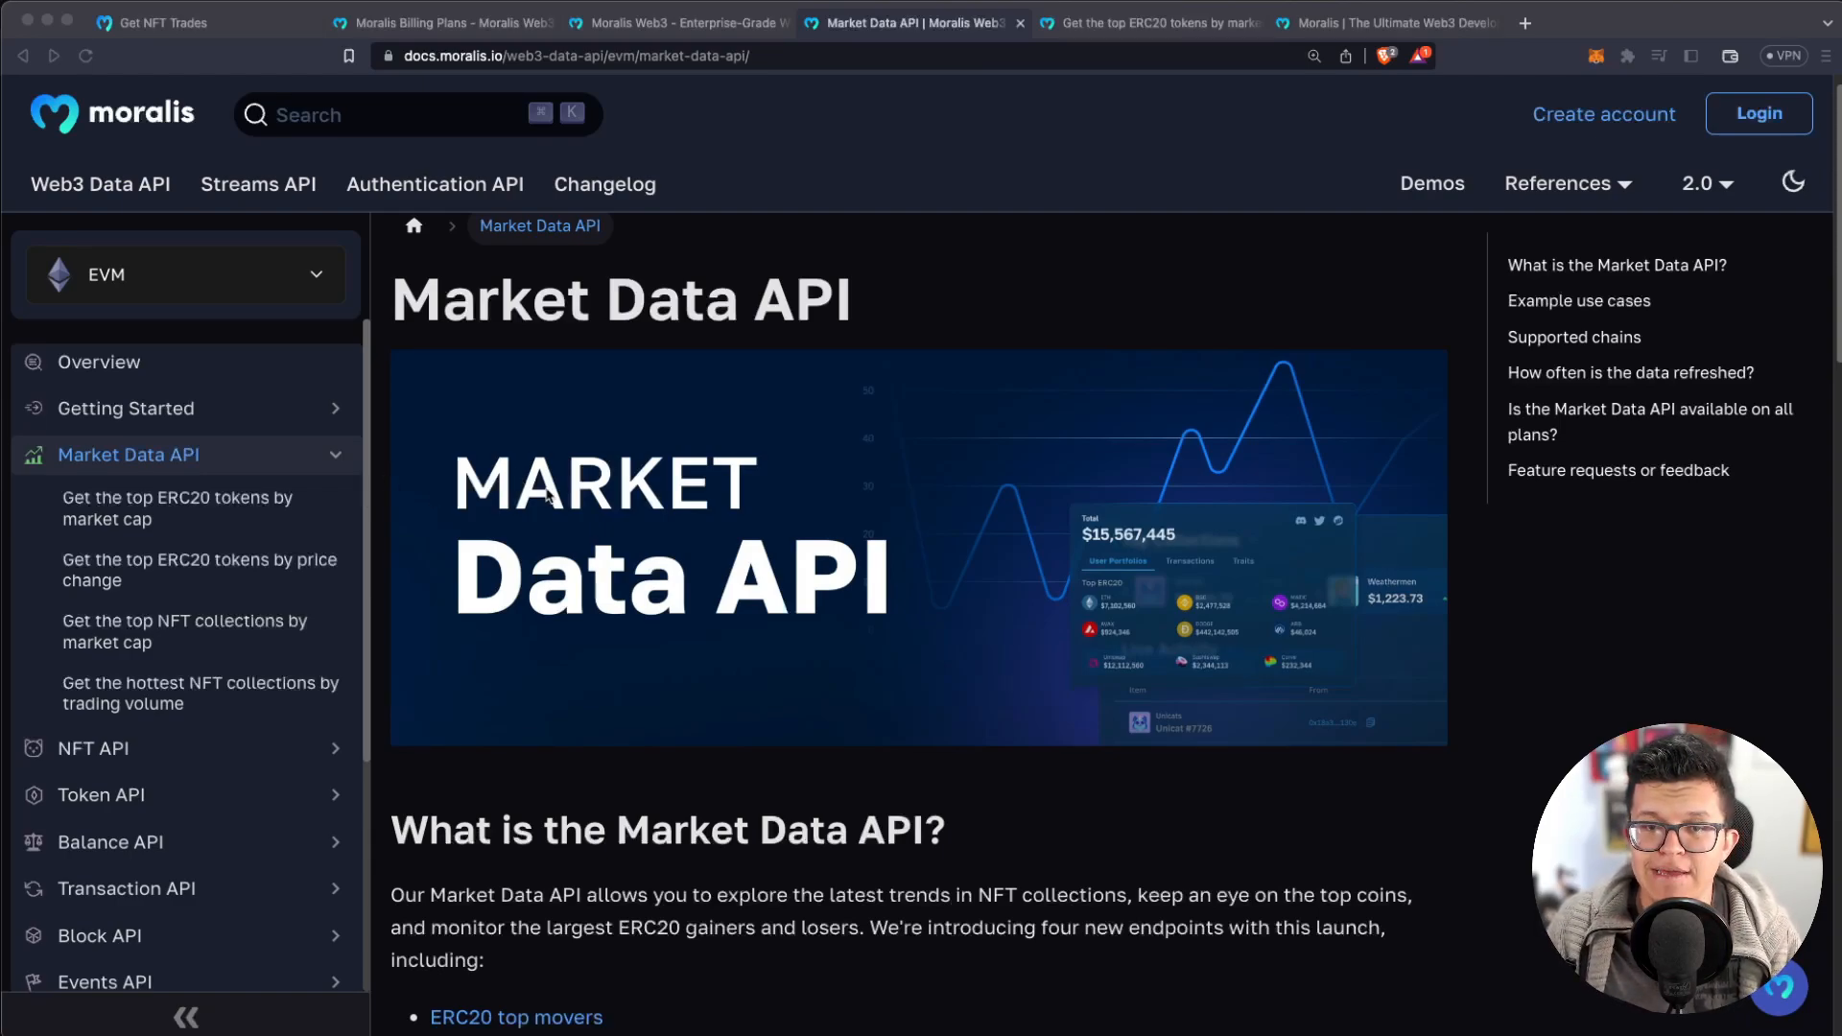
# - Browse the top ERC20 tokens reference, comparing its cURL, PHP and Node.js request samples
pyautogui.scroll(-3)
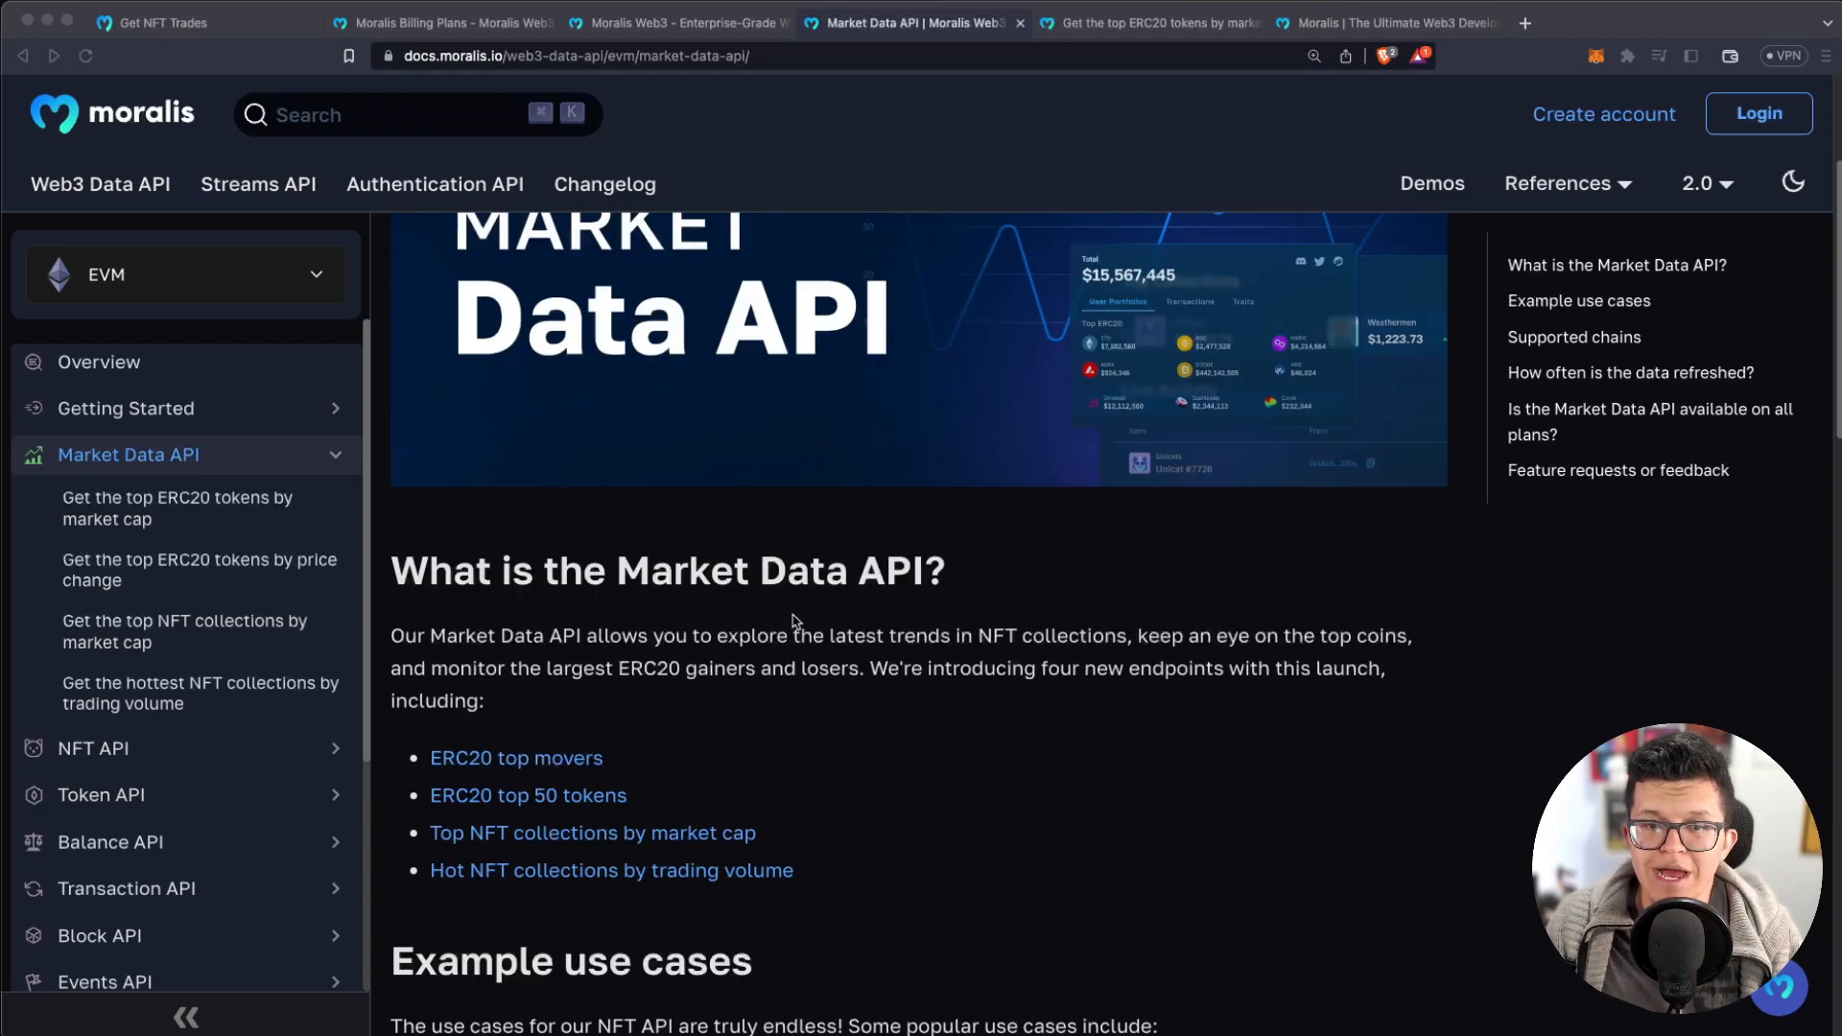
pyautogui.scroll(-3)
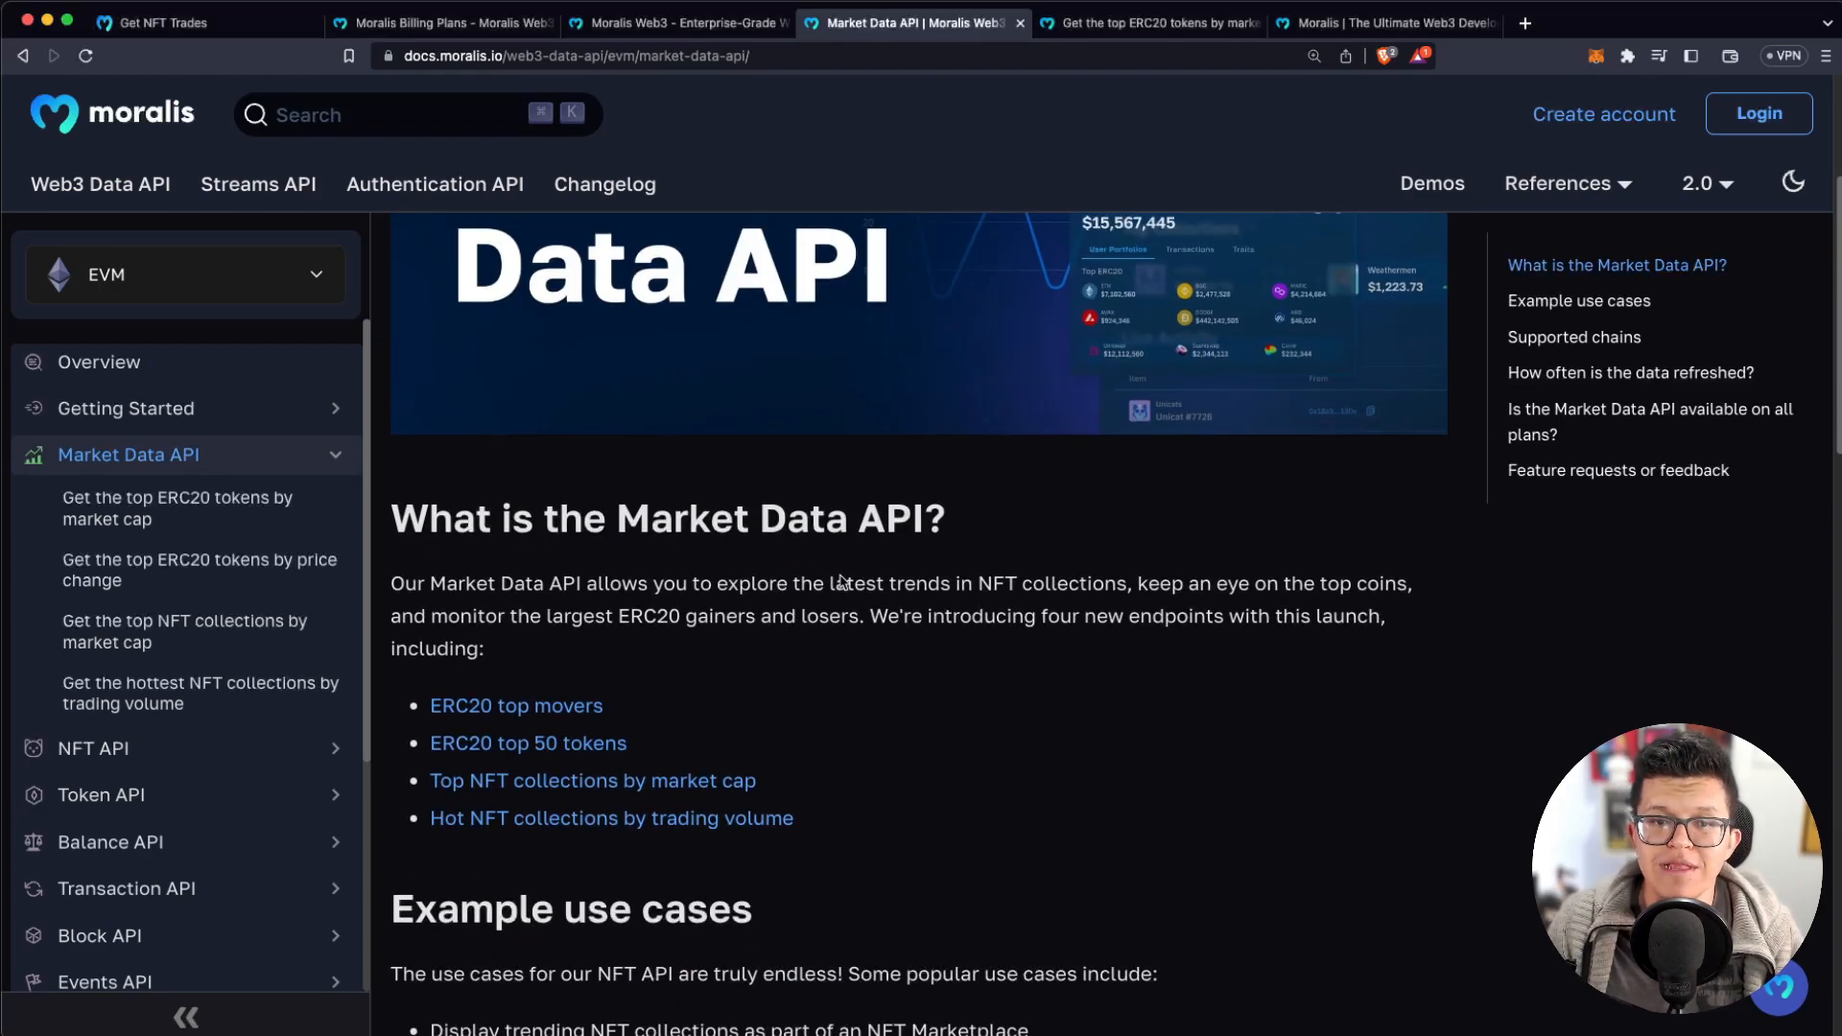
pyautogui.moveTo(1022, 616)
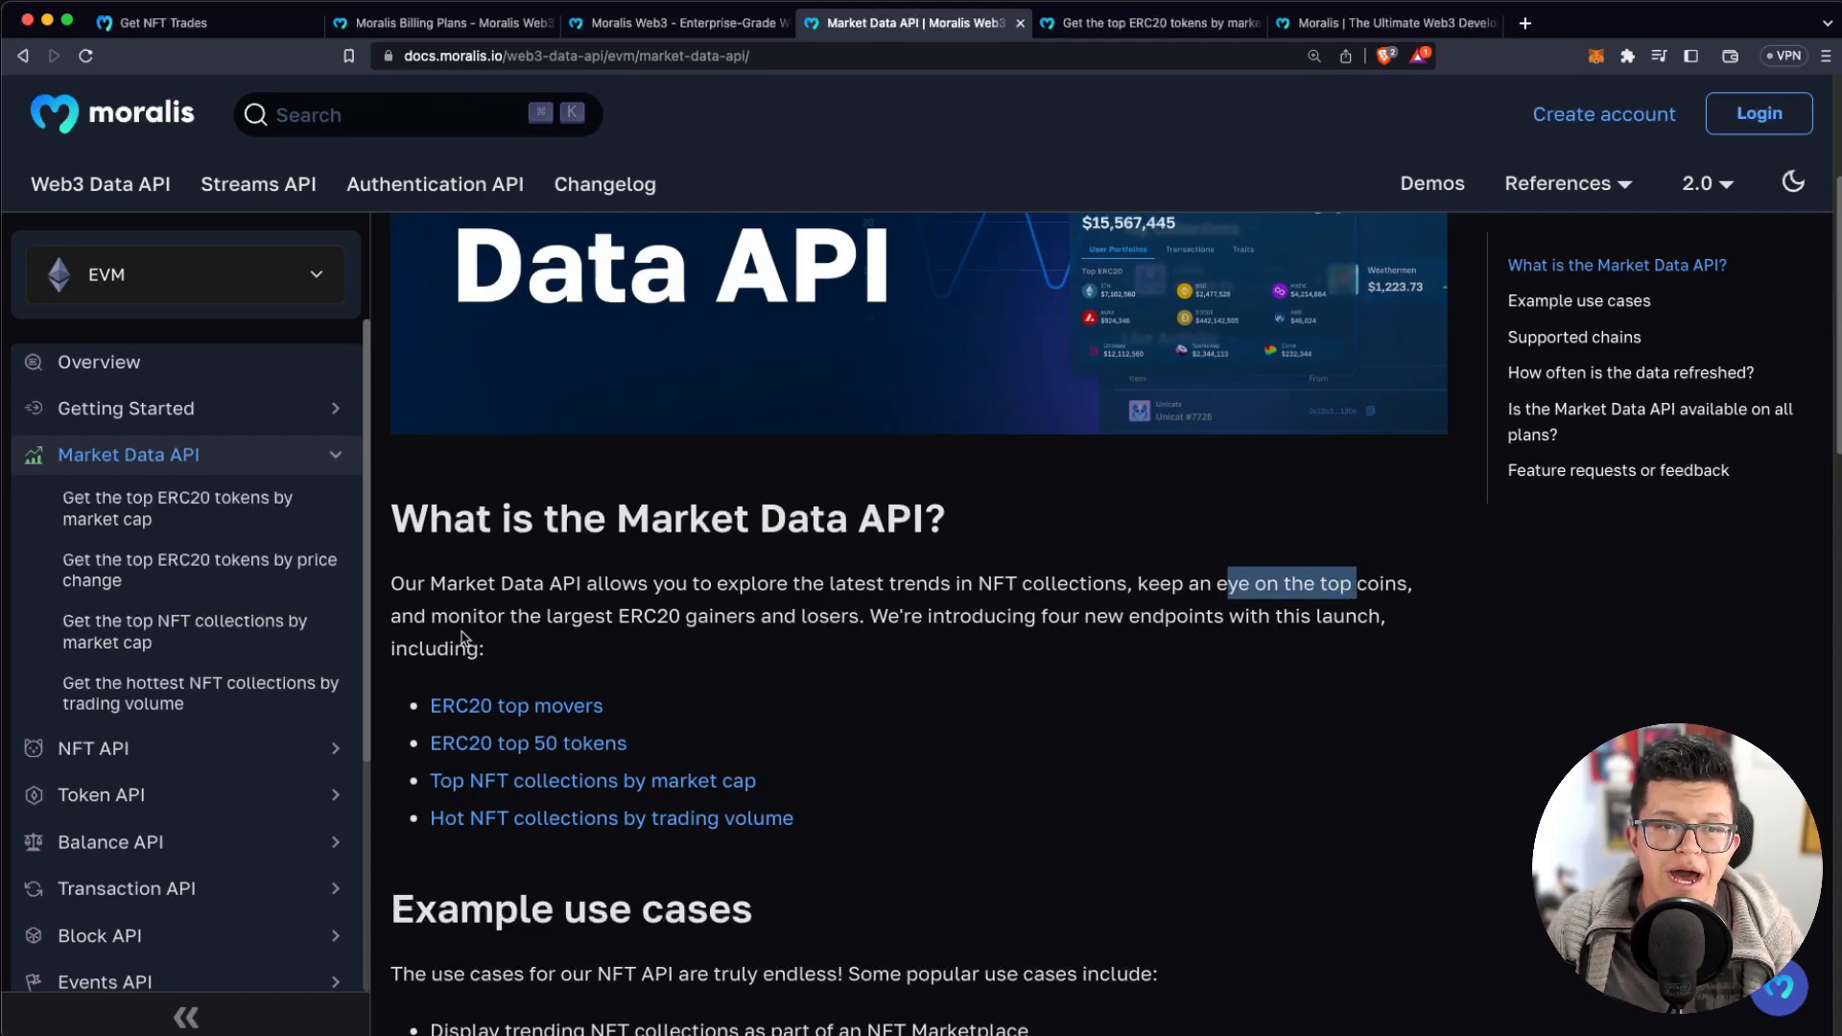
pyautogui.moveTo(655, 635)
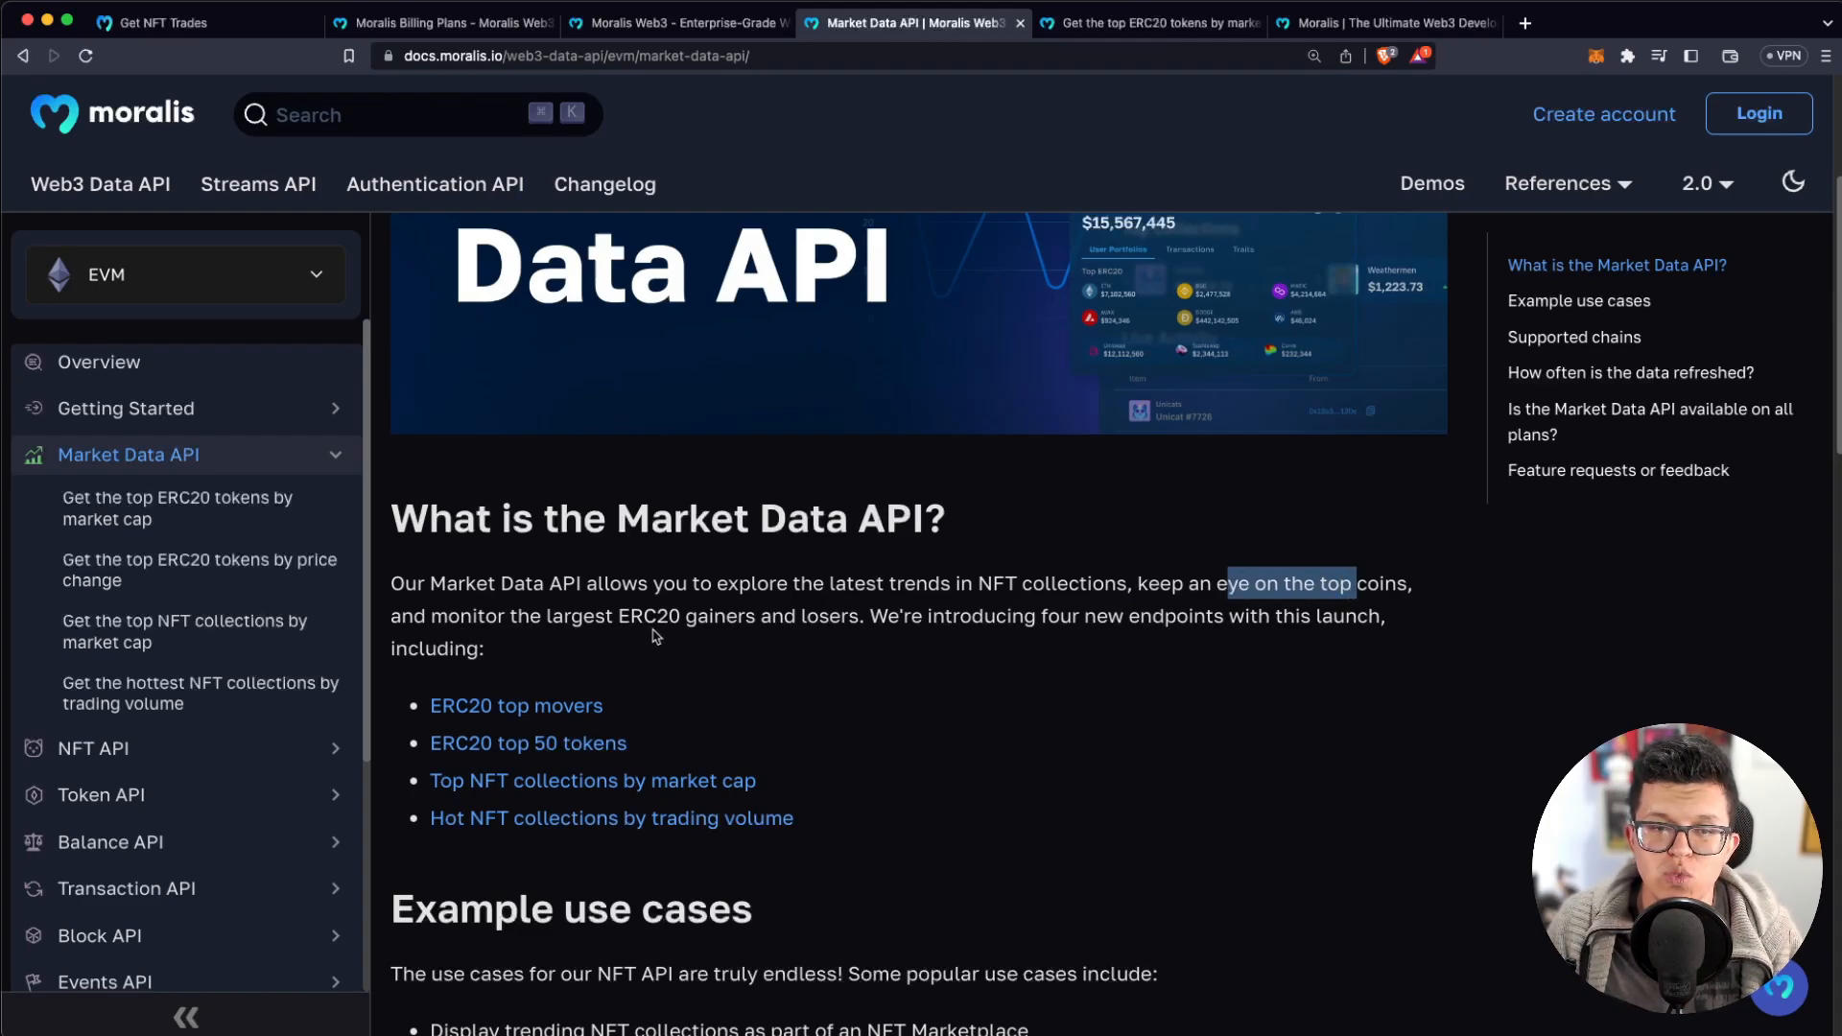
pyautogui.scroll(-3)
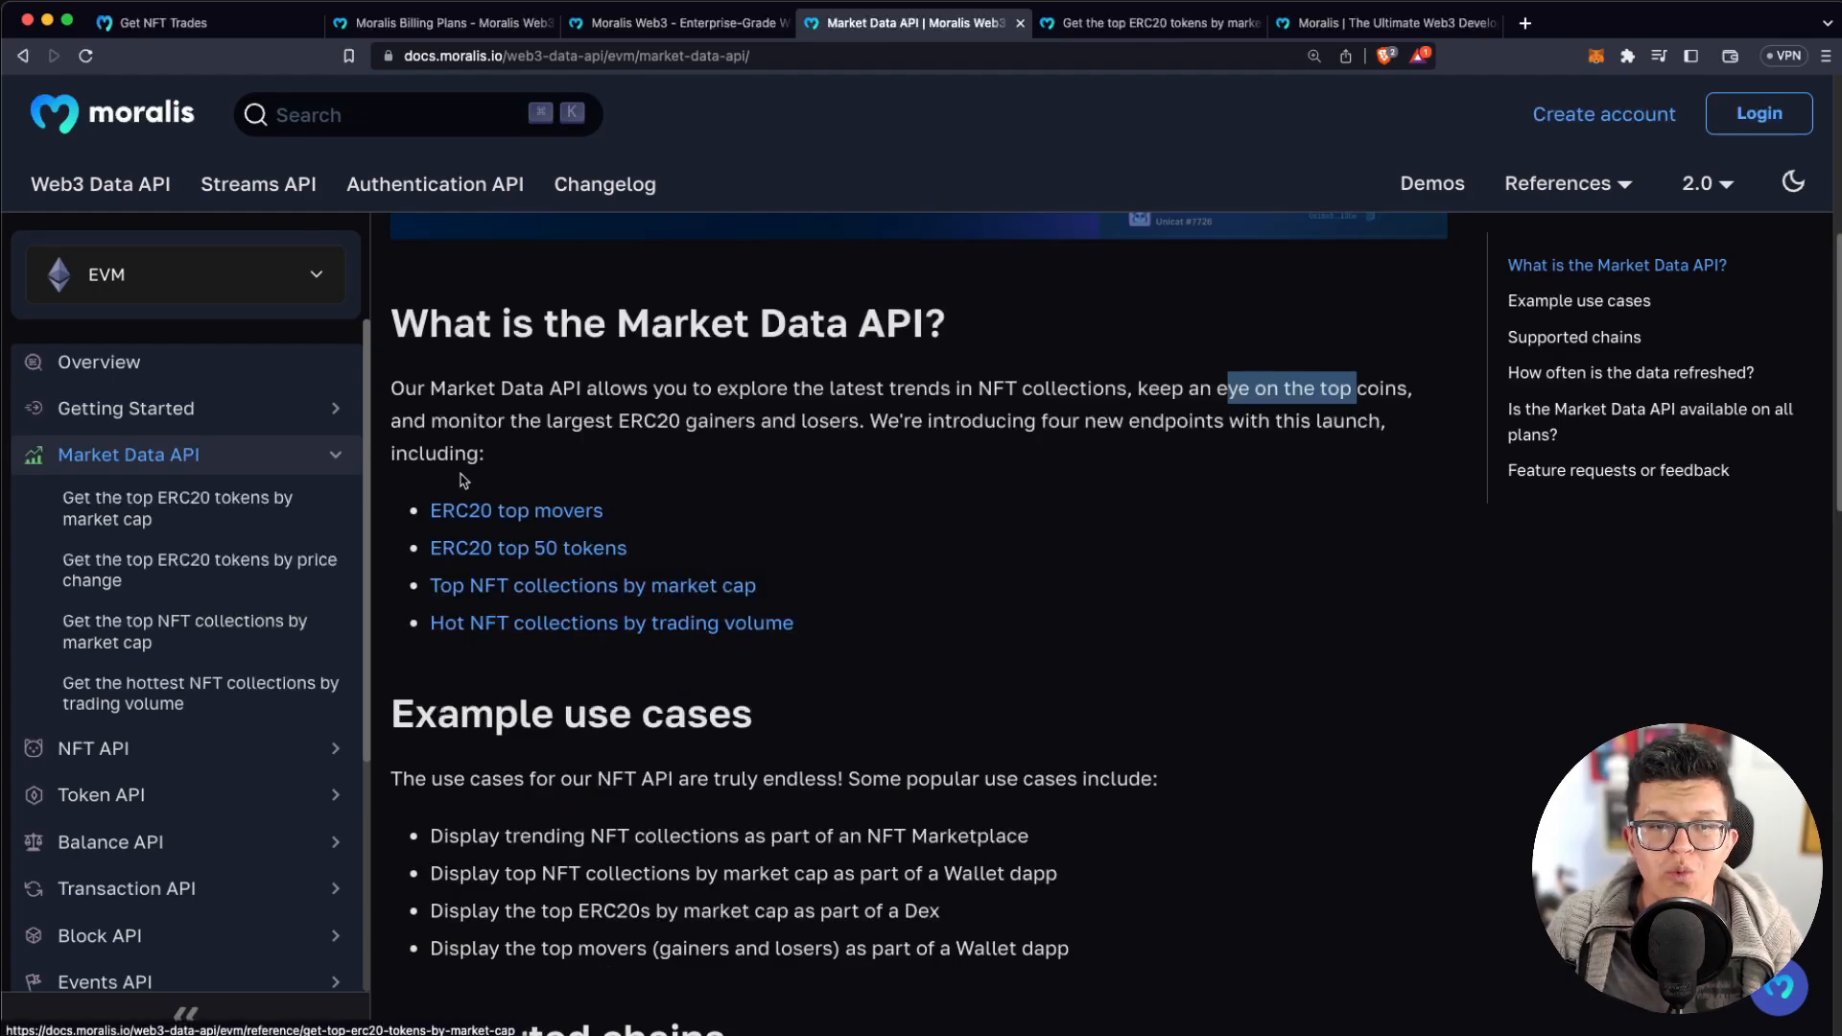
pyautogui.moveTo(468, 477)
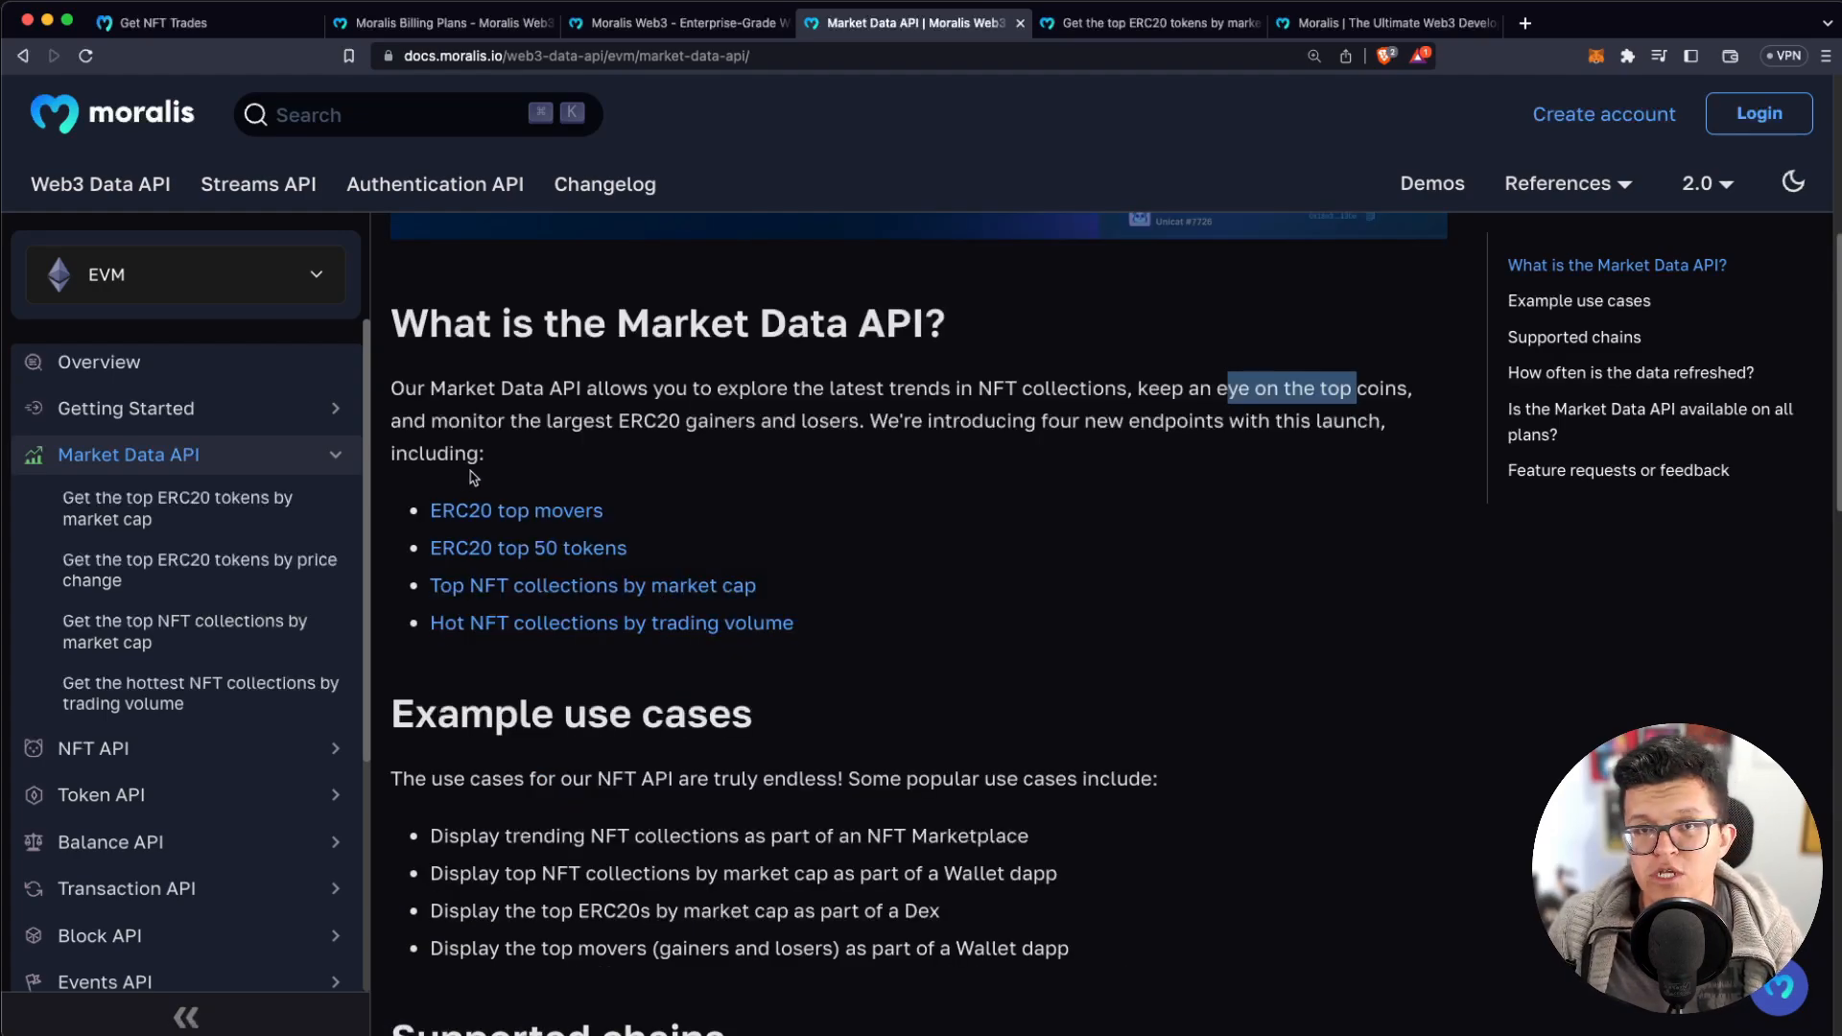
pyautogui.moveTo(556, 480)
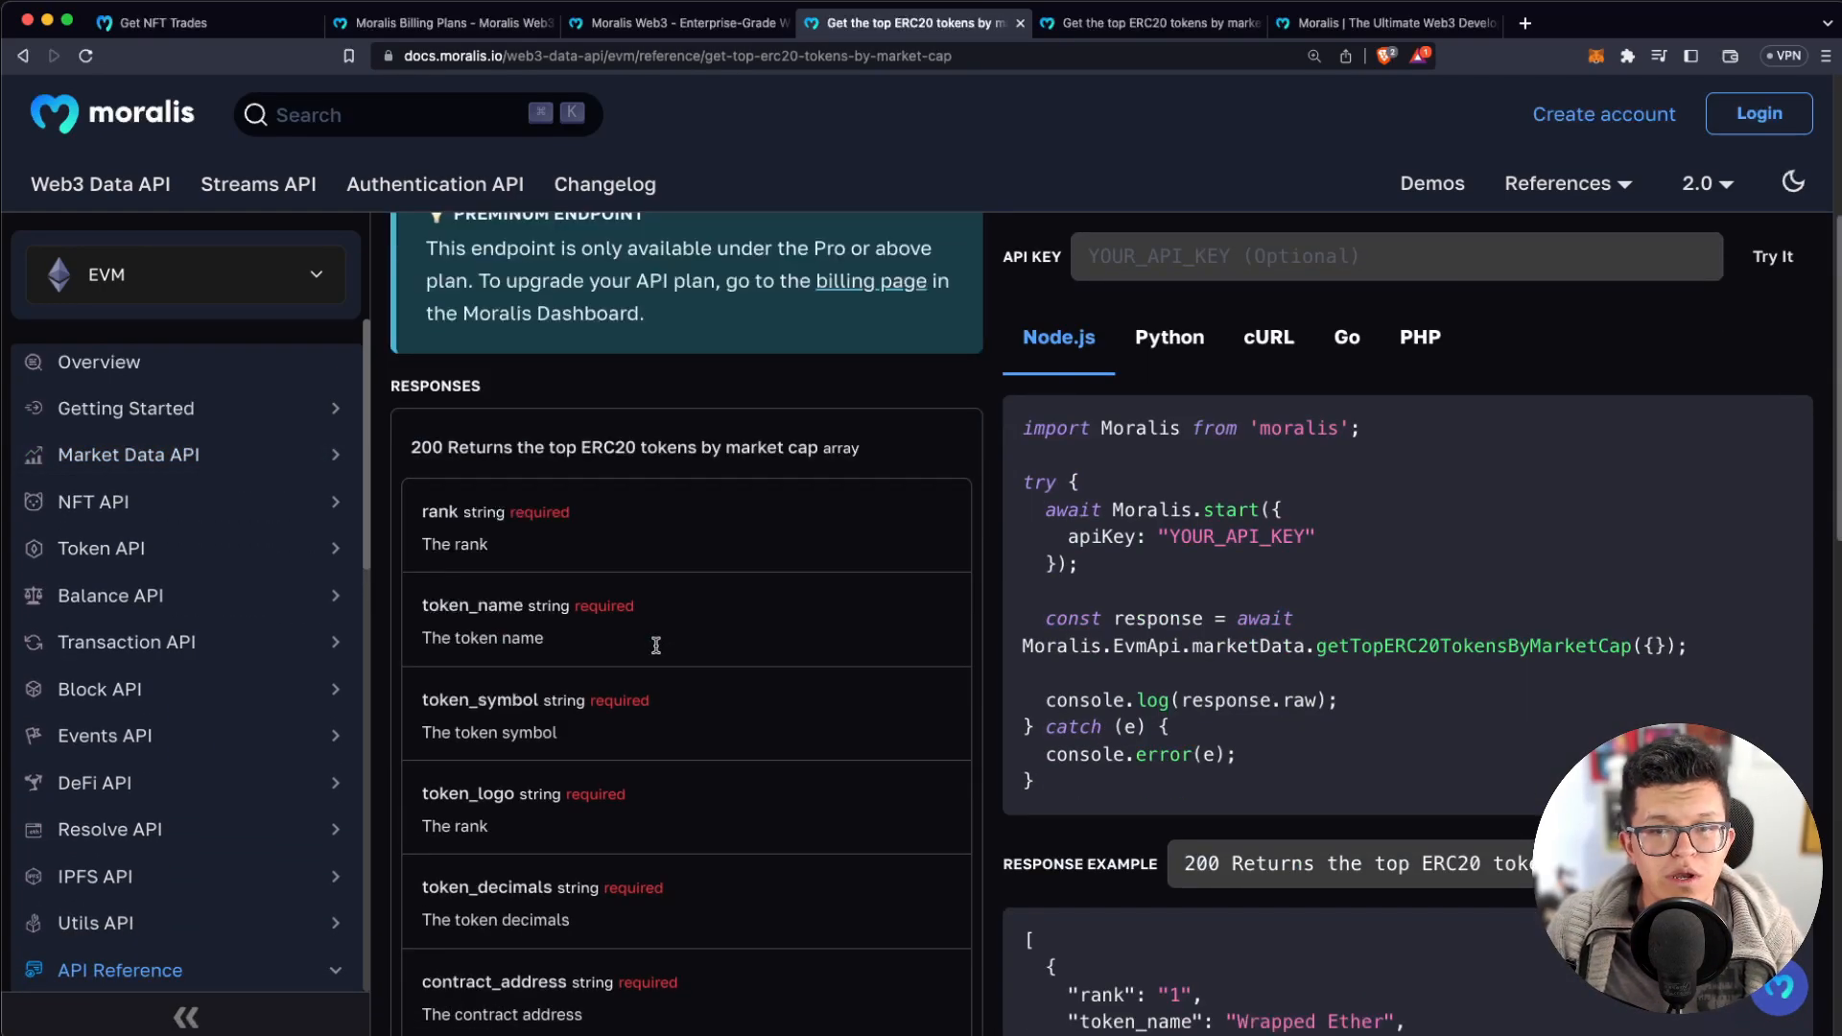
pyautogui.click(1268, 338)
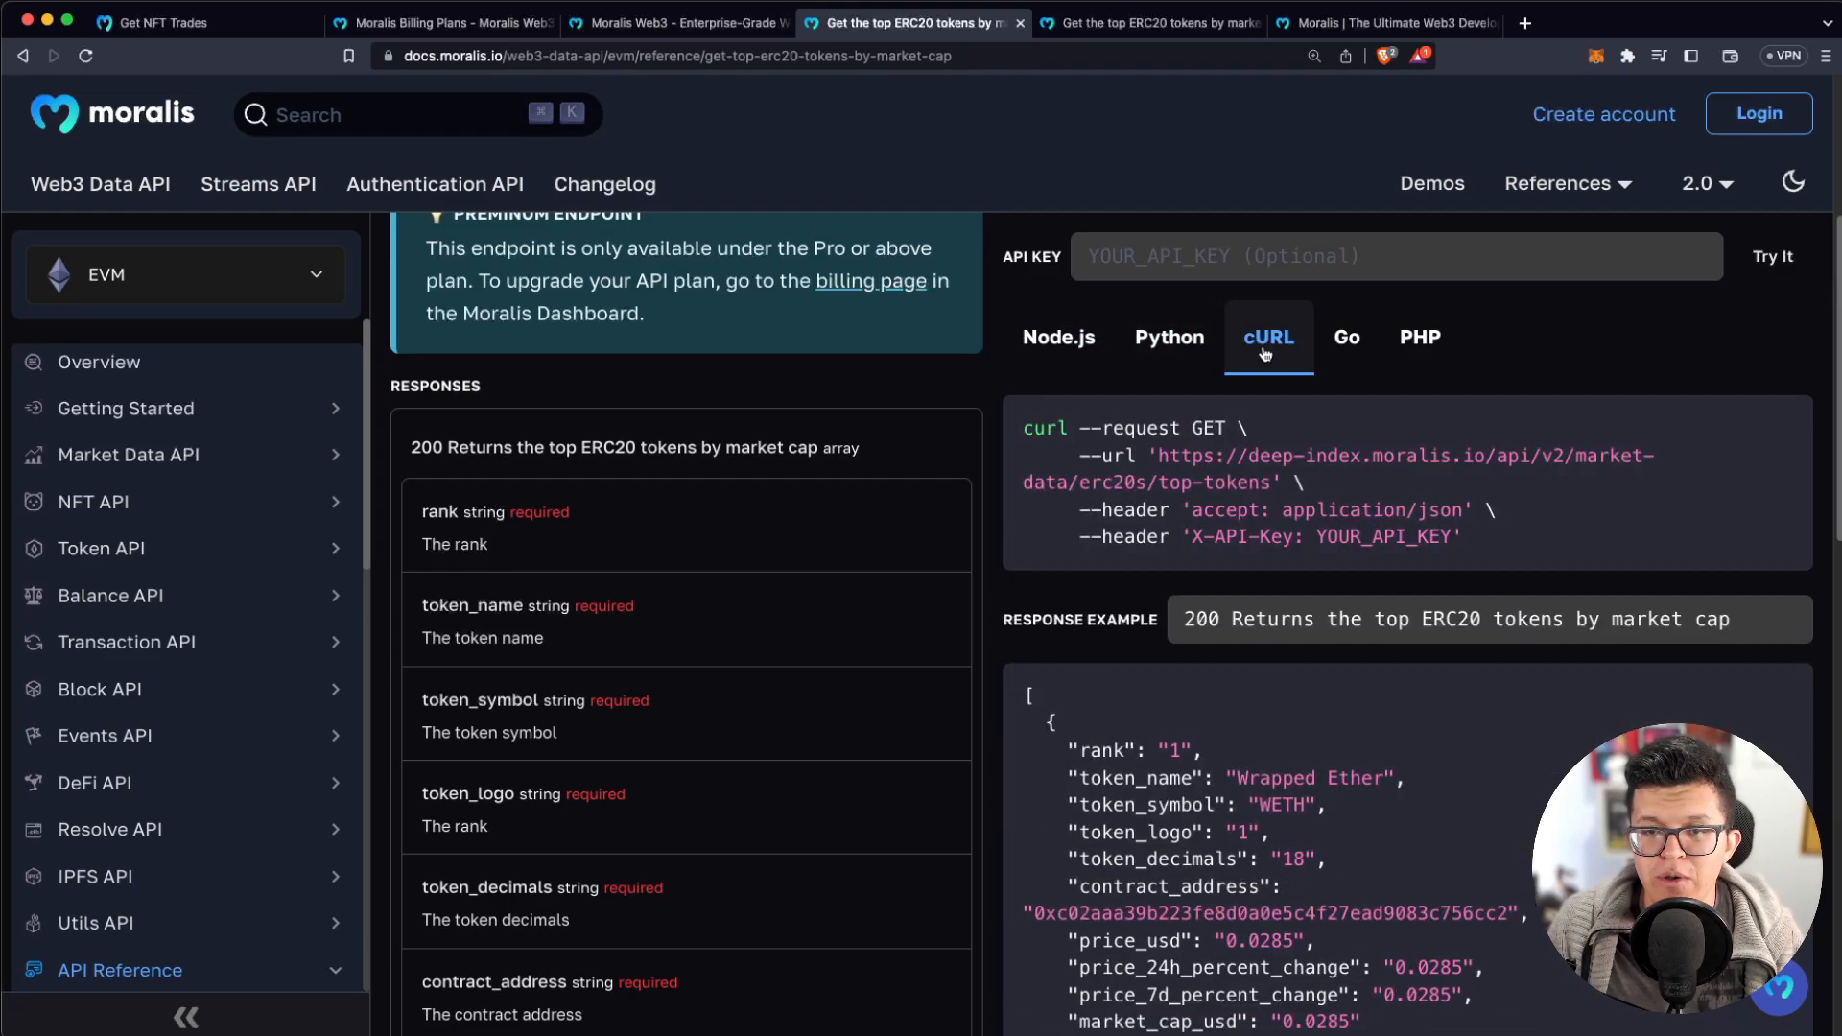
pyautogui.click(1418, 341)
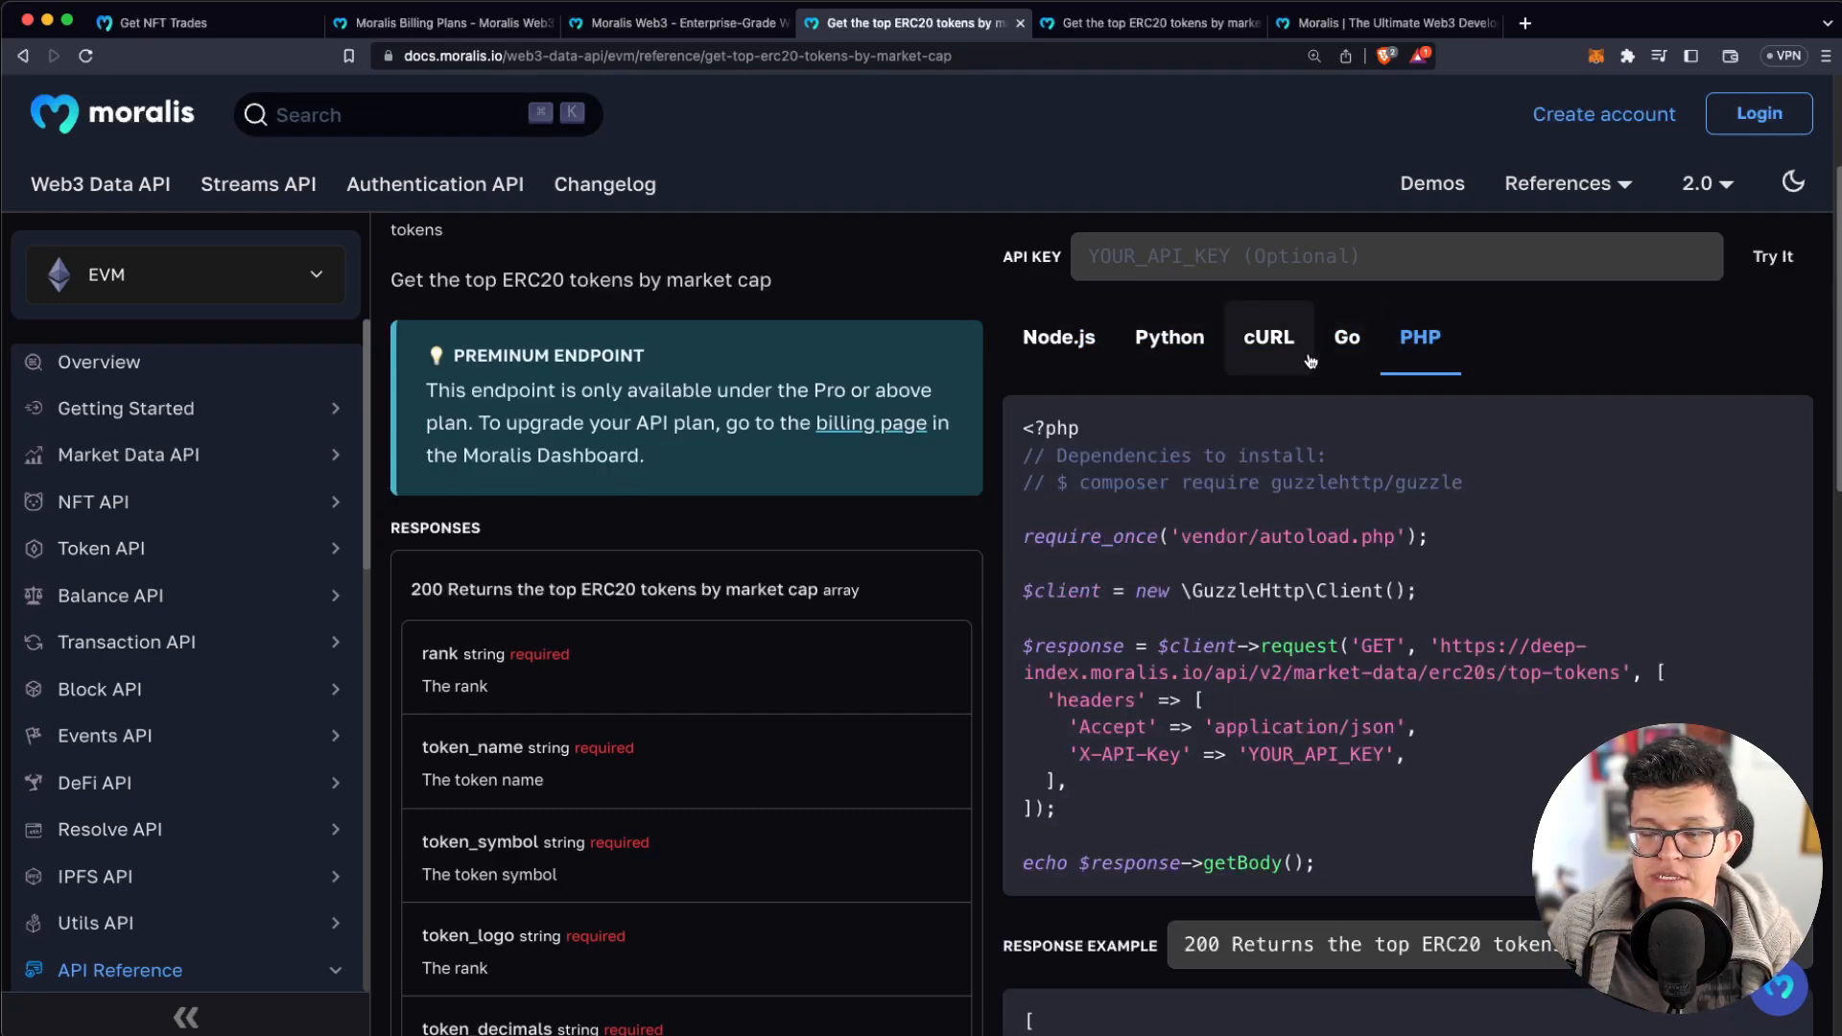
pyautogui.click(1056, 337)
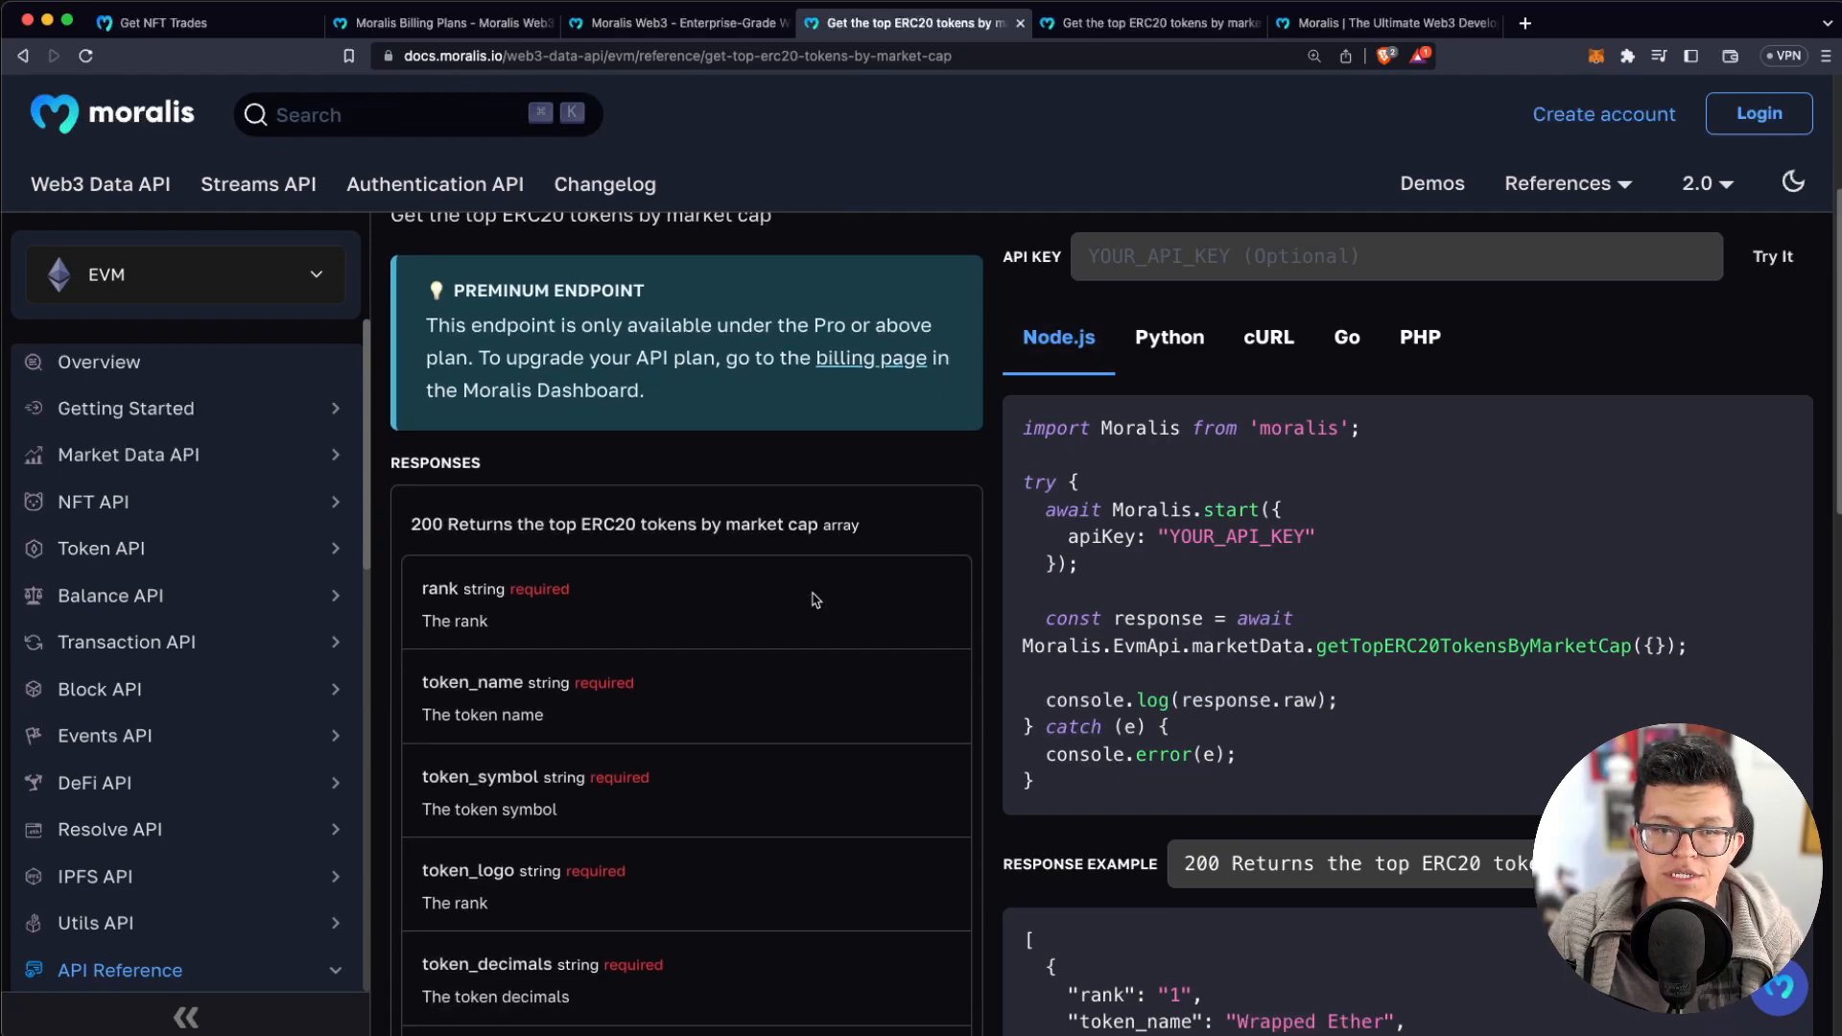
pyautogui.scroll(-3)
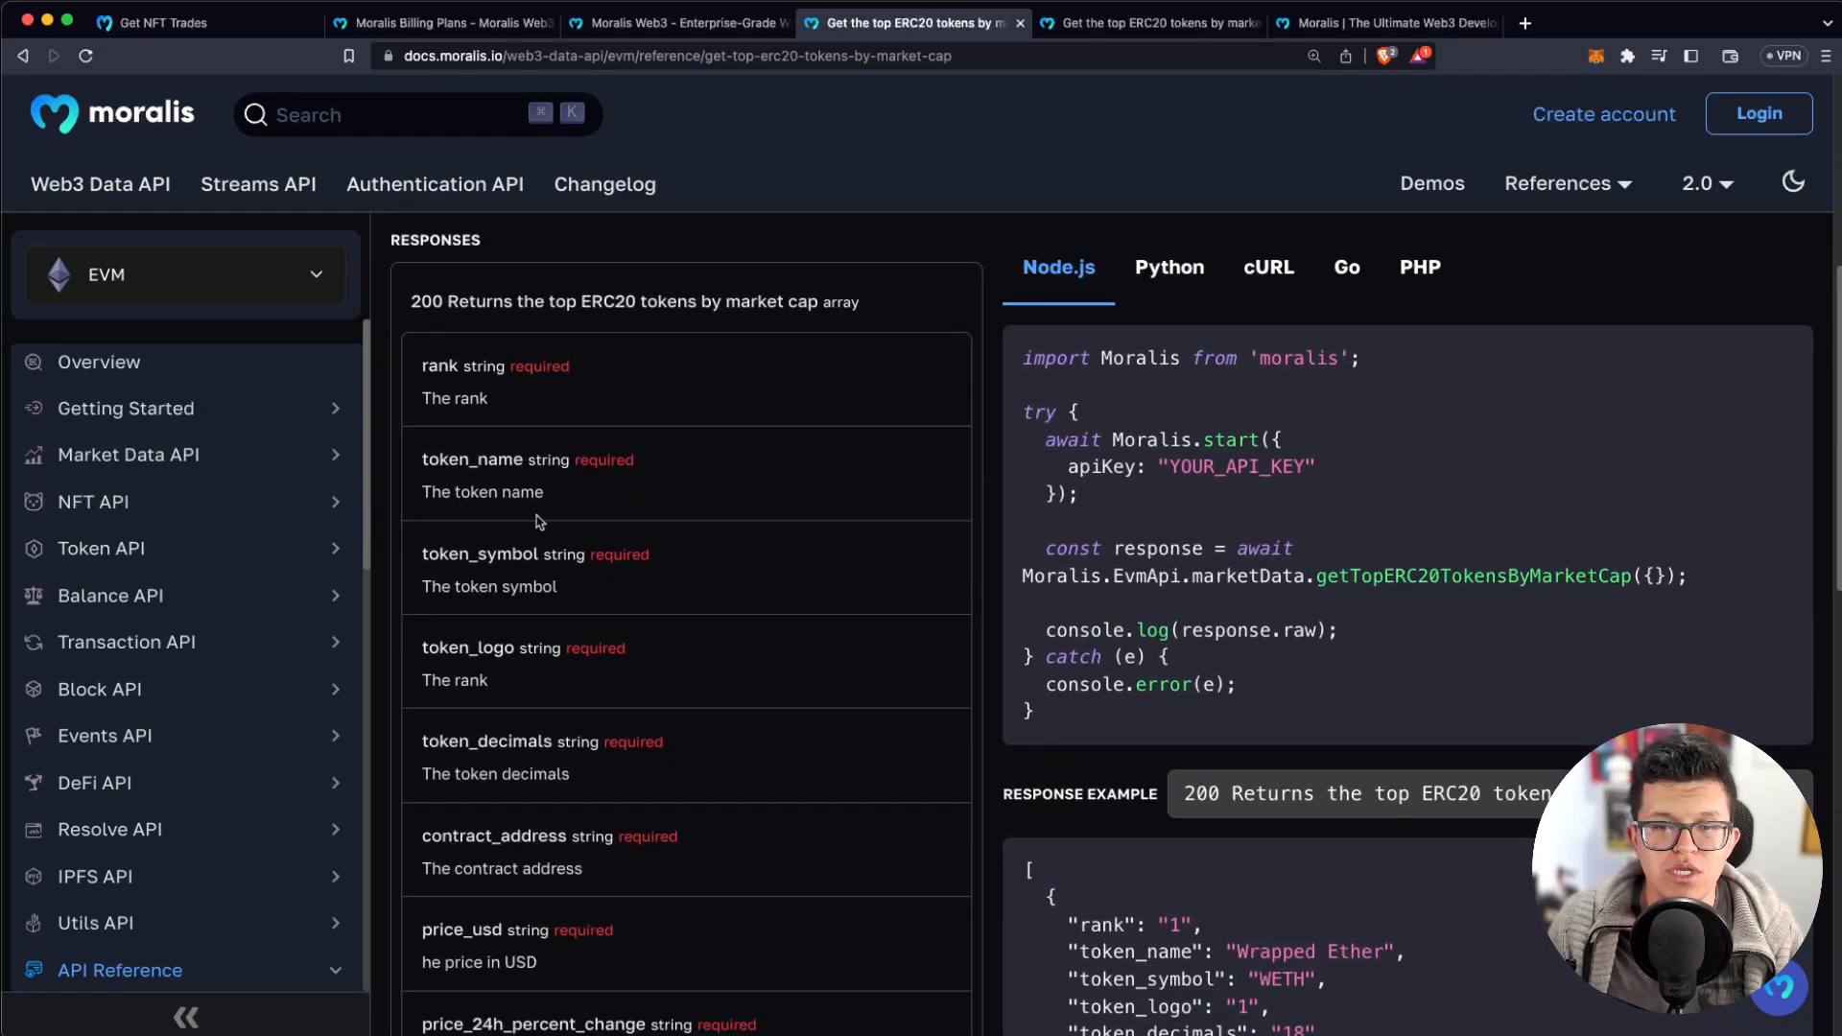
pyautogui.scroll(-3)
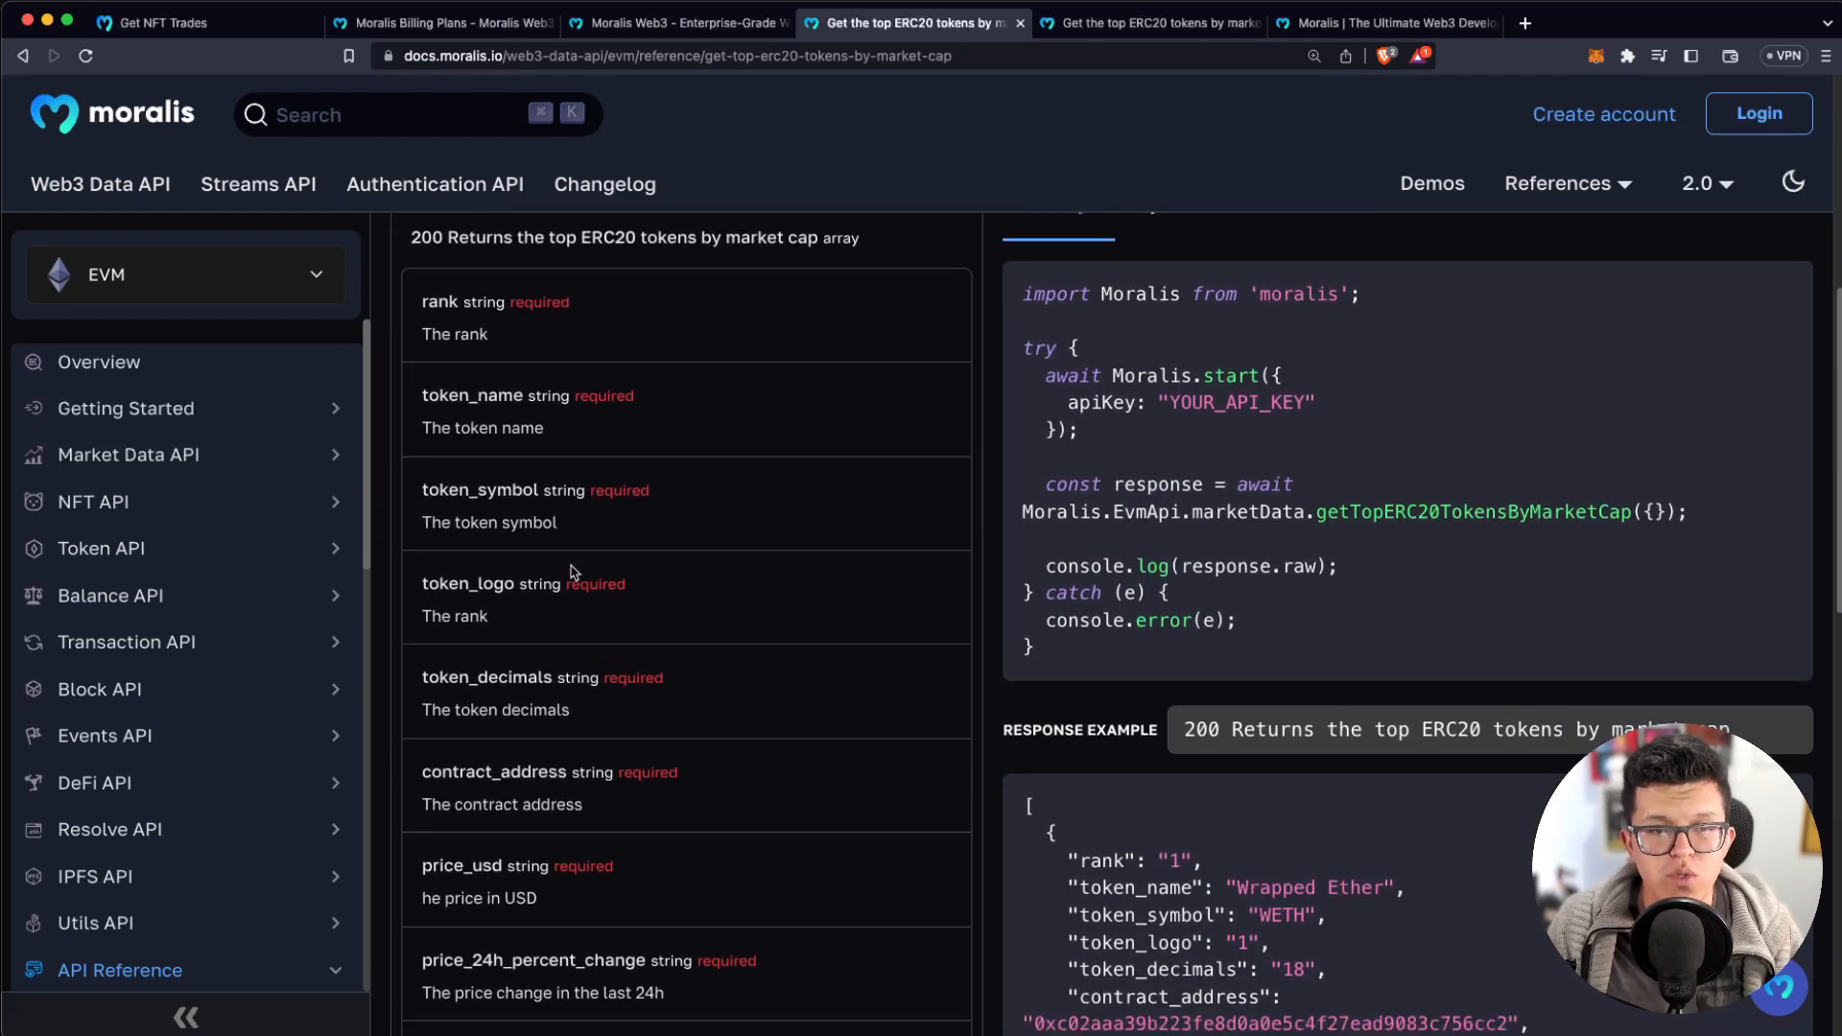
pyautogui.scroll(-3)
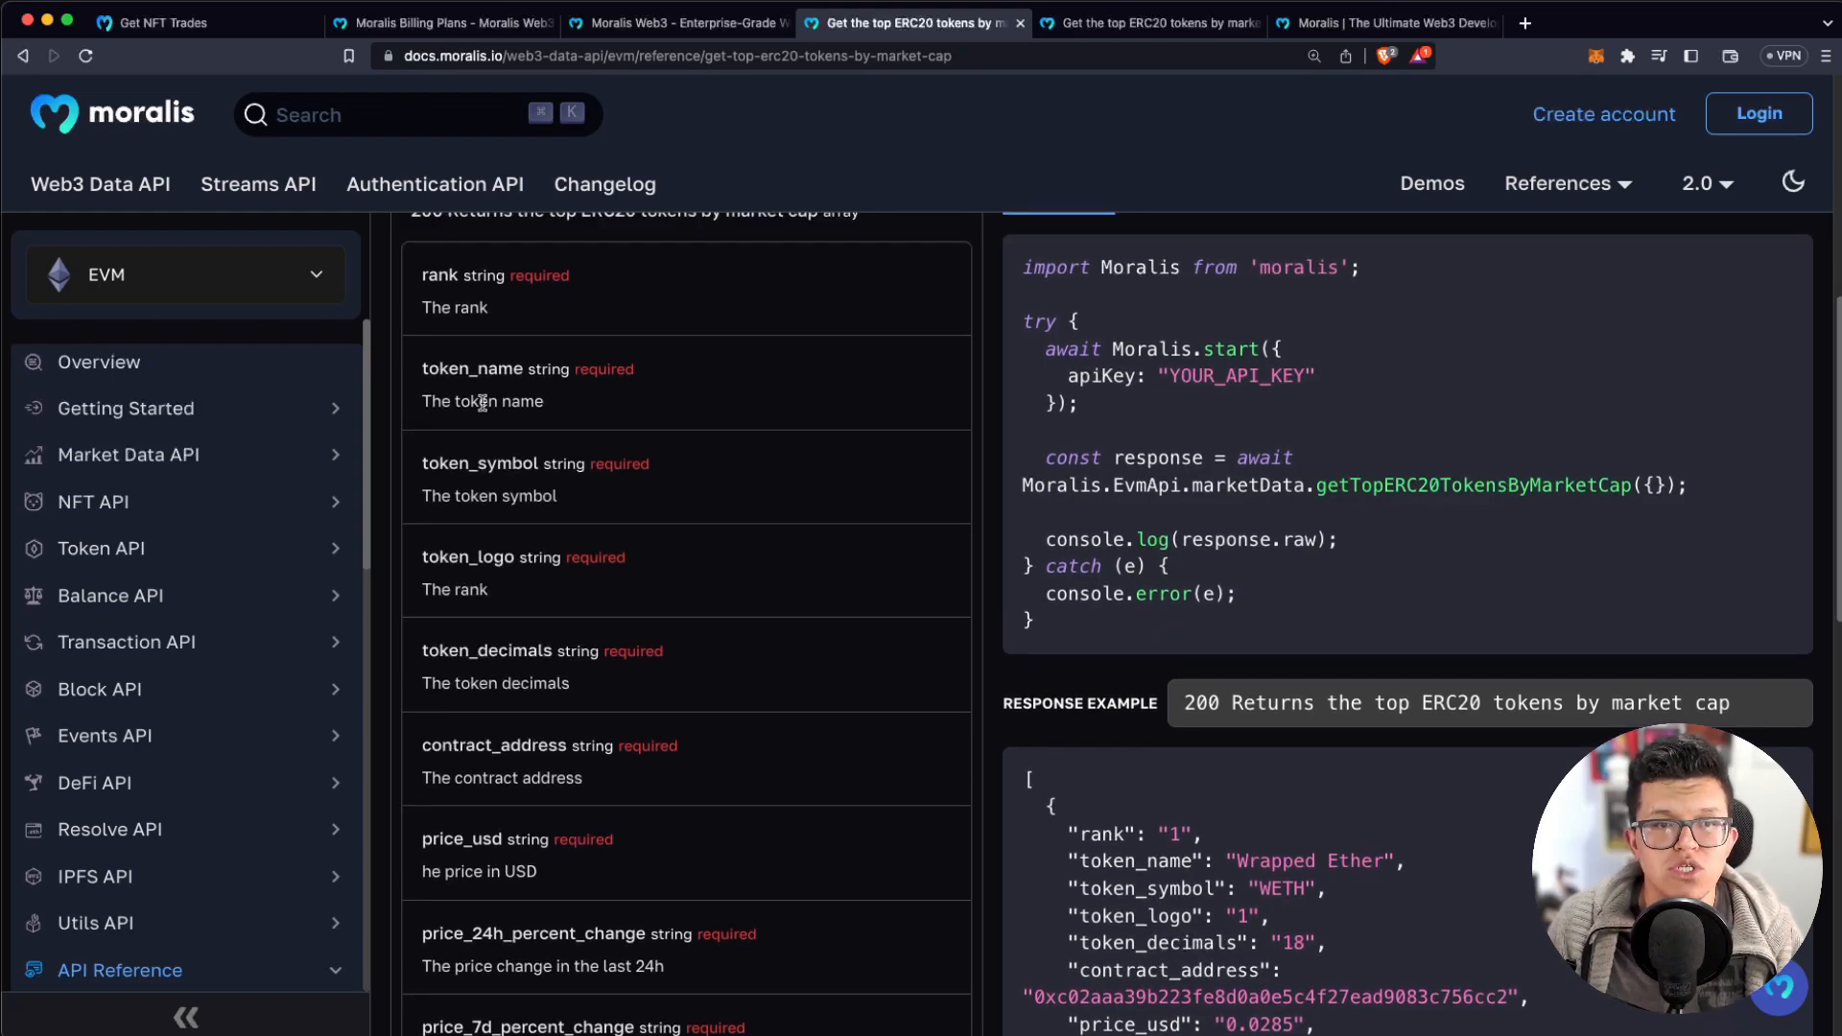
pyautogui.moveTo(570, 456)
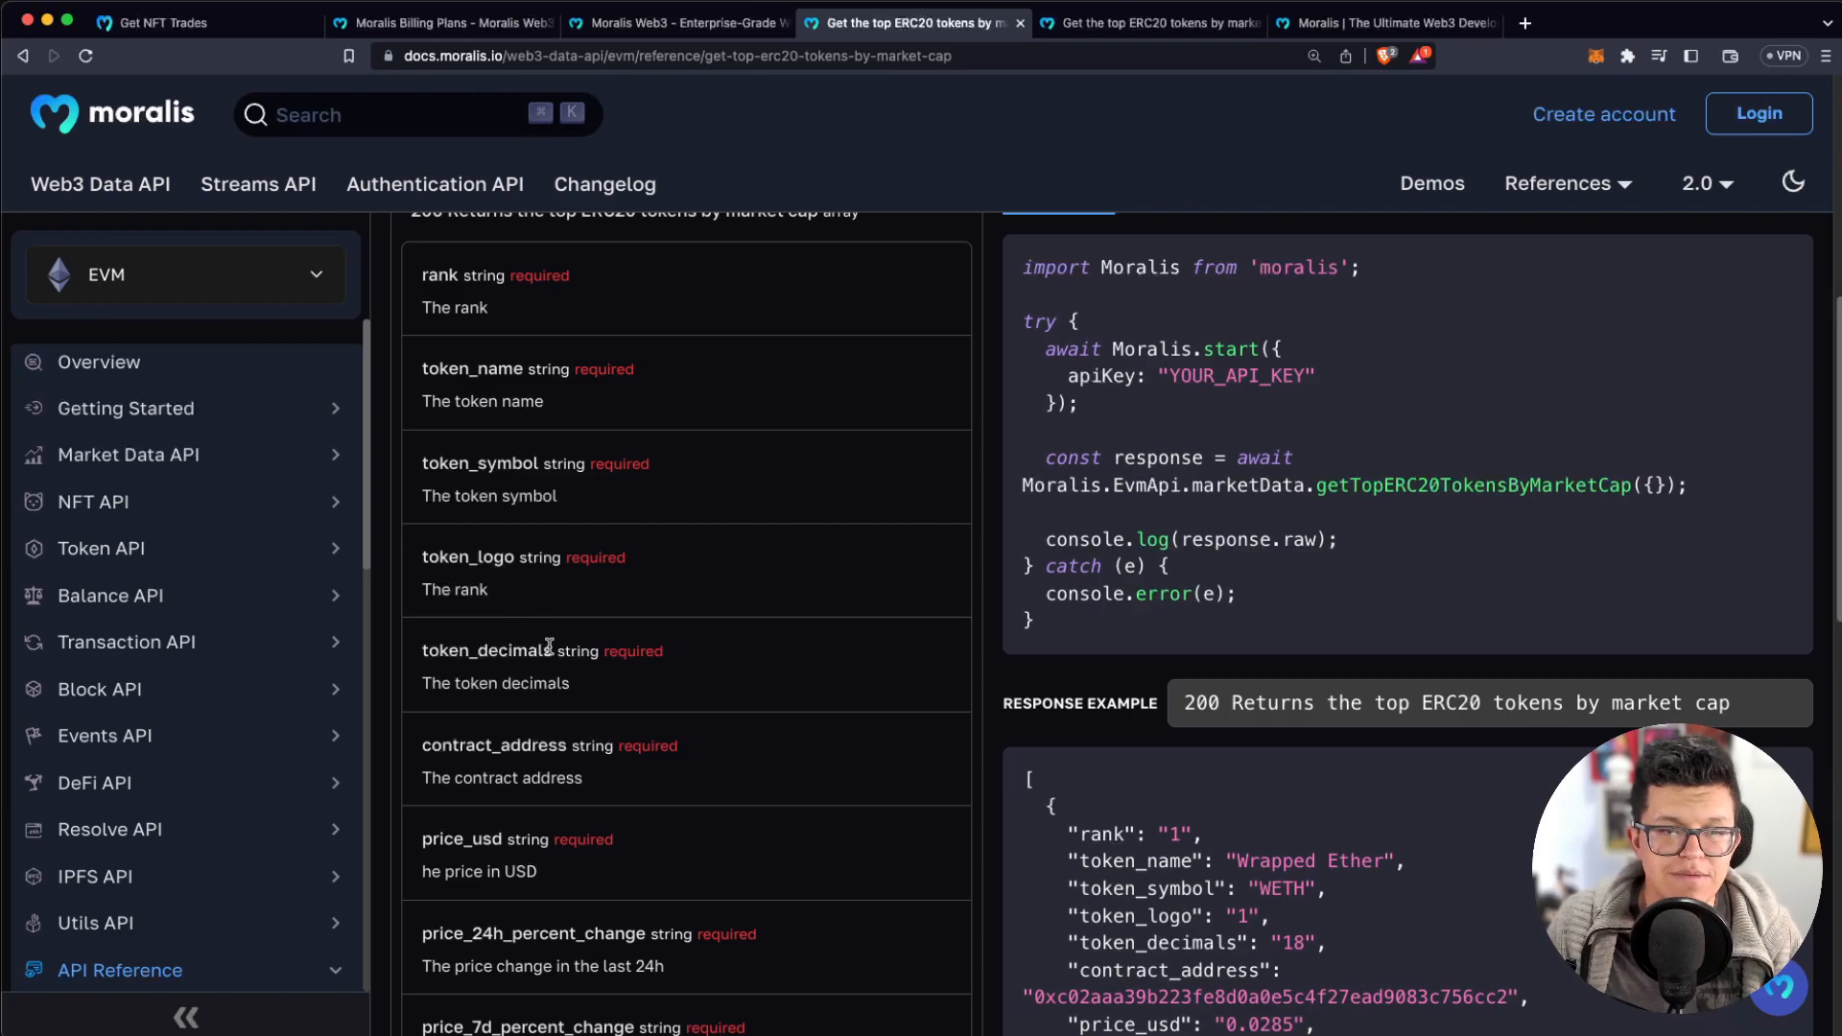
pyautogui.scroll(-3)
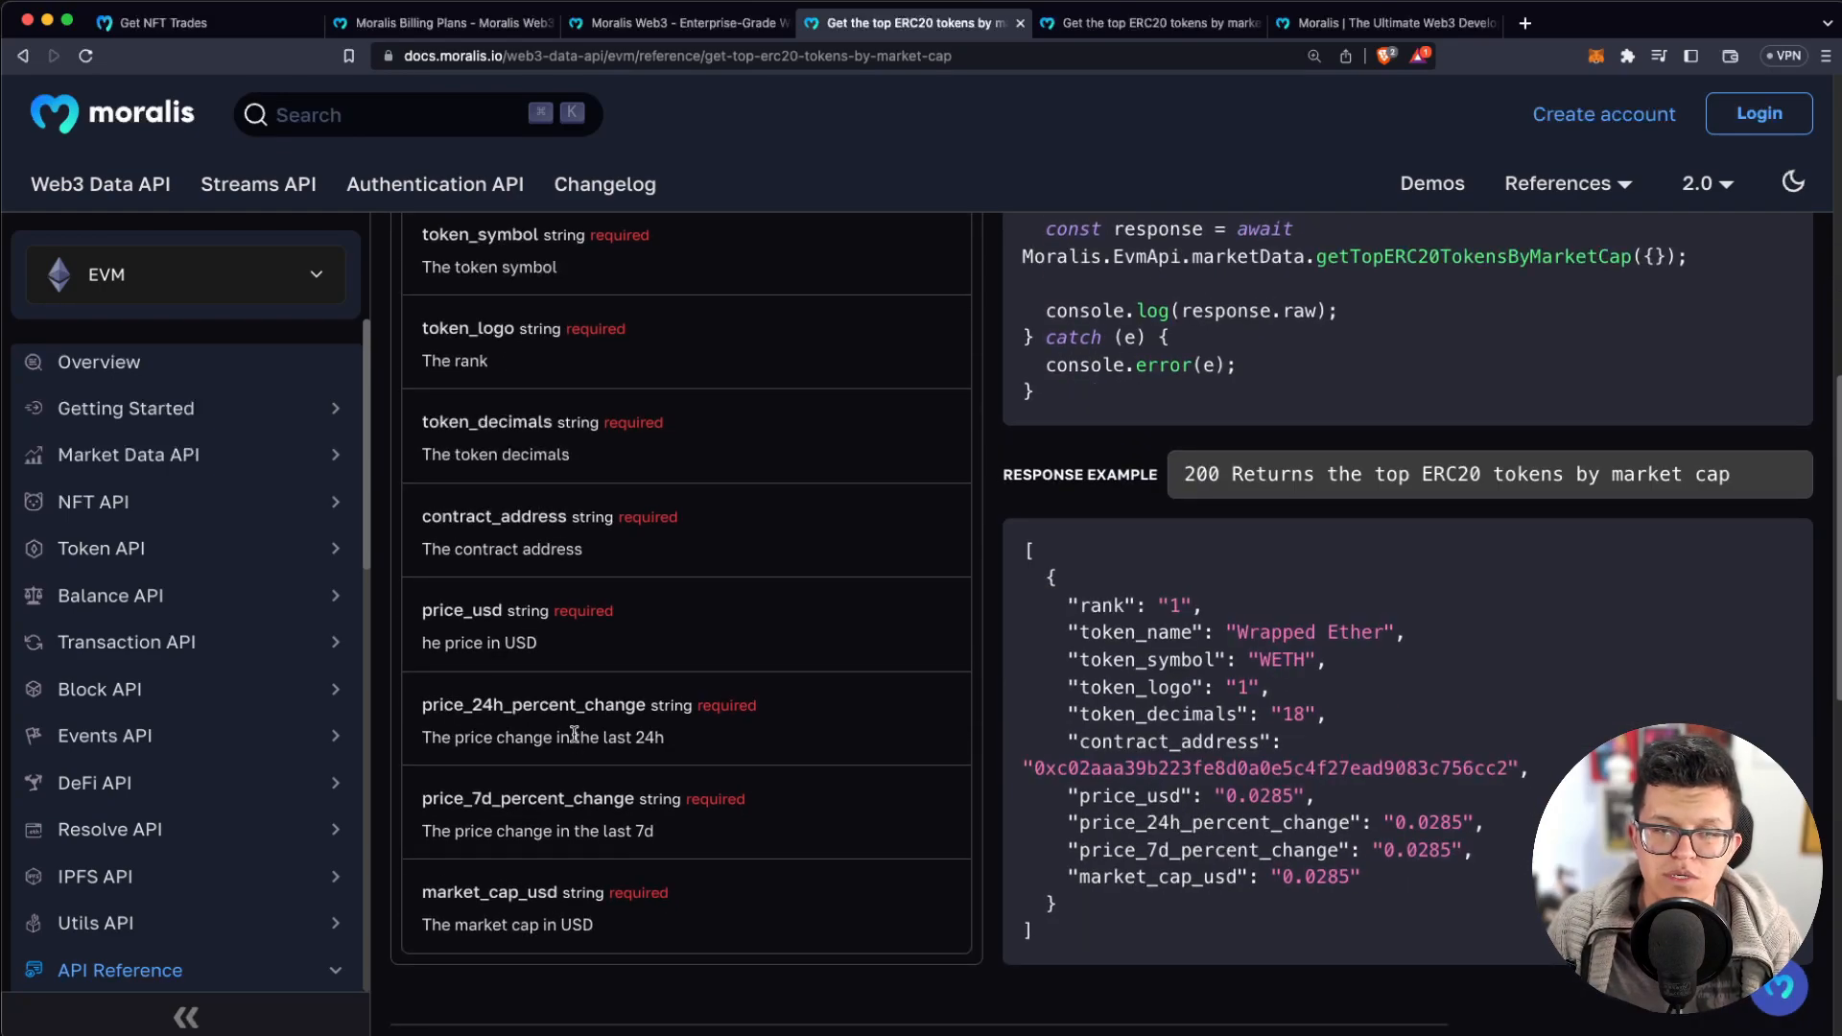
pyautogui.moveTo(675, 753)
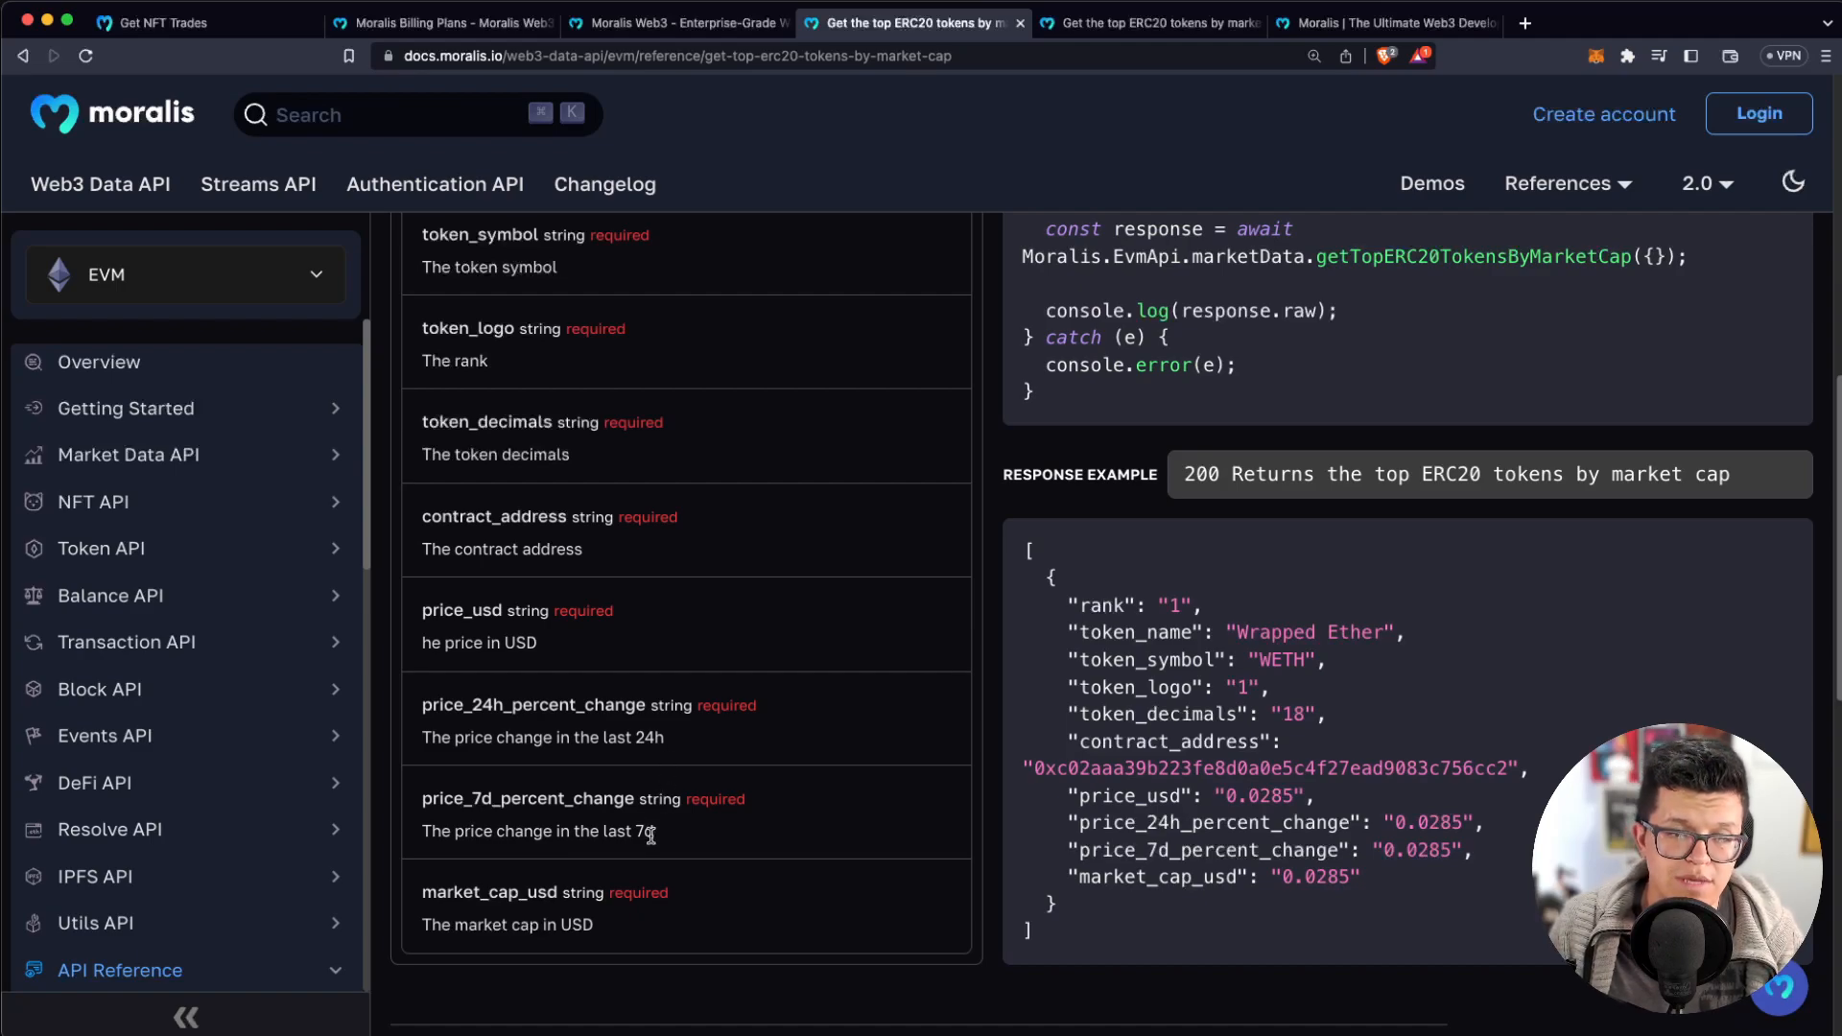
pyautogui.scroll(-3)
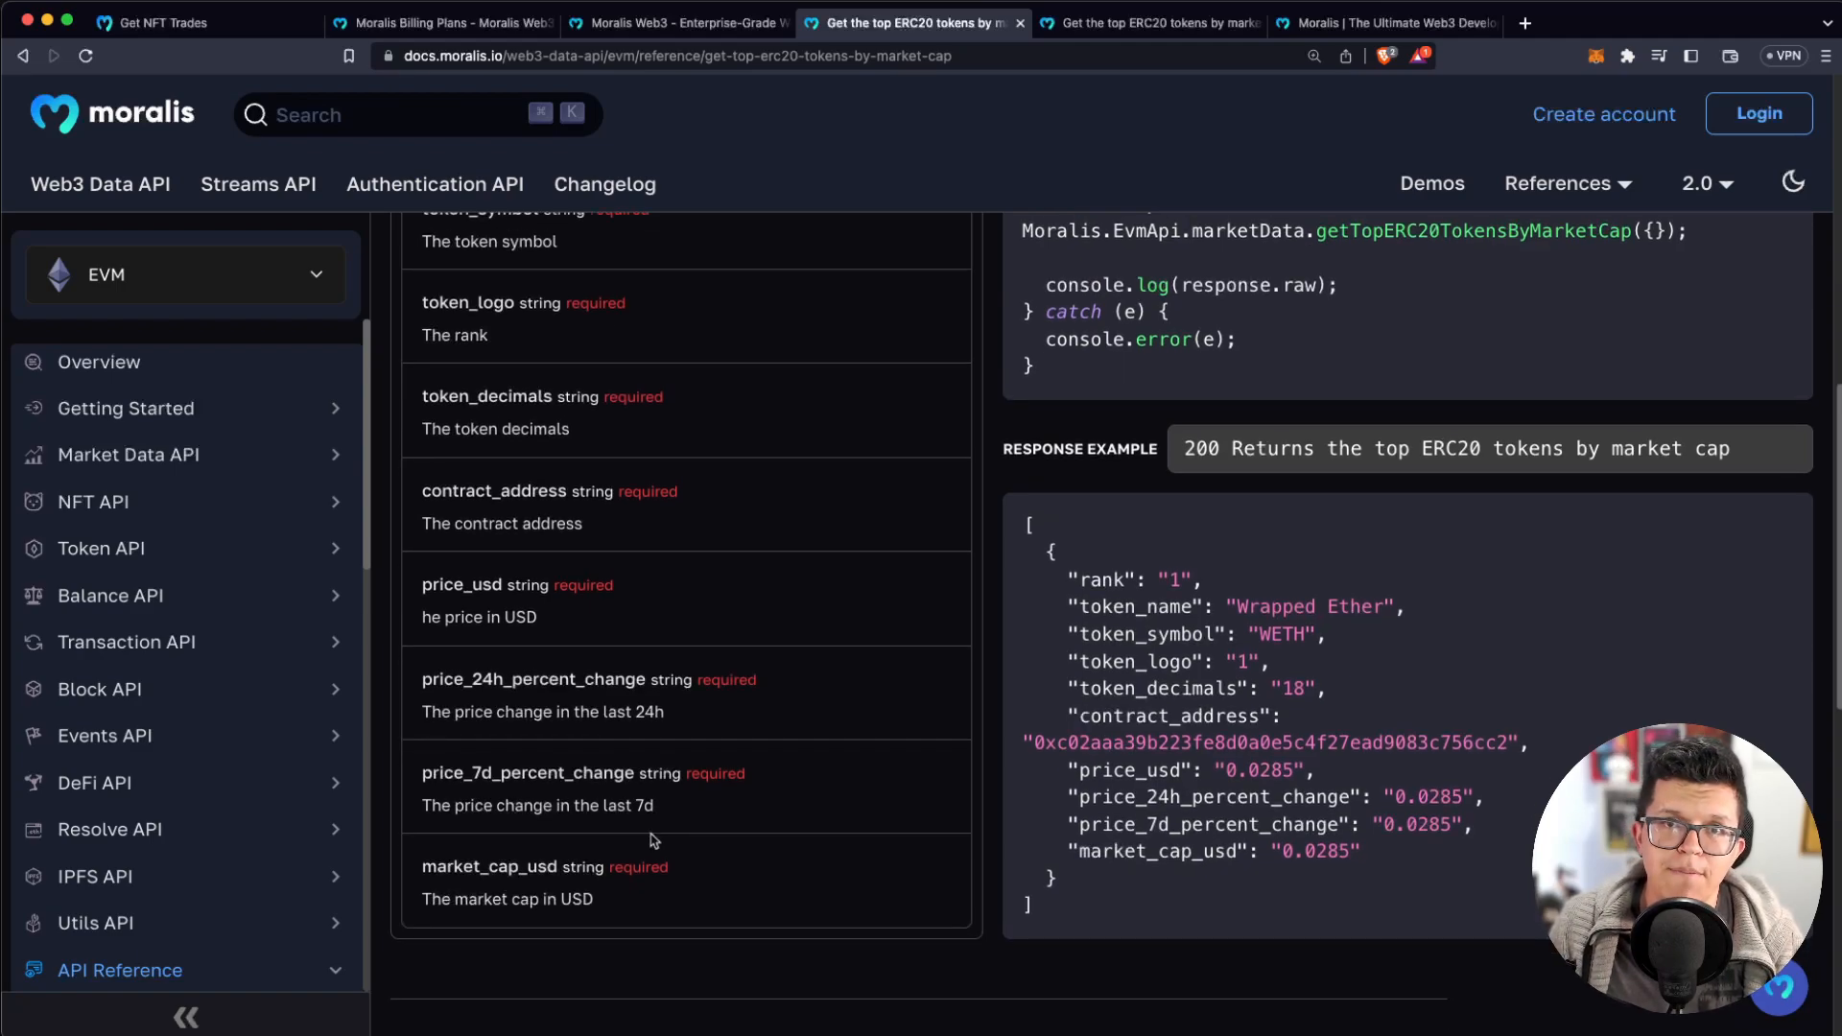
pyautogui.scroll(3)
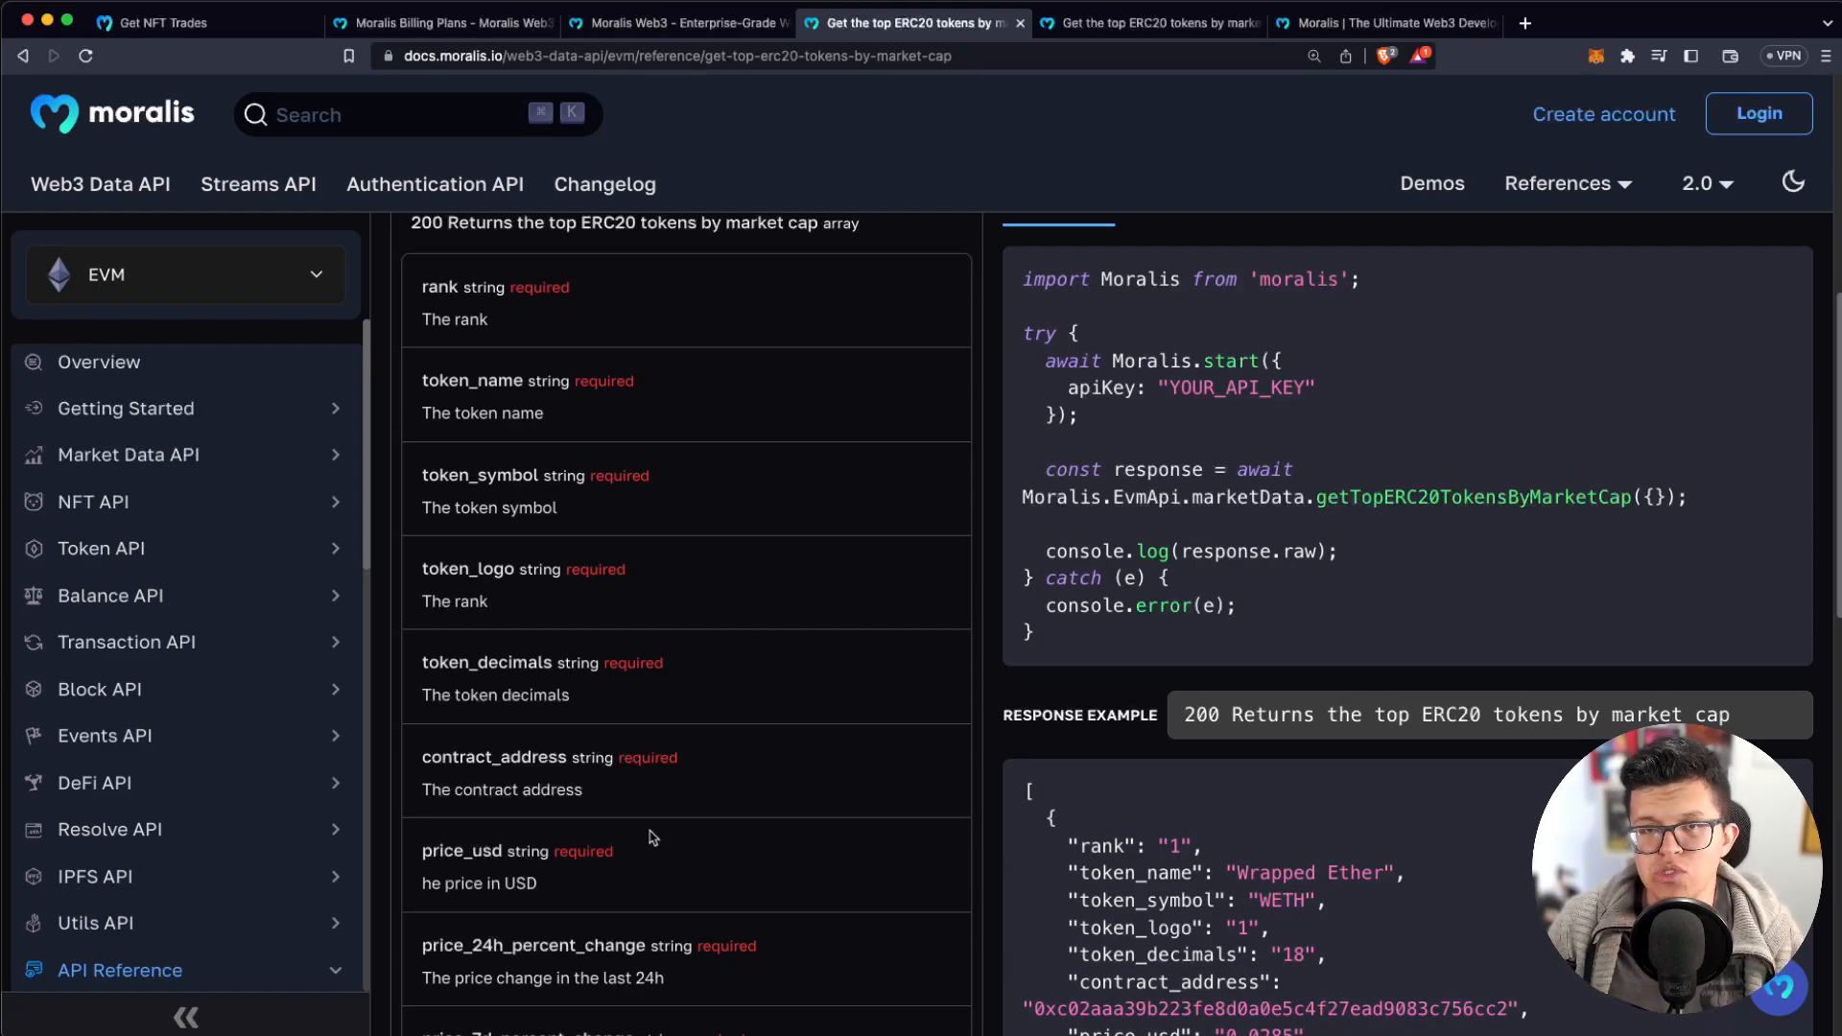
pyautogui.moveTo(635, 687)
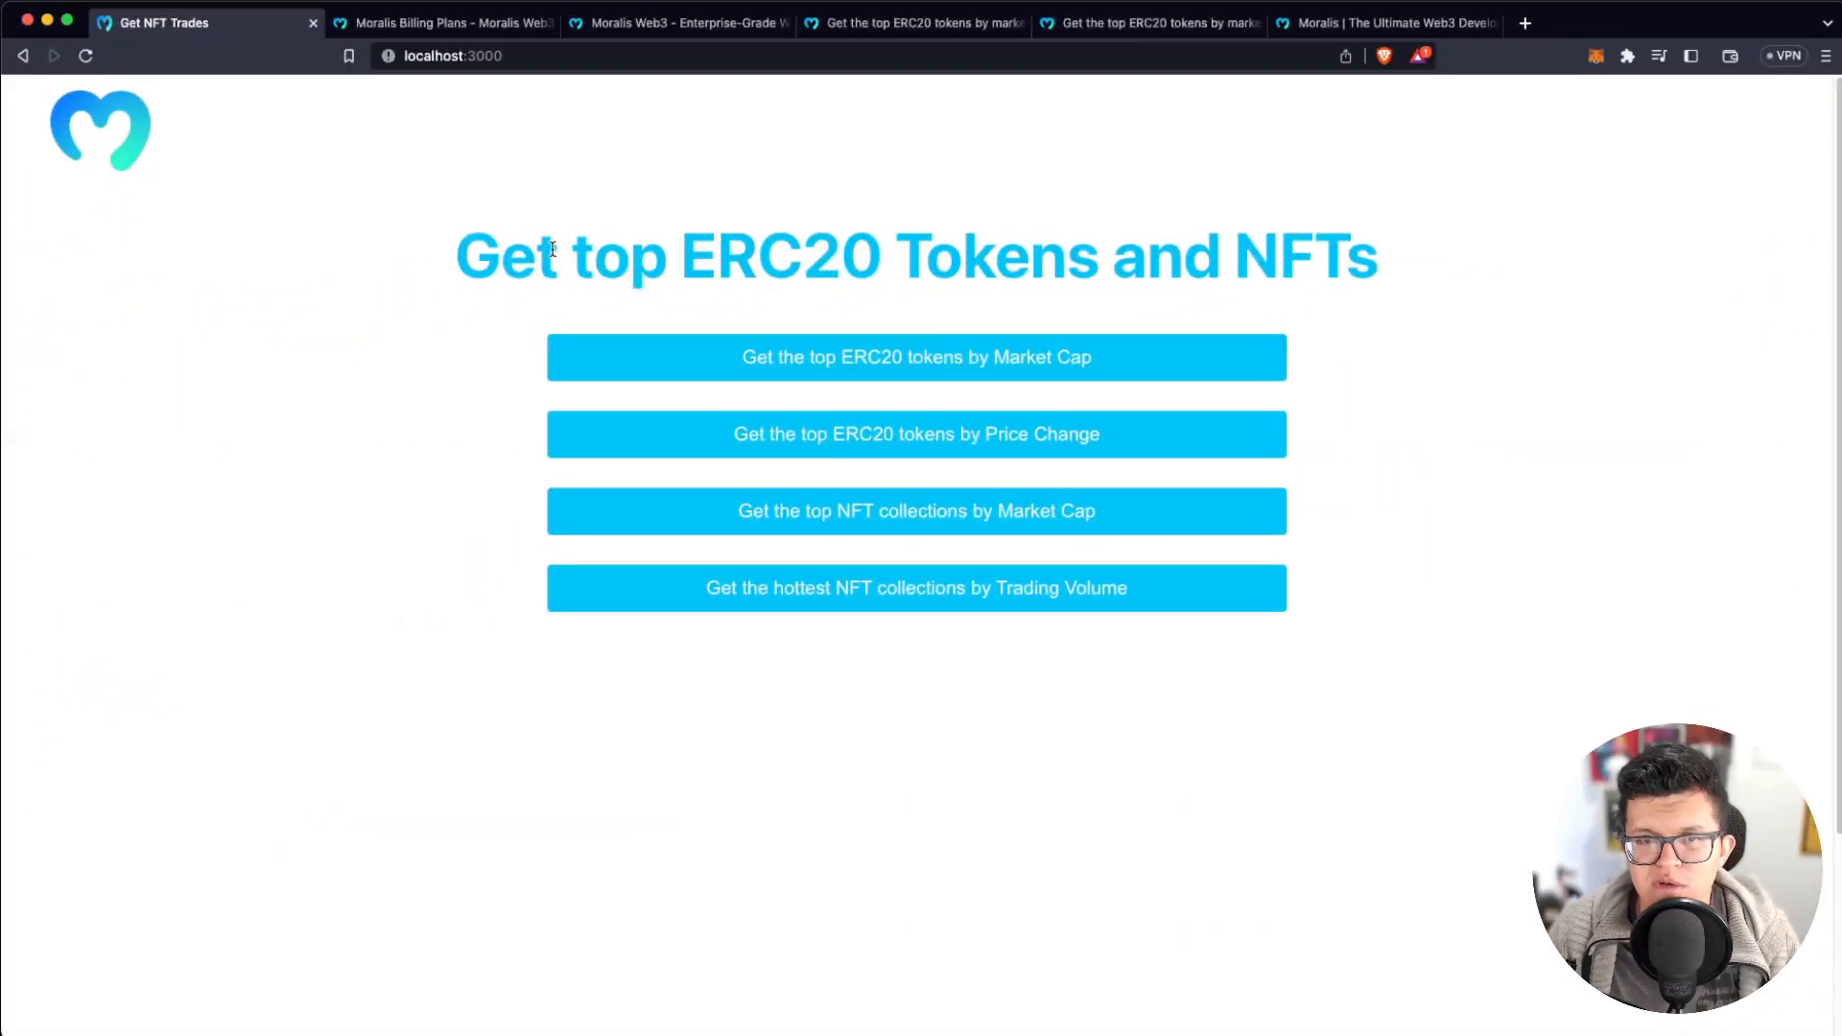
pyautogui.moveTo(559, 305)
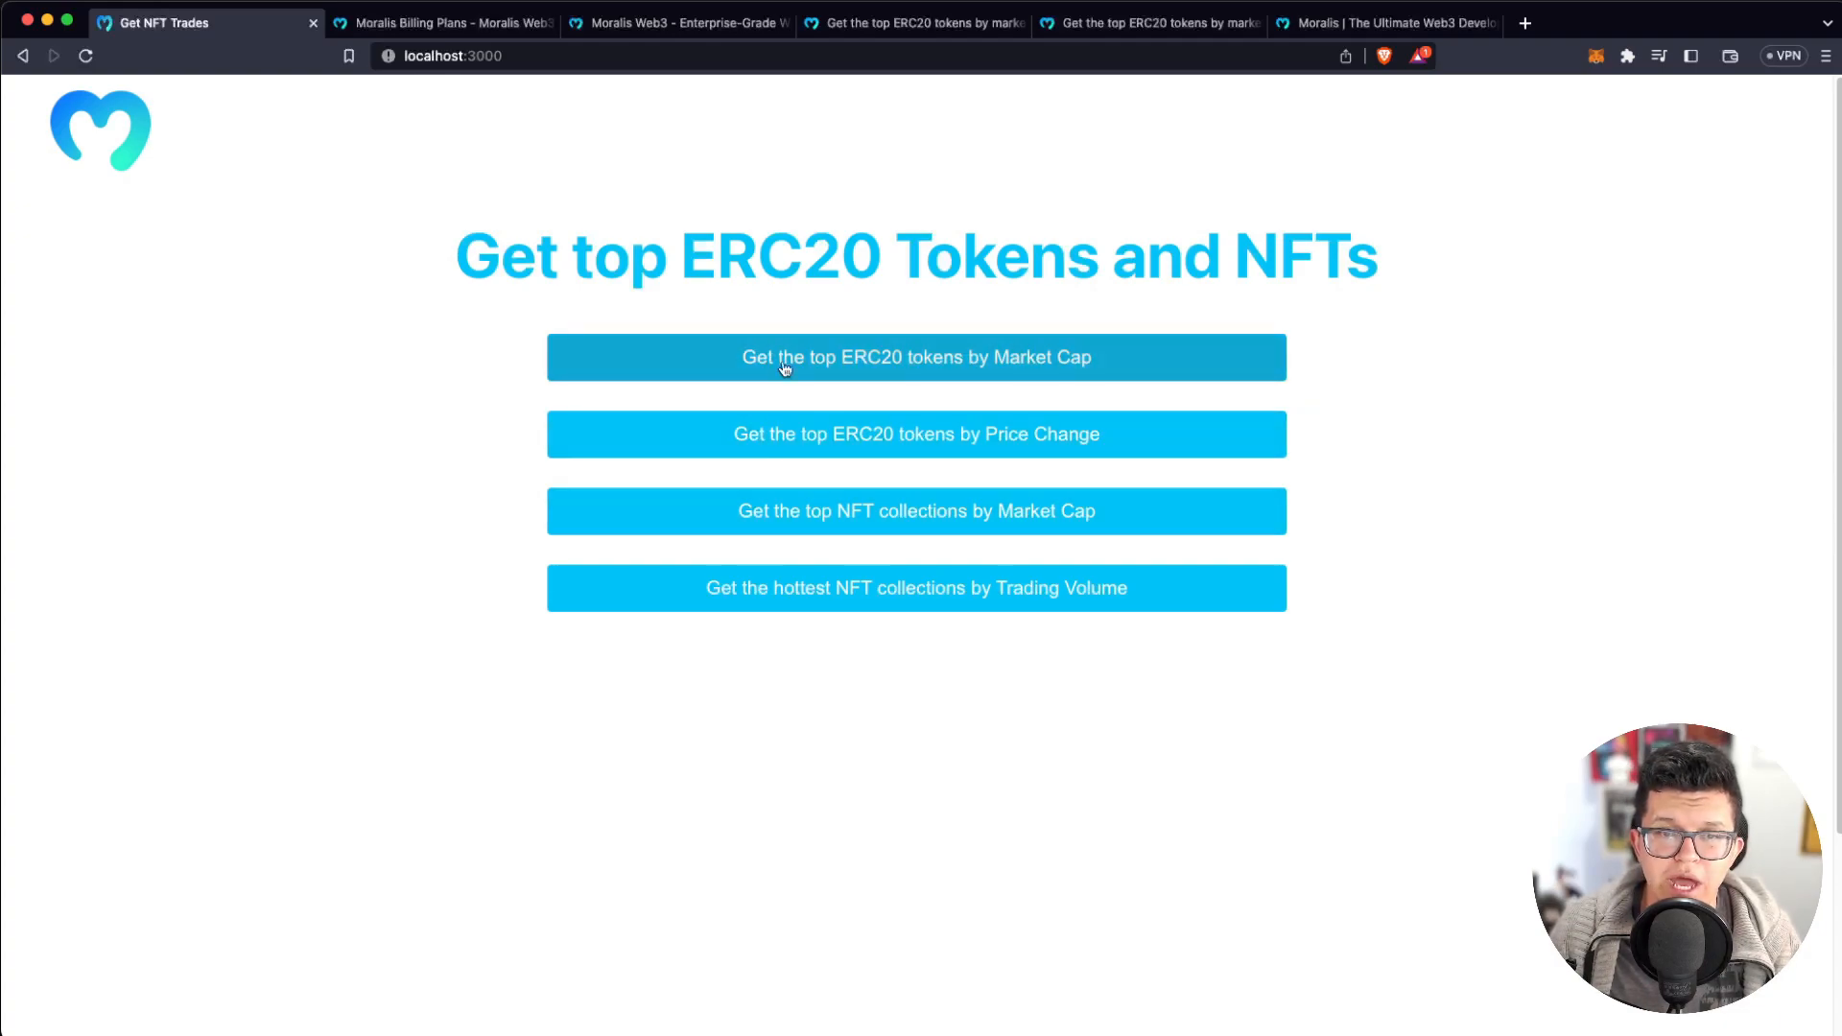
pyautogui.moveTo(863, 376)
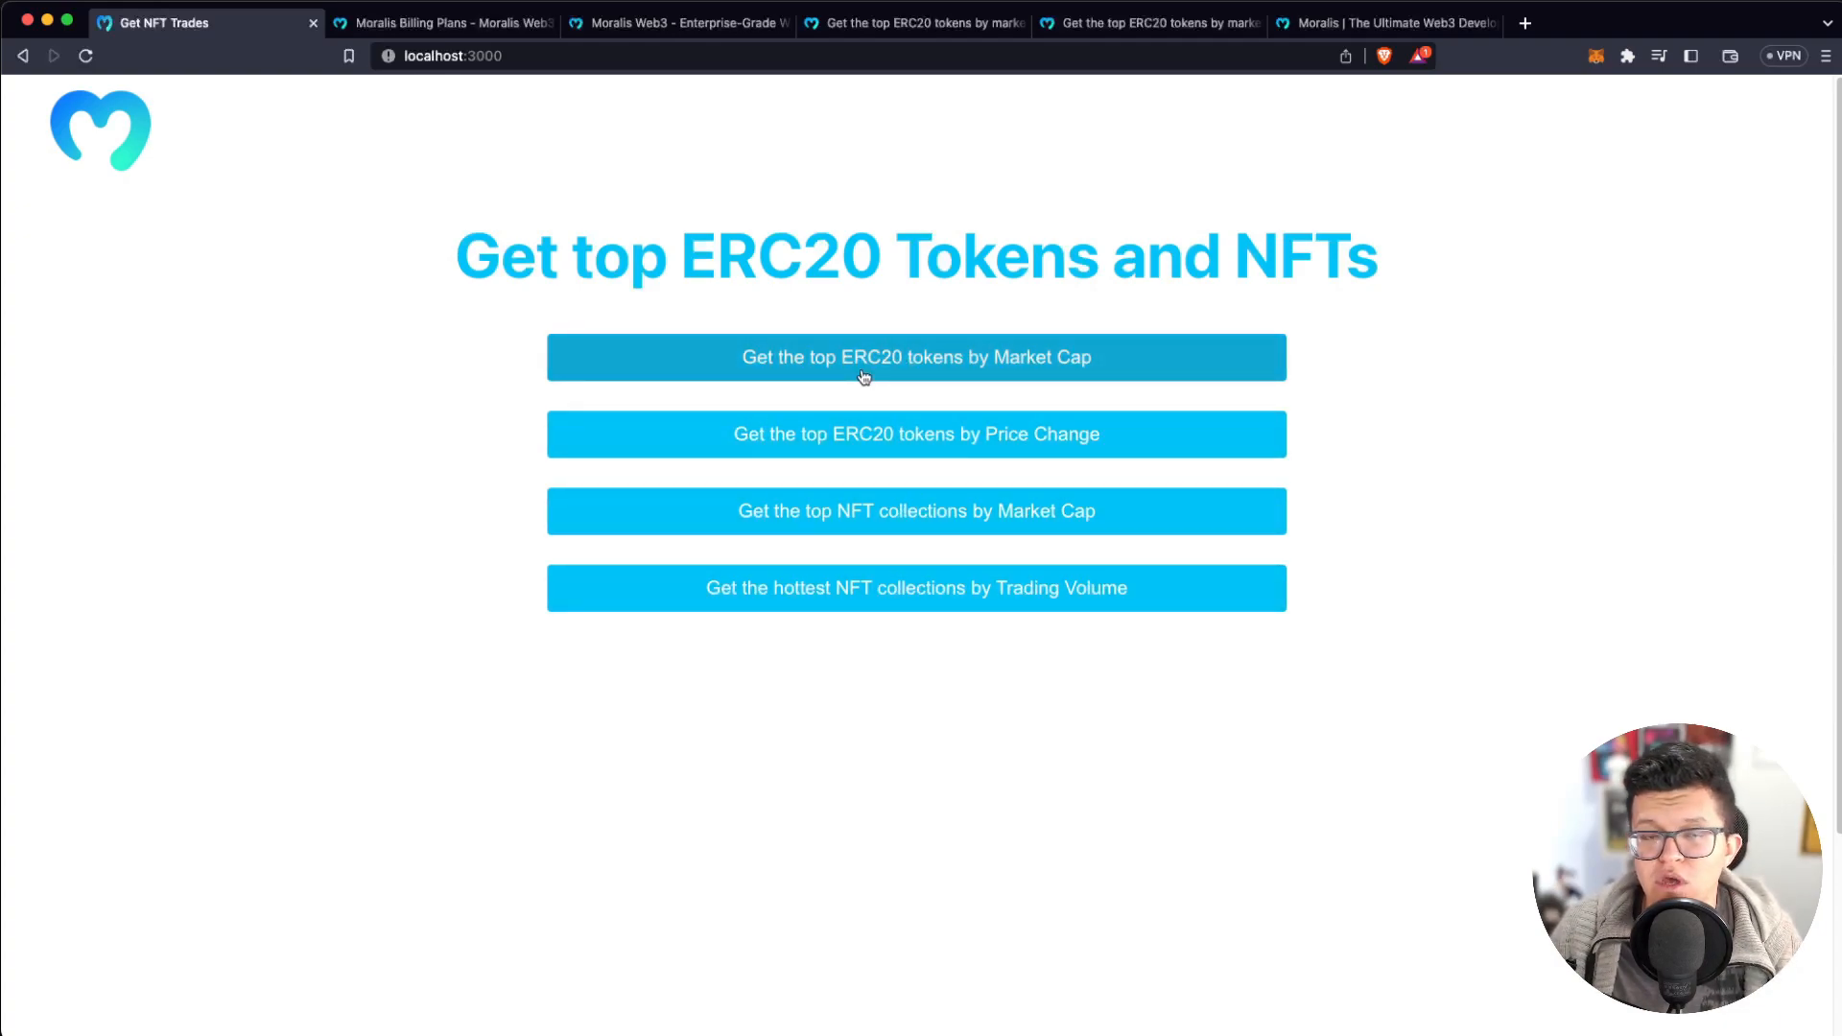
pyautogui.moveTo(948, 311)
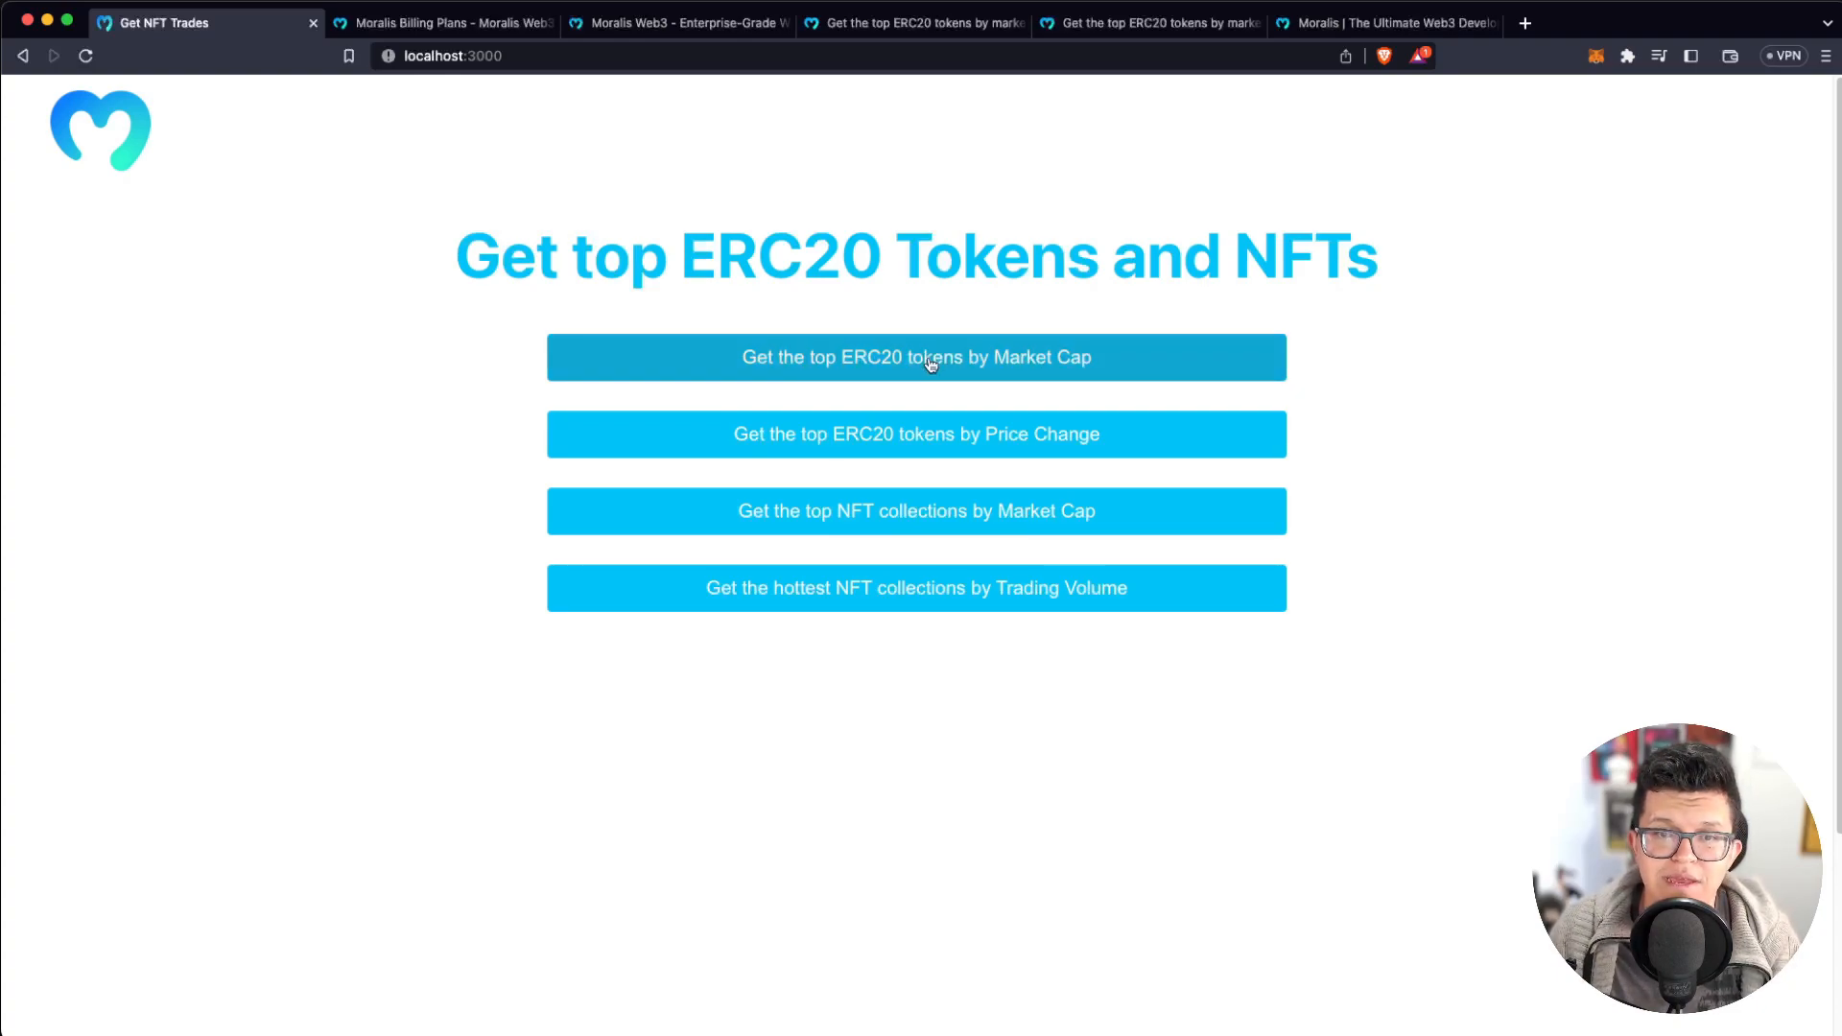
# - Fetch the top ERC20 tokens by market cap in the demo app and return to it after checking the reference
pyautogui.click(915, 357)
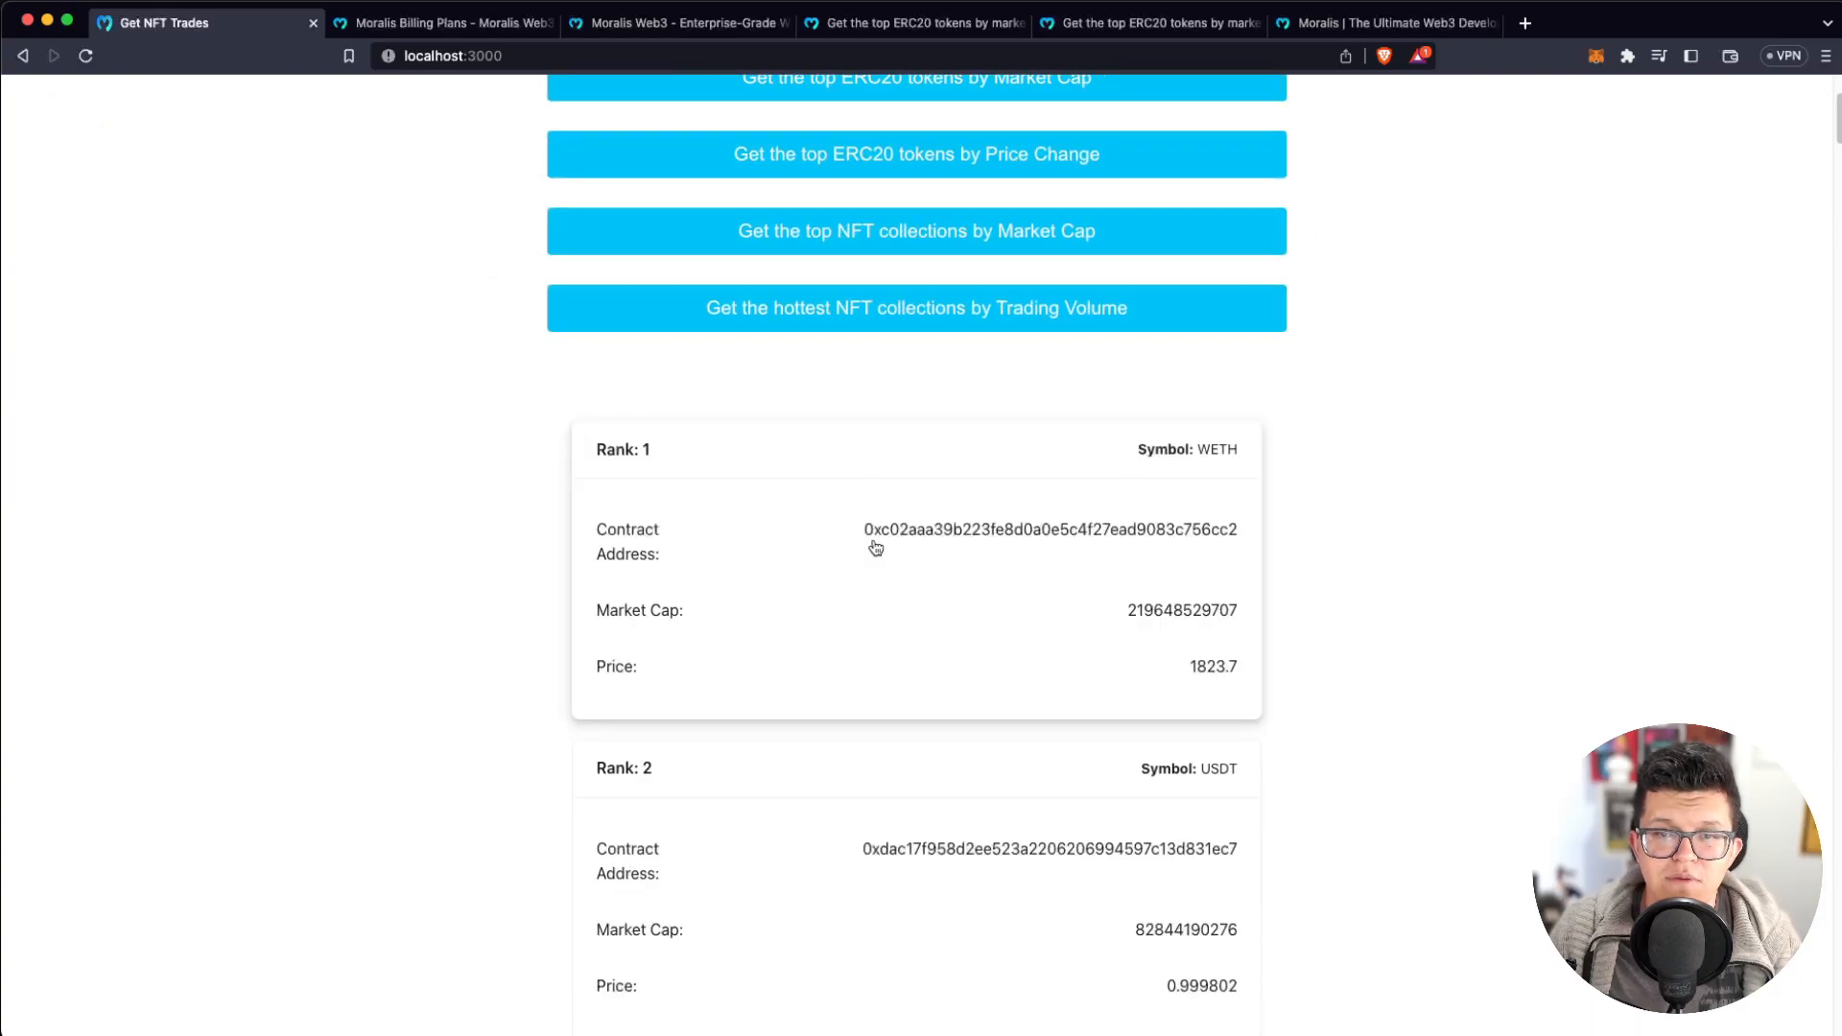
pyautogui.moveTo(1033, 476)
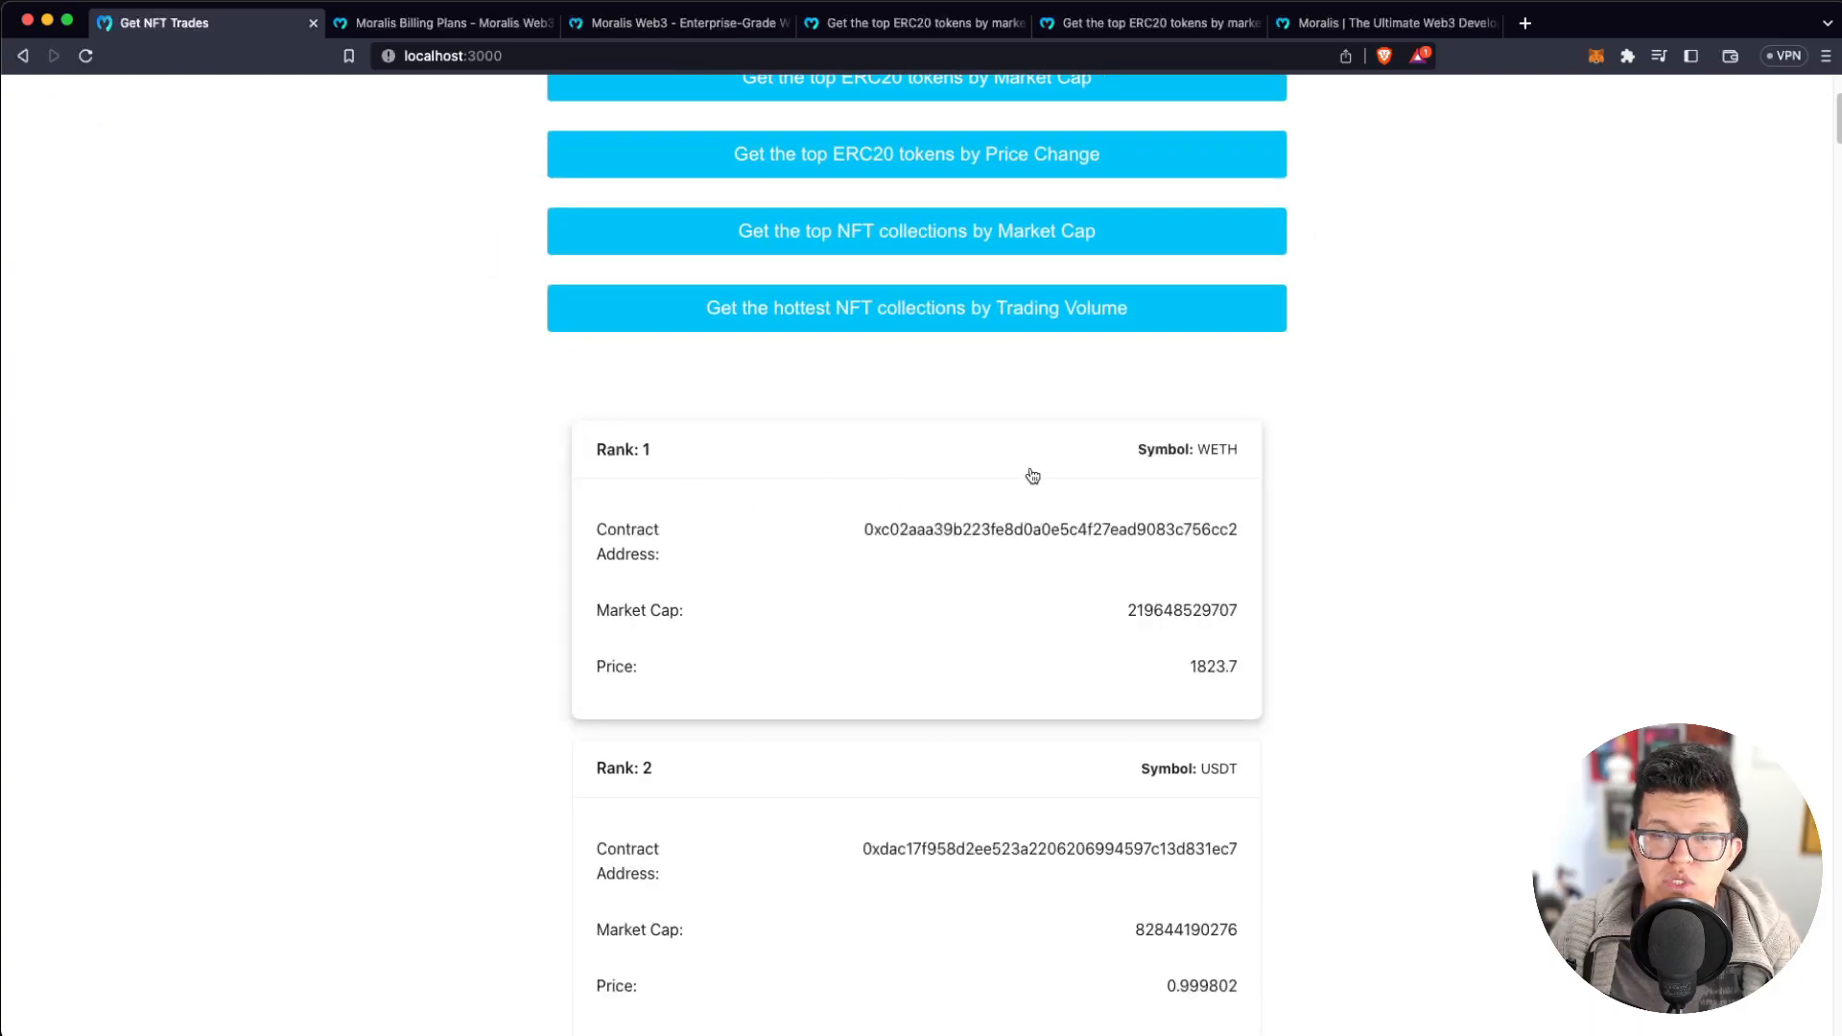
pyautogui.moveTo(837, 557)
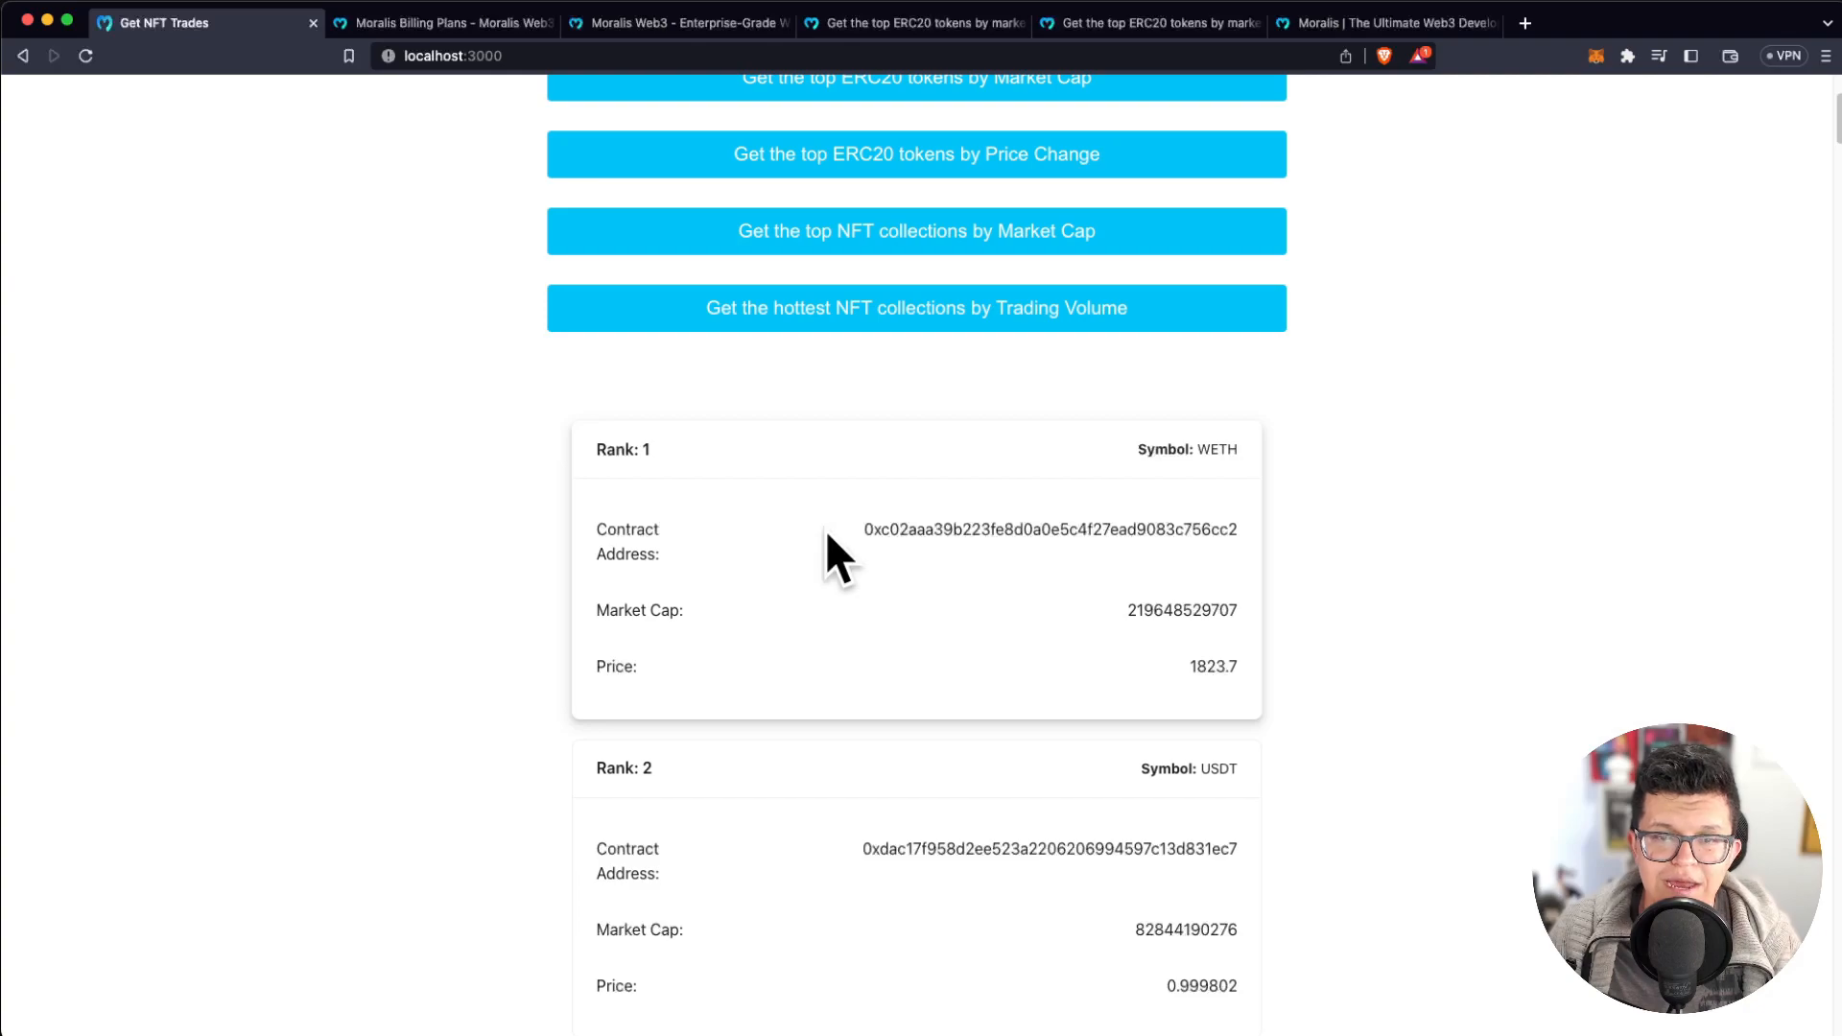
pyautogui.moveTo(1184, 657)
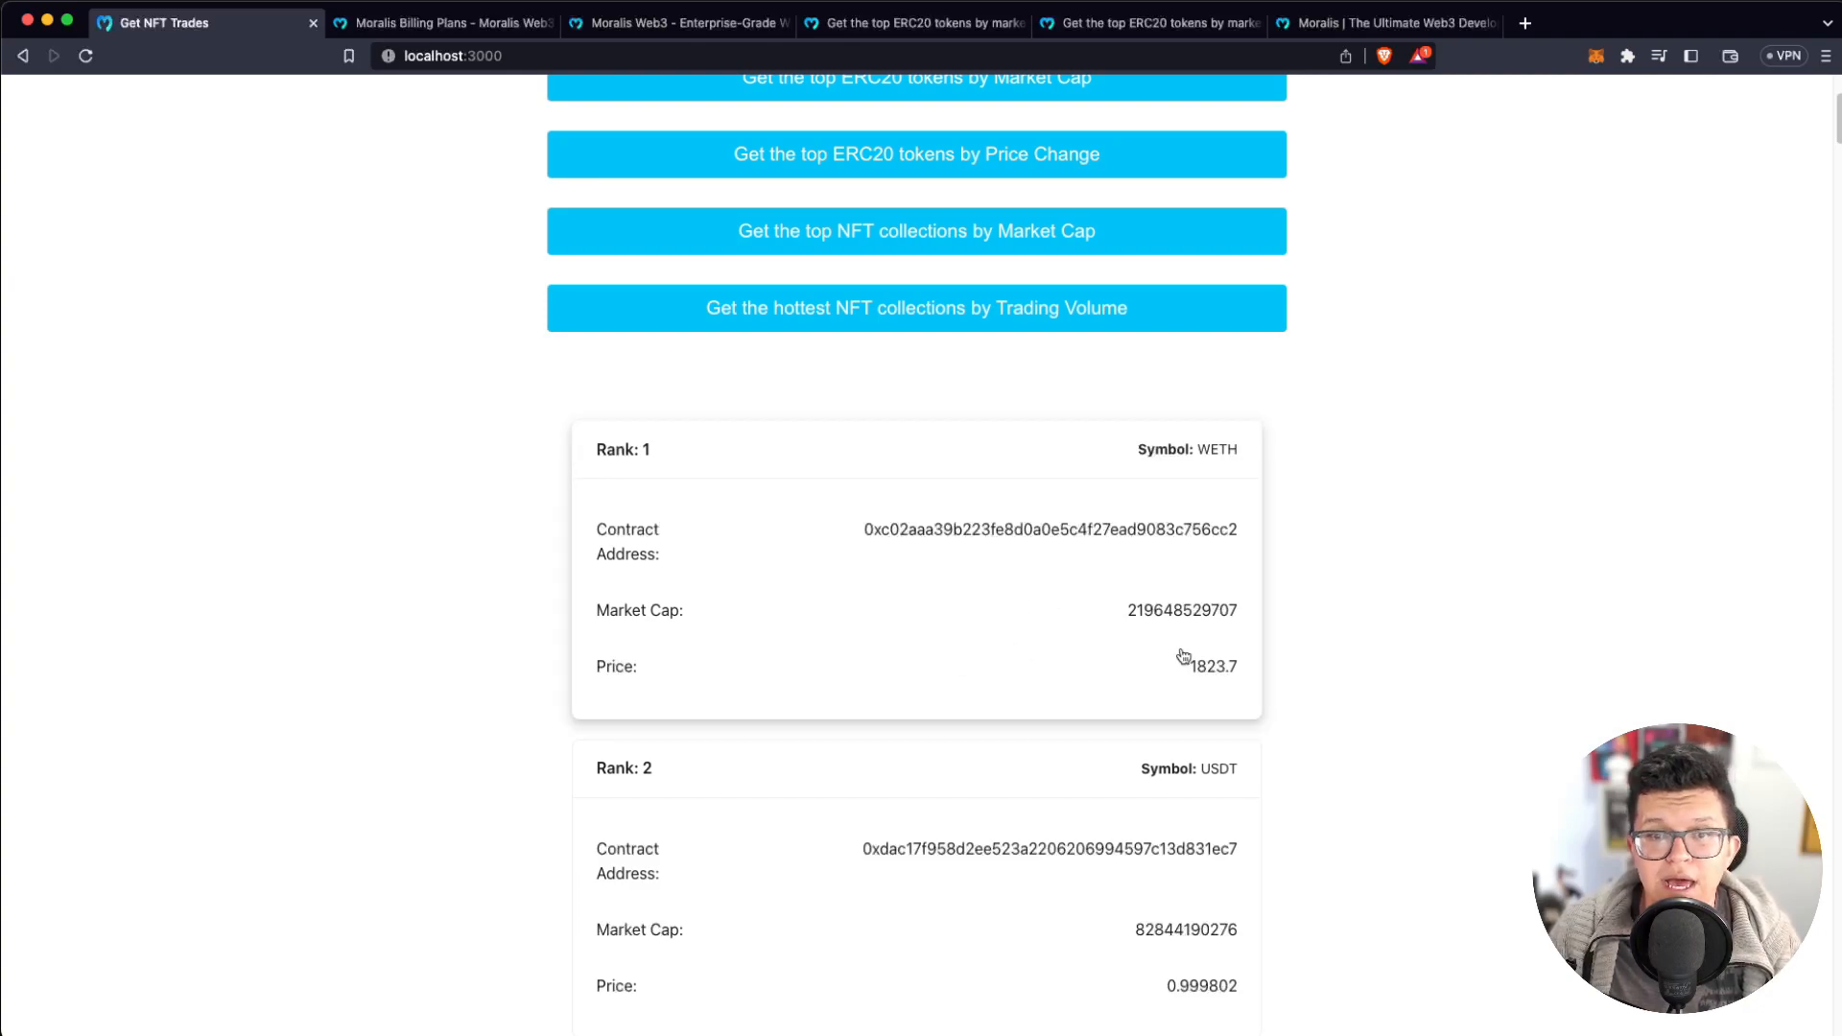
pyautogui.scroll(-3)
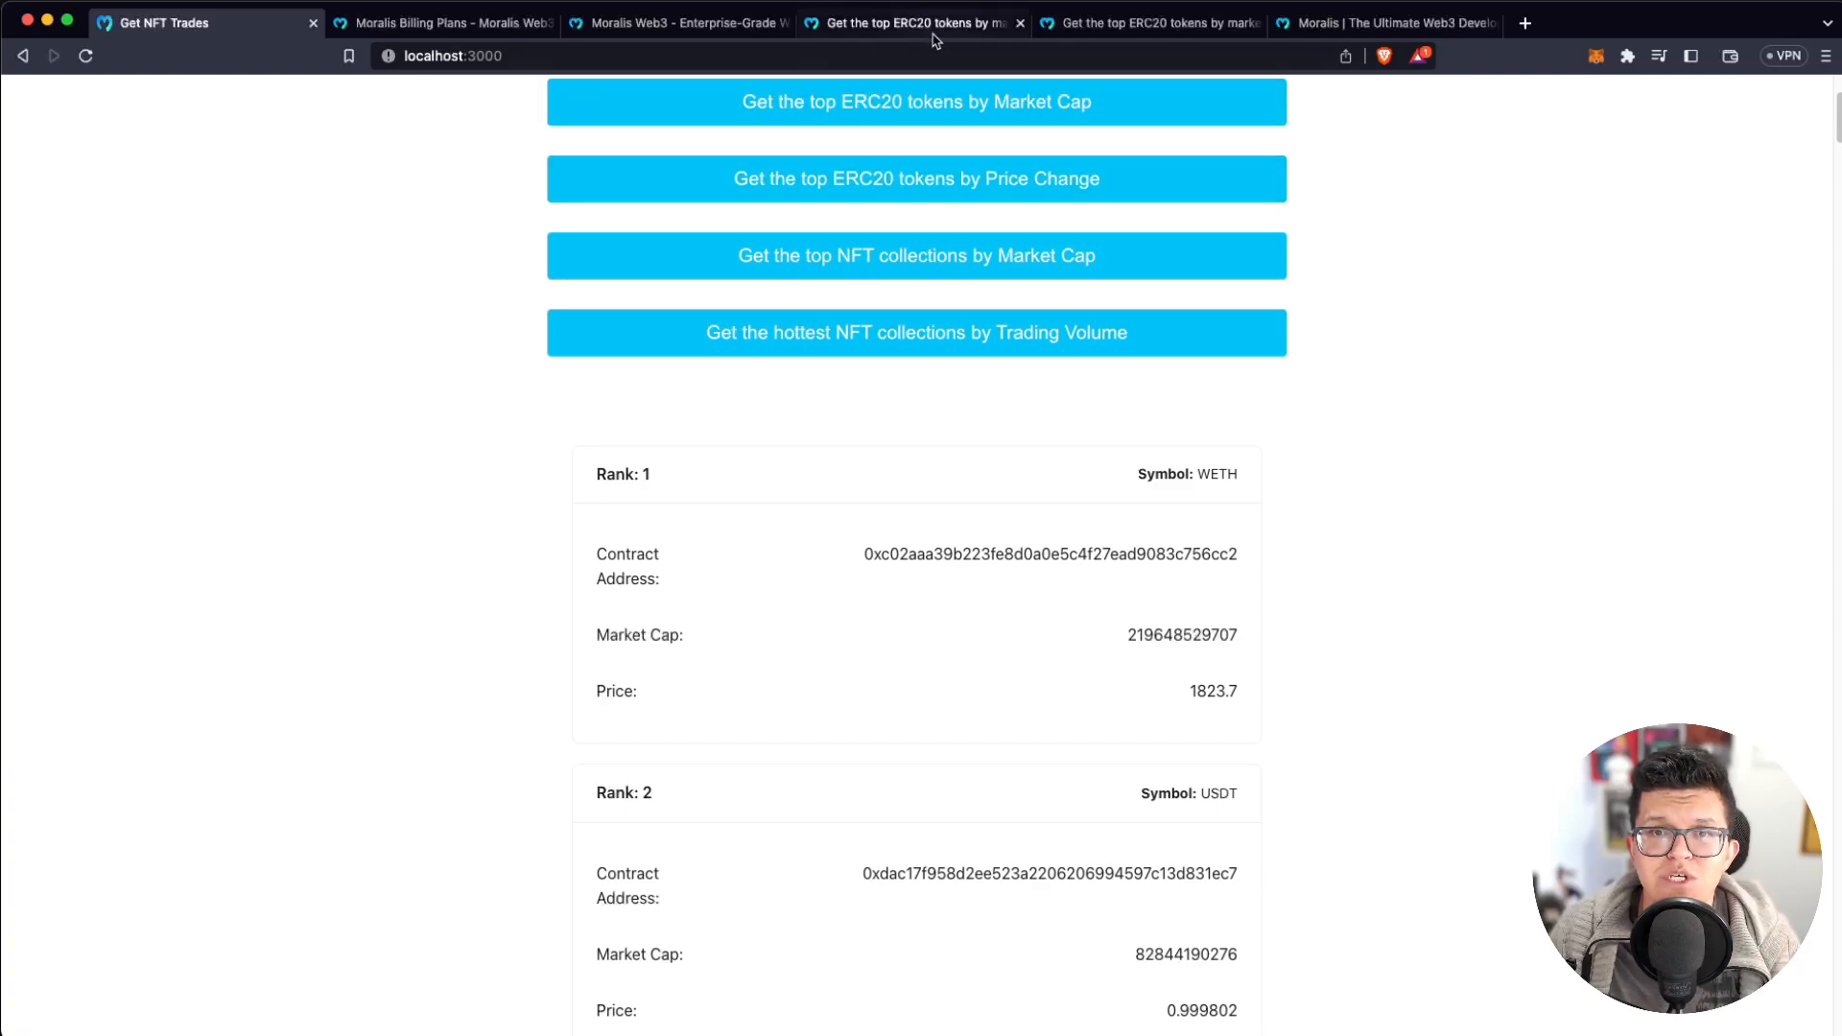
pyautogui.click(914, 23)
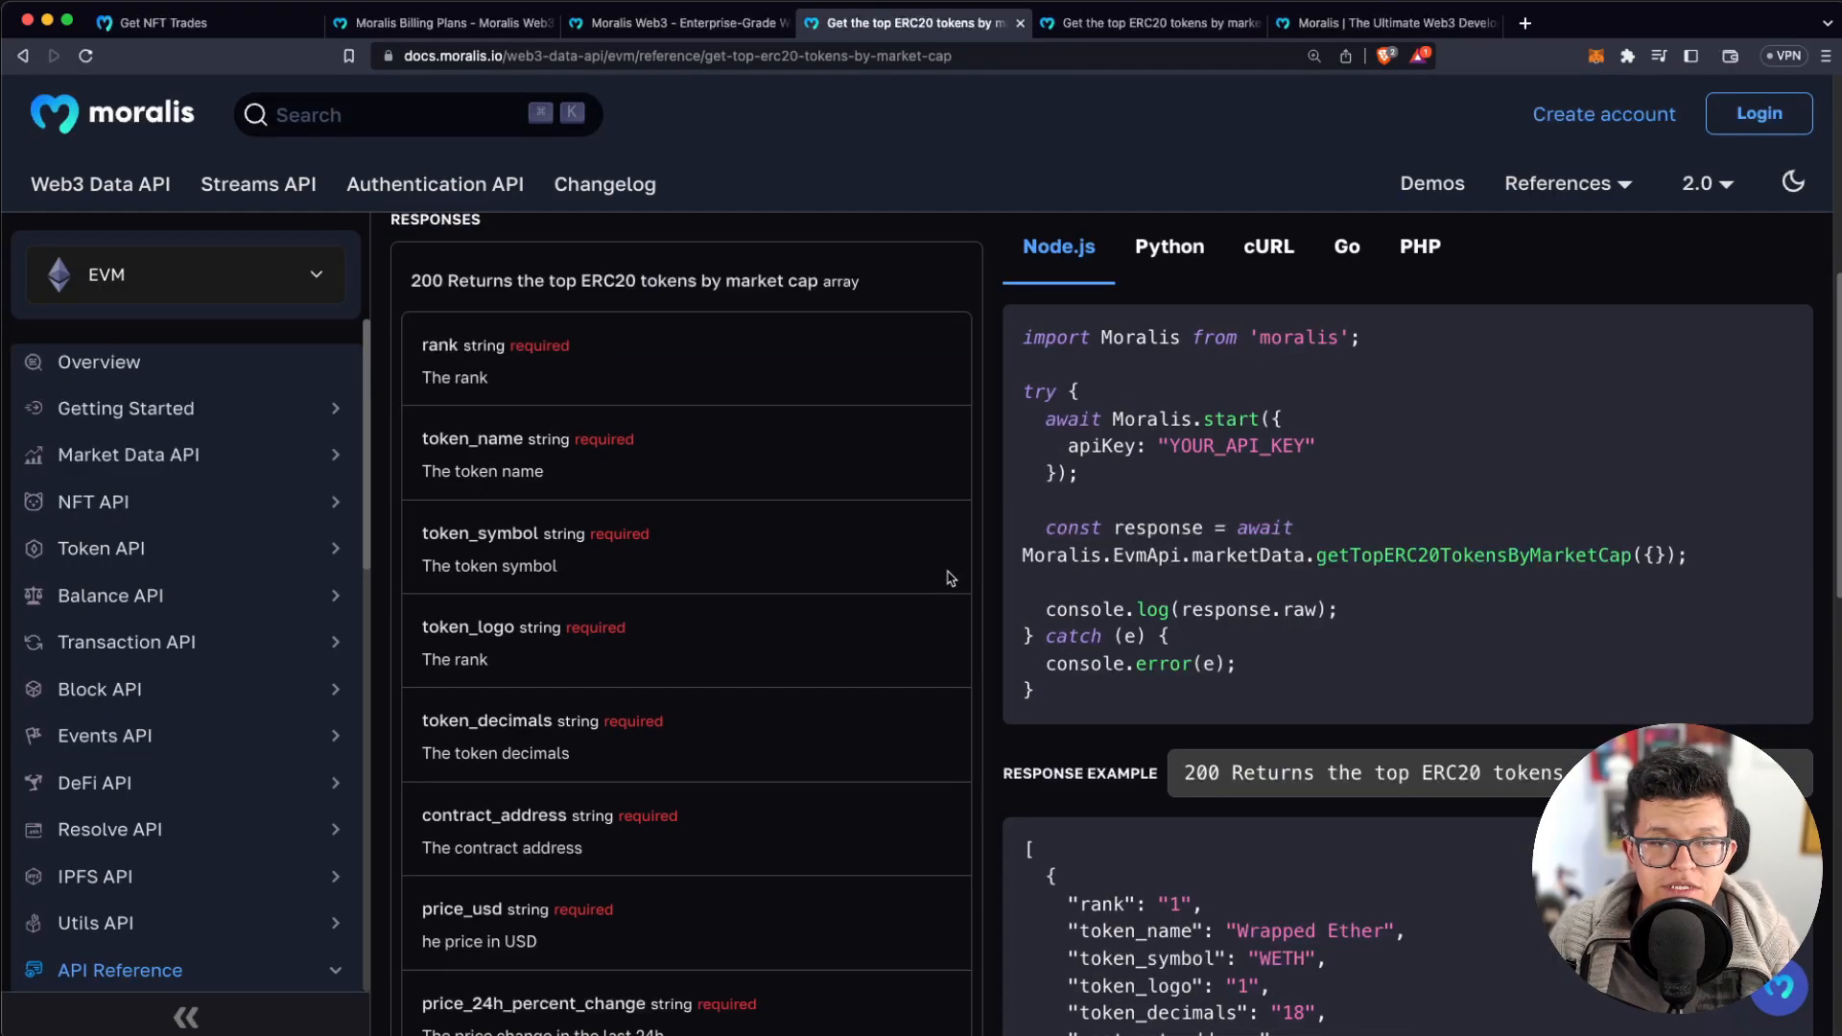
pyautogui.scroll(-3)
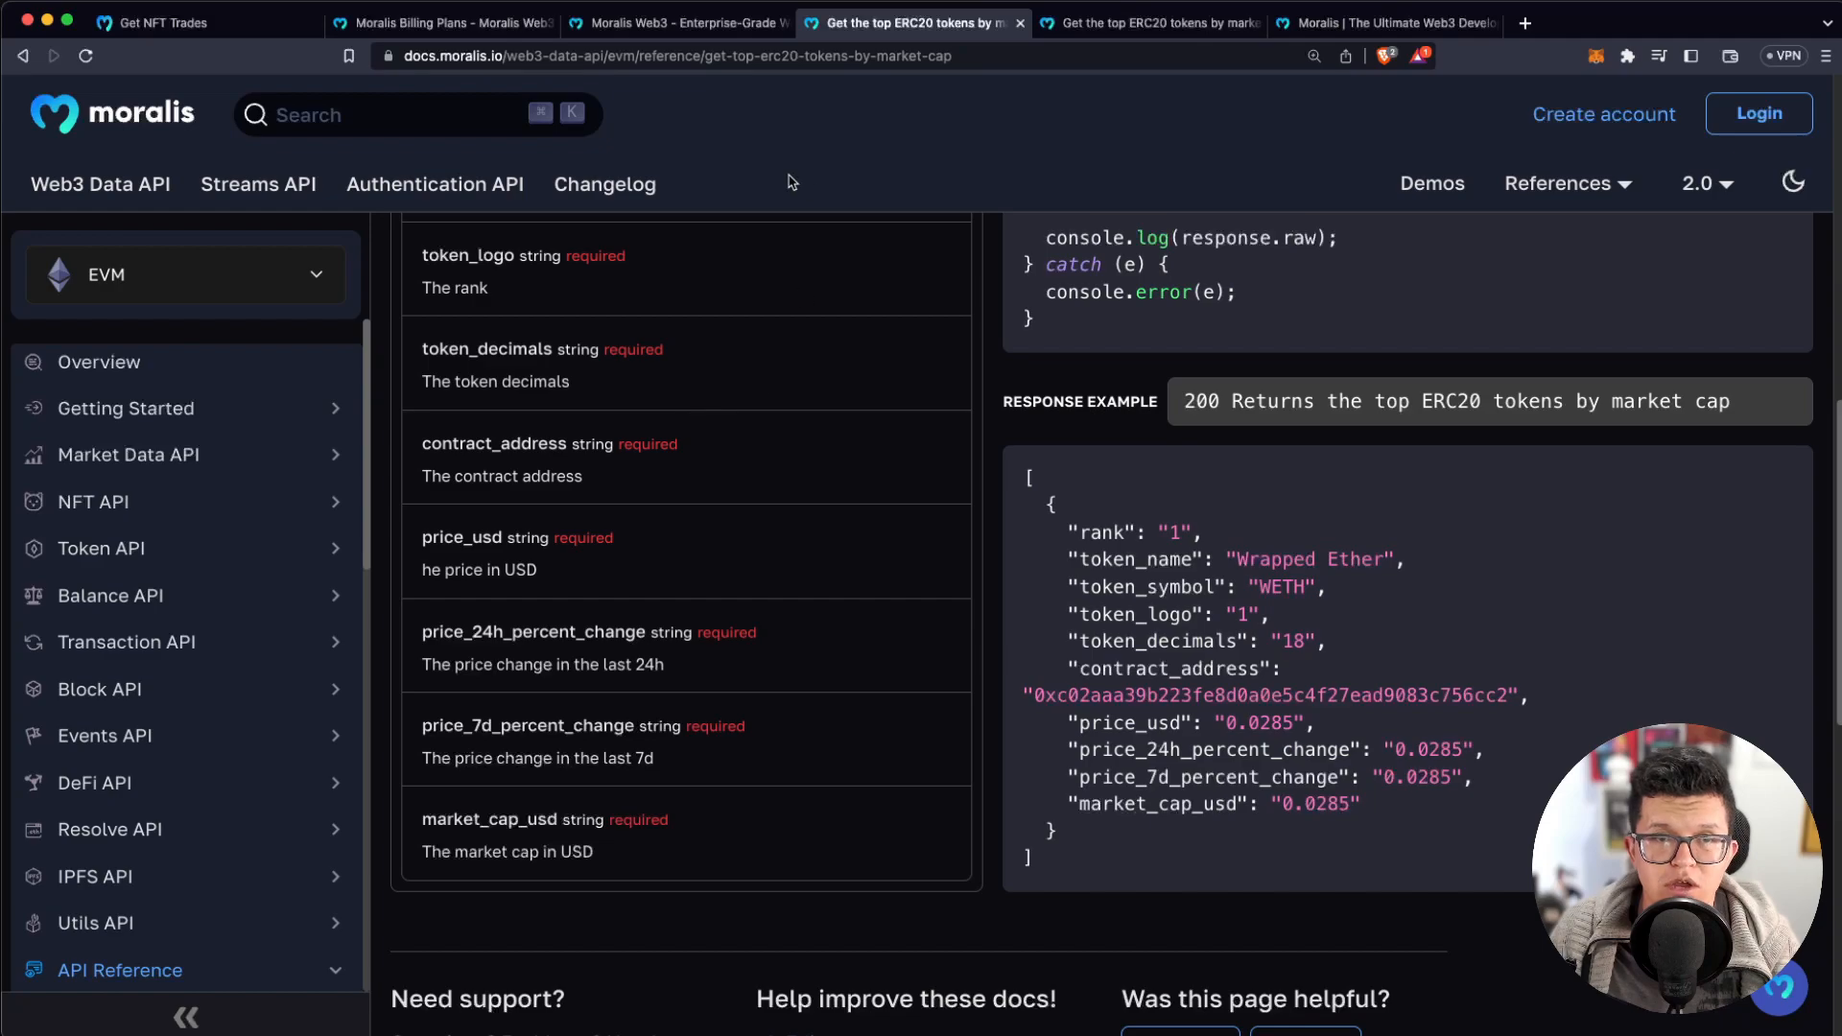
pyautogui.click(188, 23)
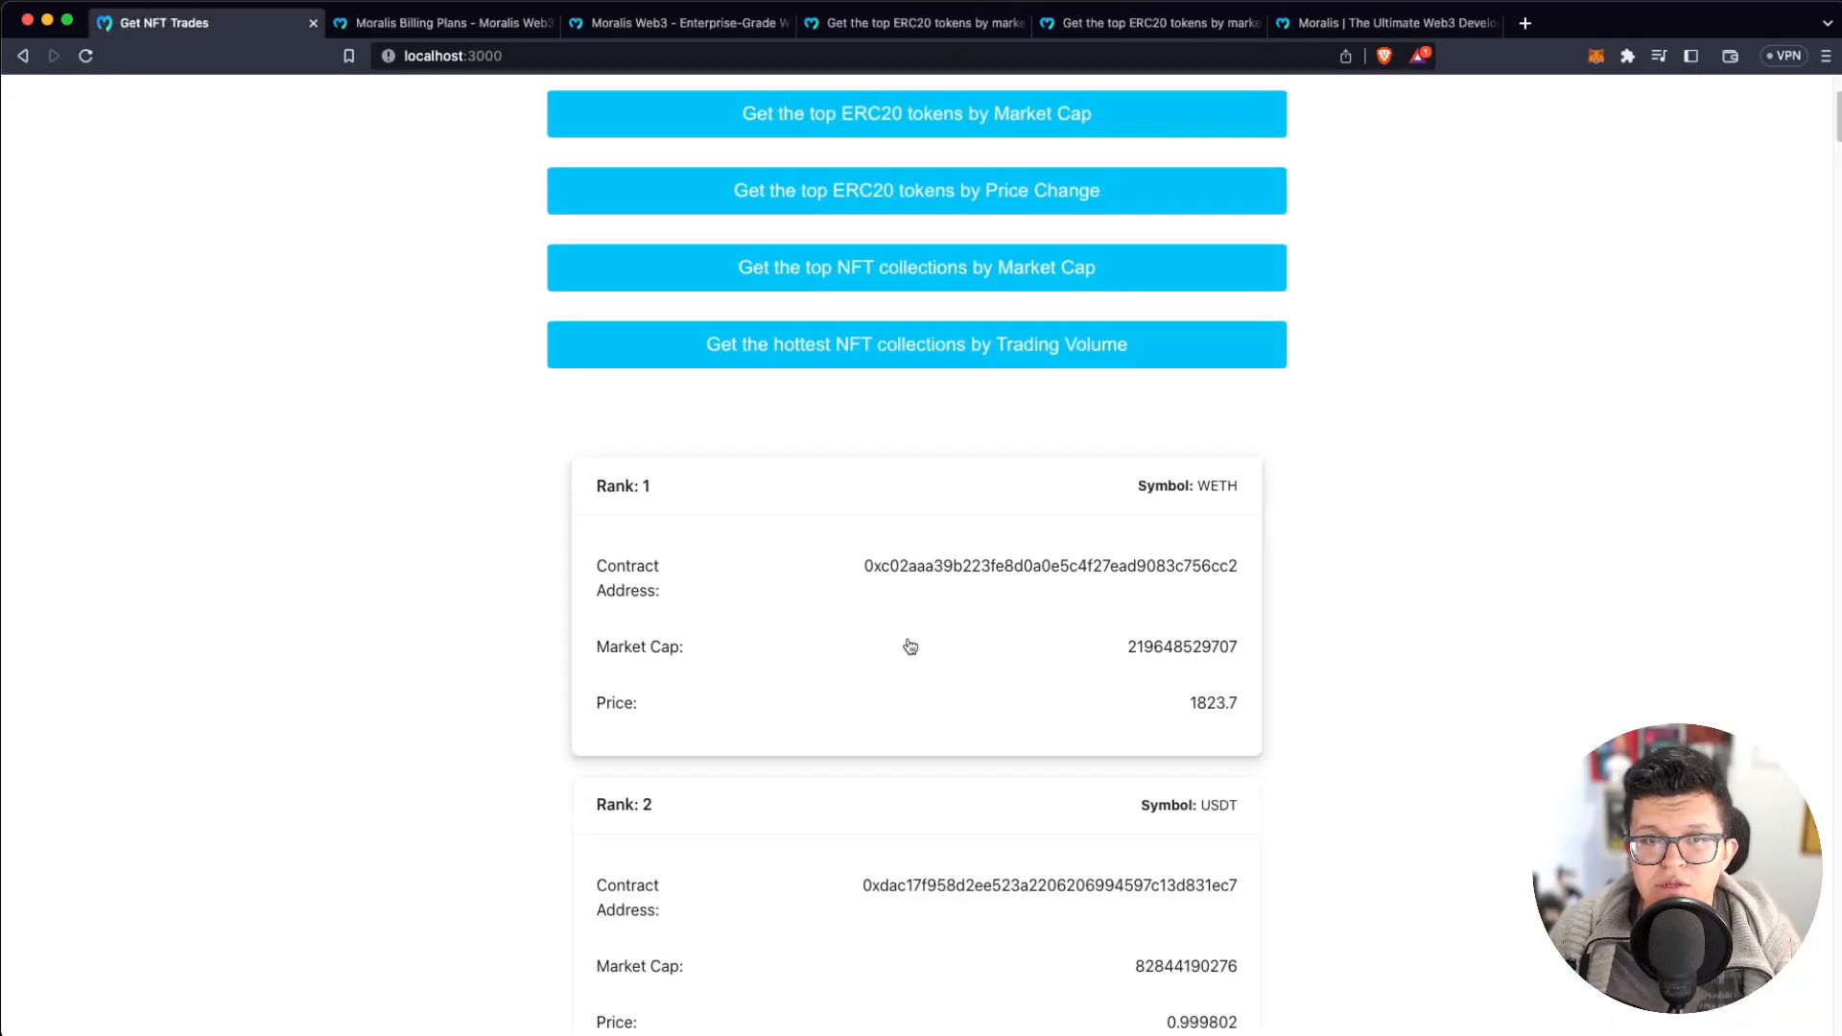
# - Load the top ERC20 tokens by price change, then the top NFT collections by market cap
pyautogui.scroll(3)
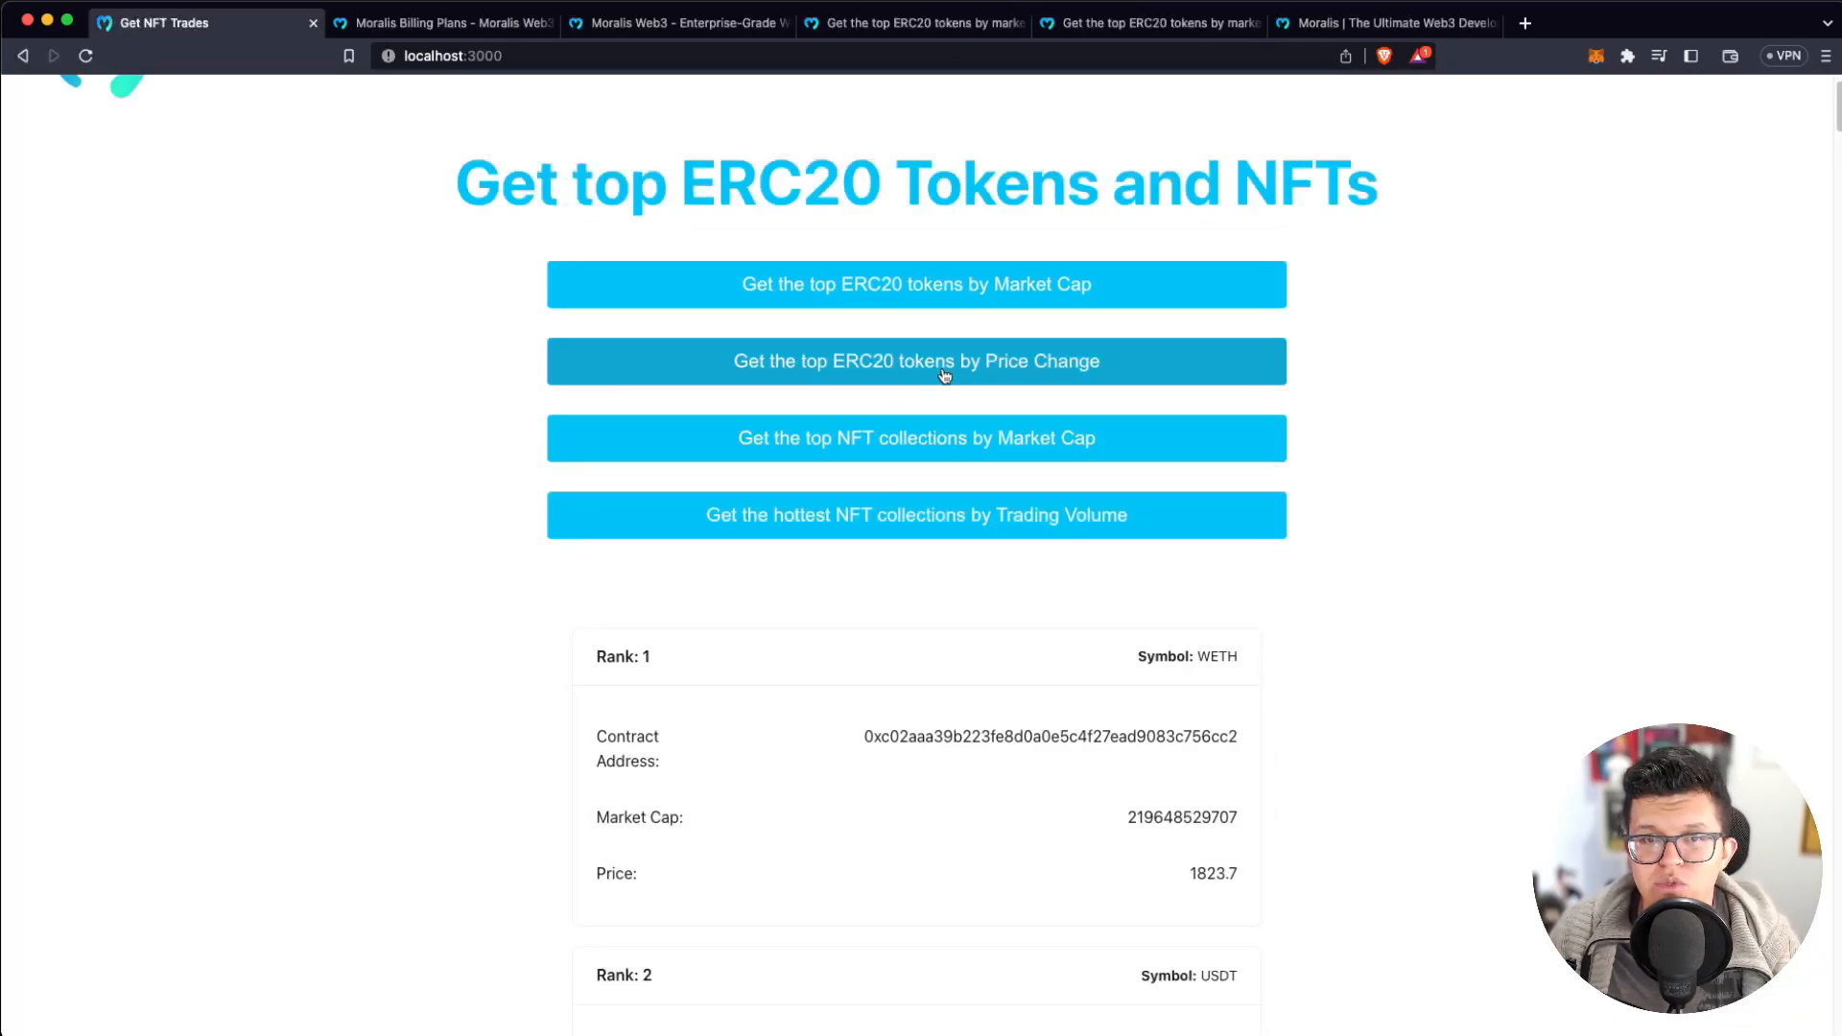
pyautogui.click(915, 361)
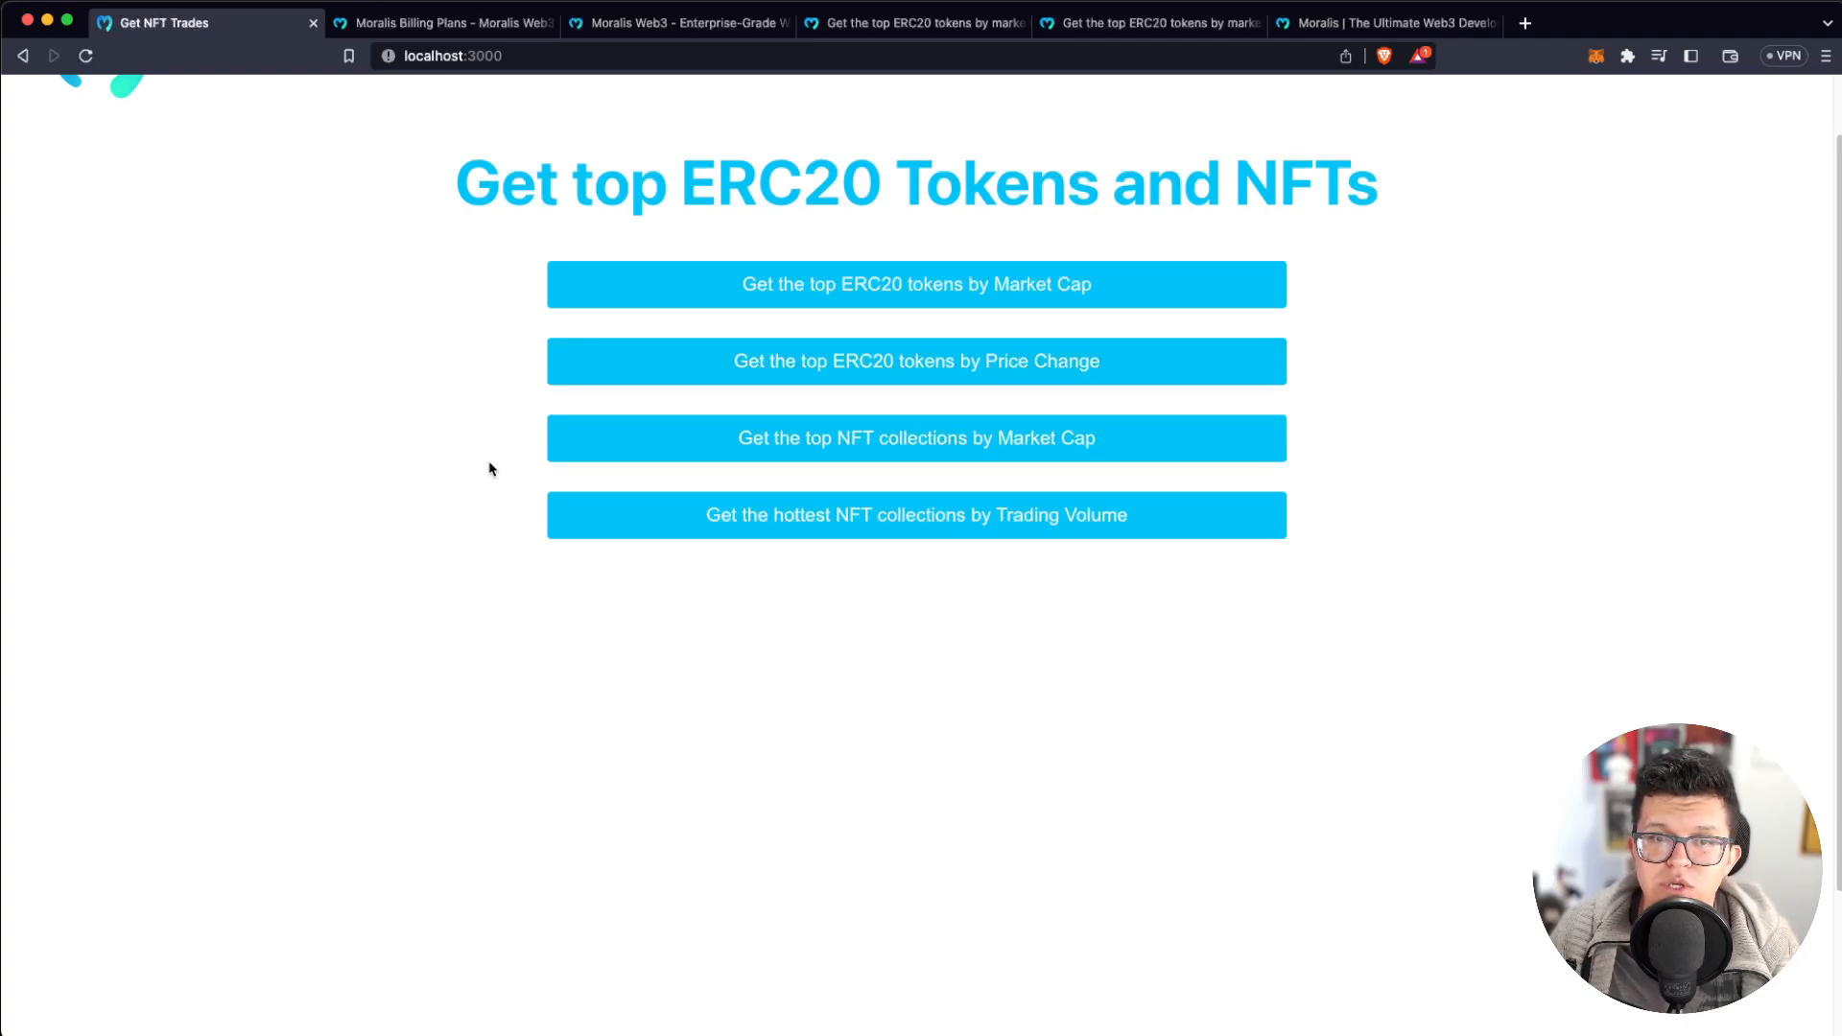
pyautogui.moveTo(516, 459)
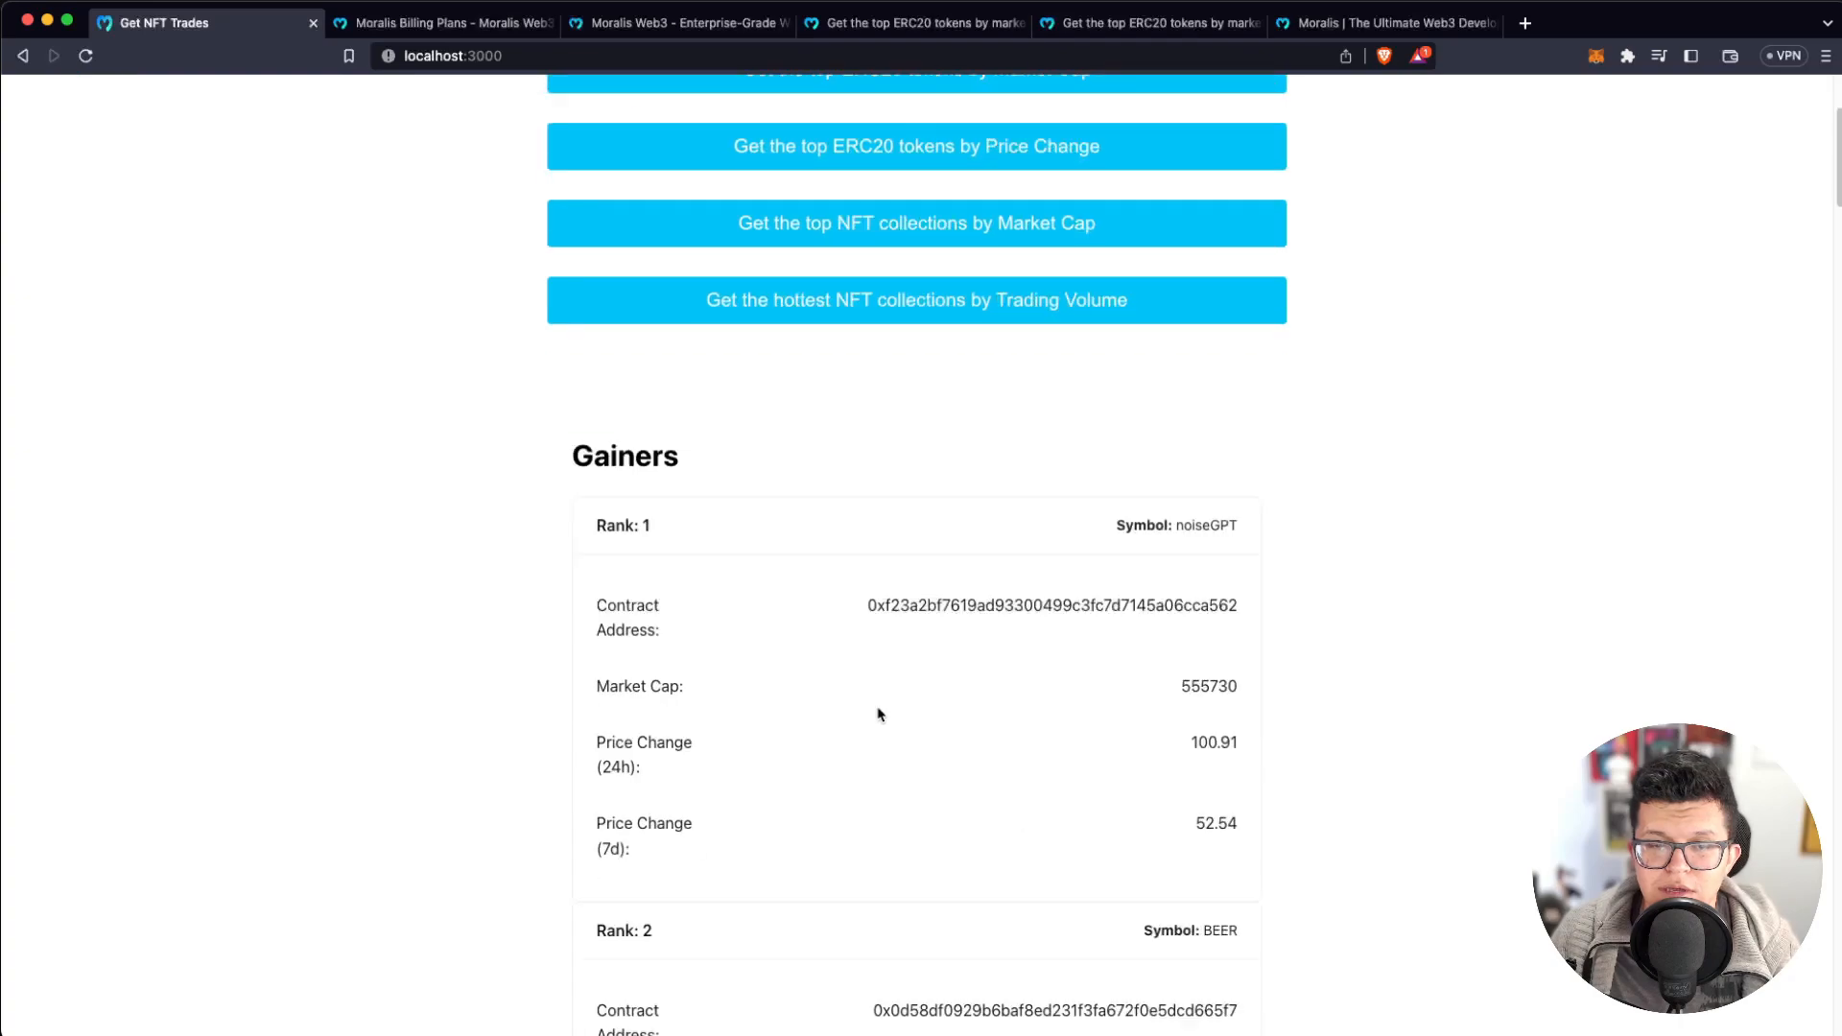
pyautogui.moveTo(998, 698)
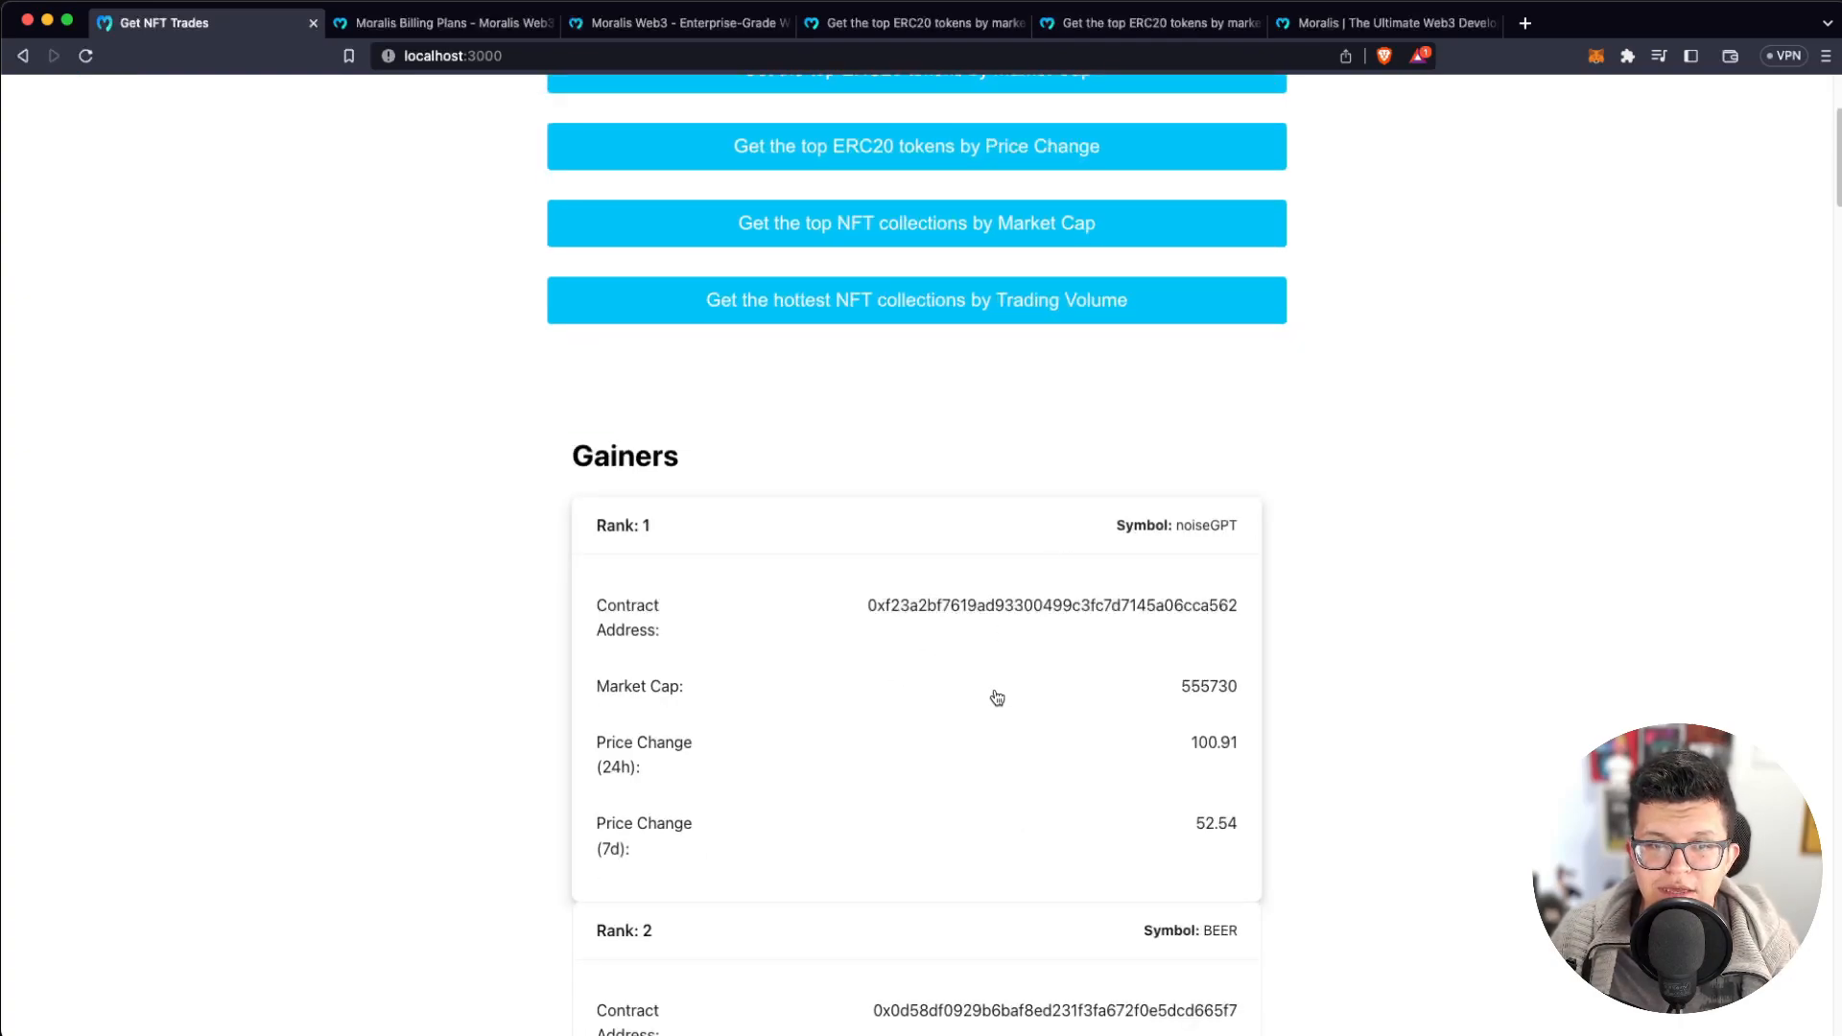
pyautogui.scroll(-3)
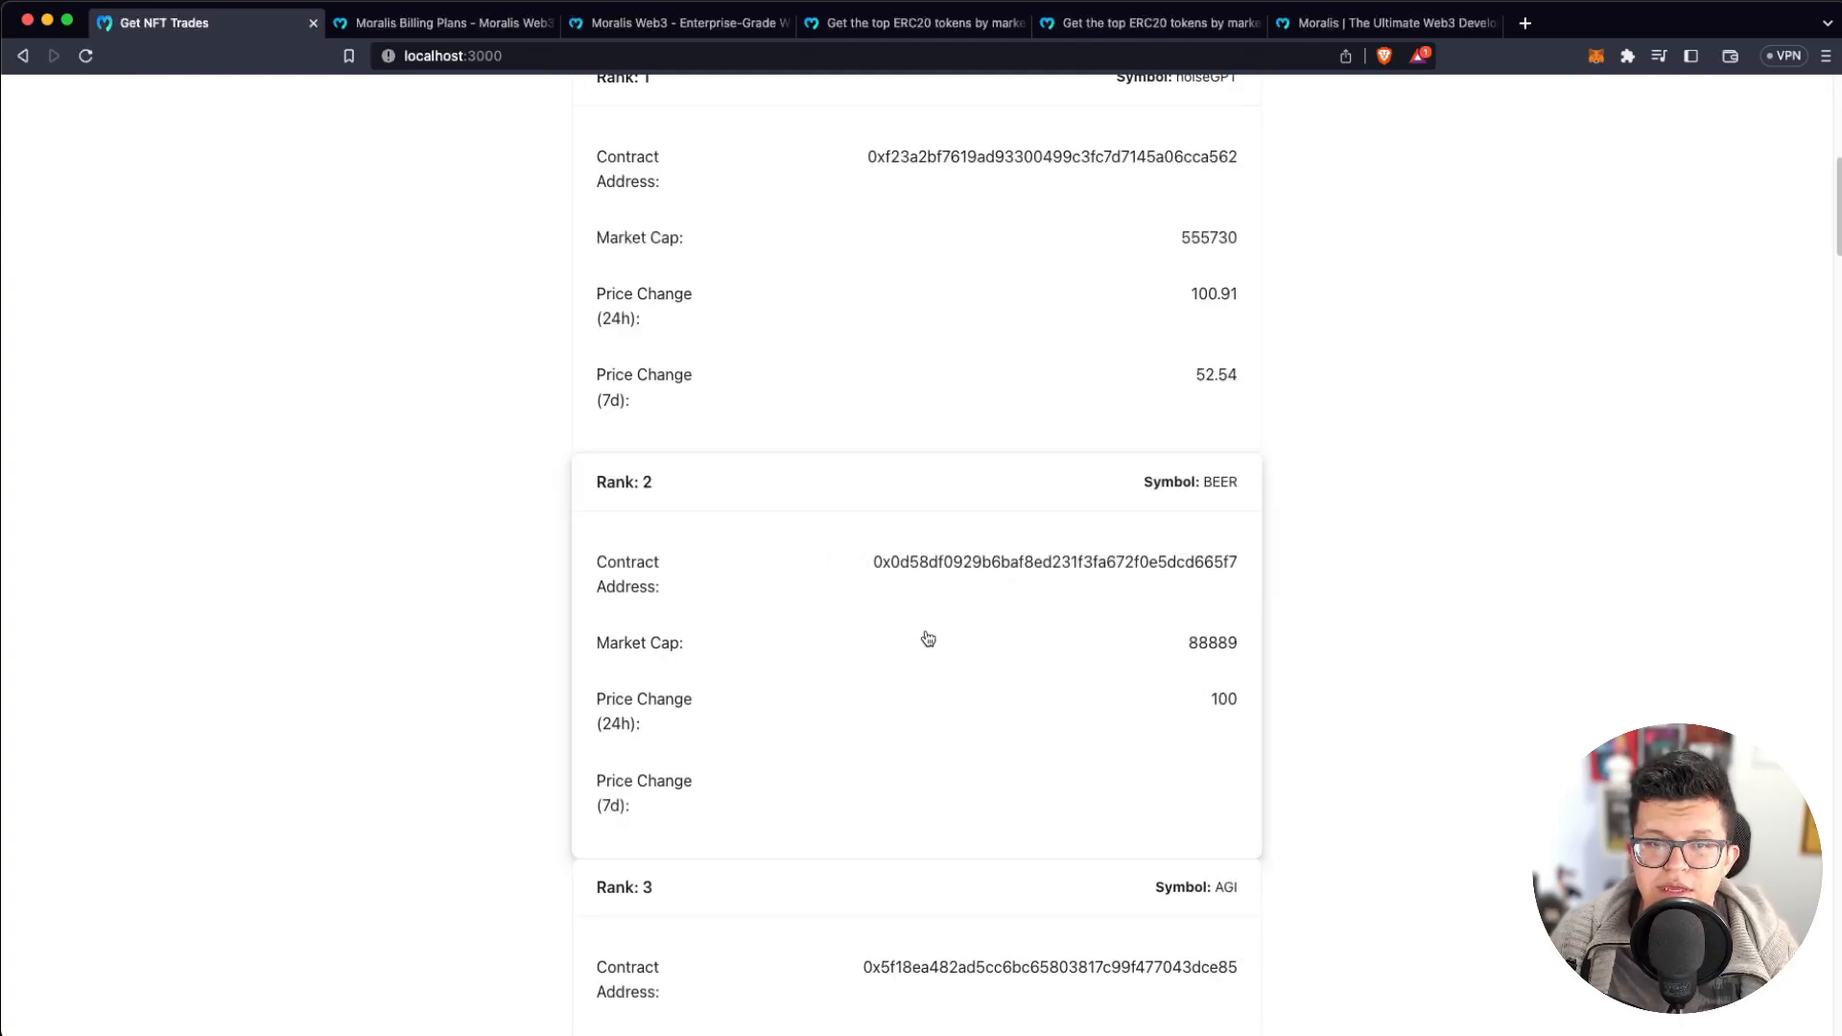
pyautogui.moveTo(1226, 710)
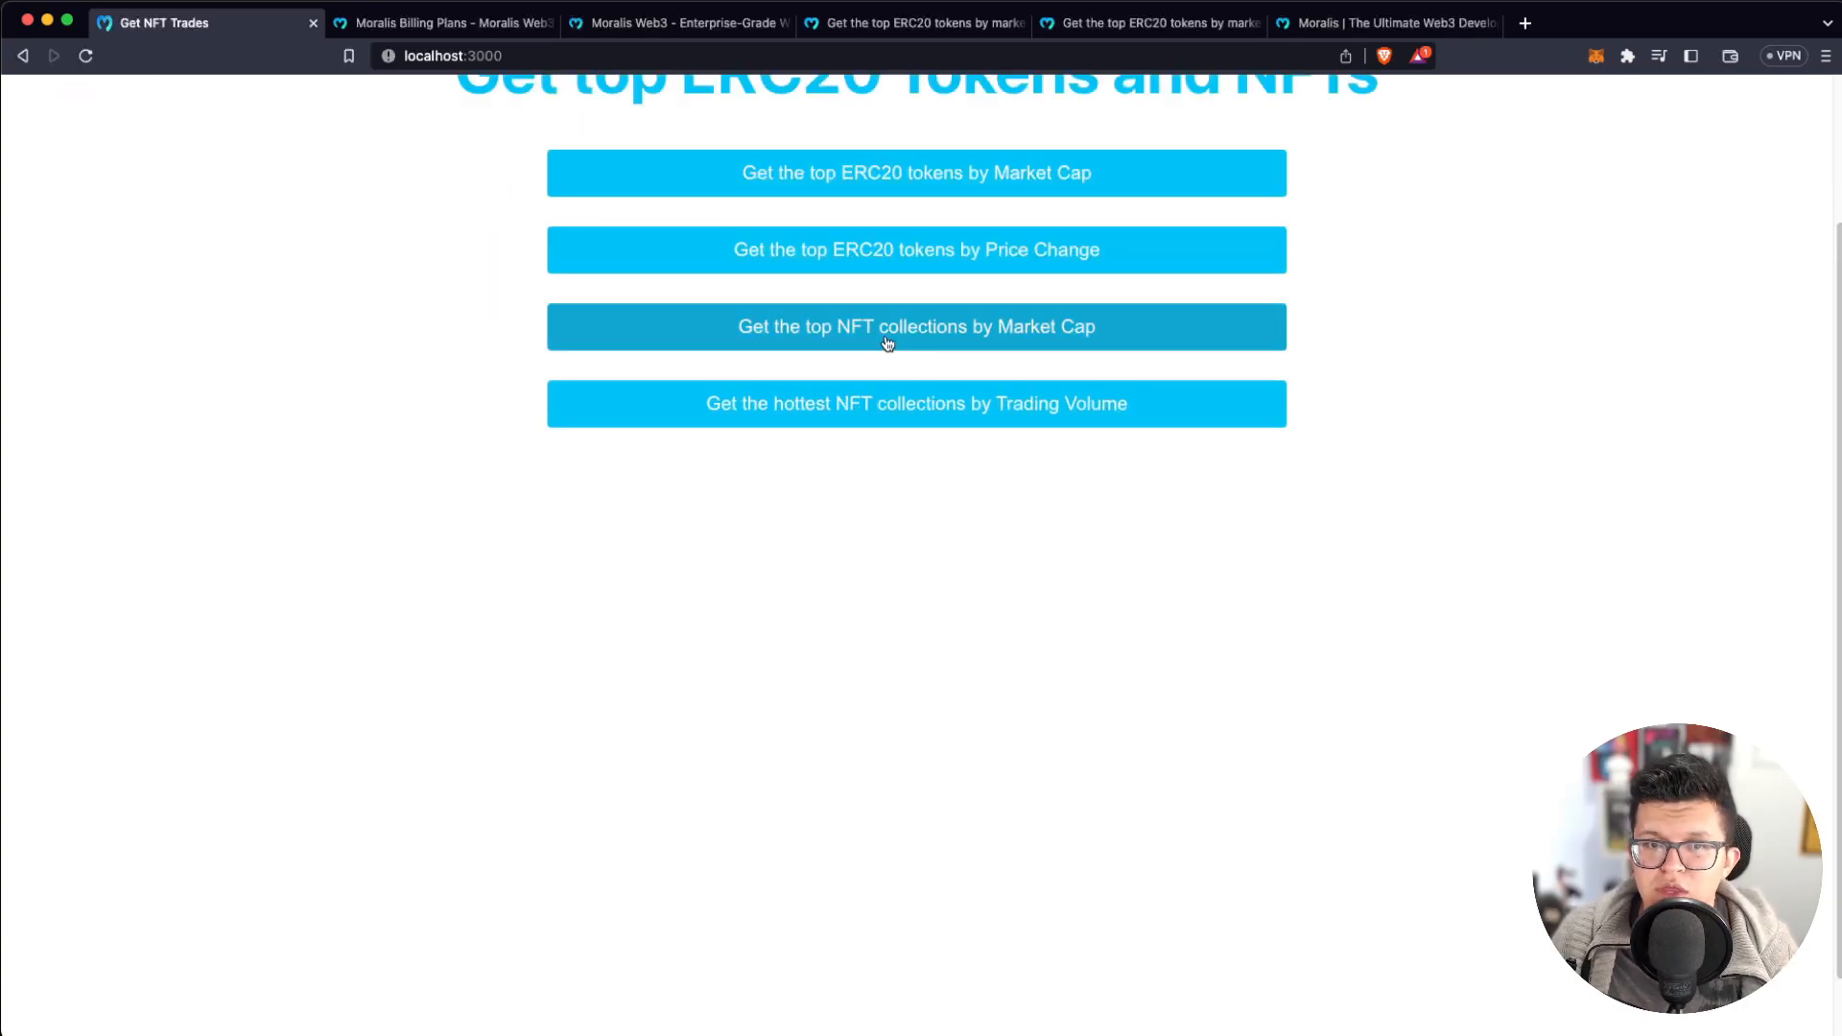
pyautogui.click(917, 327)
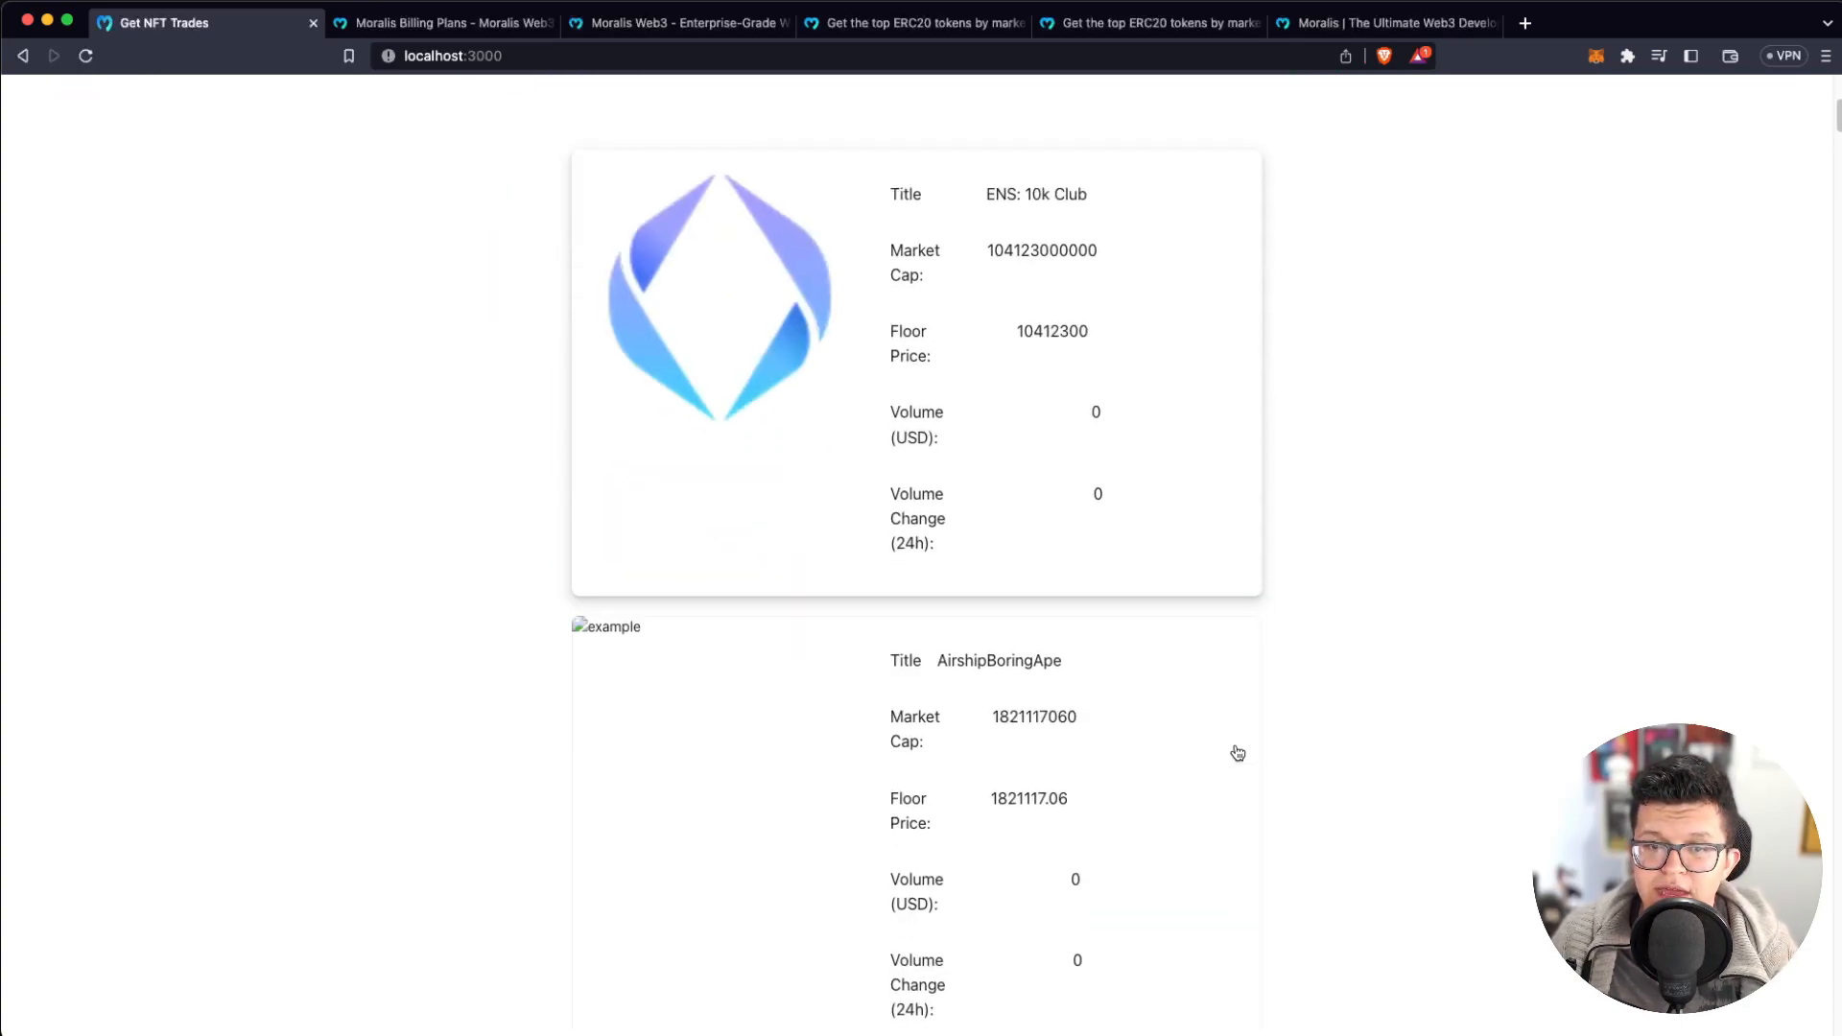
pyautogui.scroll(-3)
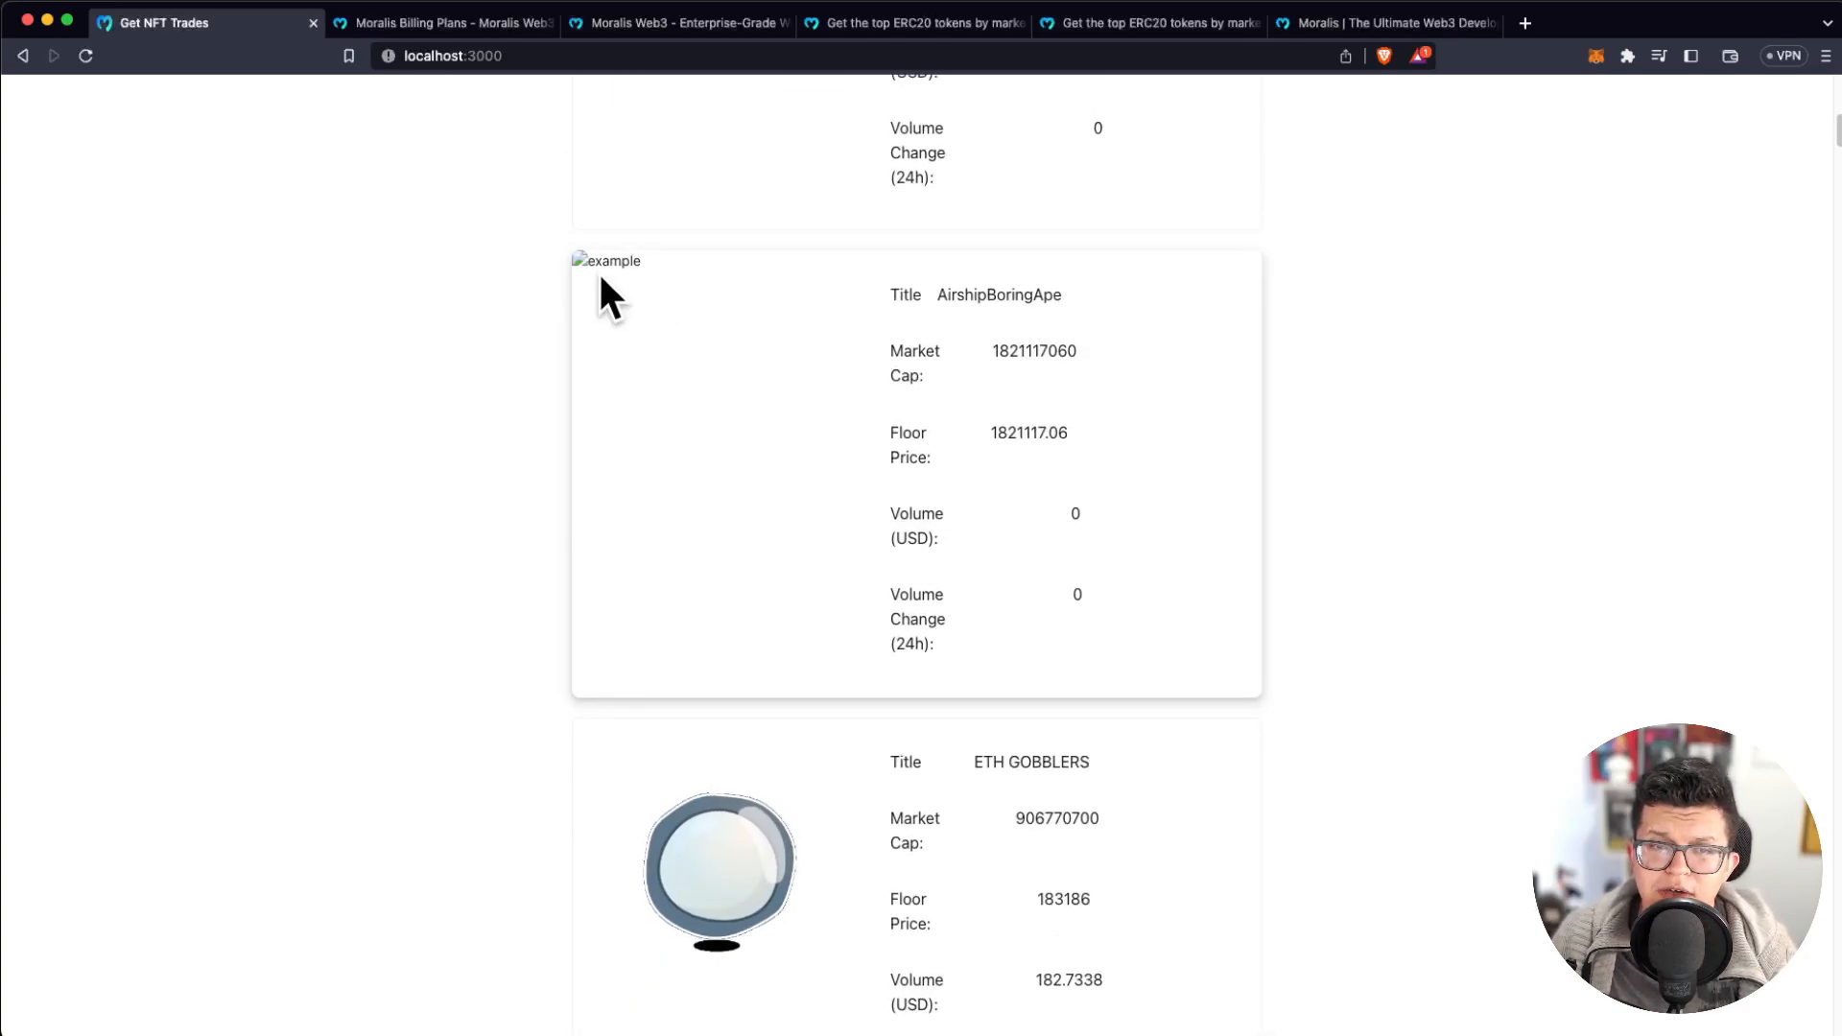
pyautogui.scroll(-3)
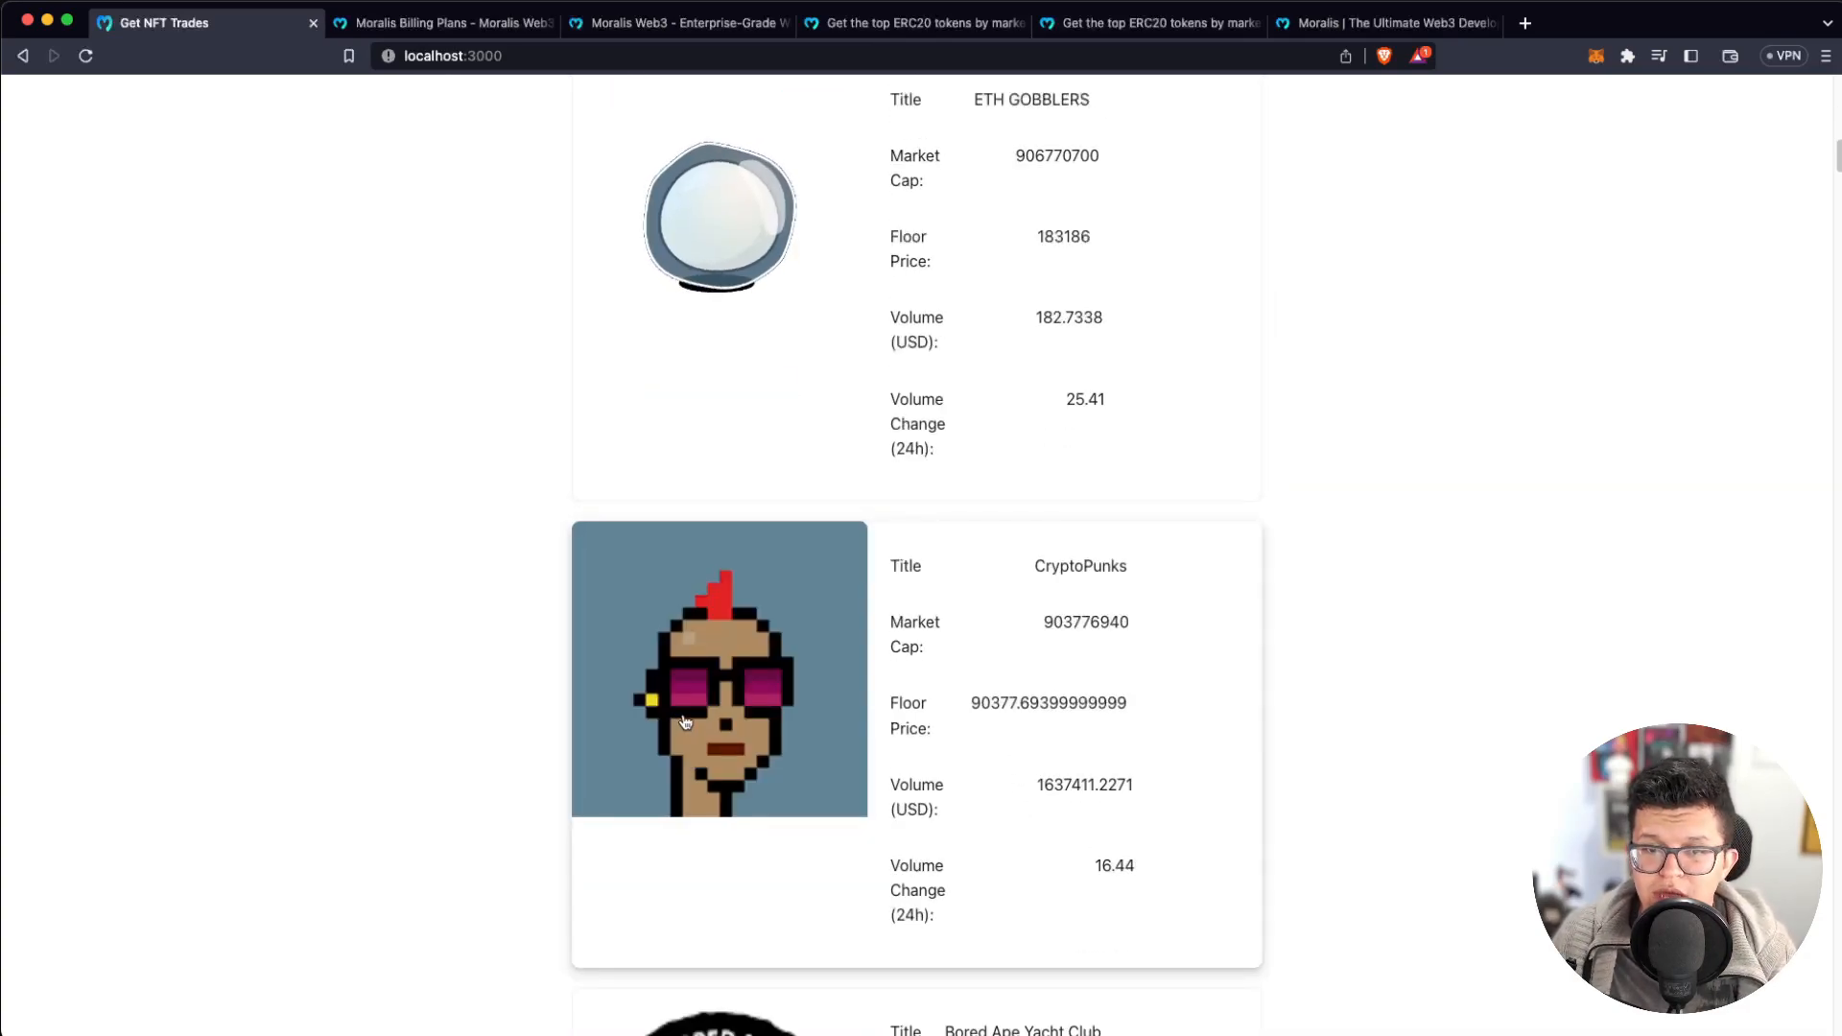
pyautogui.moveTo(938, 723)
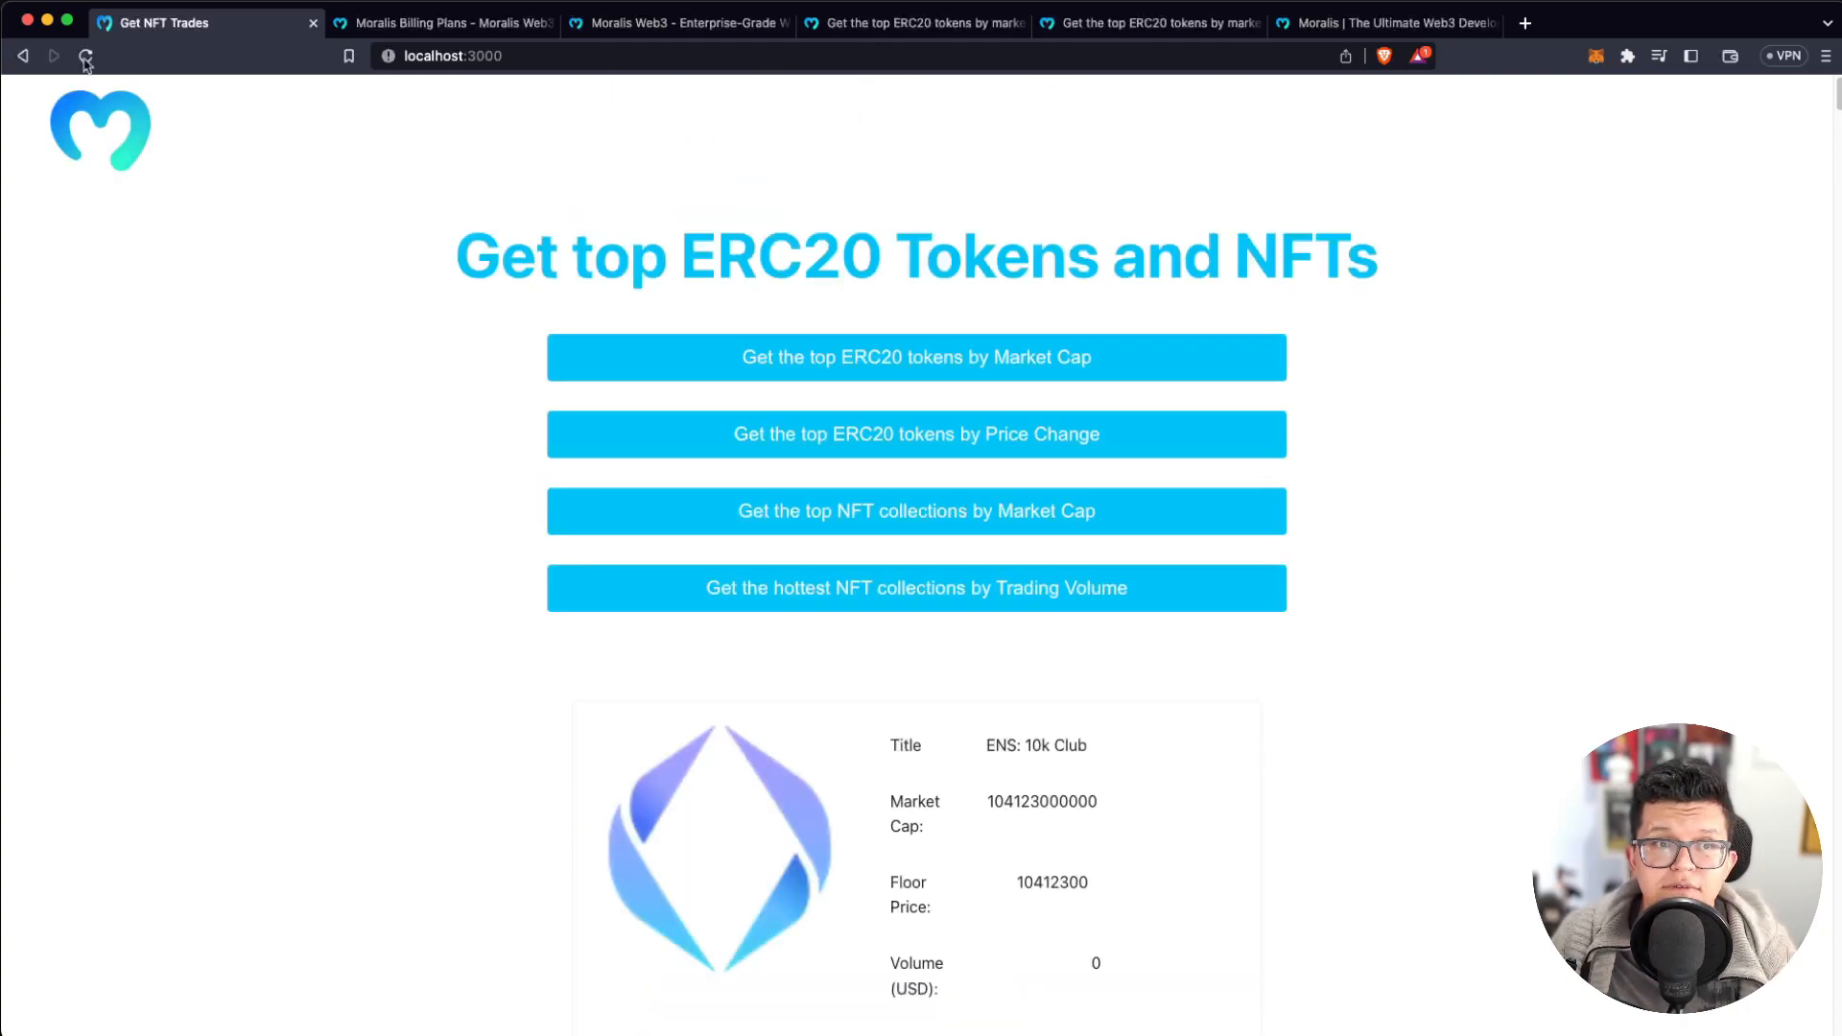
# - Load the hottest NFT collections by trading volume and review the cards
pyautogui.click(84, 56)
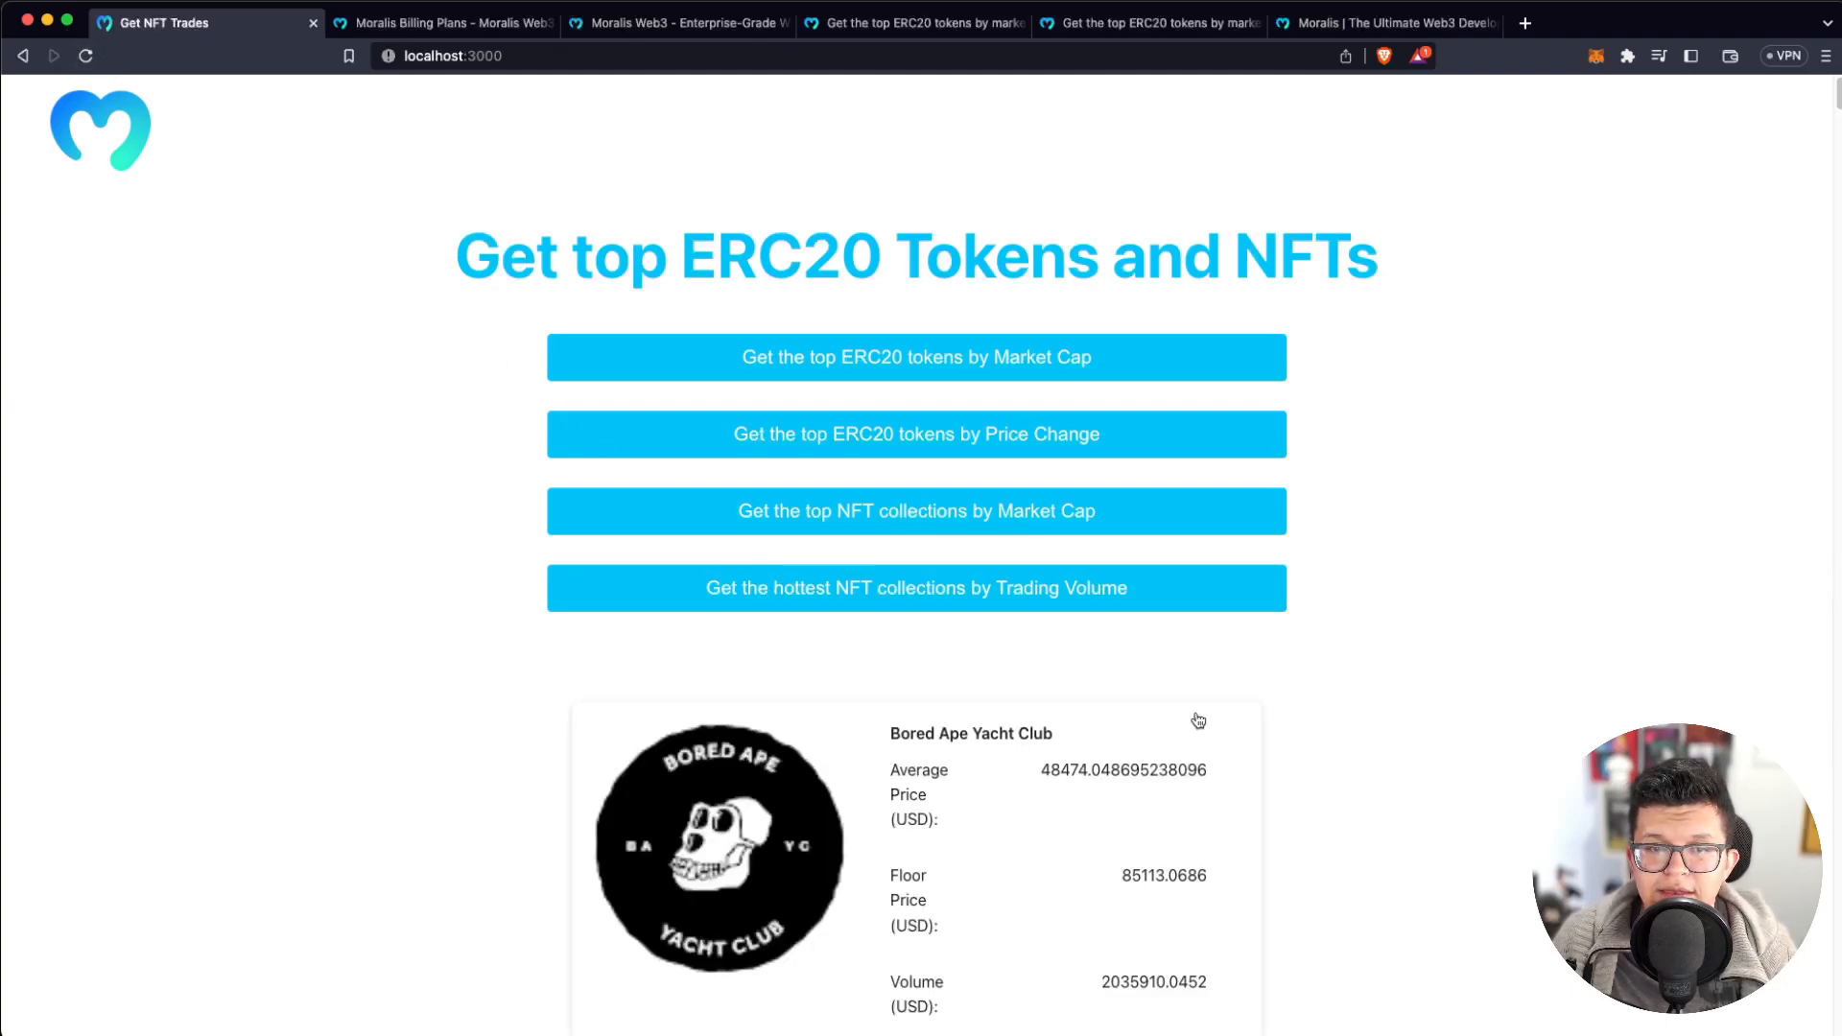
pyautogui.scroll(-3)
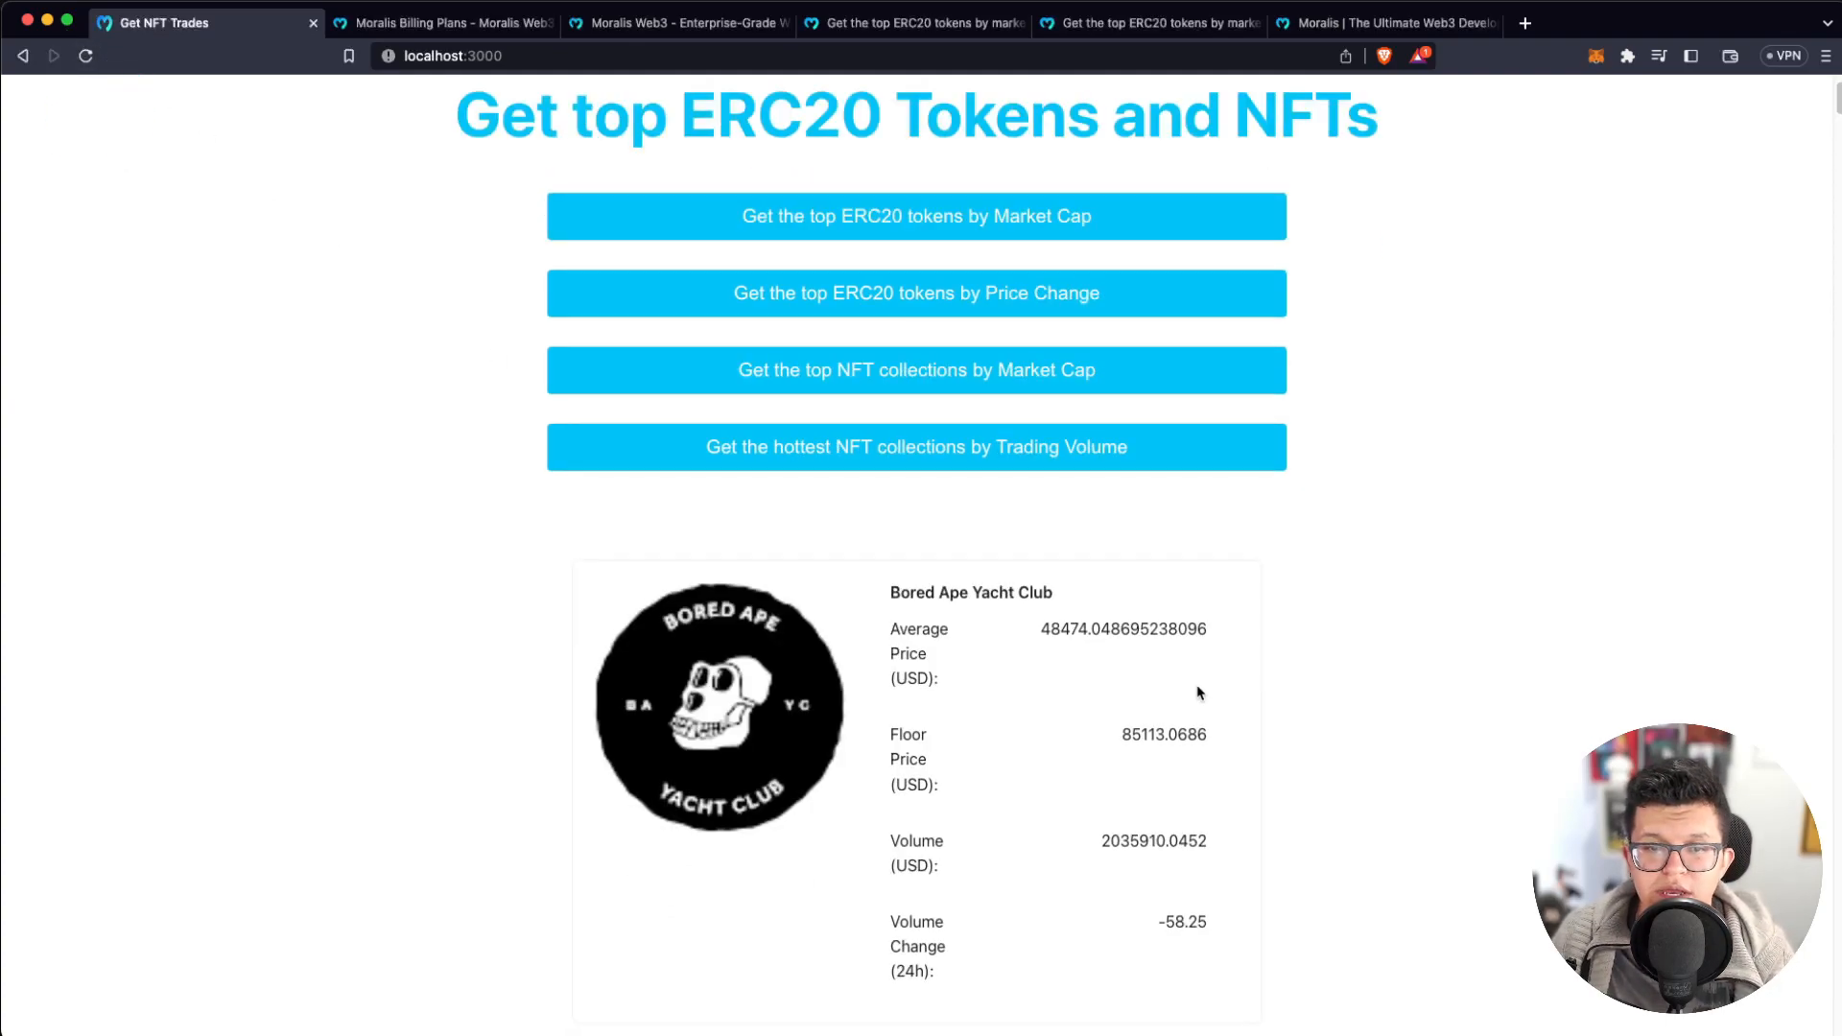
pyautogui.scroll(-3)
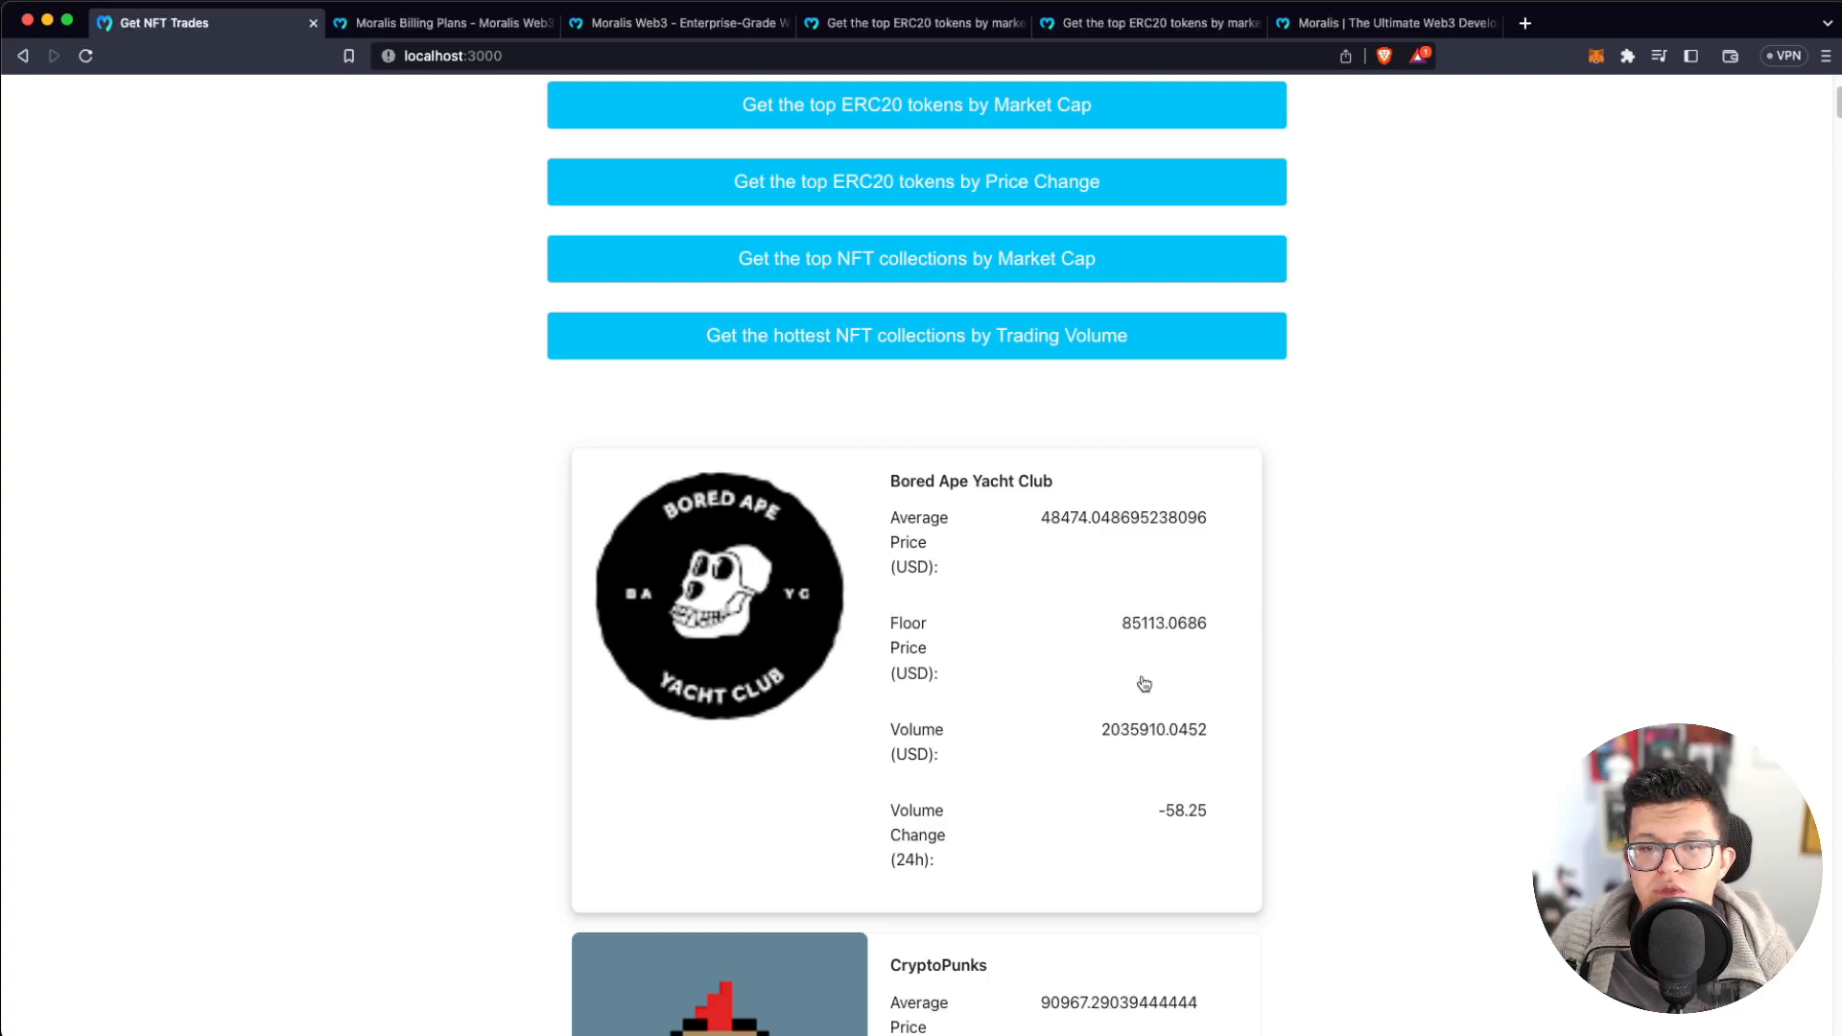
pyautogui.scroll(3)
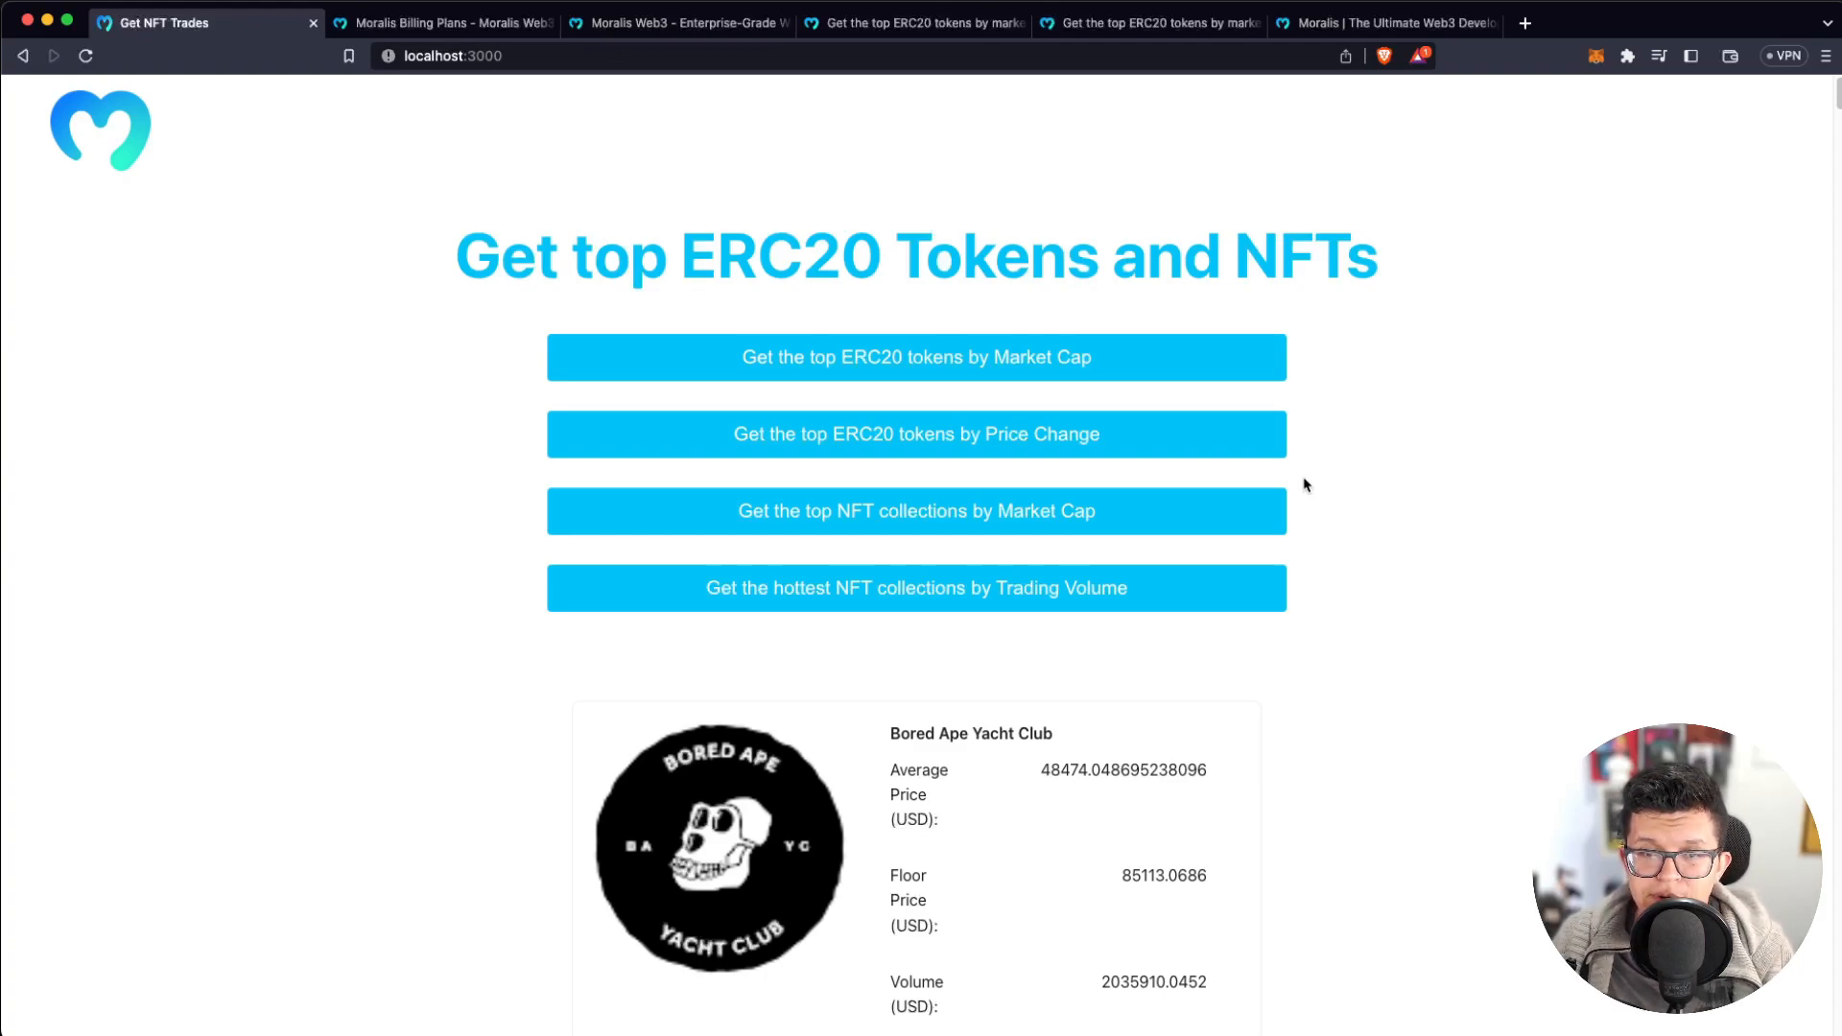
pyautogui.moveTo(1340, 341)
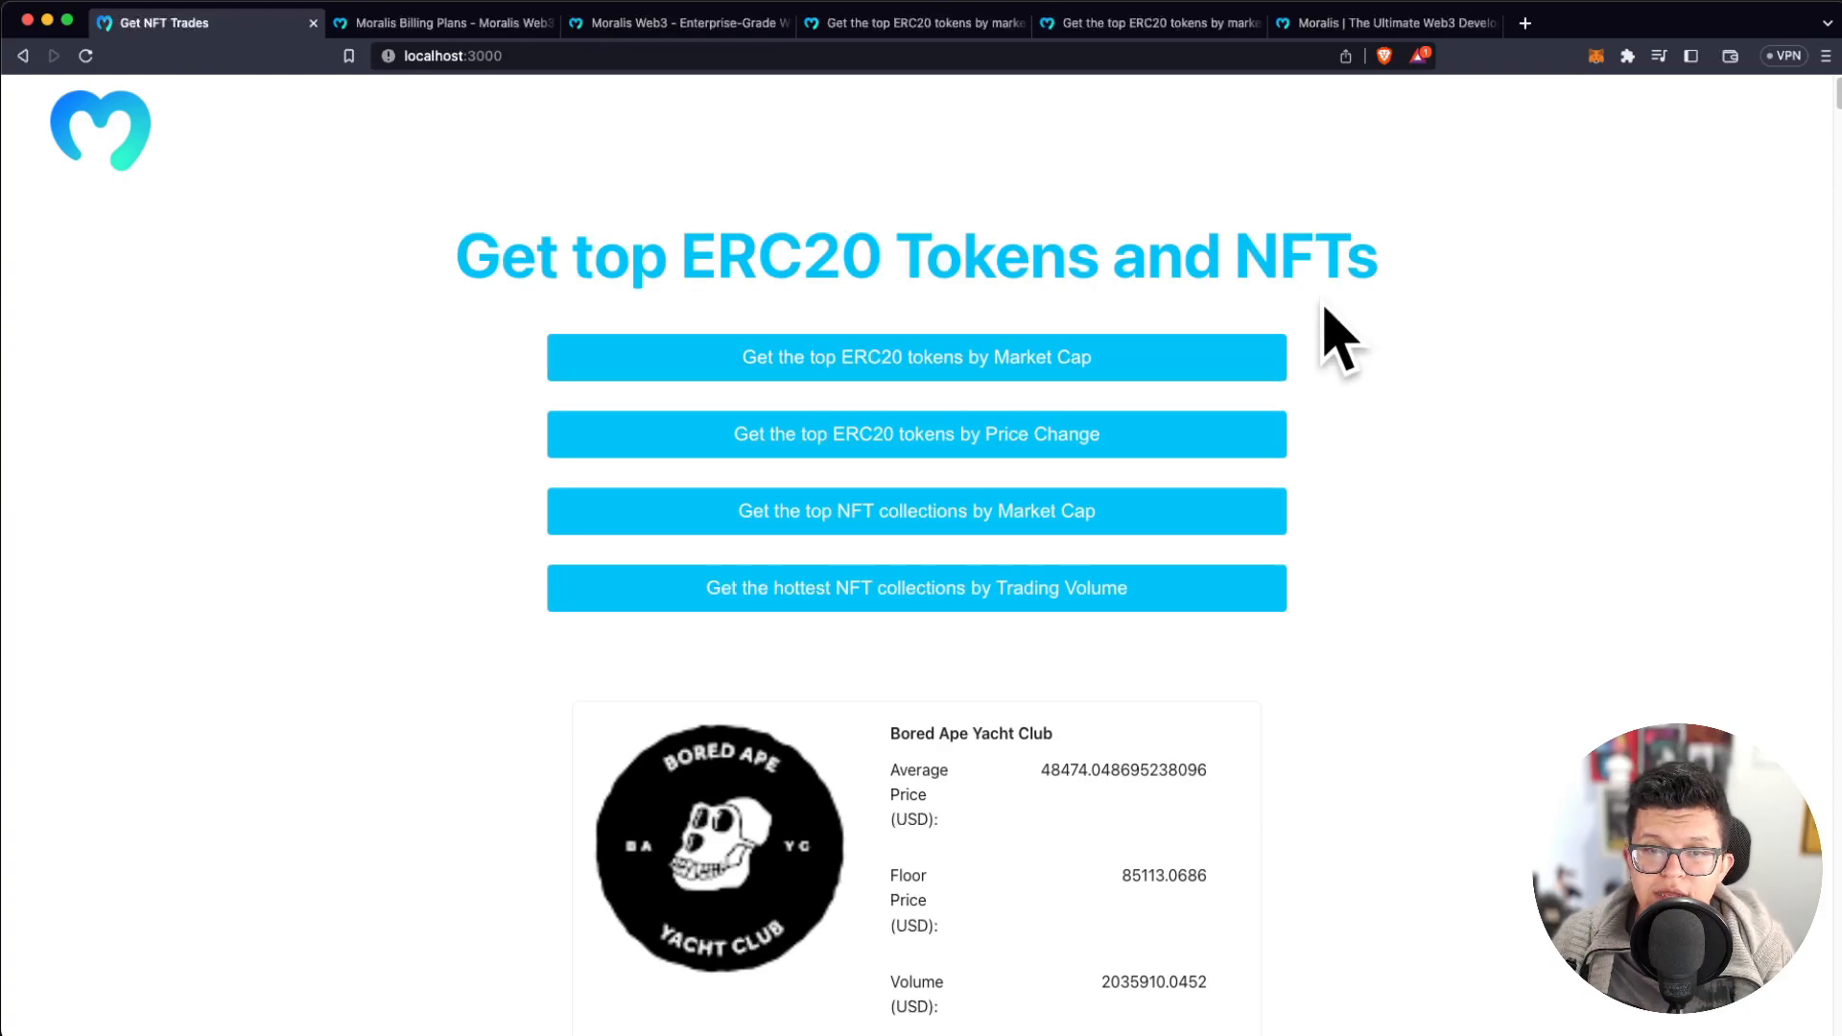
pyautogui.moveTo(1039, 762)
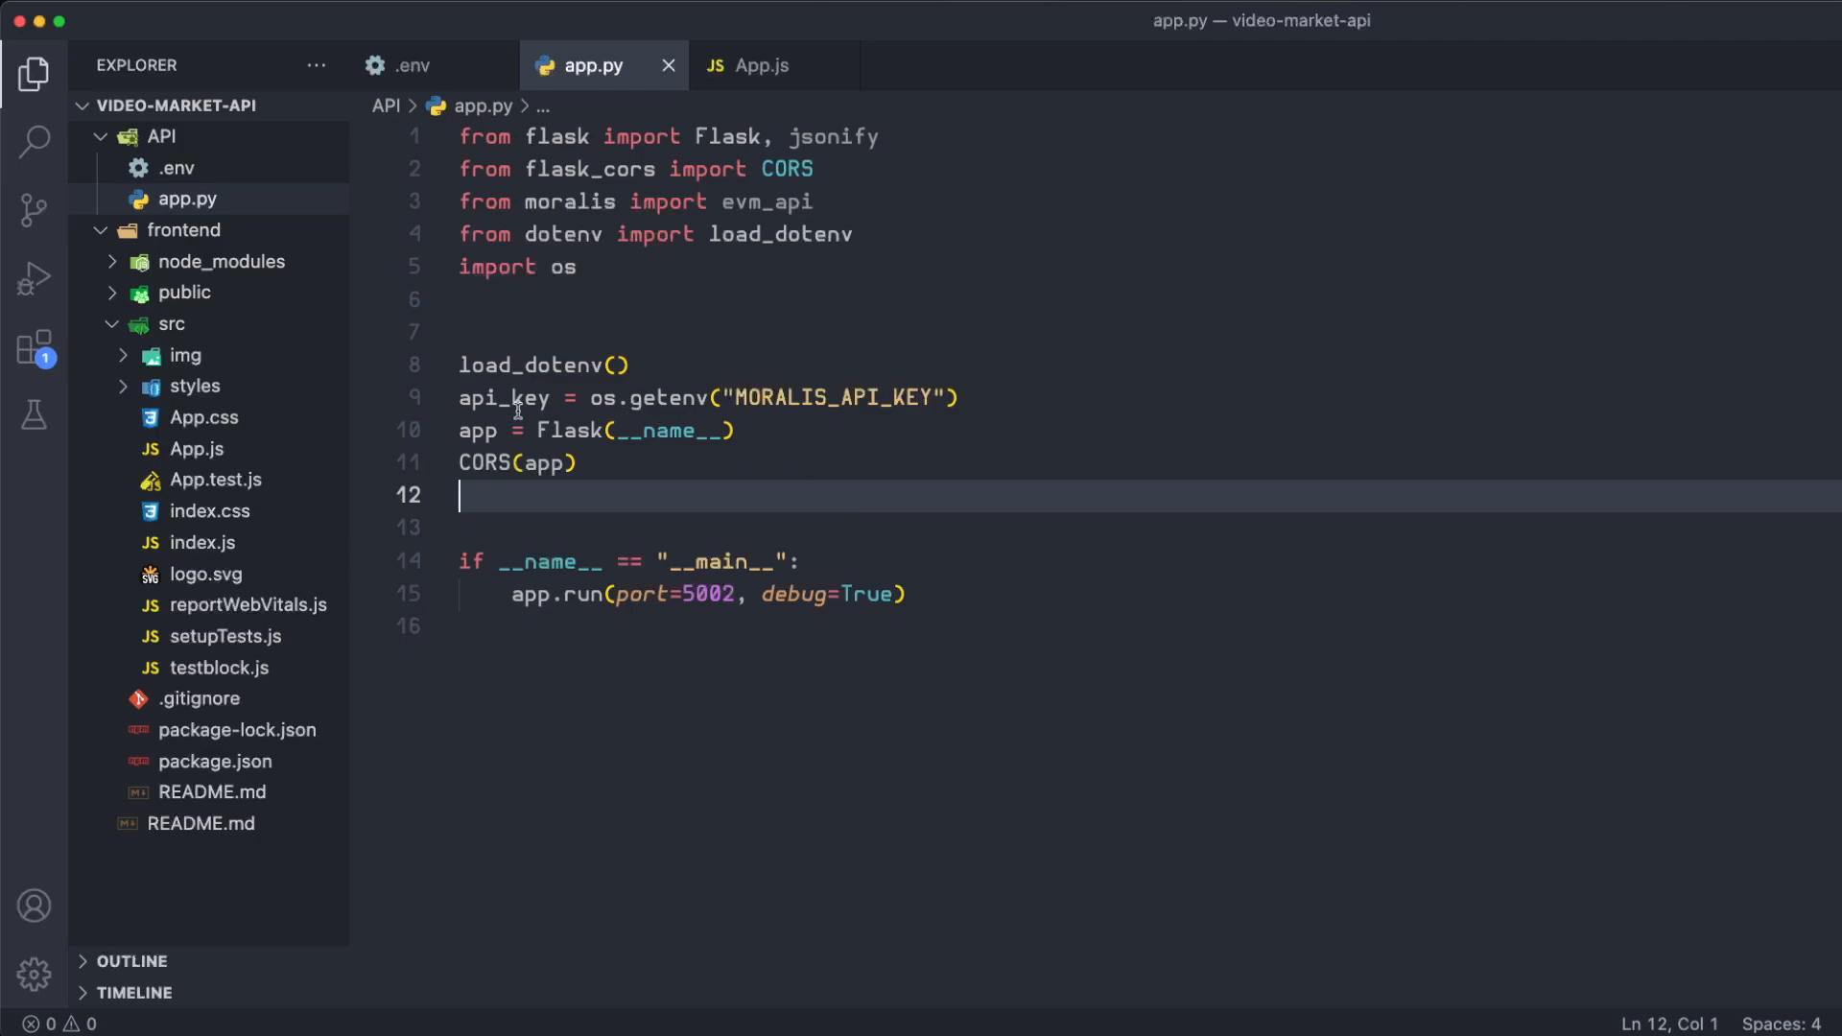
pyautogui.click(562, 397)
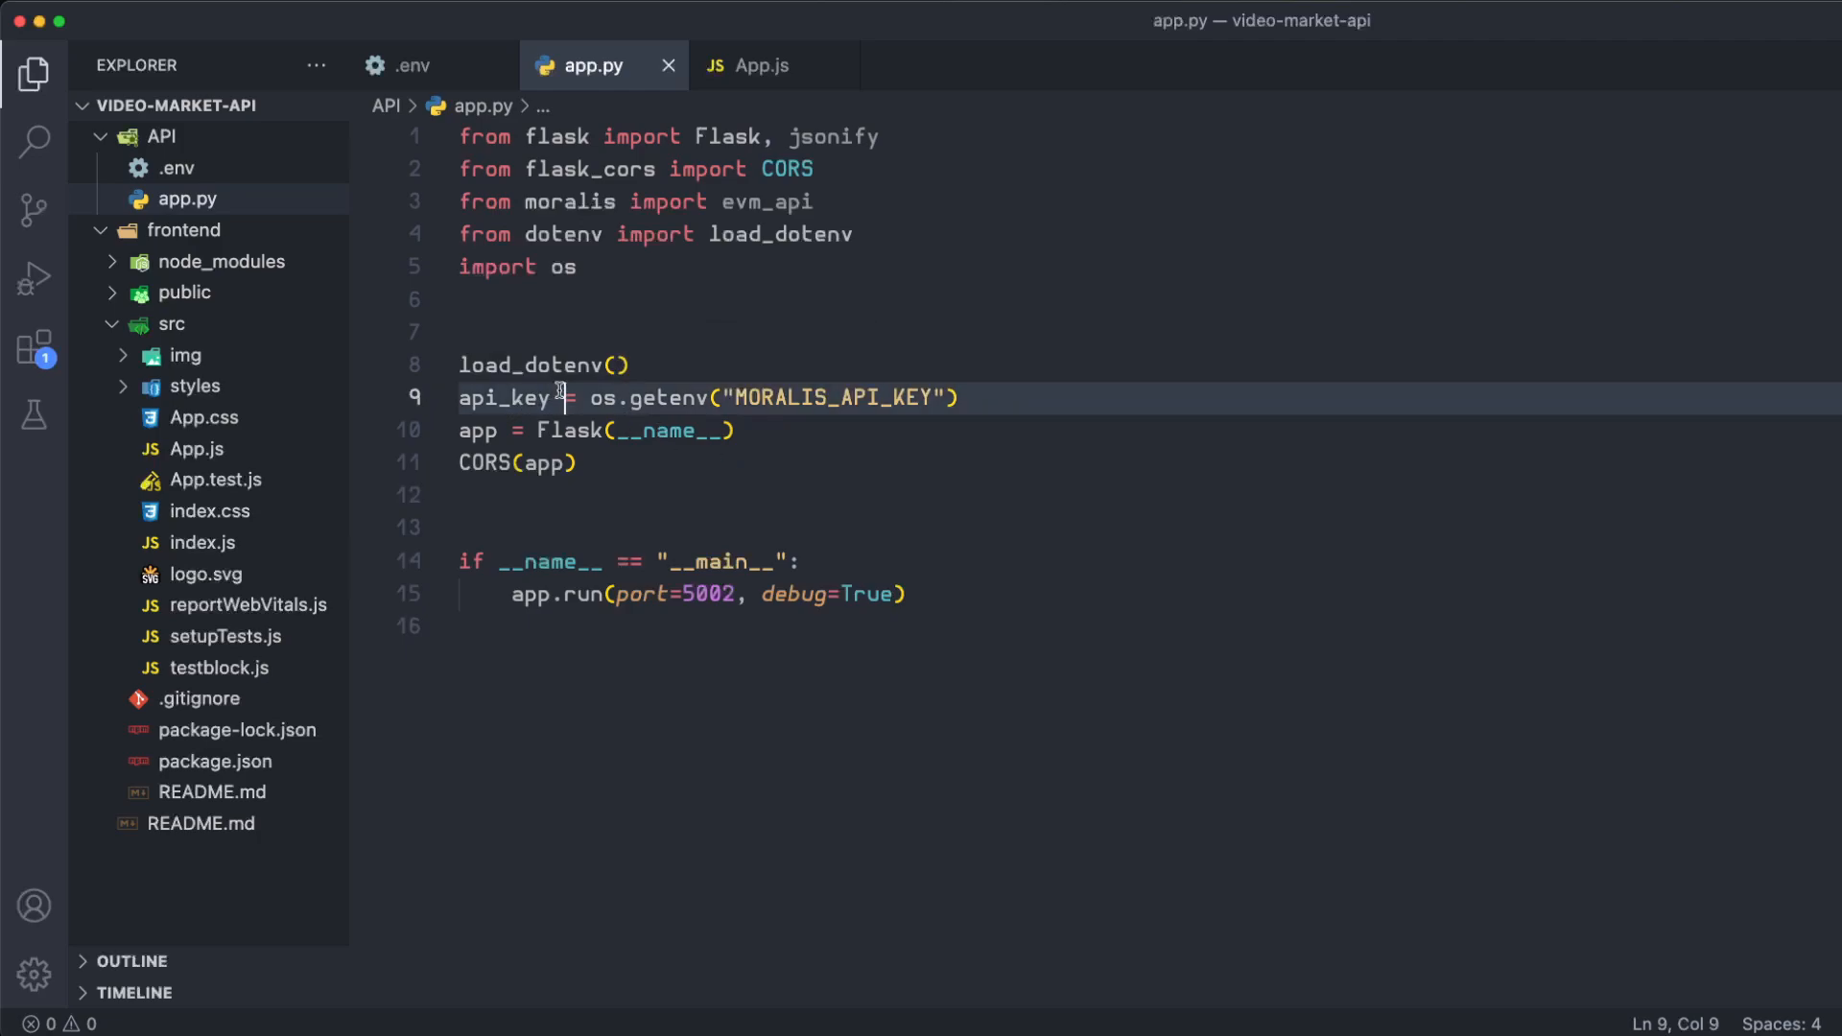
pyautogui.click(186, 198)
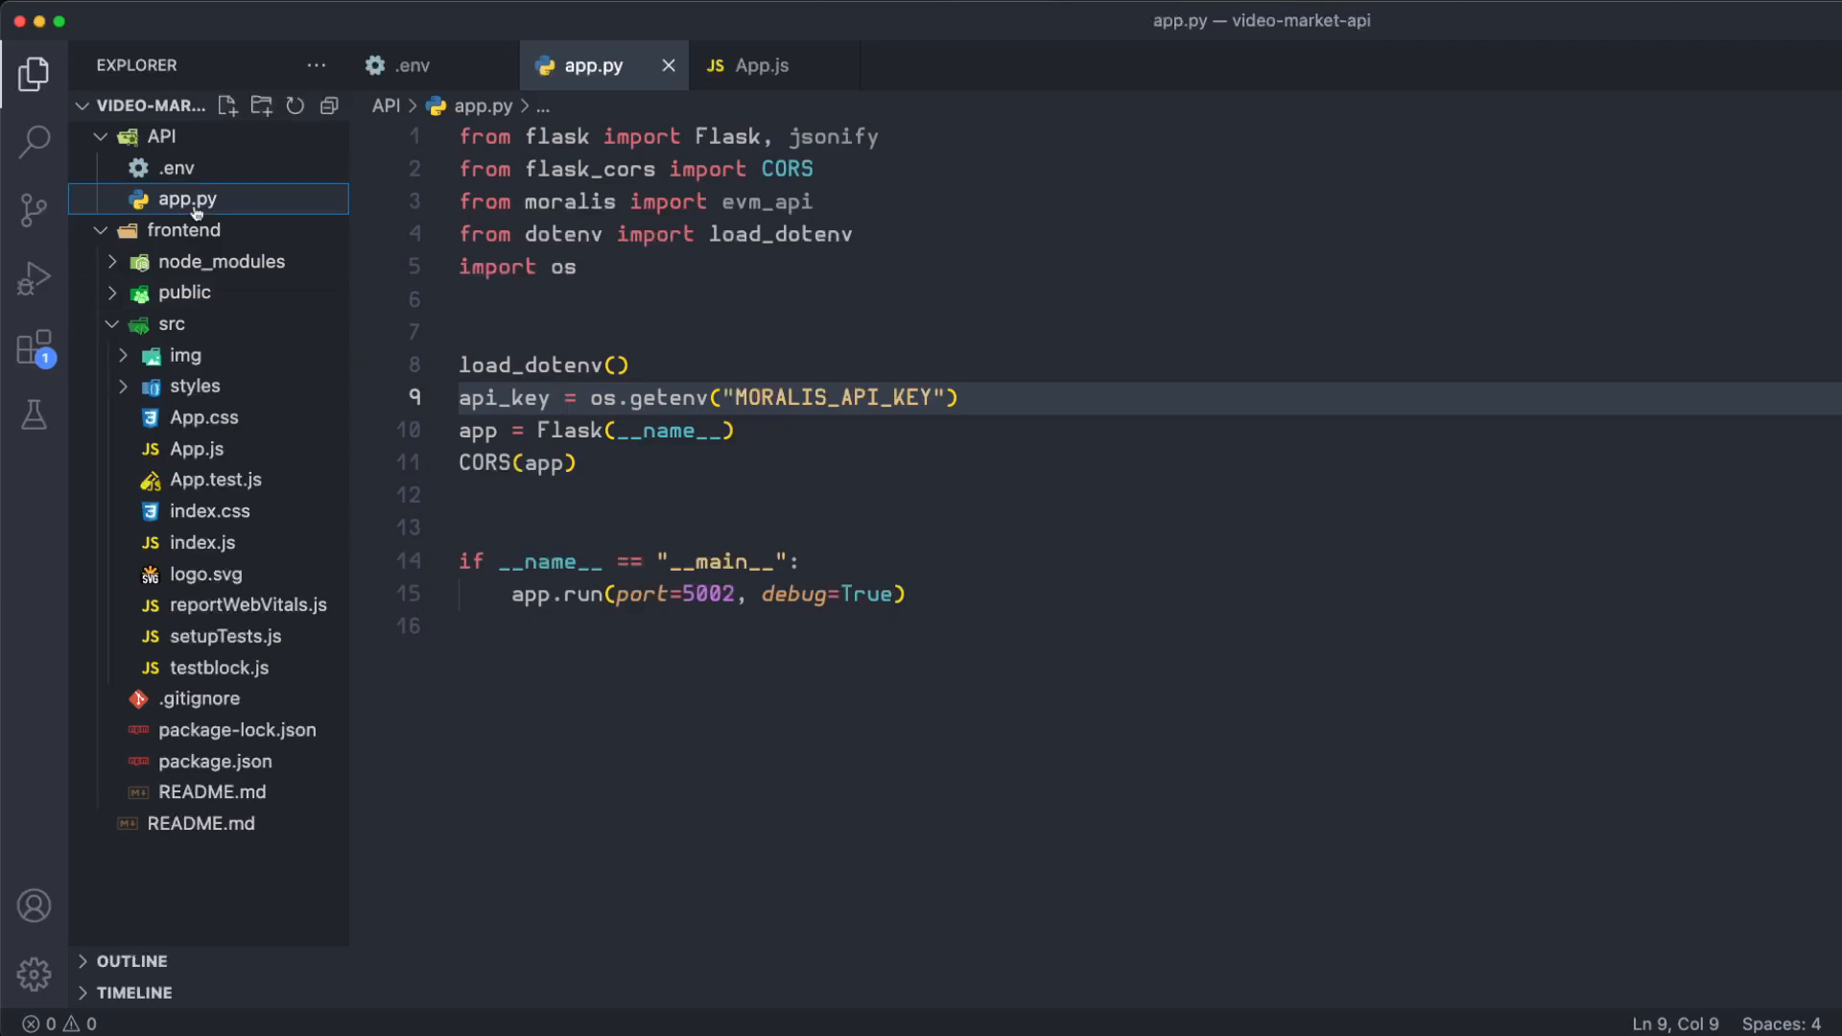
pyautogui.moveTo(255, 209)
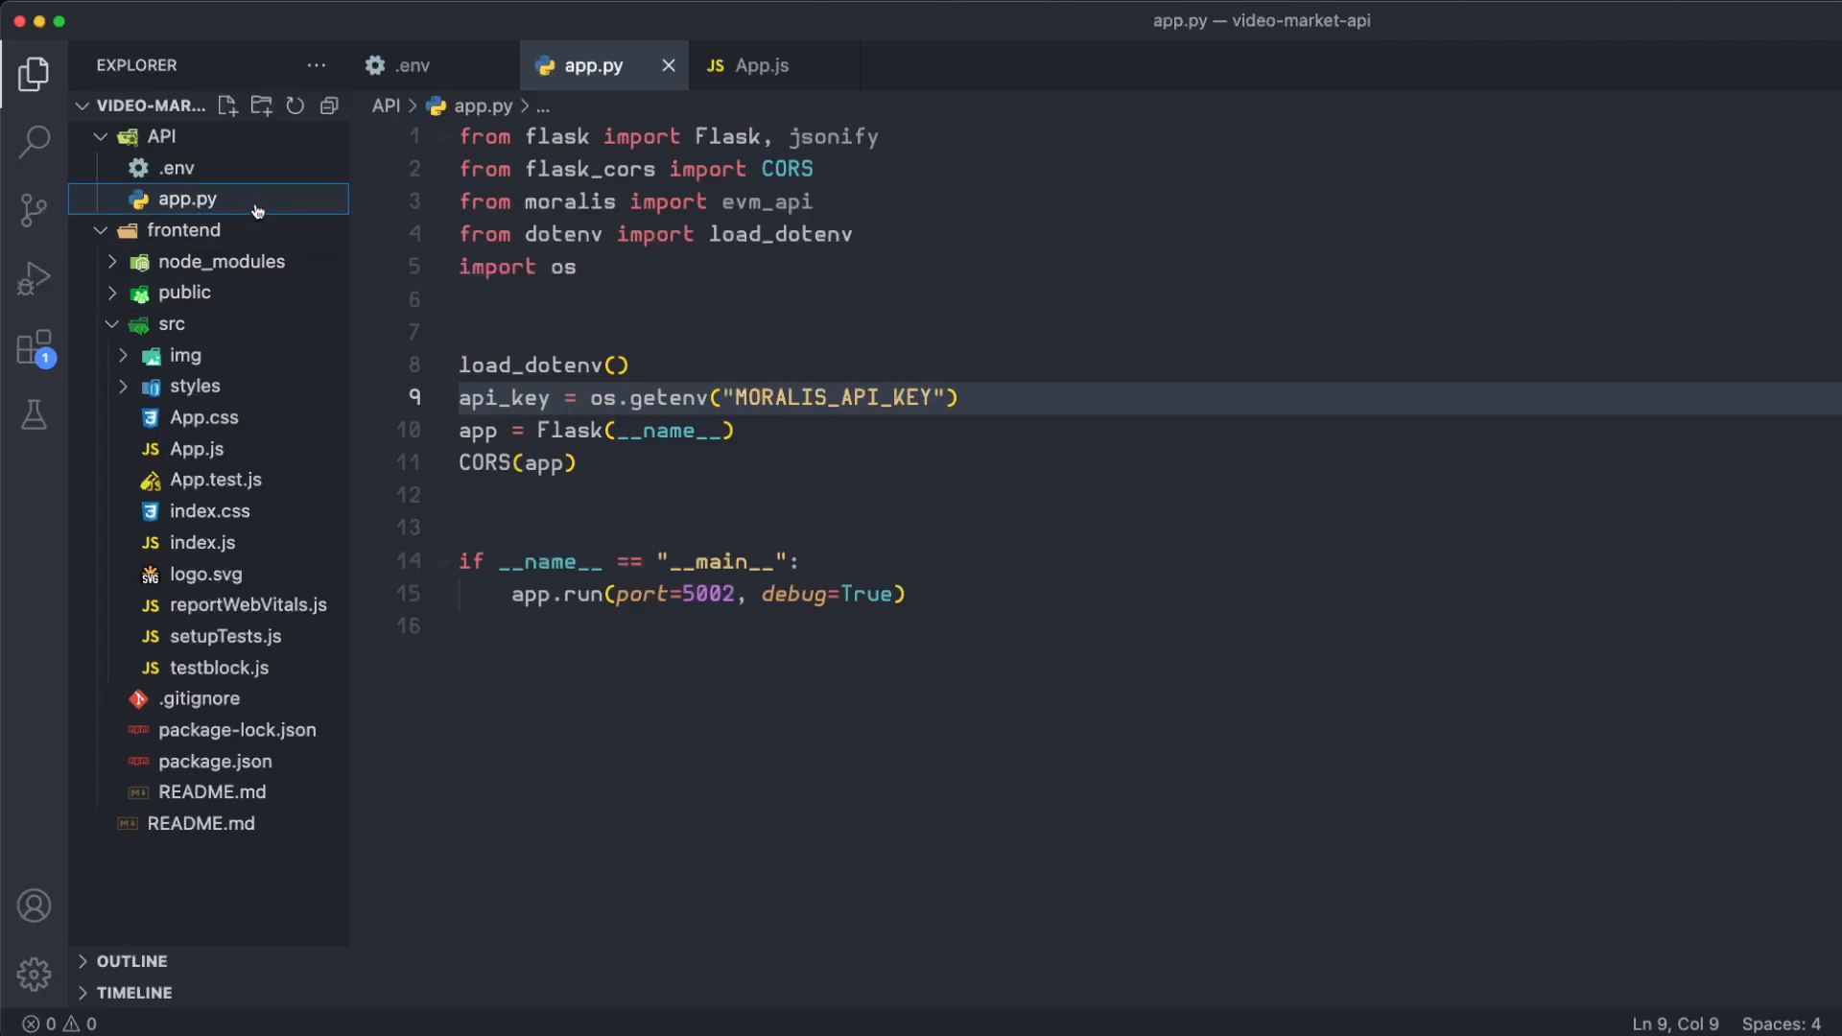
pyautogui.click(177, 169)
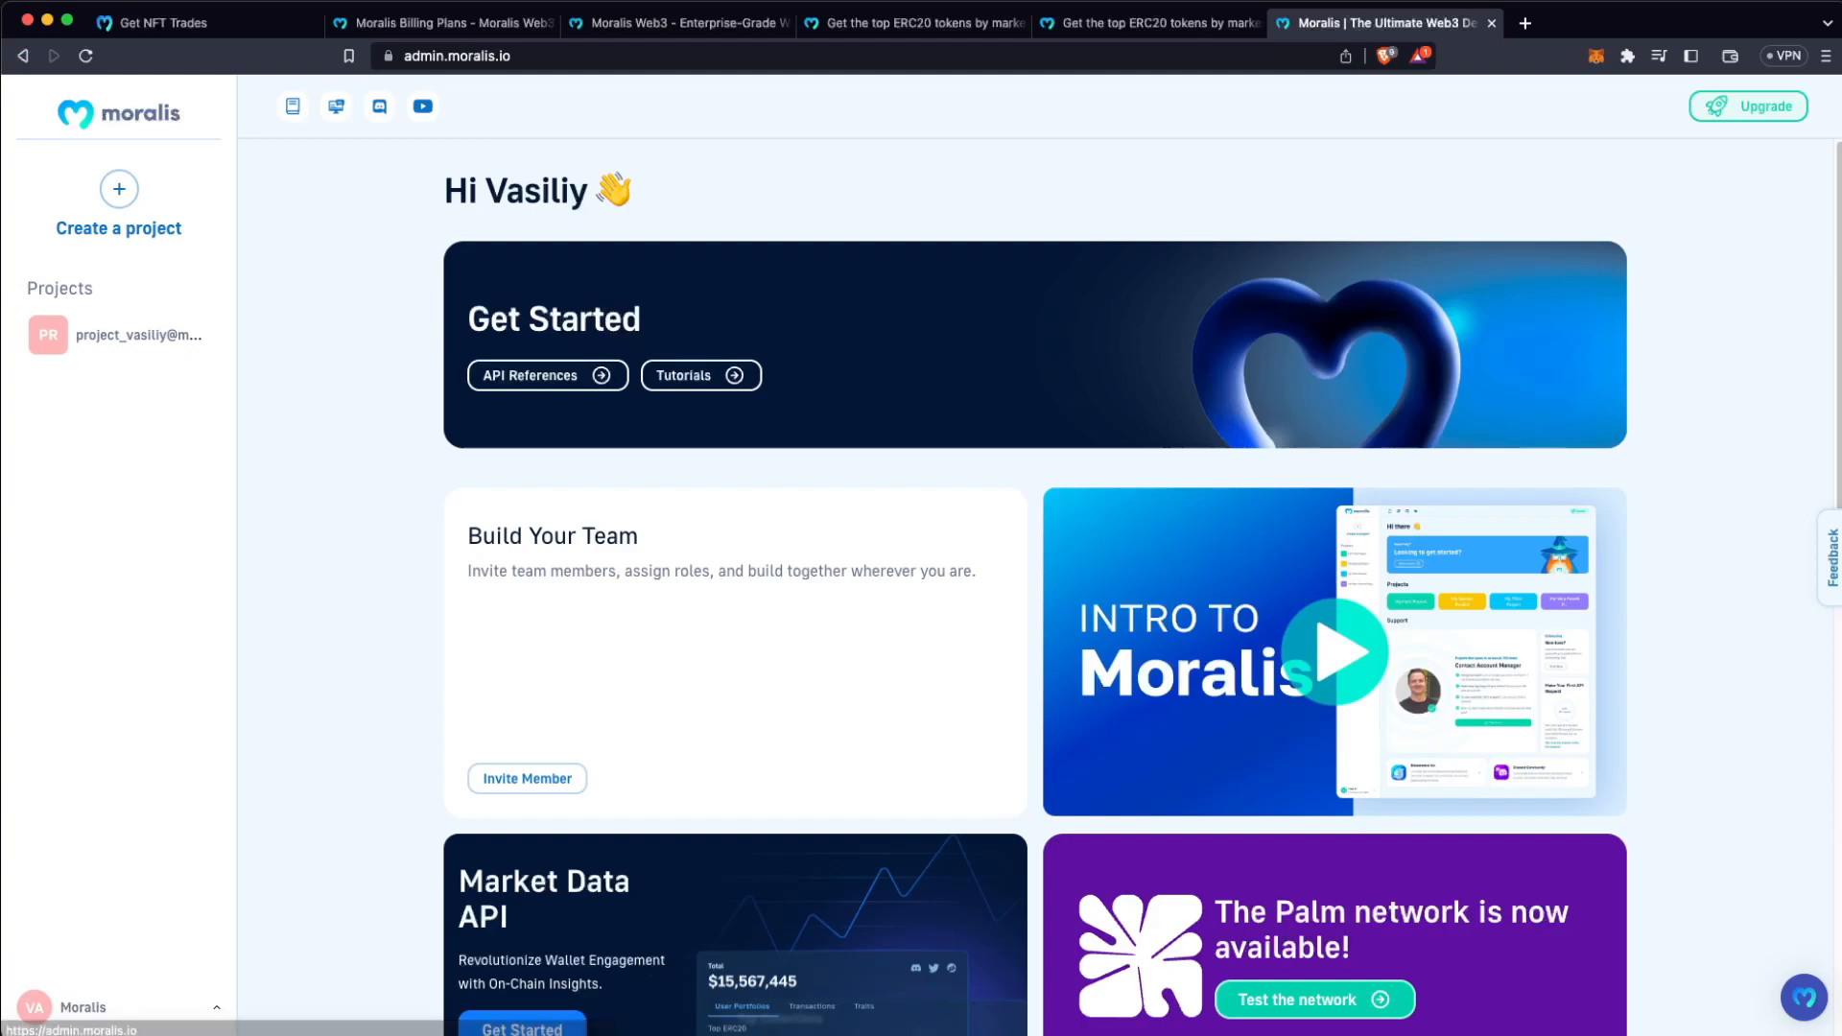
pyautogui.moveTo(416, 286)
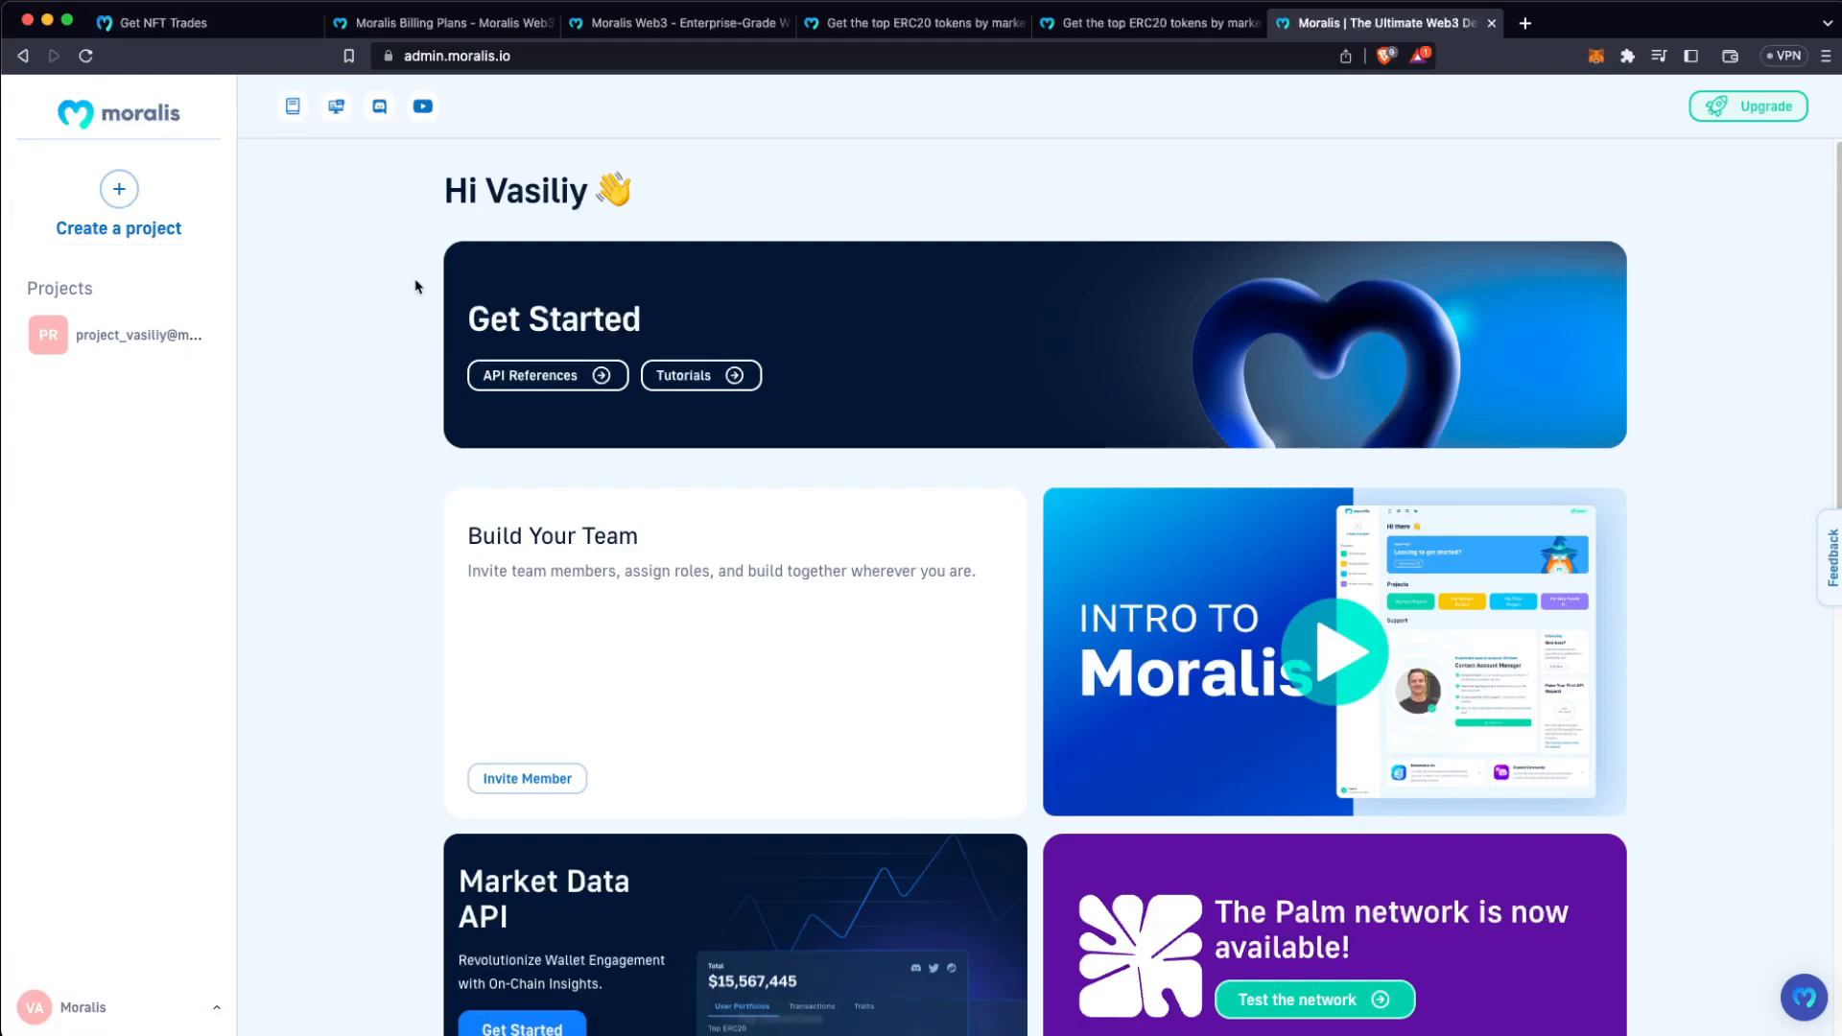
# - Open the project's dashboard and go to its settings page with the Web3 API secrets
pyautogui.click(138, 334)
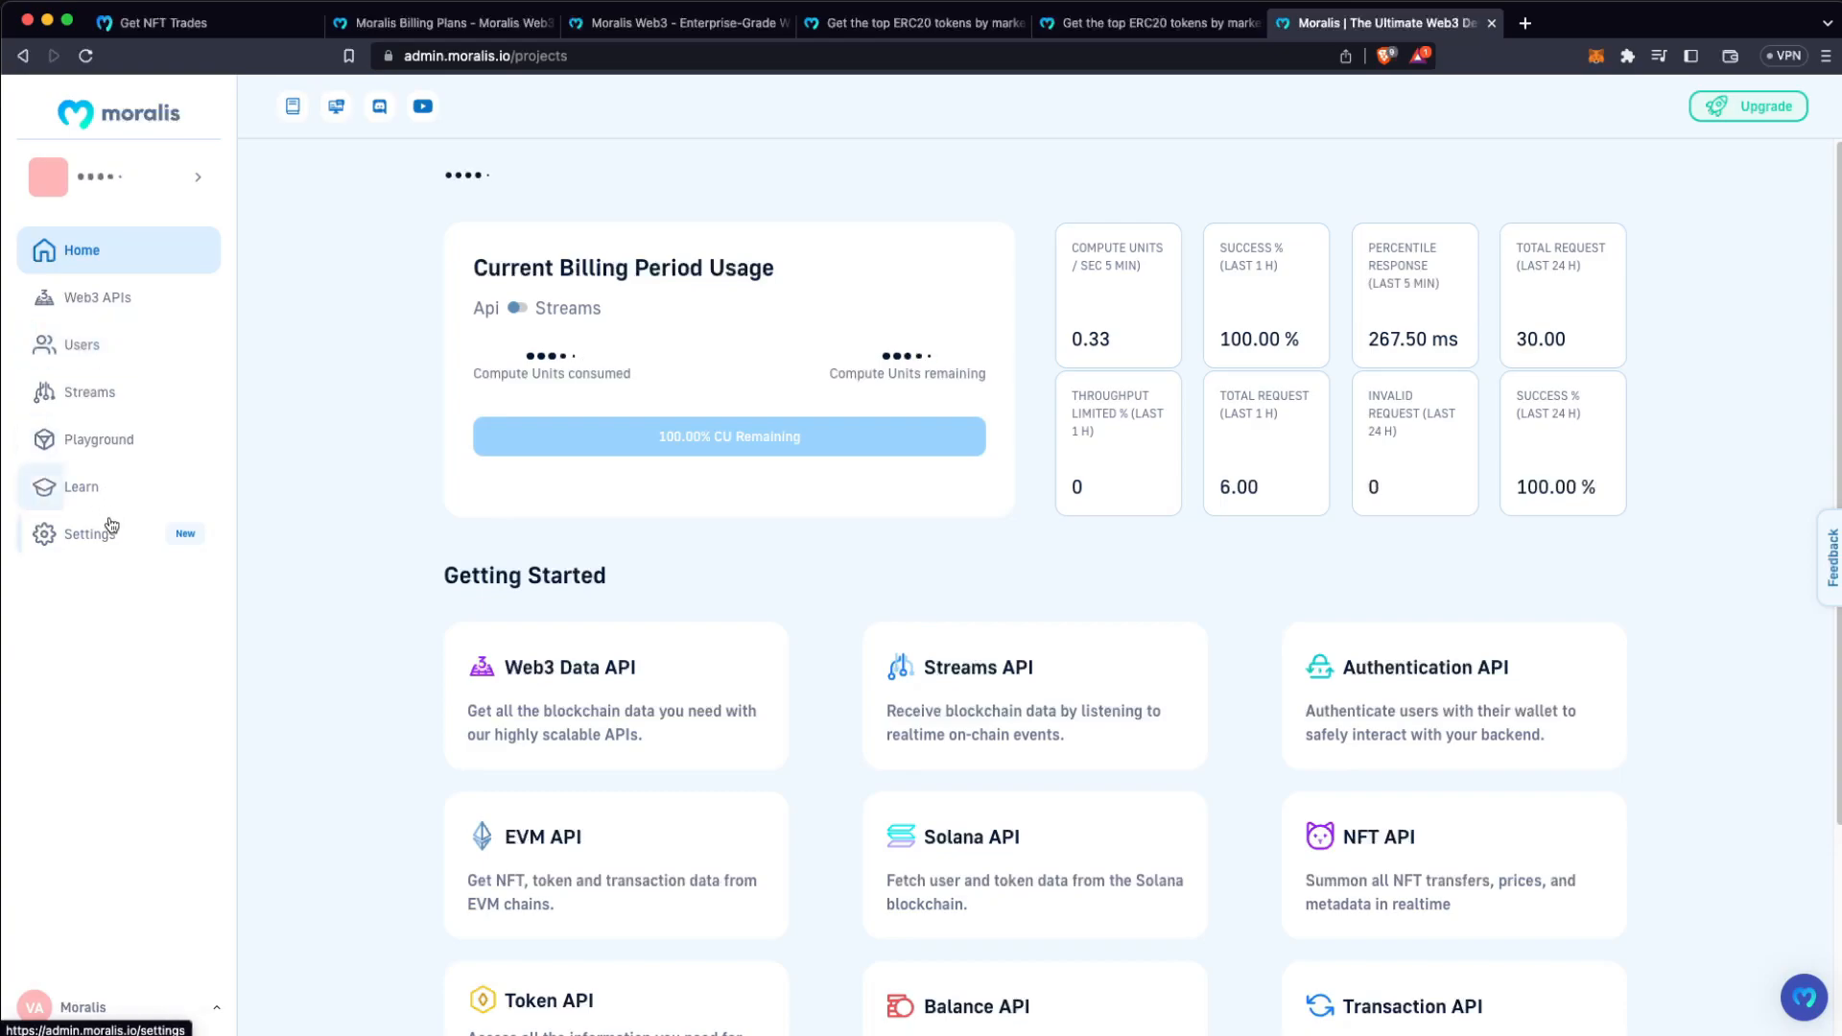
pyautogui.click(91, 534)
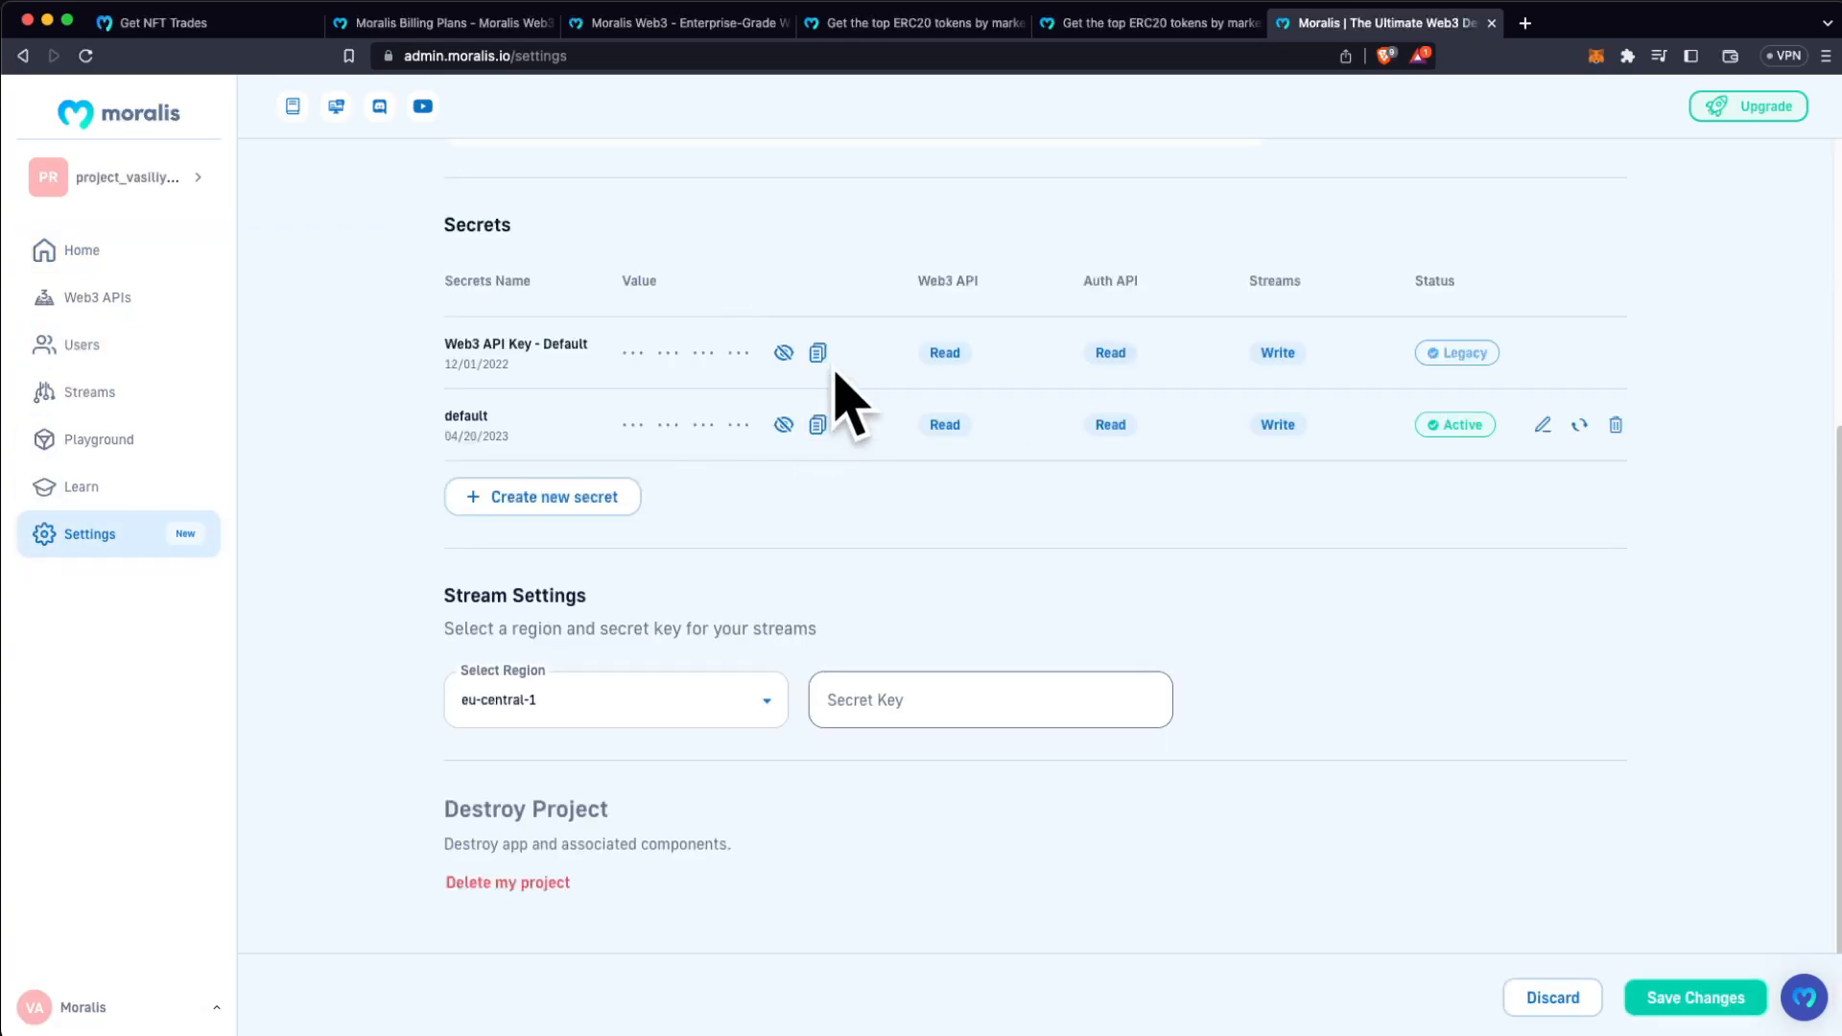
pyautogui.moveTo(827, 384)
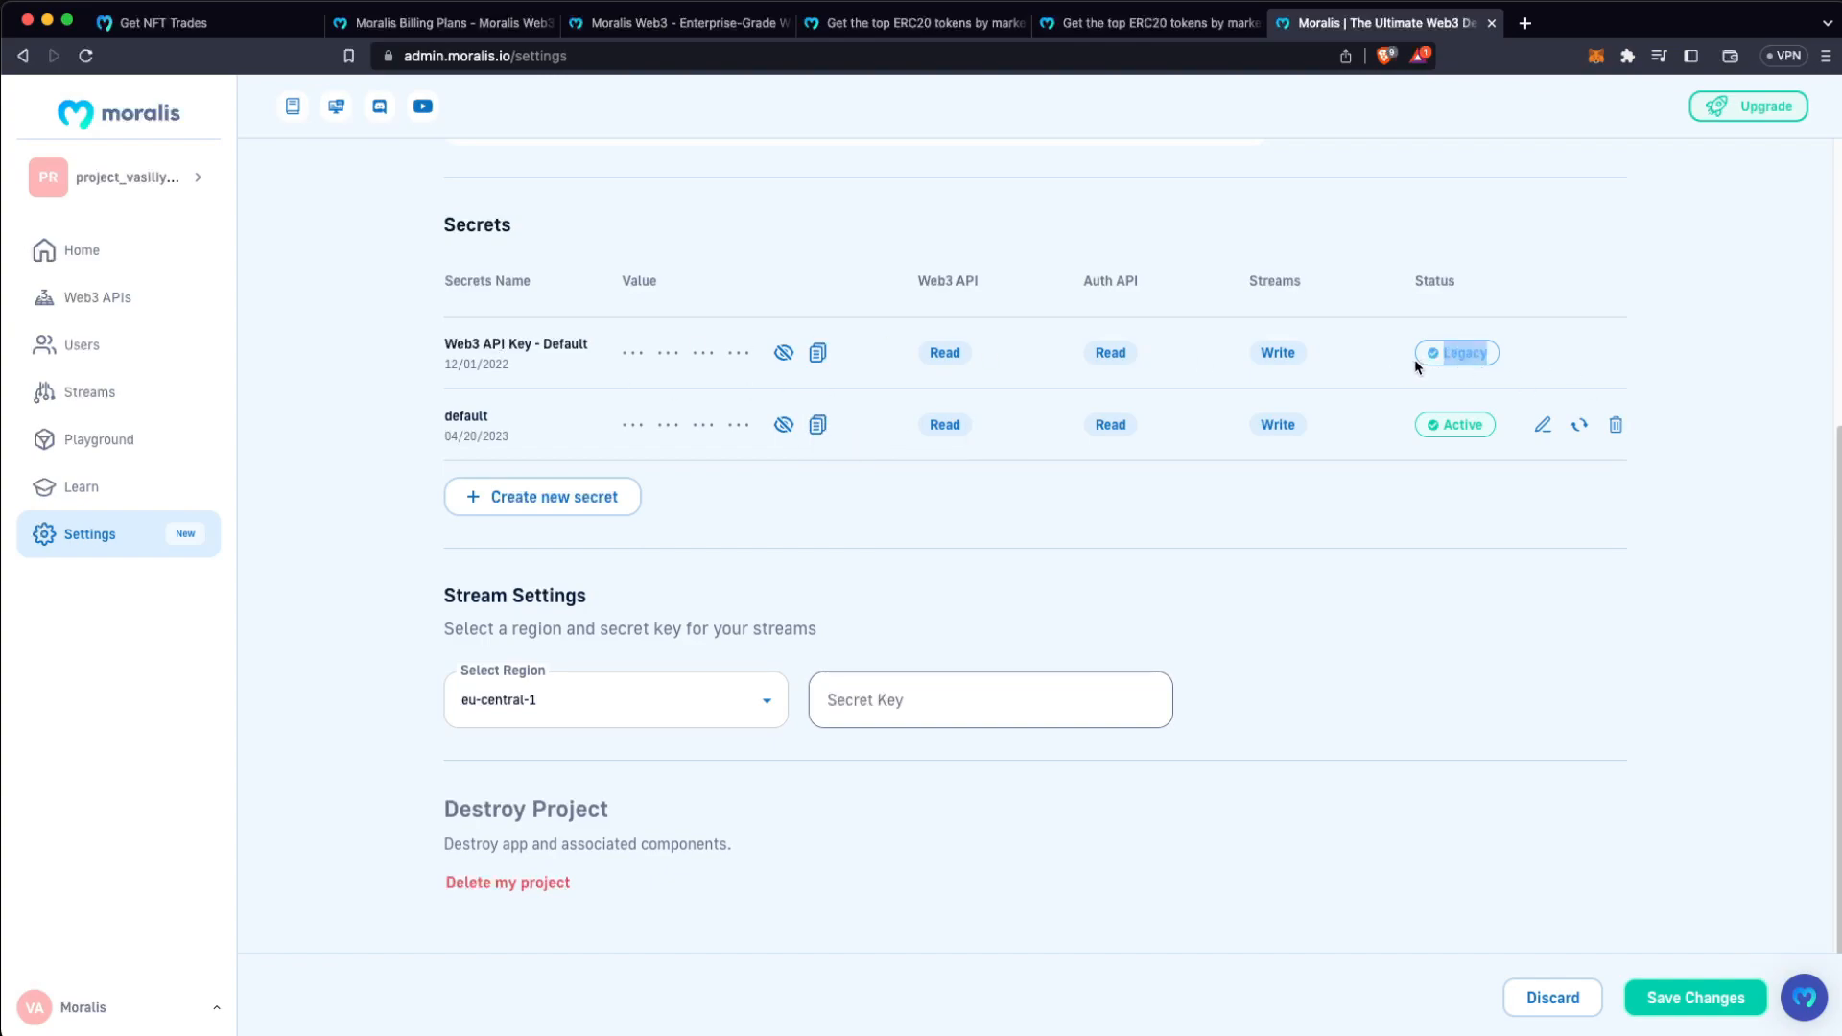
pyautogui.moveTo(1374, 456)
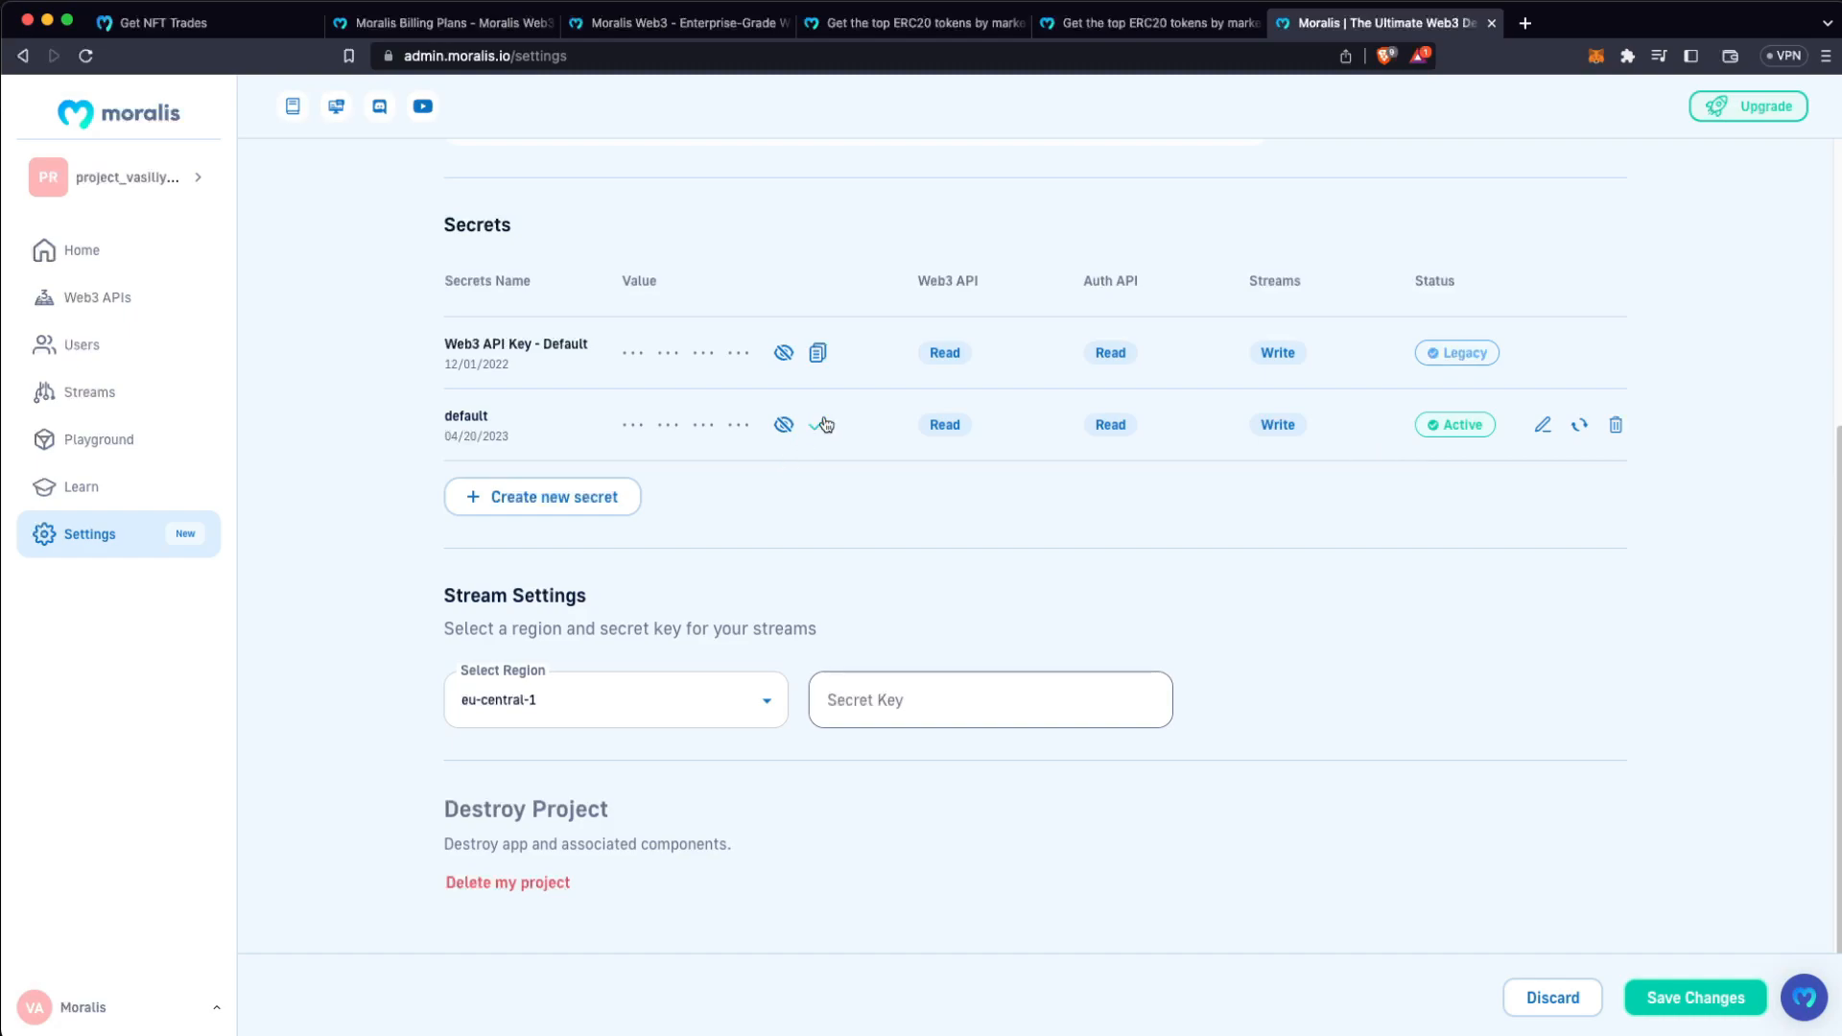
pyautogui.moveTo(823, 424)
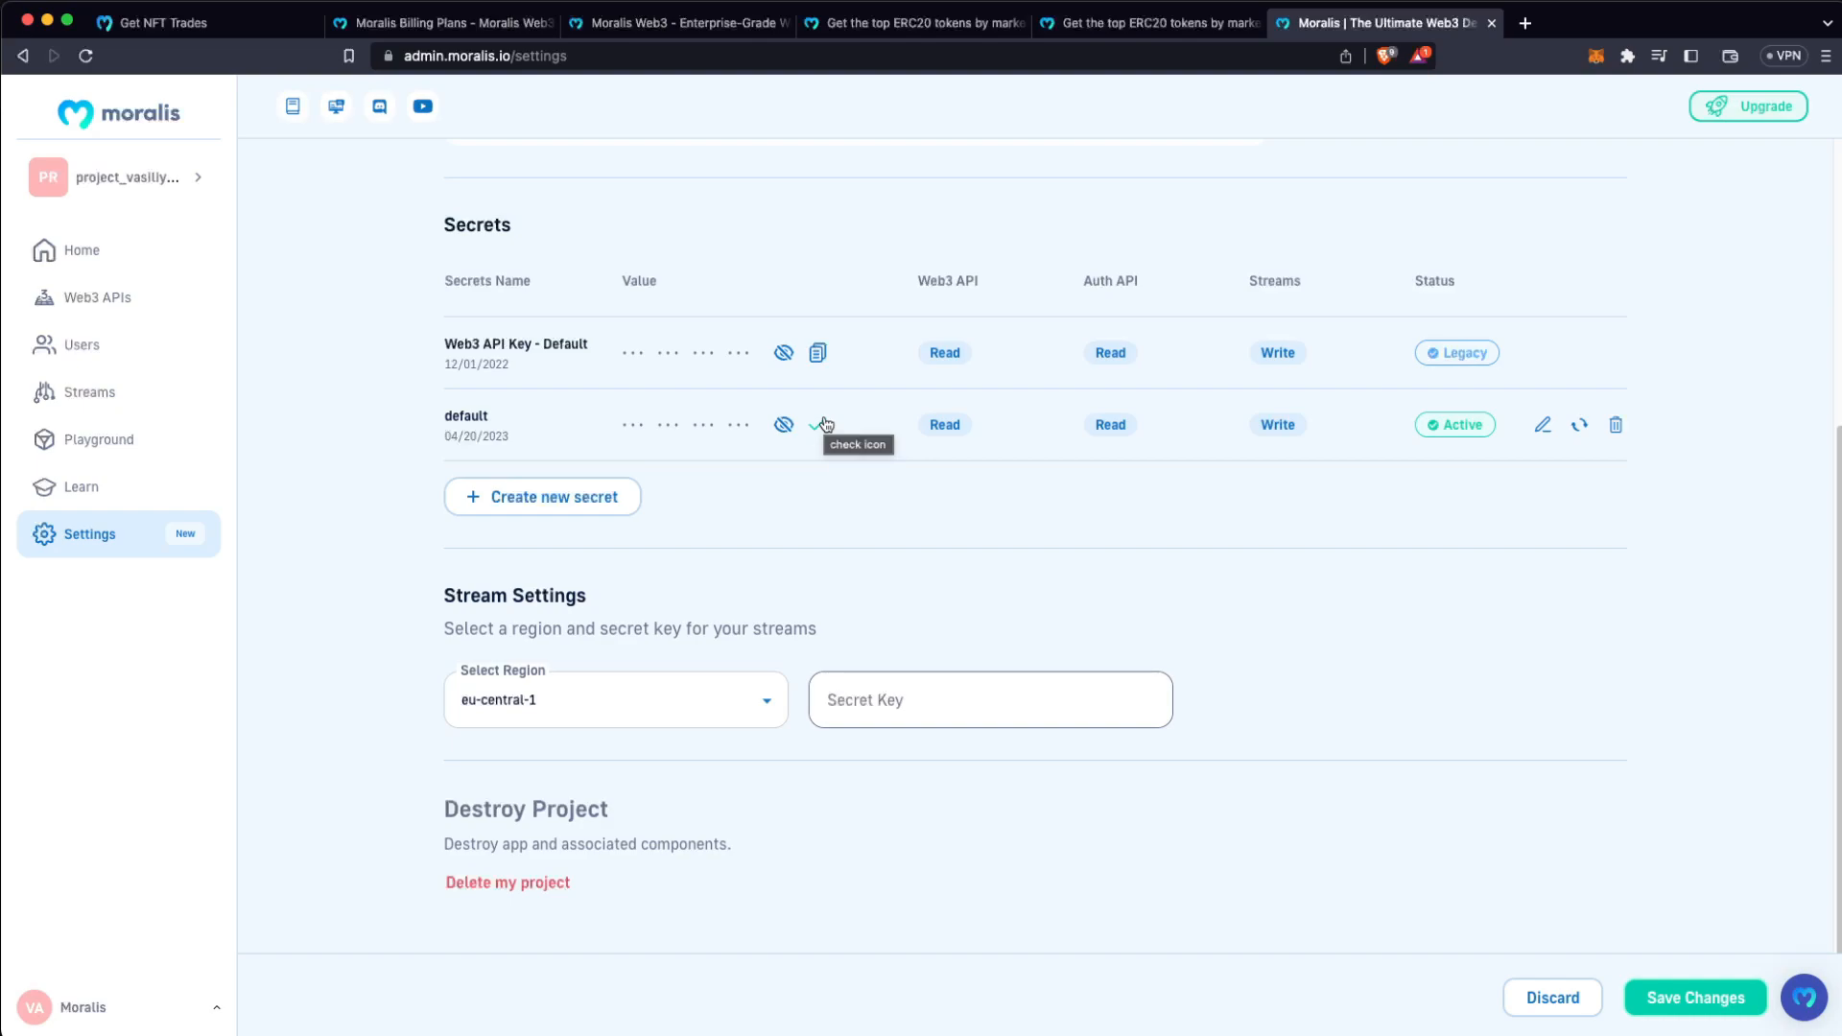
pyautogui.moveTo(1081, 168)
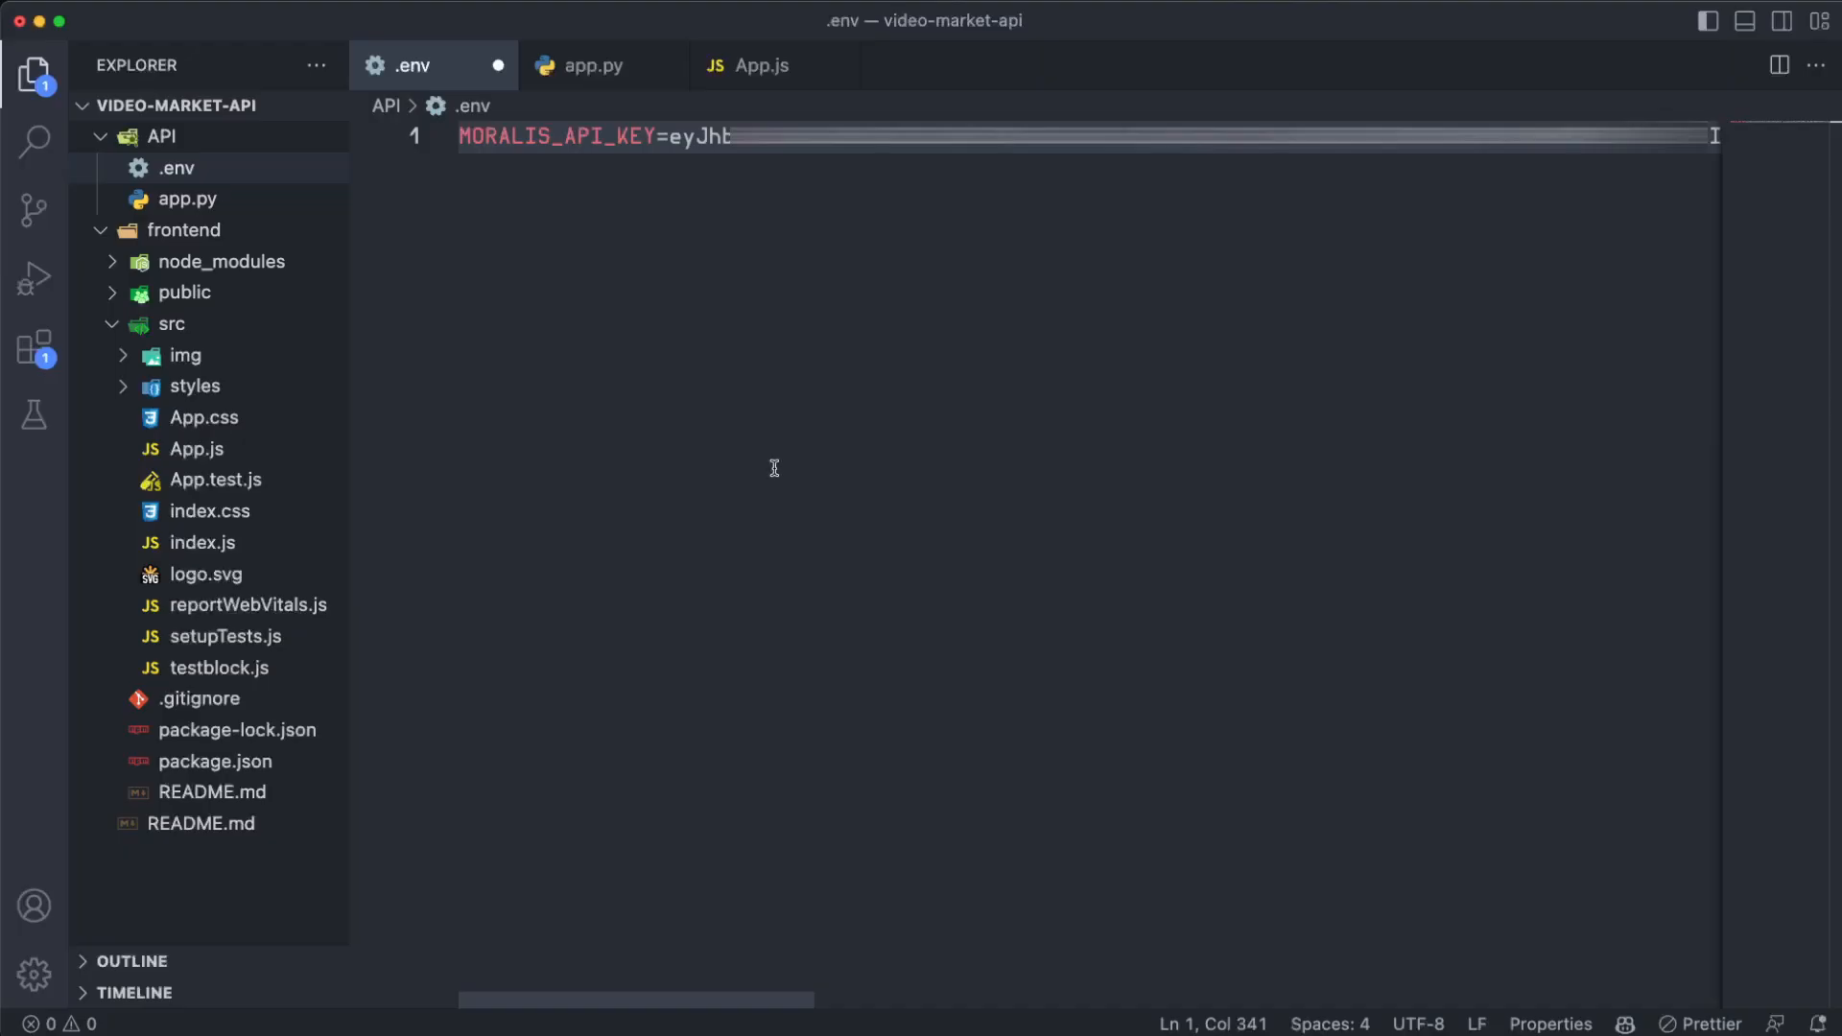
pyautogui.moveTo(270, 209)
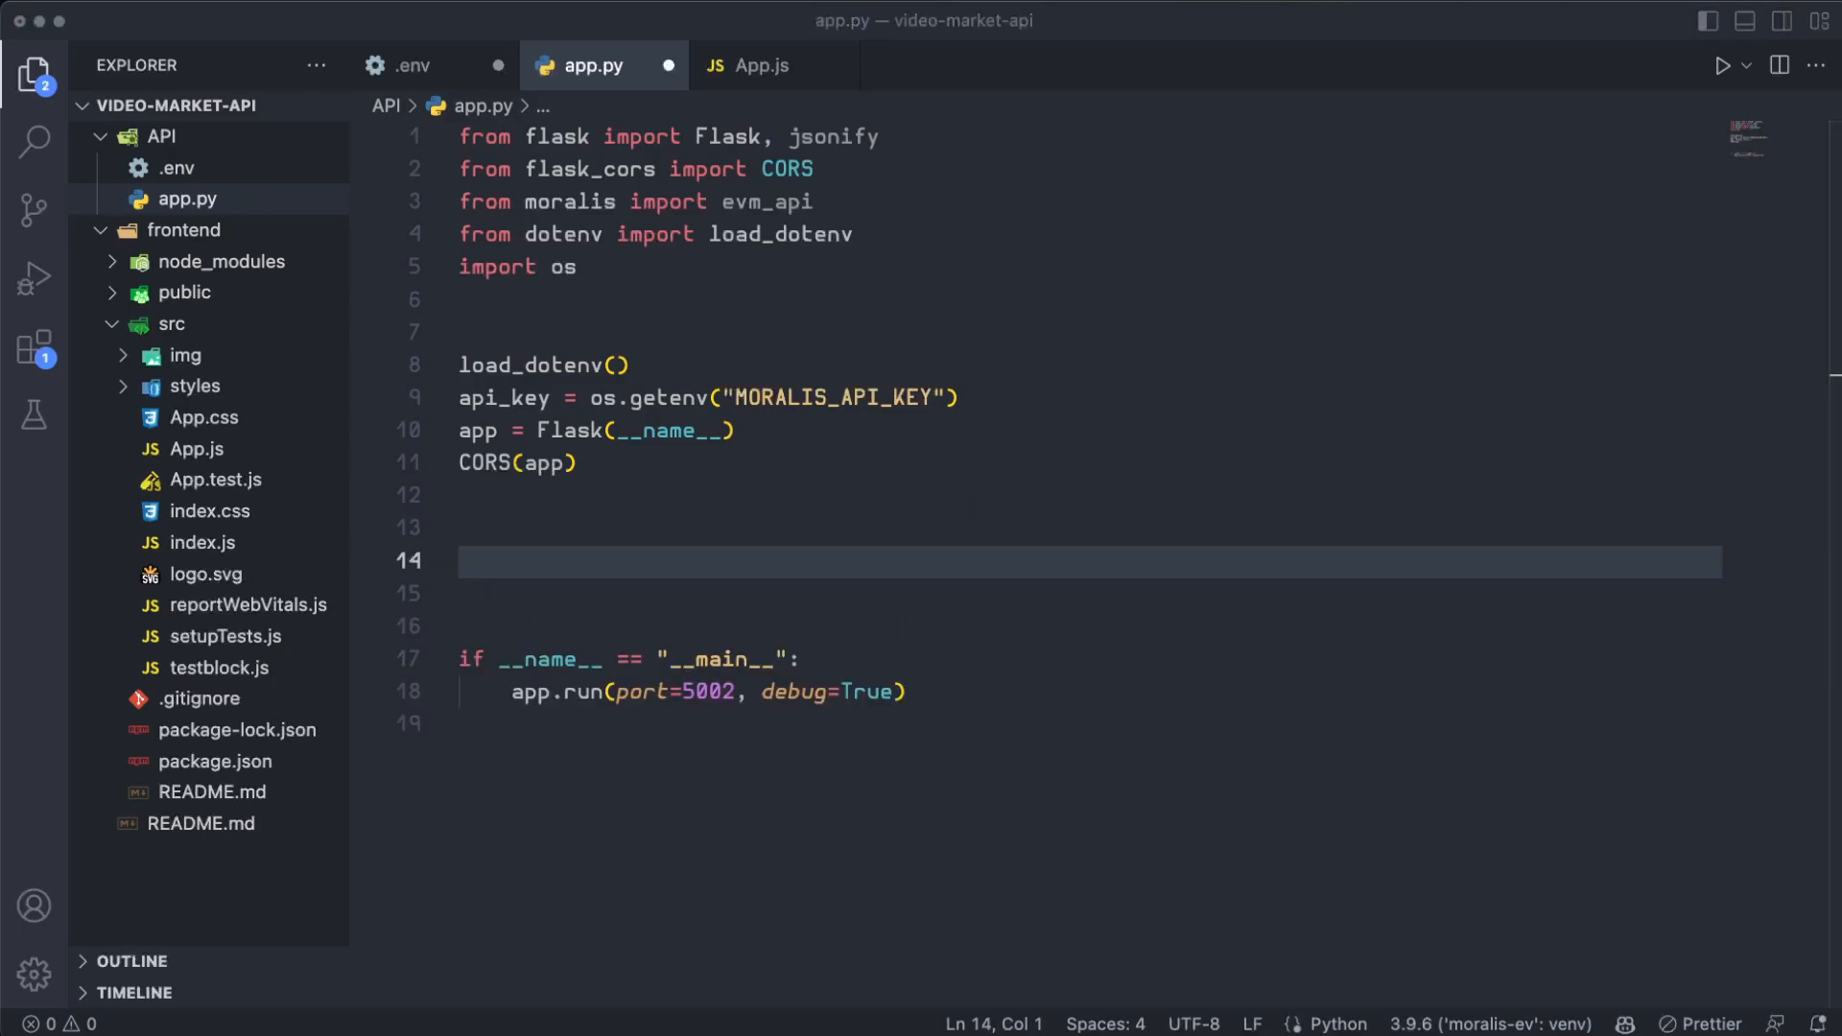
pyautogui.write('@app.route("/top_tokens", methods=["GET"])')
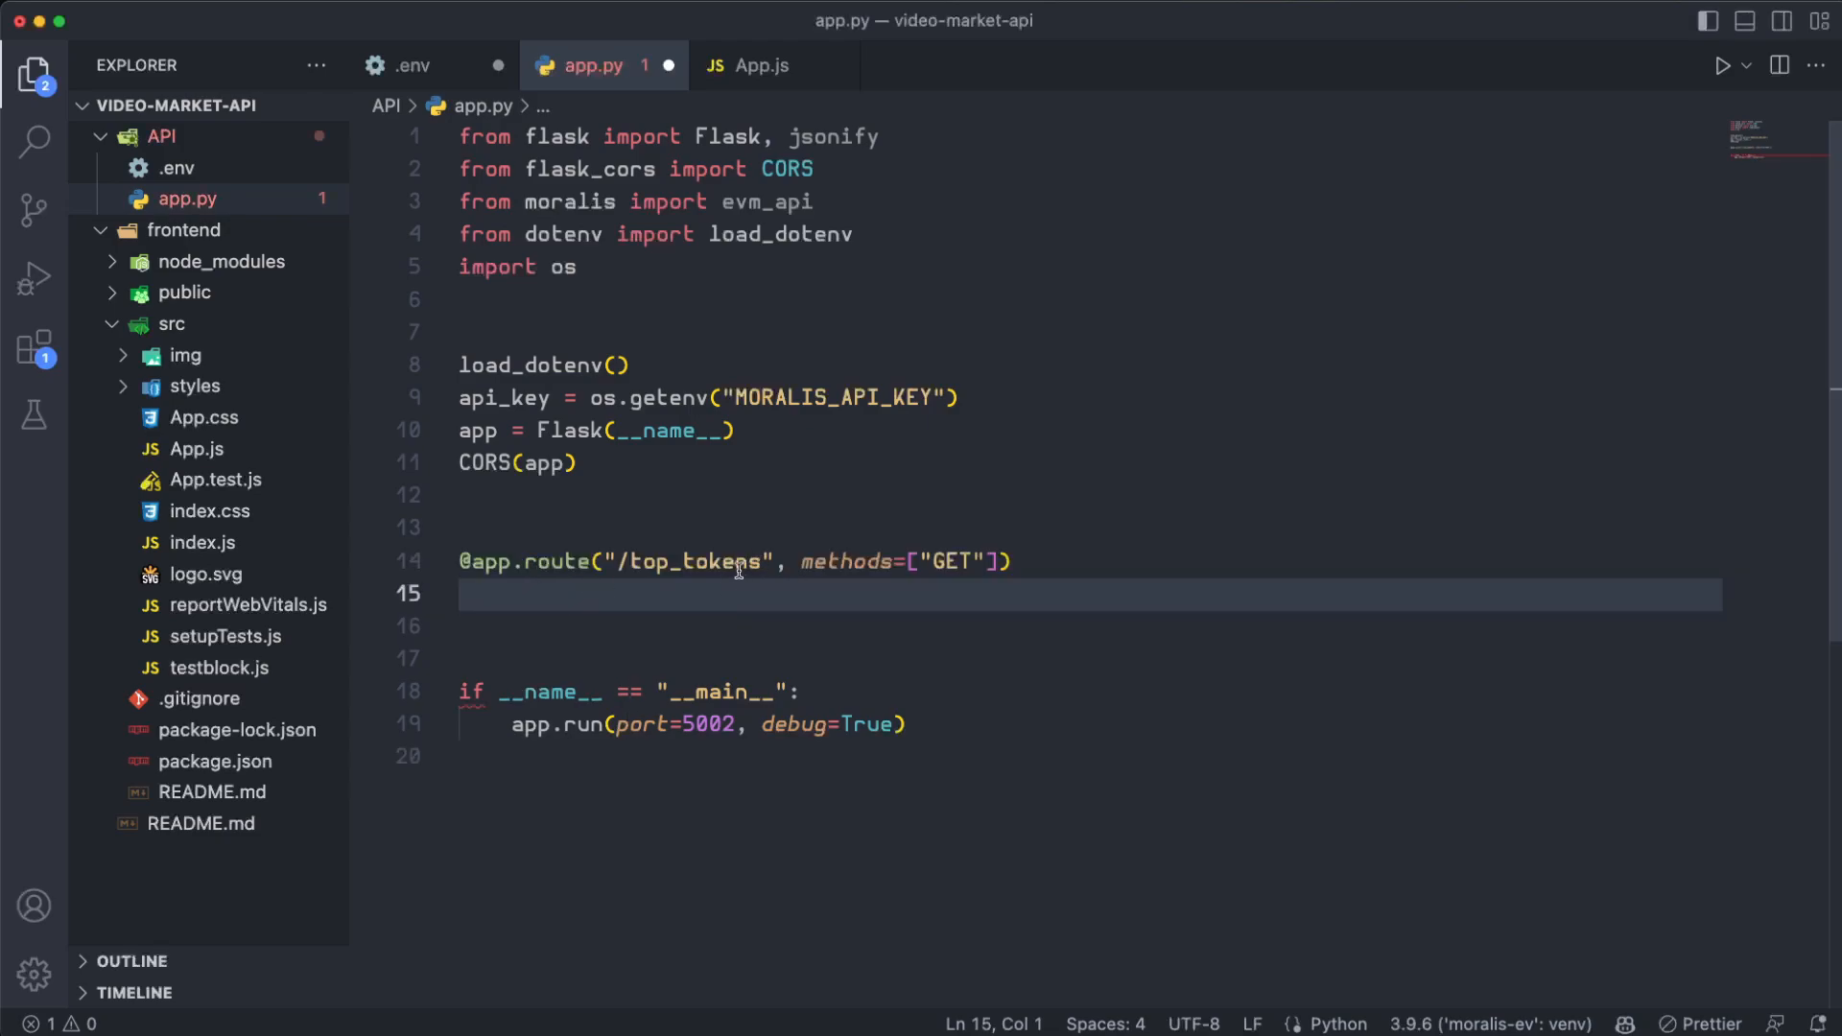
pyautogui.write('def')
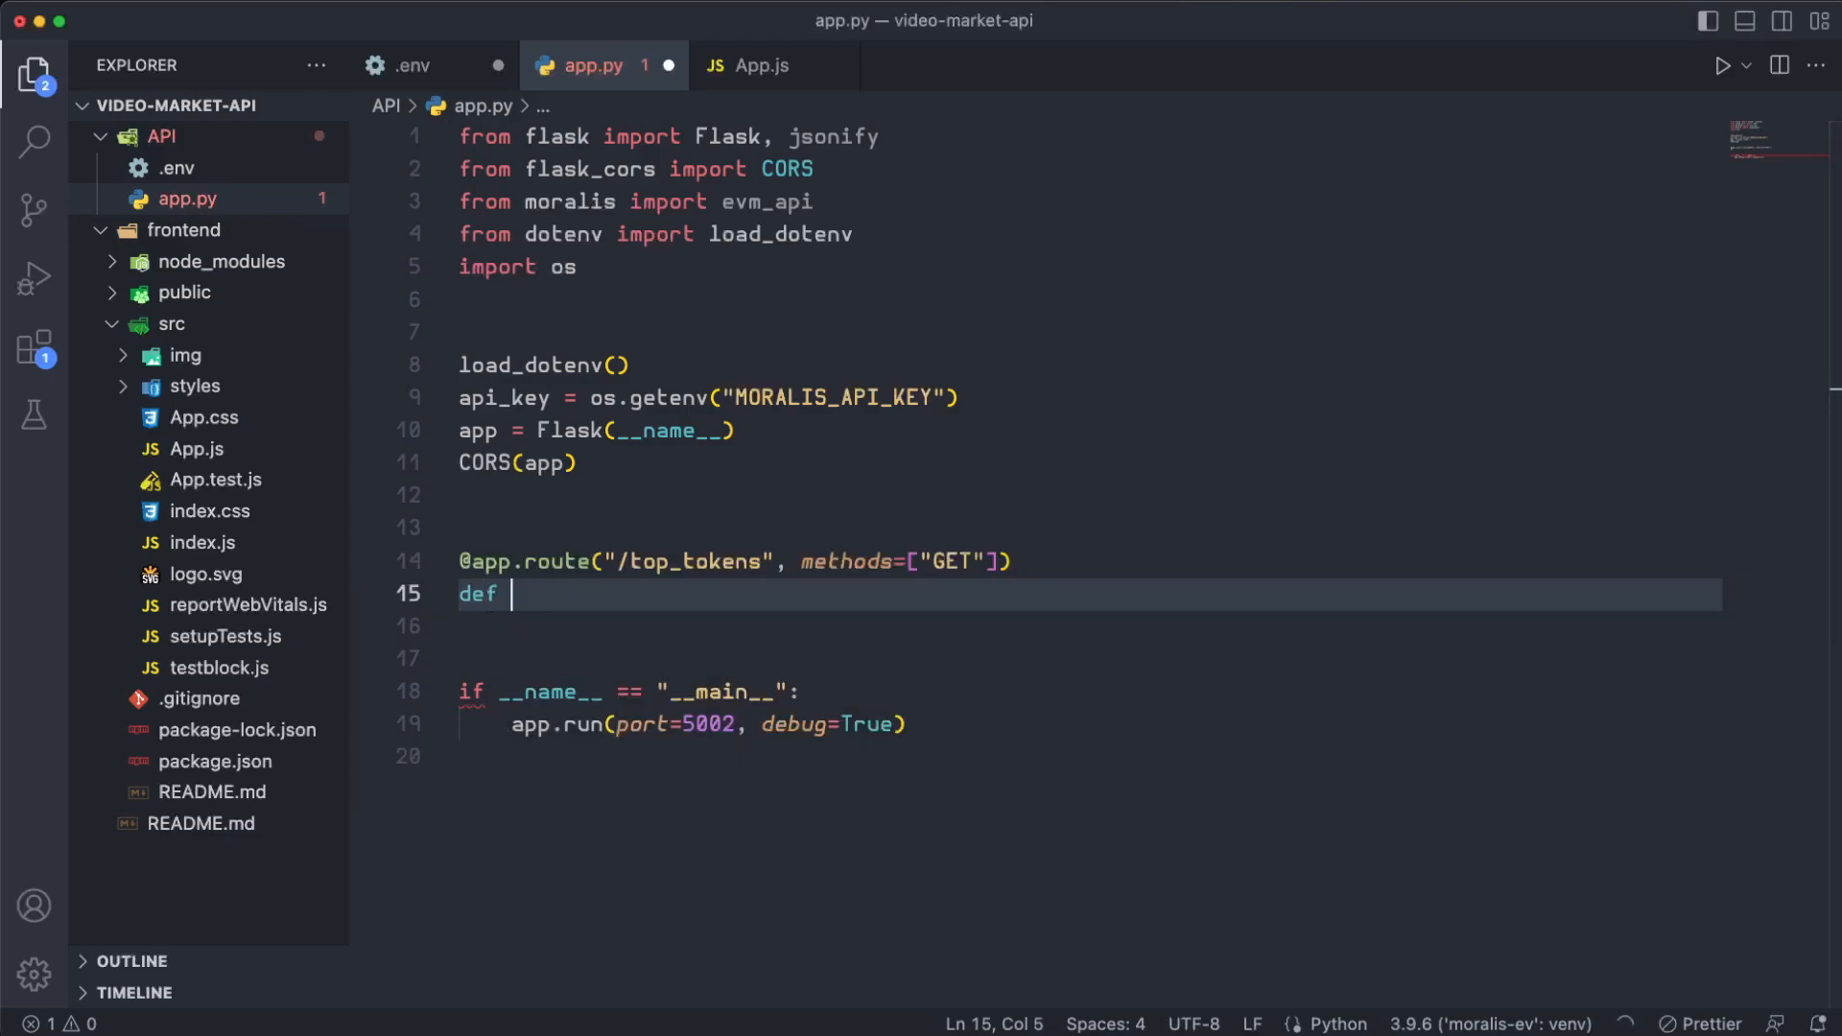
pyautogui.write('top_tokens():')
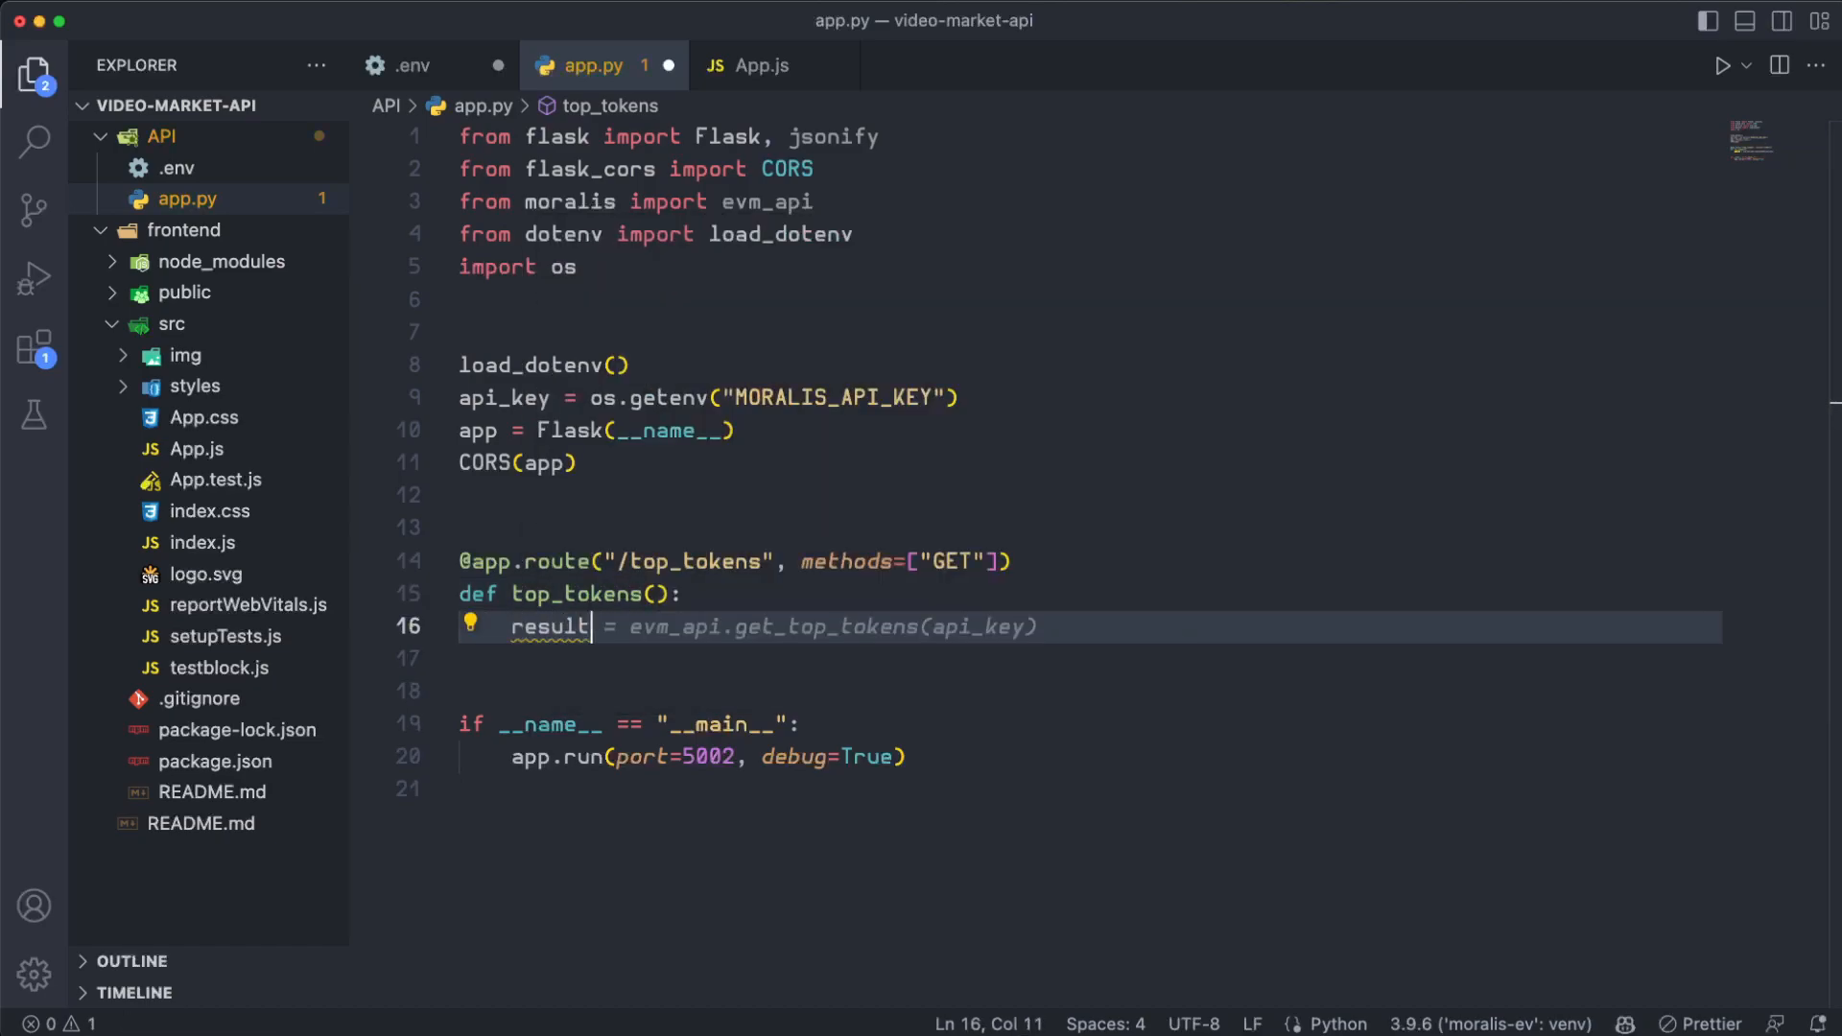
pyautogui.moveTo(846, 562)
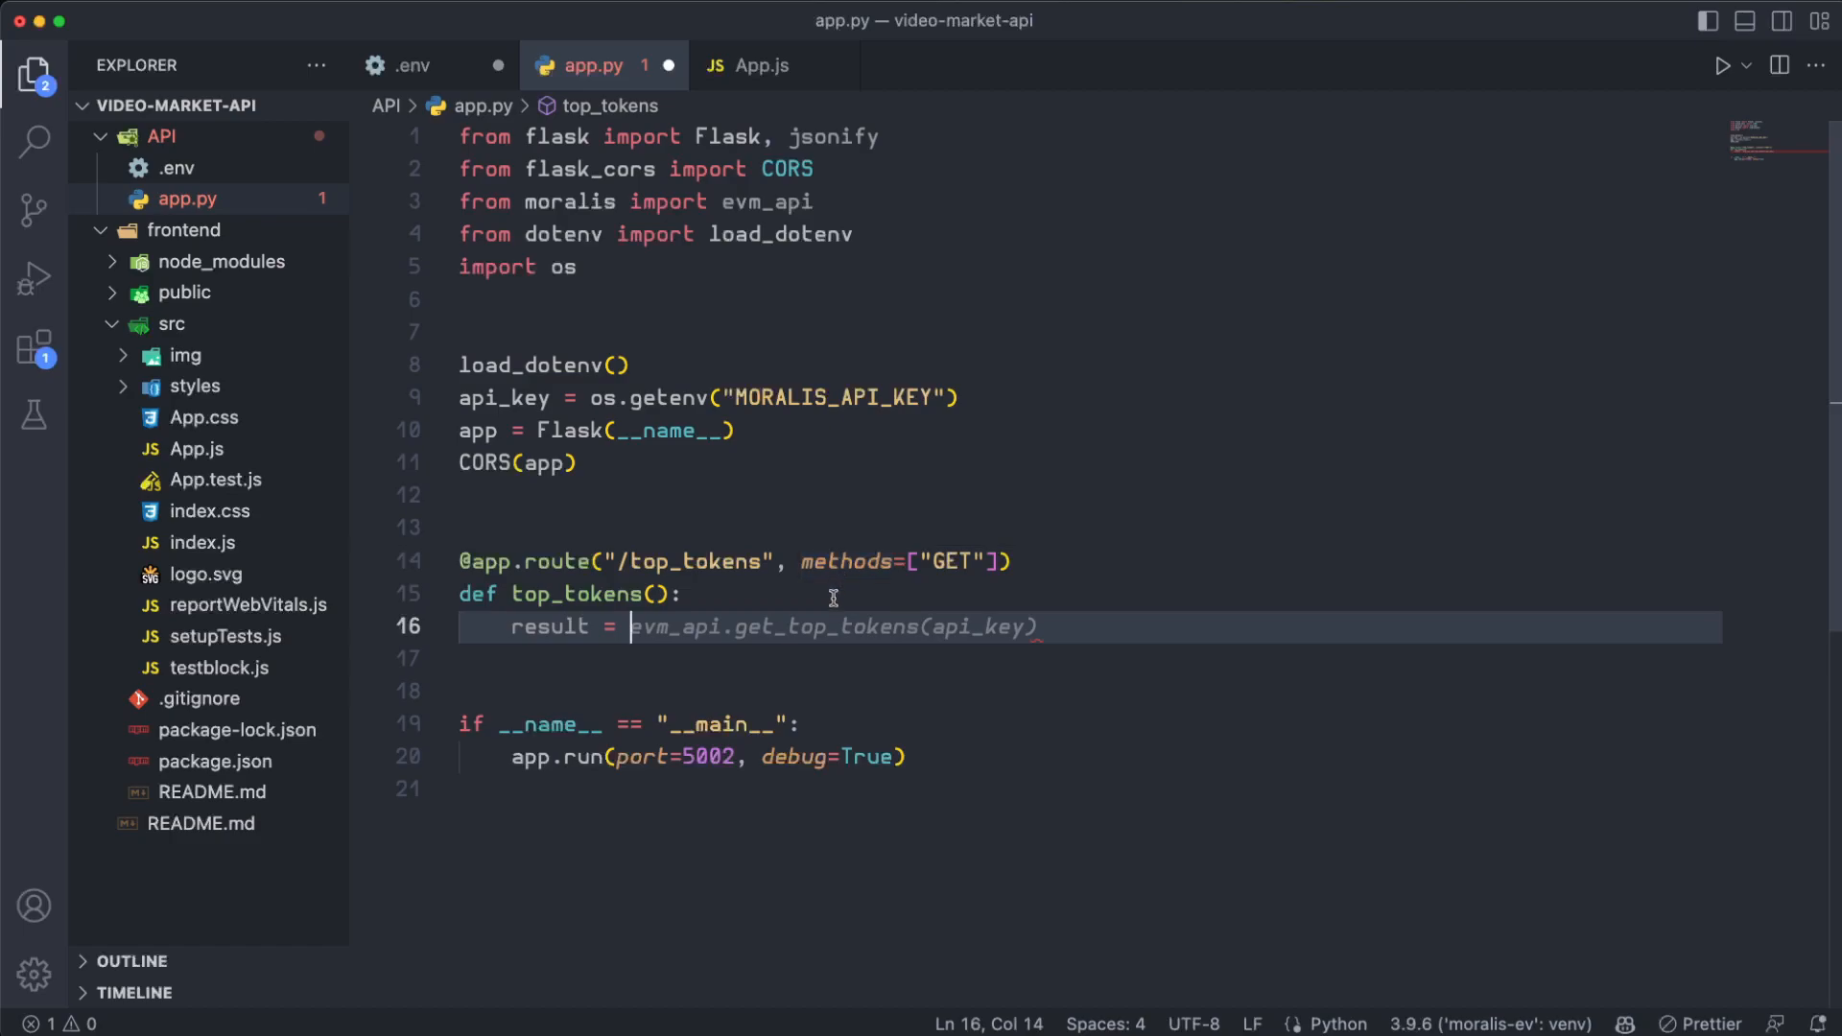
# - Show the Python example on the top ERC20 tokens by market cap reference page
pyautogui.click(1145, 23)
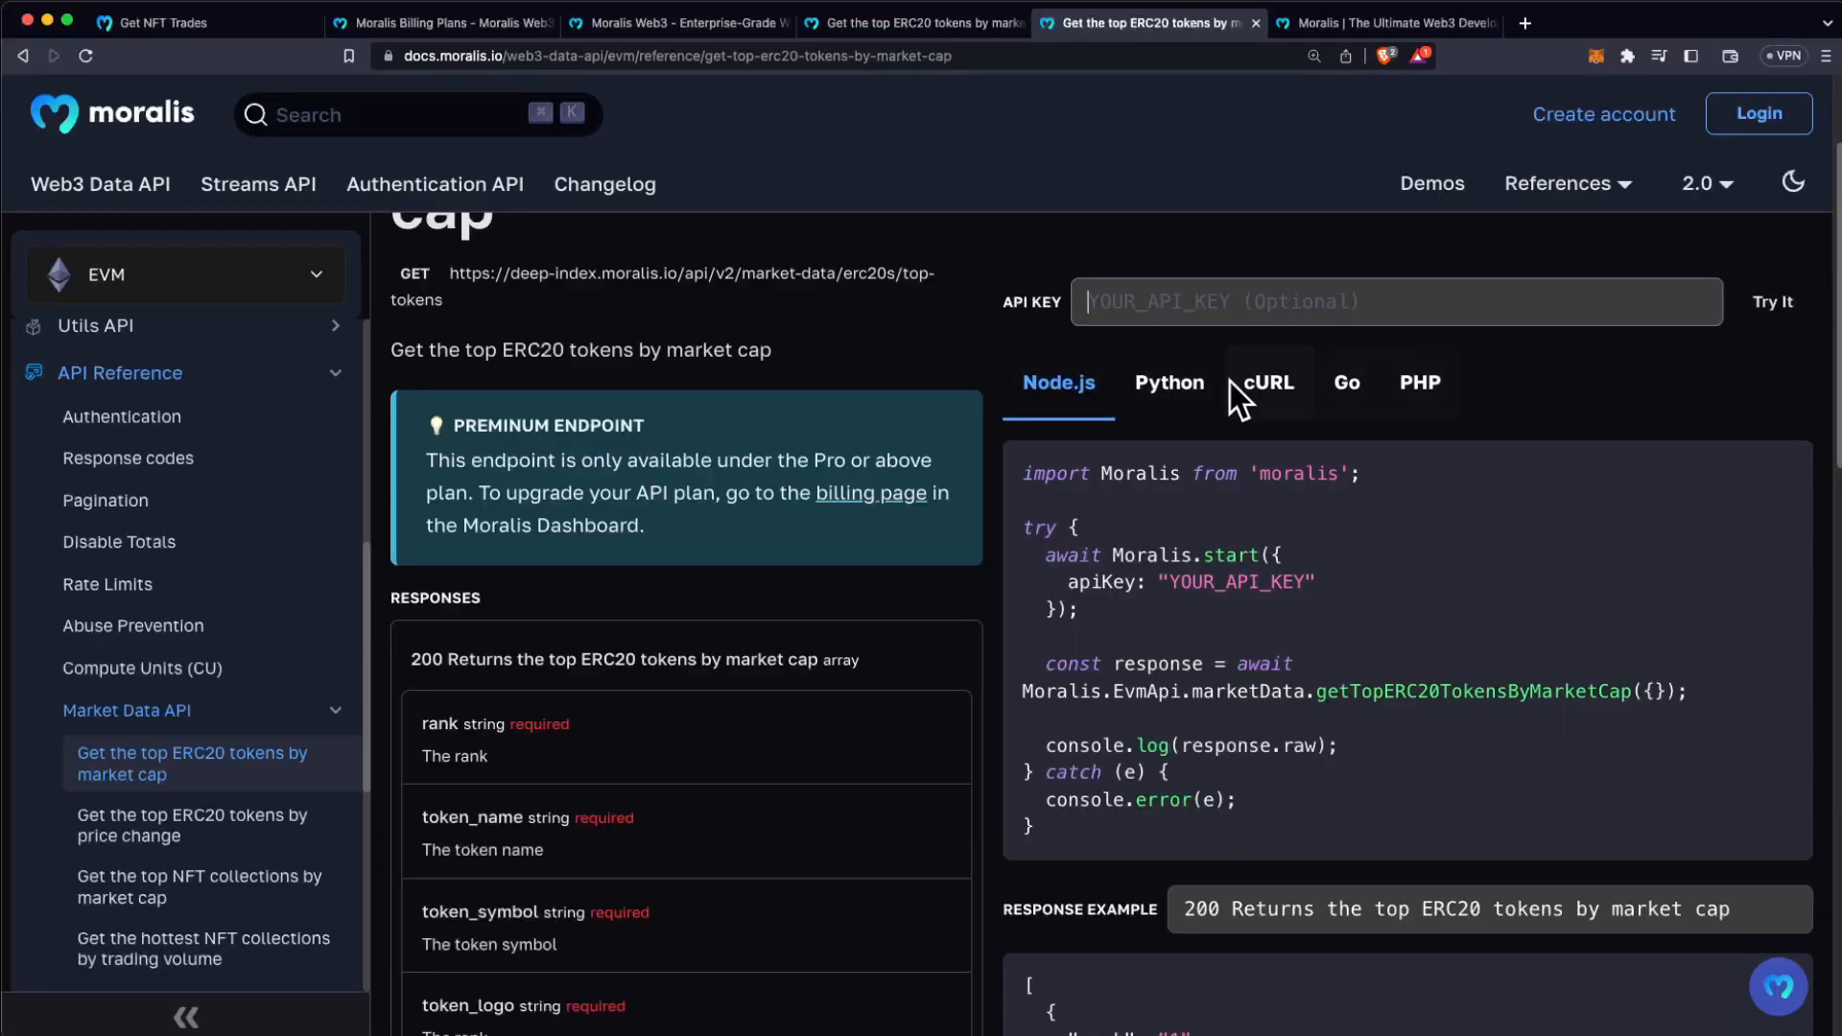
pyautogui.click(1169, 382)
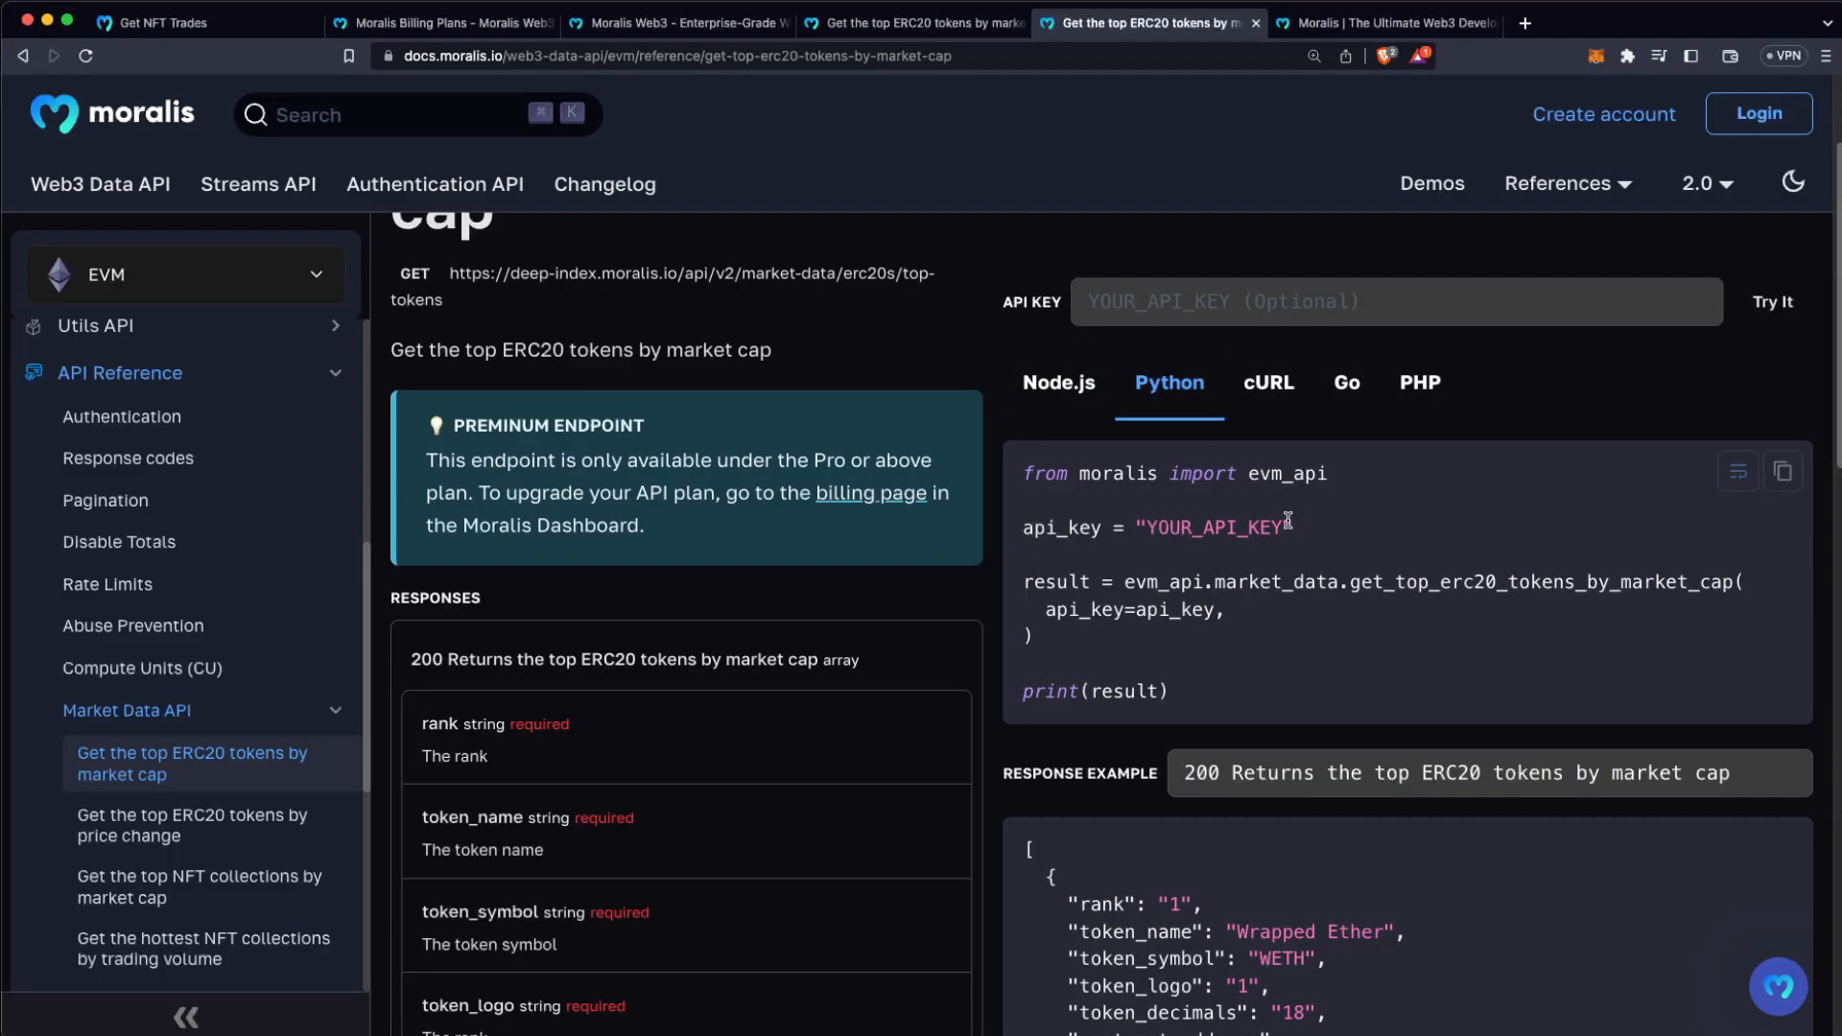
pyautogui.moveTo(1101, 664)
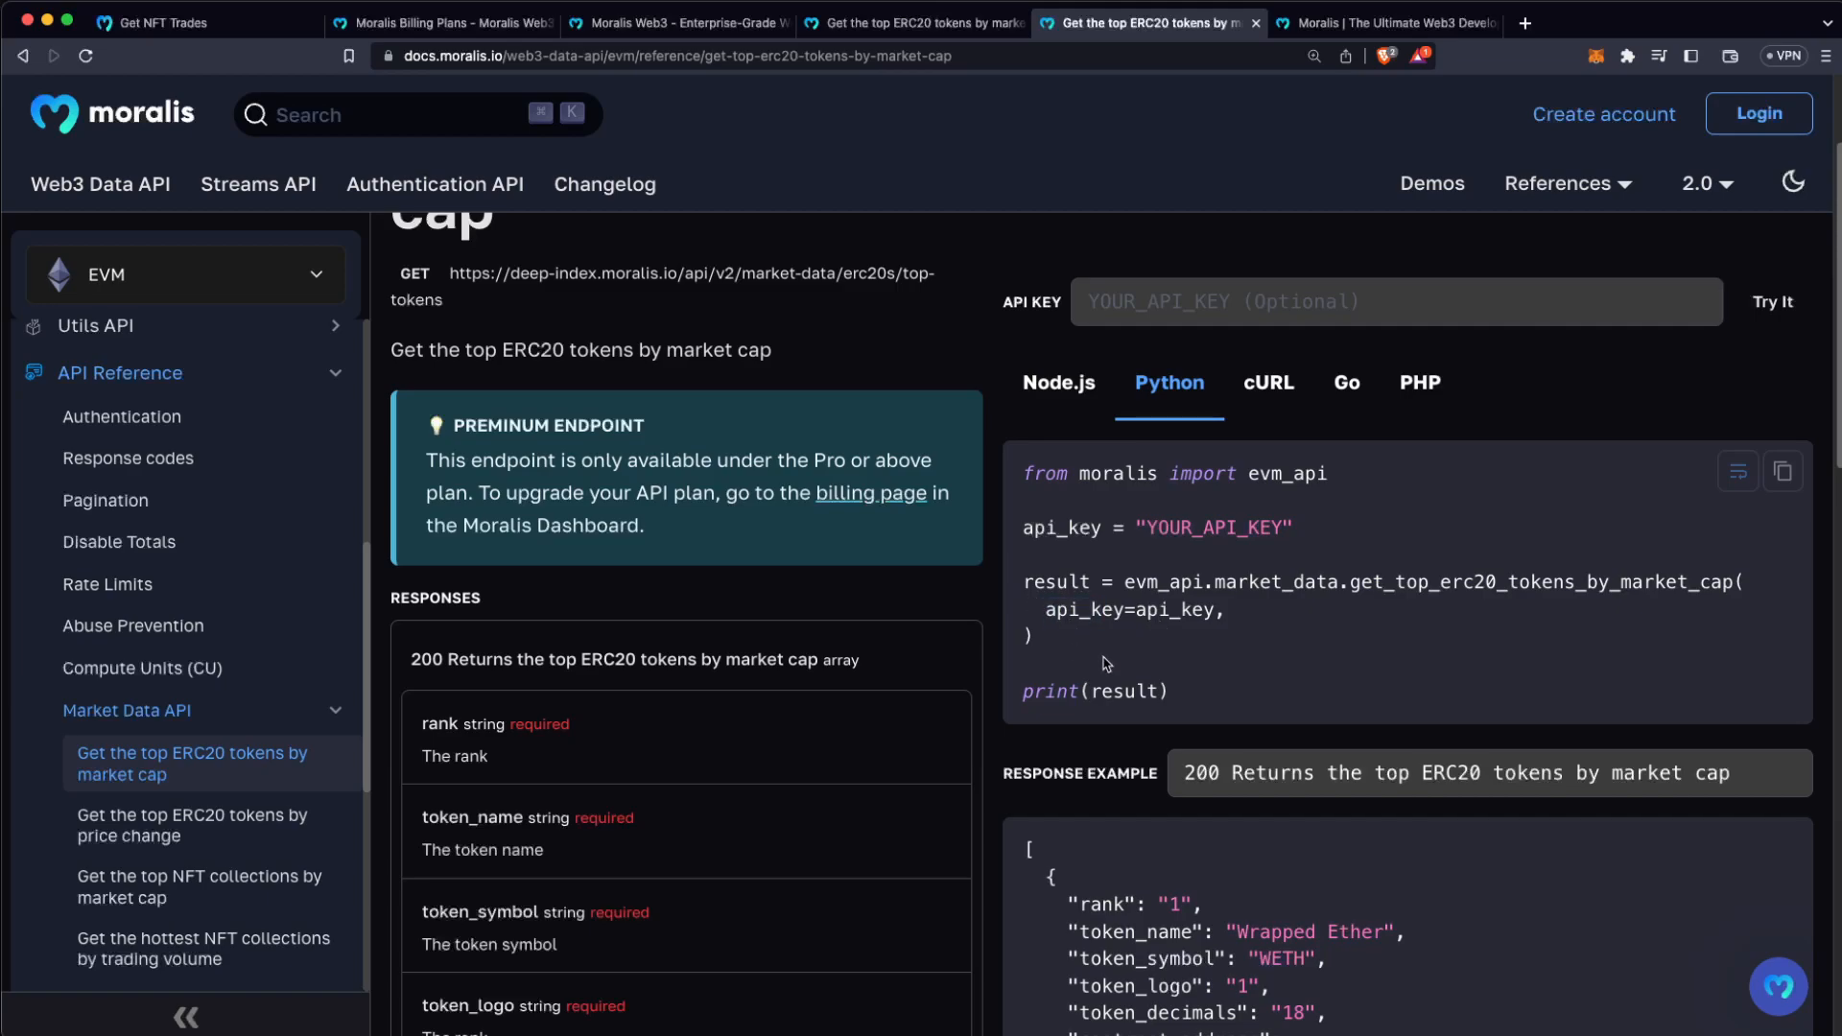
pyautogui.moveTo(1207, 699)
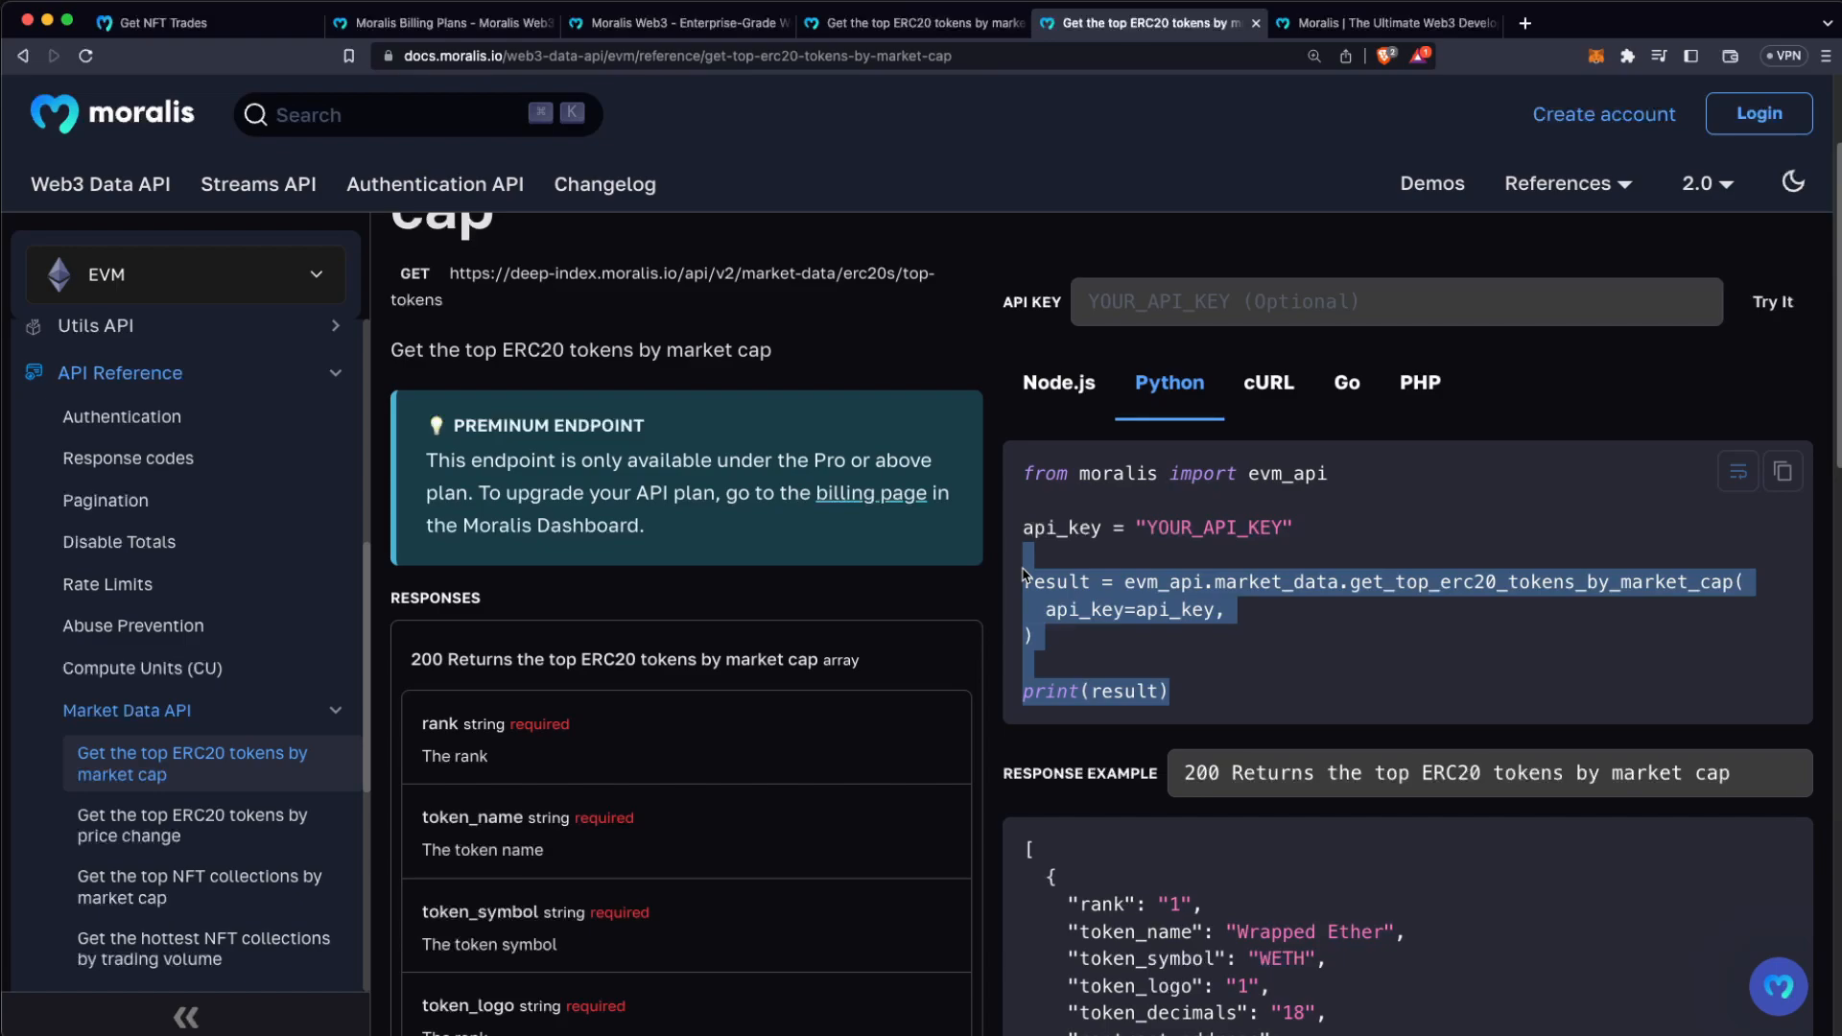
pyautogui.scroll(3)
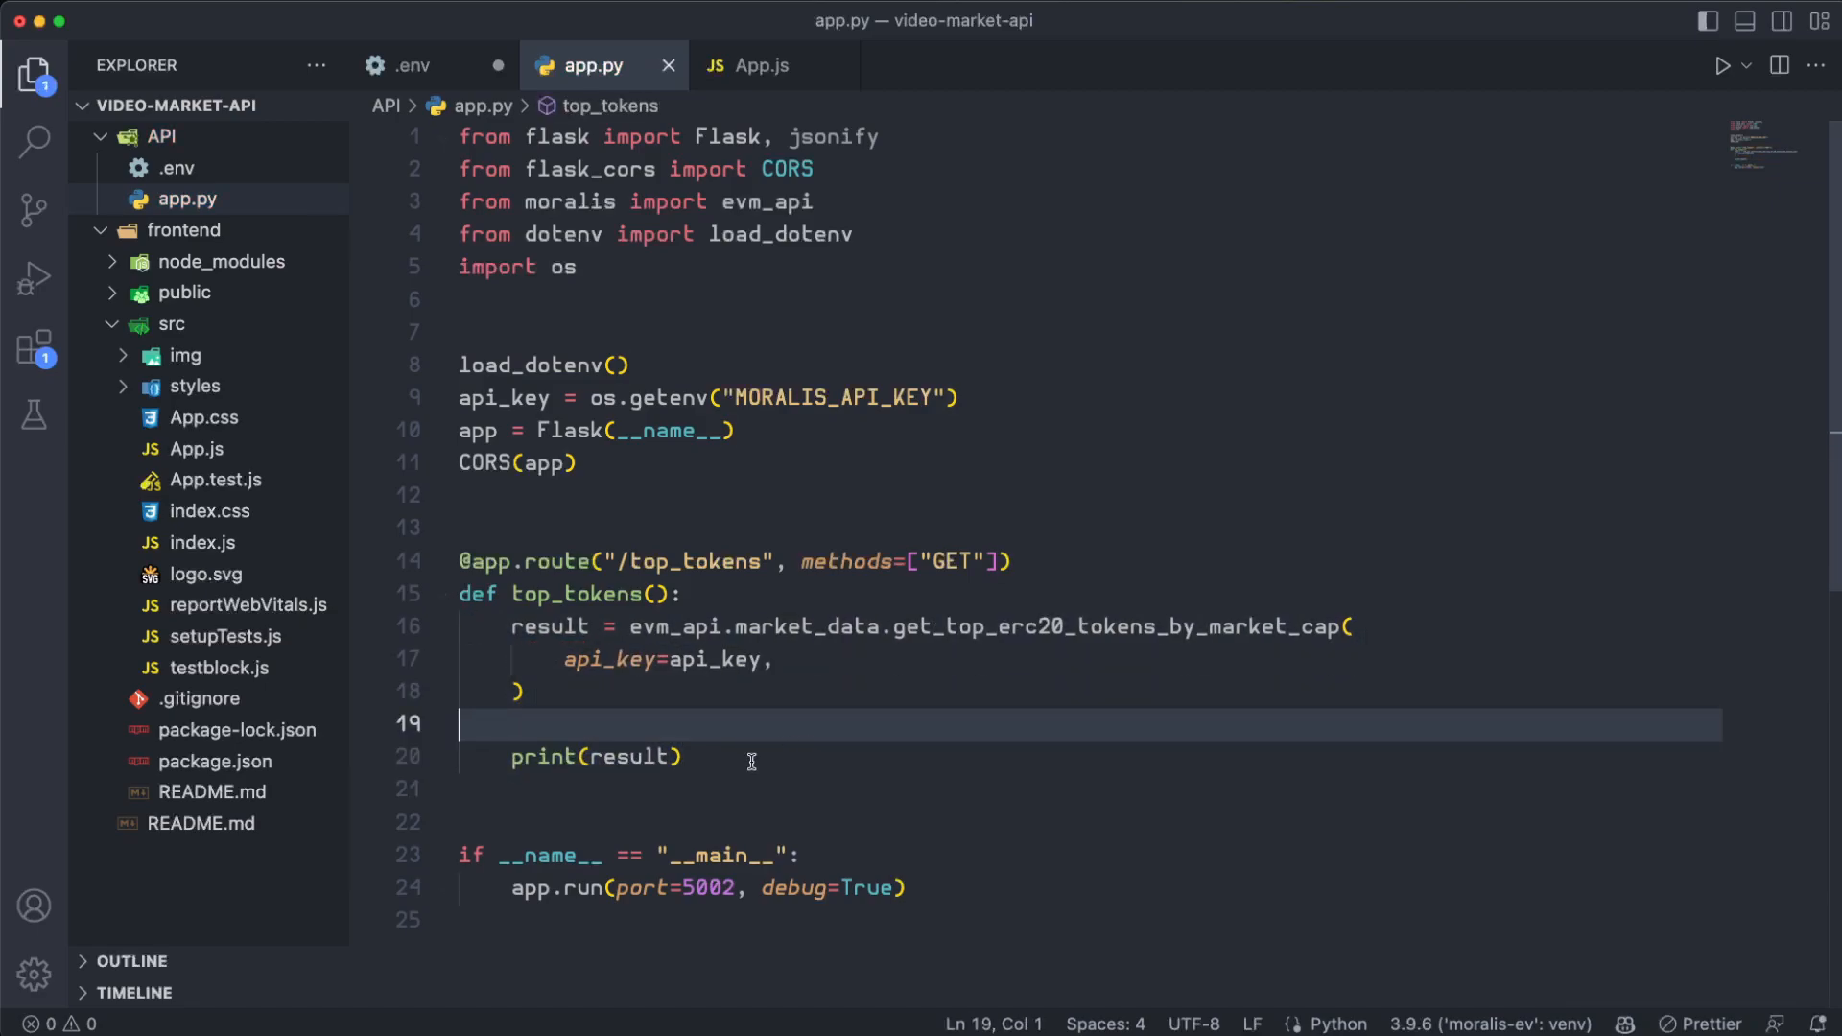
# - Replace print(result) in top_tokens with return jsonify(result) to complete the endpoint
pyautogui.doubleClick(593, 756)
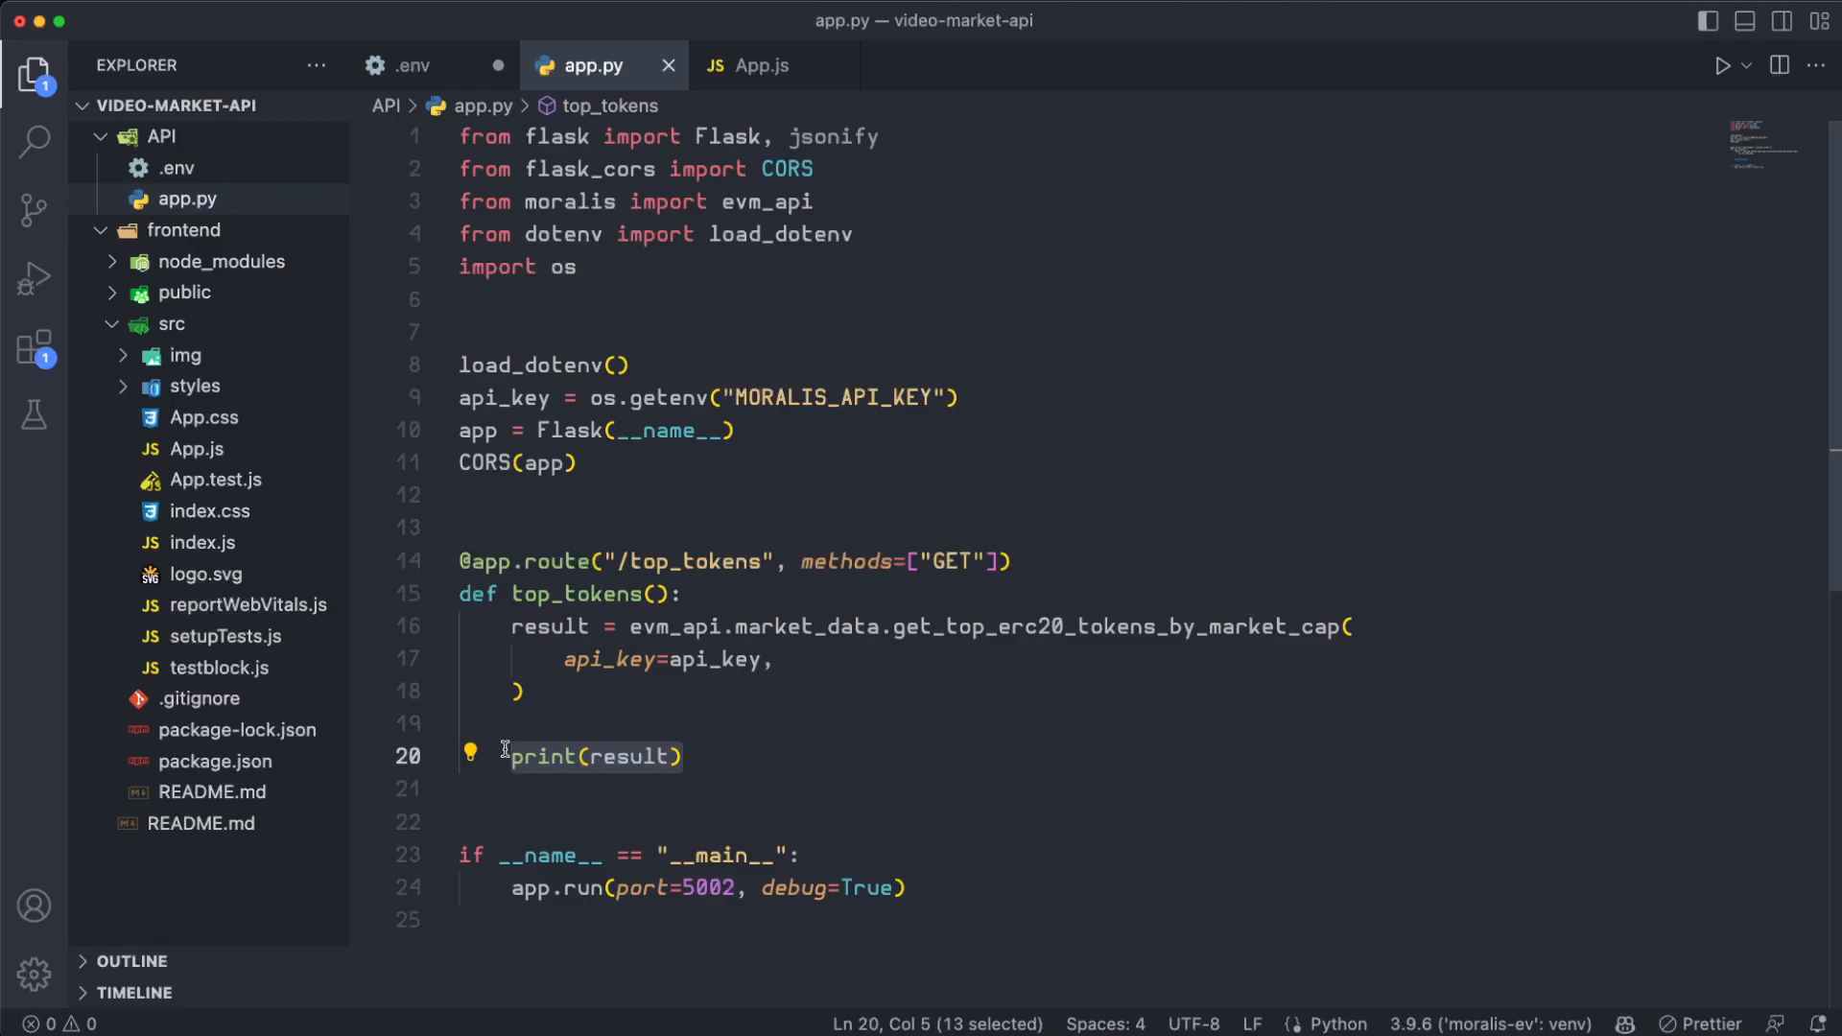
pyautogui.write('return jsonify(result)')
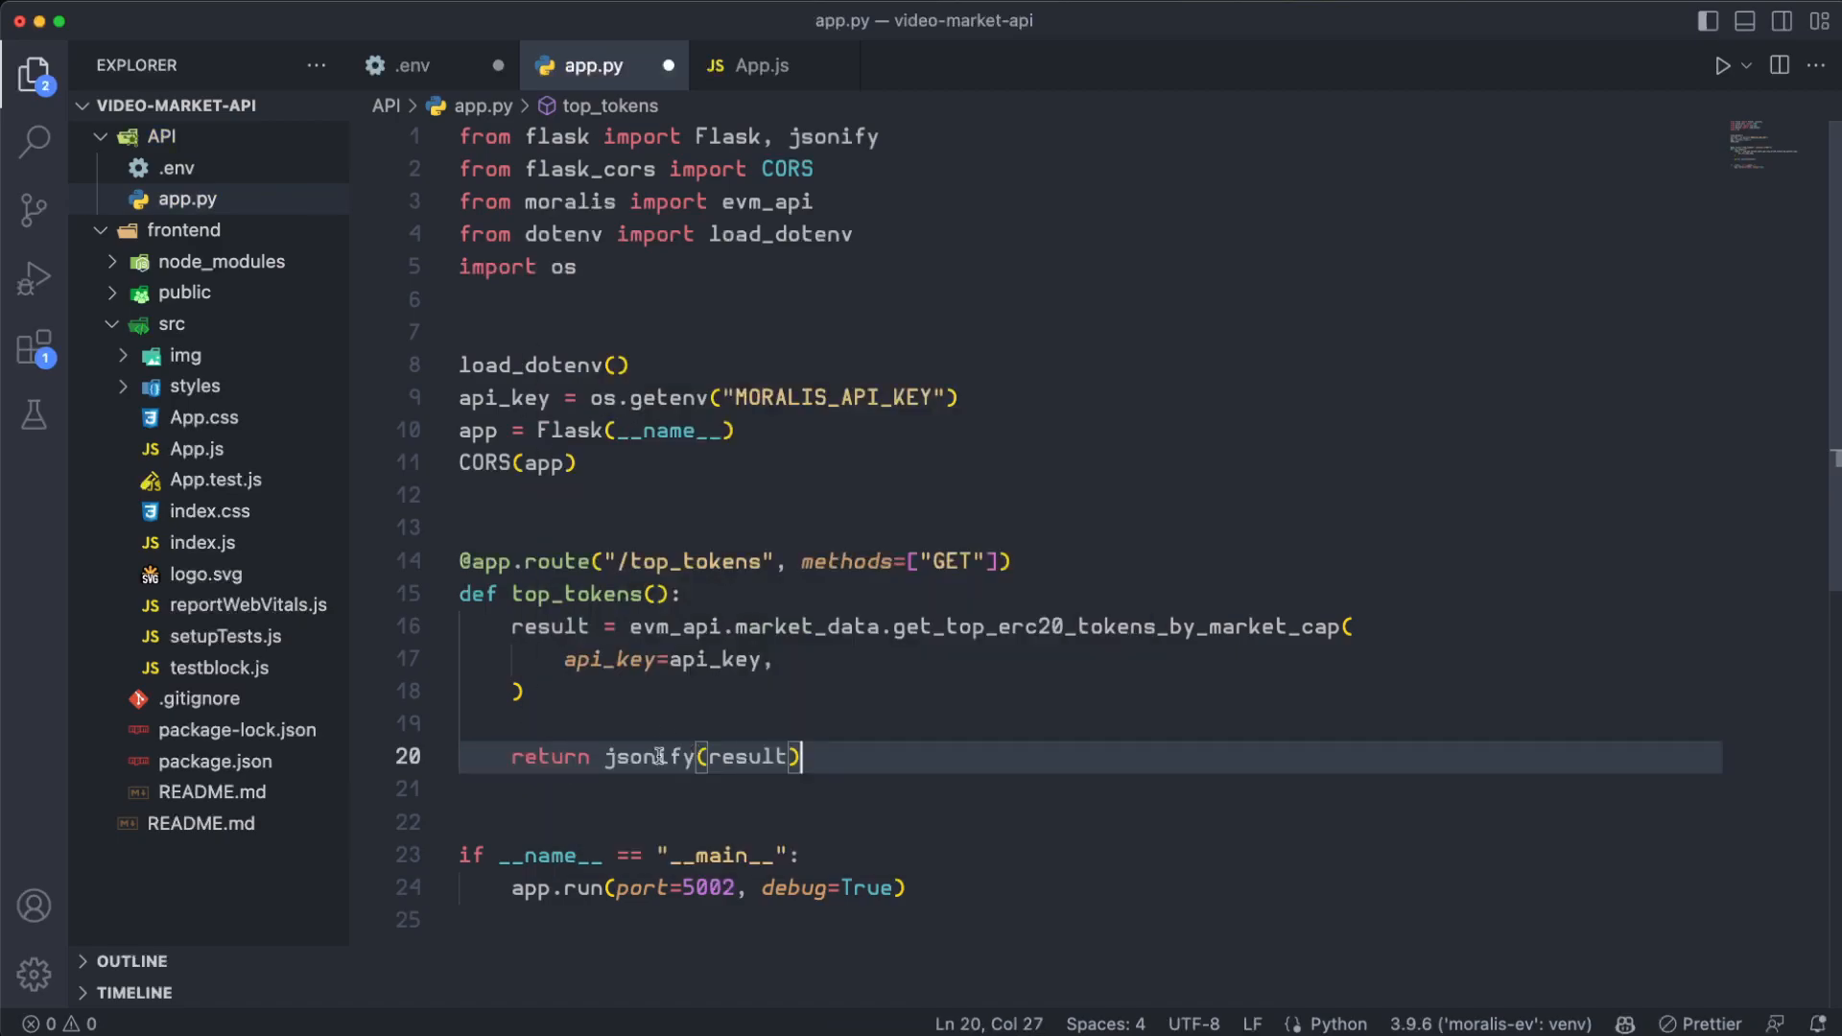
pyautogui.click(1005, 723)
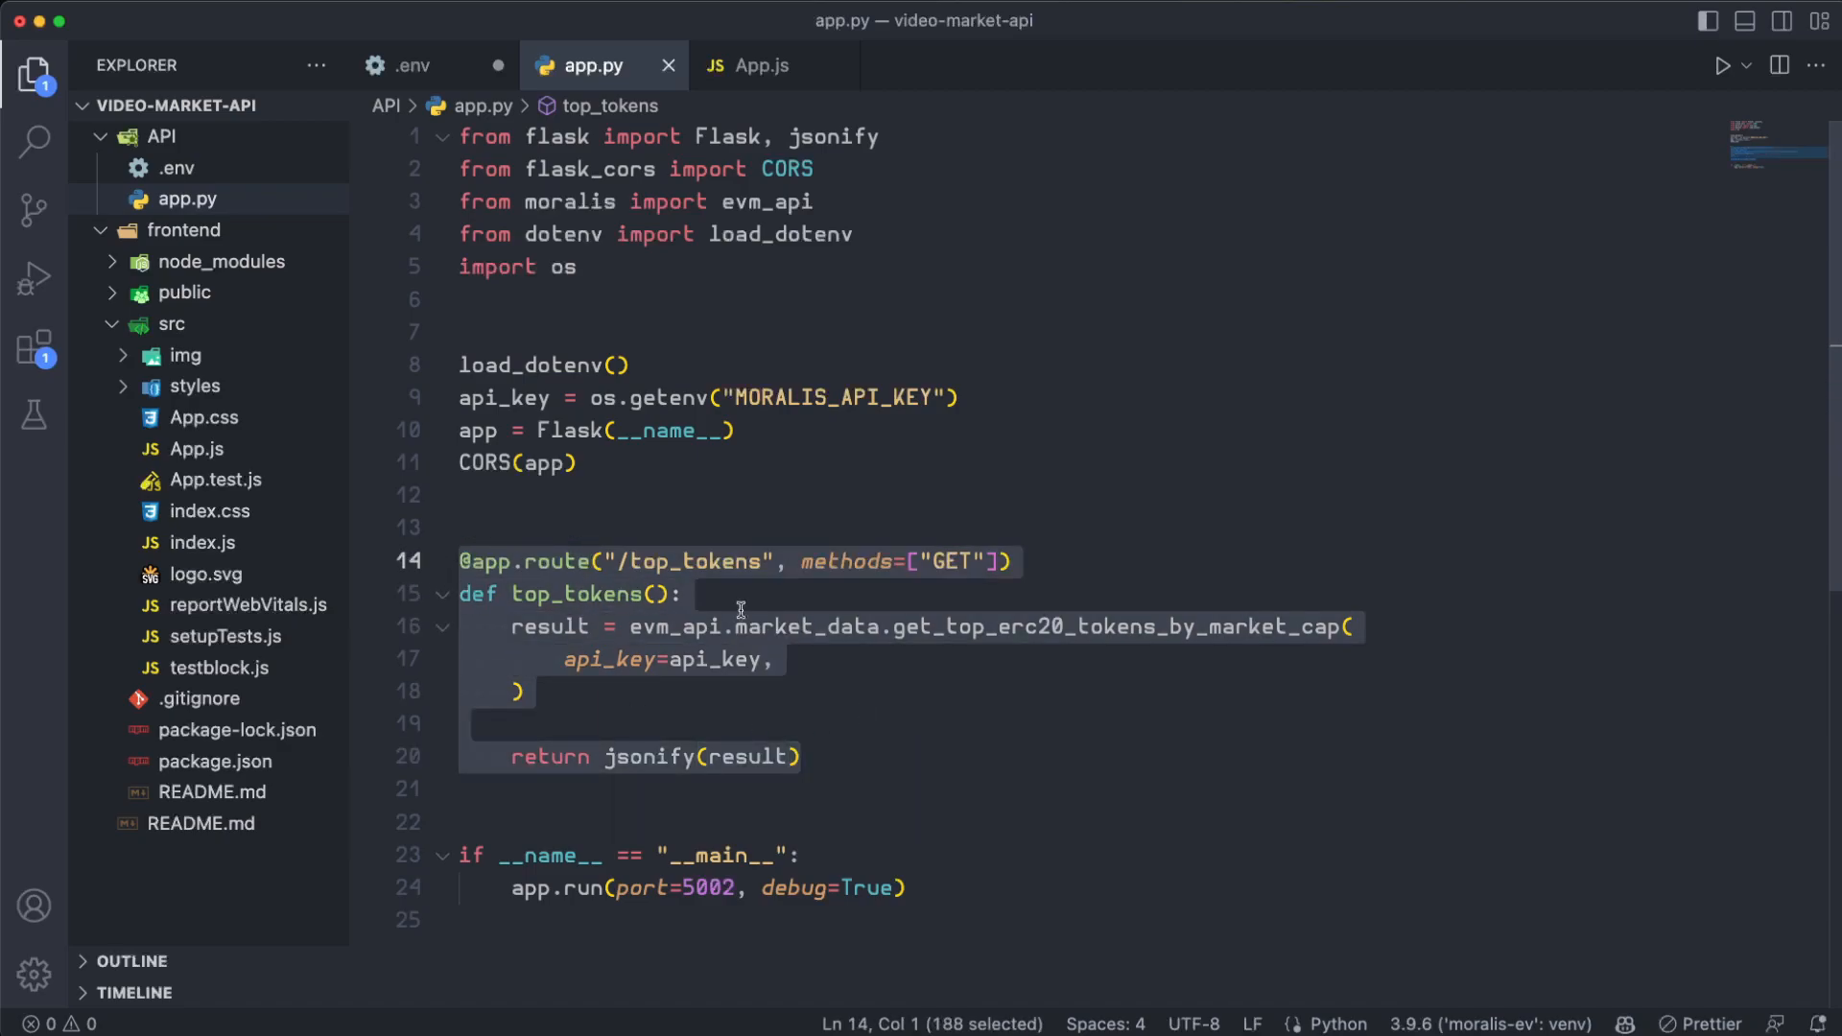
pyautogui.click(530, 723)
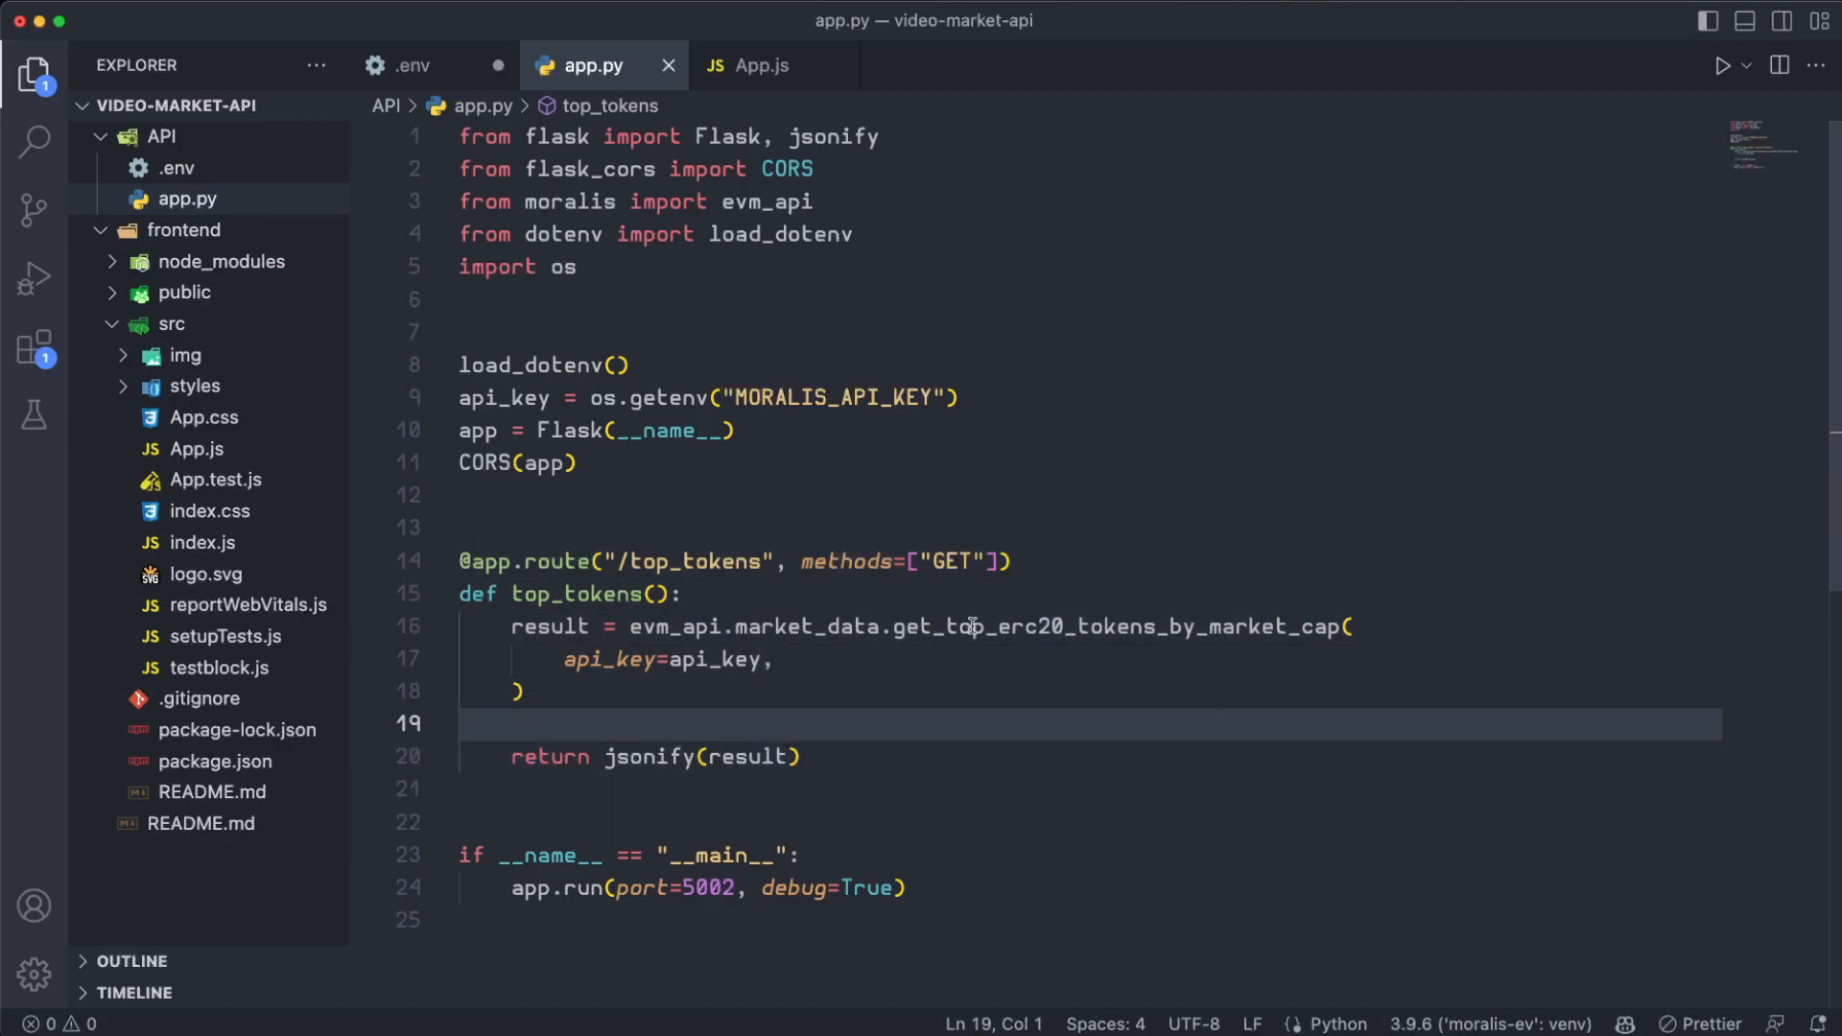
pyautogui.click(971, 625)
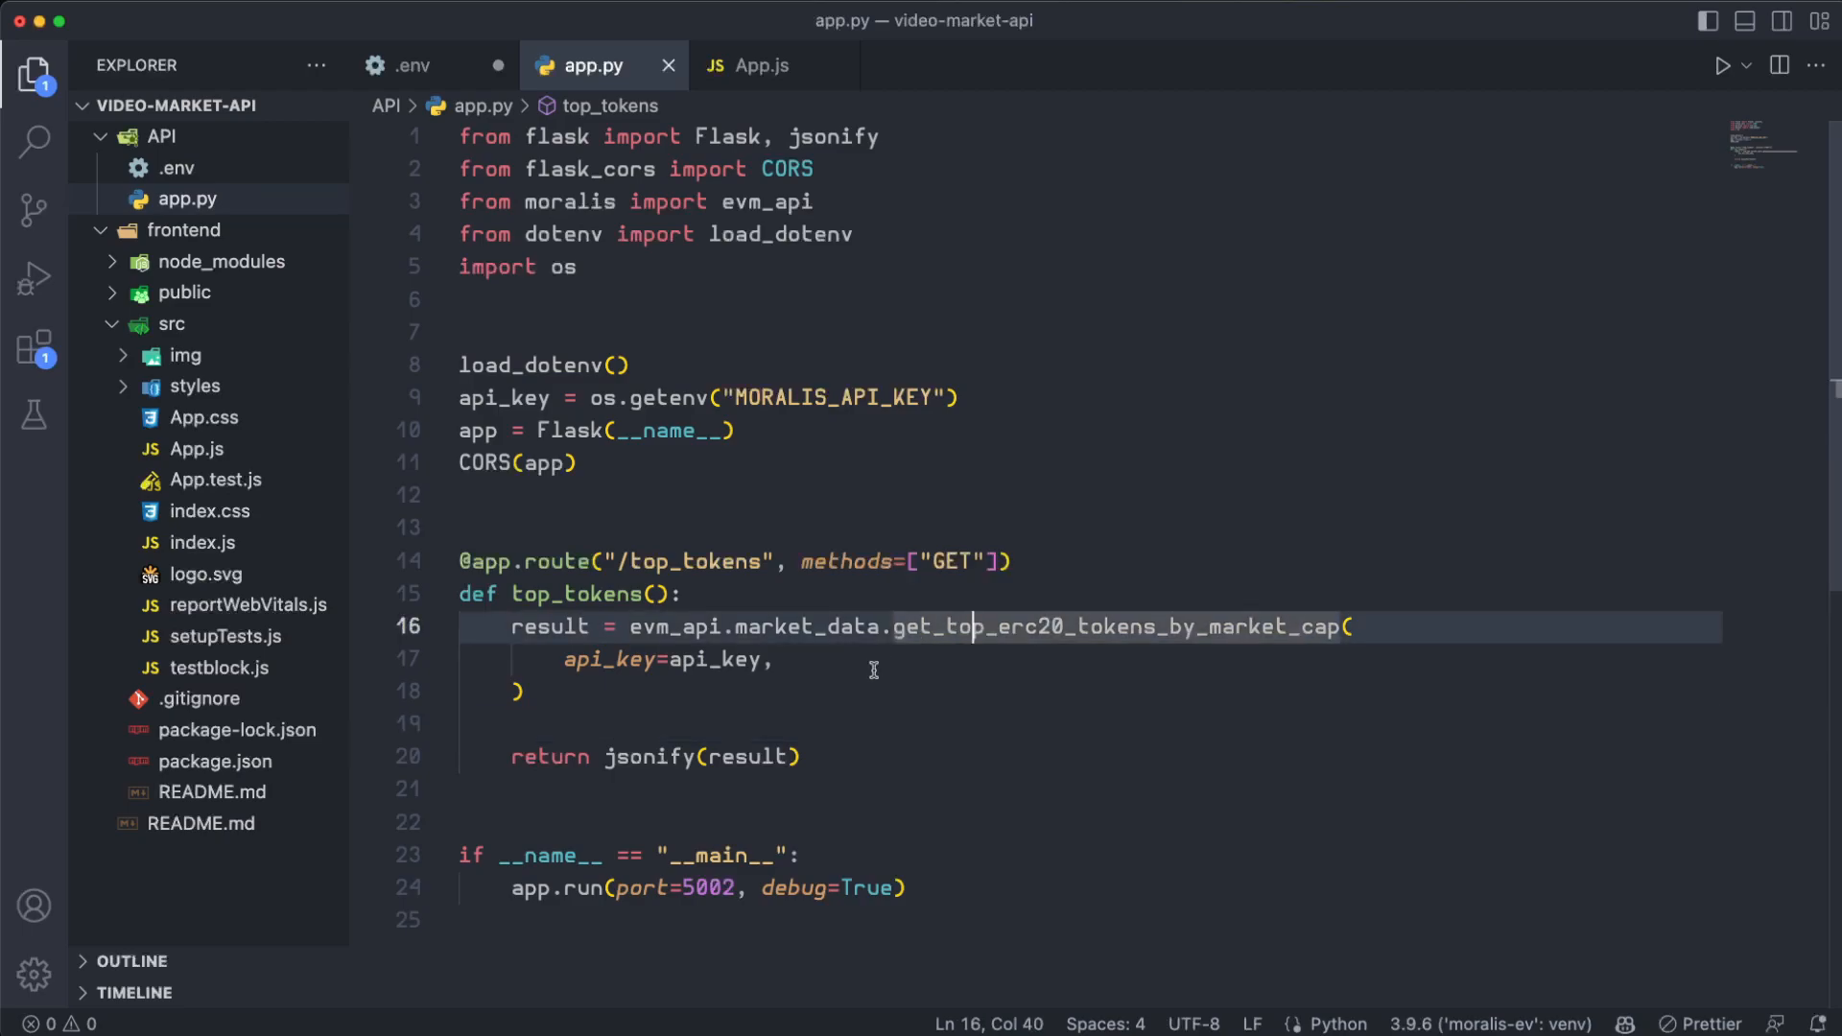
pyautogui.moveTo(865, 675)
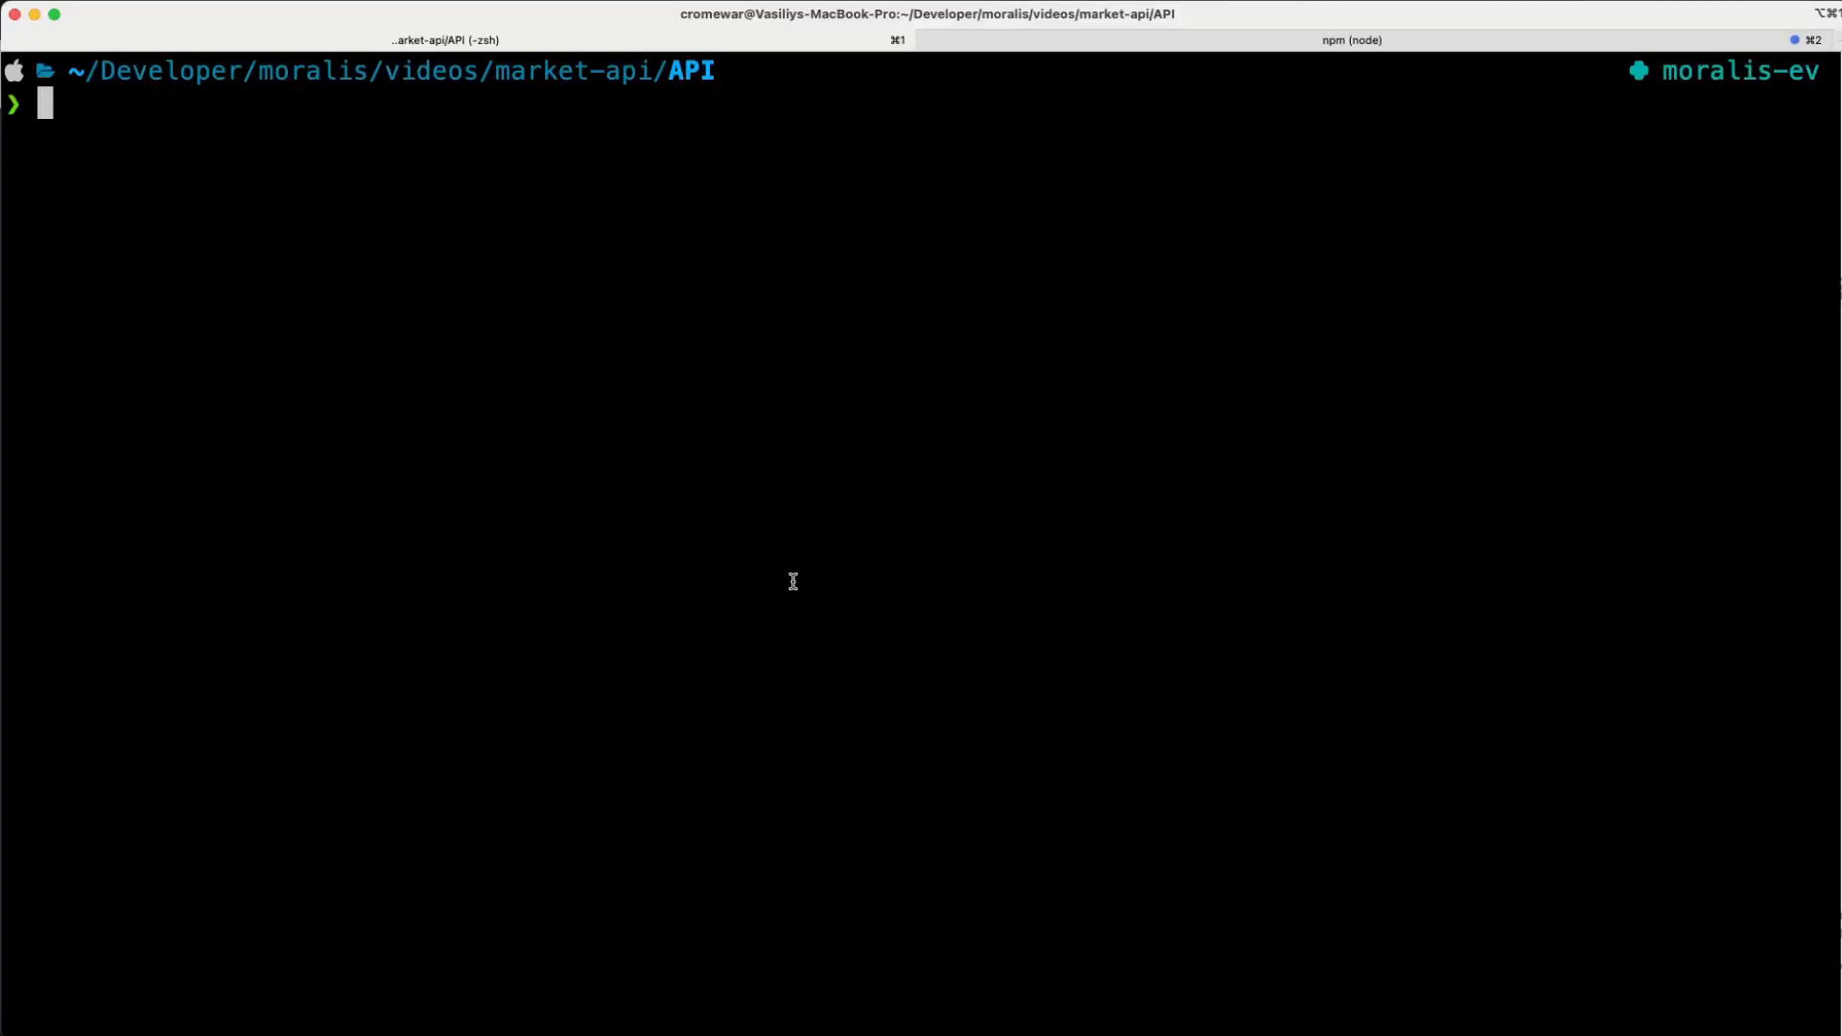
pyautogui.write('python app.py')
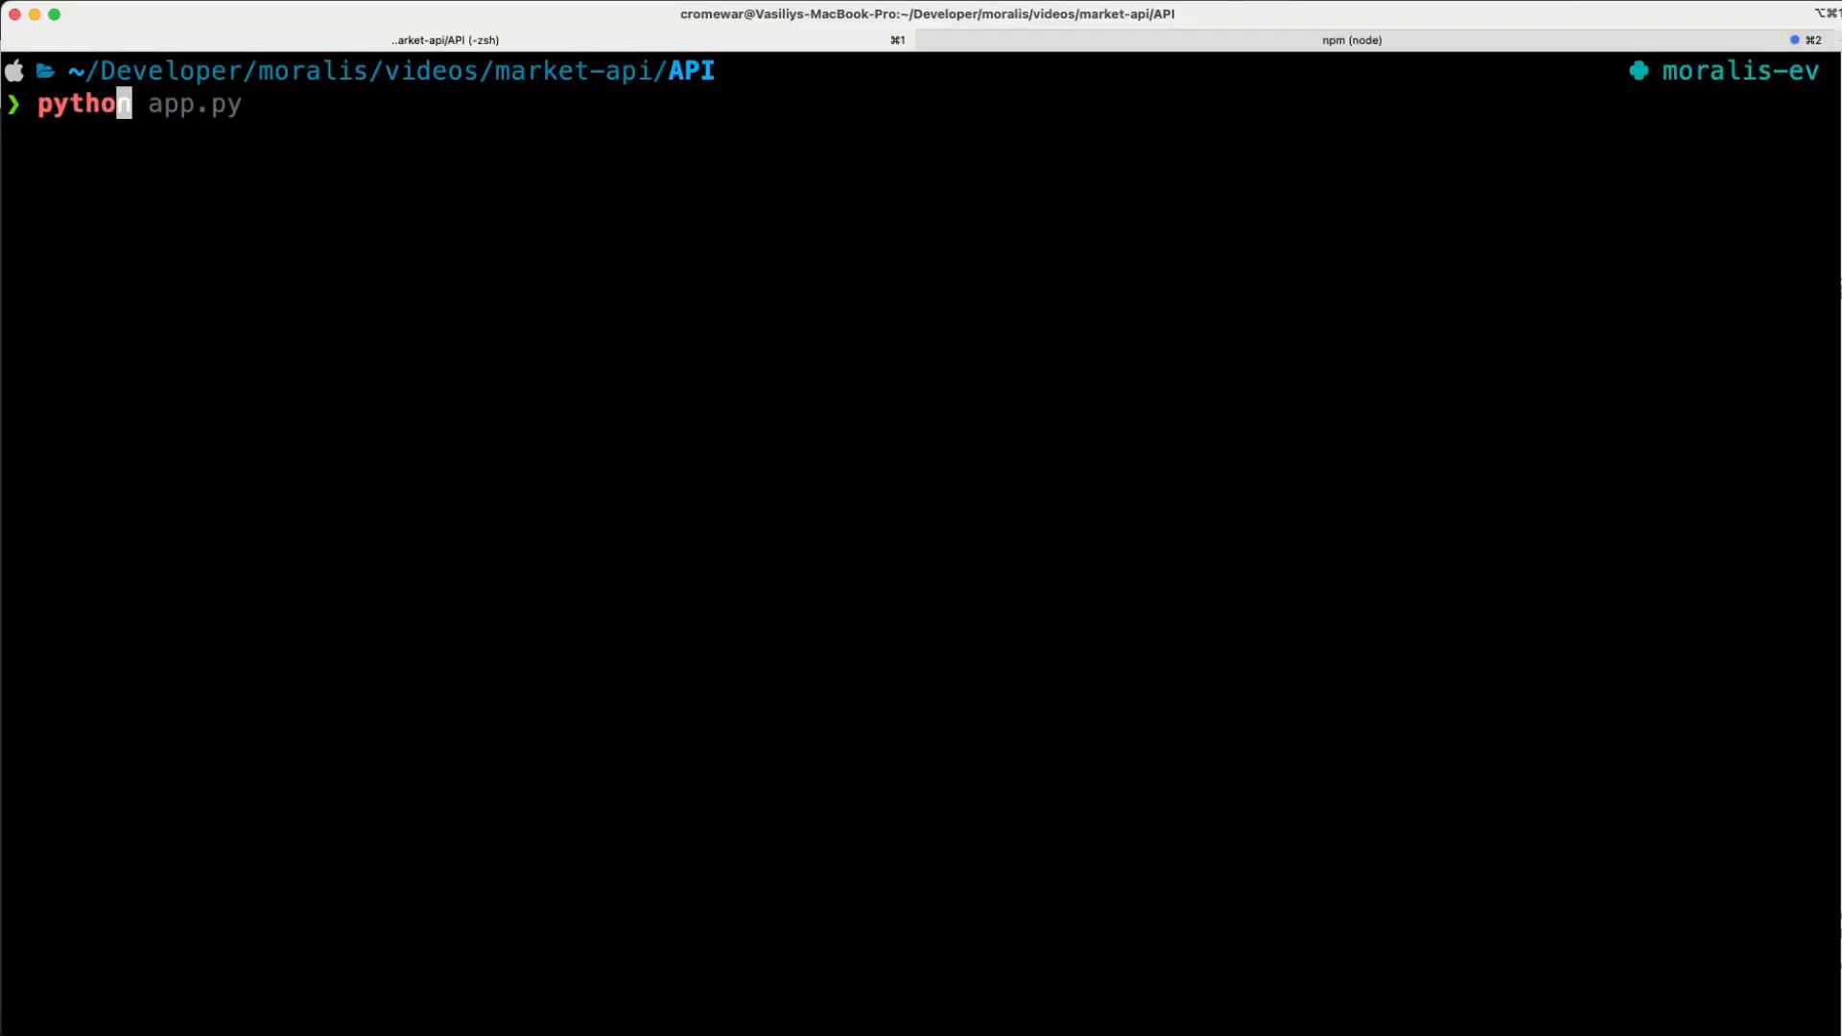
pyautogui.press('Return')
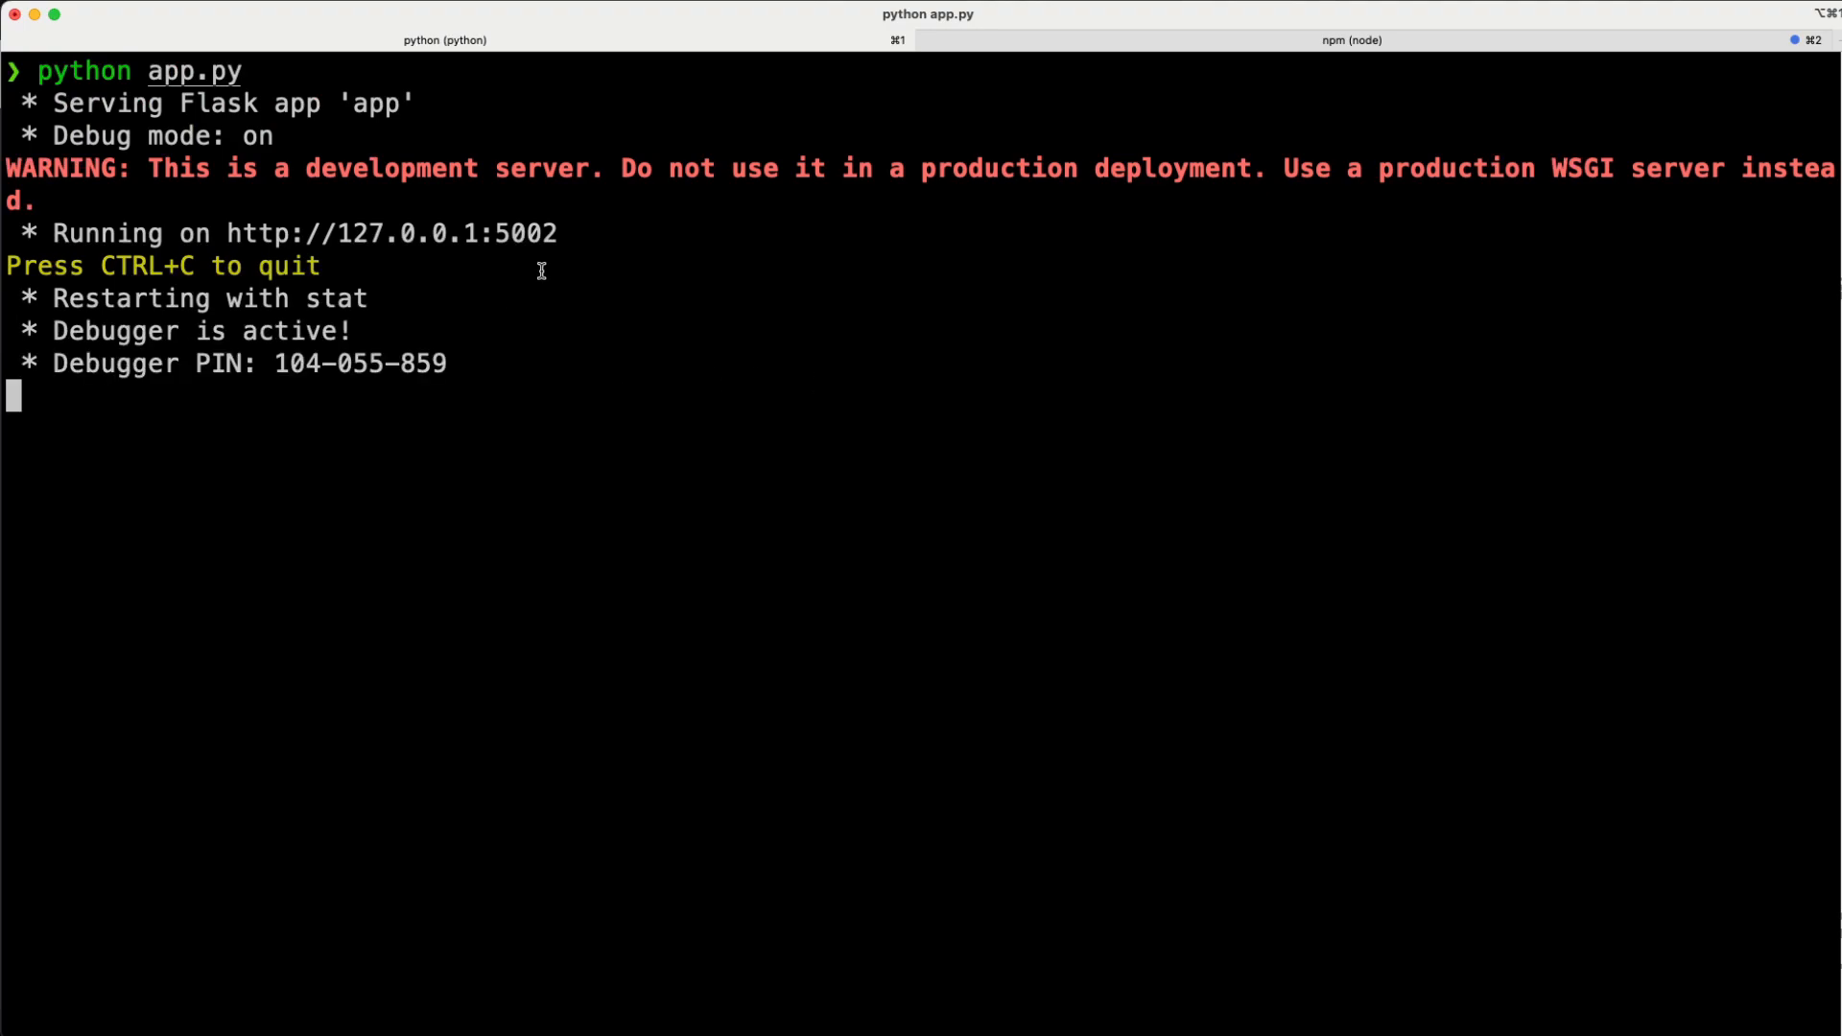
pyautogui.doubleClick(391, 232)
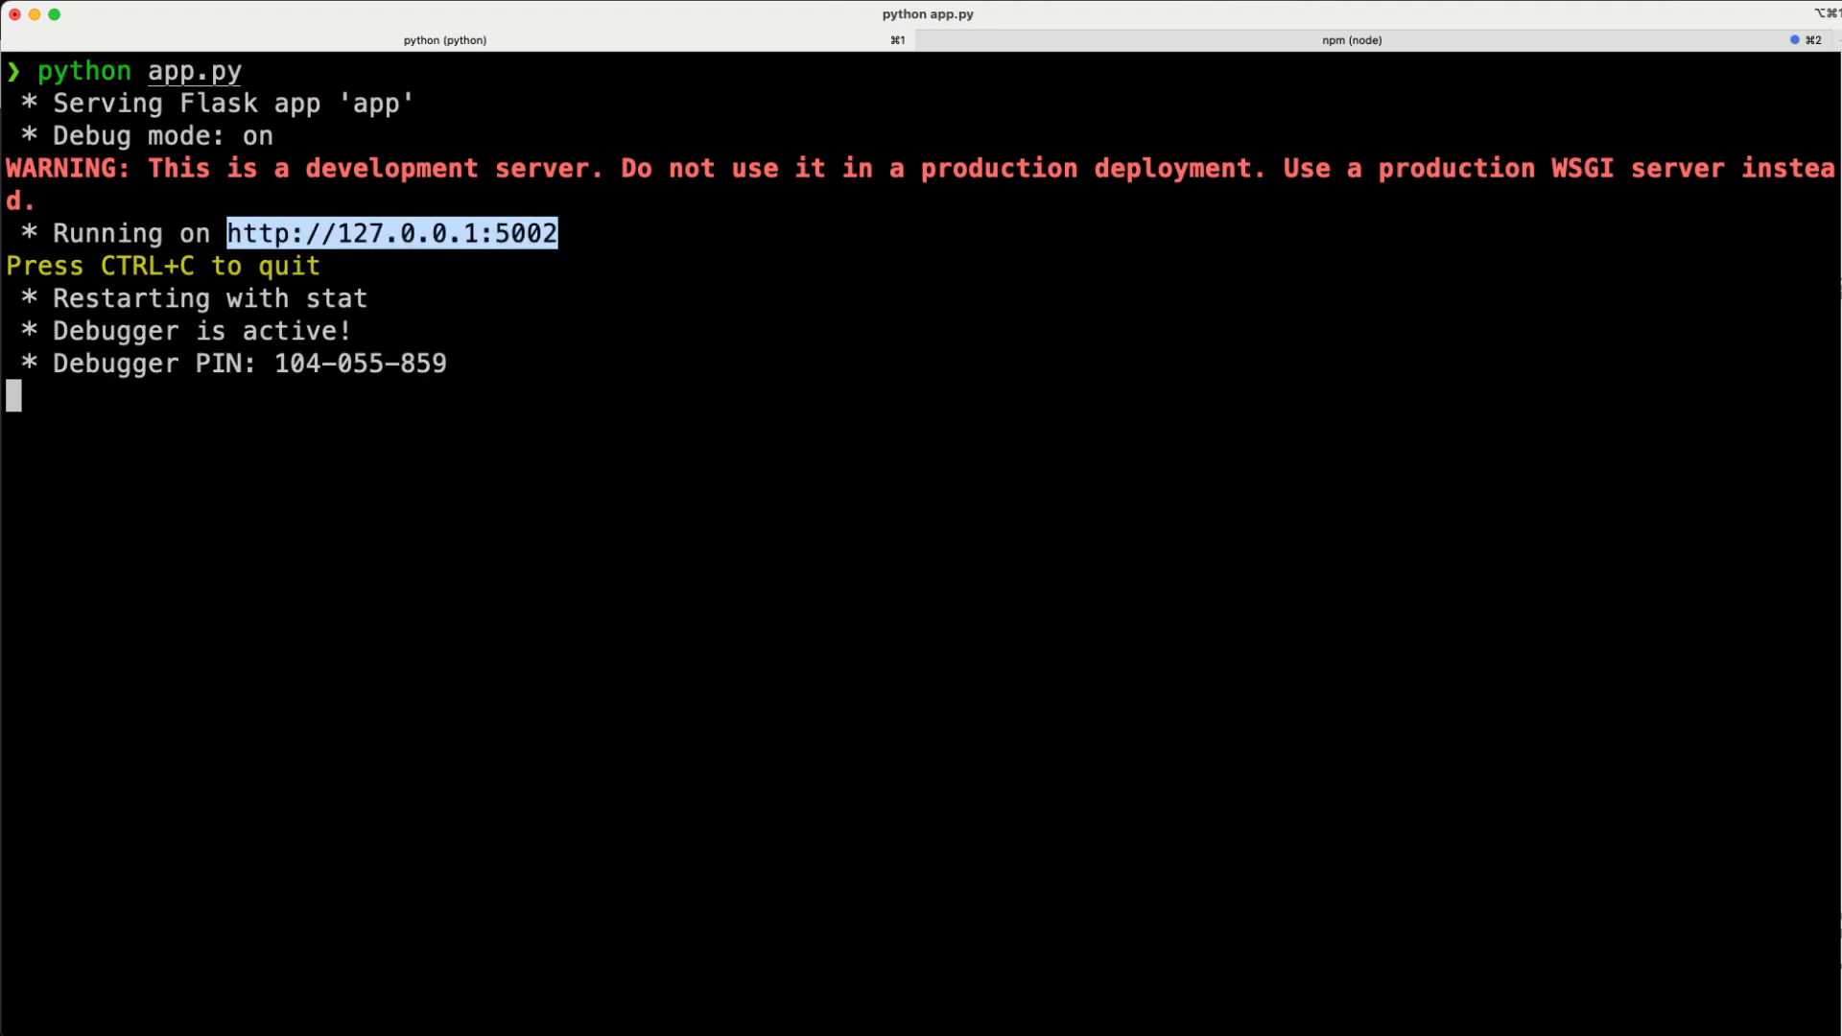
pyautogui.moveTo(1651, 1007)
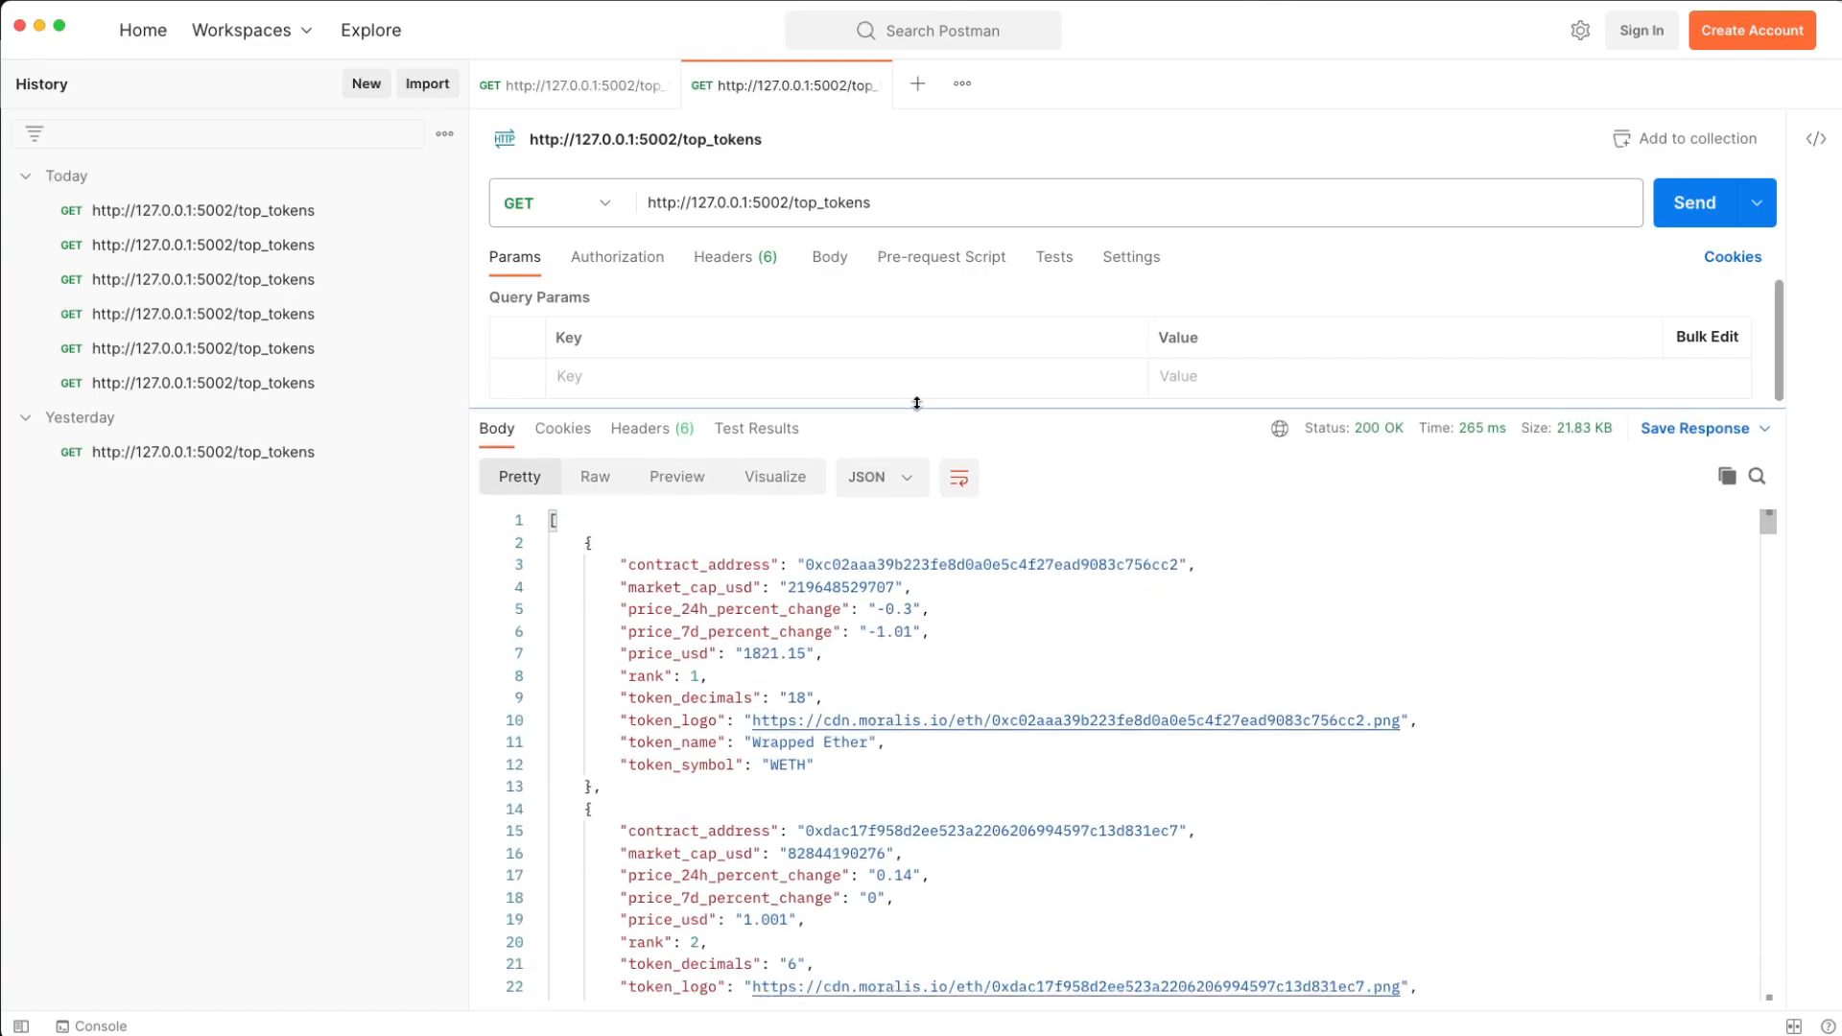
pyautogui.scroll(-3)
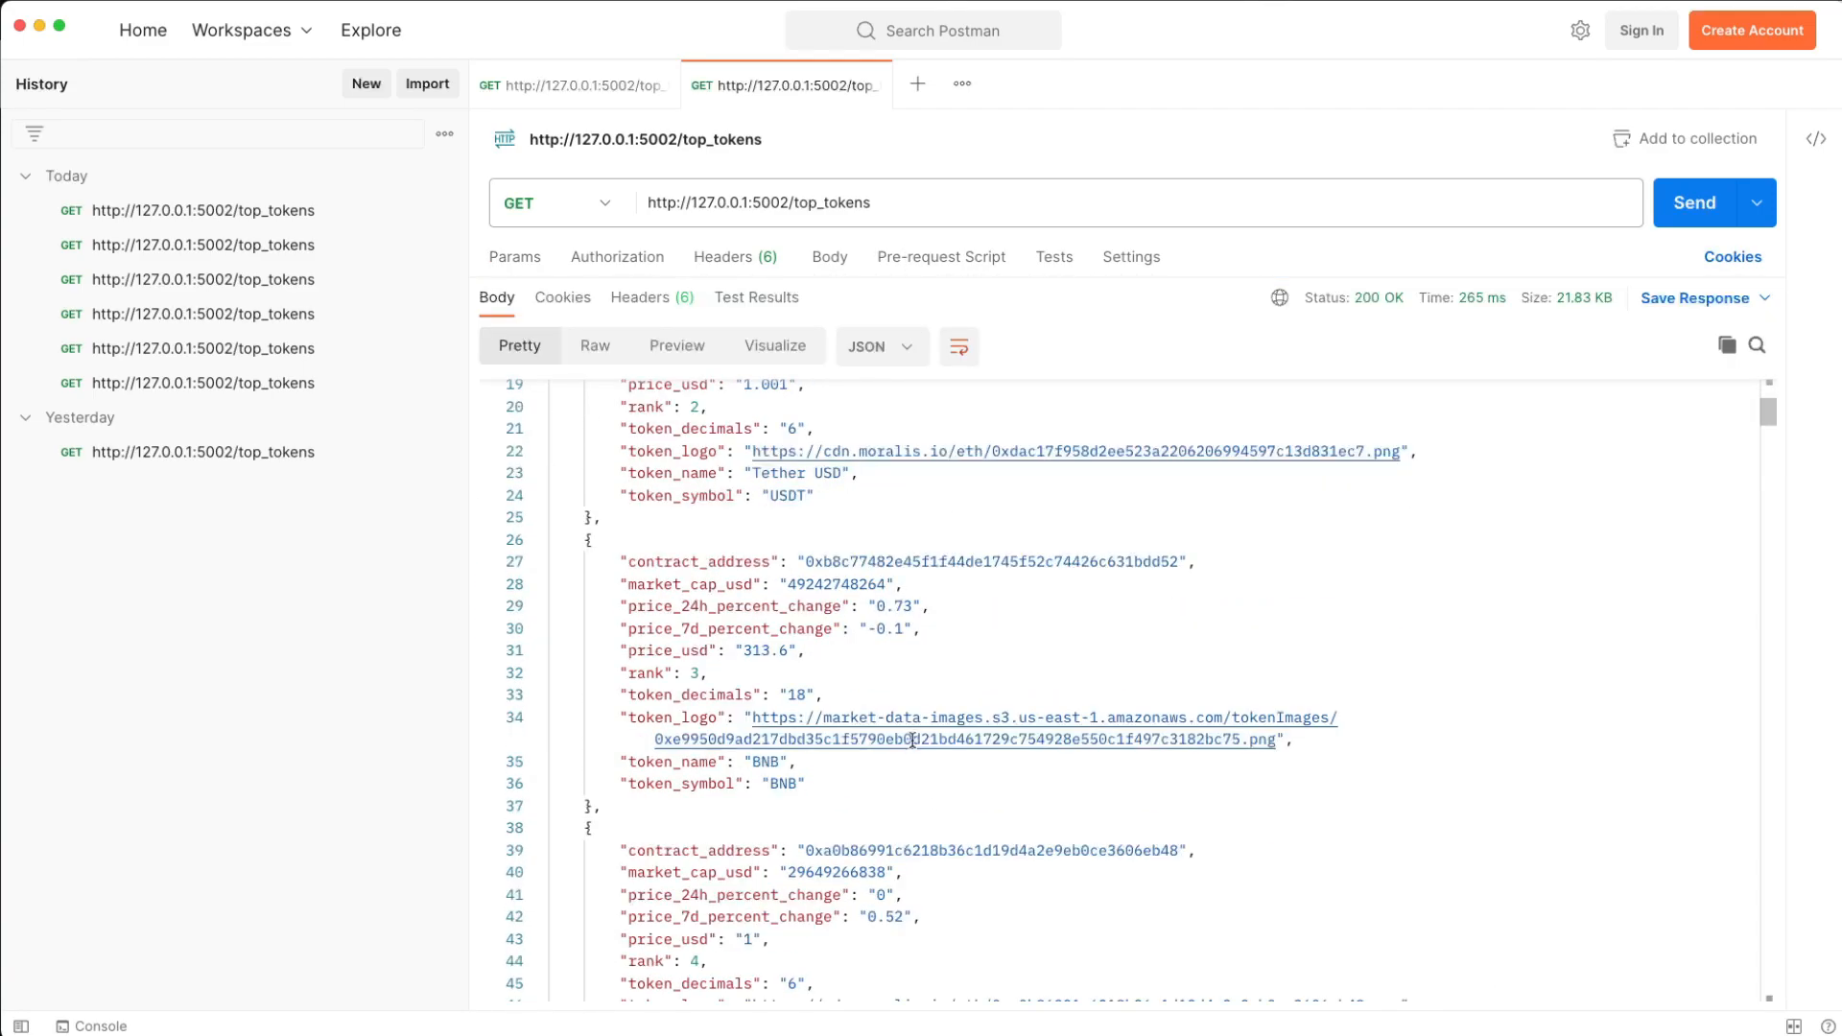
pyautogui.scroll(3)
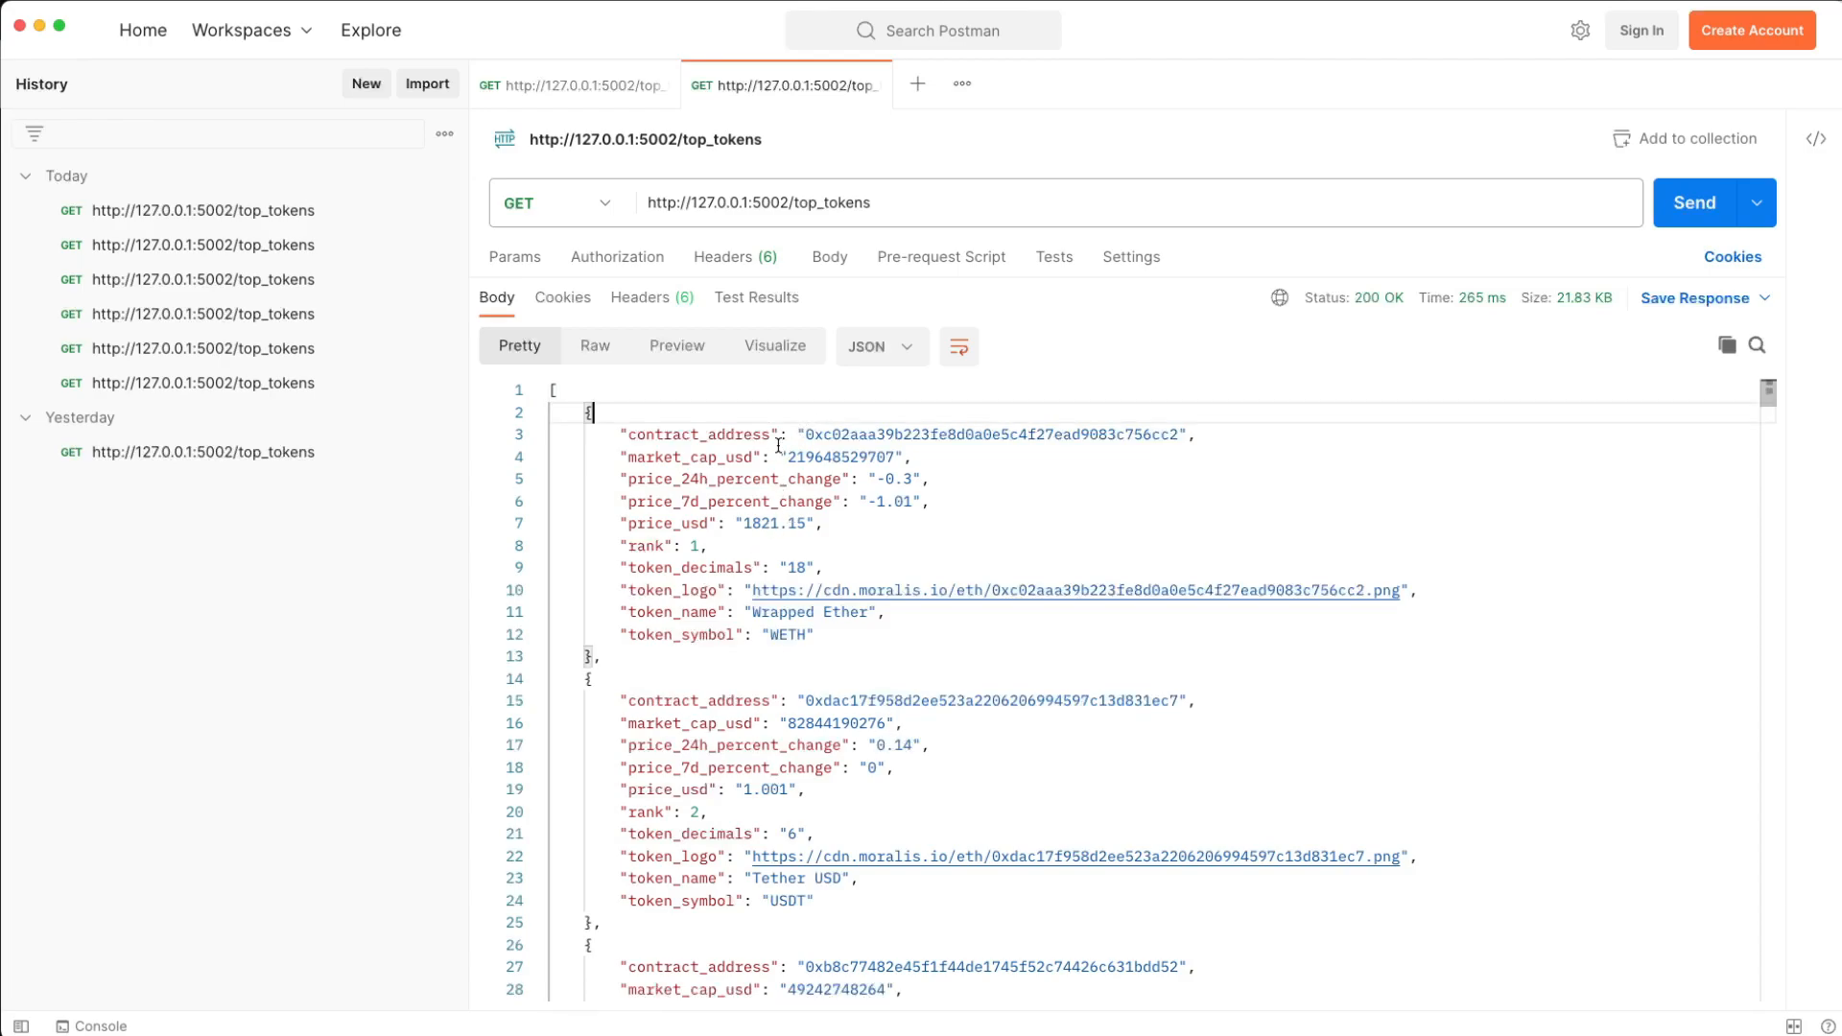
pyautogui.doubleClick(896, 501)
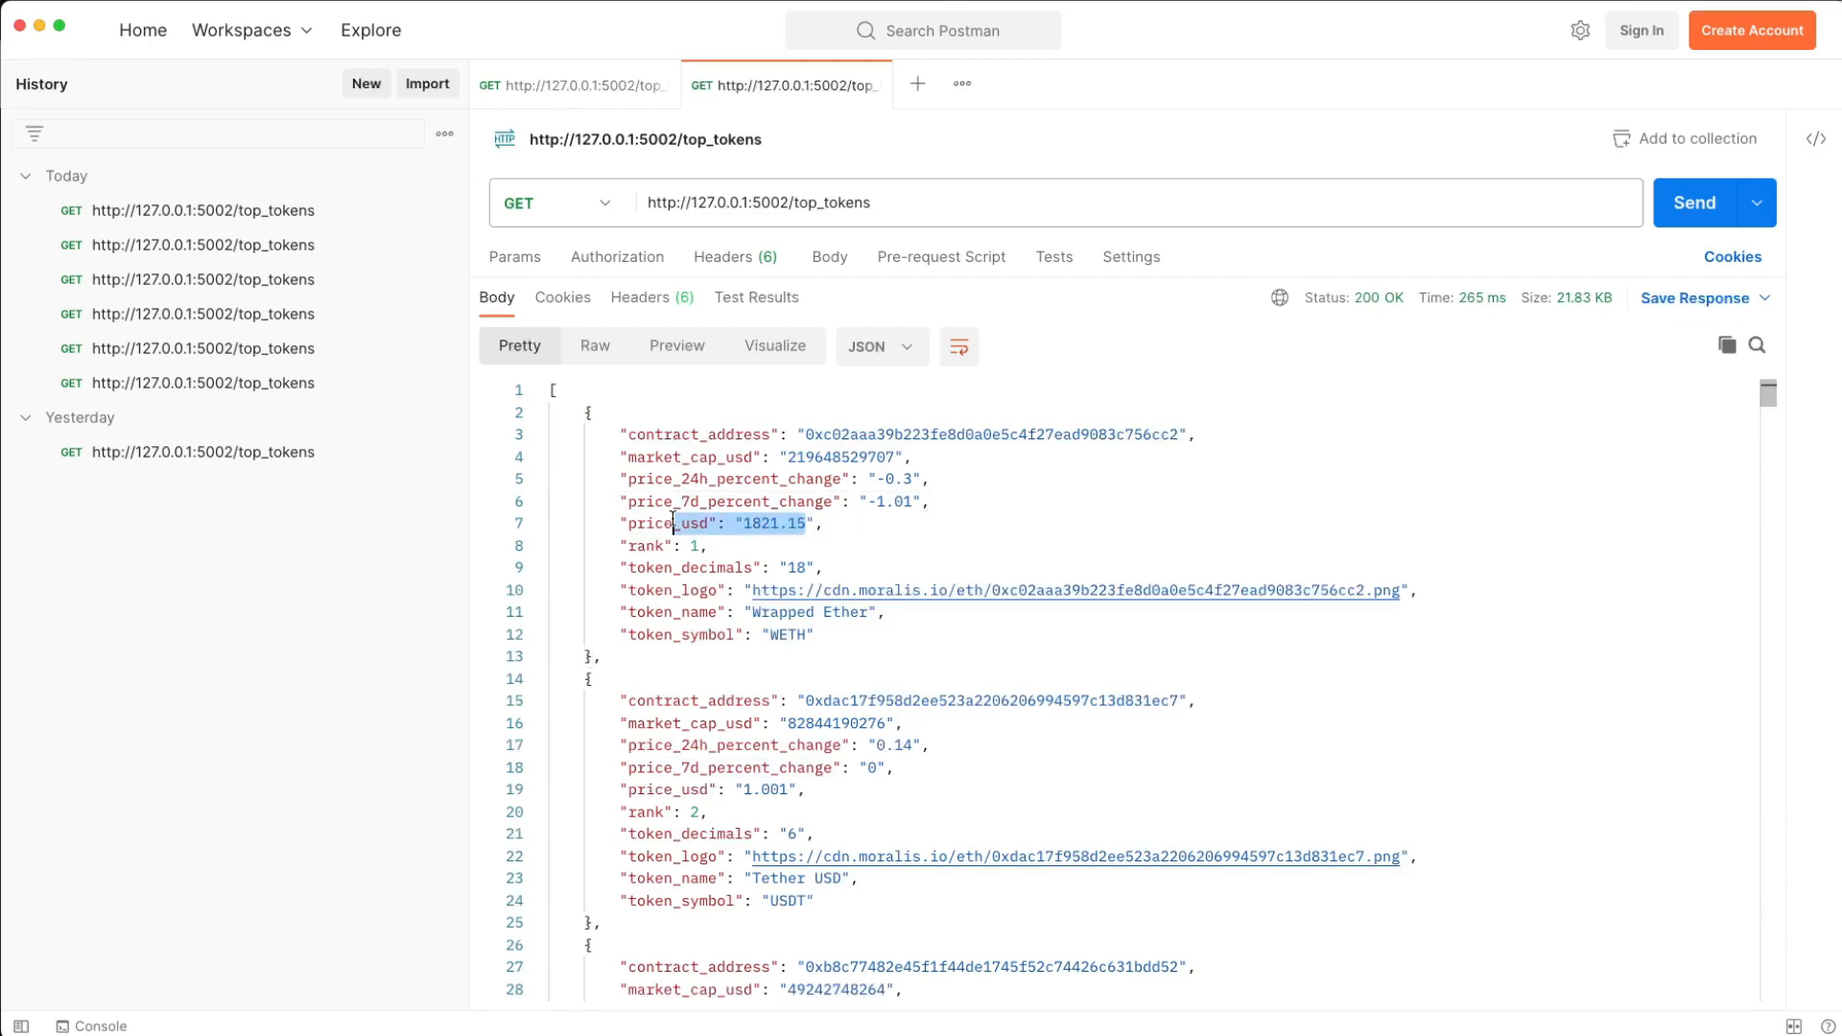
pyautogui.click(775, 568)
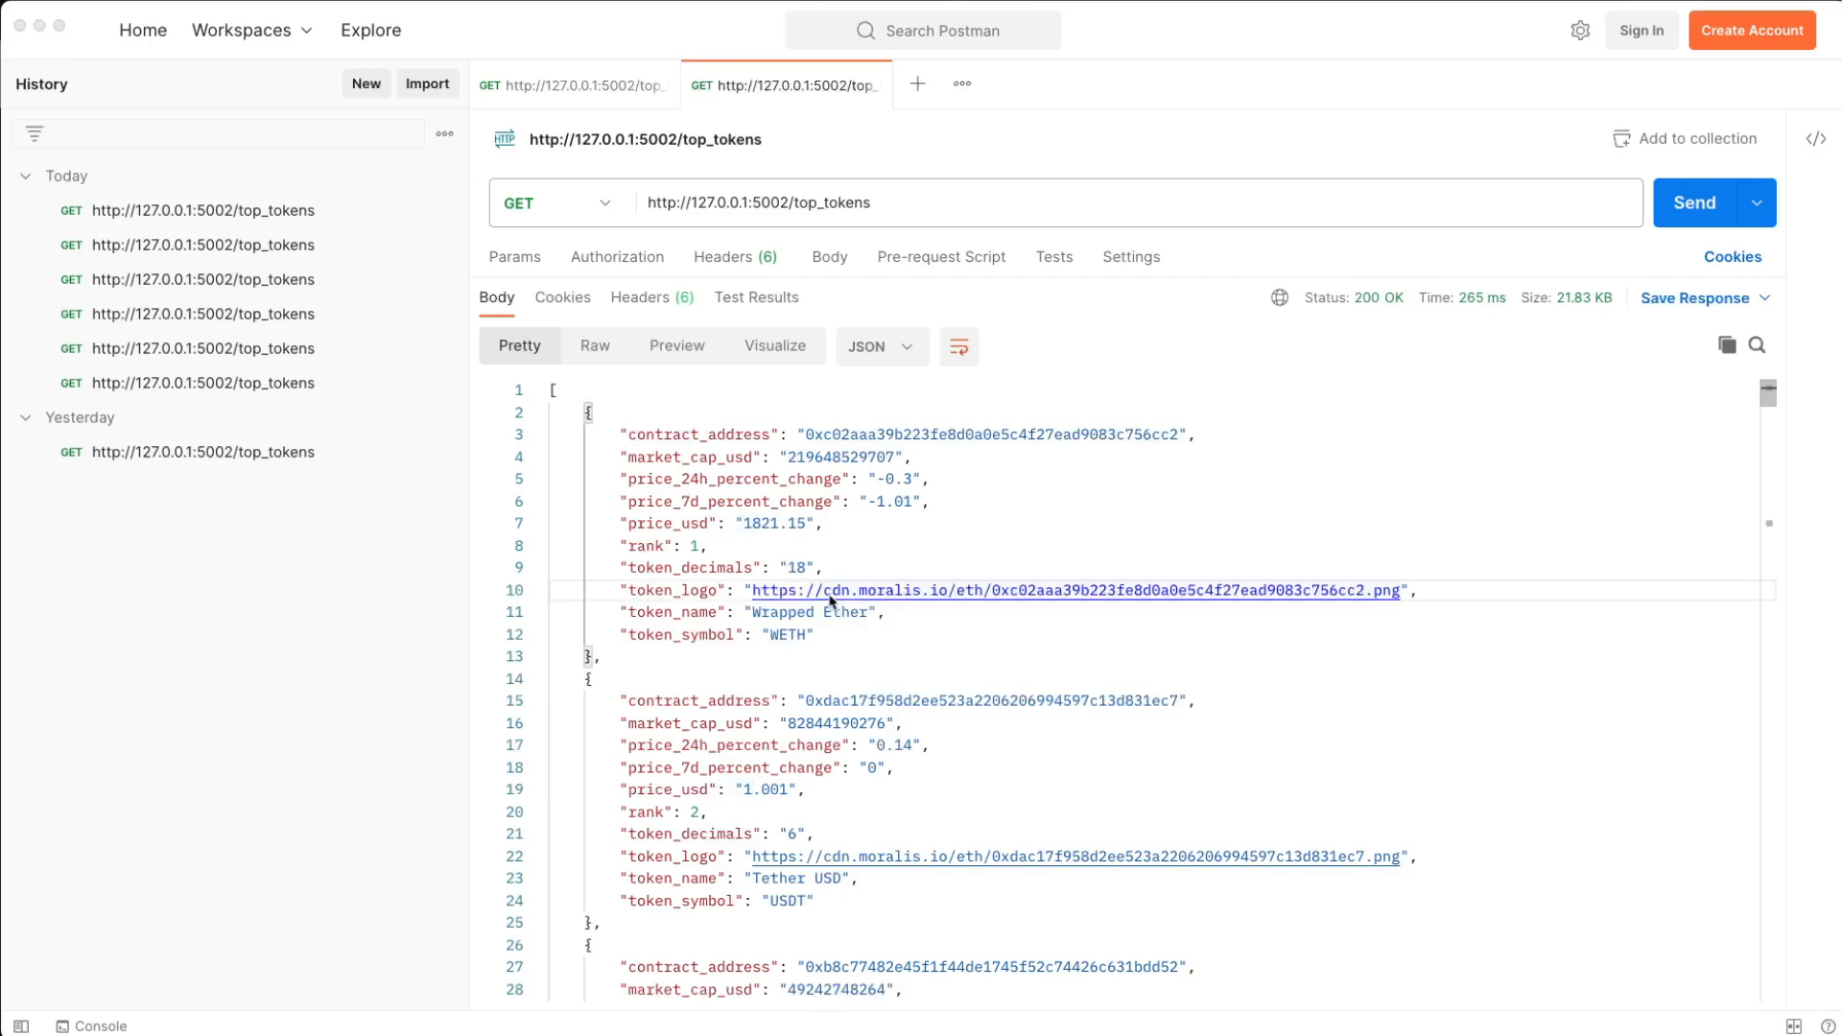
pyautogui.click(1083, 589)
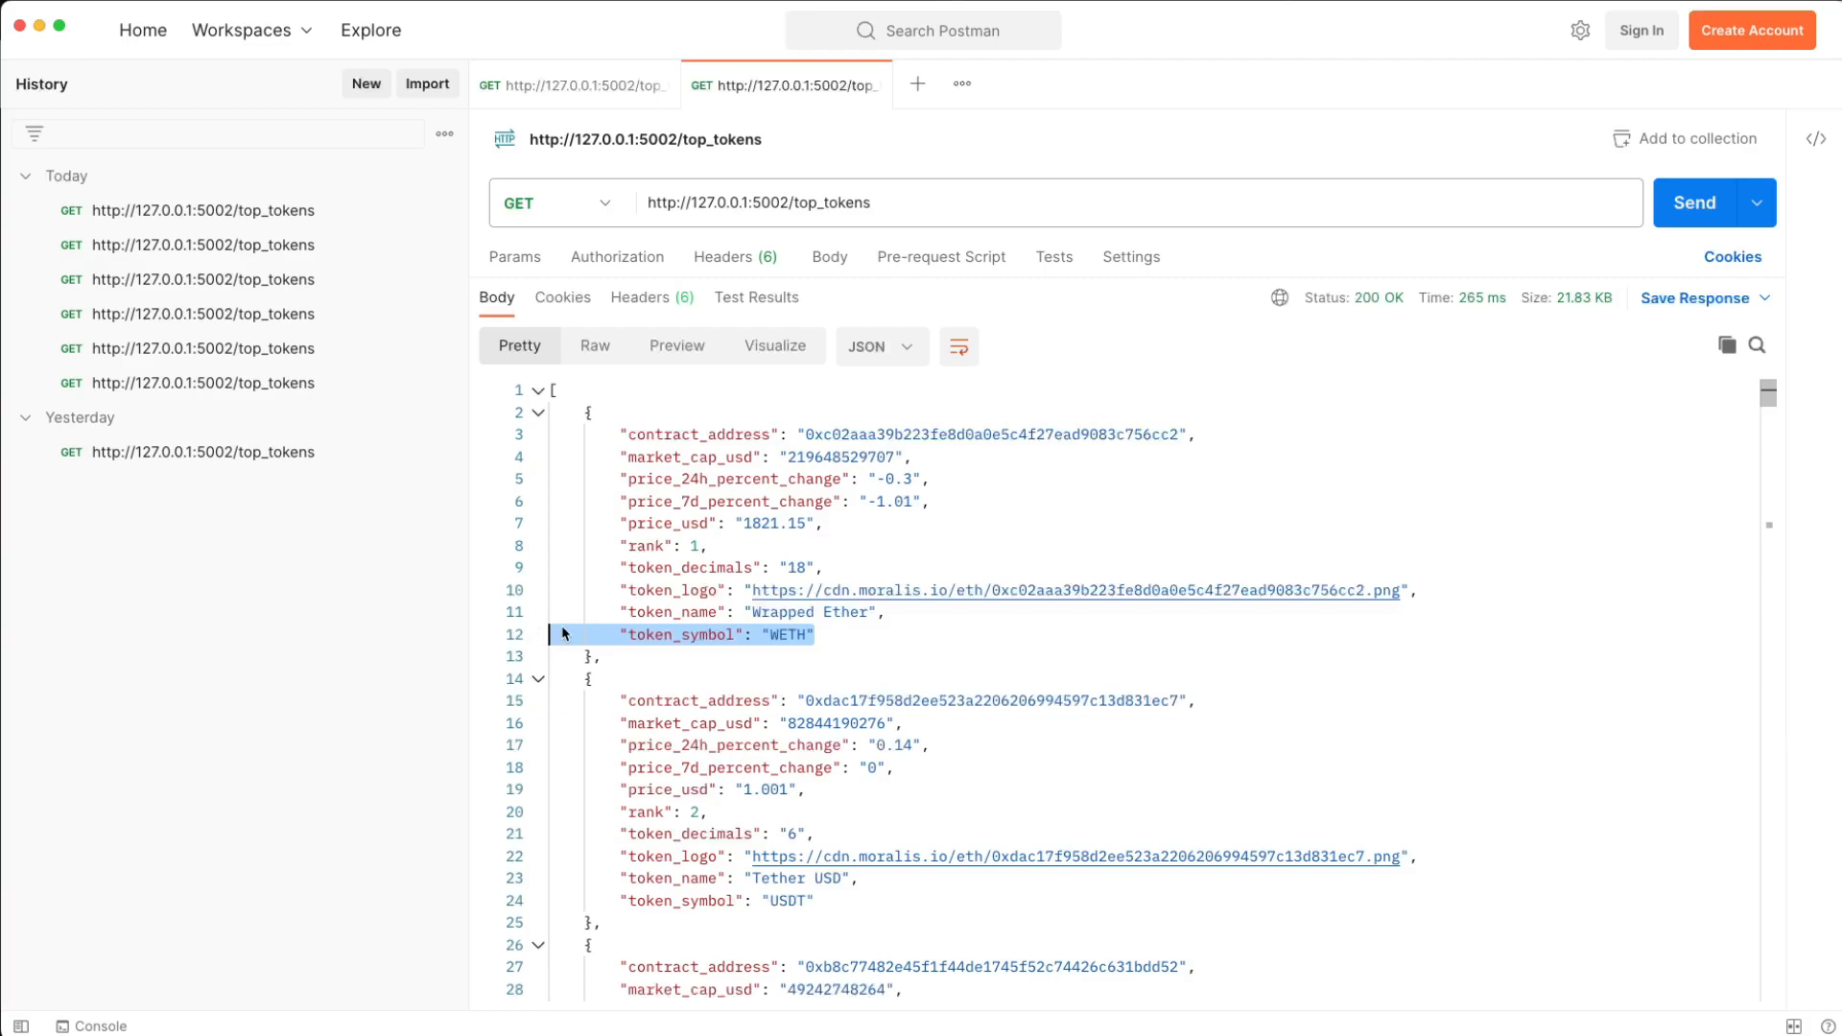
pyautogui.scroll(-3)
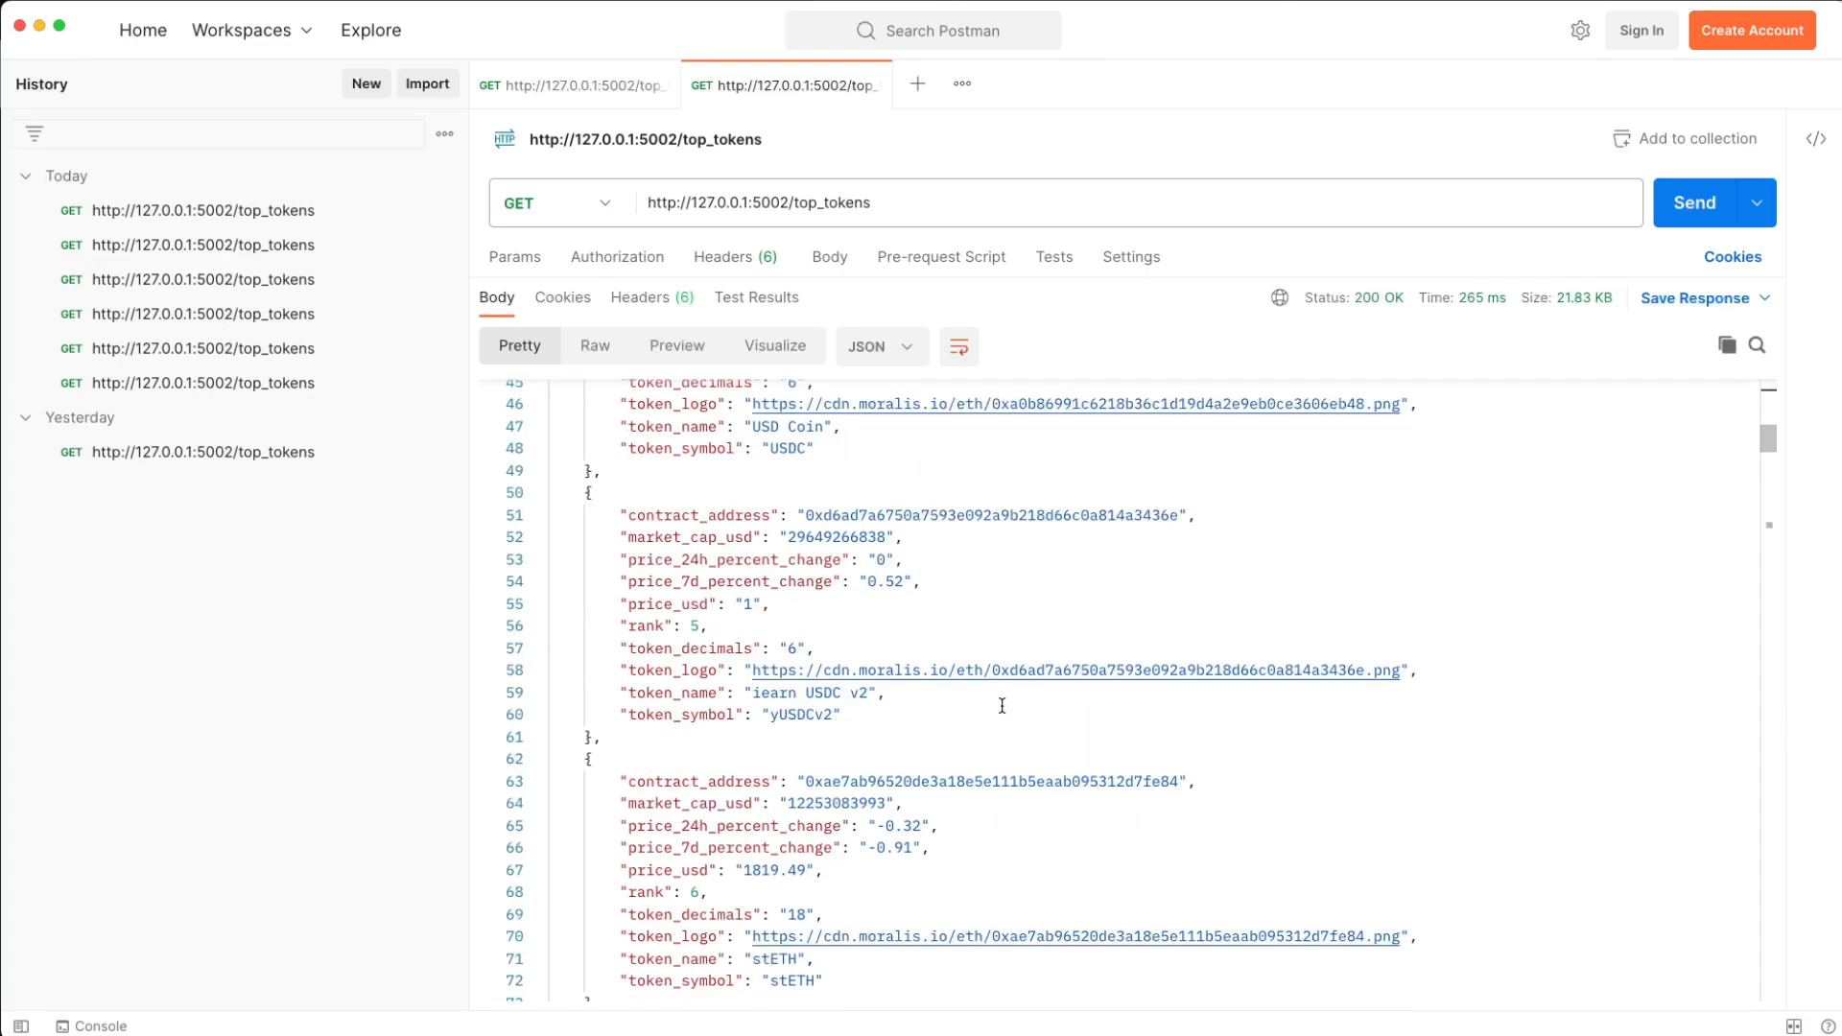
pyautogui.scroll(-3)
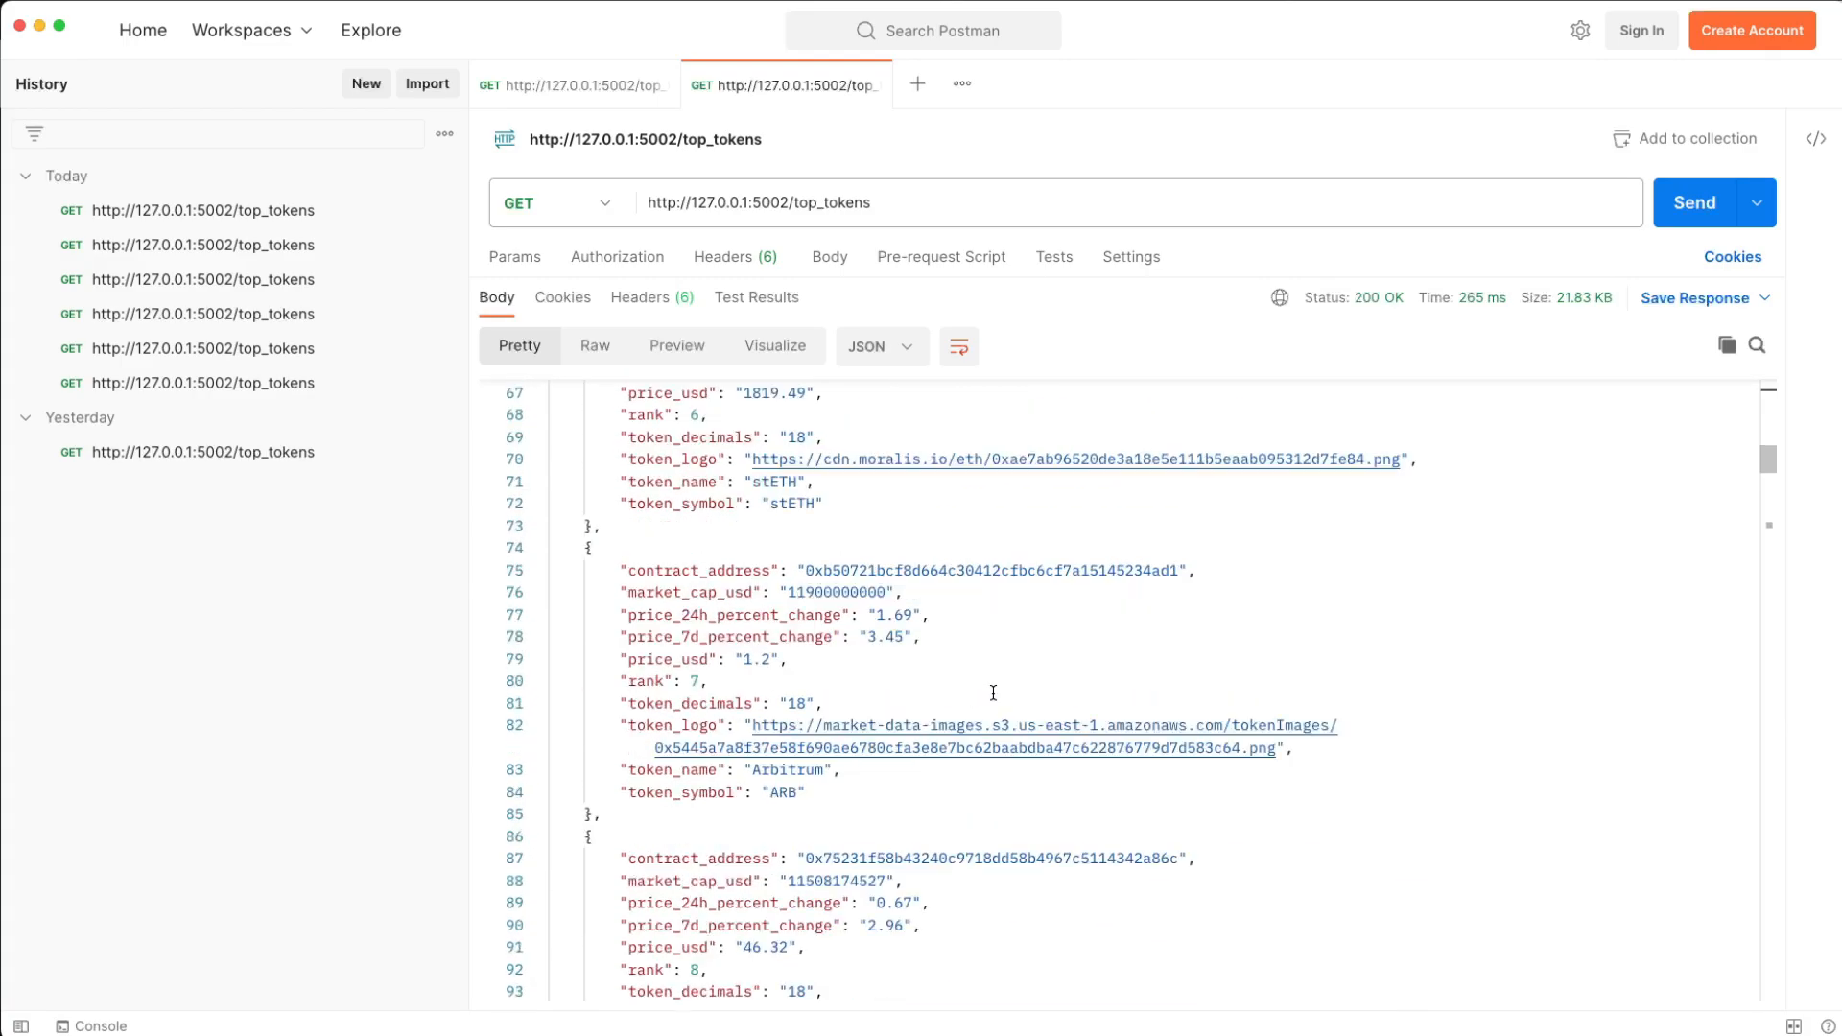
pyautogui.scroll(3)
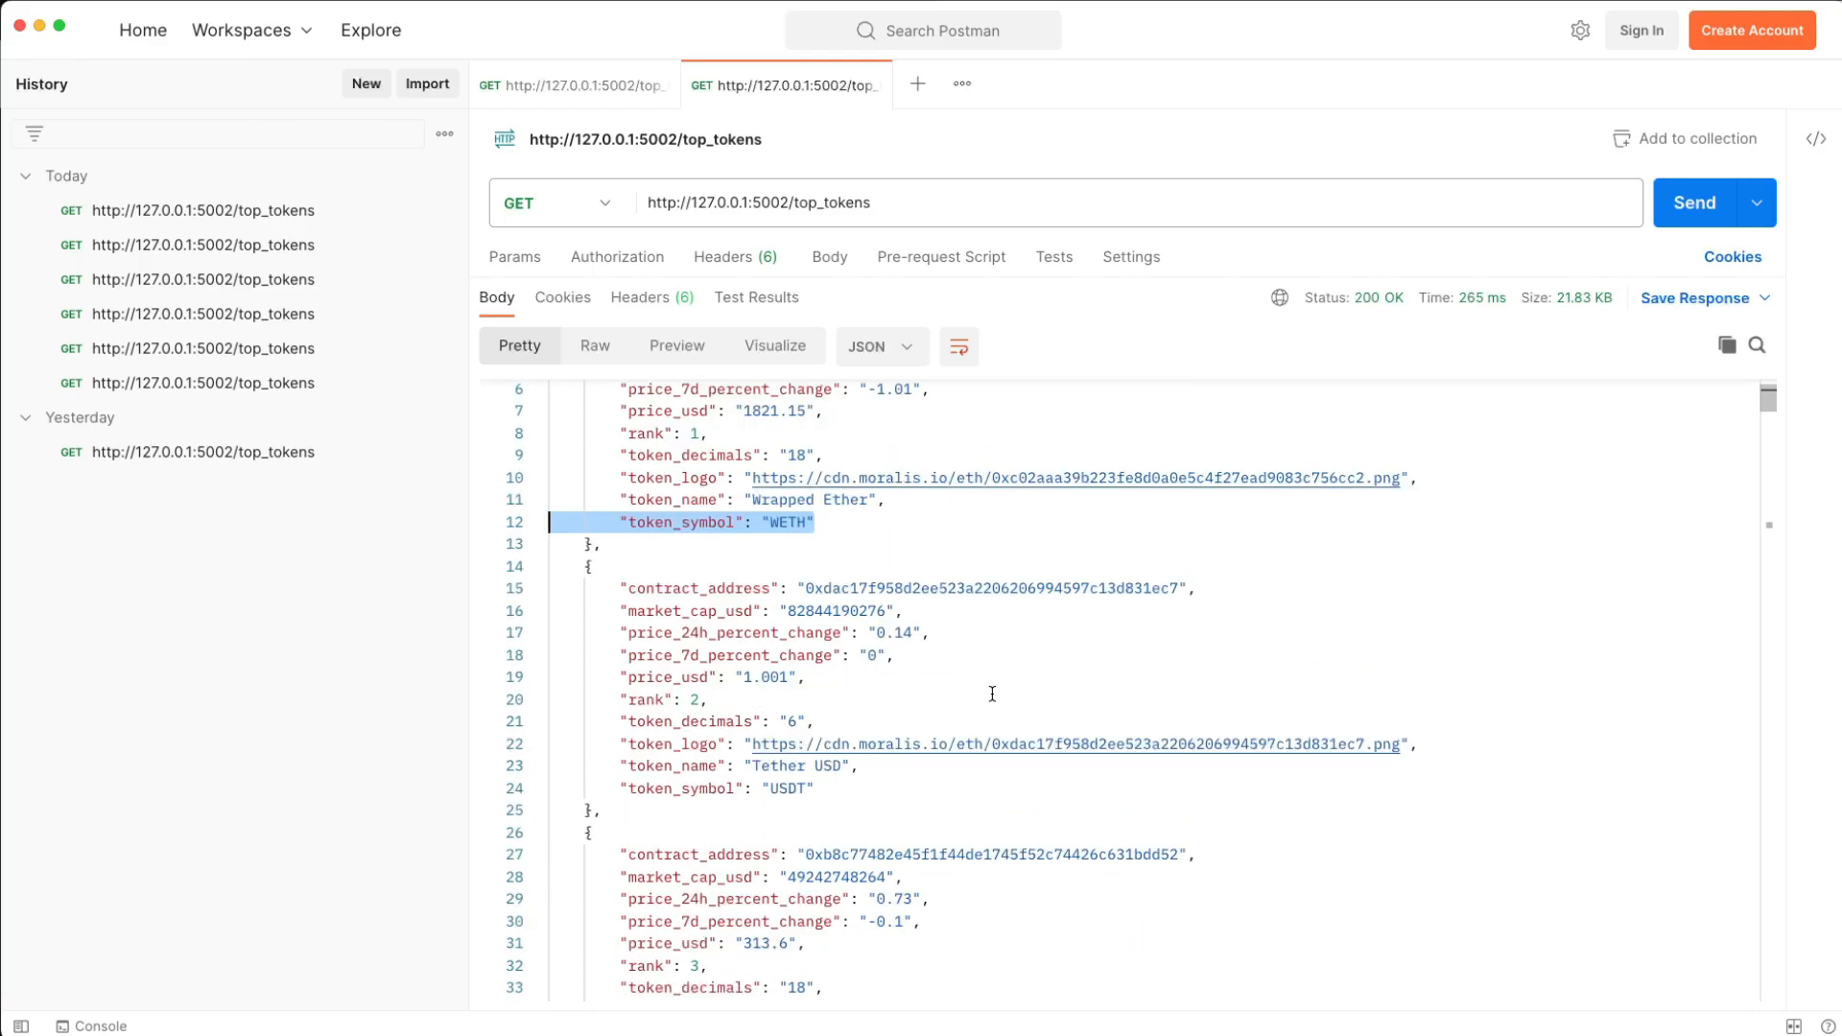
pyautogui.scroll(3)
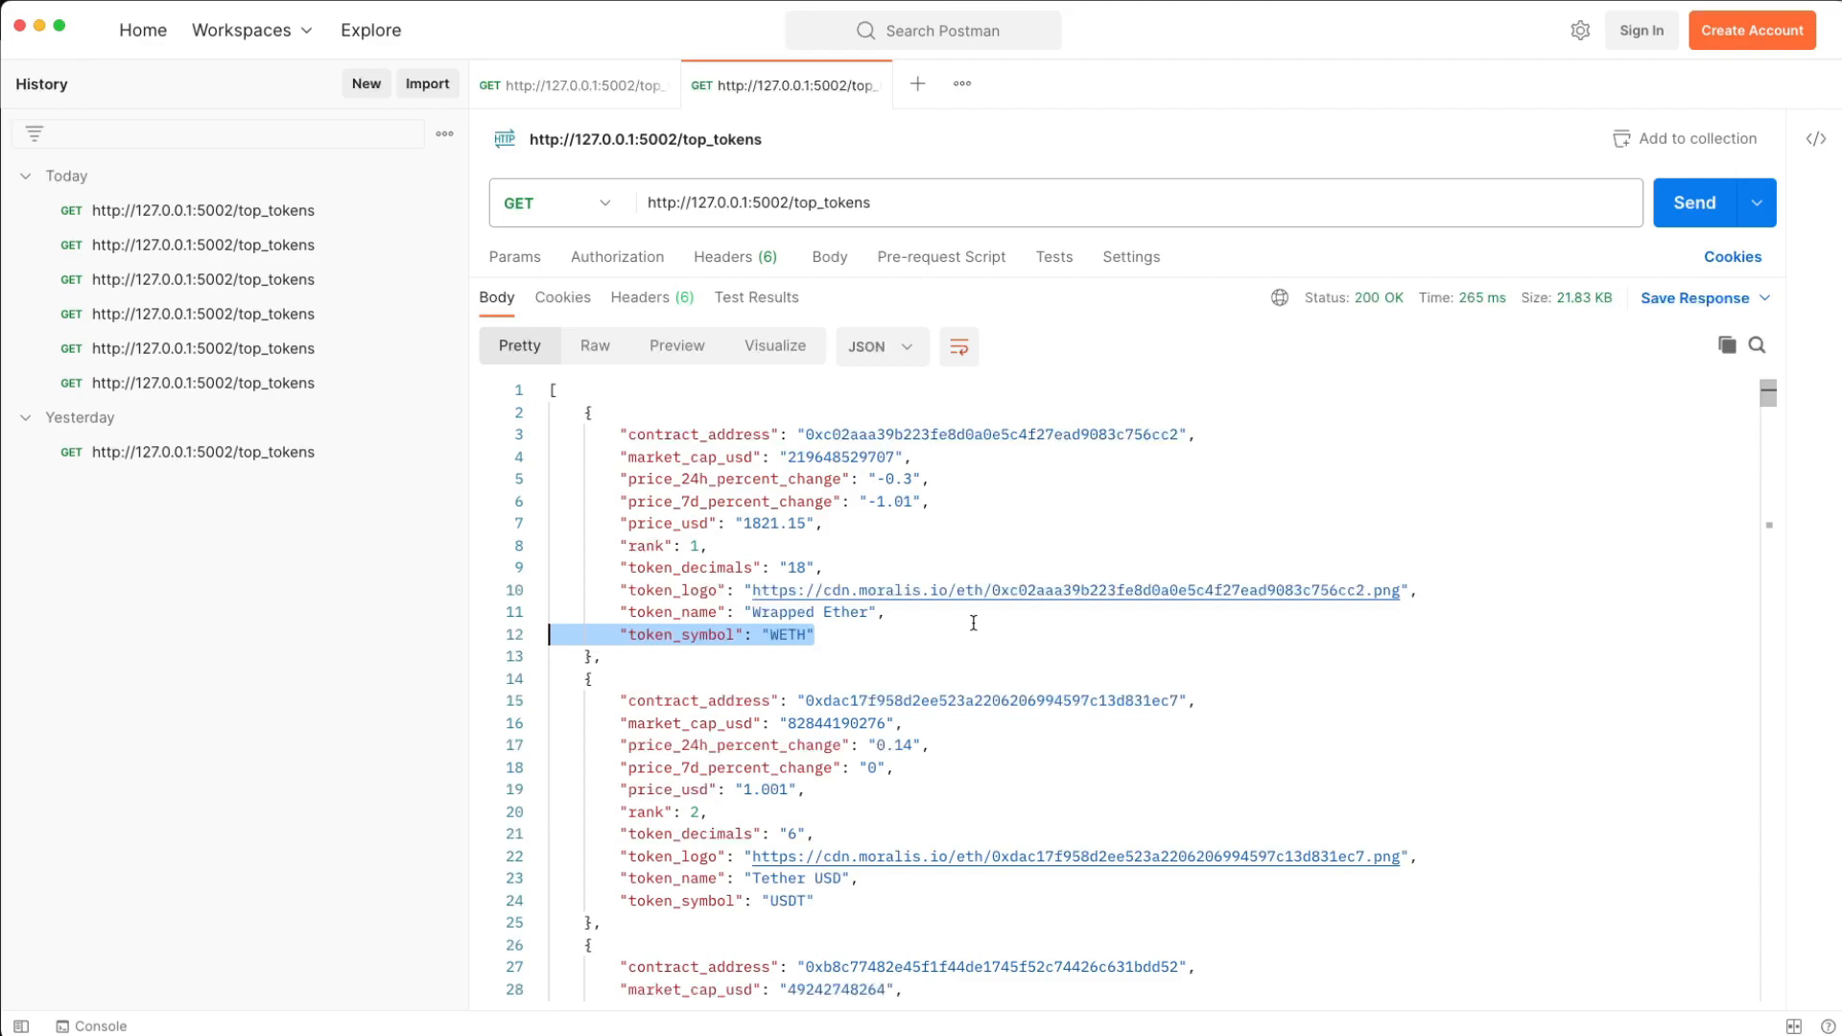
pyautogui.moveTo(1195, 996)
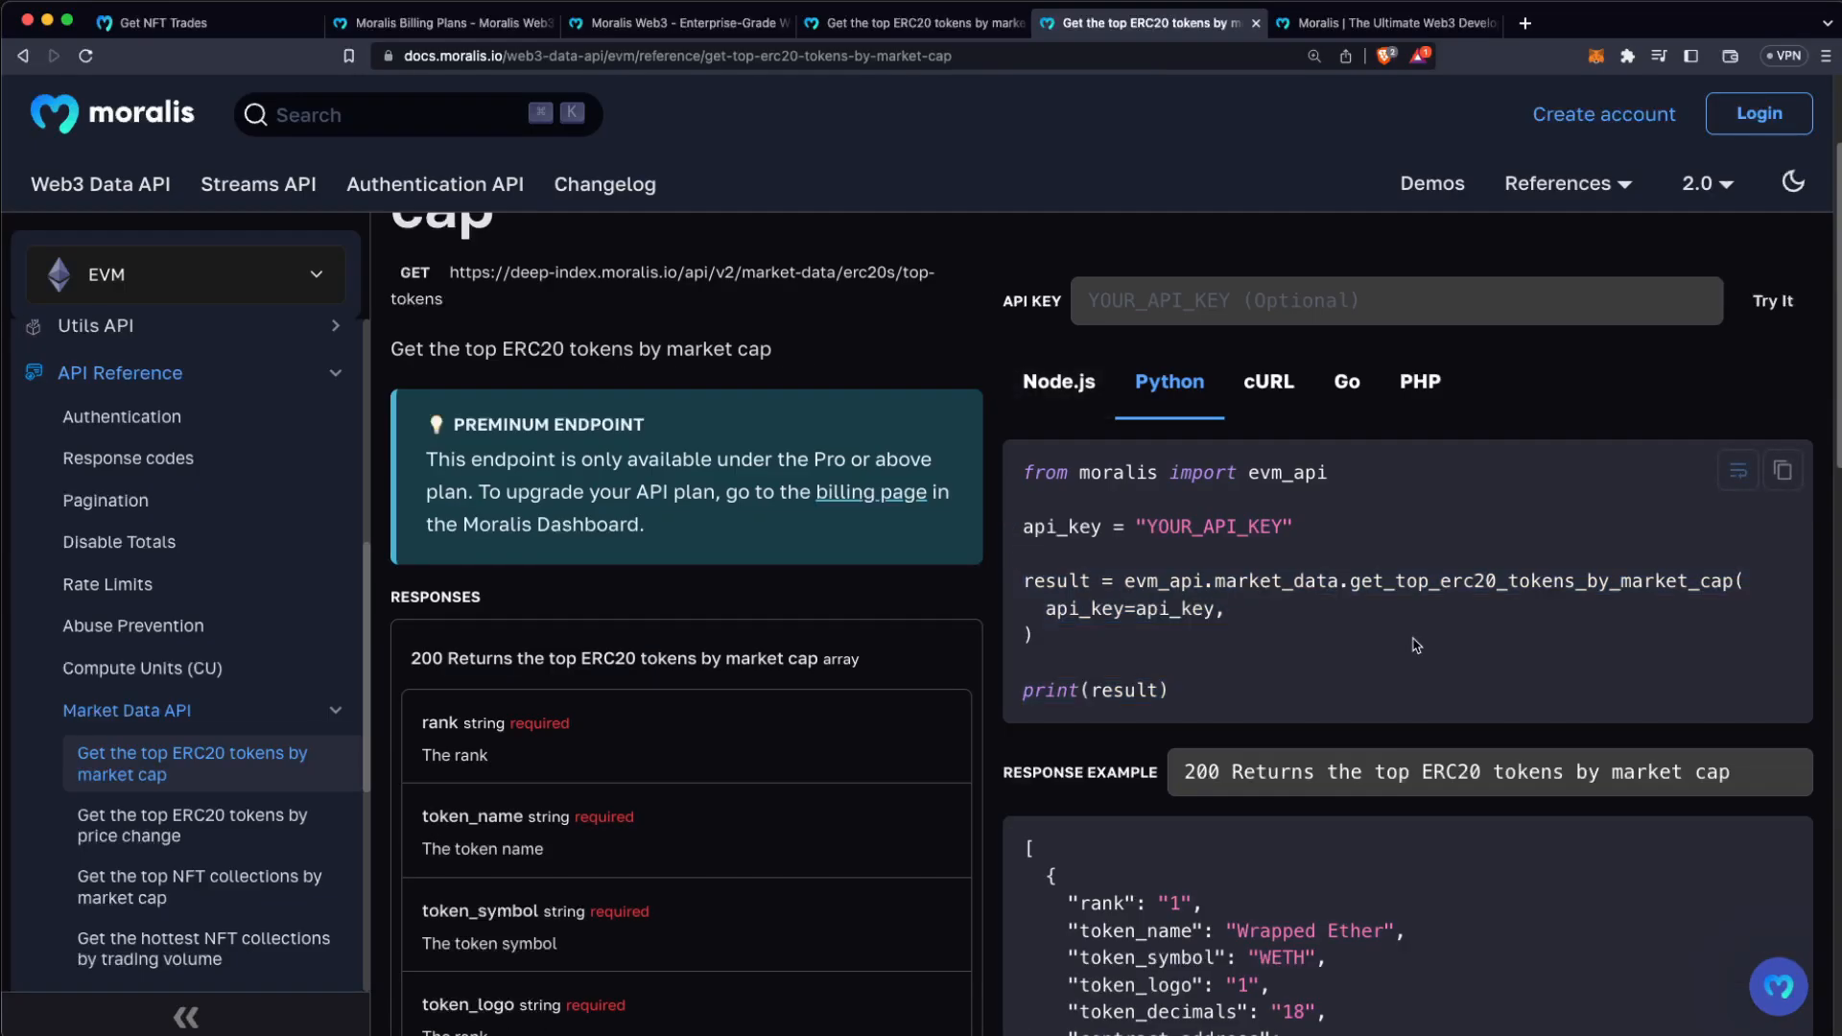
# - Visit the price change docs, then open the top NFT collections by market cap reference
pyautogui.click(192, 826)
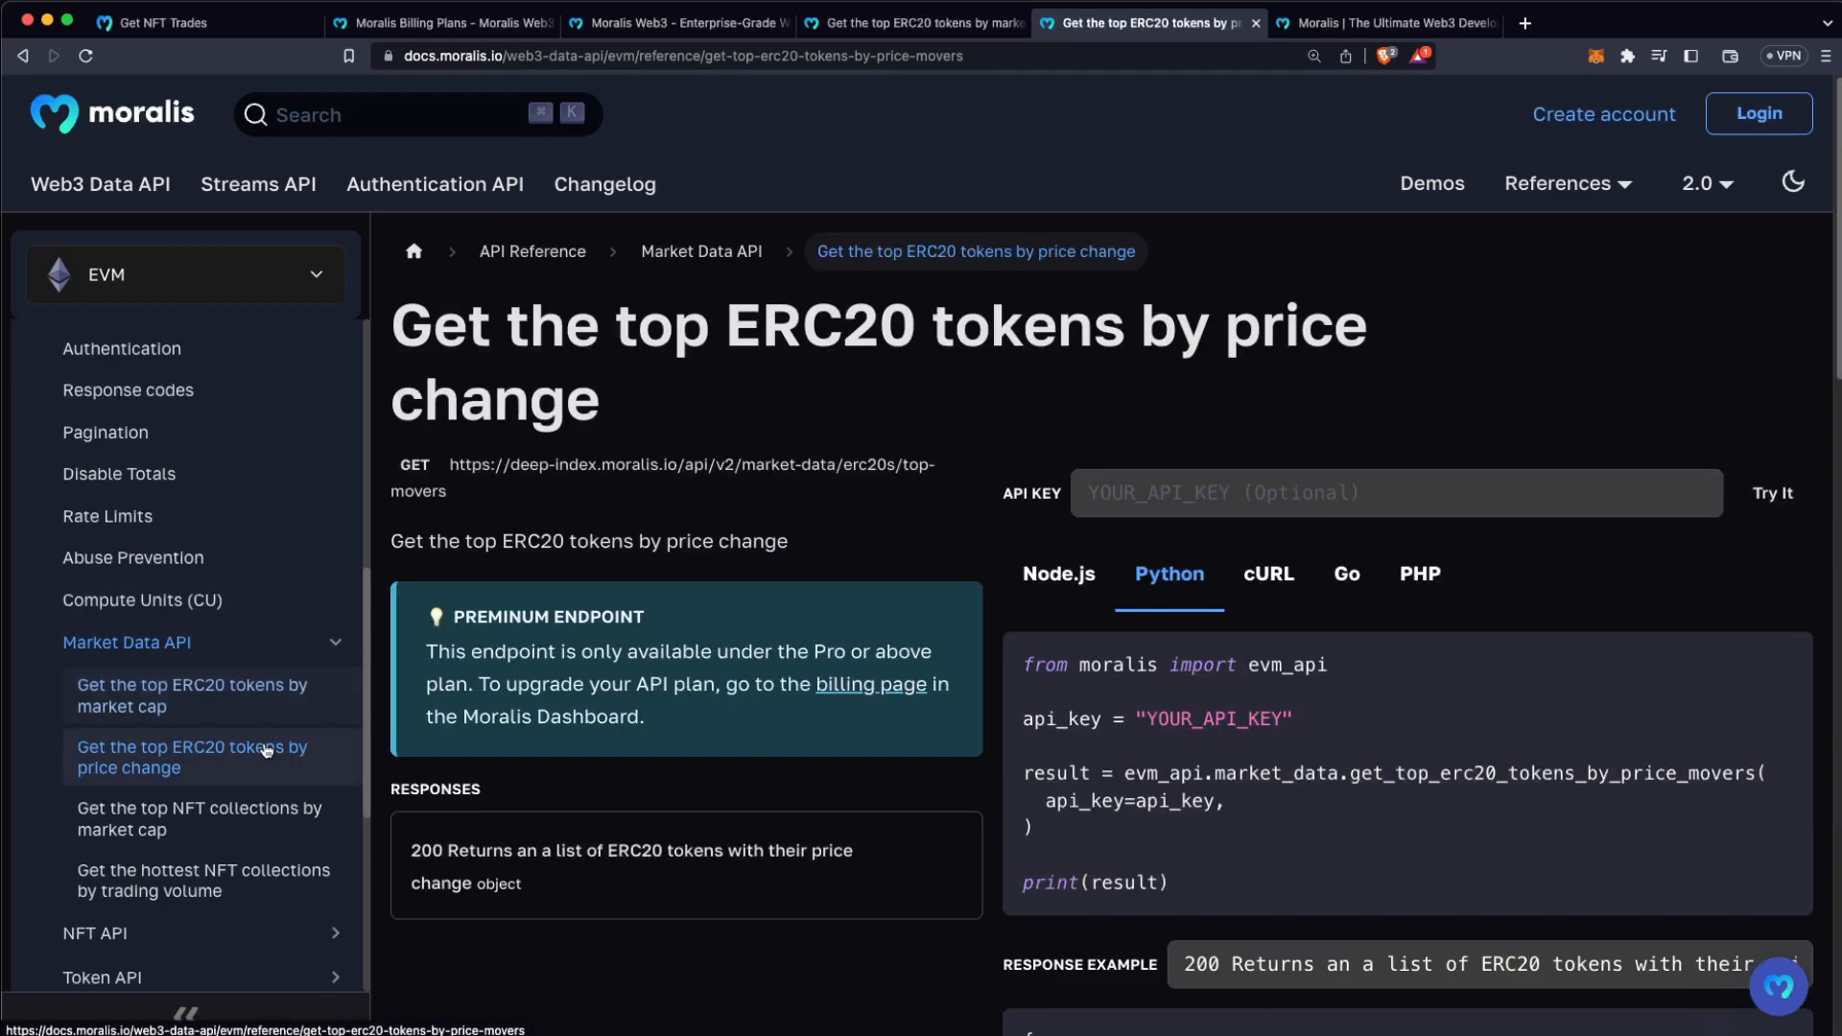
pyautogui.scroll(-3)
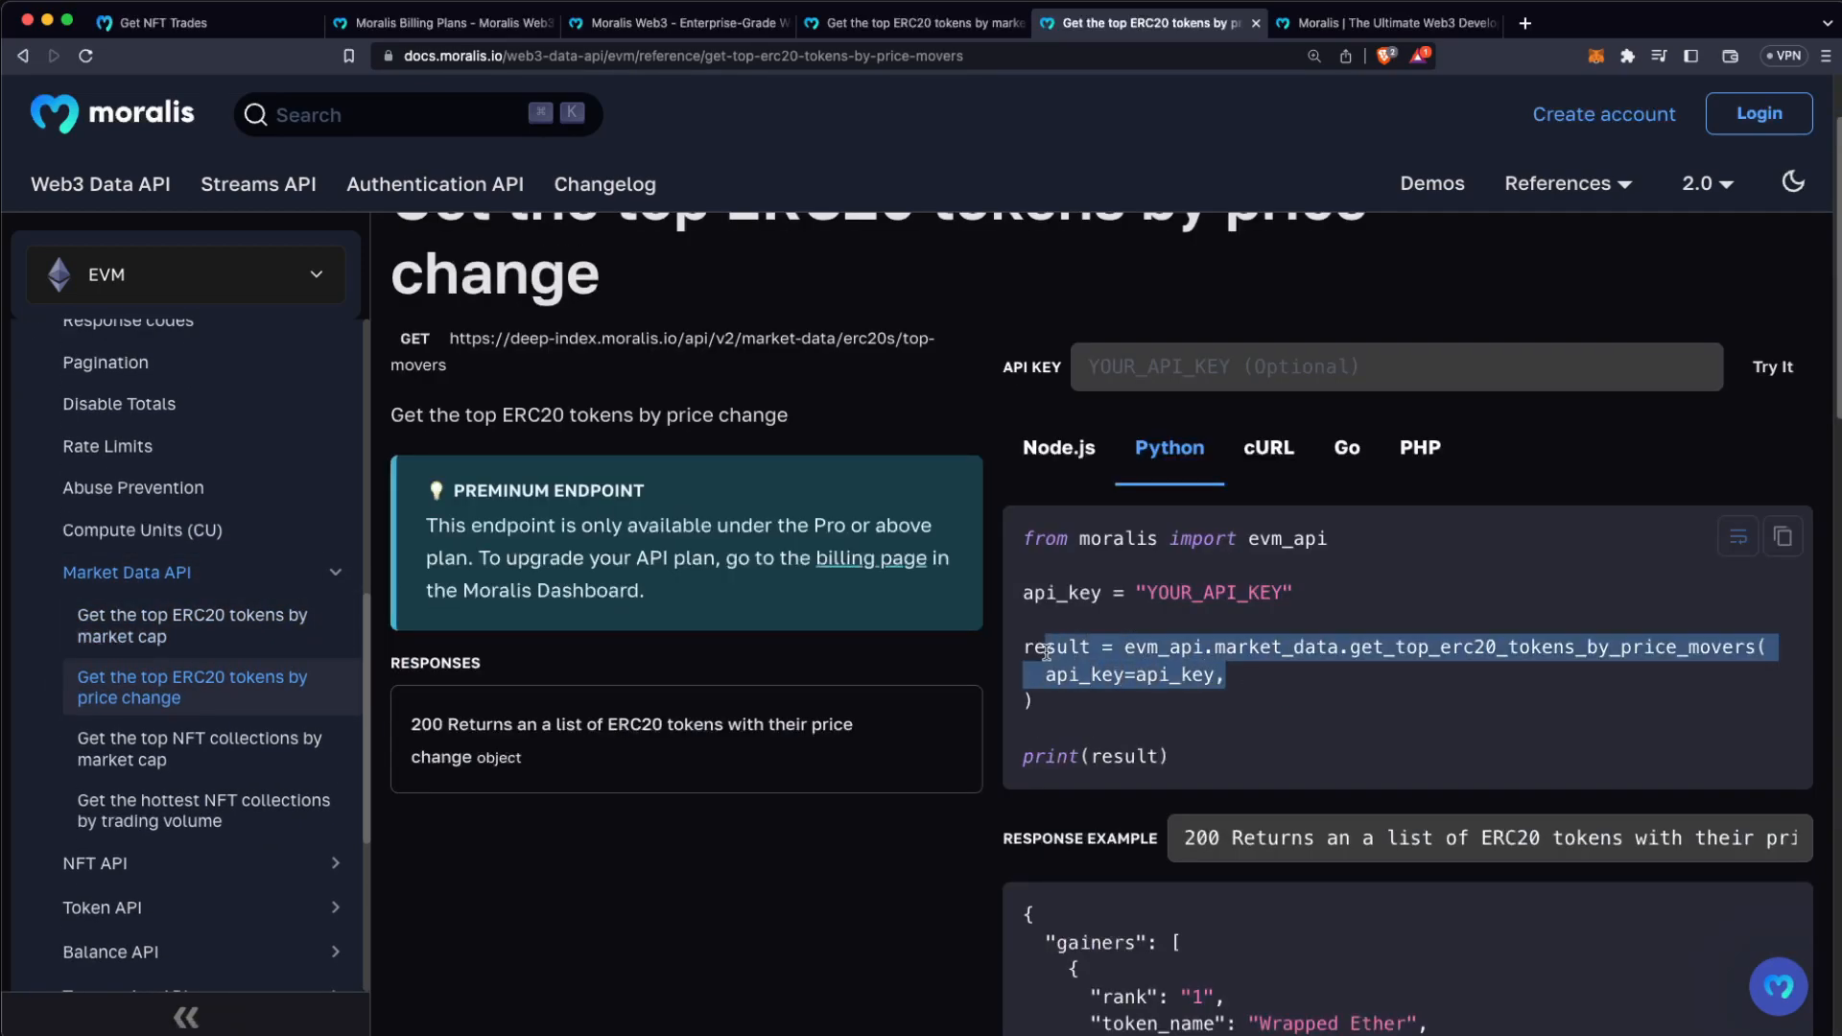
pyautogui.click(1650, 656)
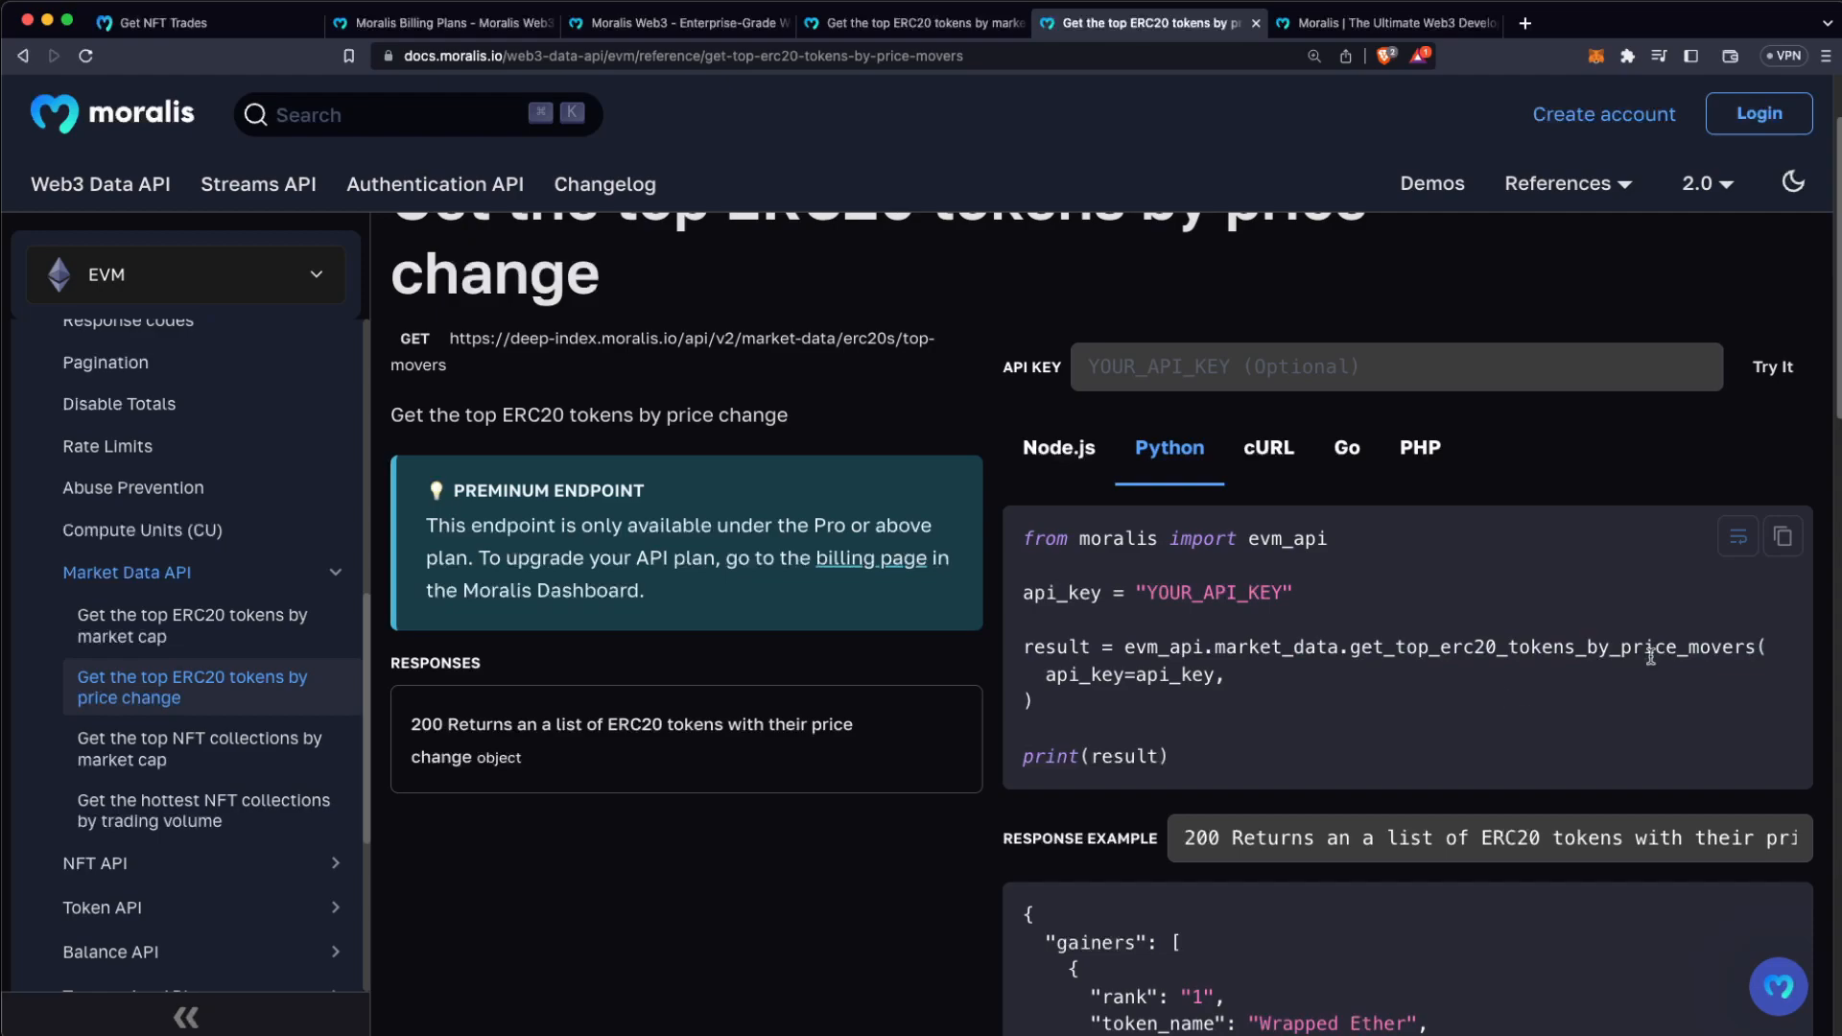
pyautogui.moveTo(1500, 651)
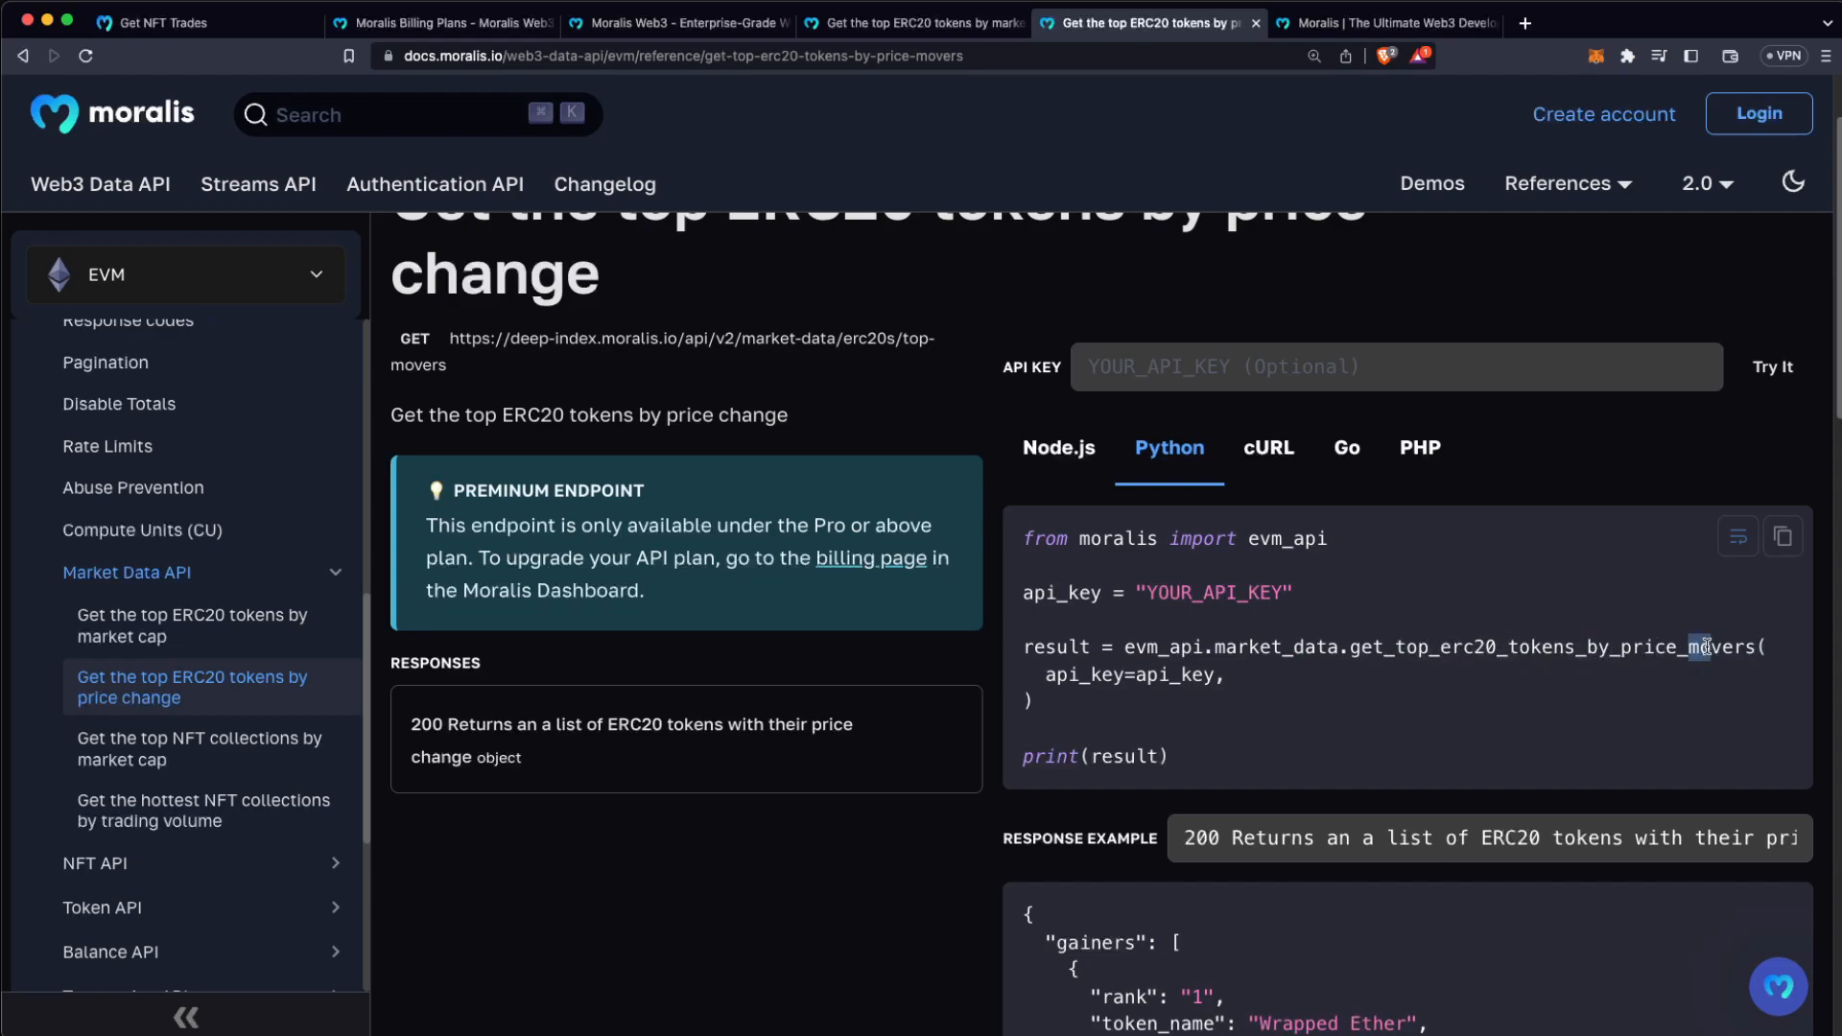
pyautogui.click(200, 749)
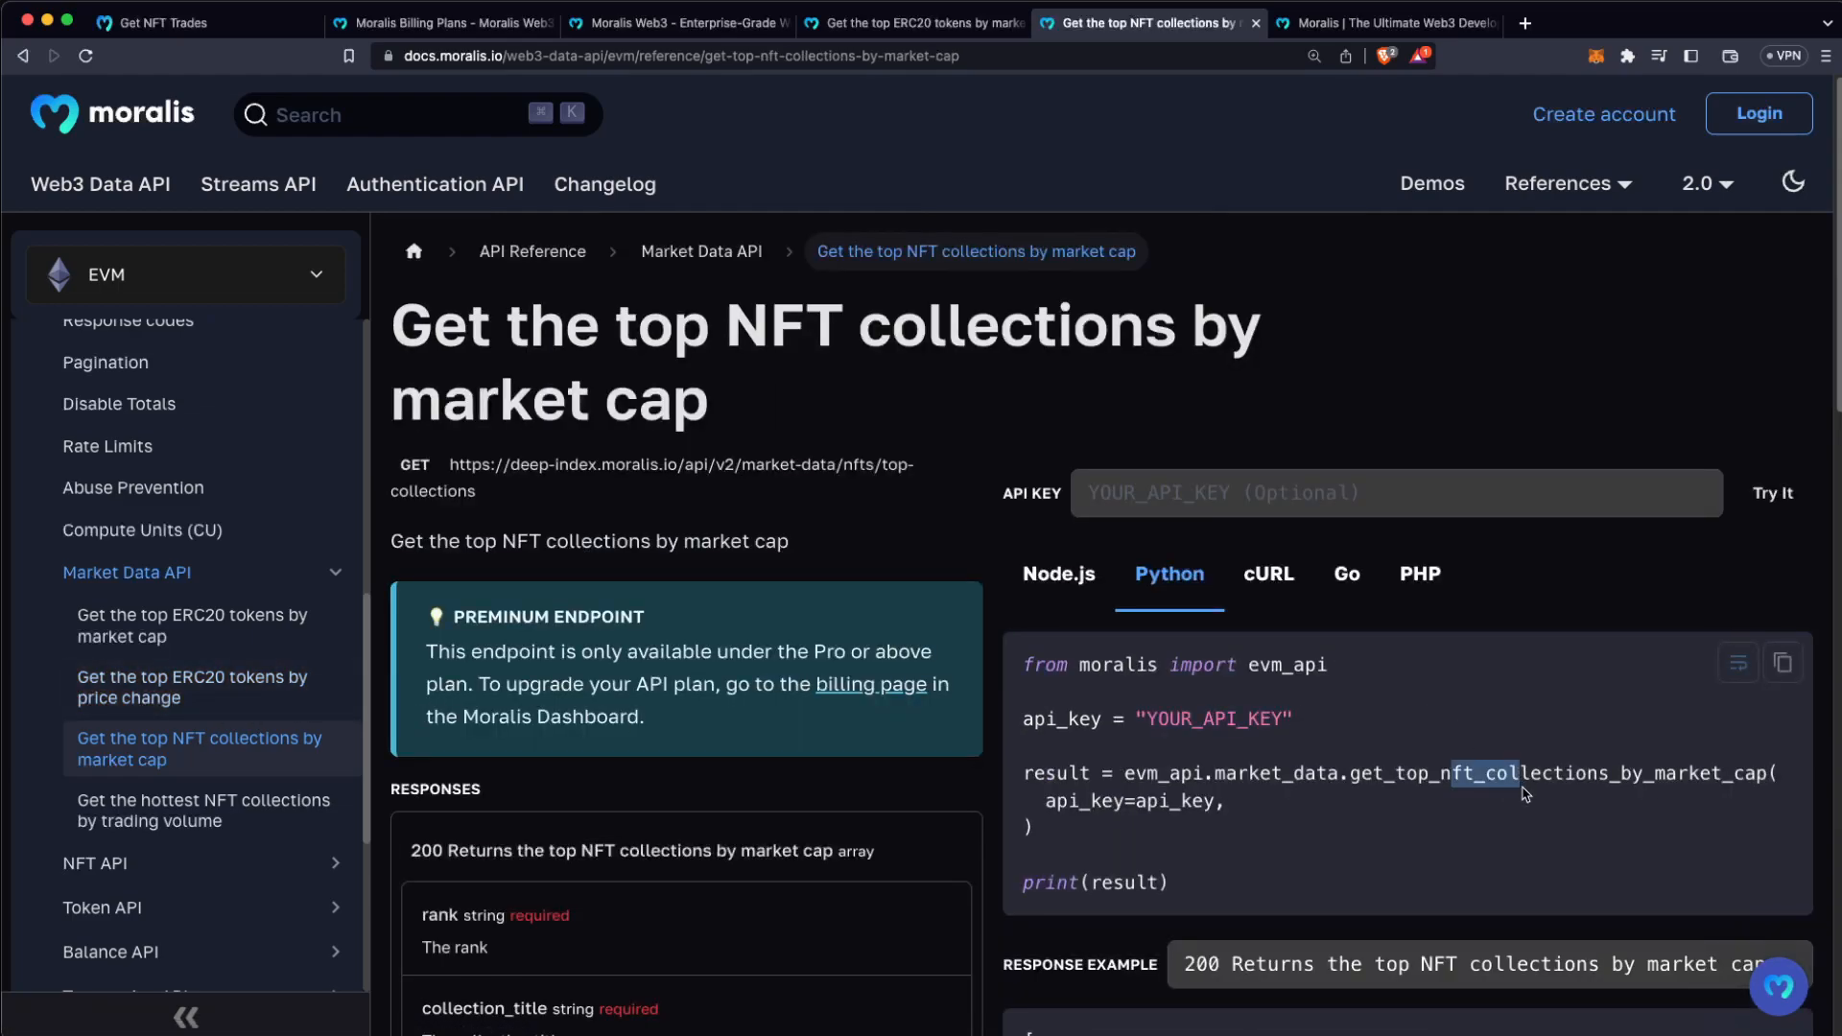
pyautogui.click(204, 810)
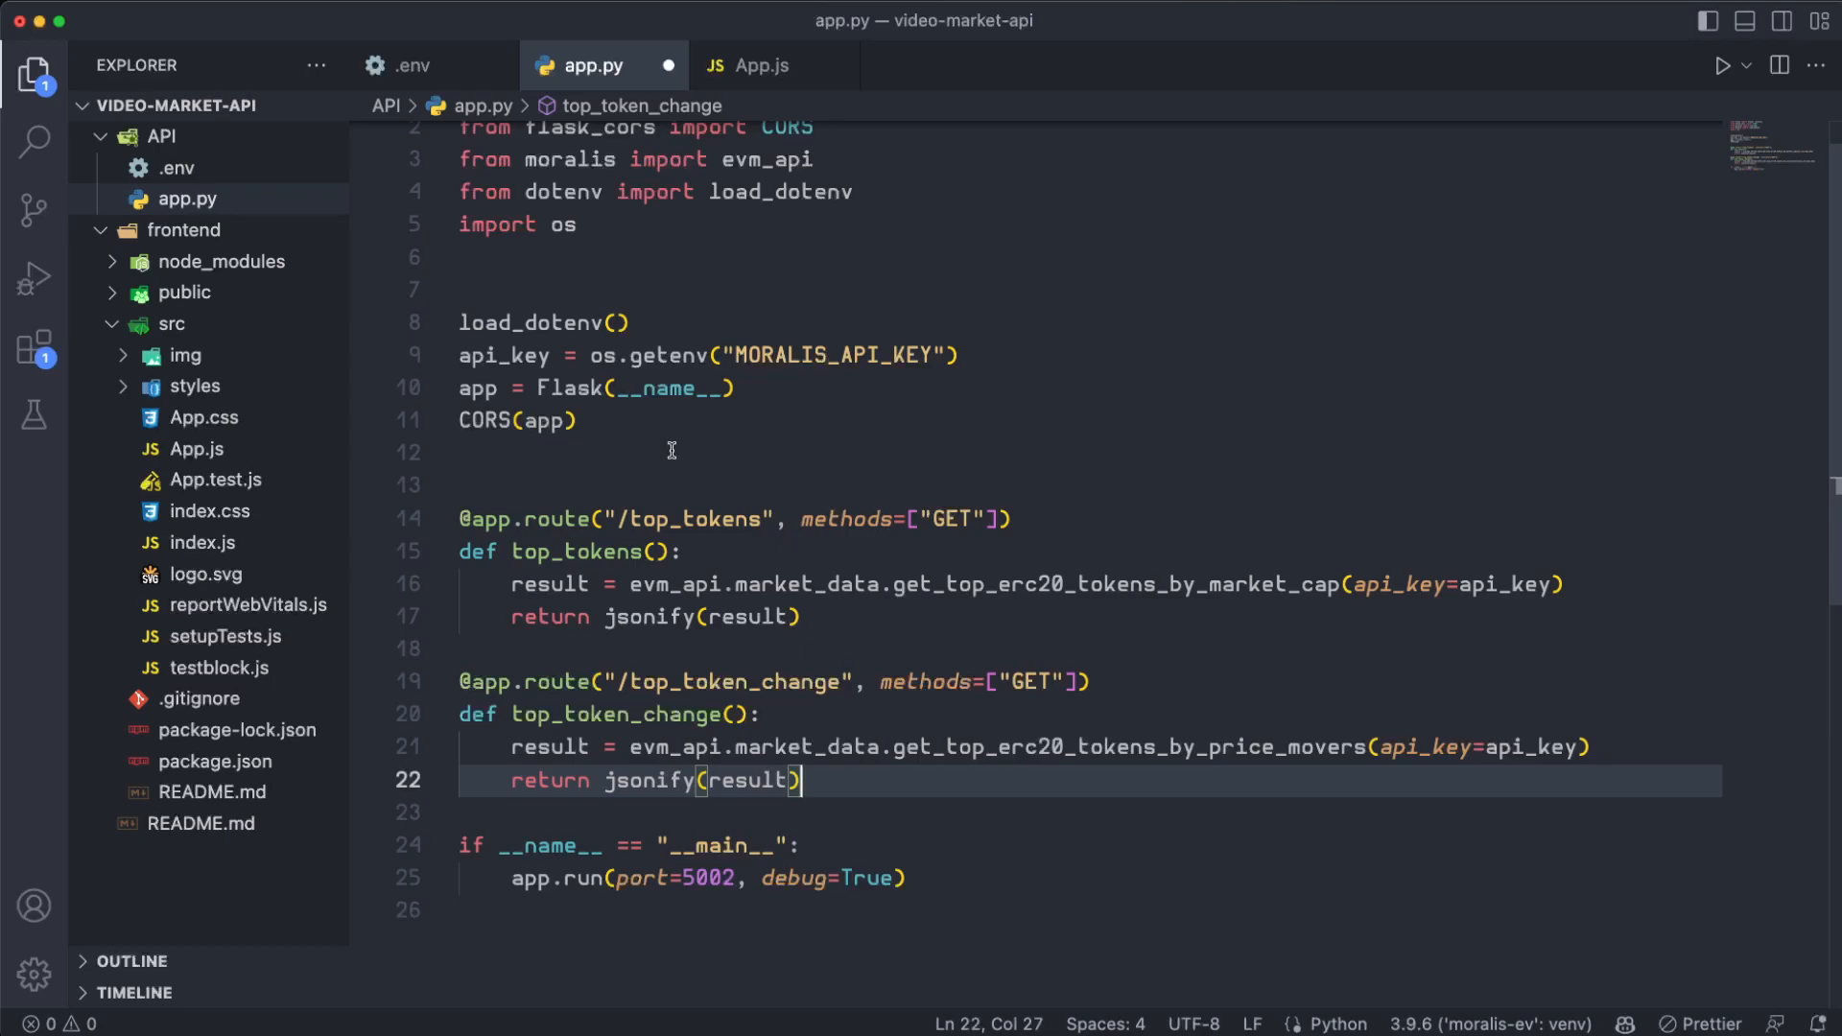
pyautogui.moveTo(789, 729)
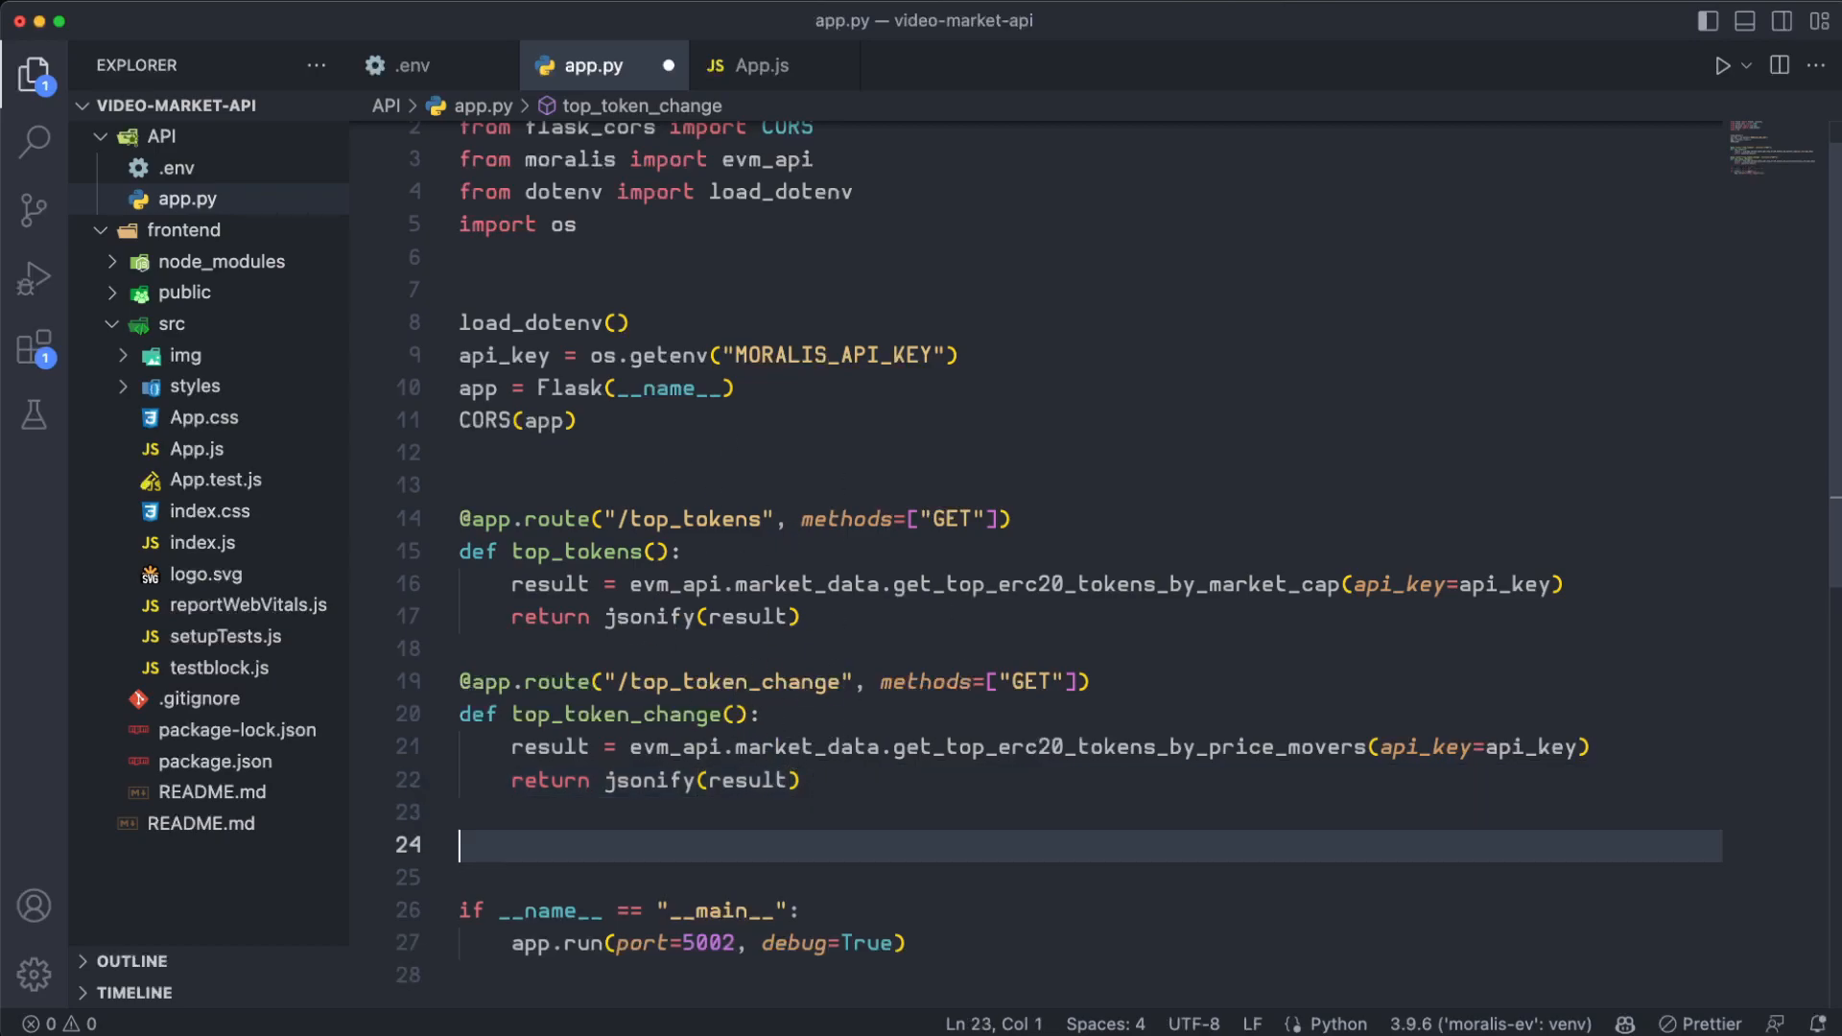
# - Add the GET /top_nfts route and select the top_nfts name for copying
pyautogui.write('@app.route("/top_nfts", methods=["GET"])')
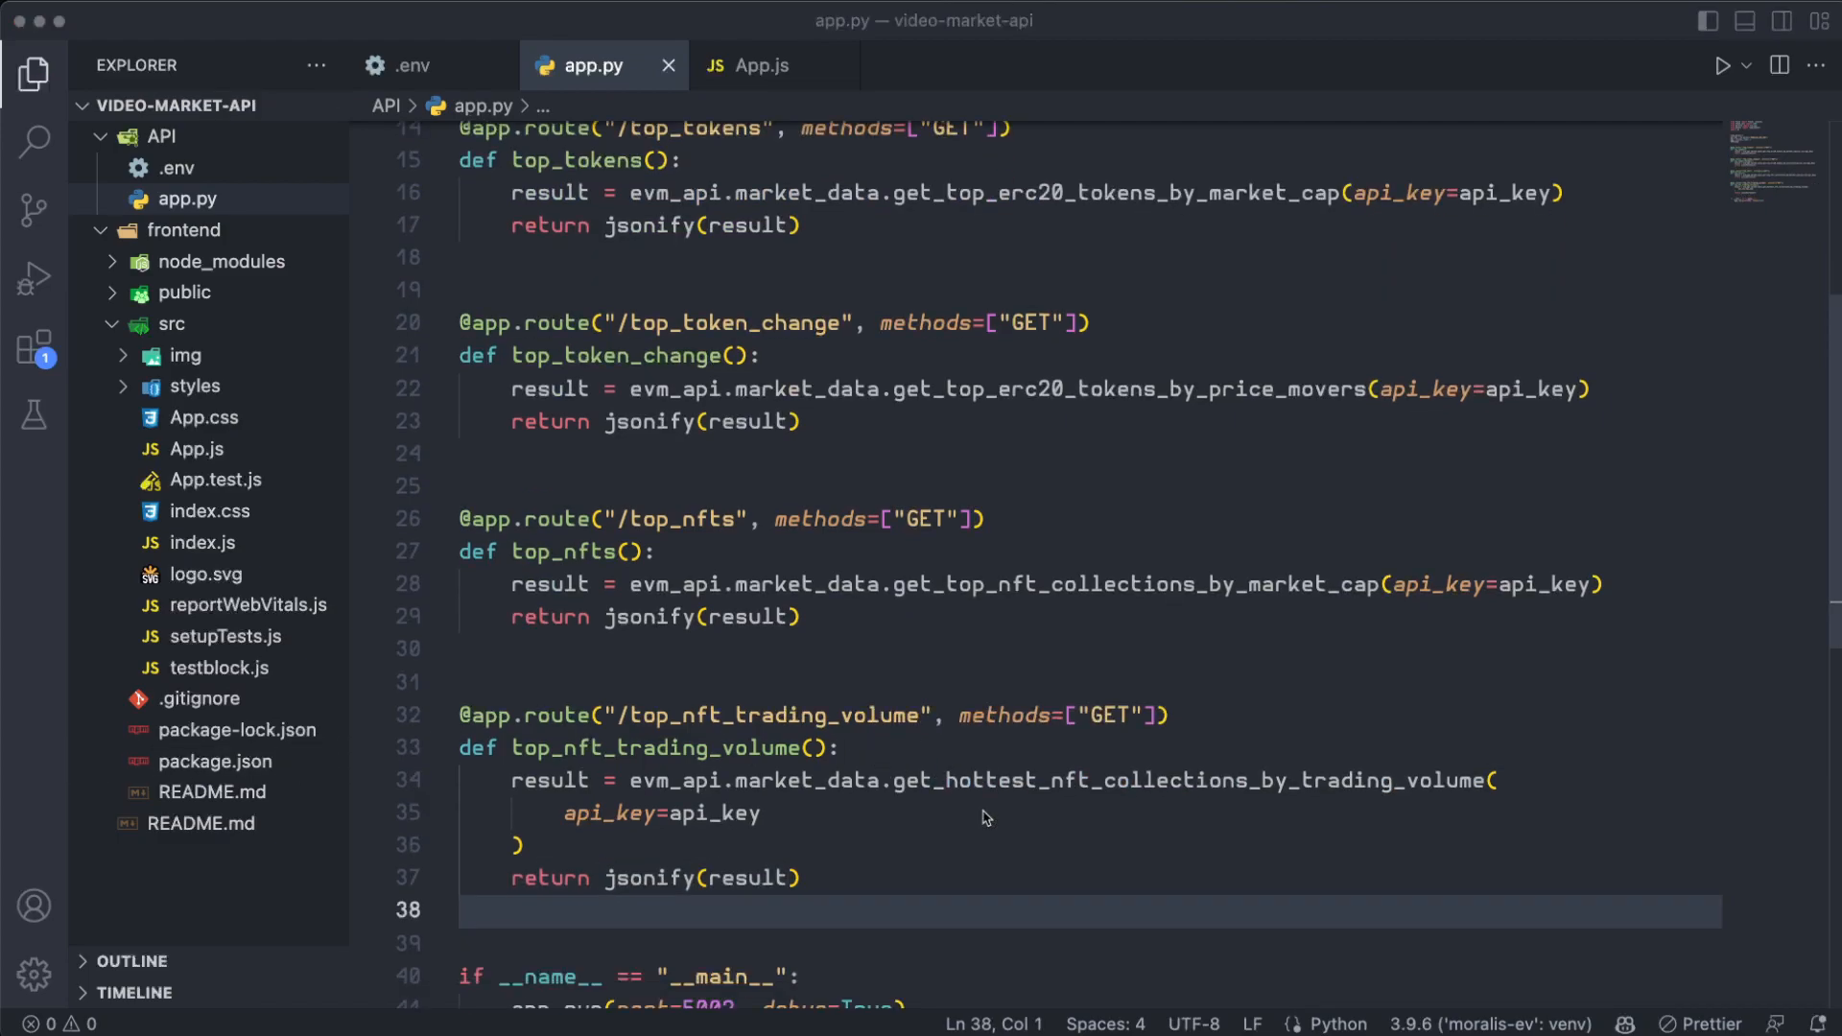
pyautogui.scroll(3)
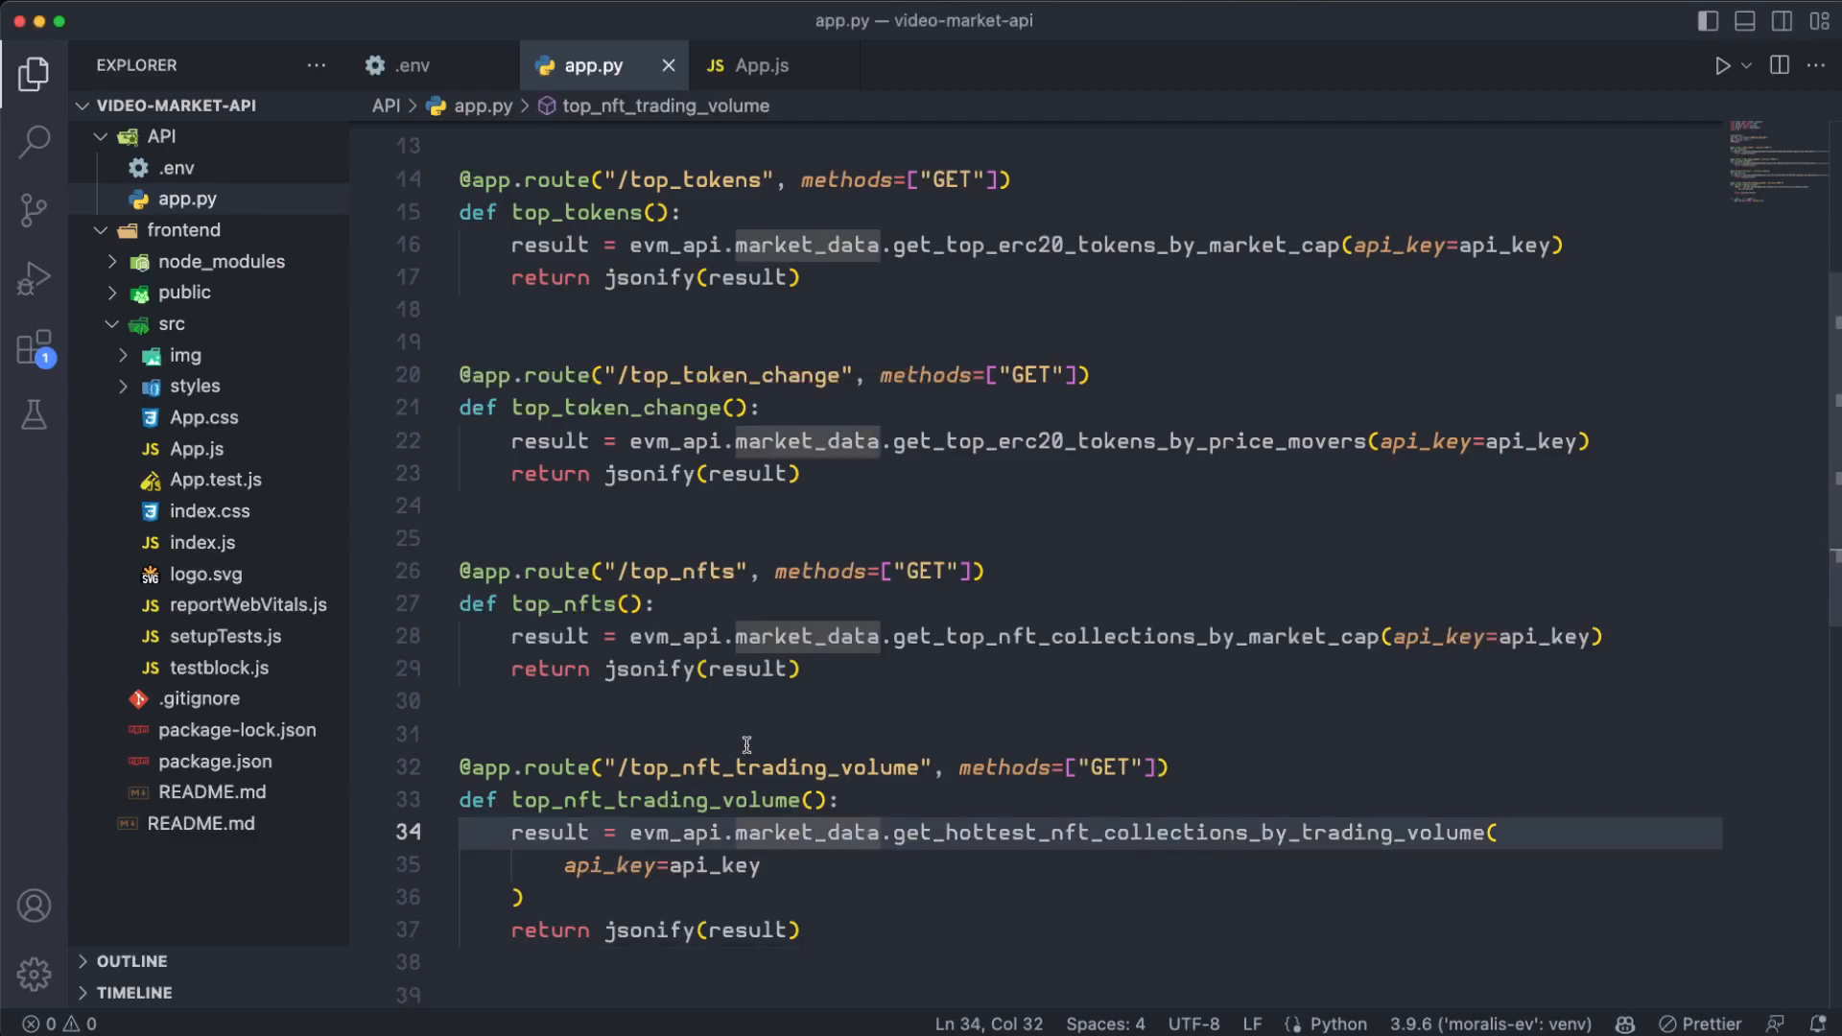
pyautogui.click(658, 604)
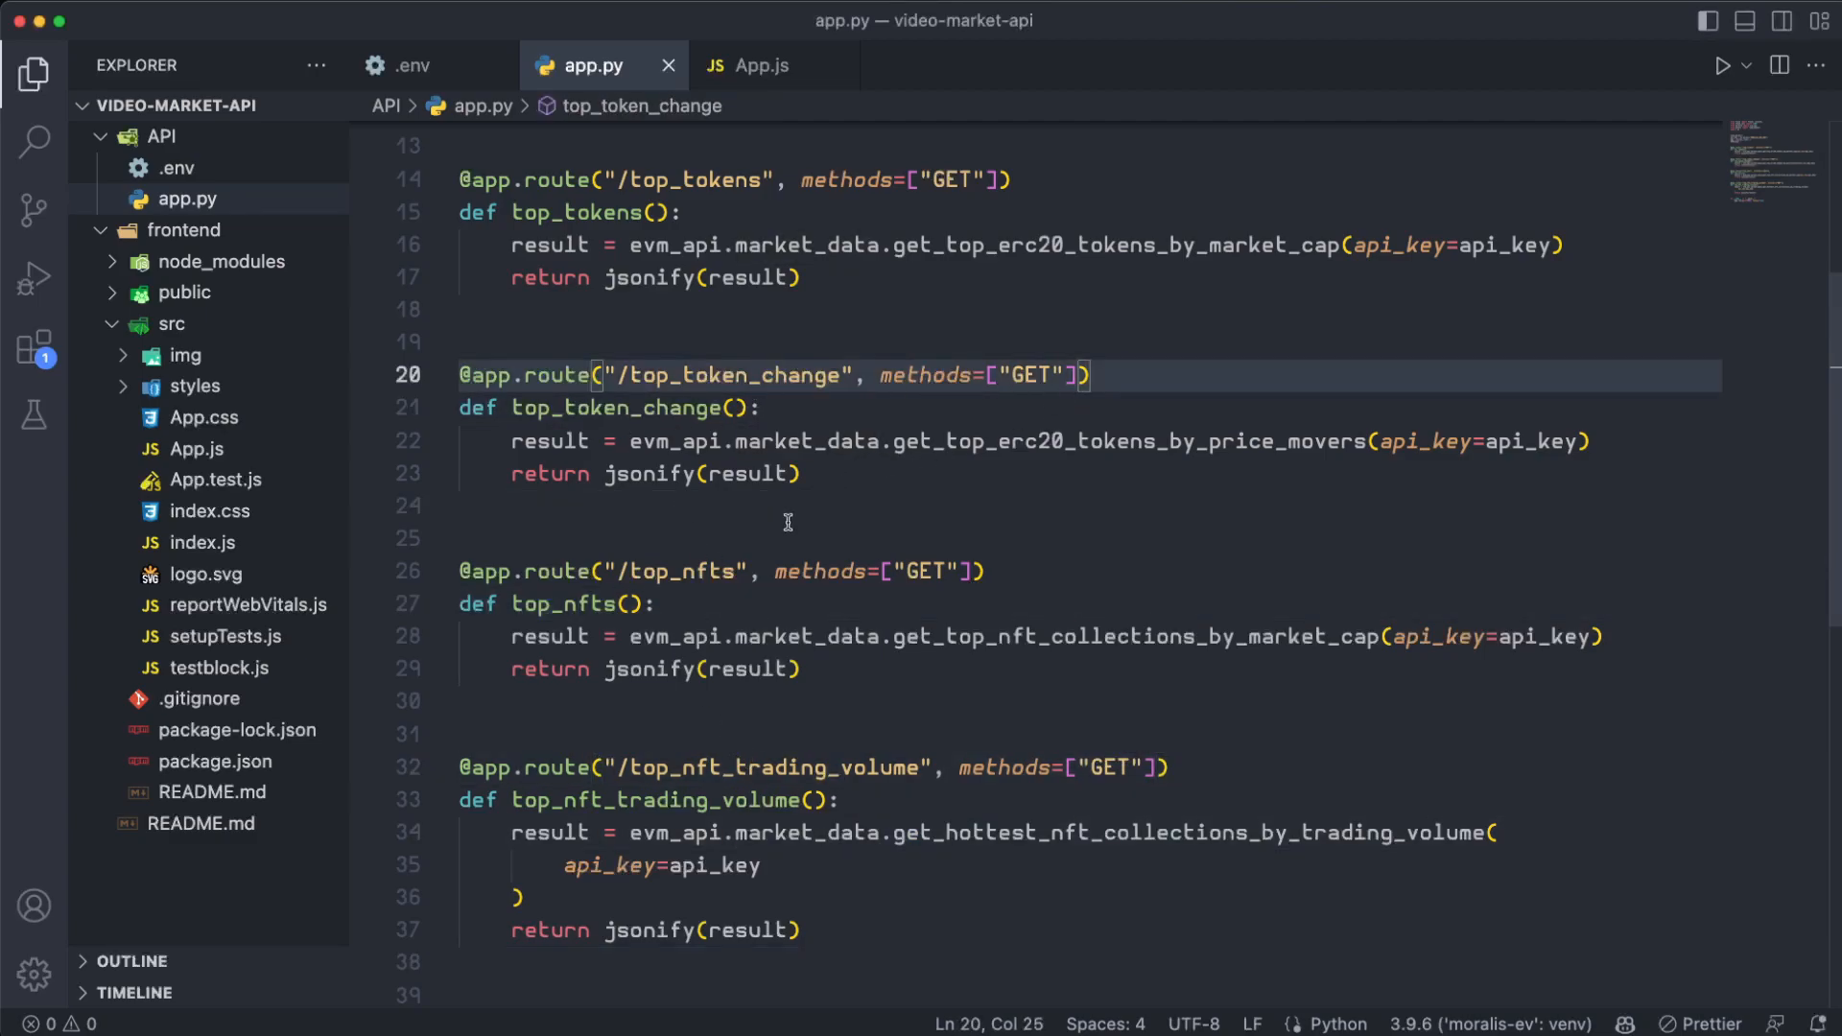
pyautogui.moveTo(733, 576)
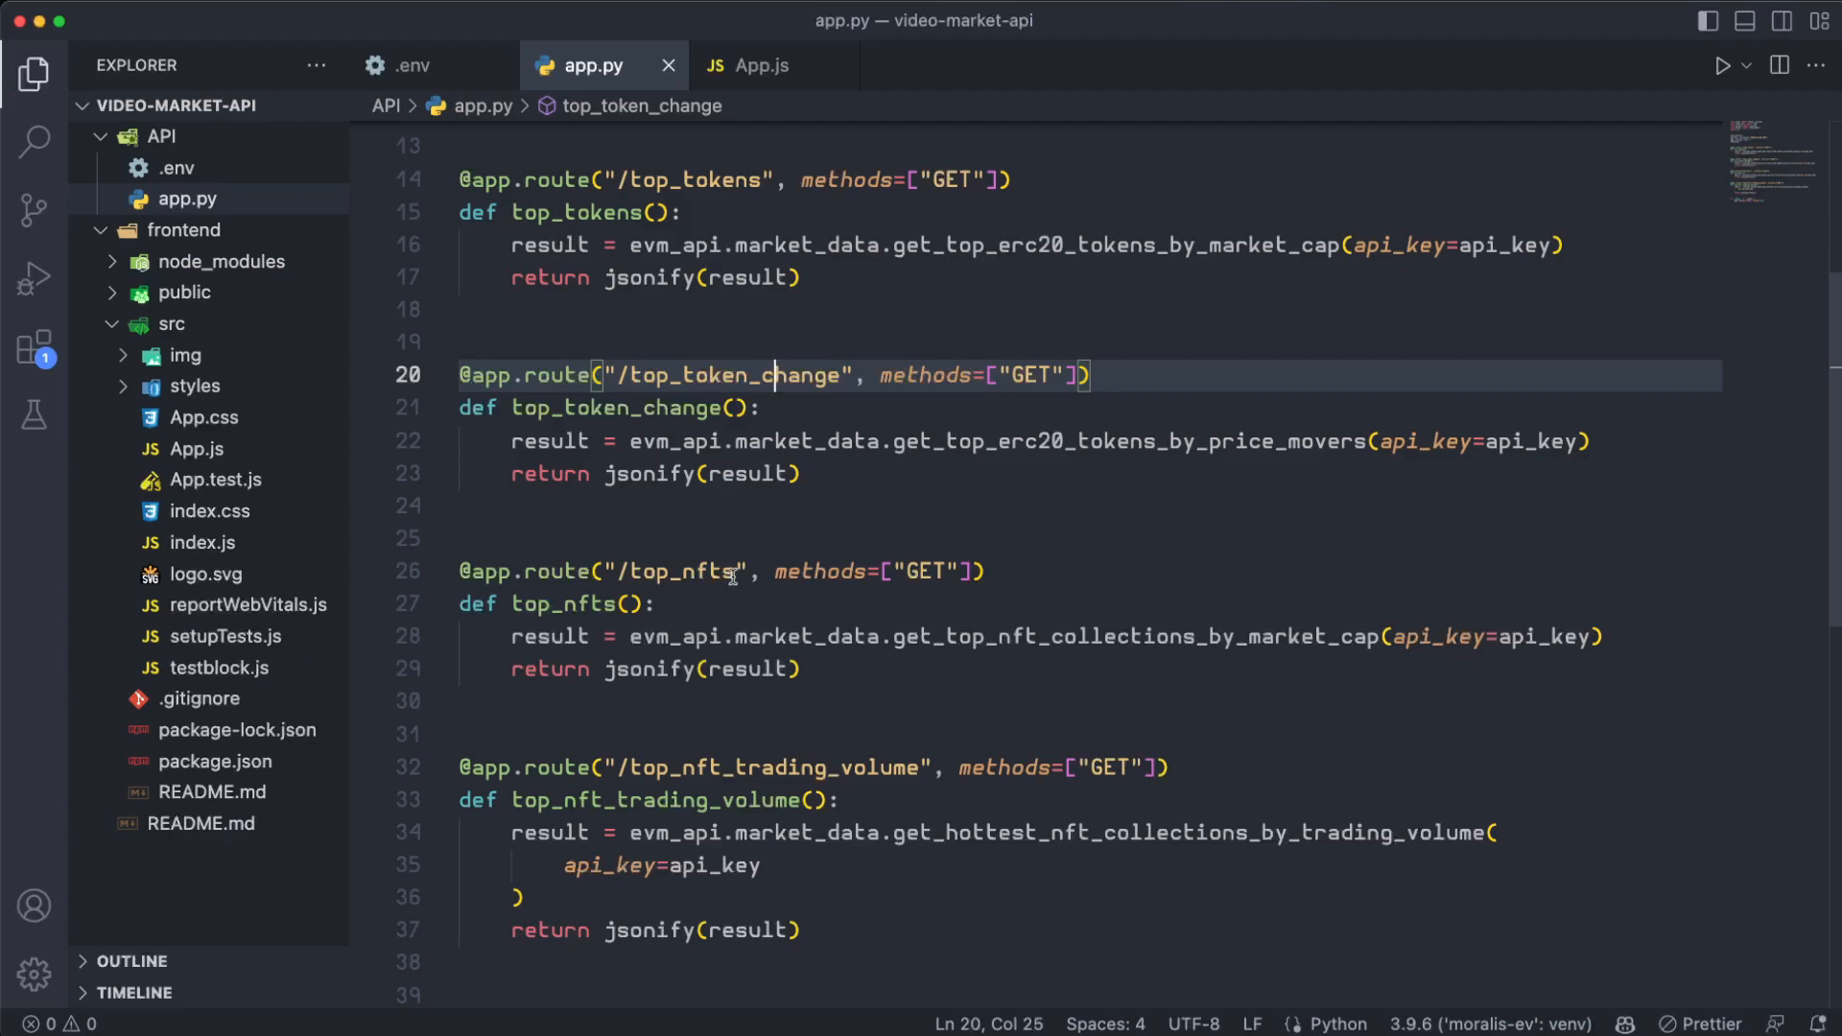
pyautogui.doubleClick(681, 572)
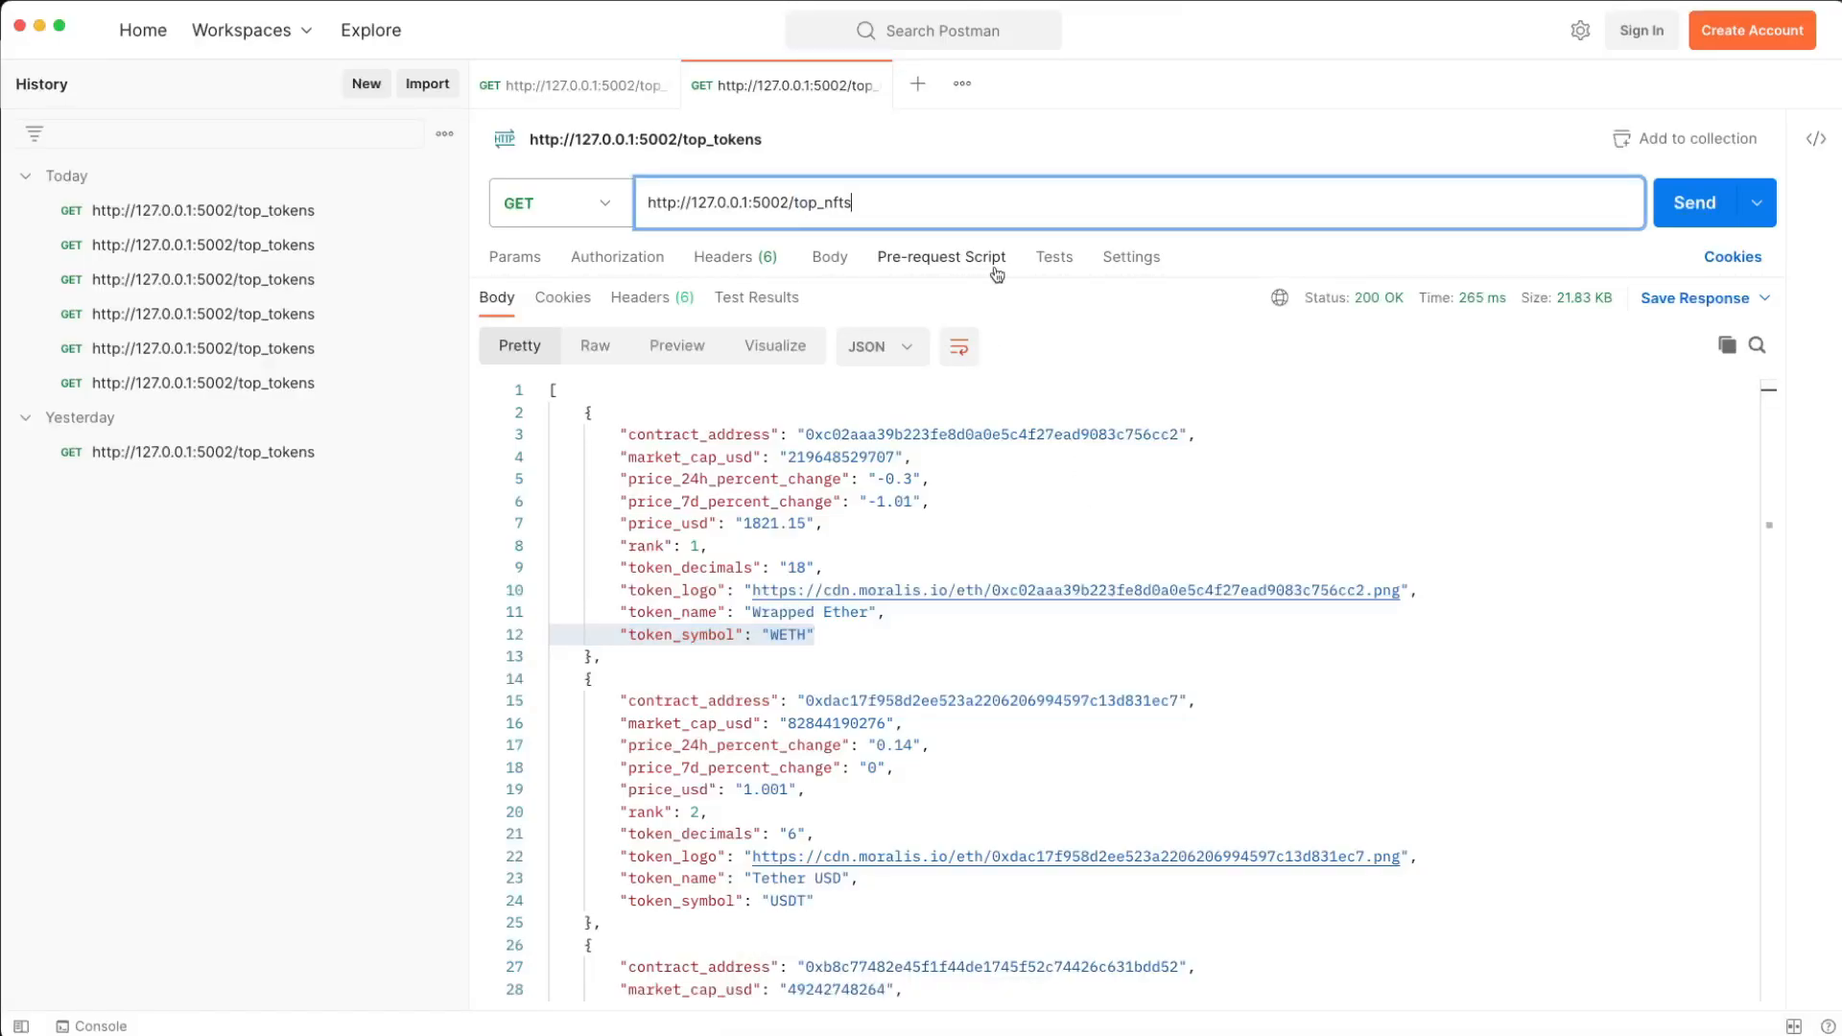
pyautogui.click(1695, 202)
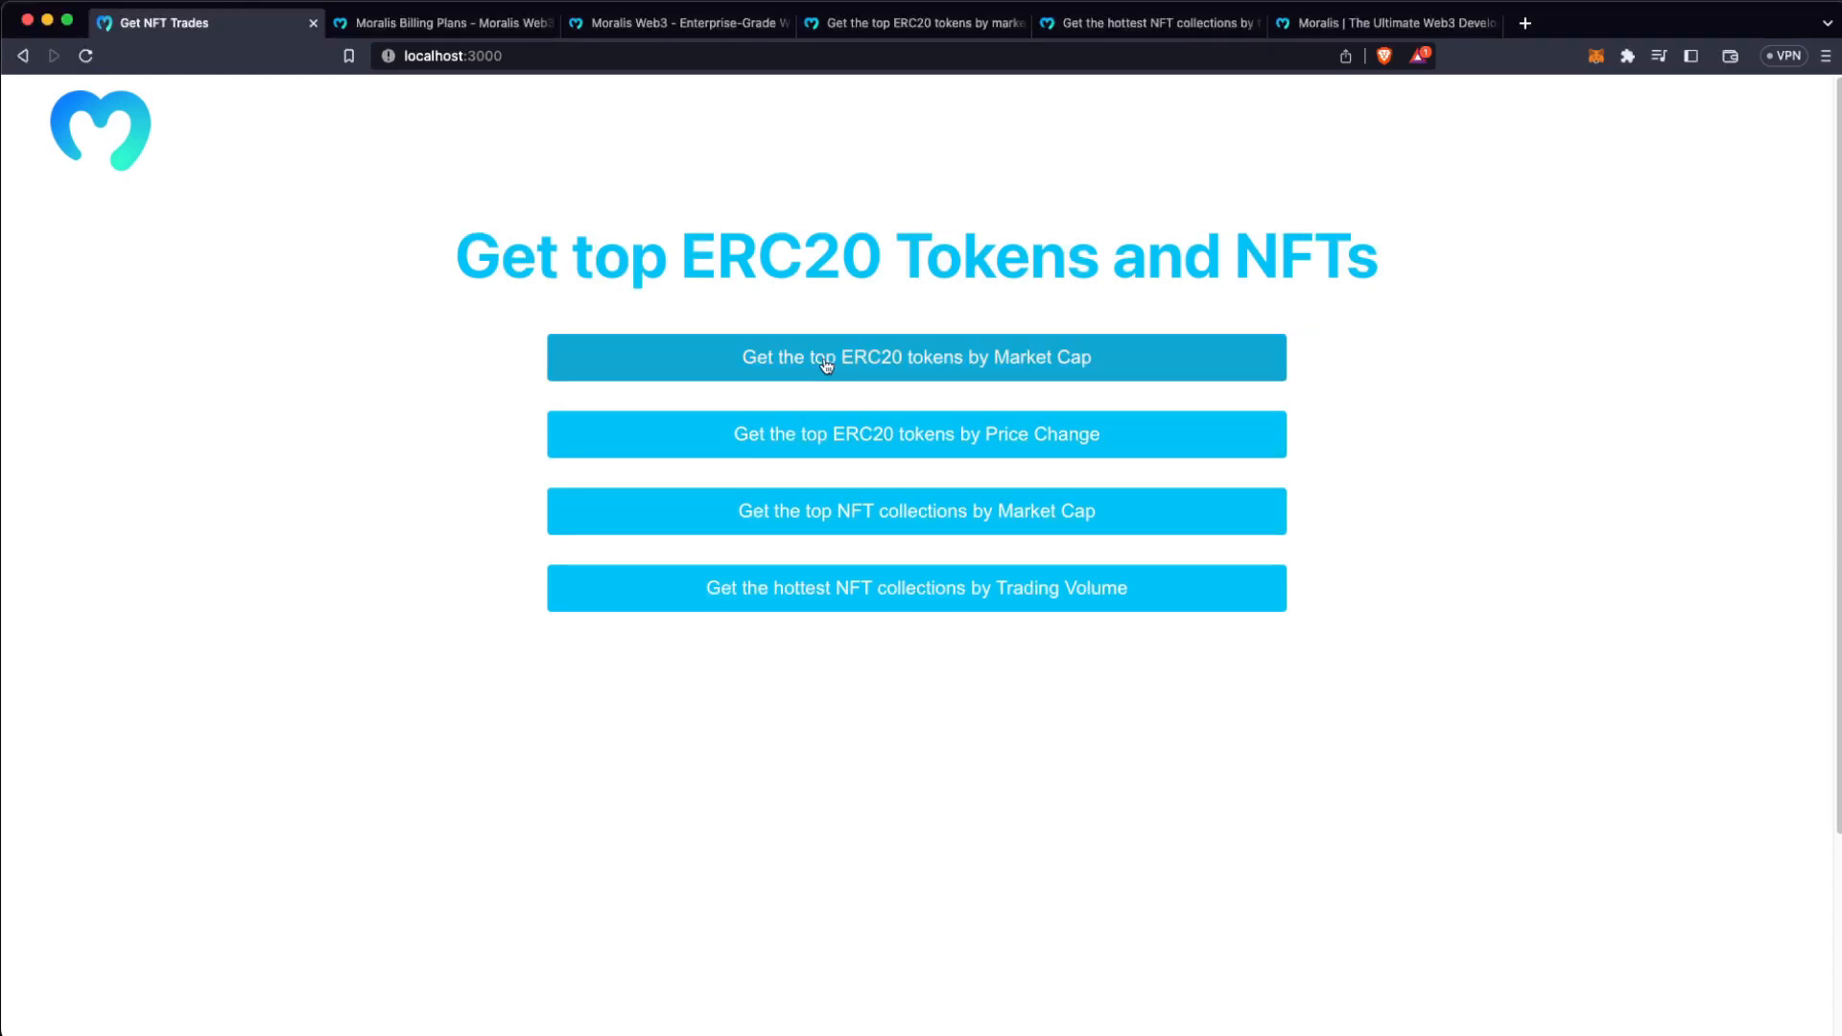
pyautogui.moveTo(865, 536)
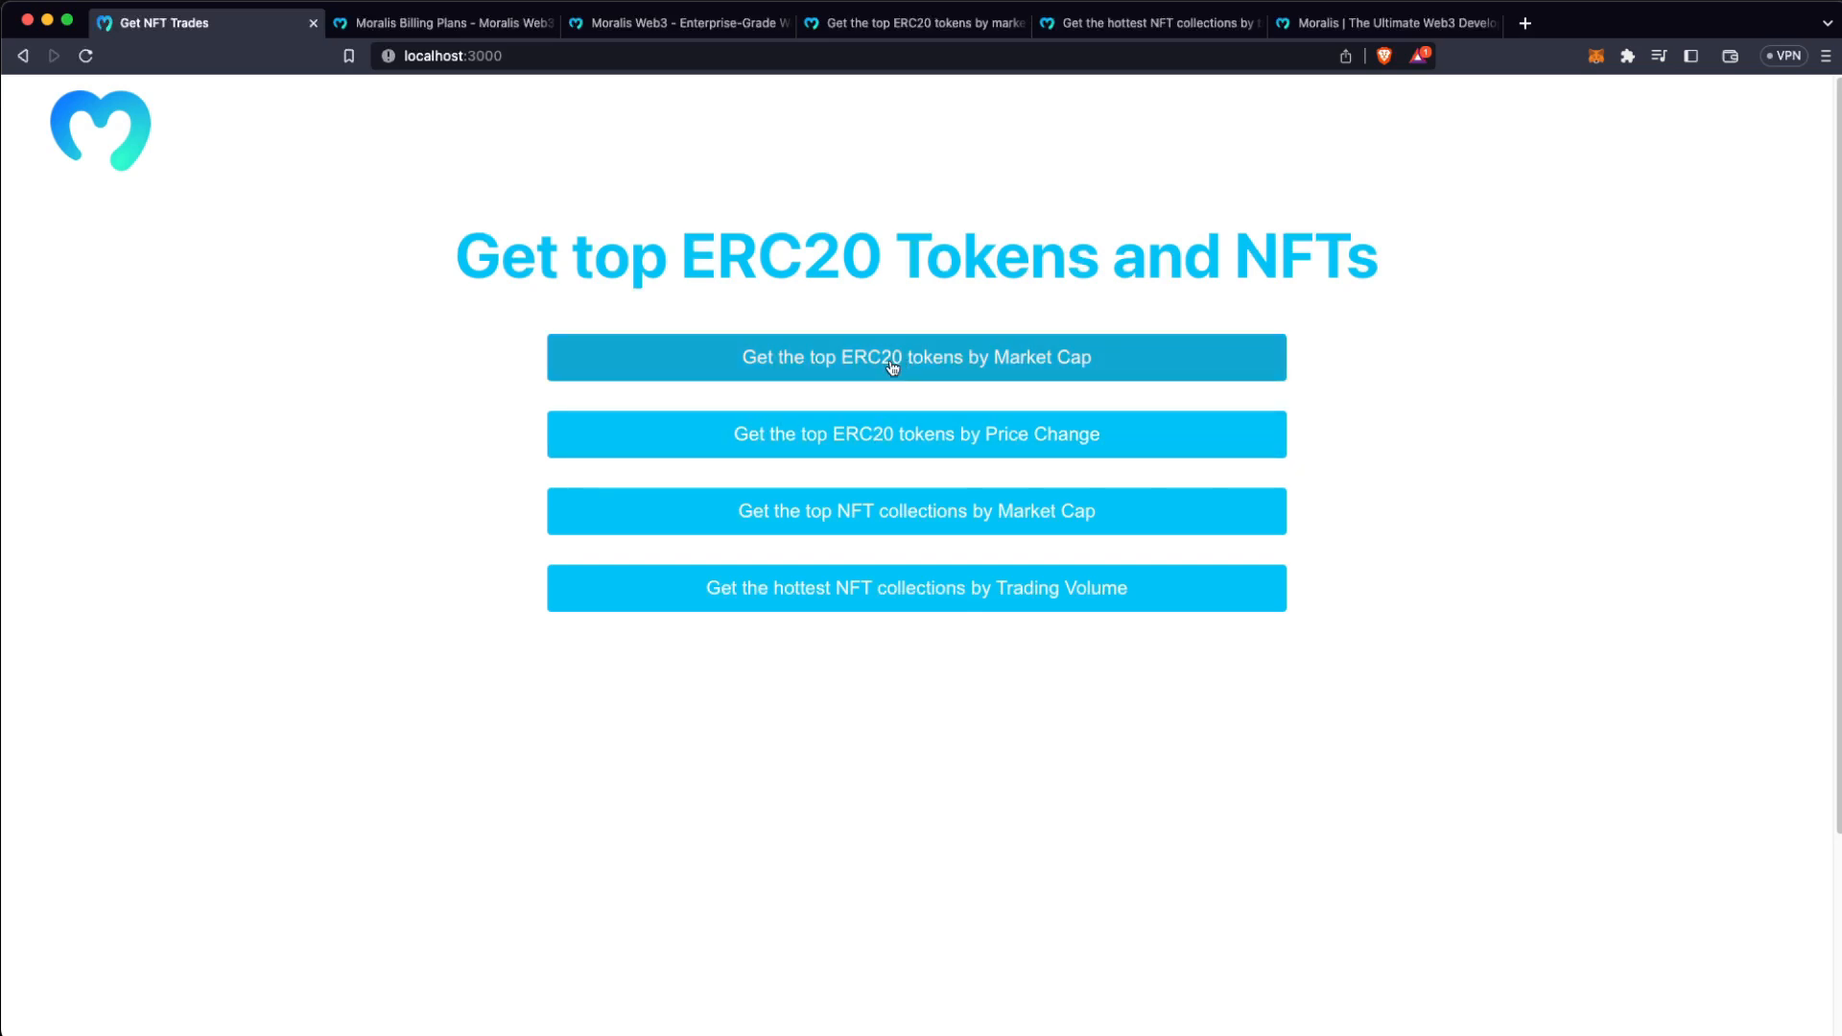
pyautogui.moveTo(1008, 471)
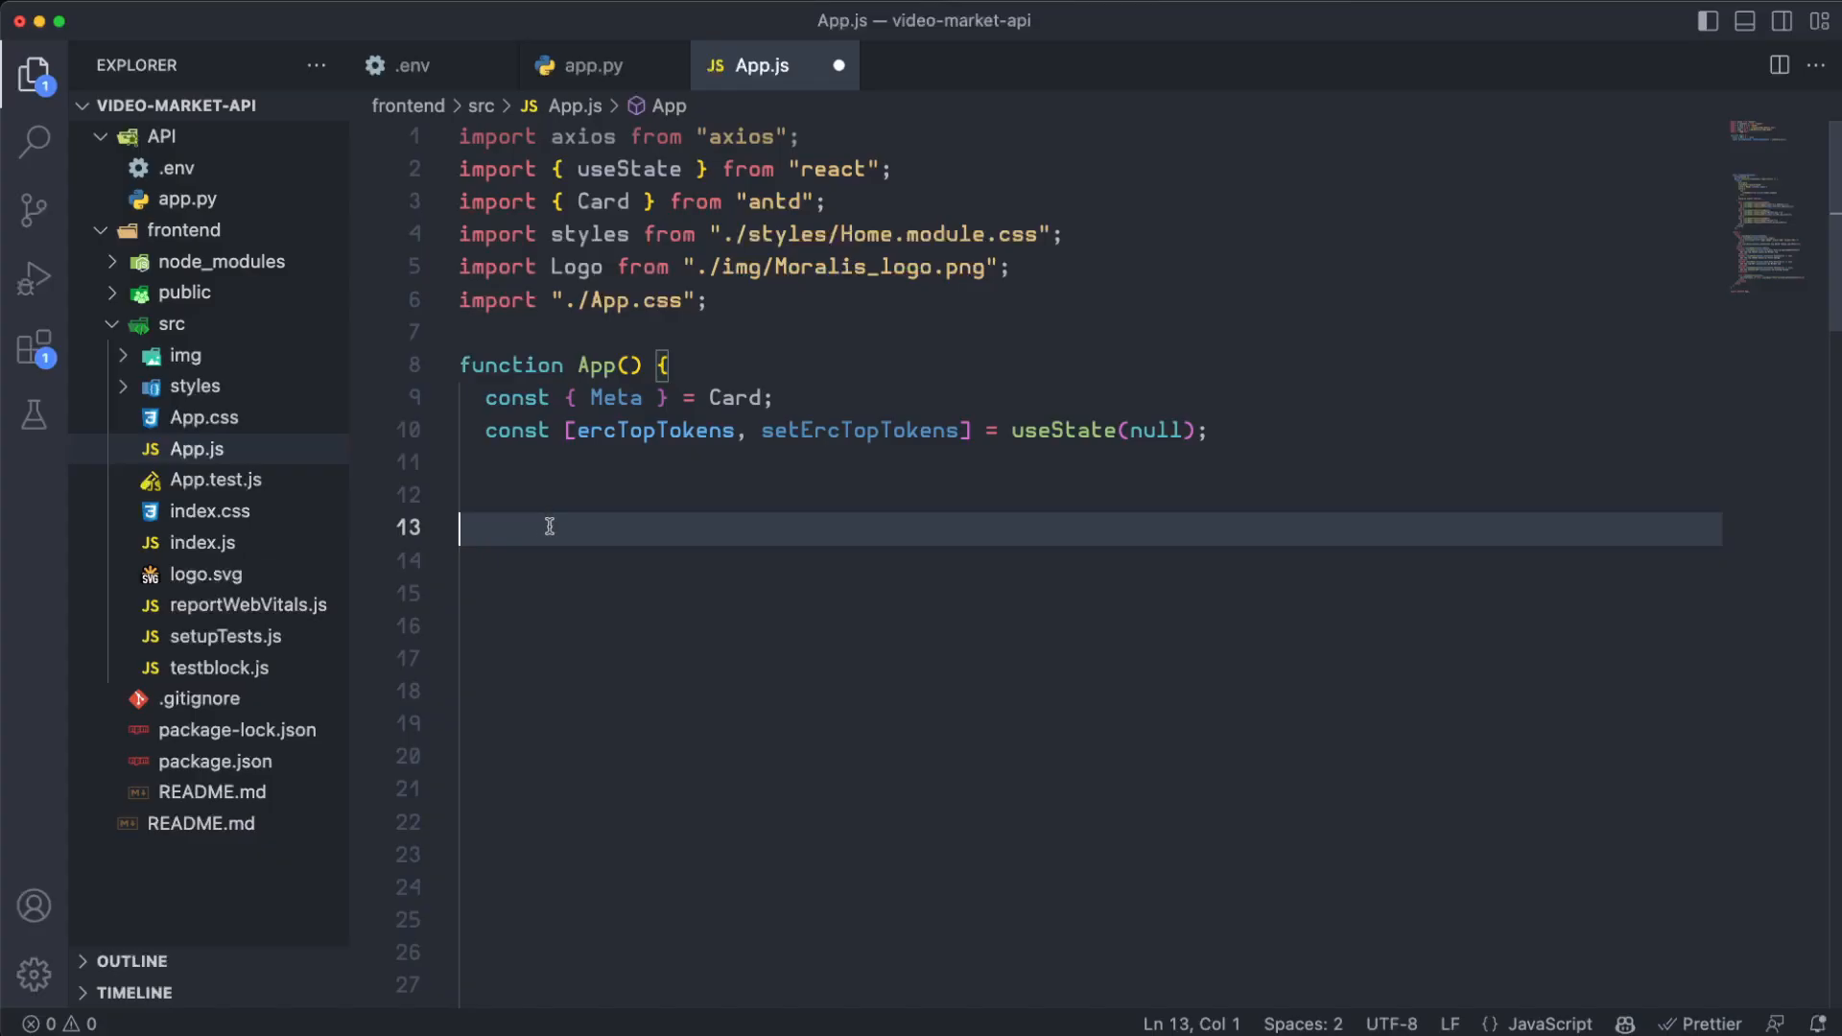
# - Write getTopERCTokens as an async axios.get to /top_tokens with .then and .catch callbacks
pyautogui.click(488, 137)
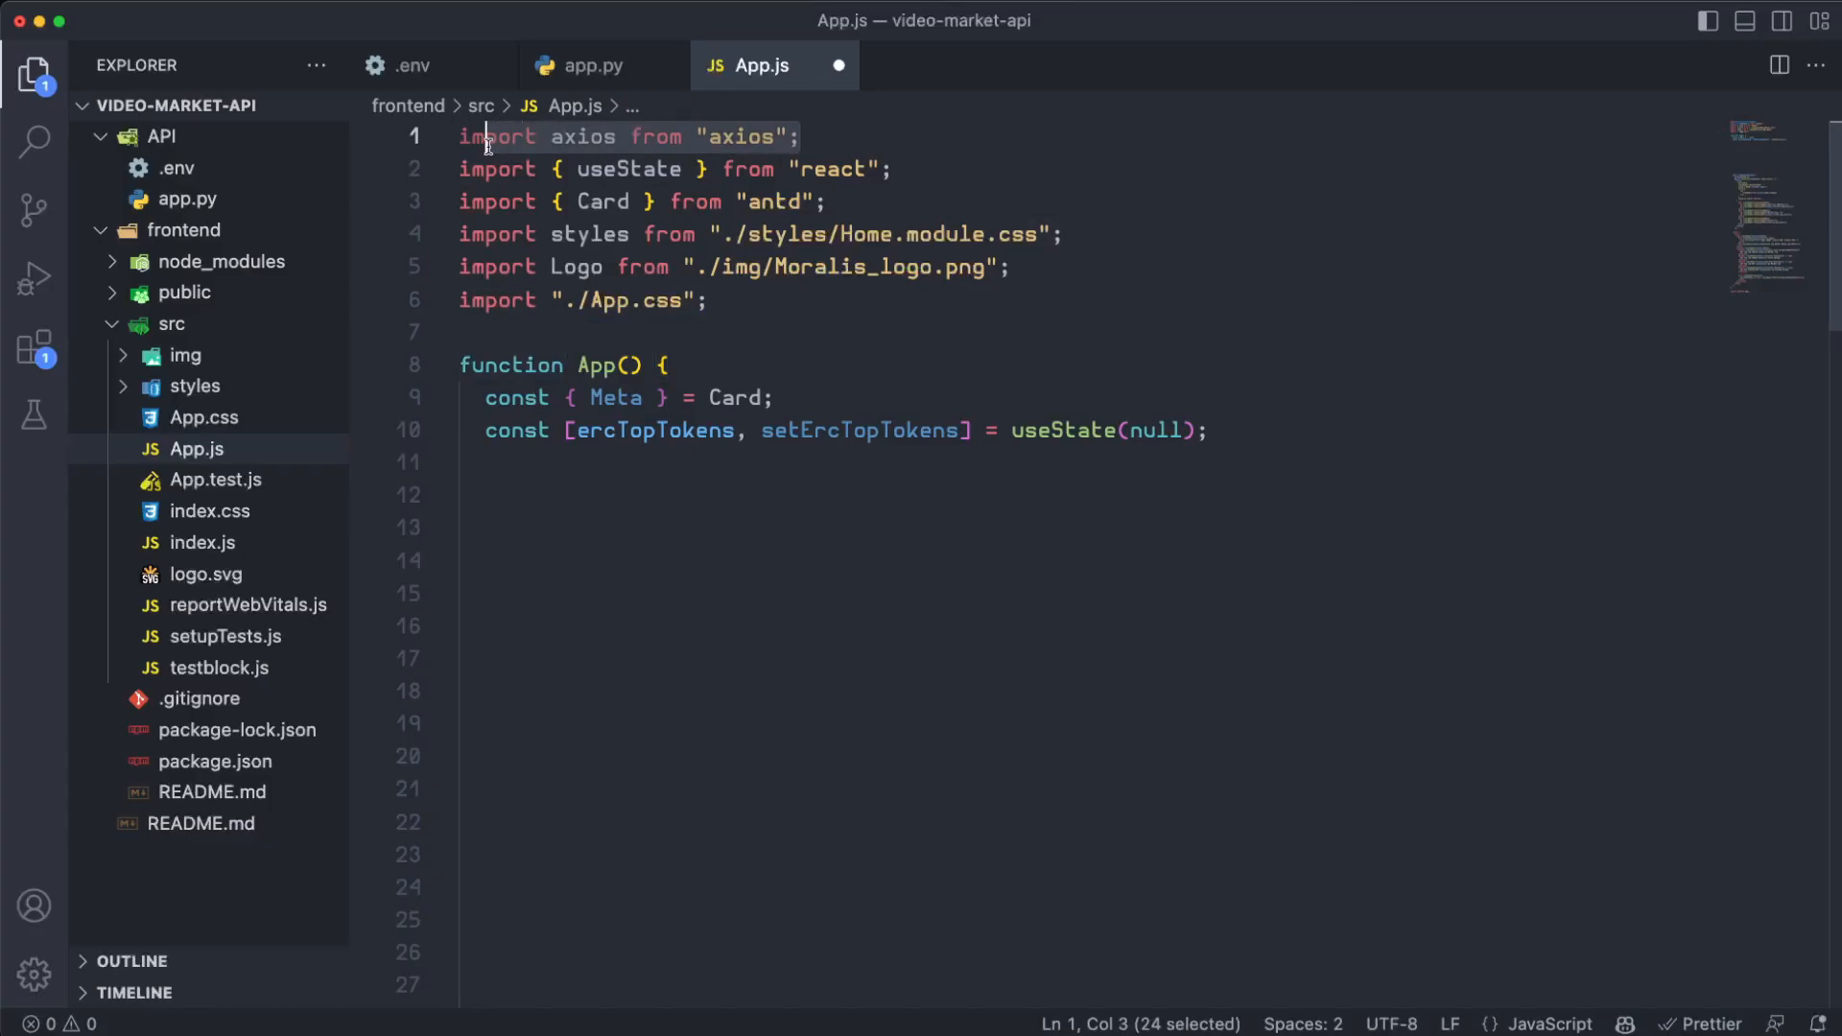
pyautogui.click(543, 493)
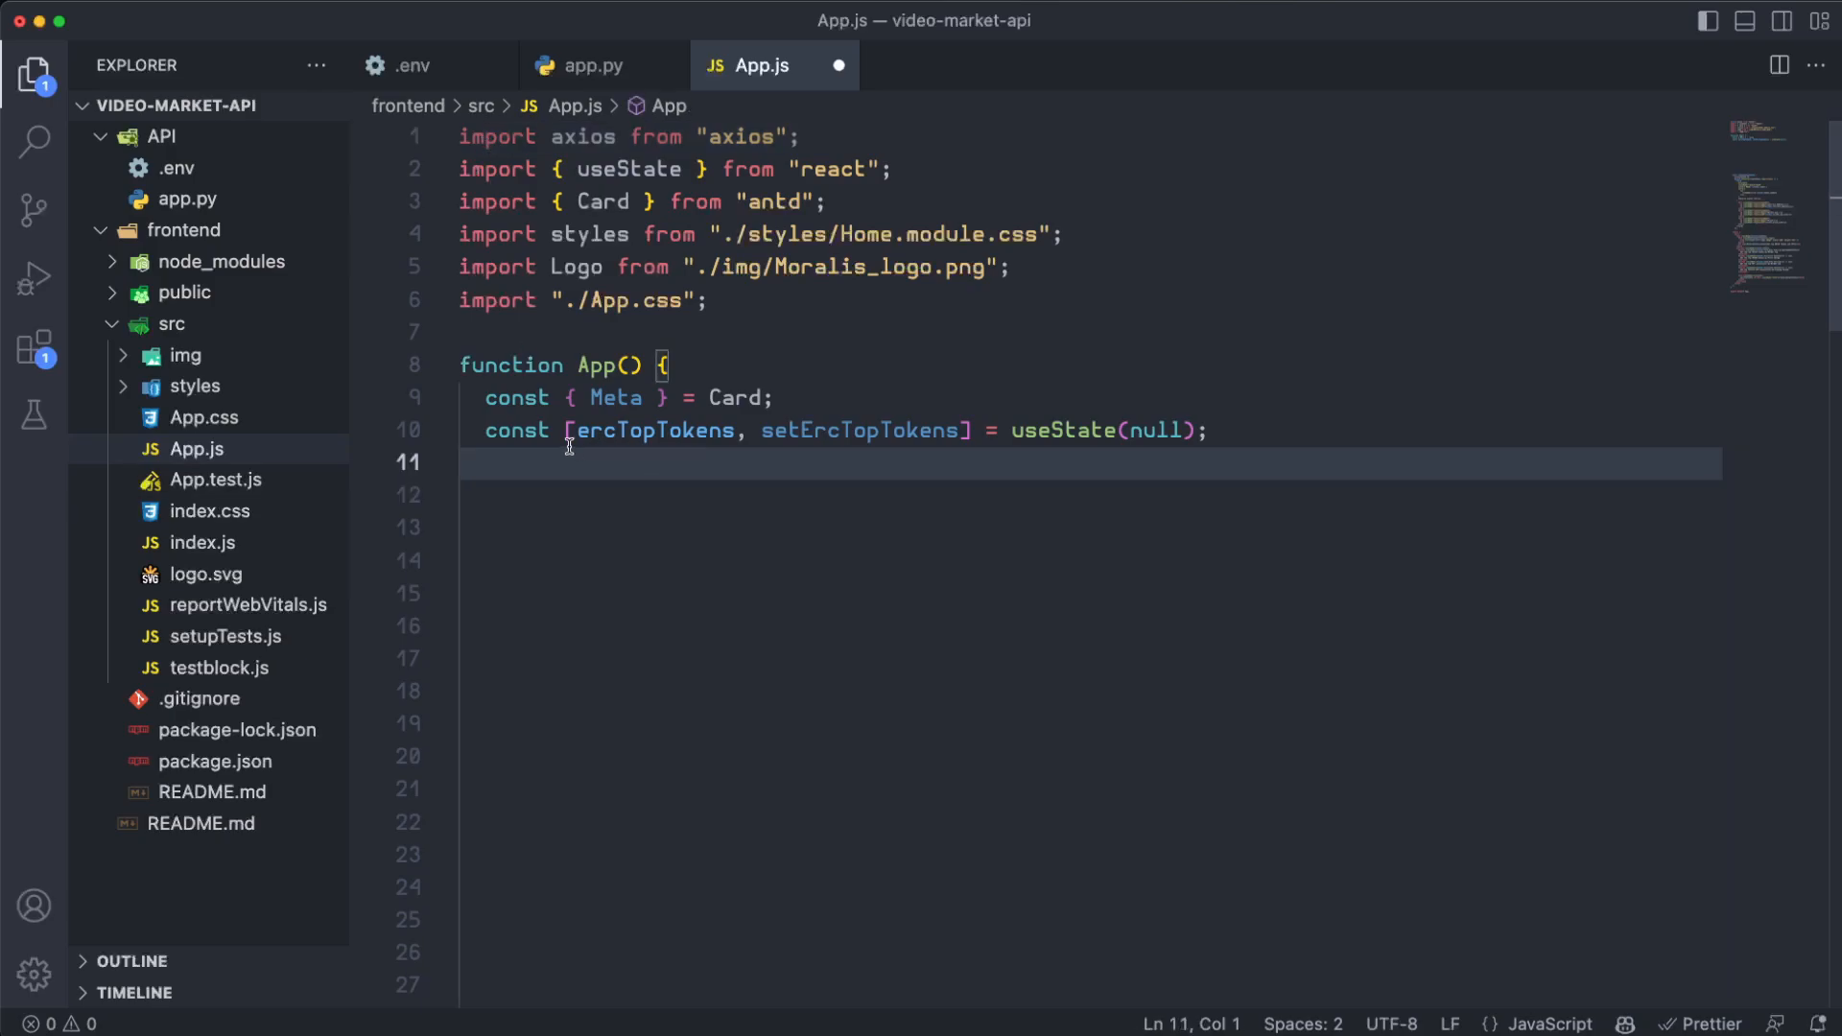
pyautogui.moveTo(743, 424)
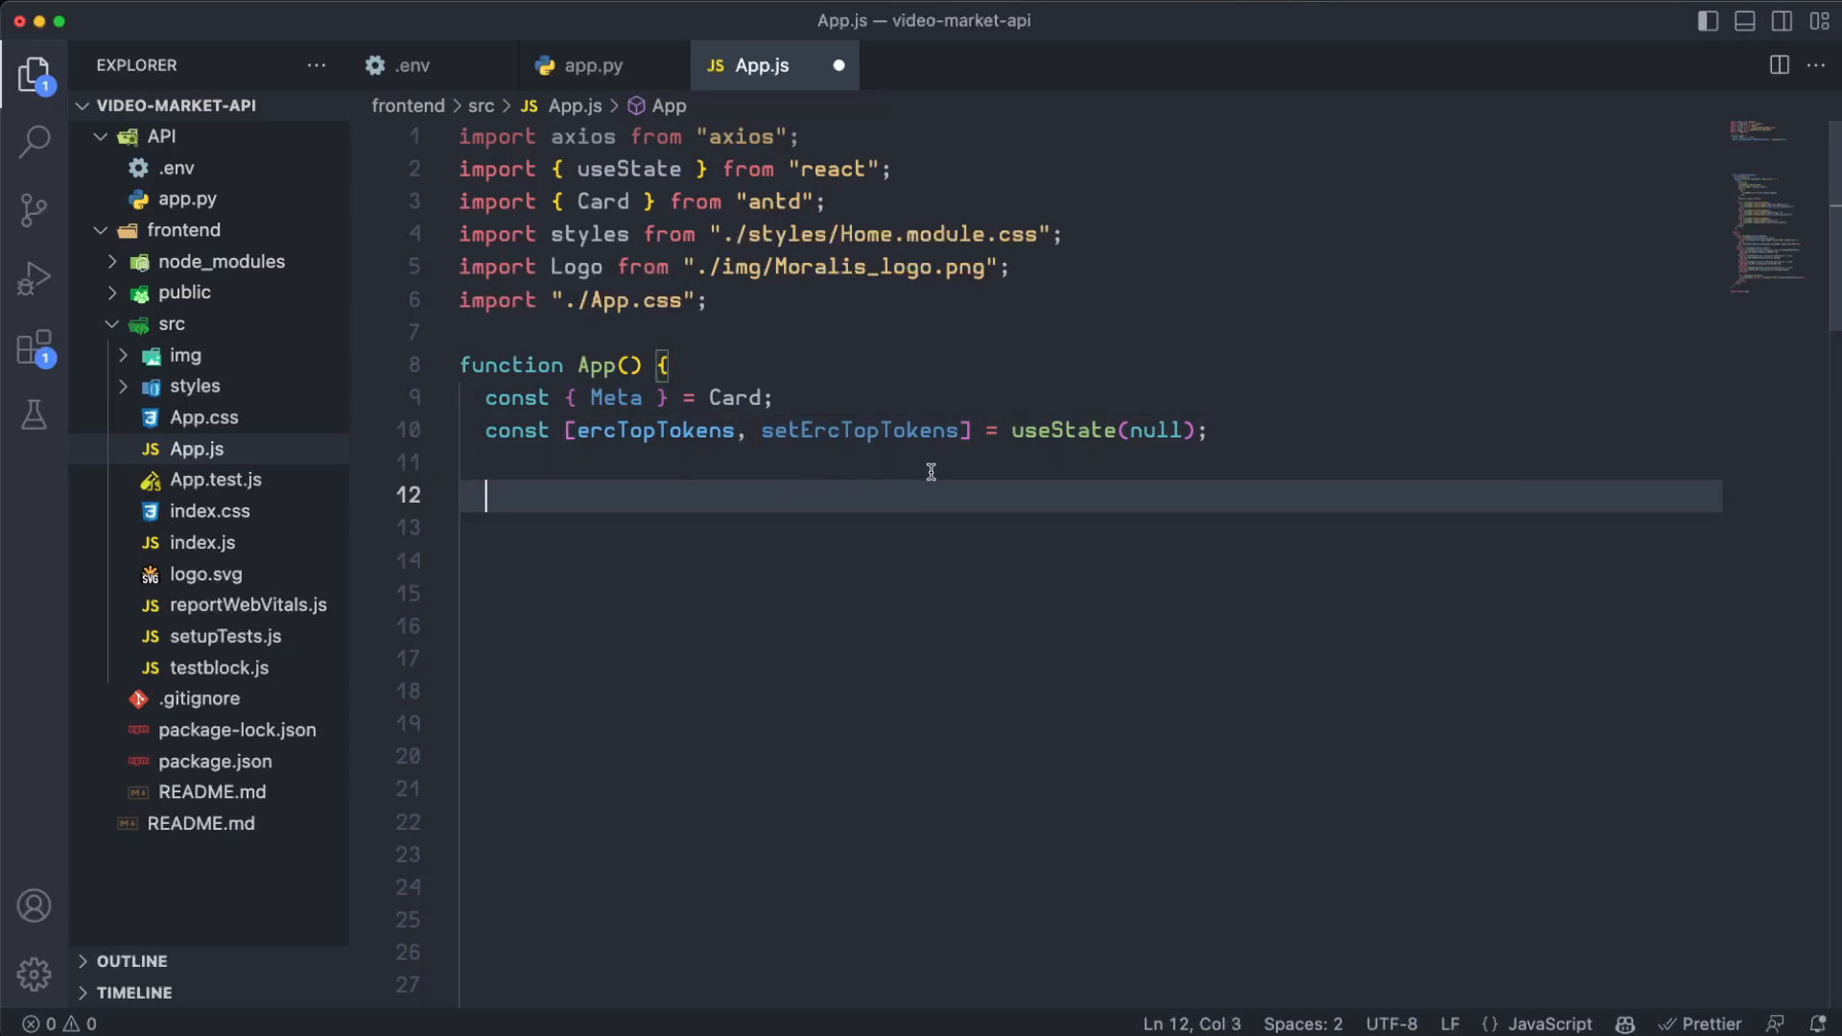
pyautogui.moveTo(616, 545)
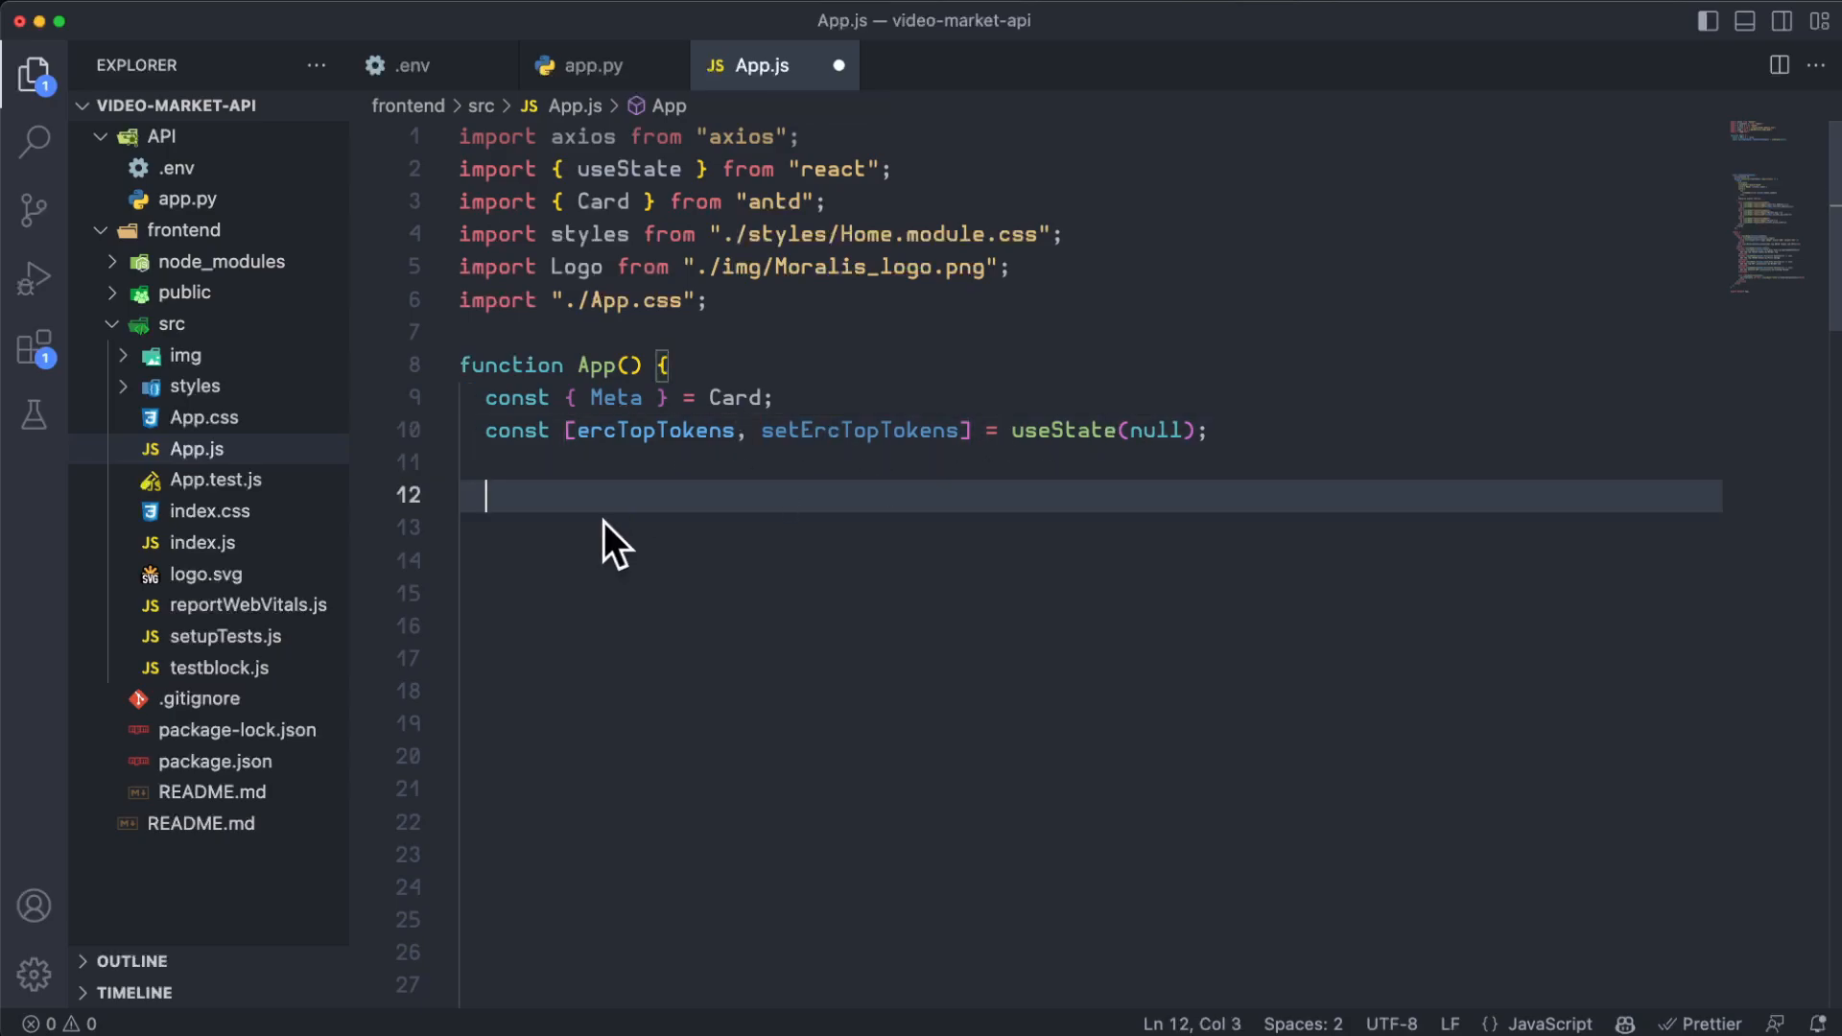
pyautogui.moveTo(514, 493)
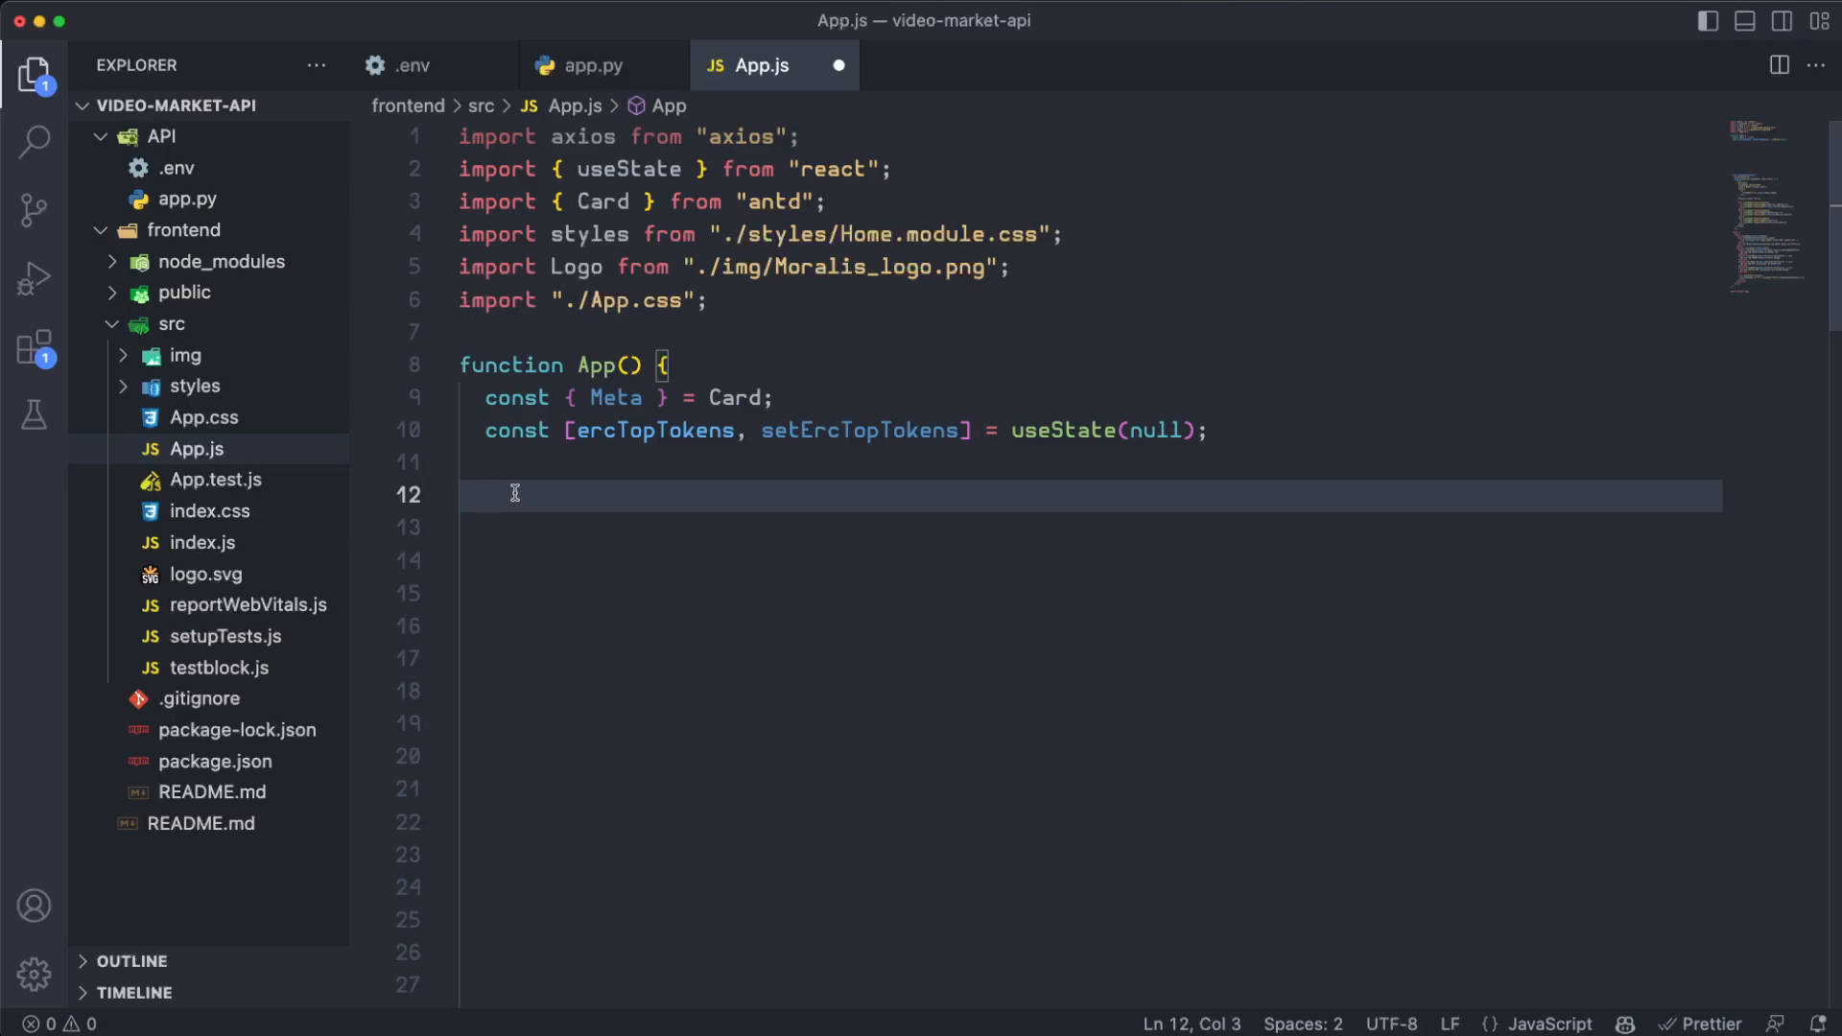
pyautogui.write('const get')
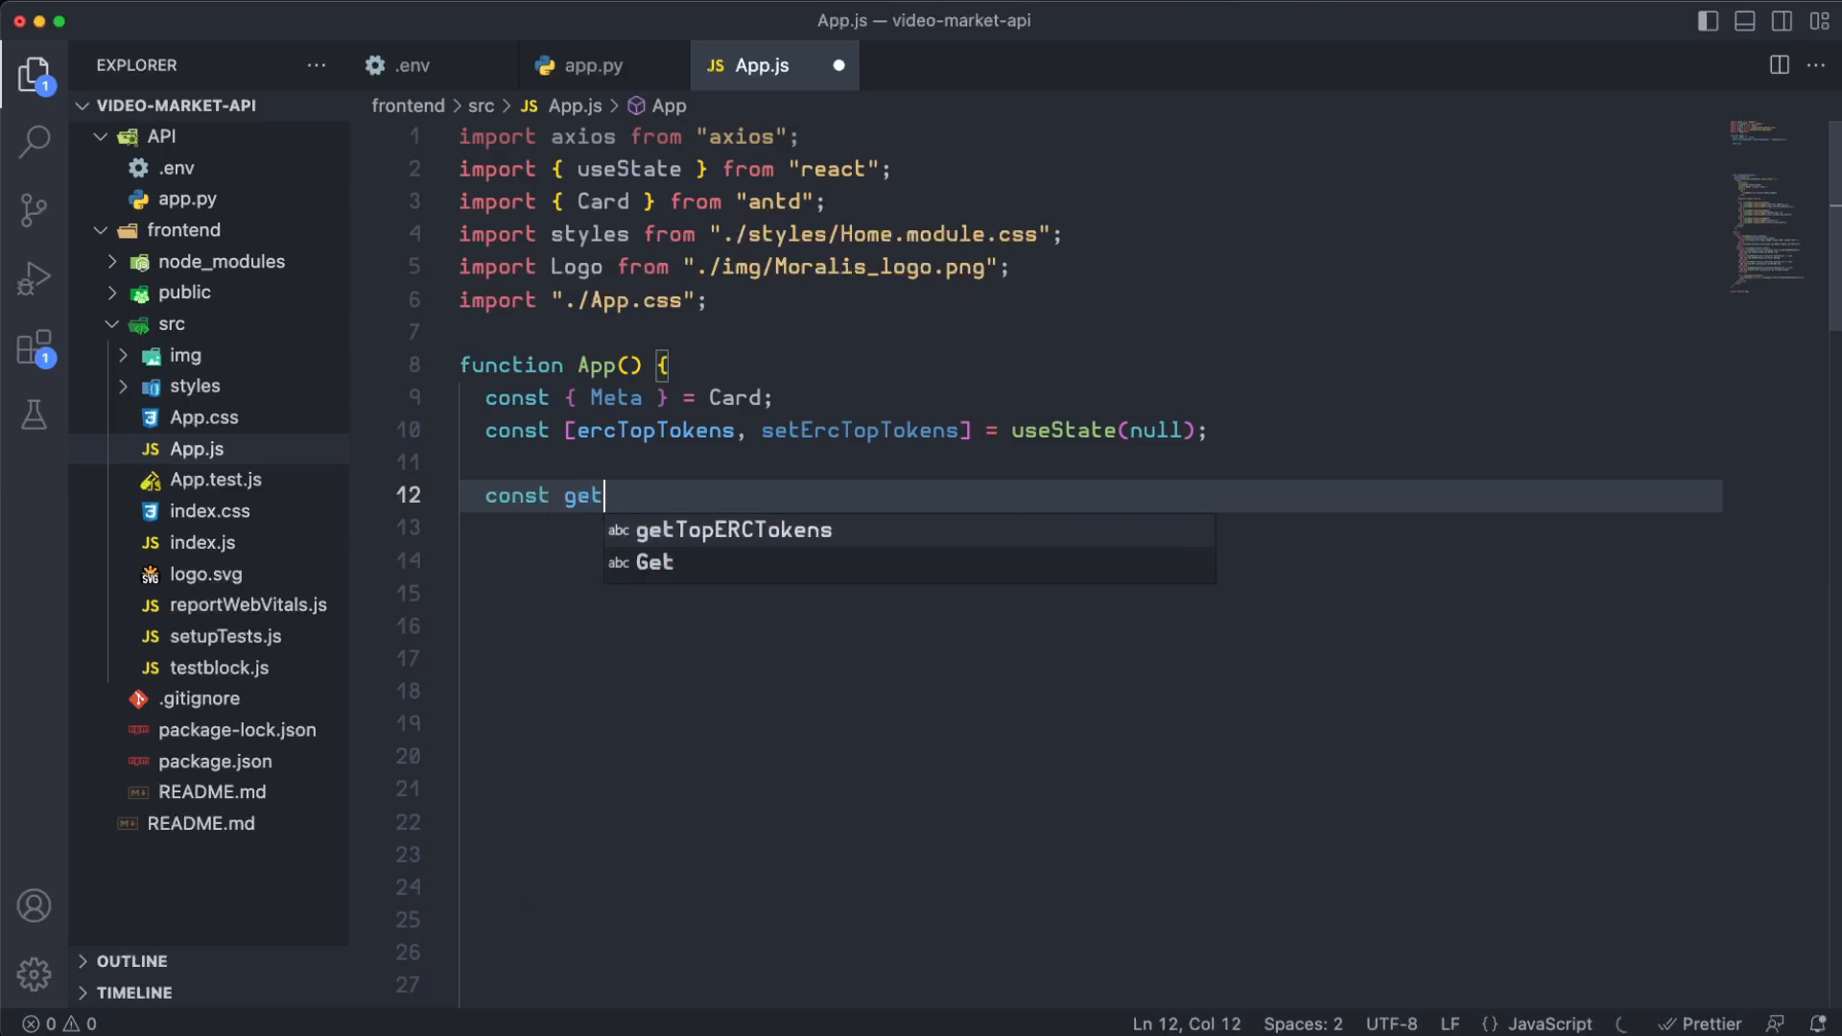
pyautogui.write('TopERCTokens = async () => {')
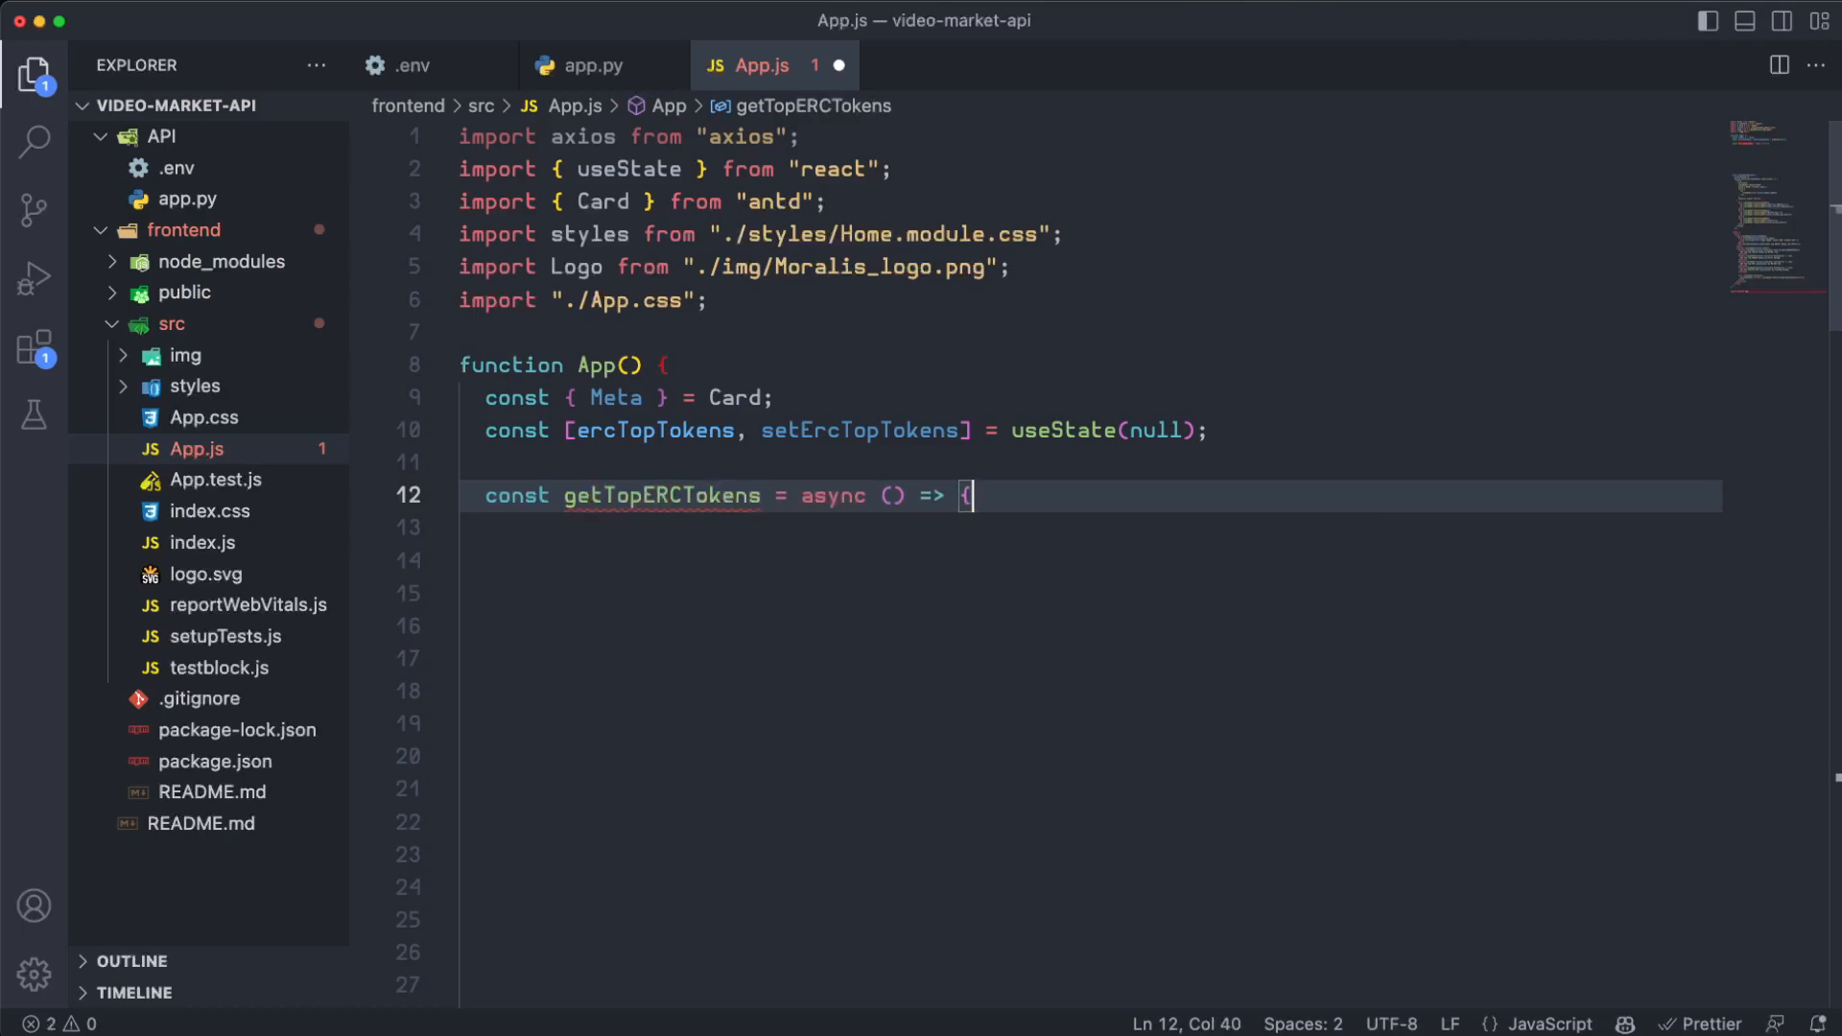
pyautogui.write('await axios.get(`')
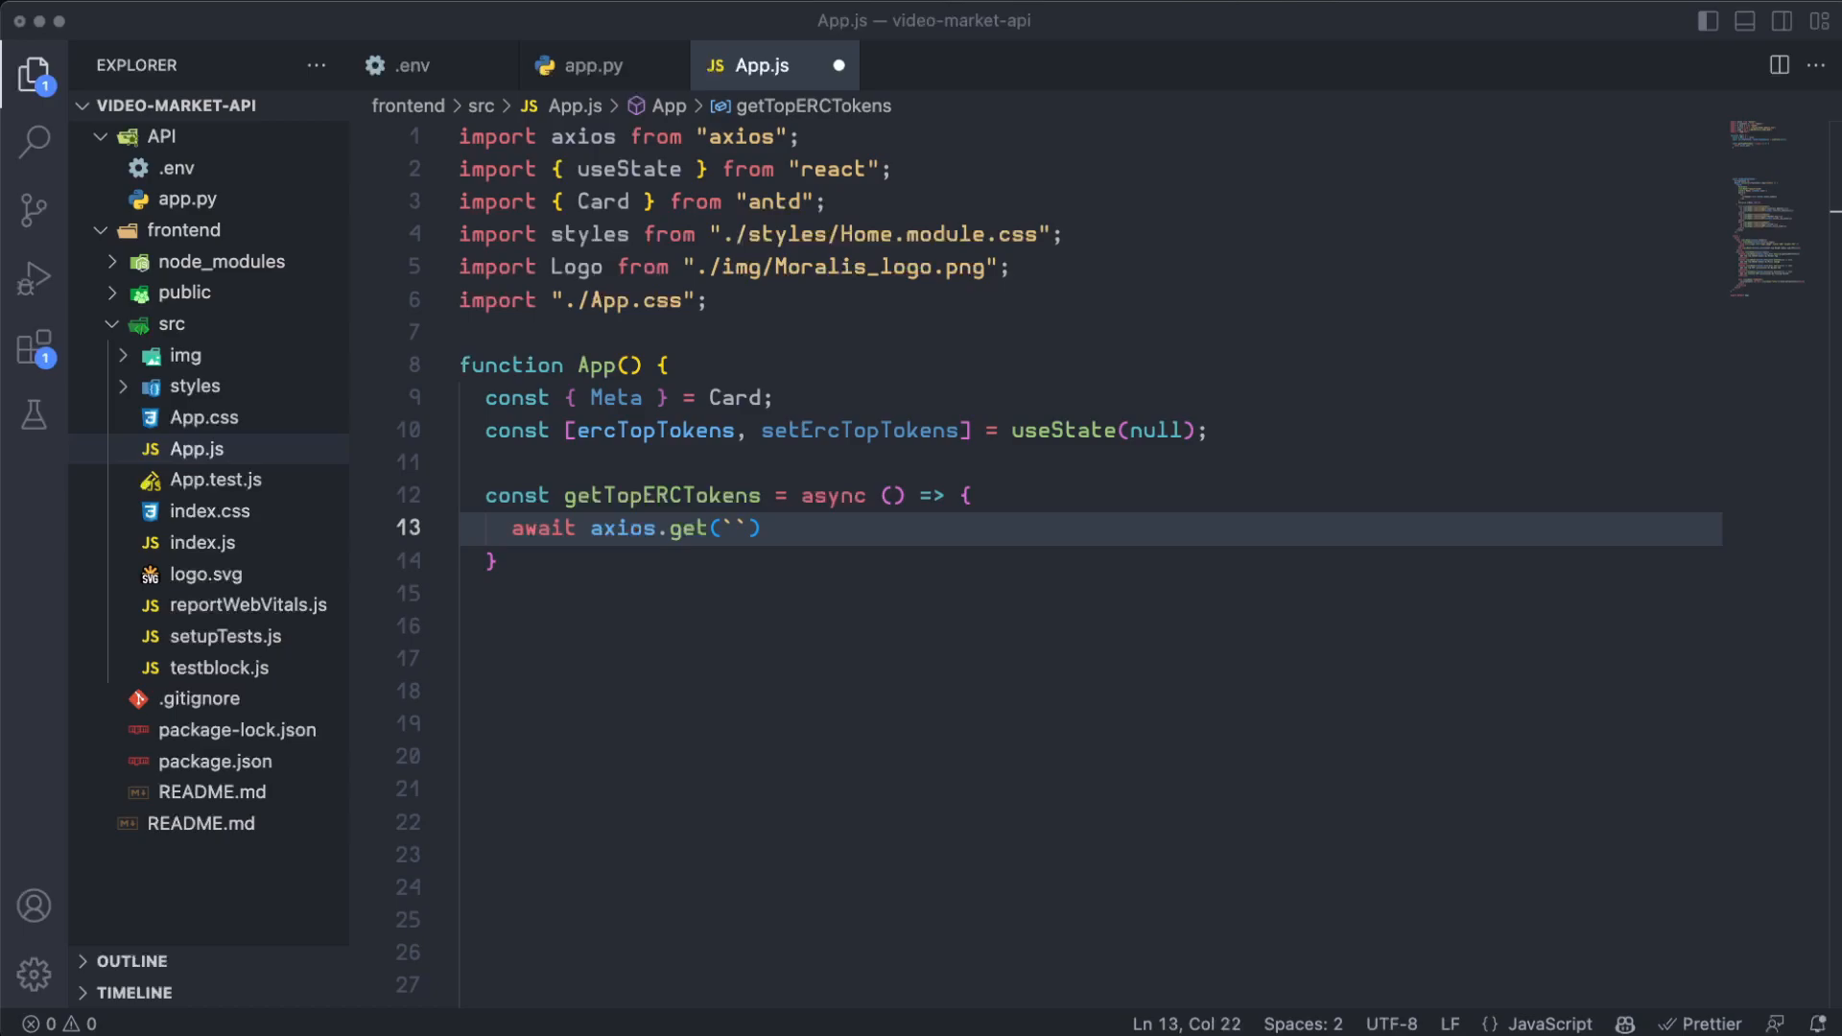
pyautogui.moveTo(758, 531)
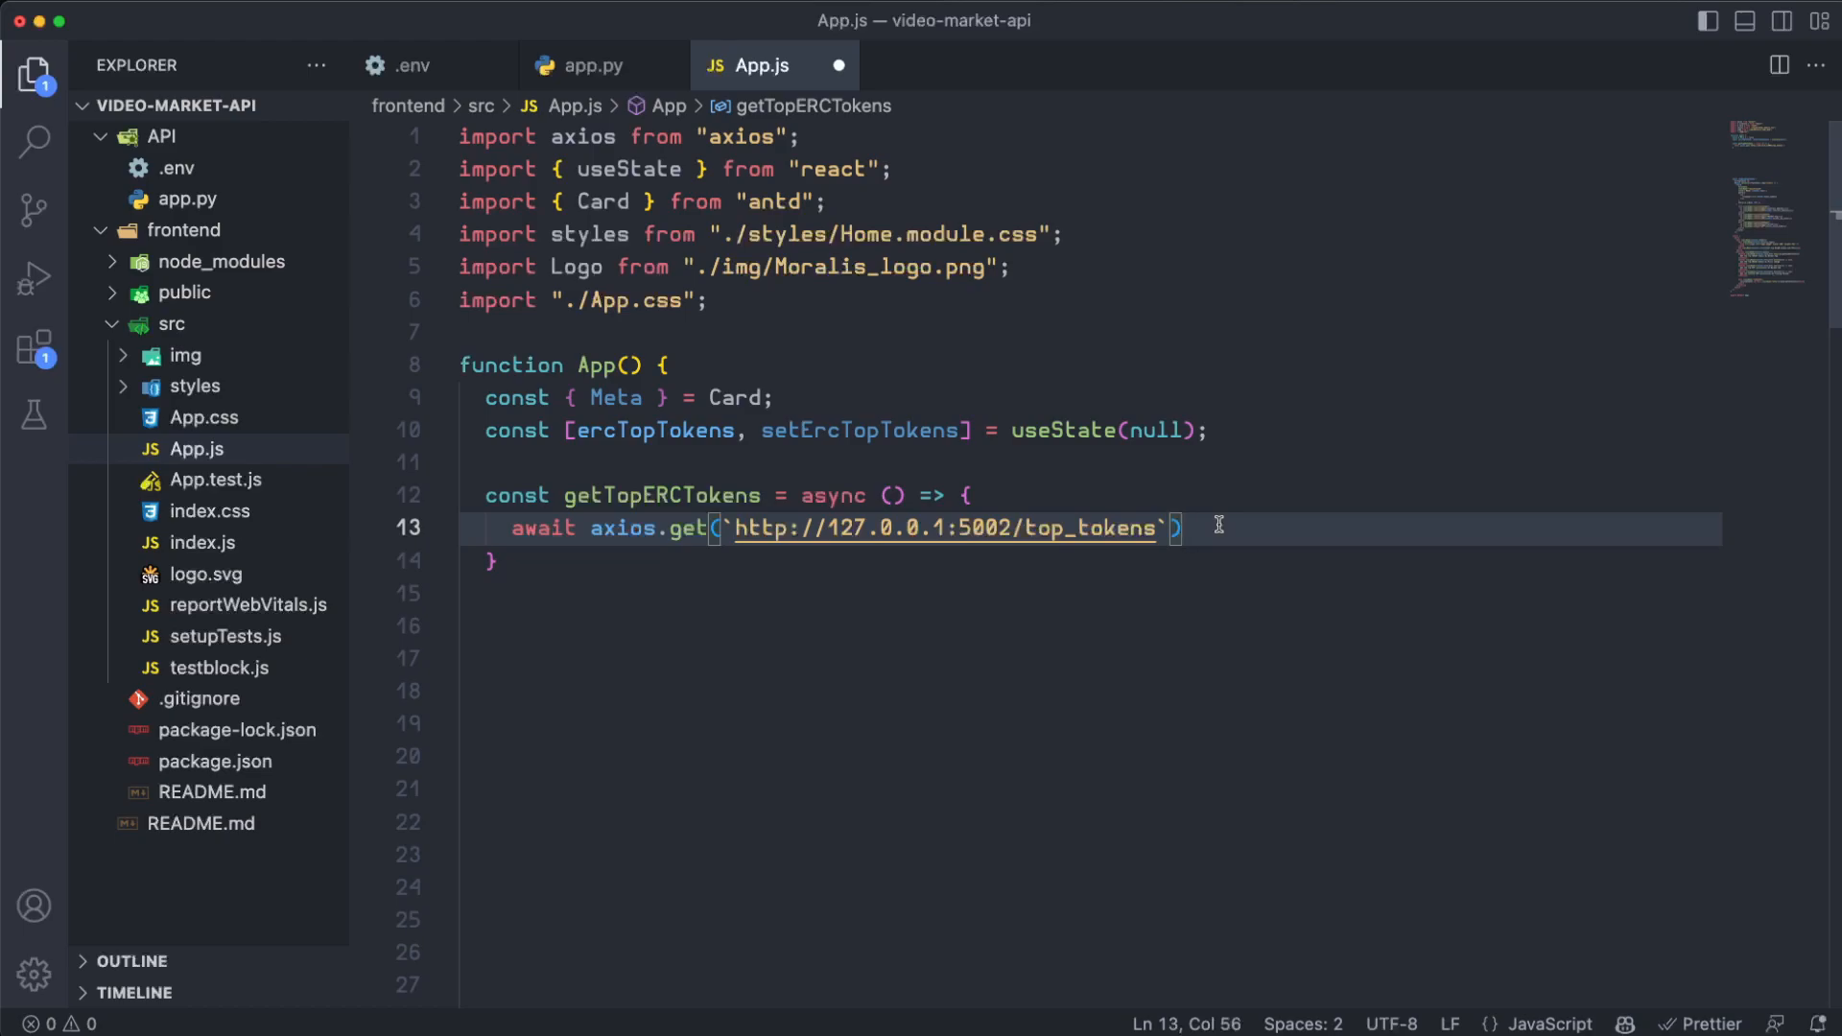
pyautogui.moveTo(1307, 524)
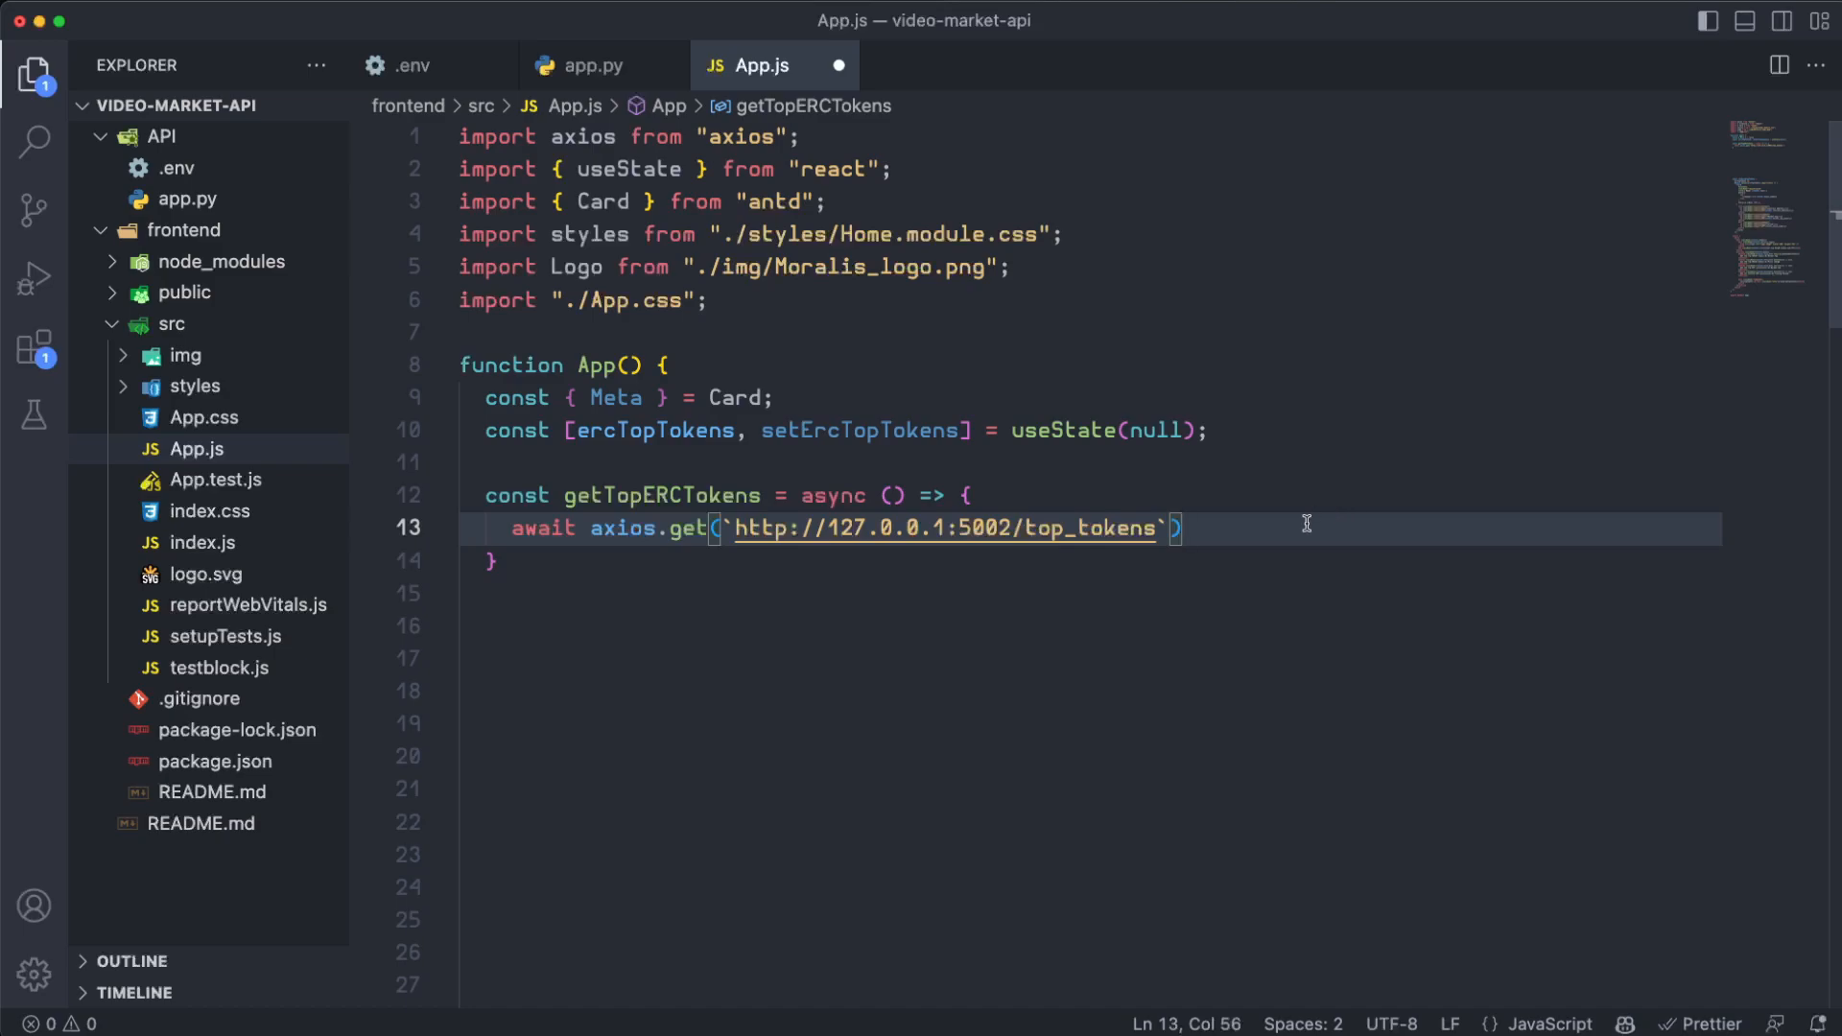
pyautogui.write('.then((res) => {')
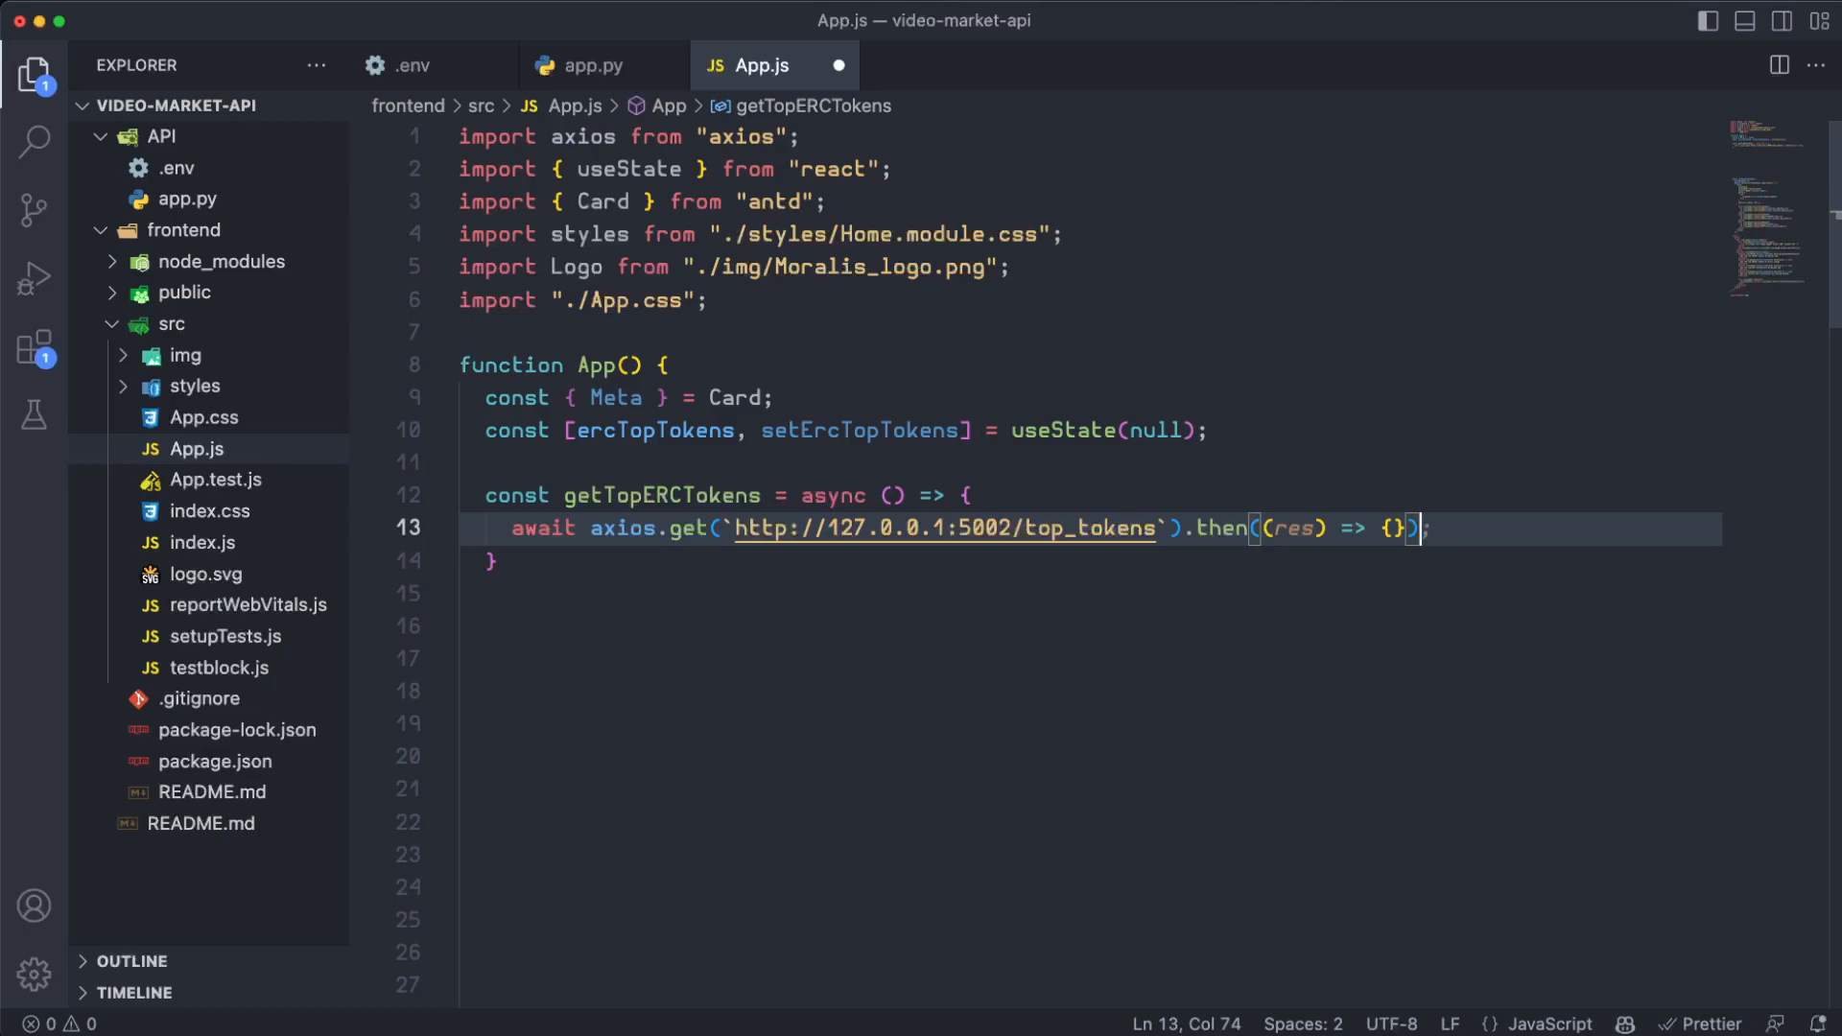
pyautogui.write('.catch((err) => {});')
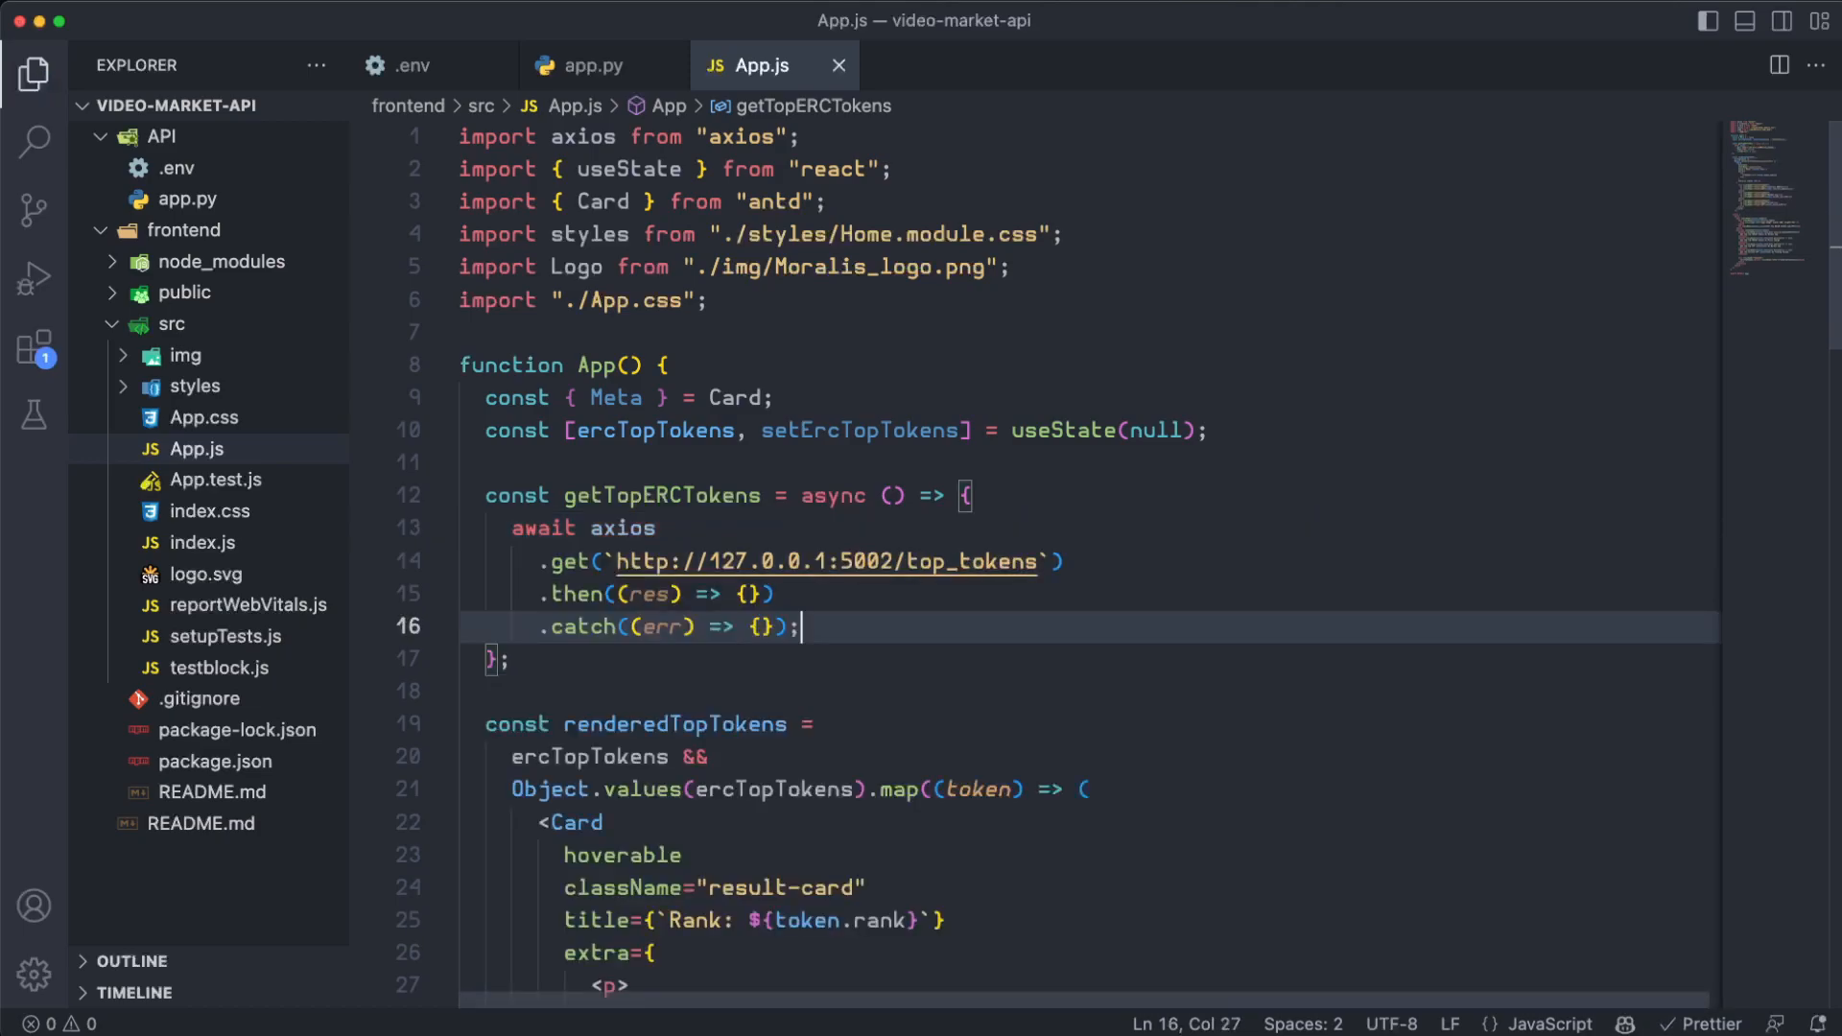
# - Log the response data and the error with console statements inside the callbacks
pyautogui.press('enter')
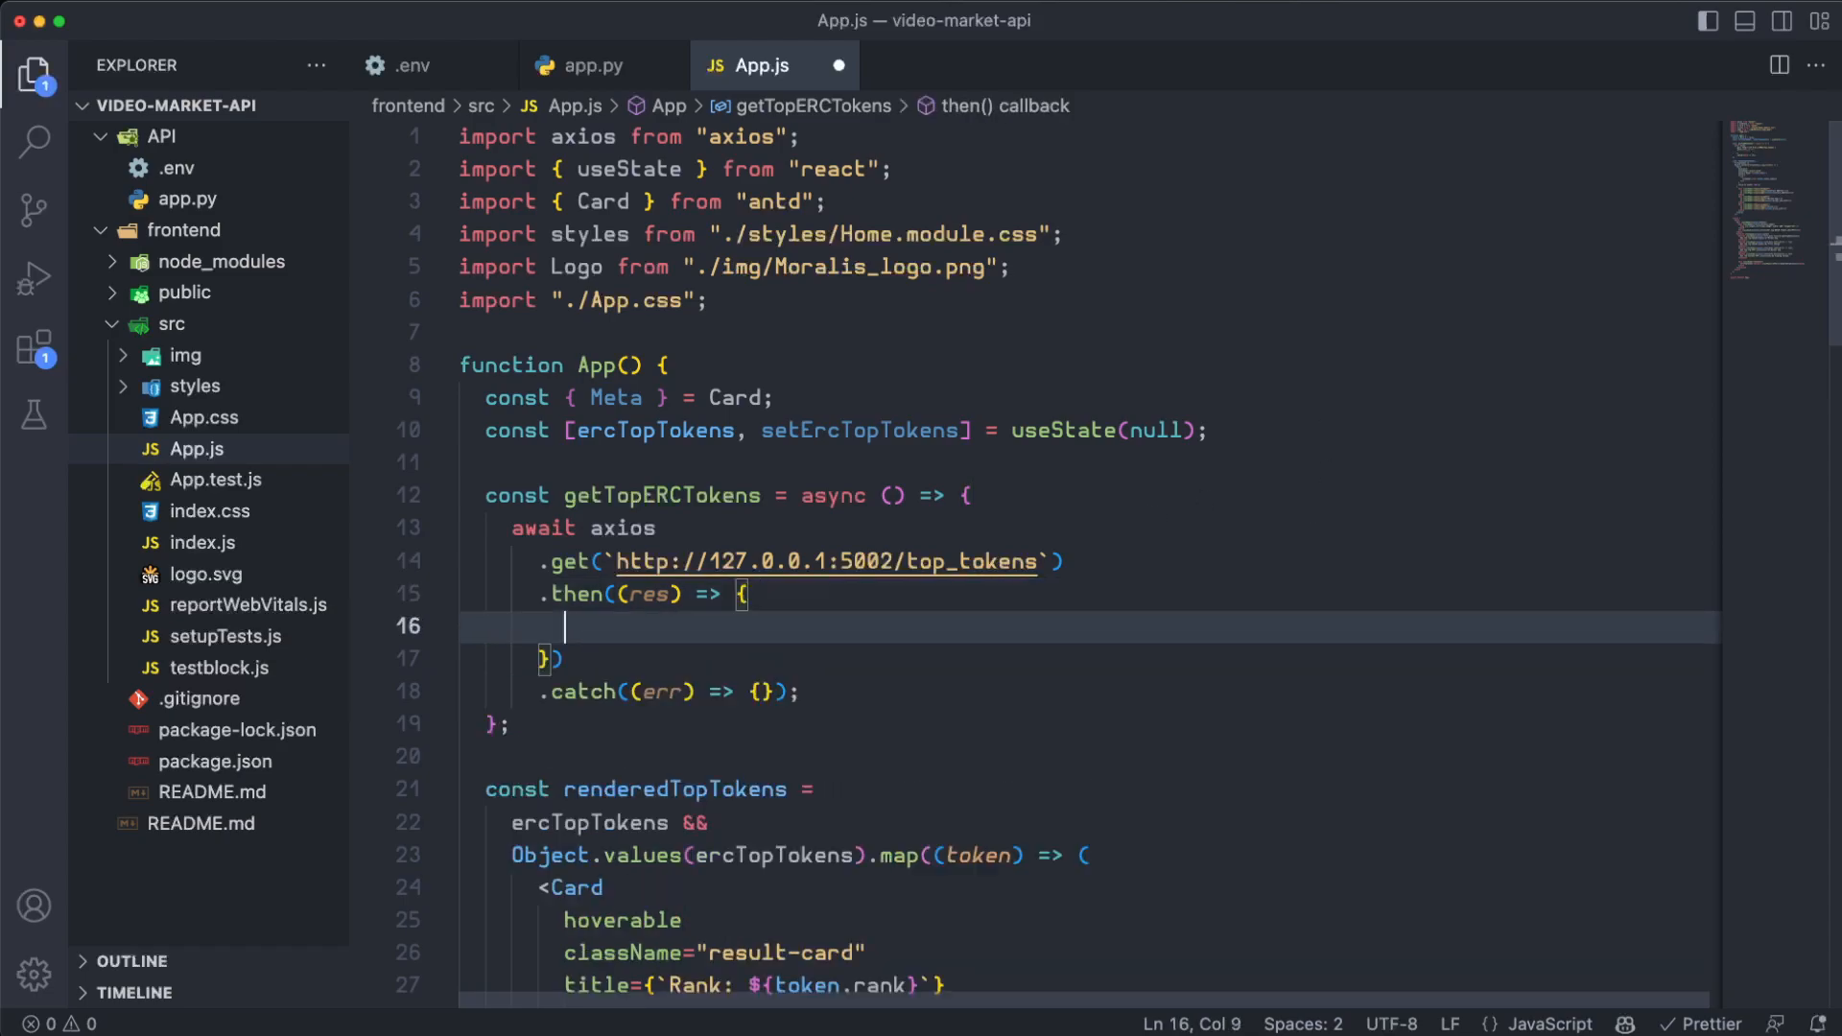
pyautogui.write('console.log(res.data);')
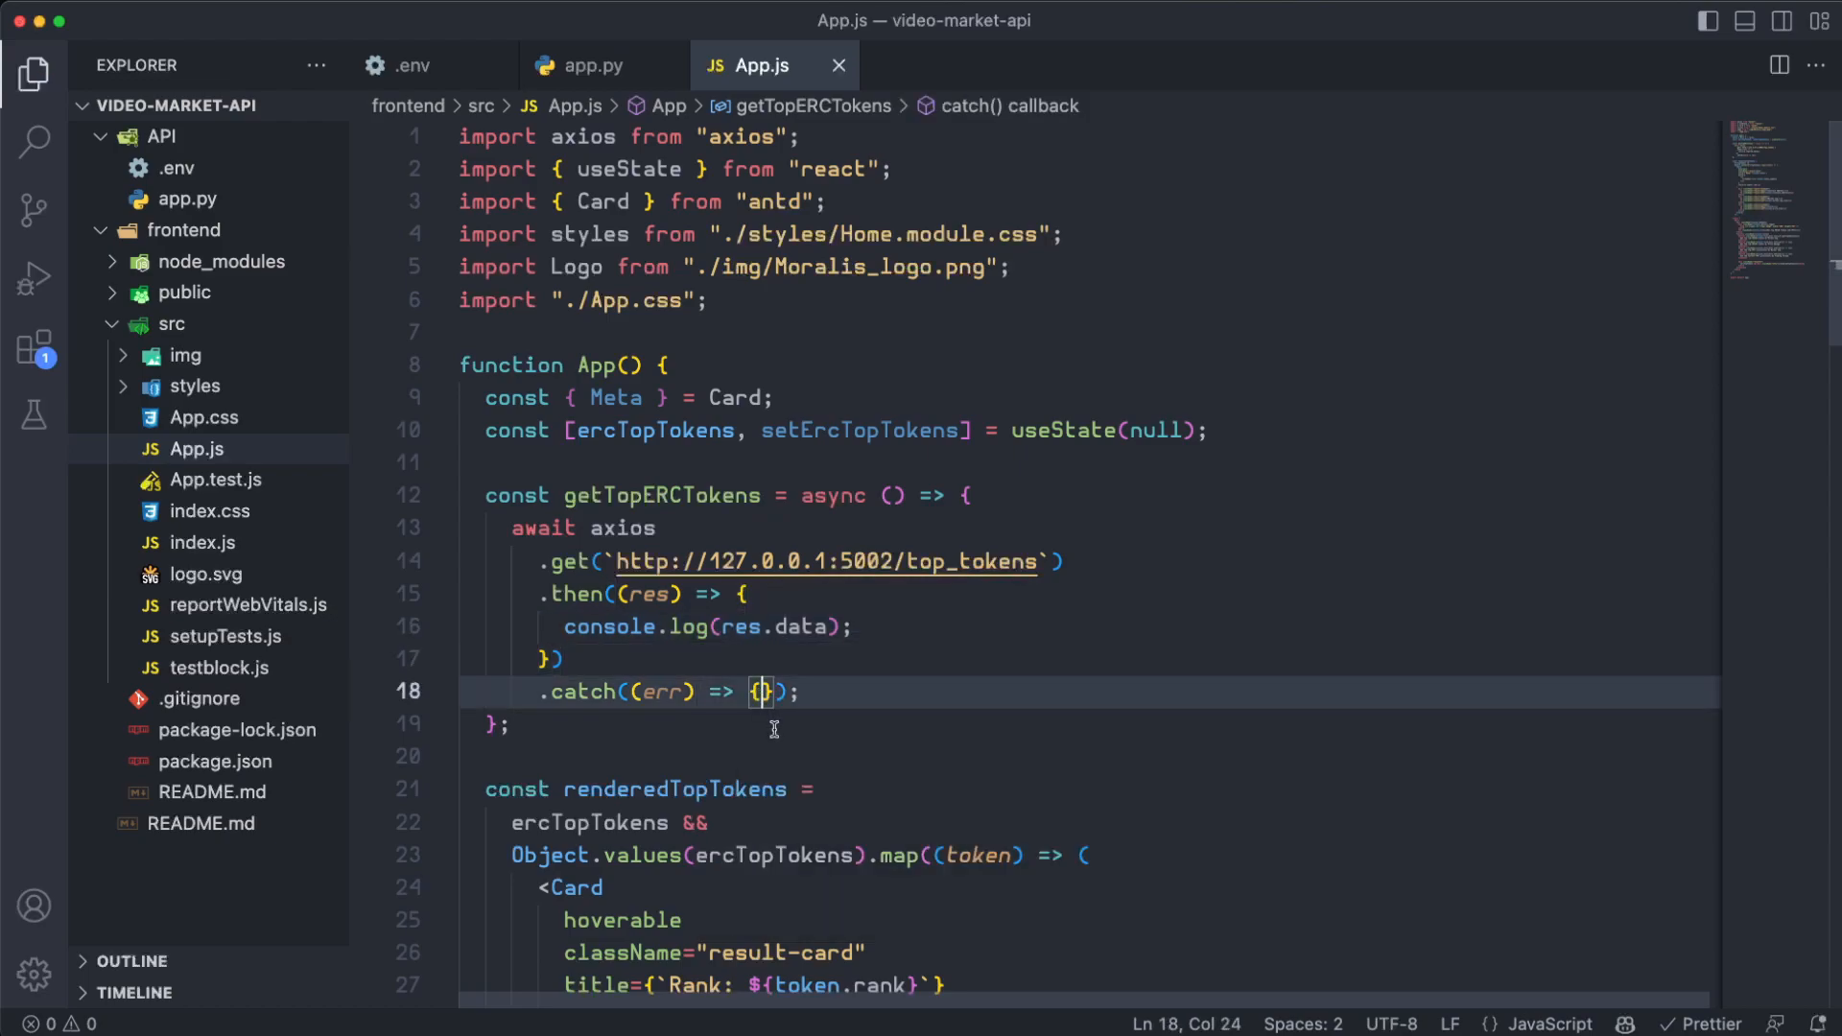
pyautogui.write('console.log(err);')
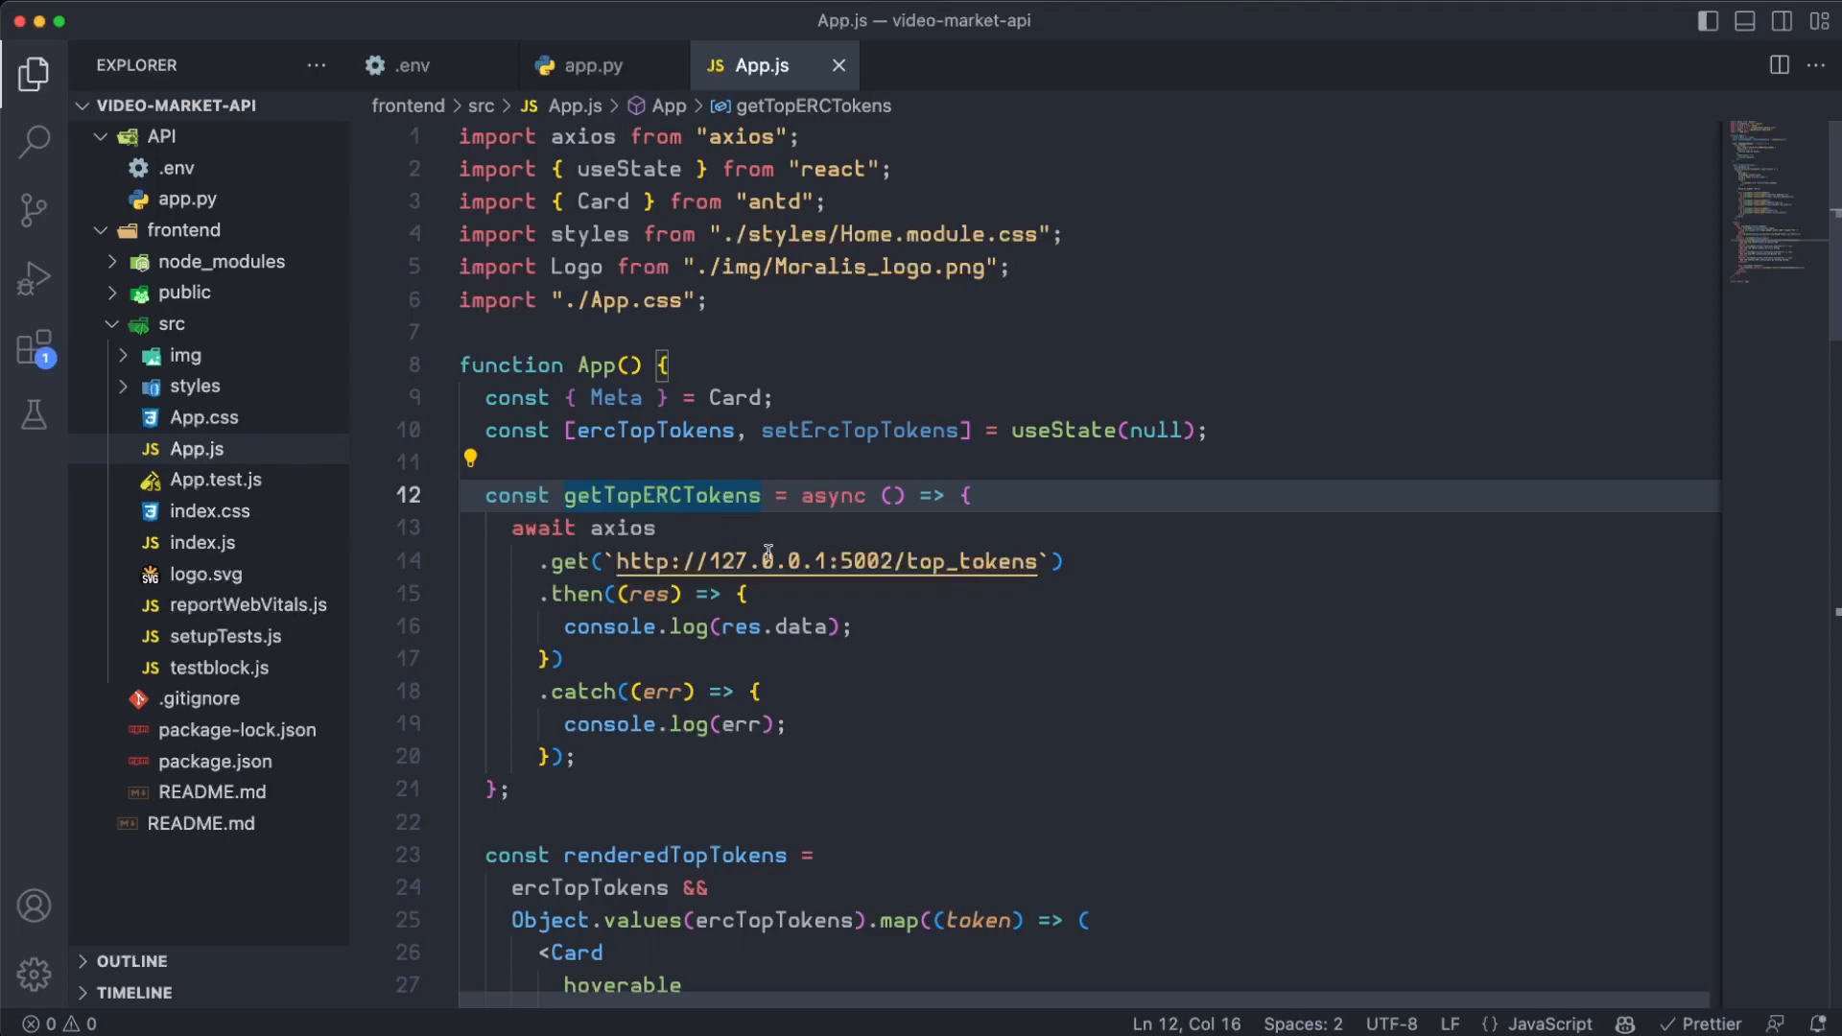
pyautogui.scroll(-3)
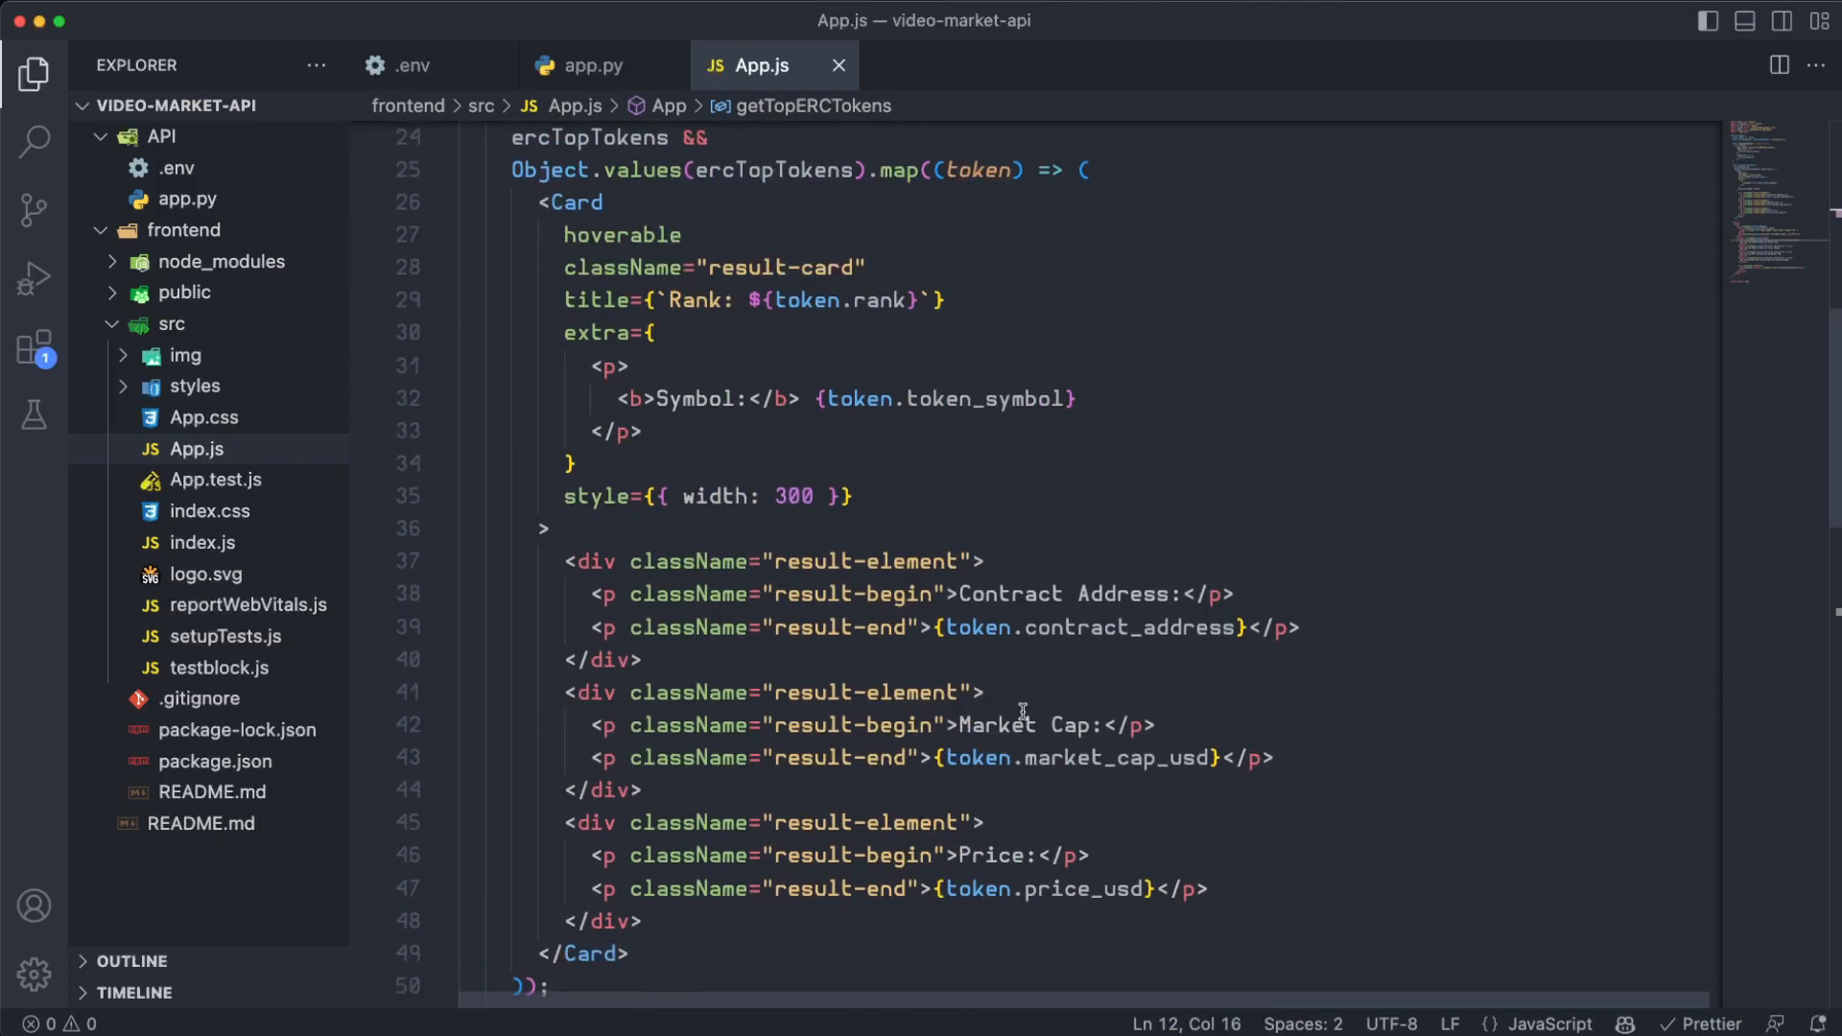
pyautogui.scroll(-3)
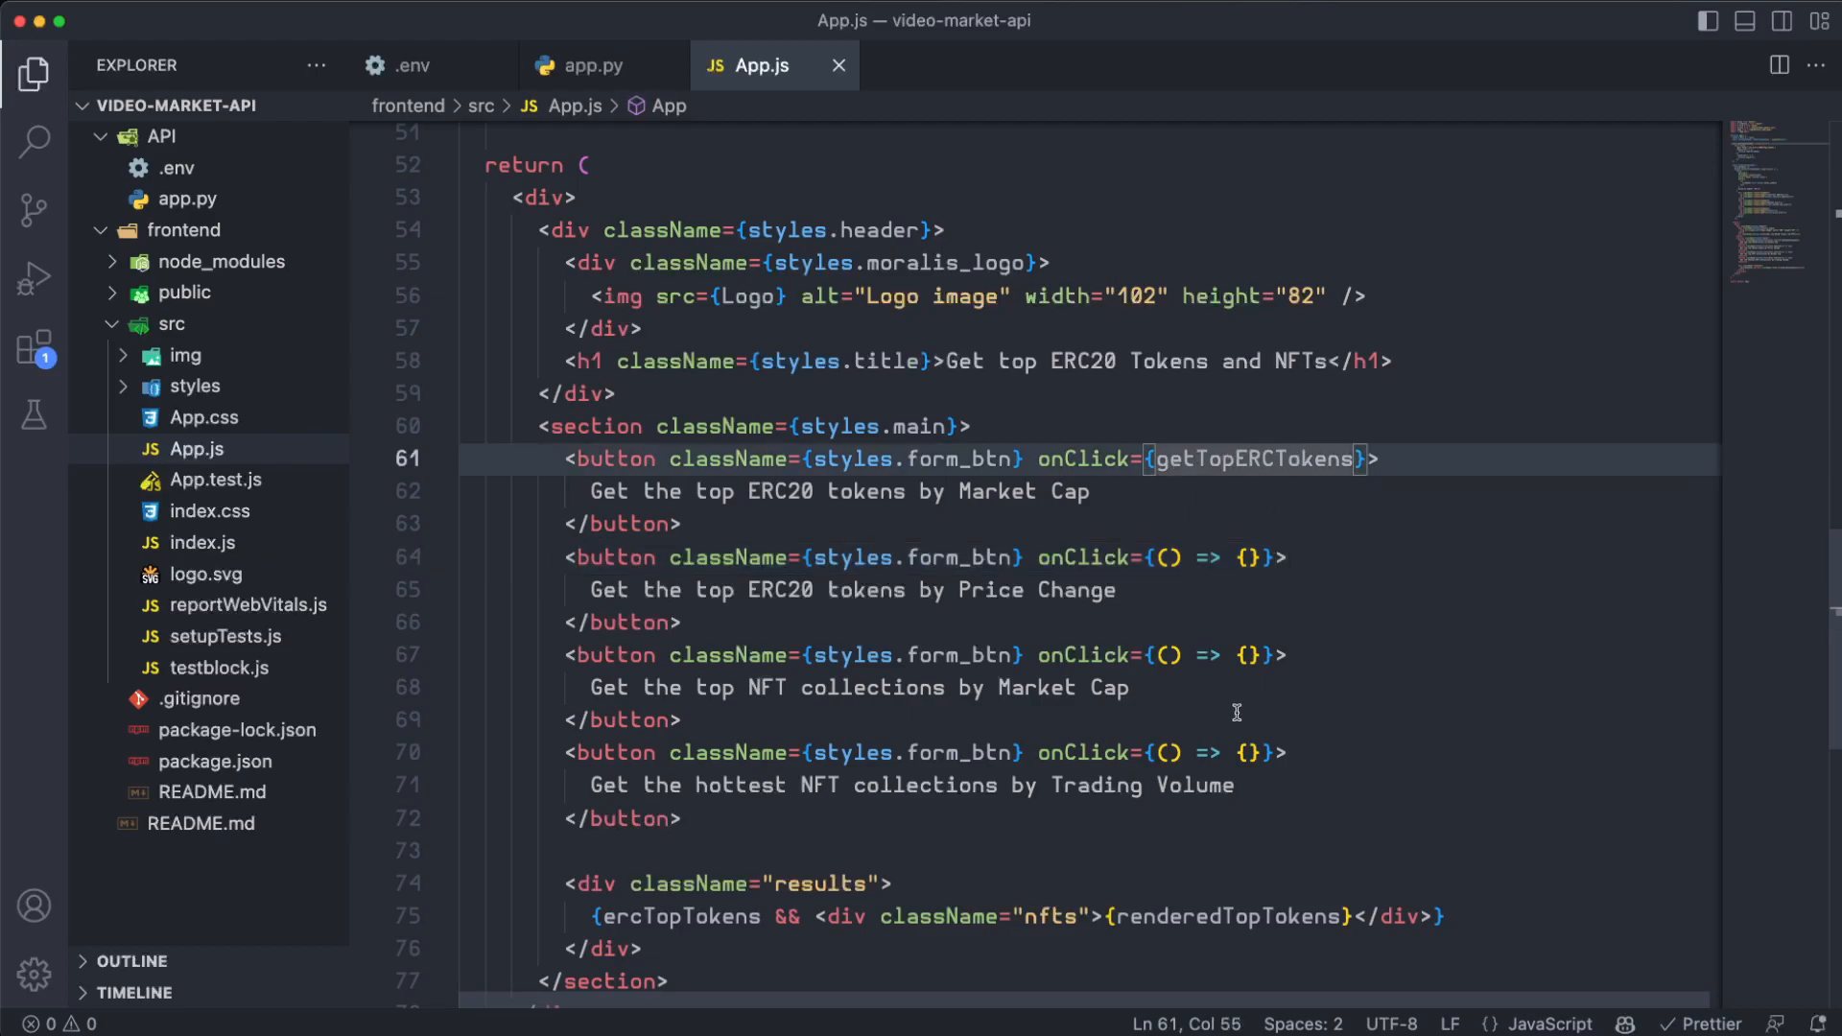
pyautogui.click(685, 622)
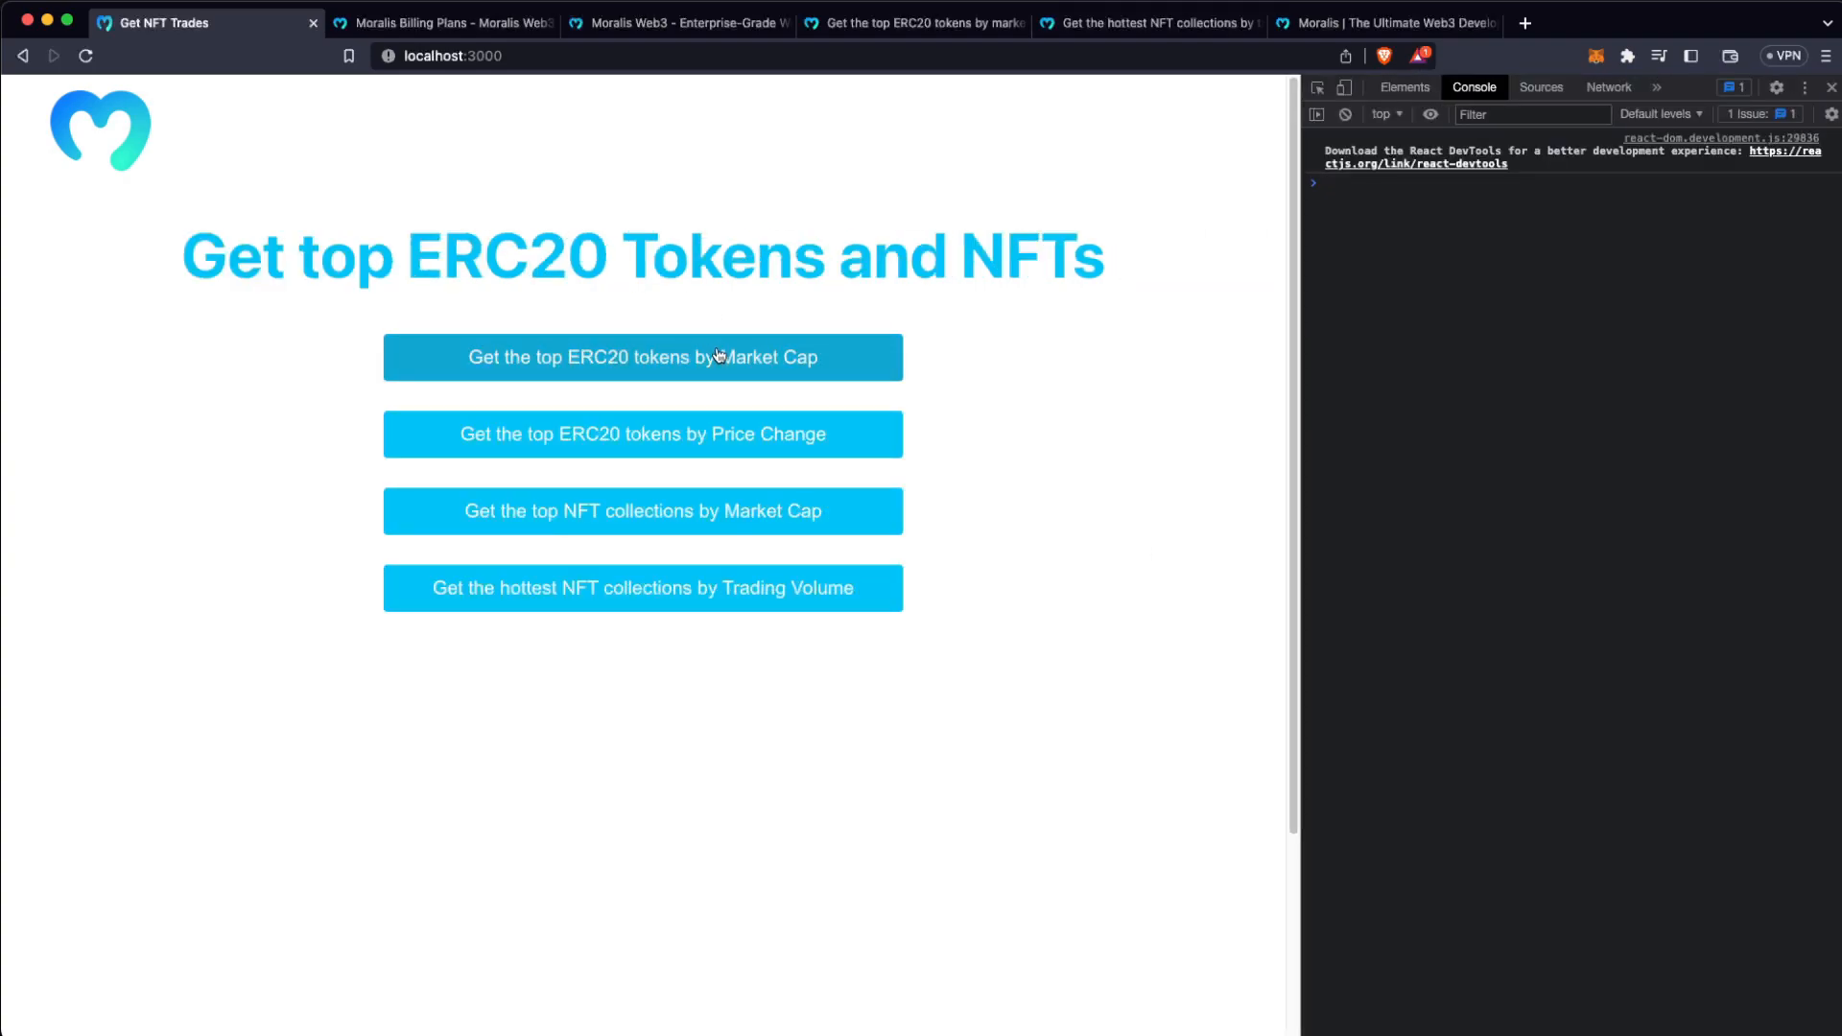
# - Fetch the market-cap tokens and expand the logged 50-item array and its first entry, Wrapped Ether
pyautogui.click(641, 357)
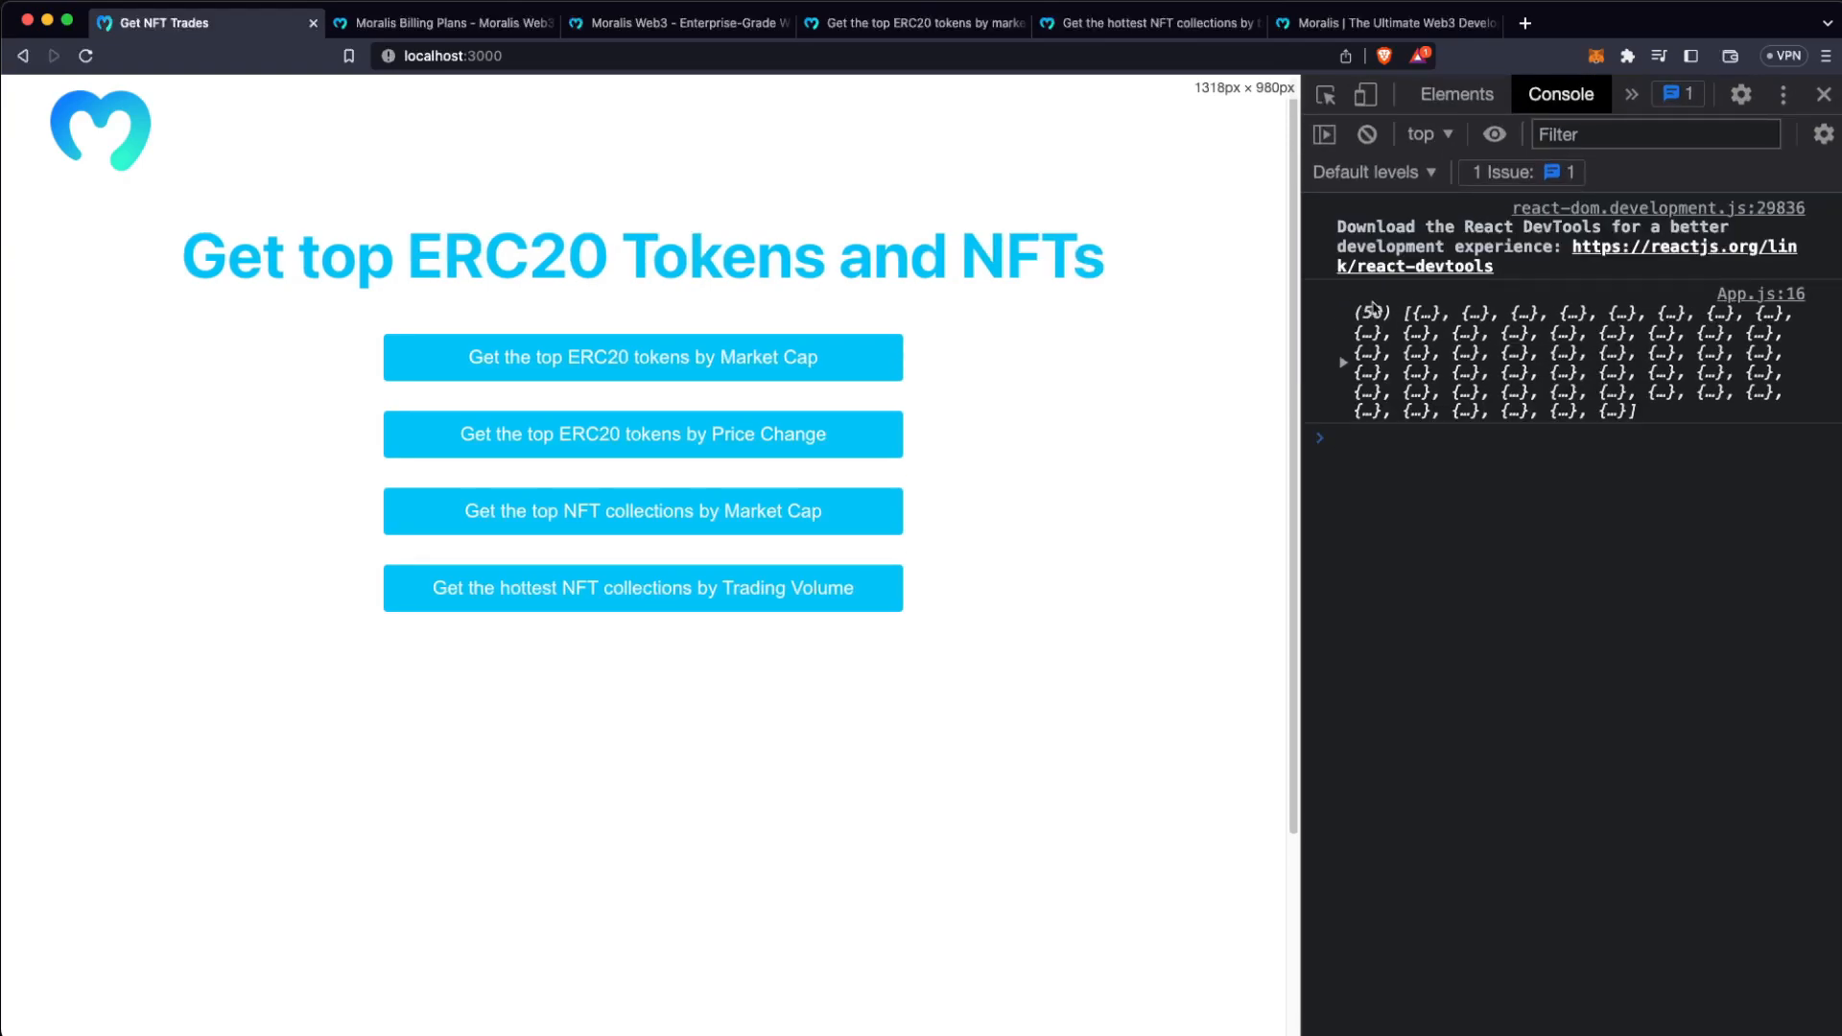
pyautogui.click(1343, 363)
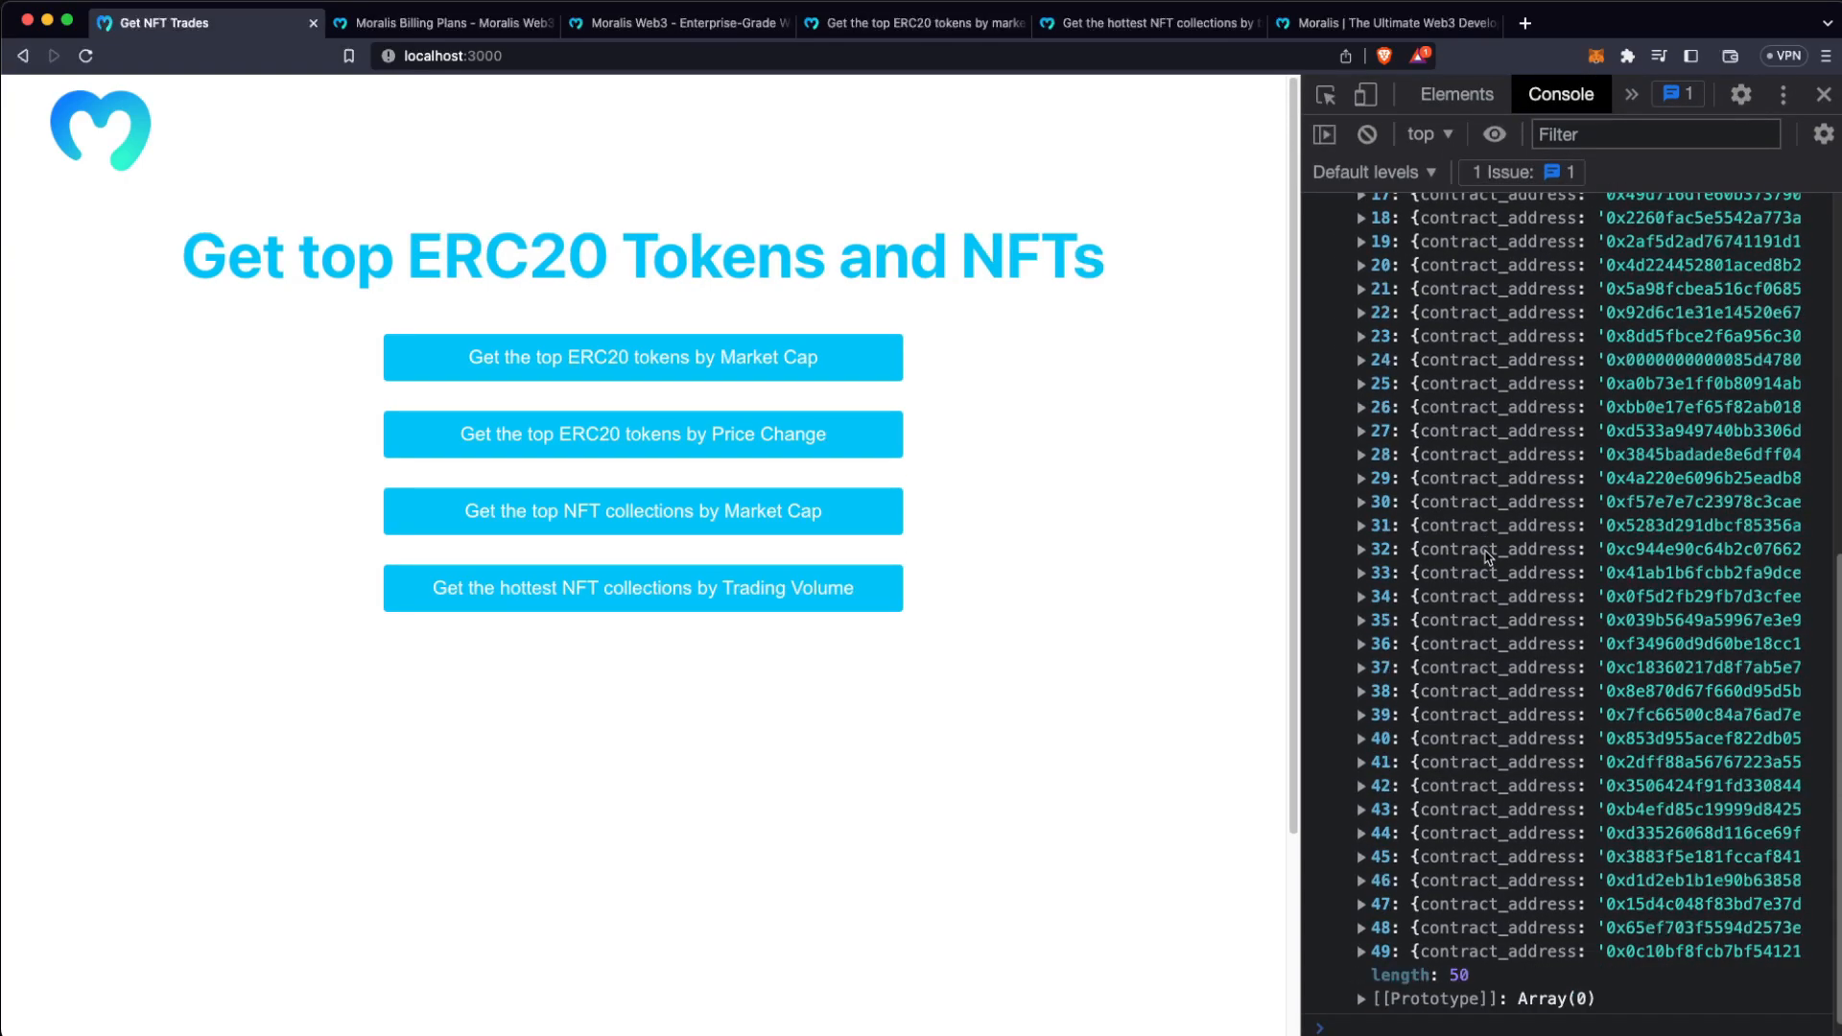
pyautogui.scroll(3)
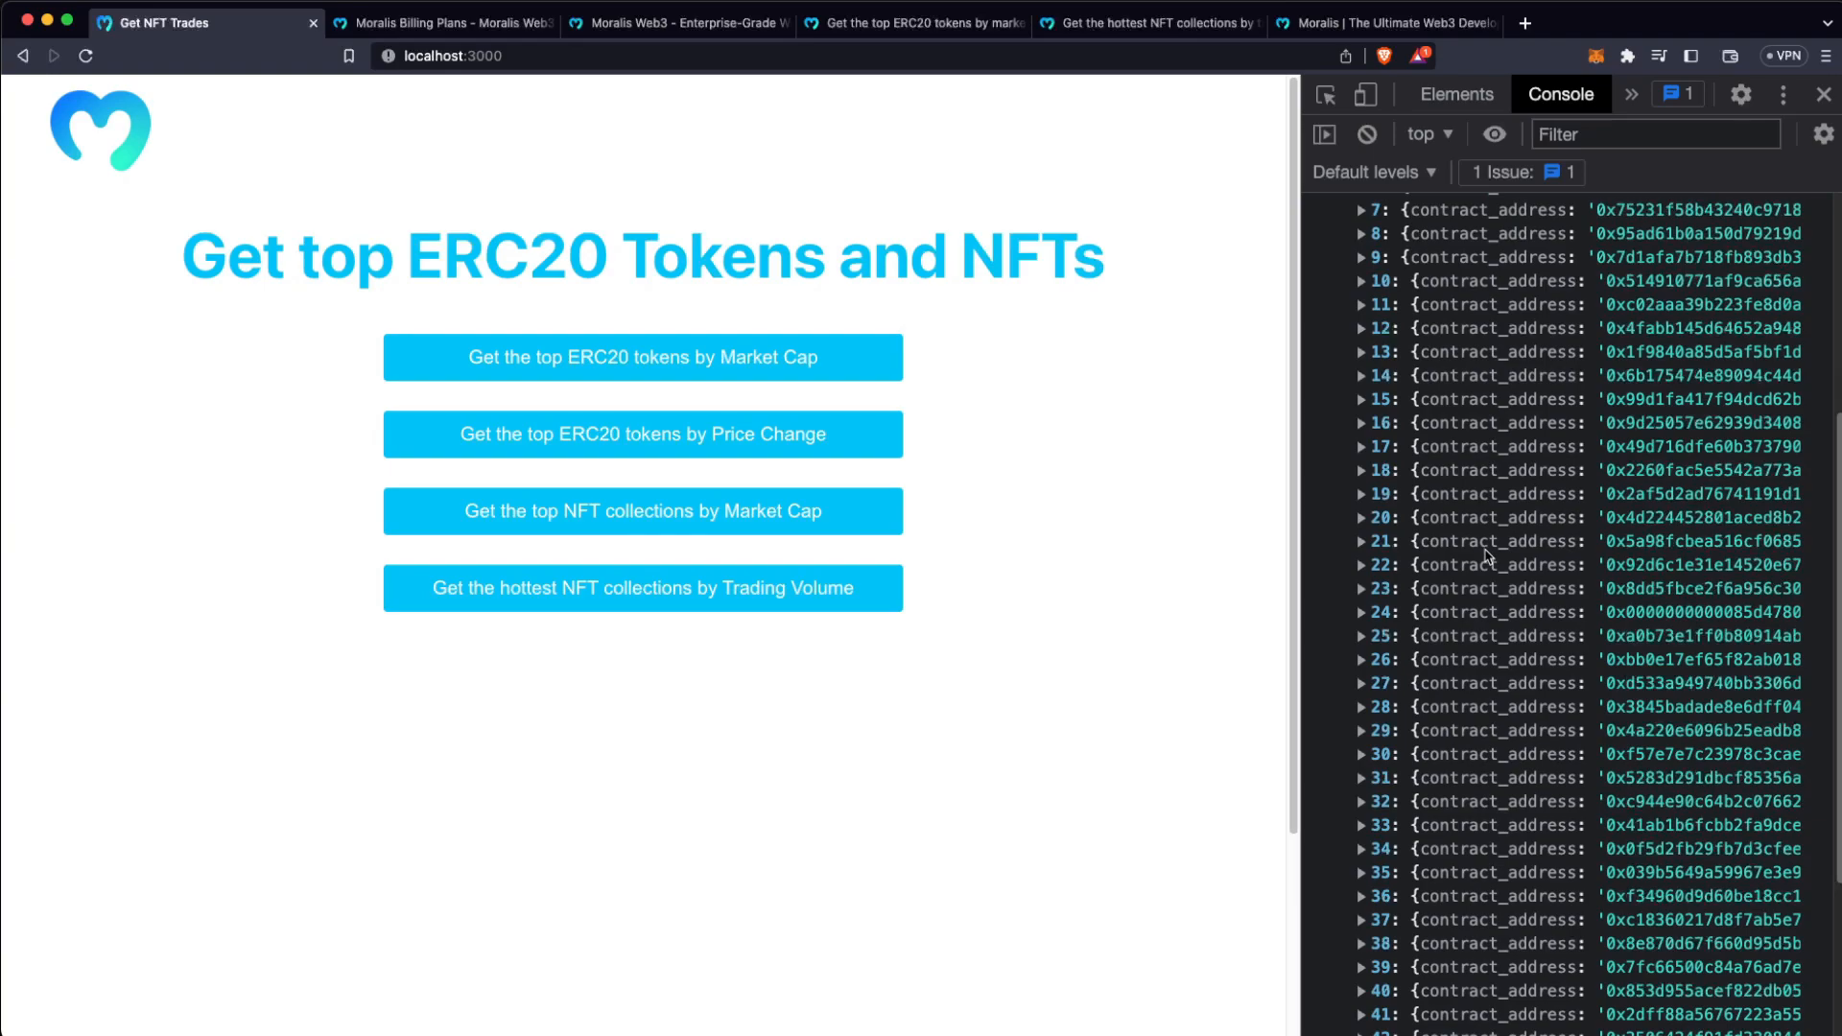
pyautogui.scroll(3)
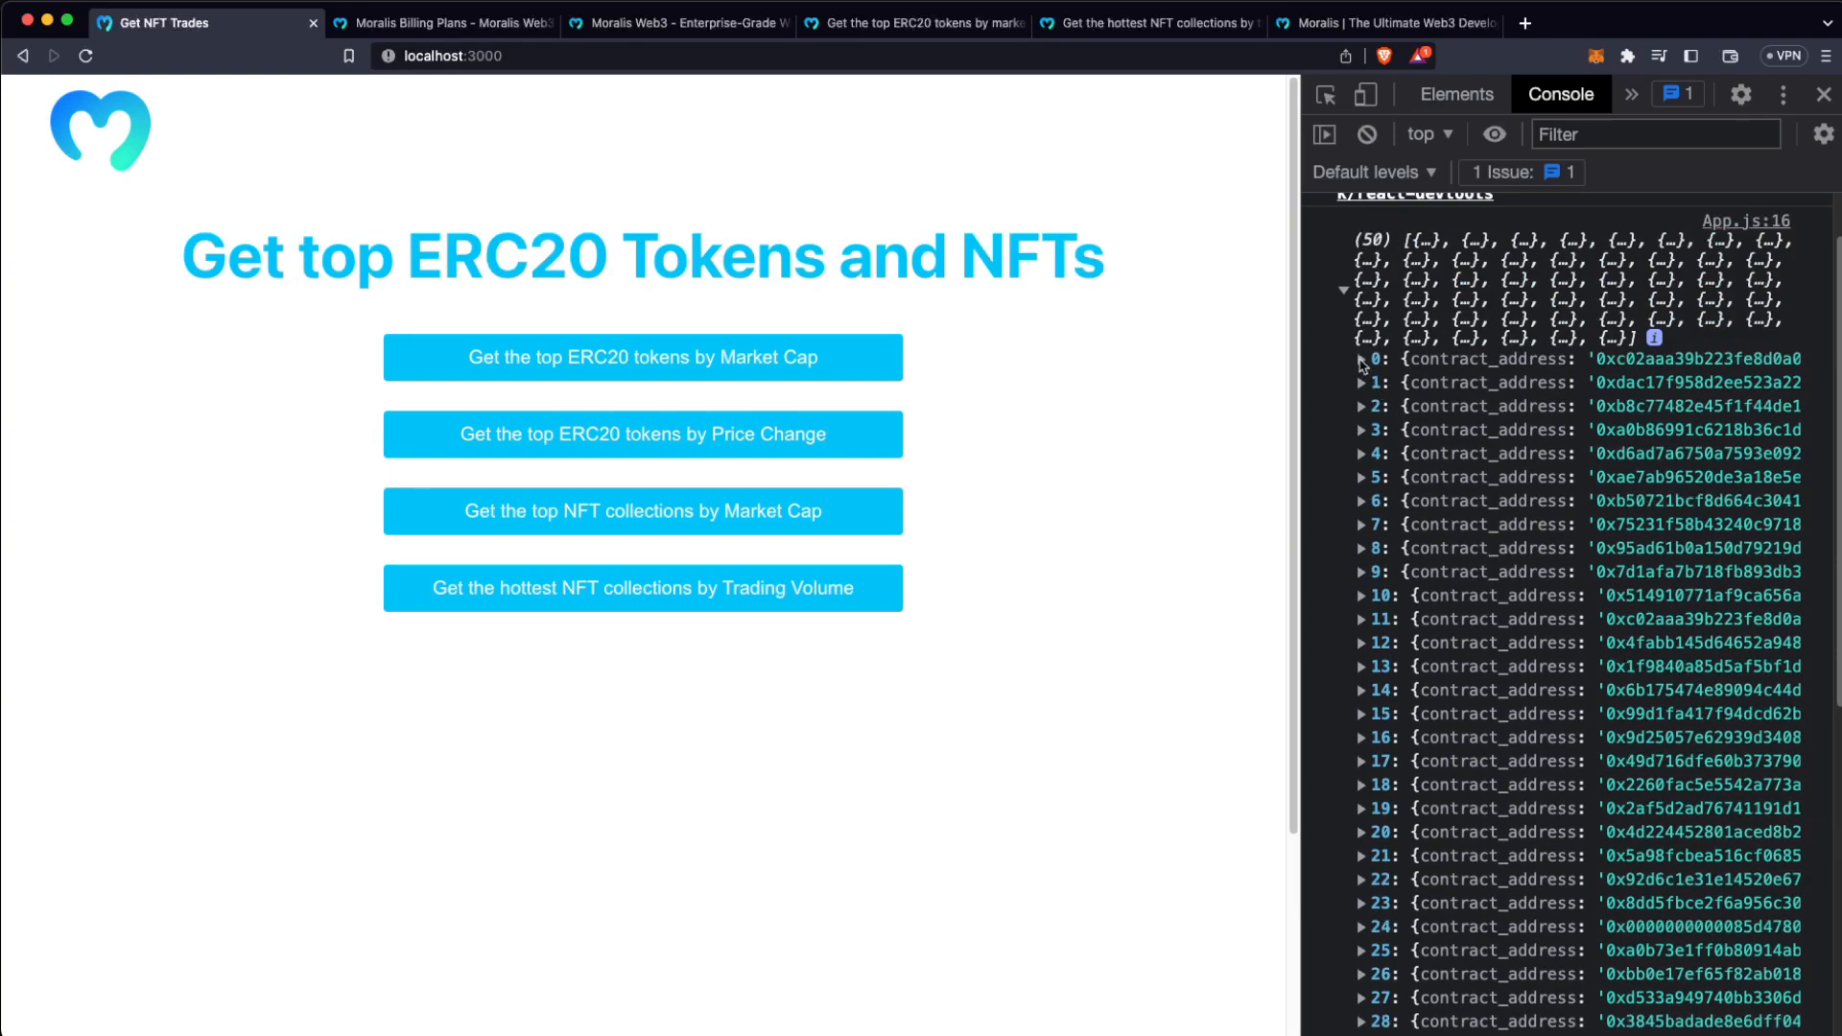
pyautogui.click(1362, 359)
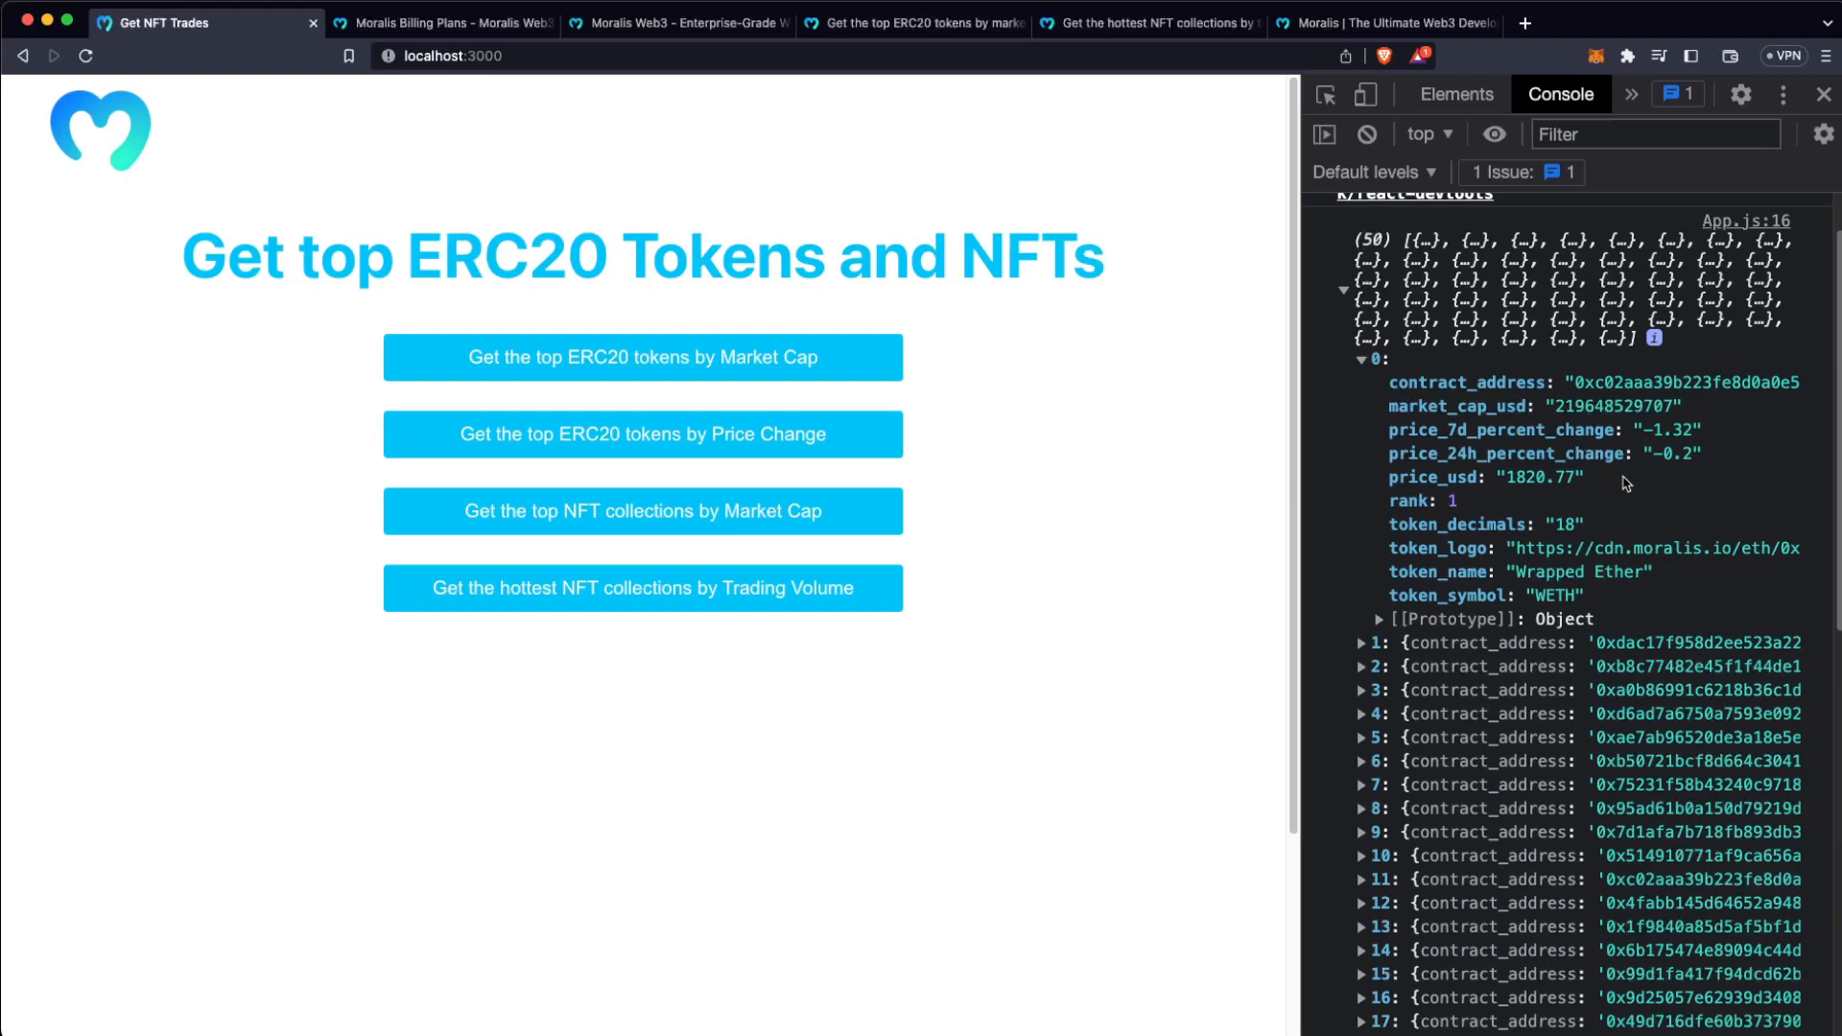
pyautogui.click(1148, 23)
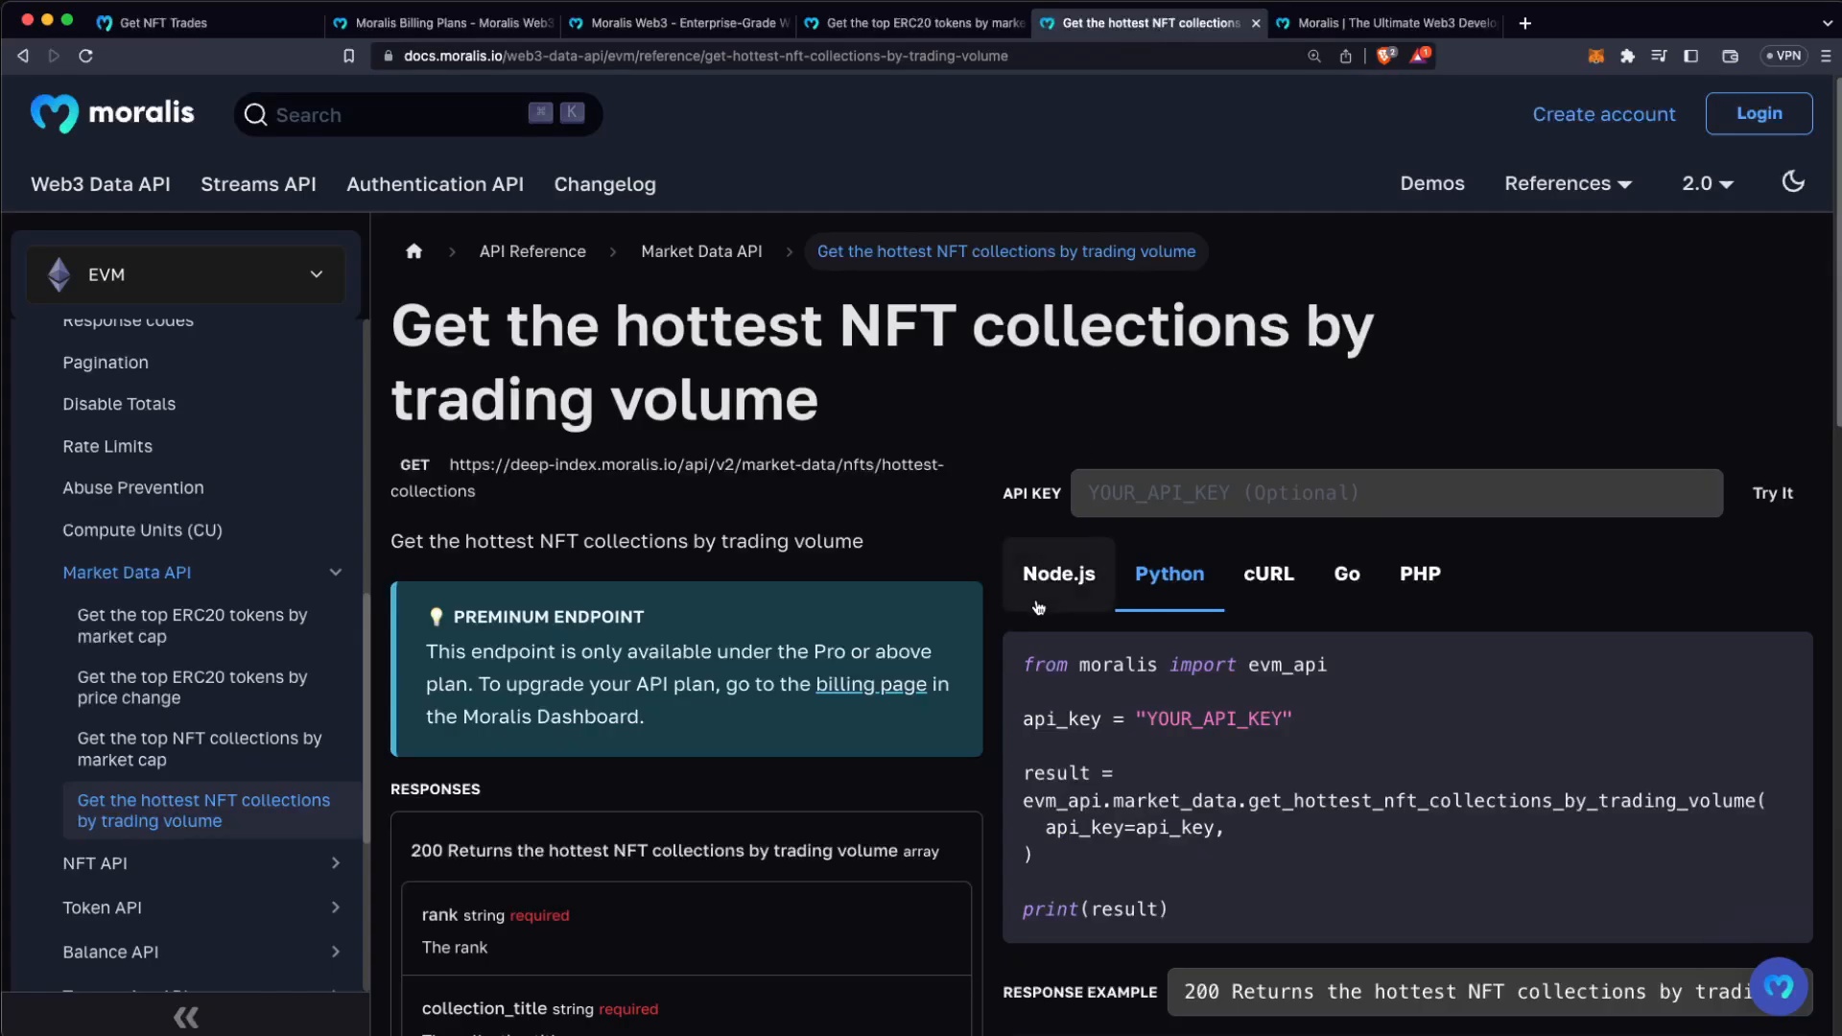
pyautogui.scroll(-3)
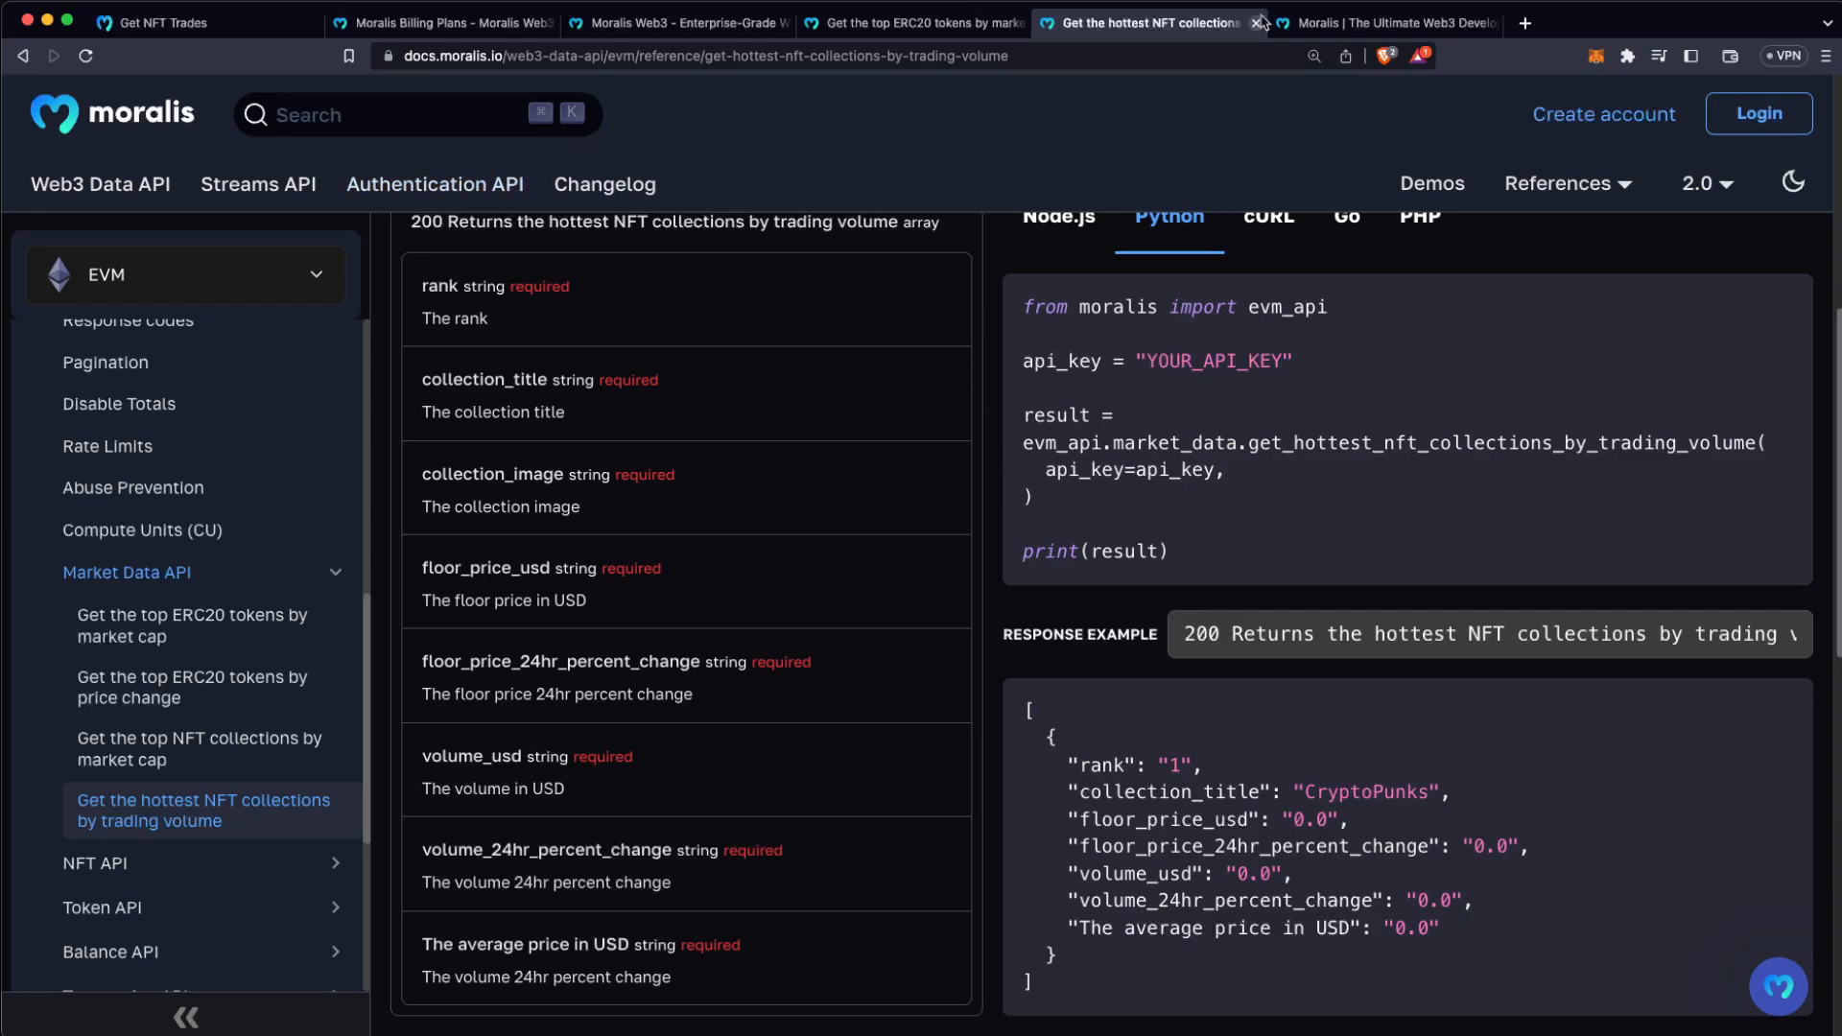
pyautogui.click(153, 23)
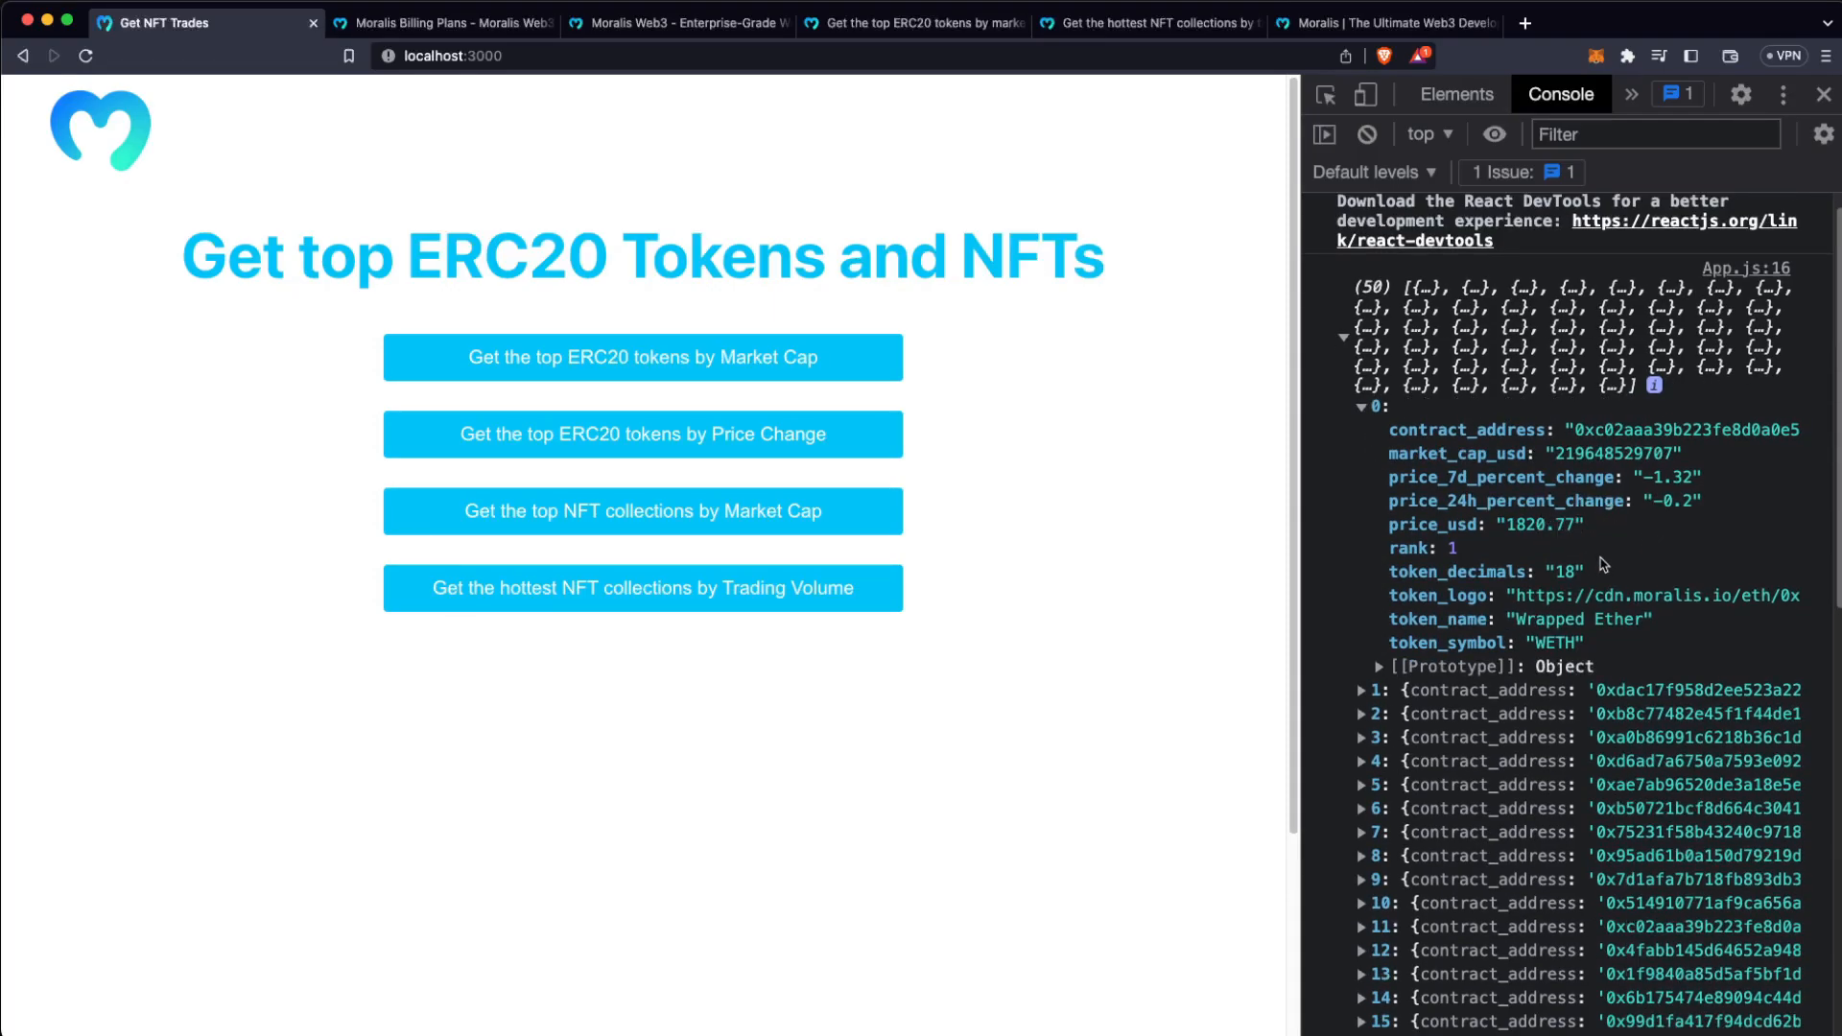
pyautogui.moveTo(1629, 641)
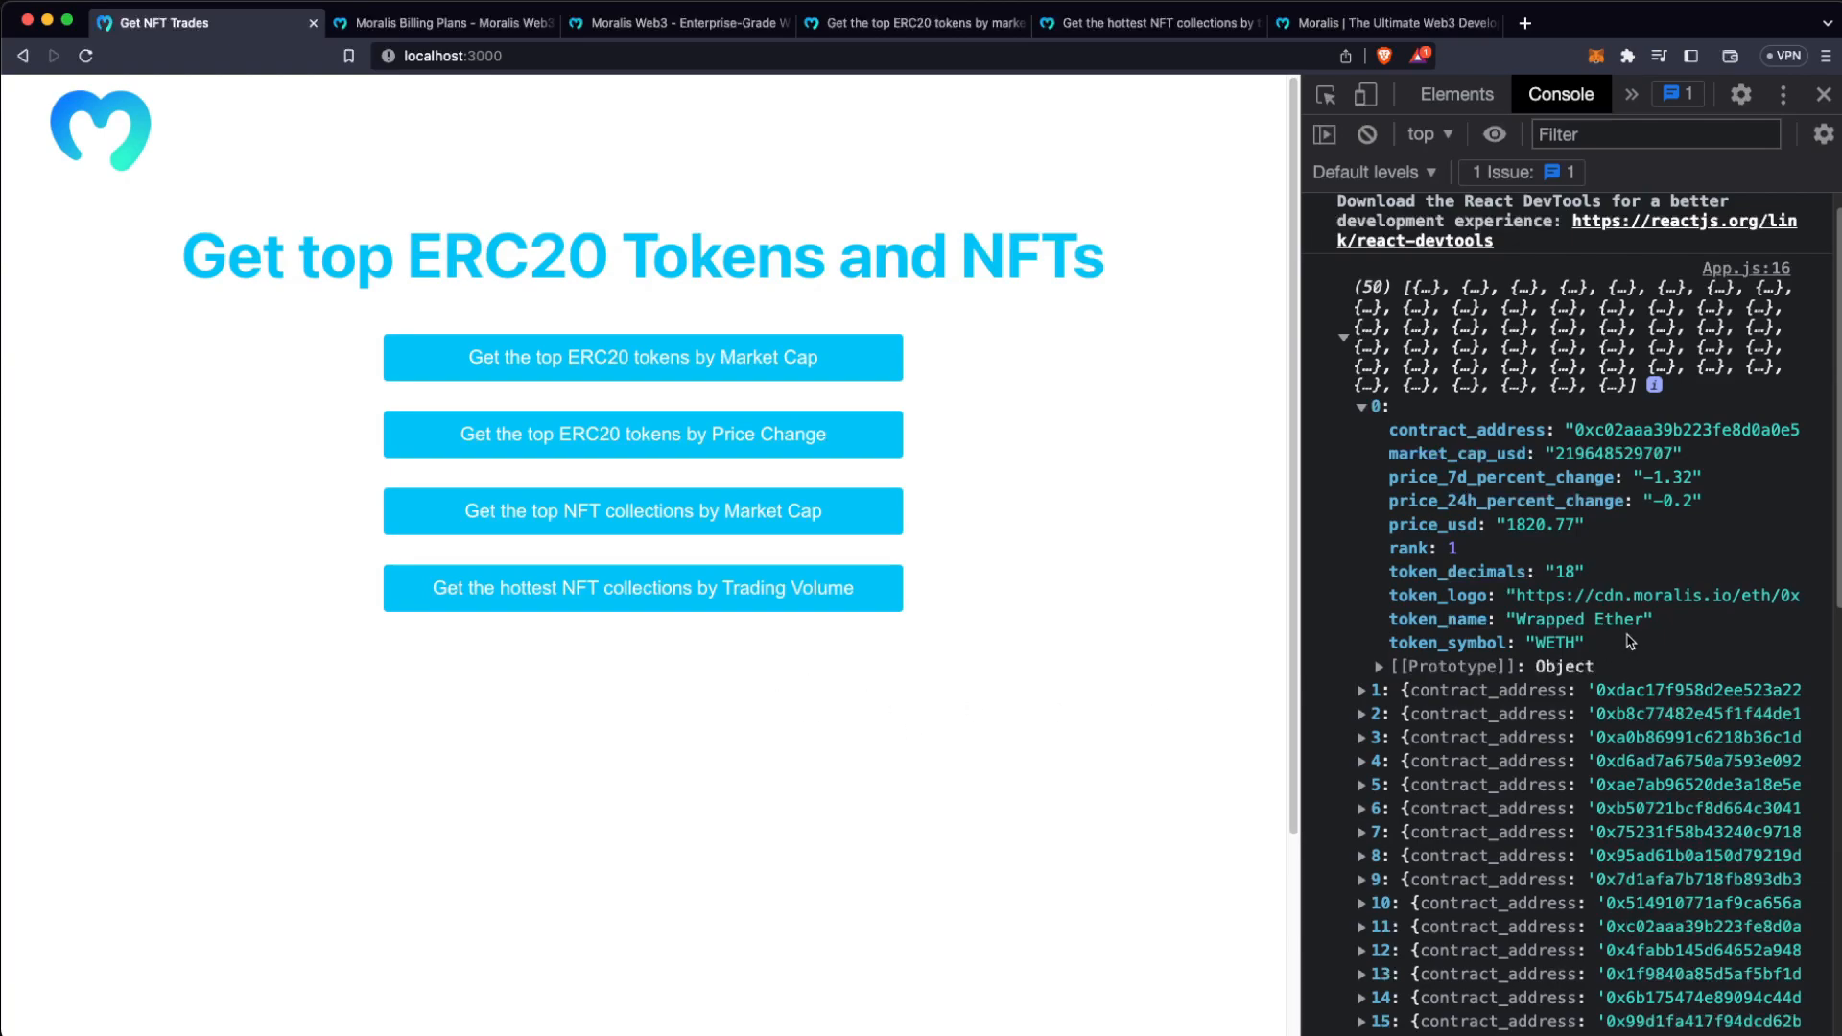
pyautogui.moveTo(798, 705)
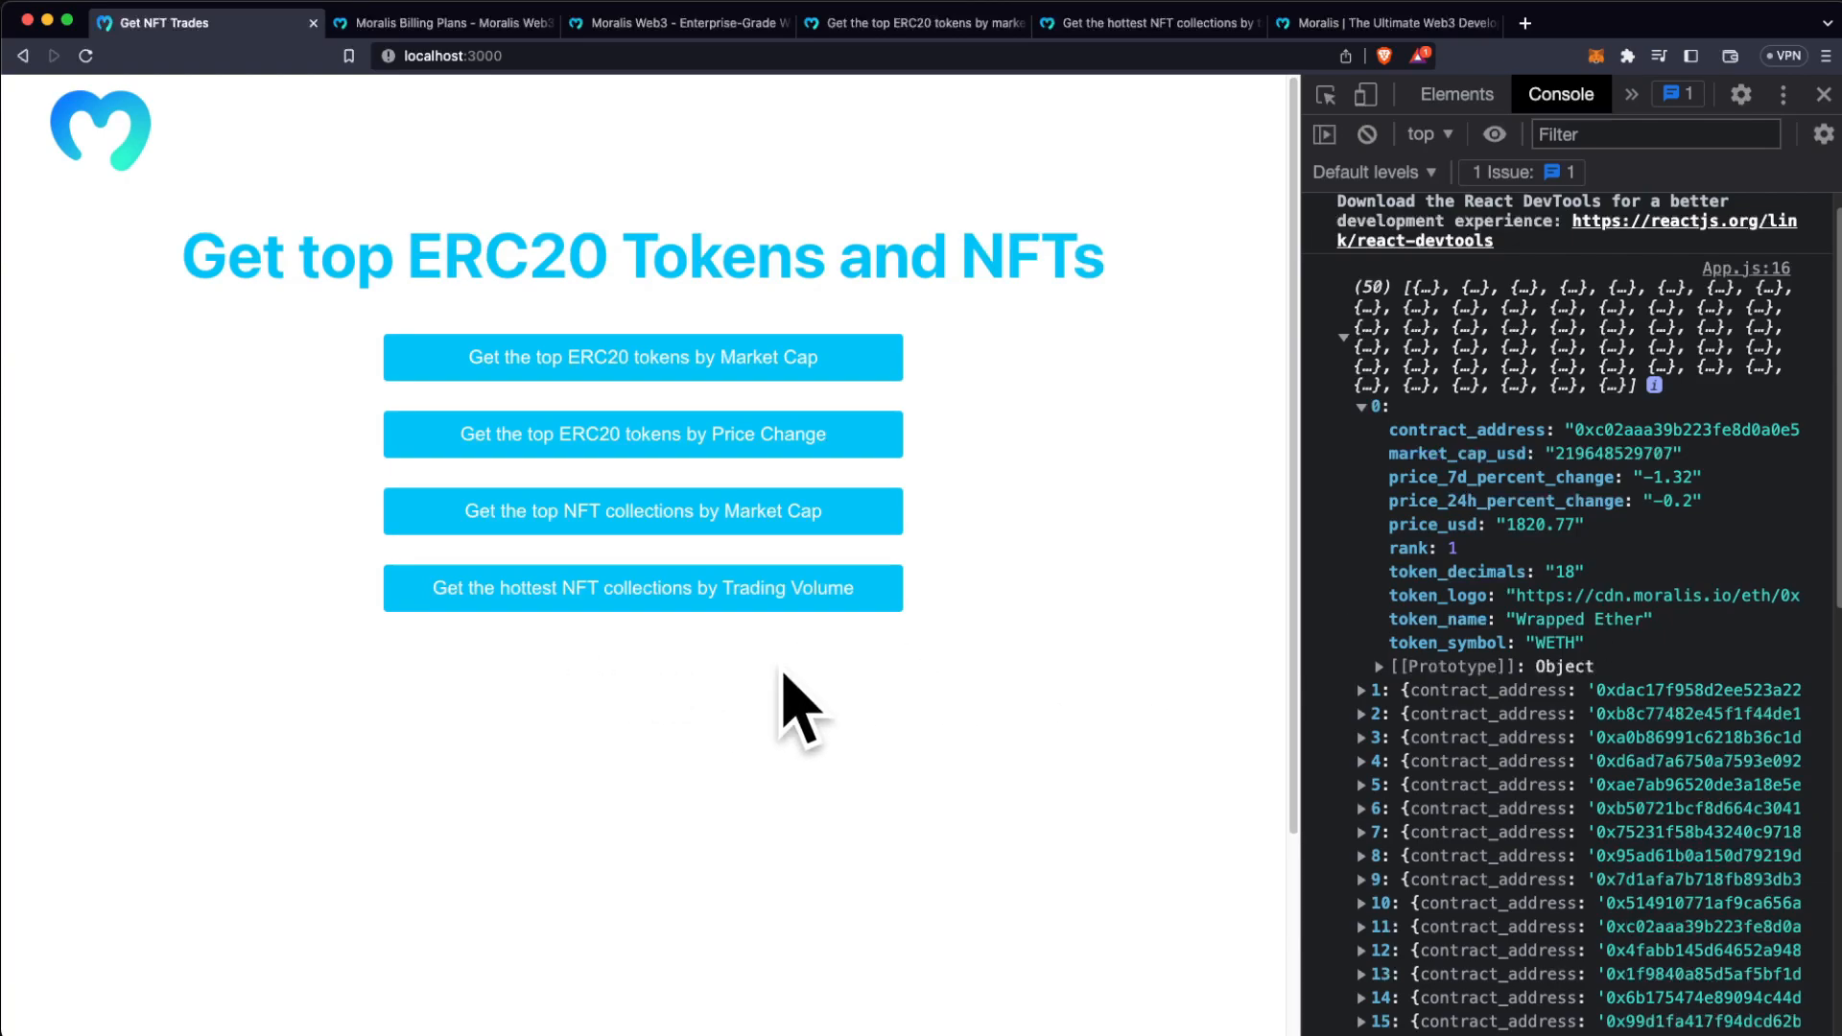
pyautogui.moveTo(465, 468)
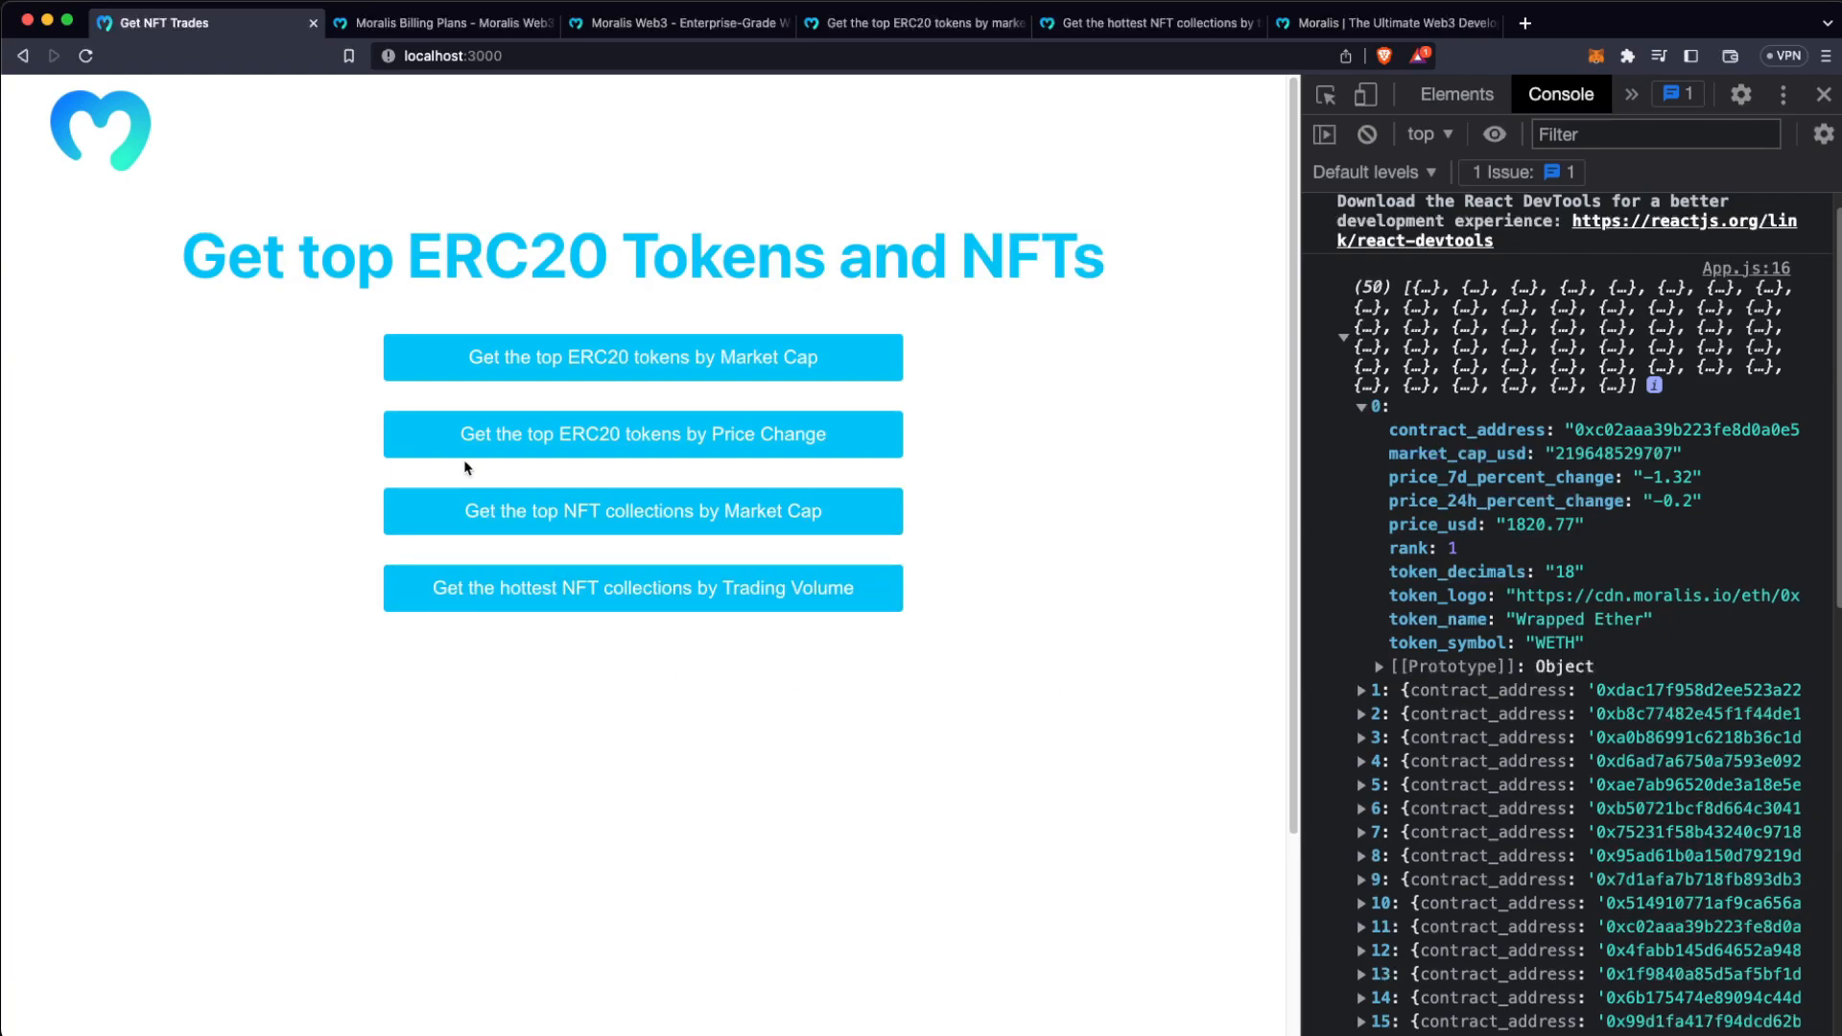
pyautogui.moveTo(1086, 850)
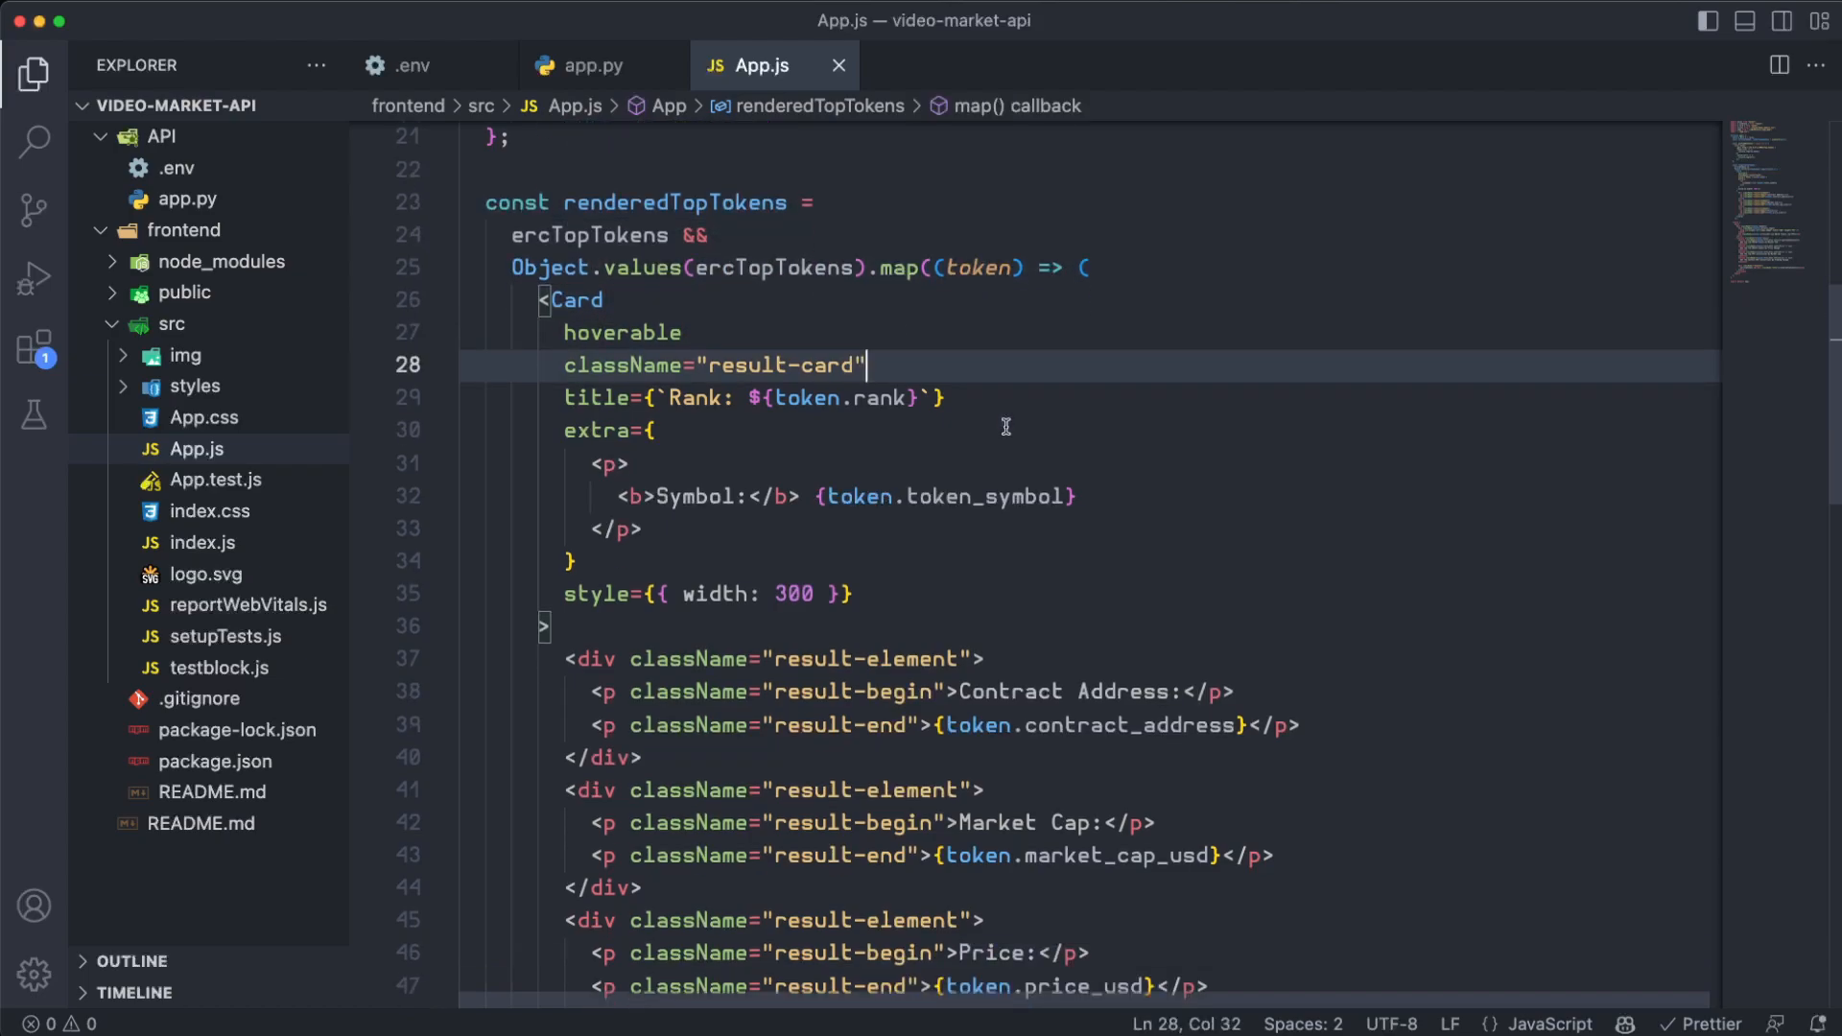
pyautogui.click(729, 495)
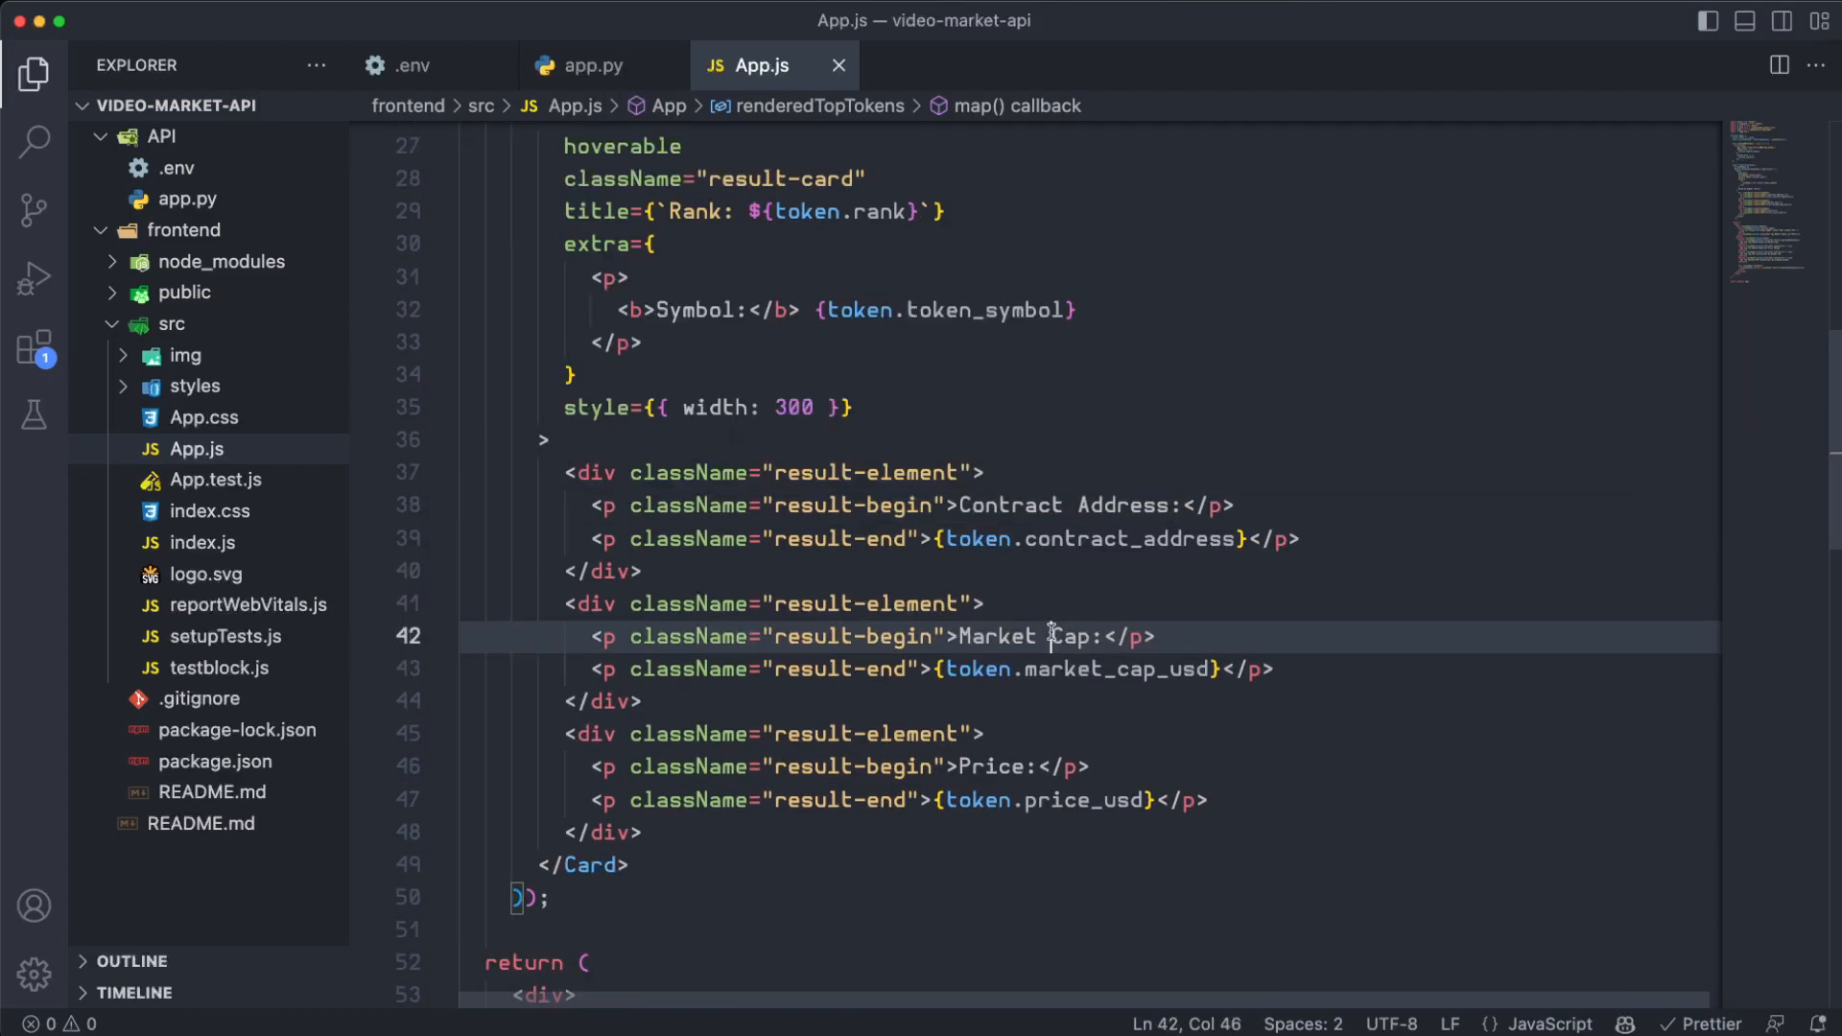
# - Replace console.log(res.data) in .then with setErcTopTokens(res.data)
pyautogui.scroll(3)
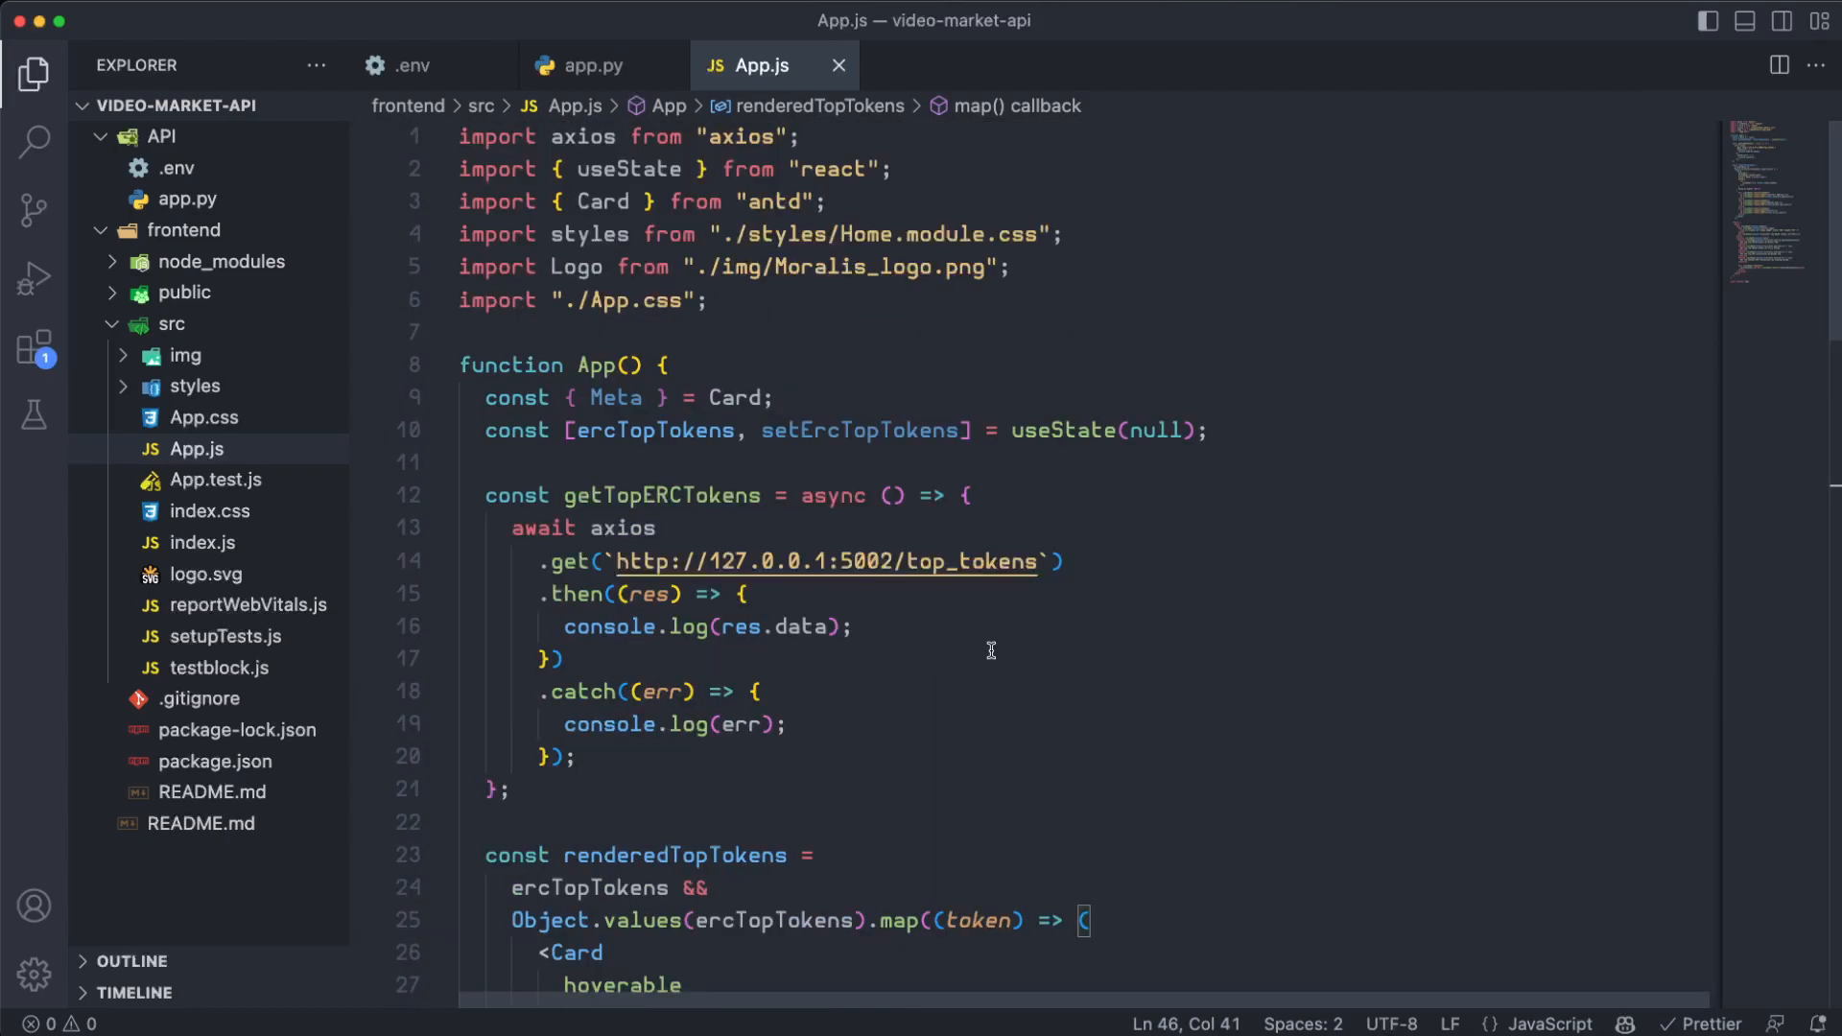
pyautogui.click(718, 625)
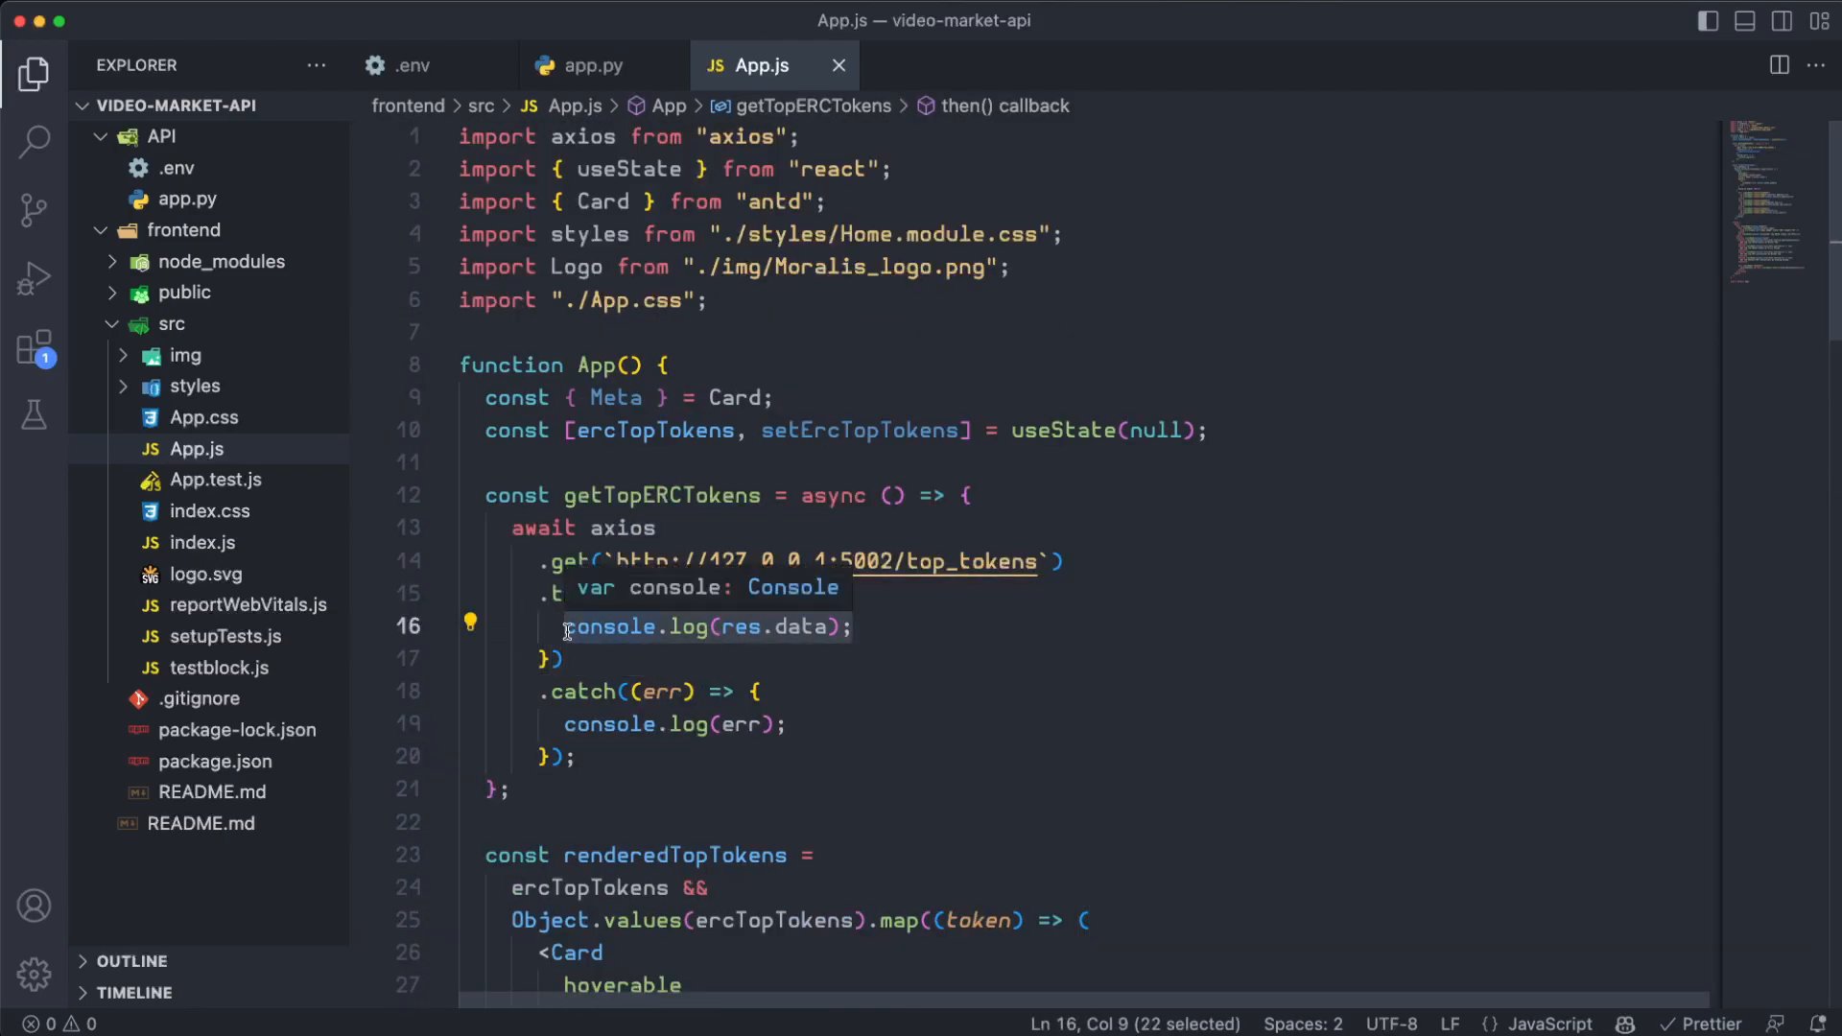
pyautogui.write('setER')
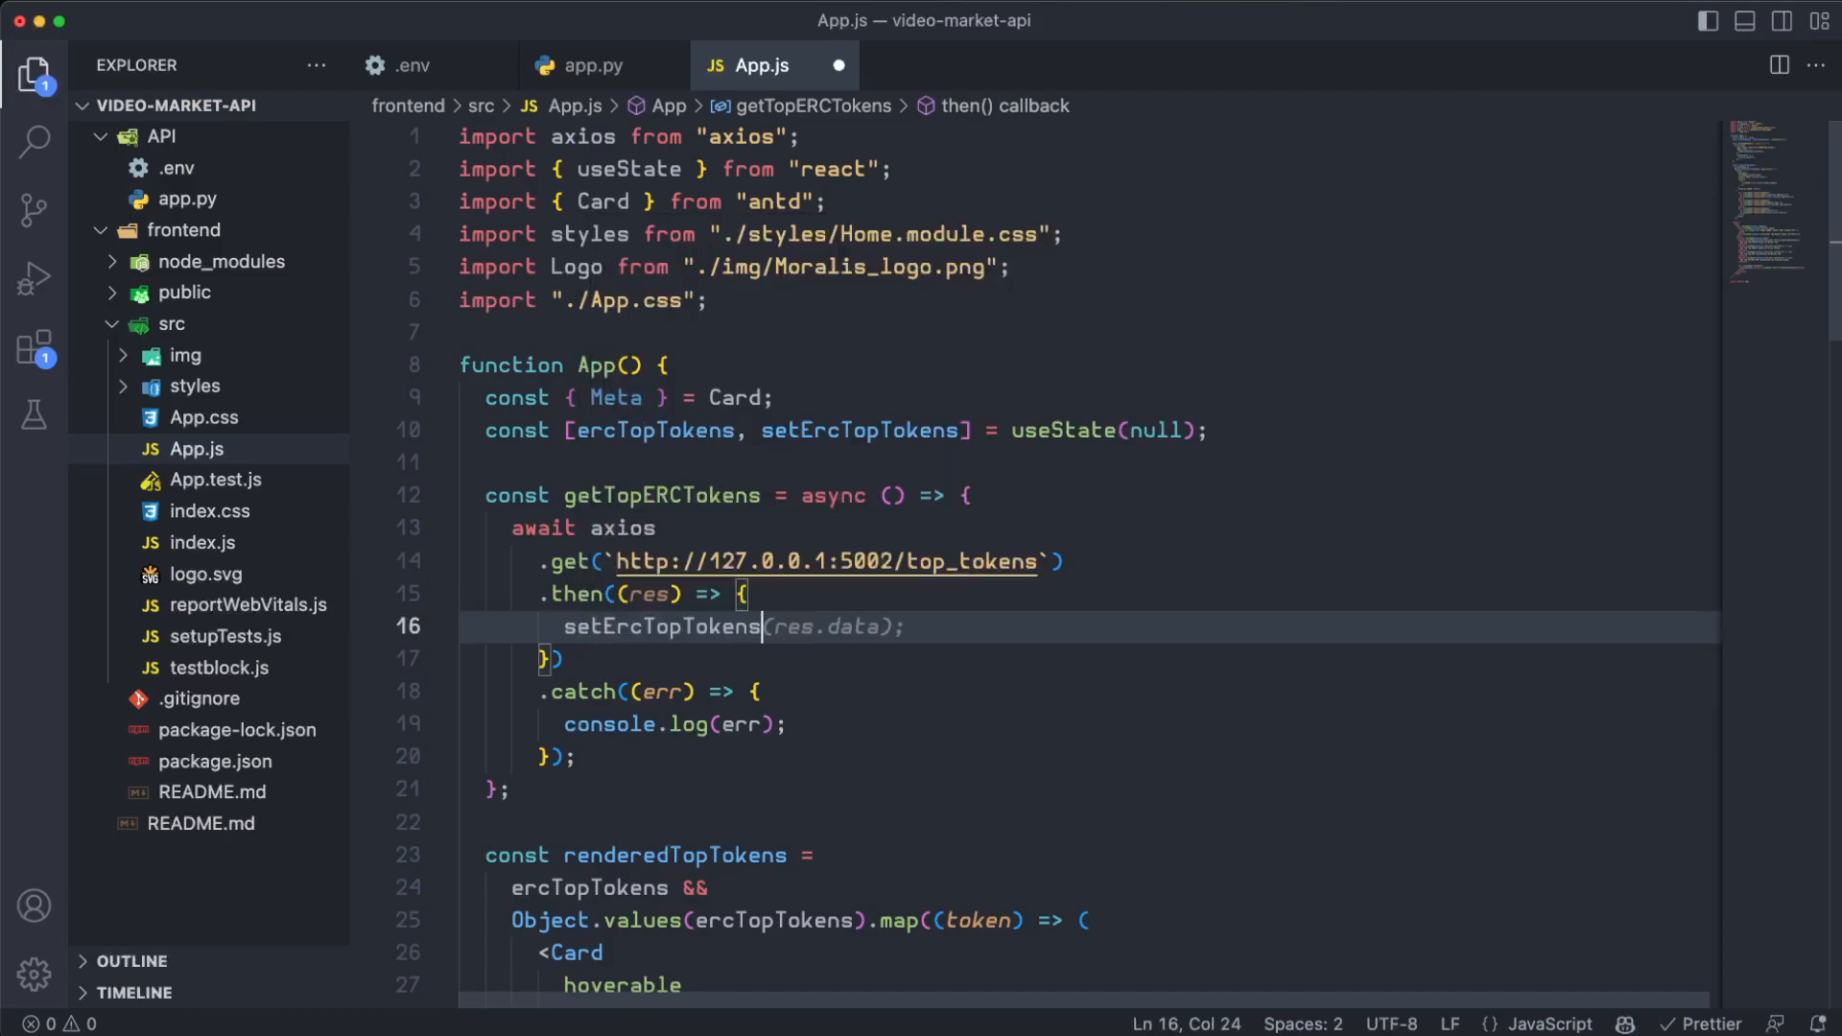
pyautogui.click(1231, 886)
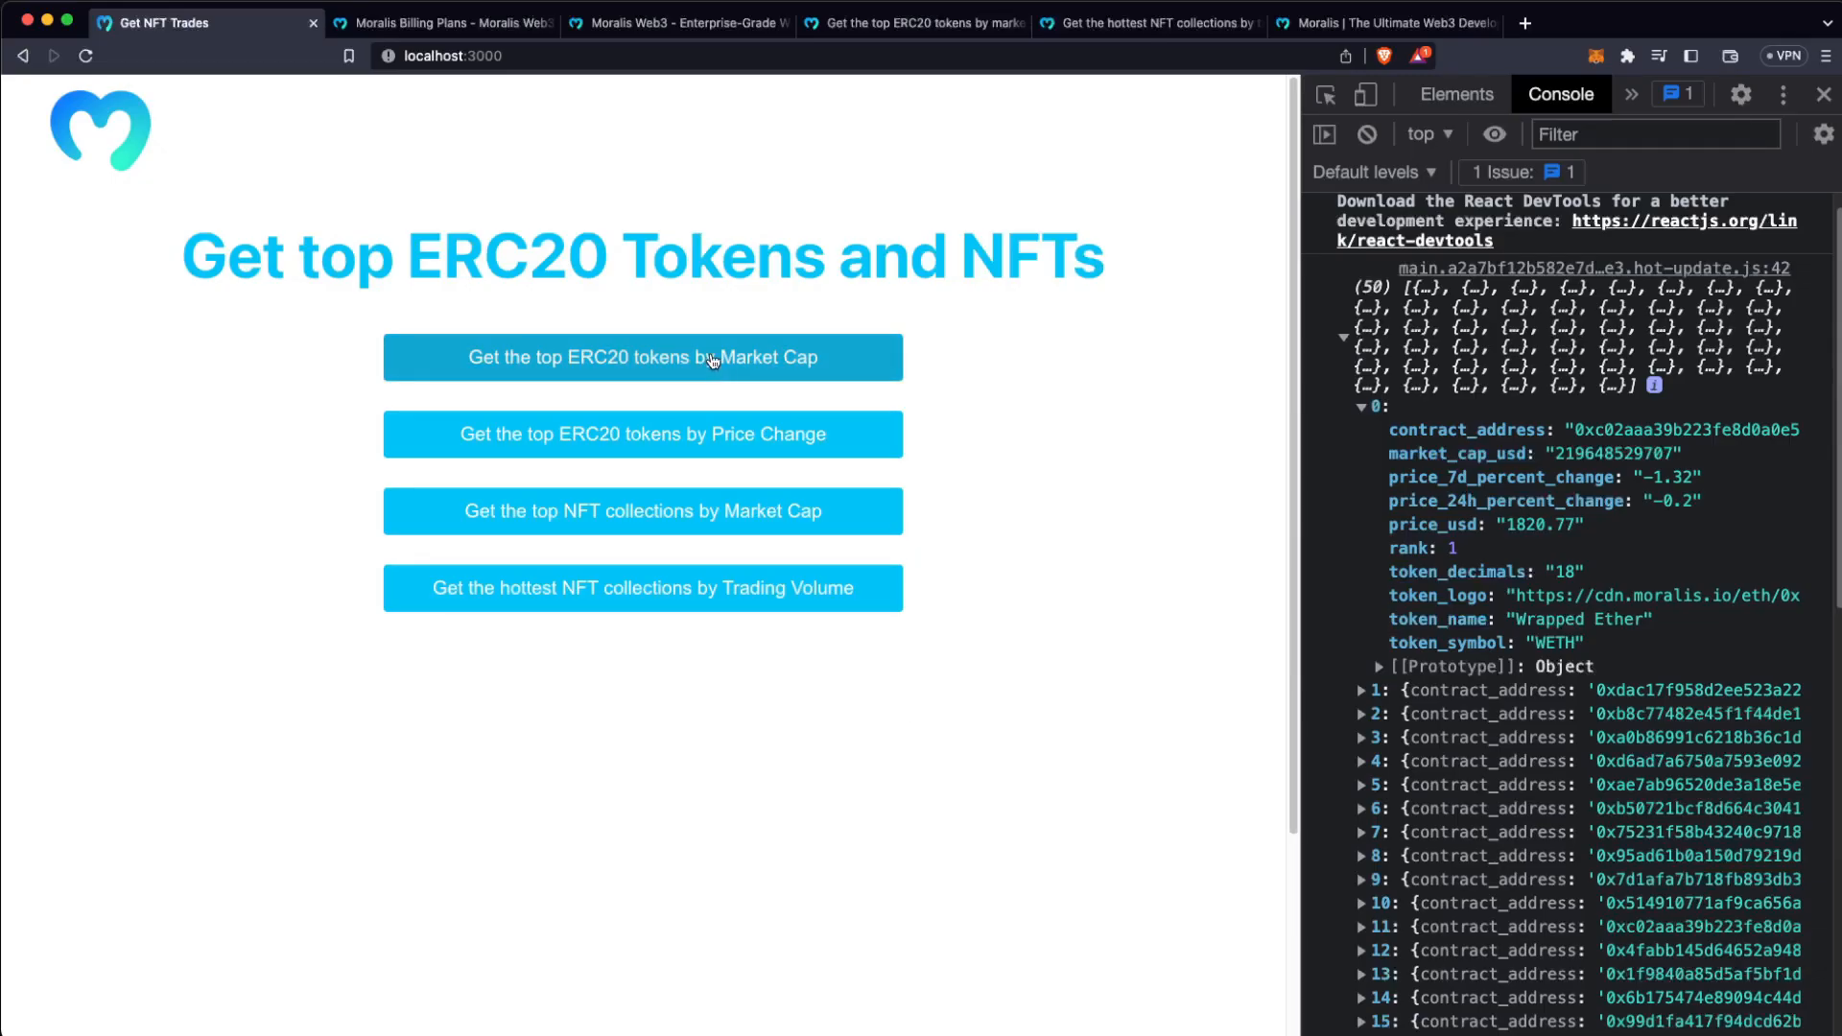
# - Load the market-cap tokens and review the rendered cards starting with WETH and USDT
pyautogui.click(641, 357)
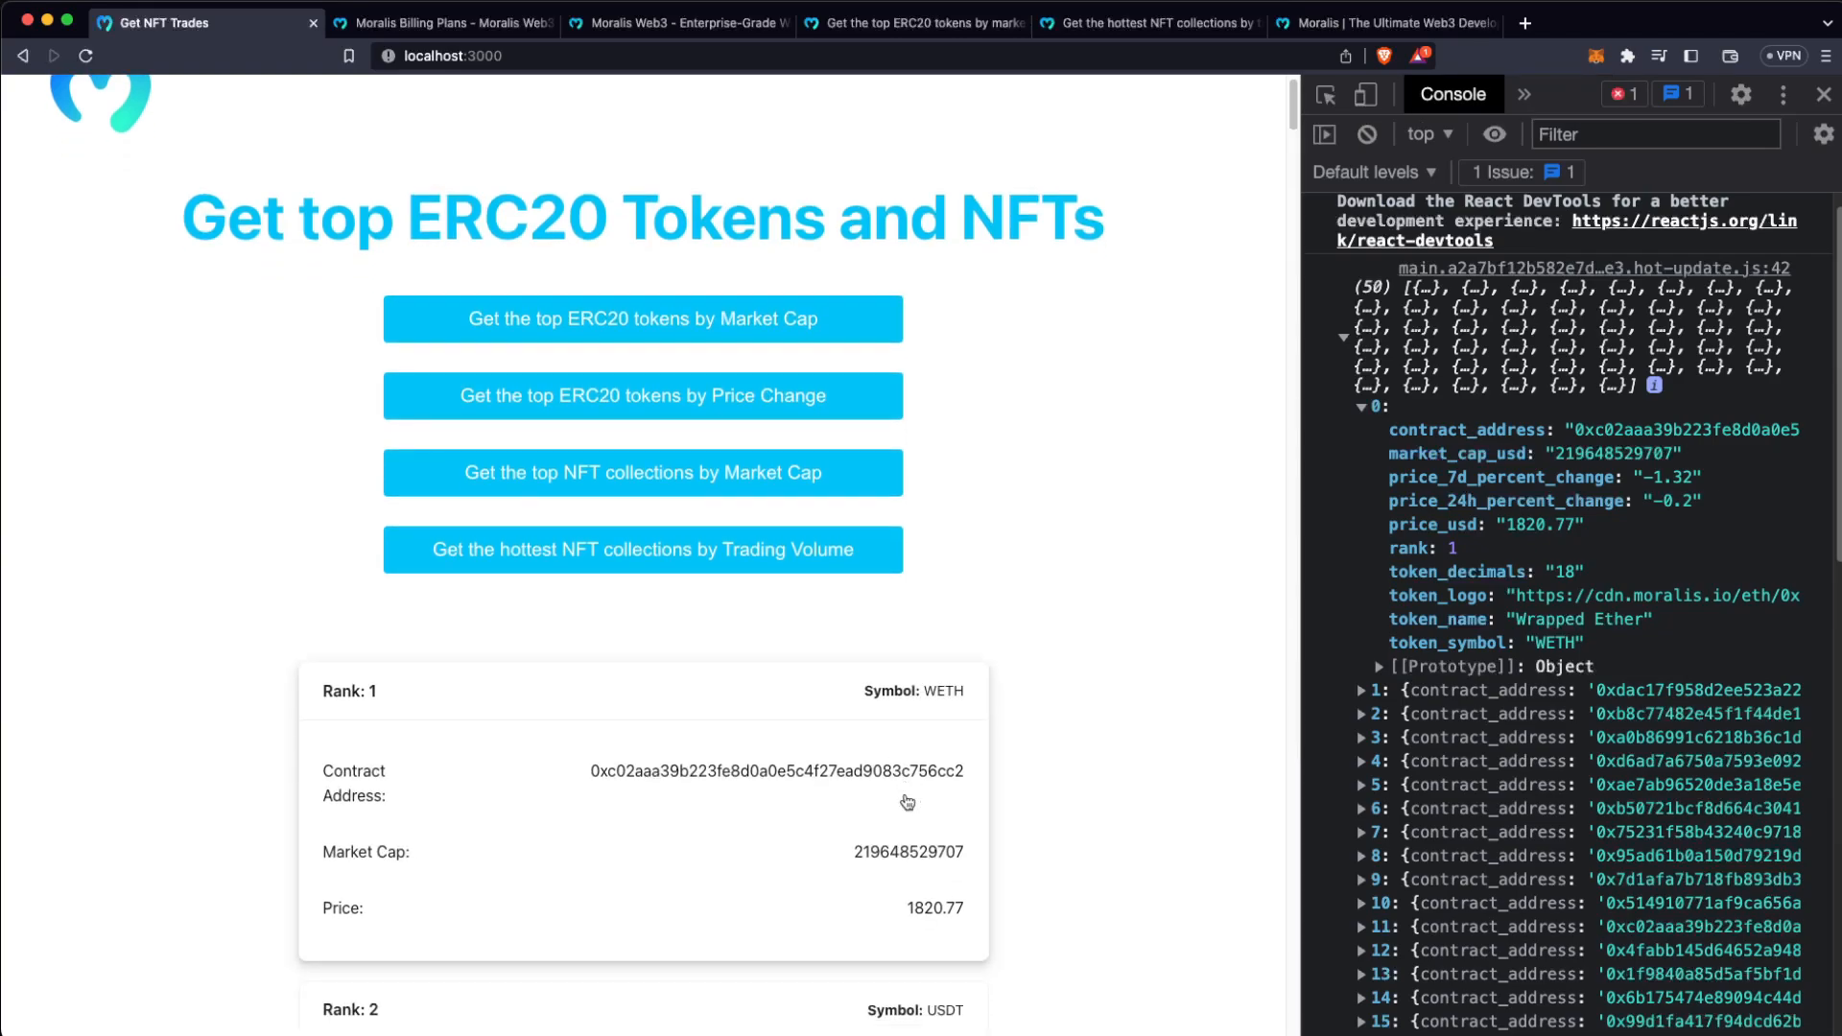
pyautogui.scroll(-3)
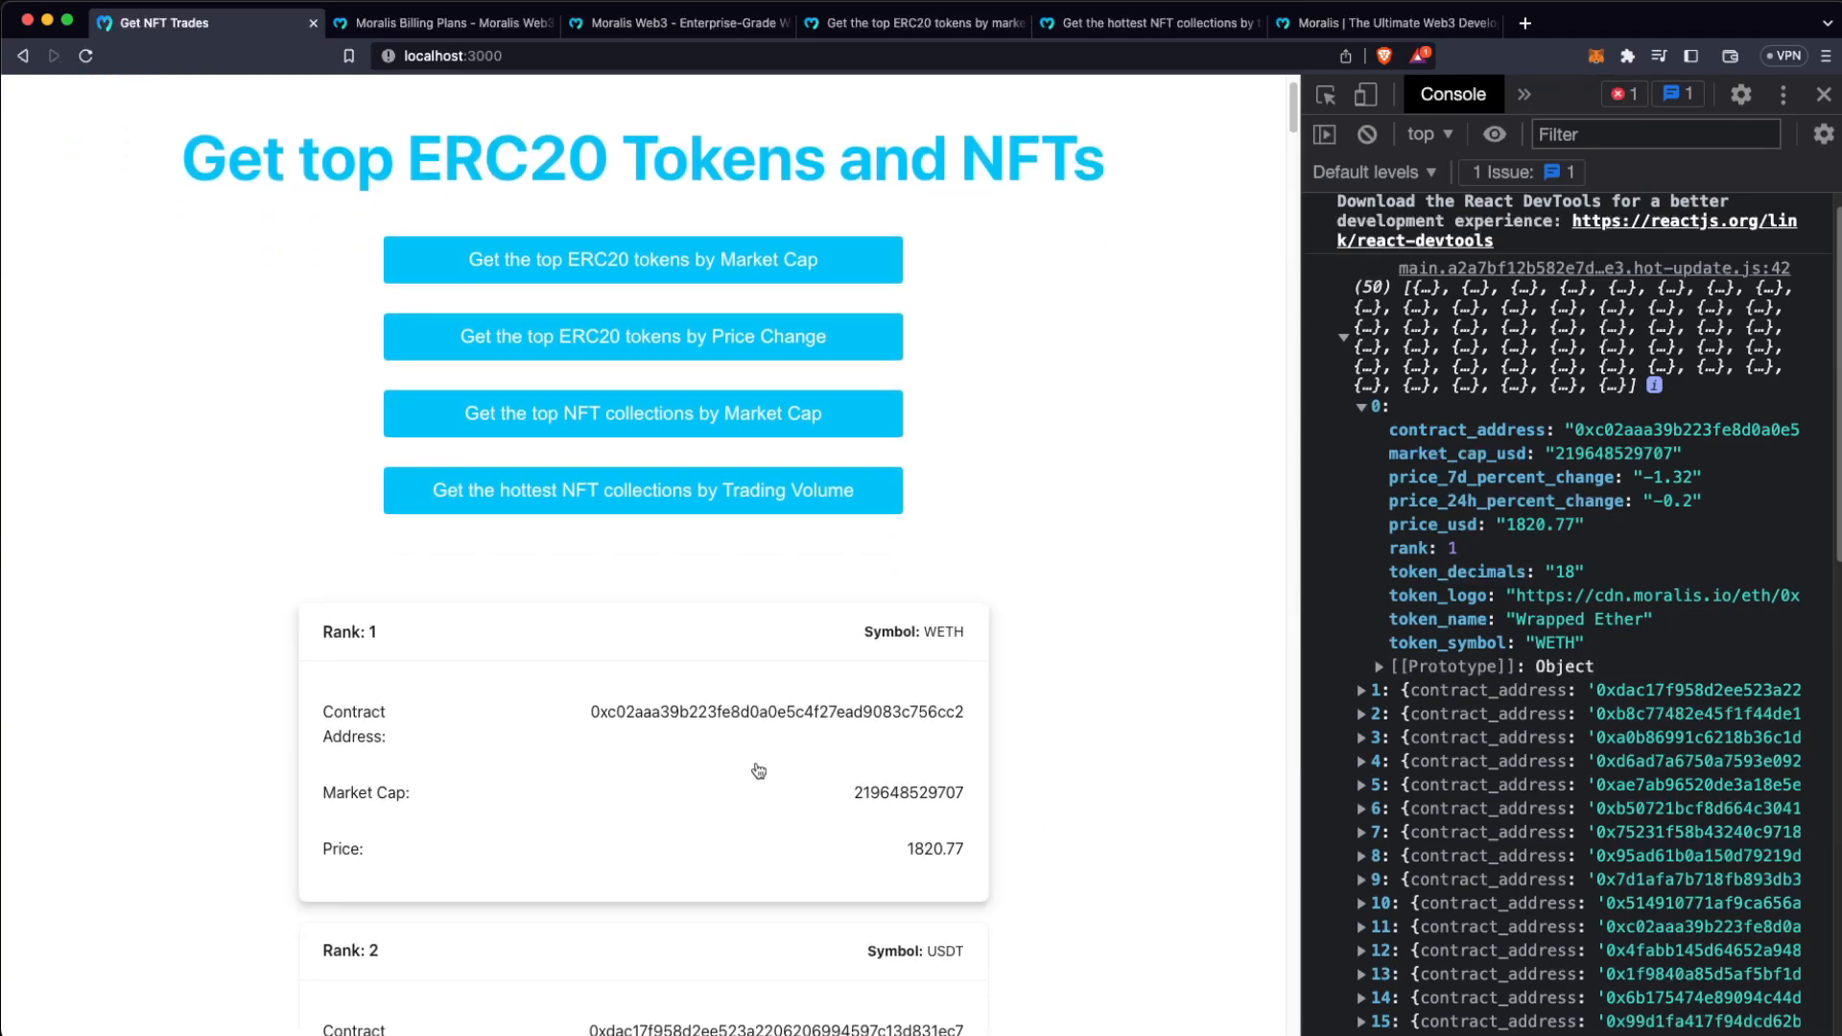
pyautogui.scroll(-3)
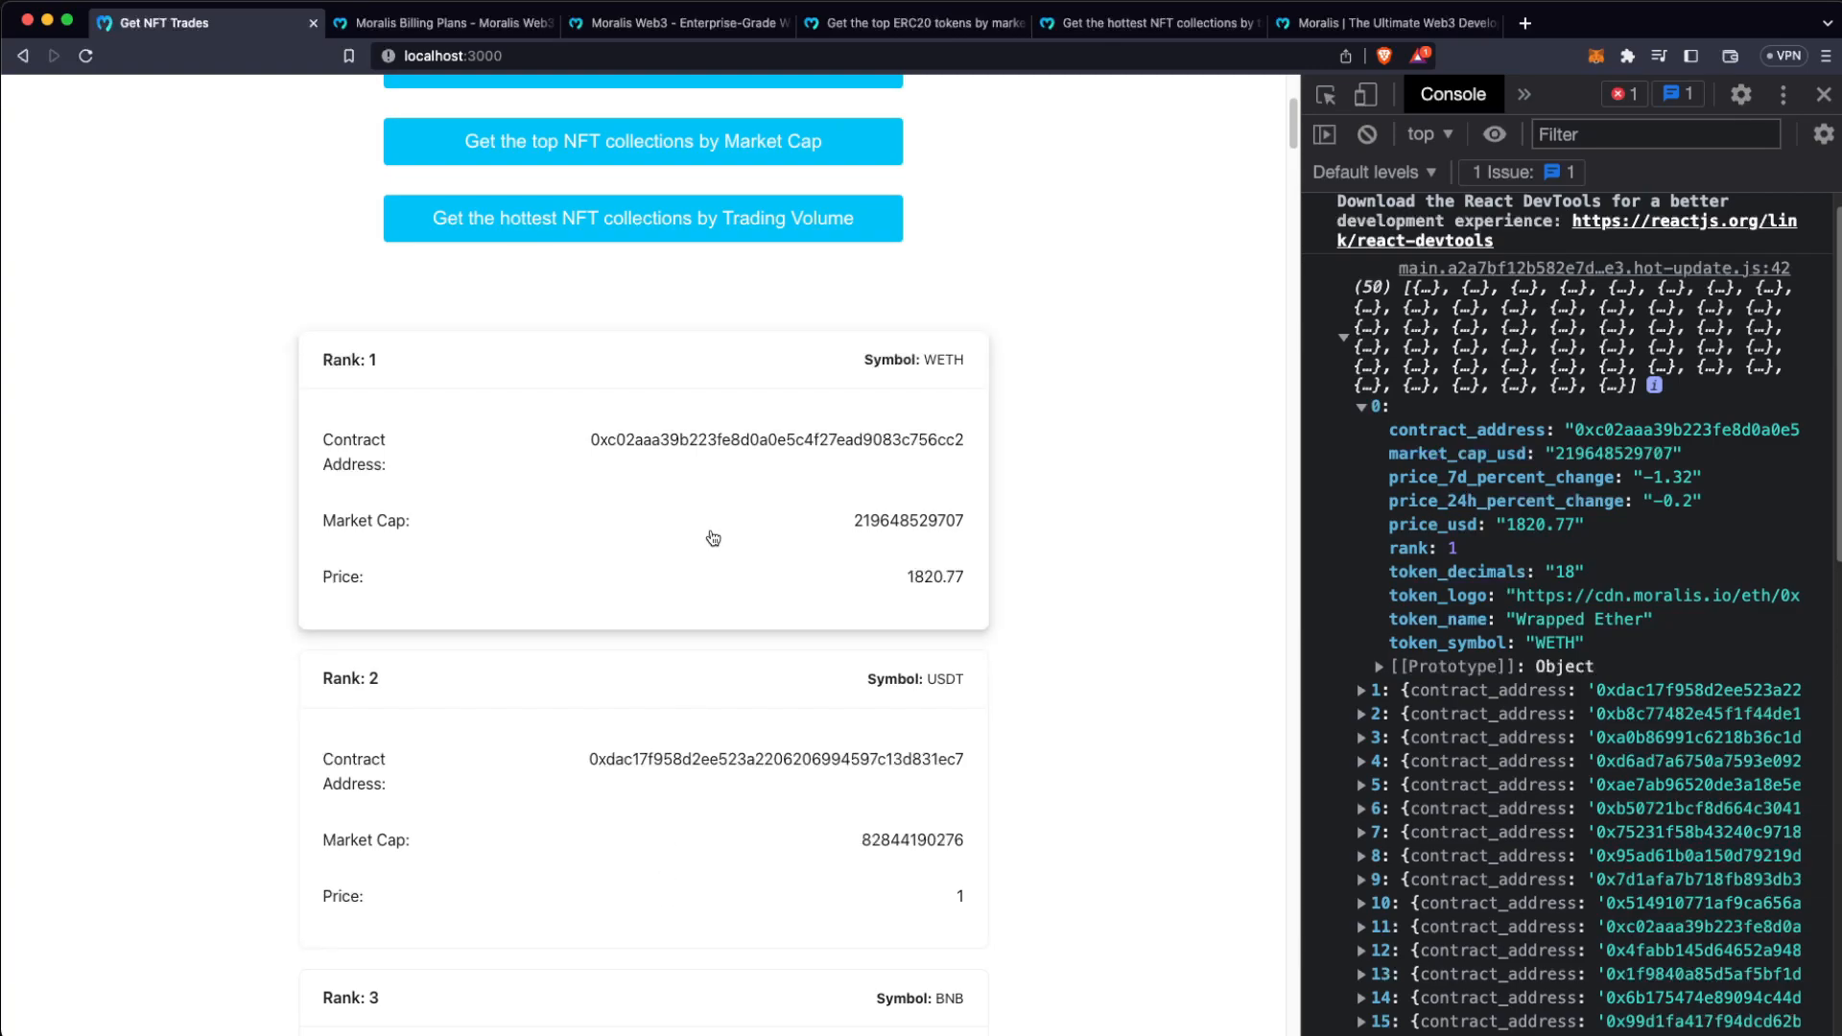
pyautogui.scroll(3)
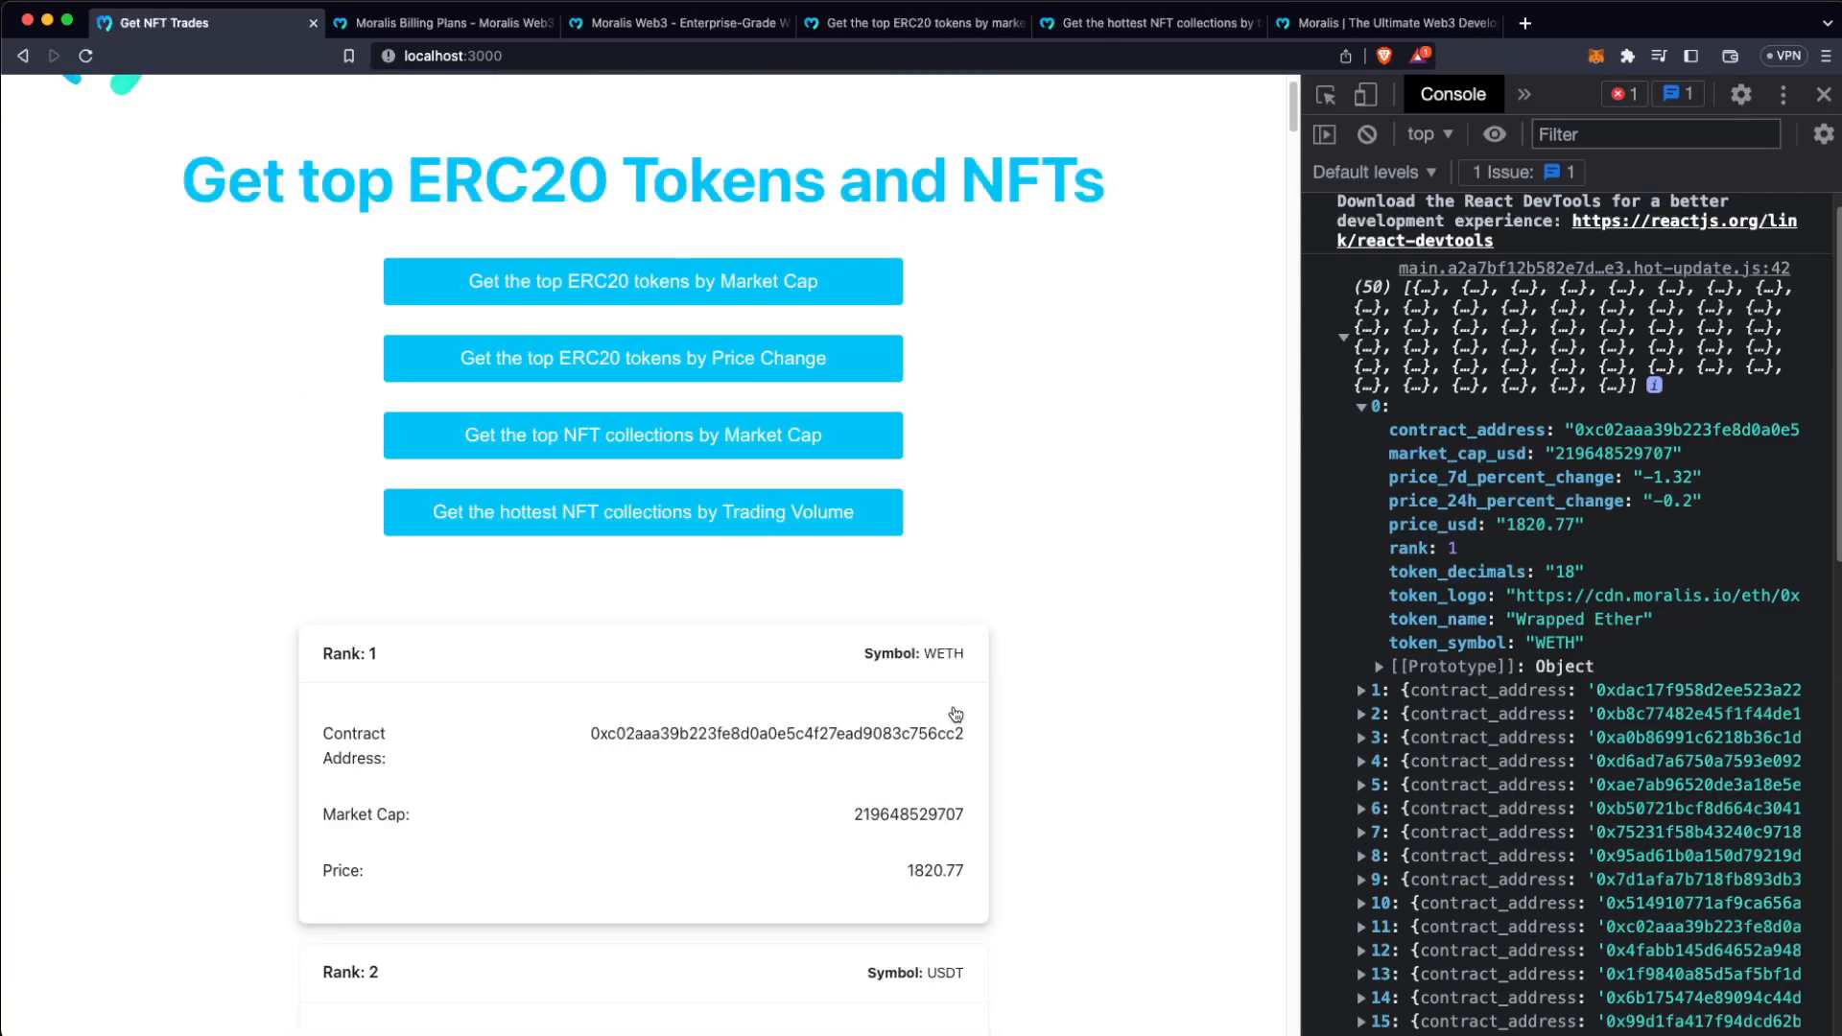
pyautogui.moveTo(1106, 672)
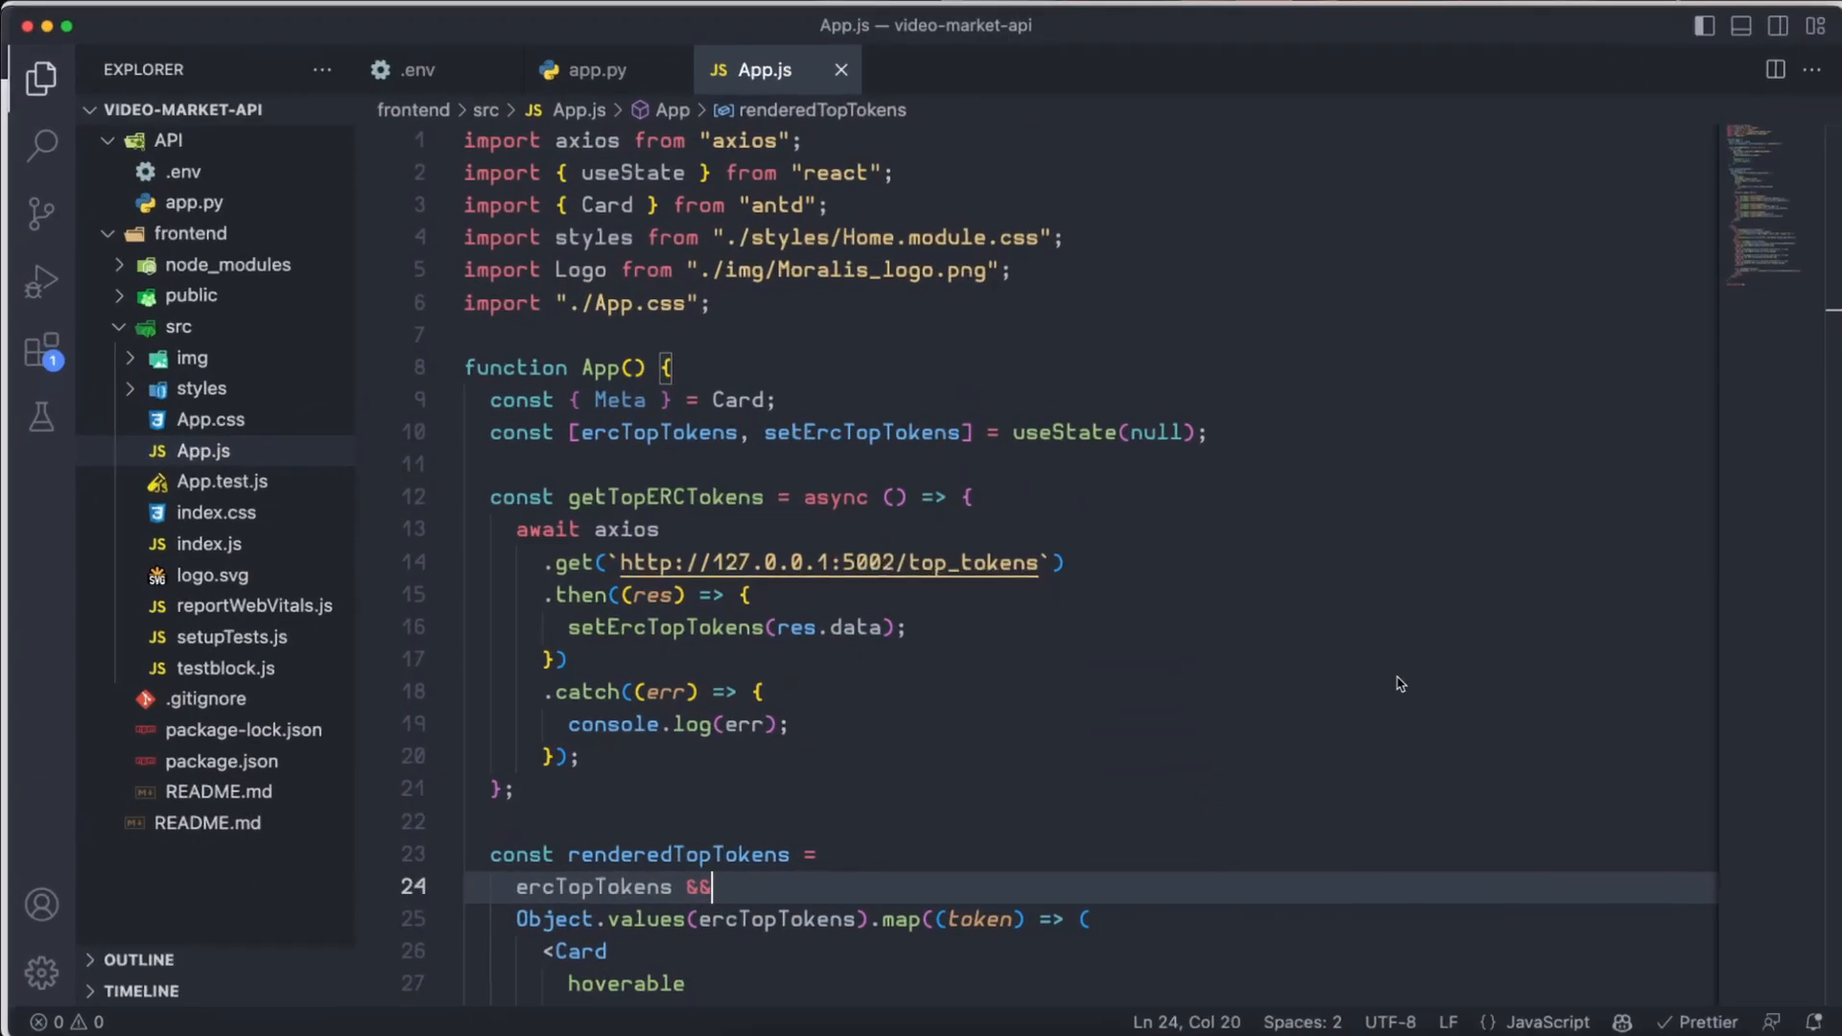
# - Paste getTopERCTokensChange fetching /top_token_change and wire it to the price-change button
pyautogui.click(974, 563)
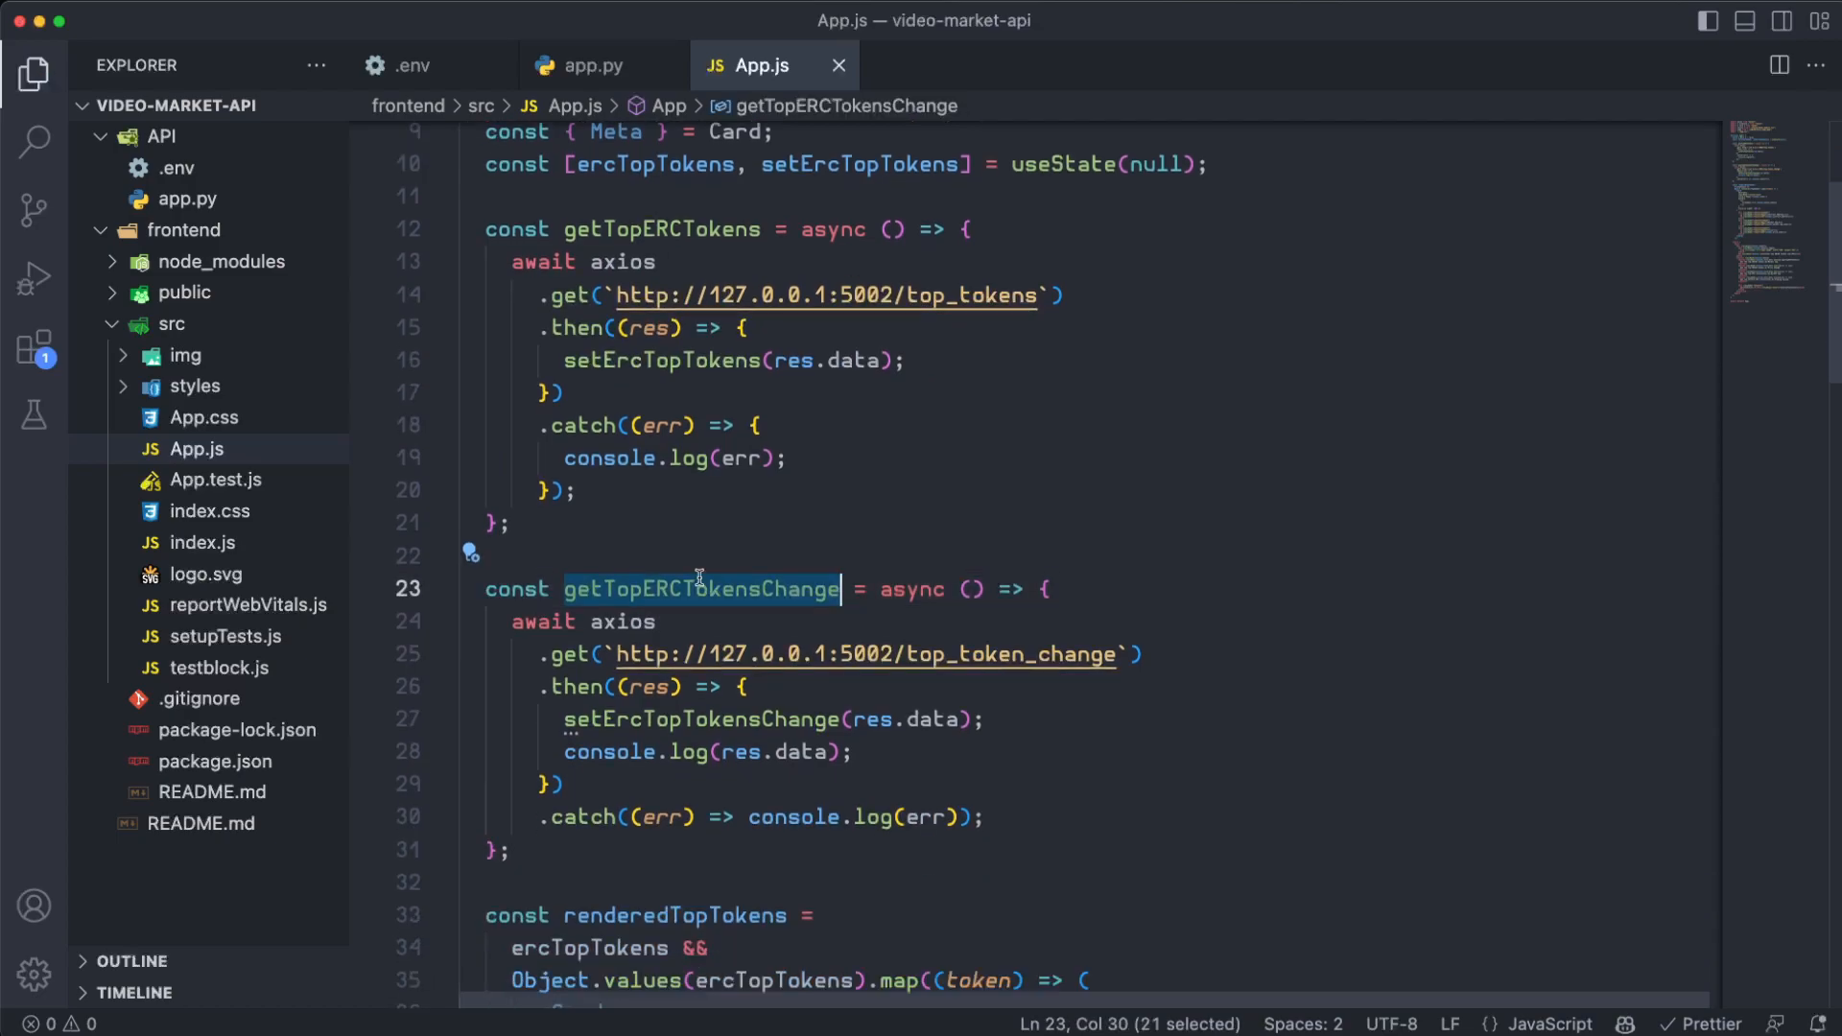
pyautogui.scroll(-3)
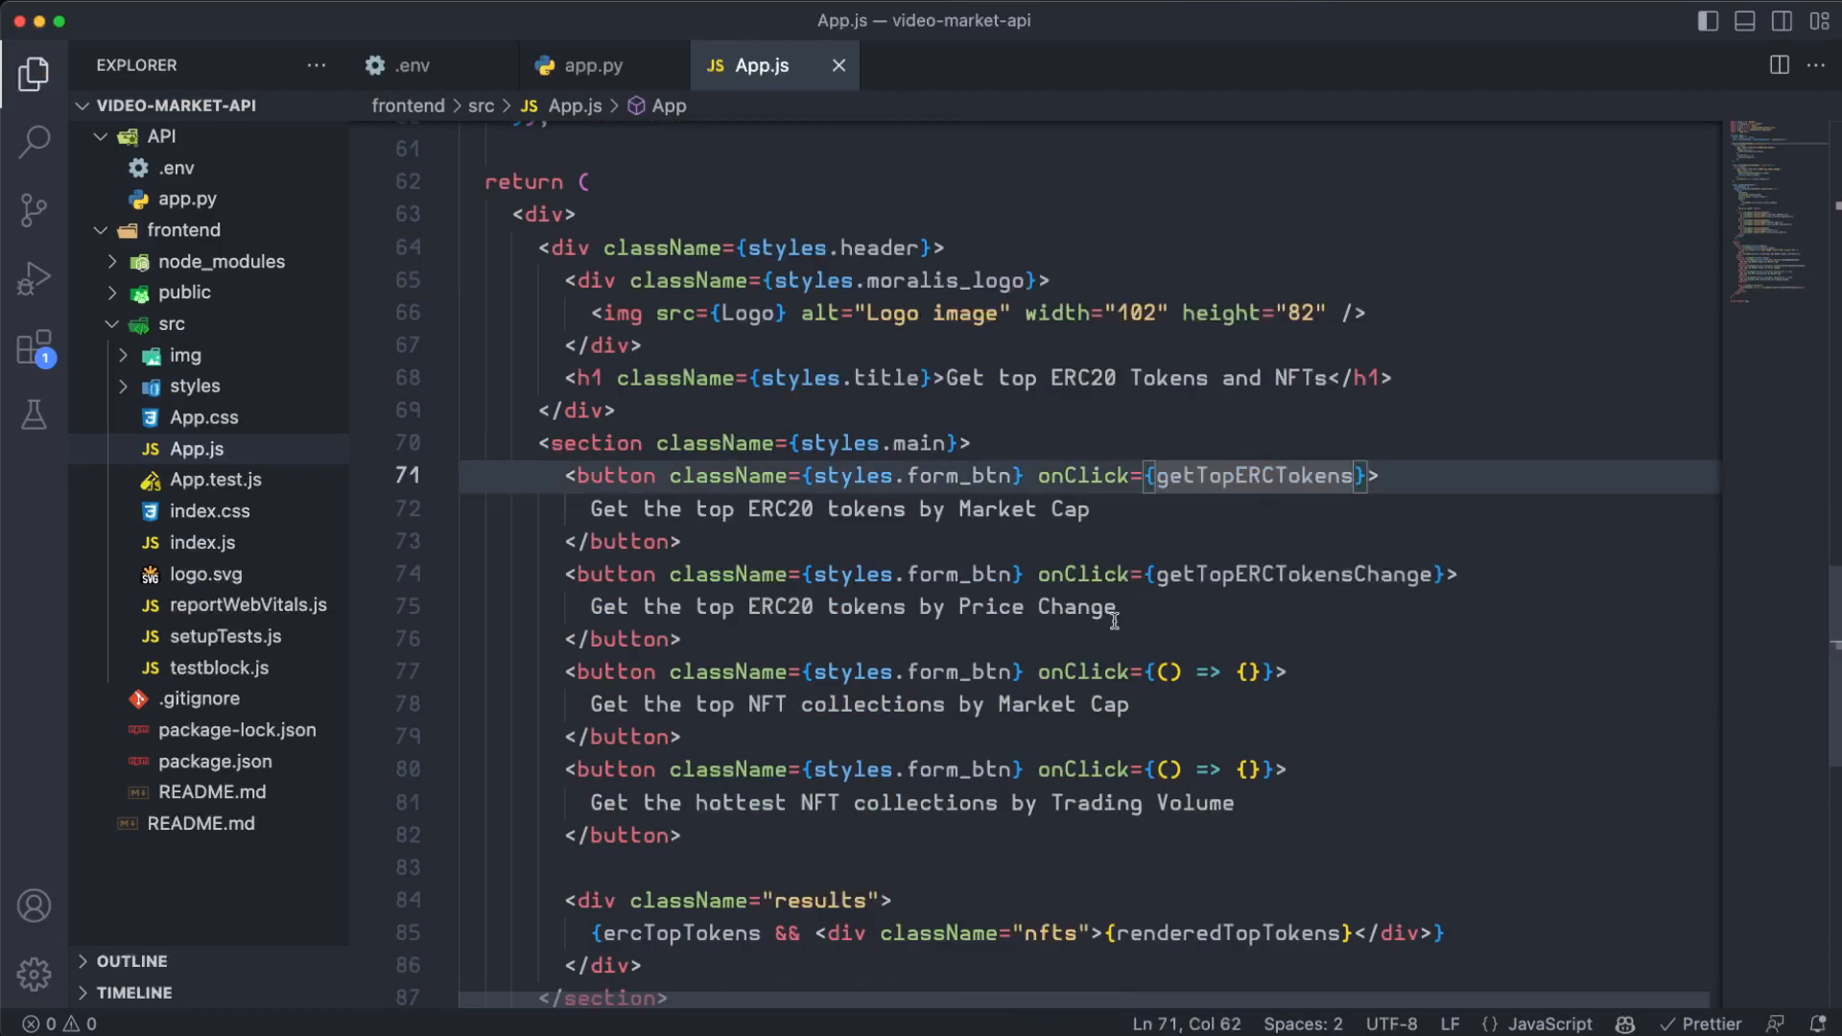
pyautogui.moveTo(951, 620)
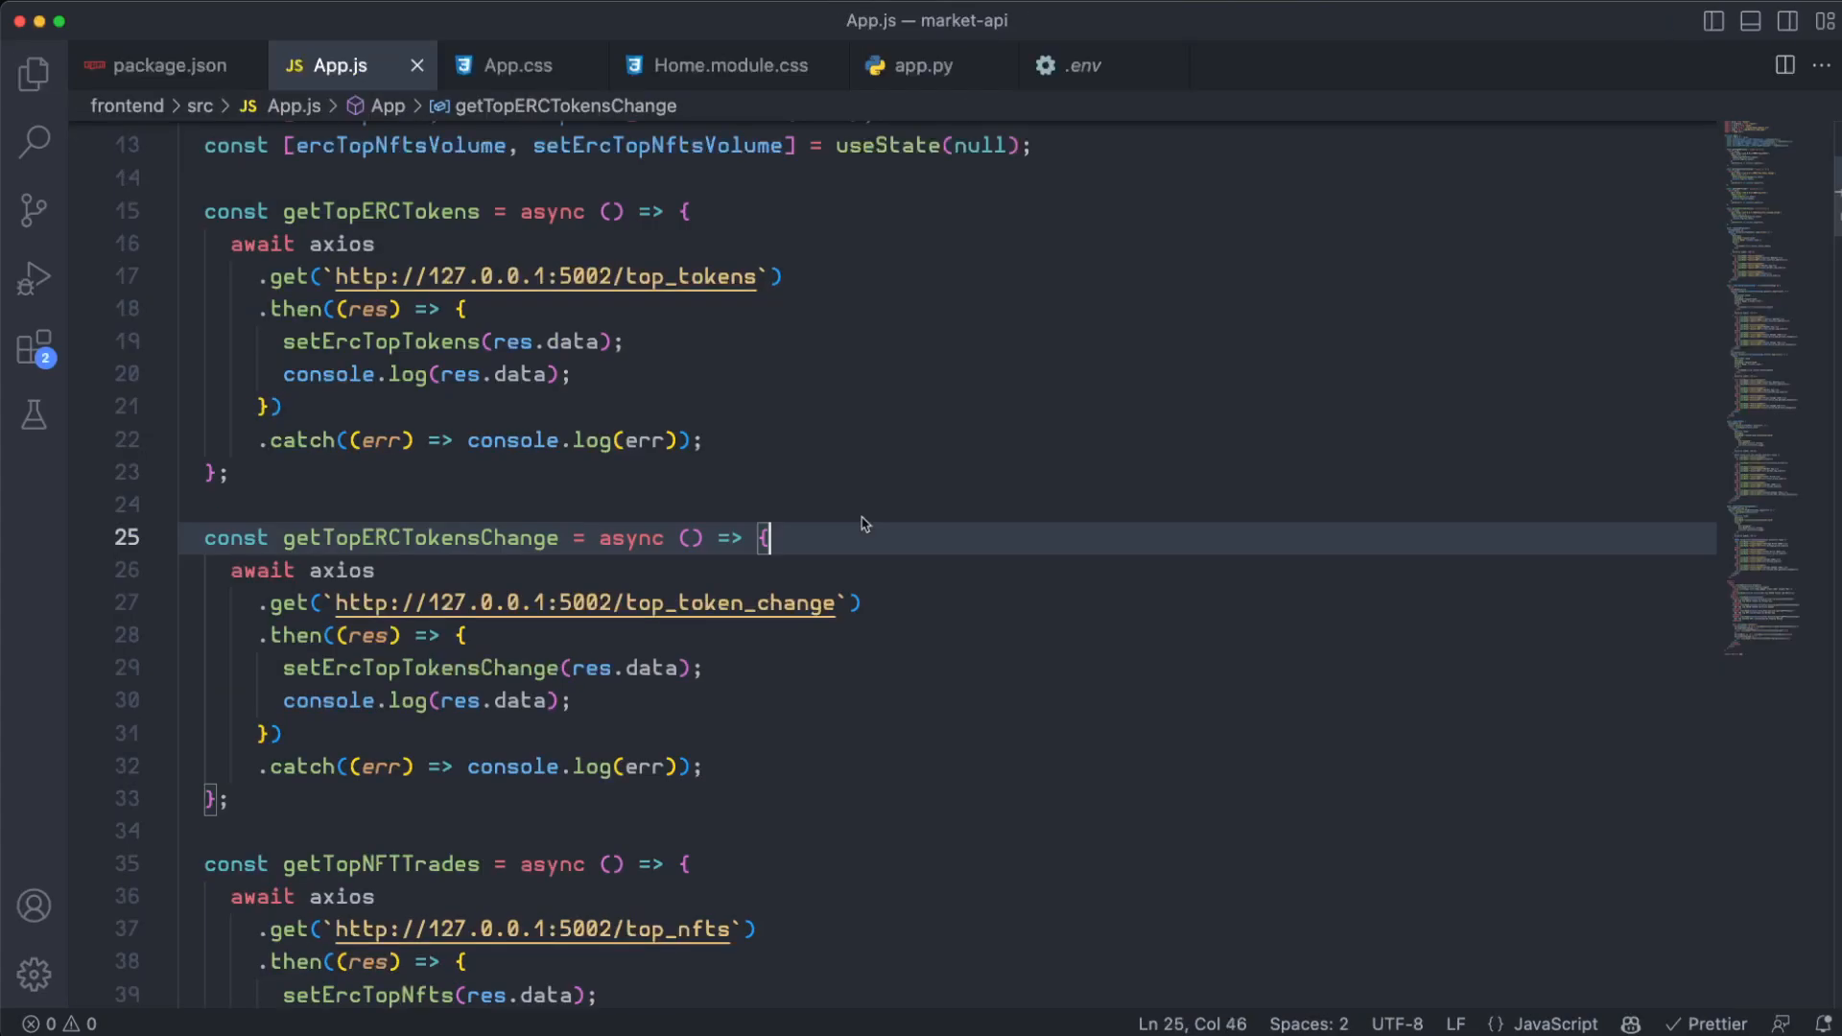
pyautogui.scroll(-3)
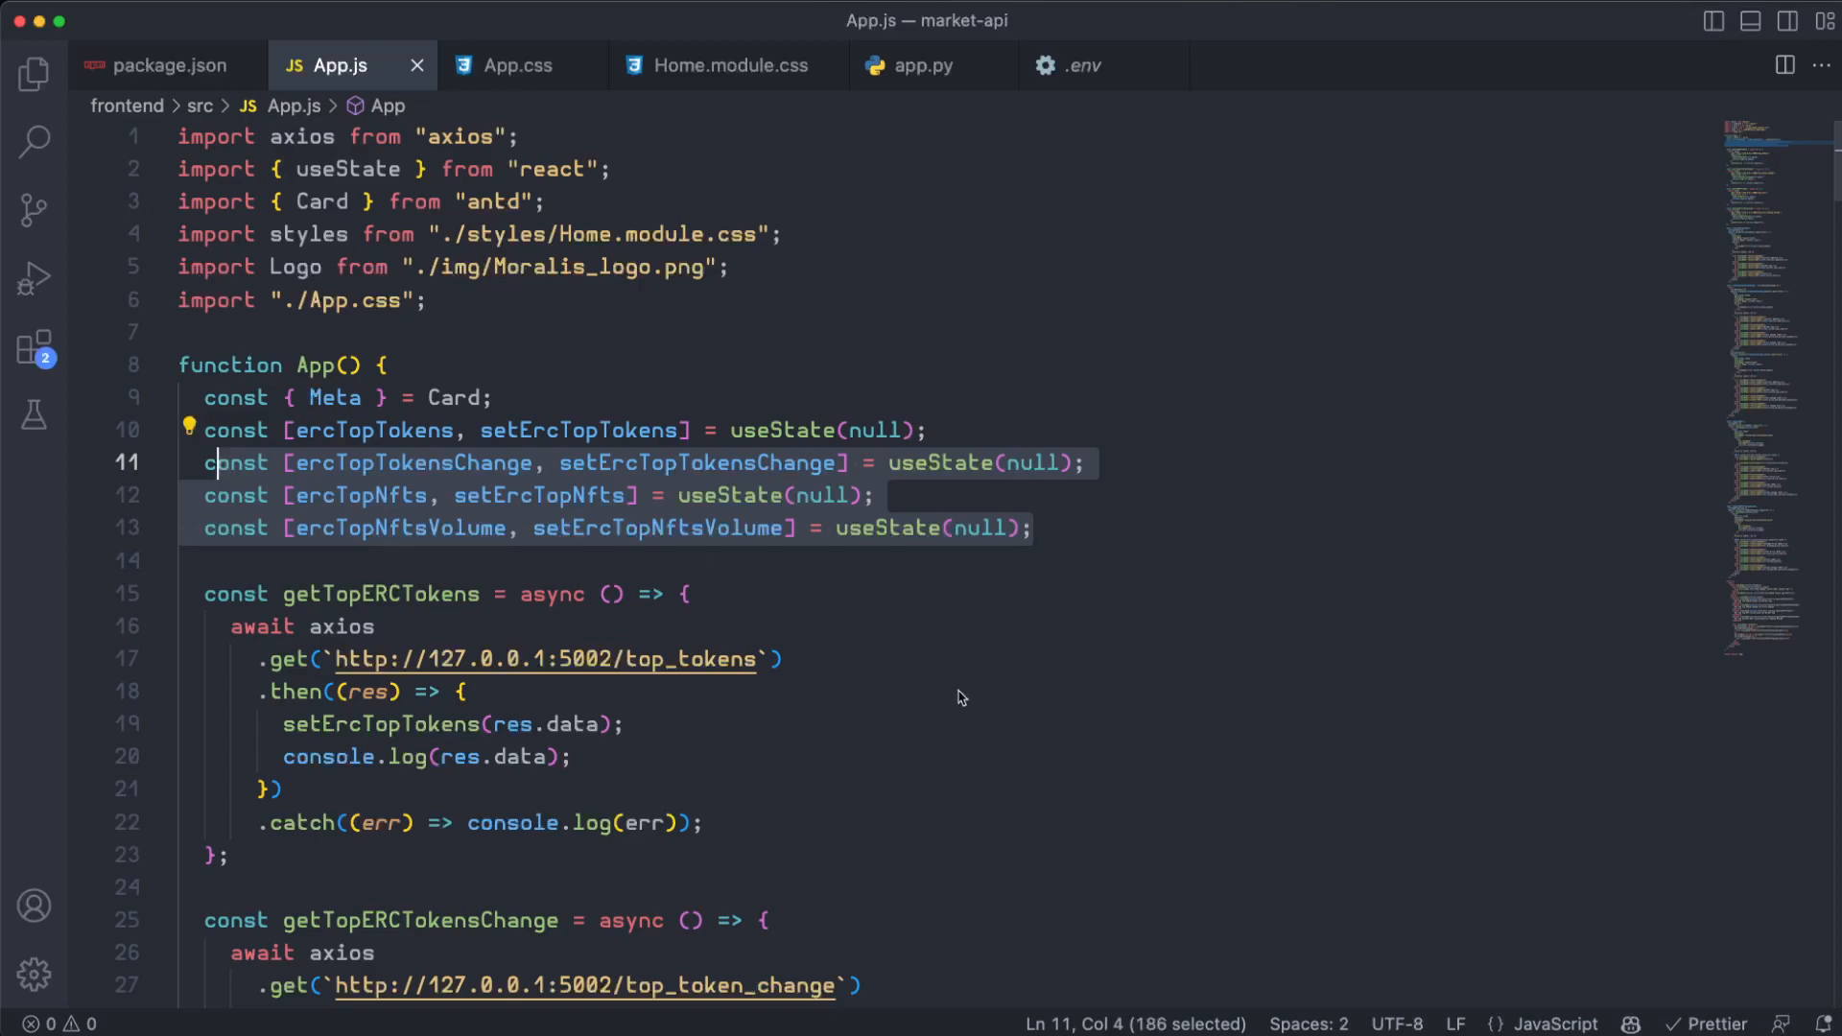
pyautogui.scroll(-3)
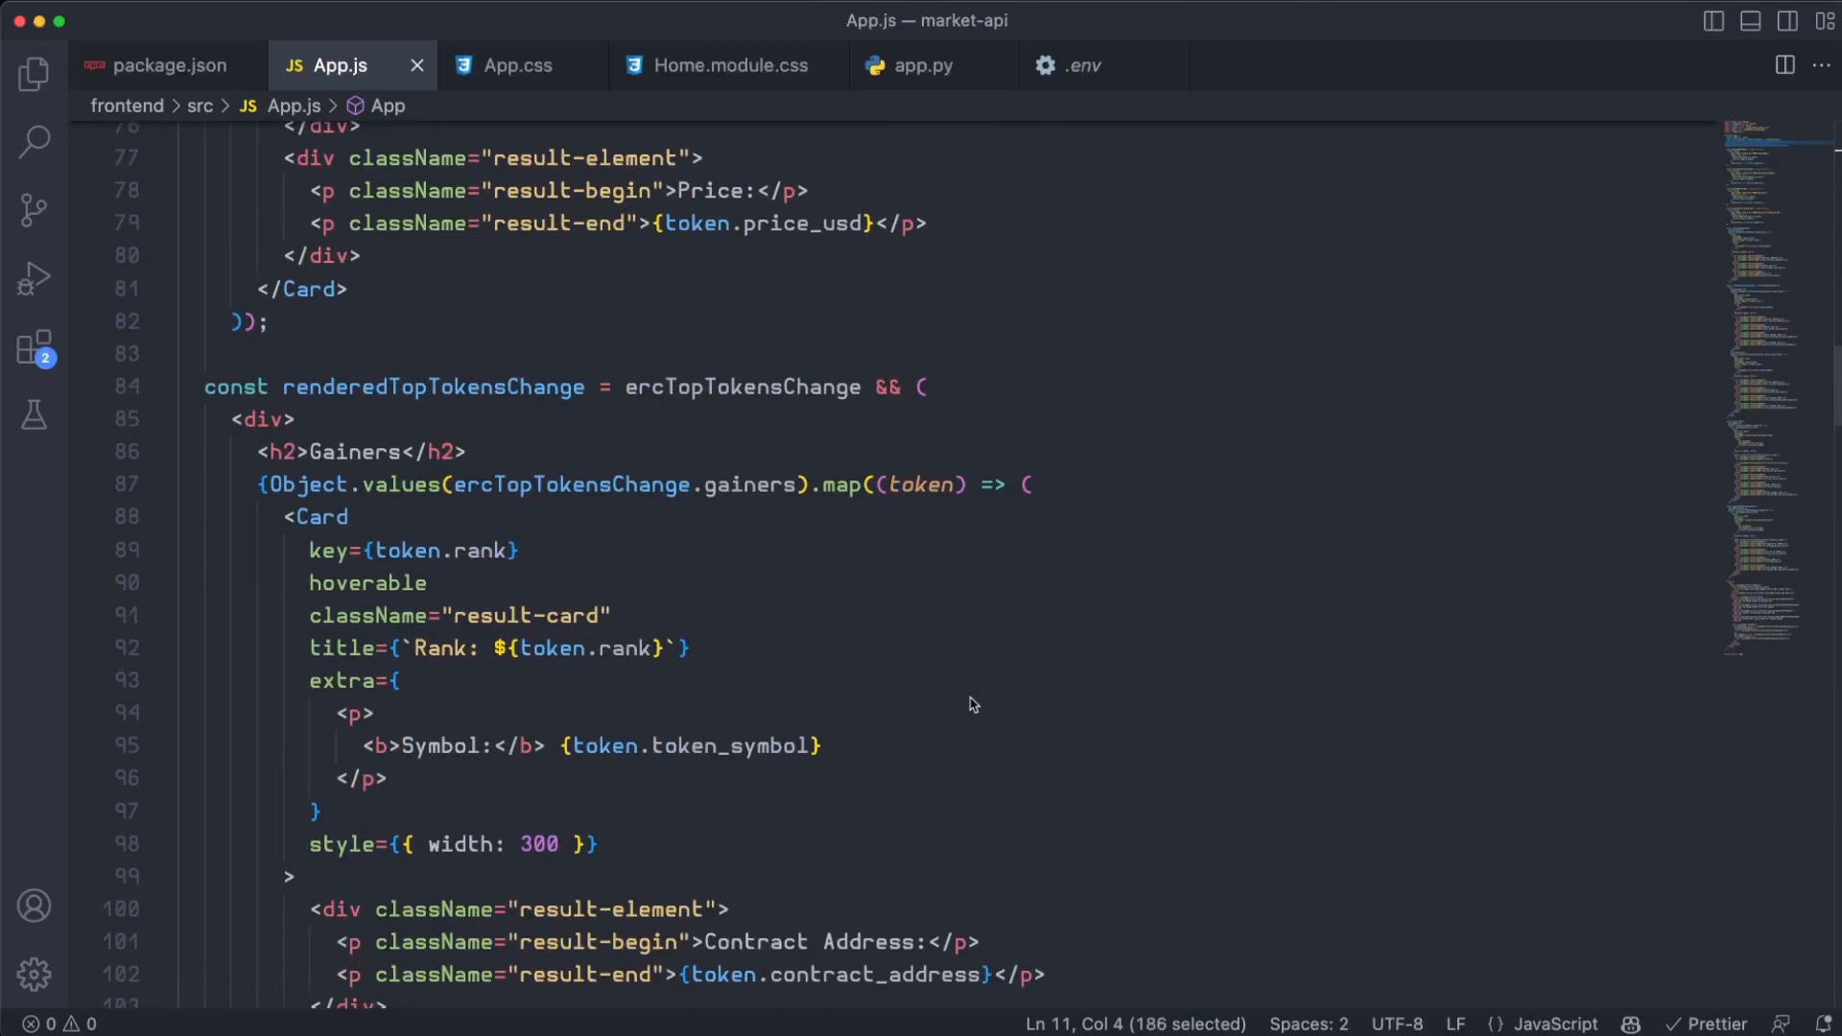
pyautogui.scroll(3)
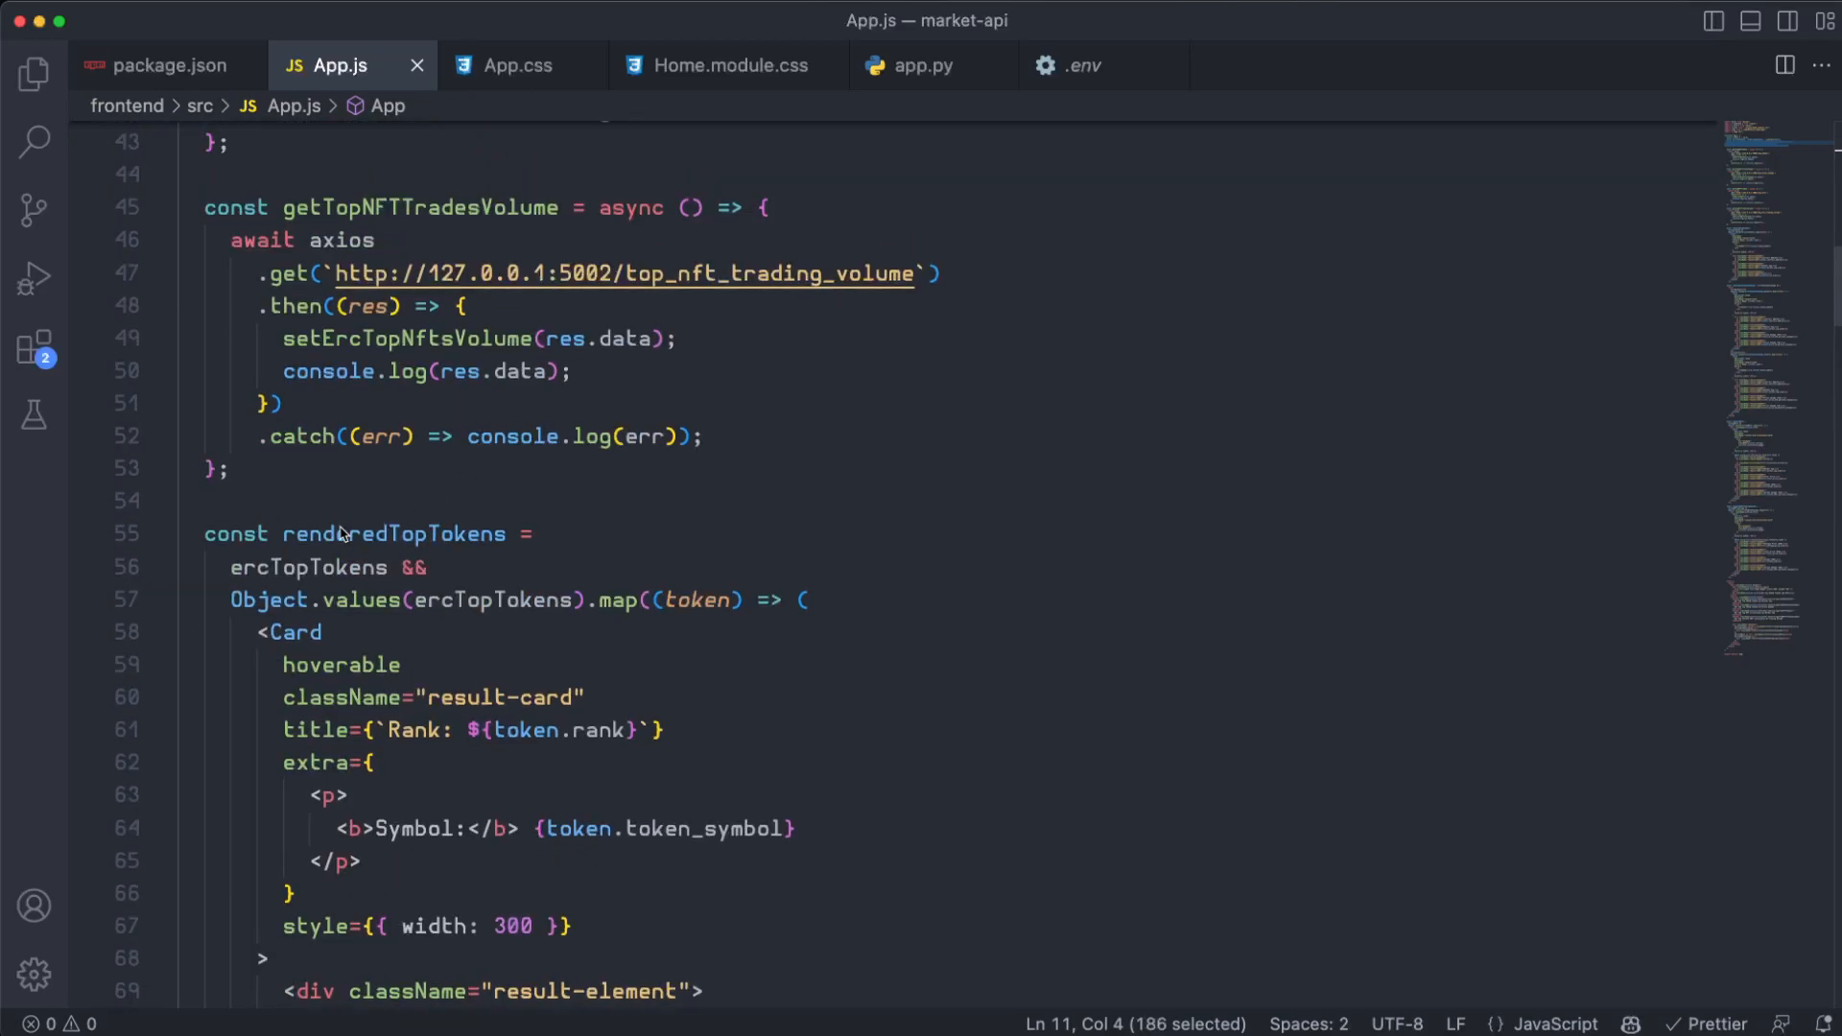
pyautogui.scroll(-3)
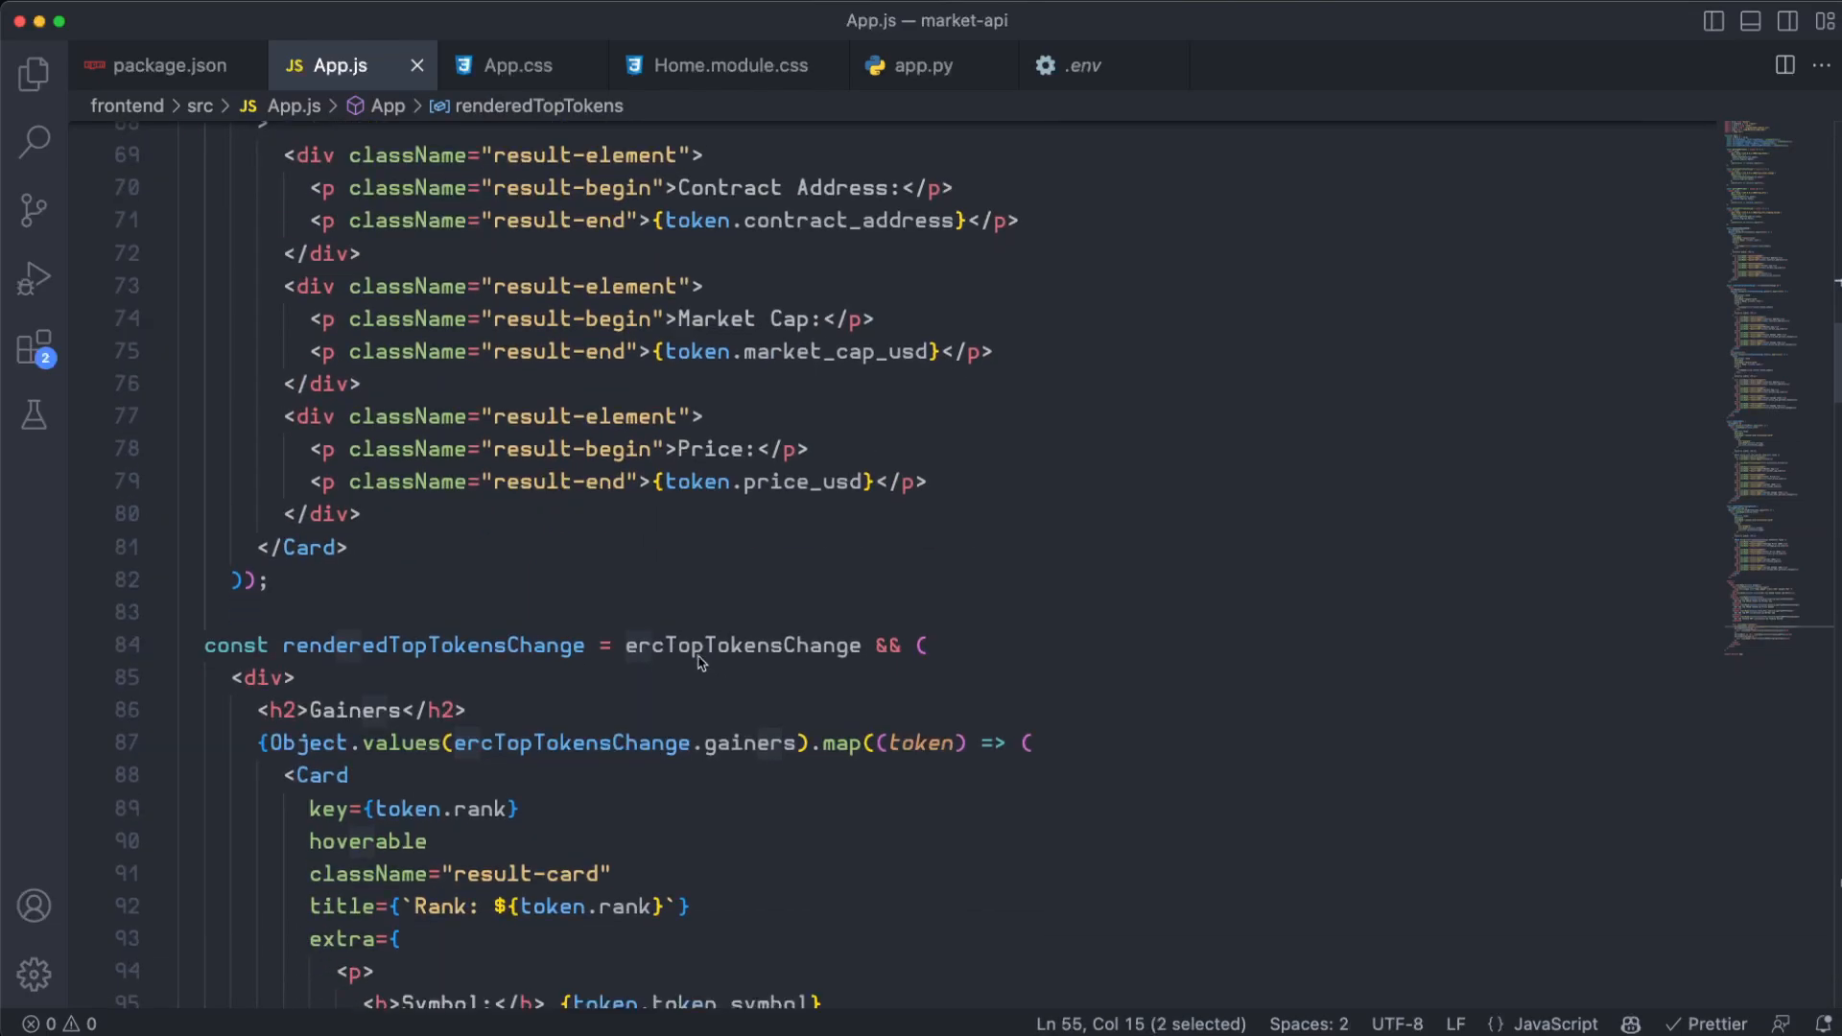
pyautogui.click(300, 630)
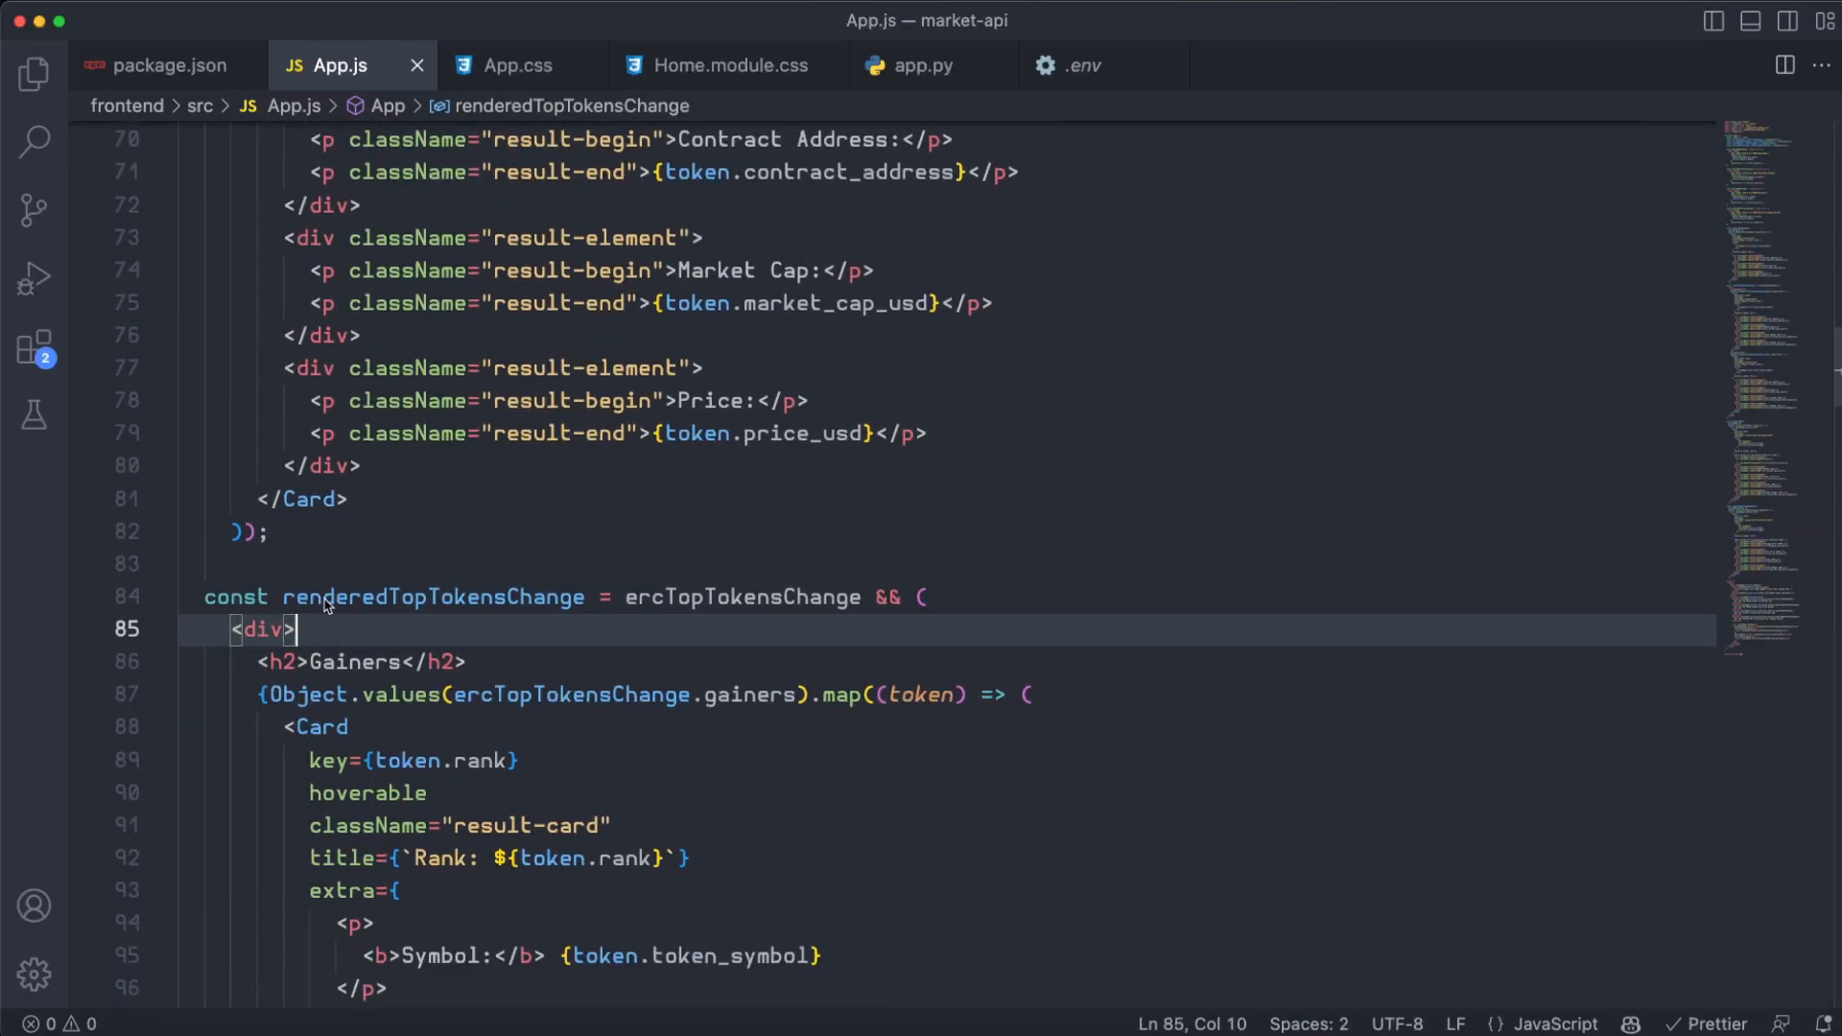
pyautogui.moveTo(621, 605)
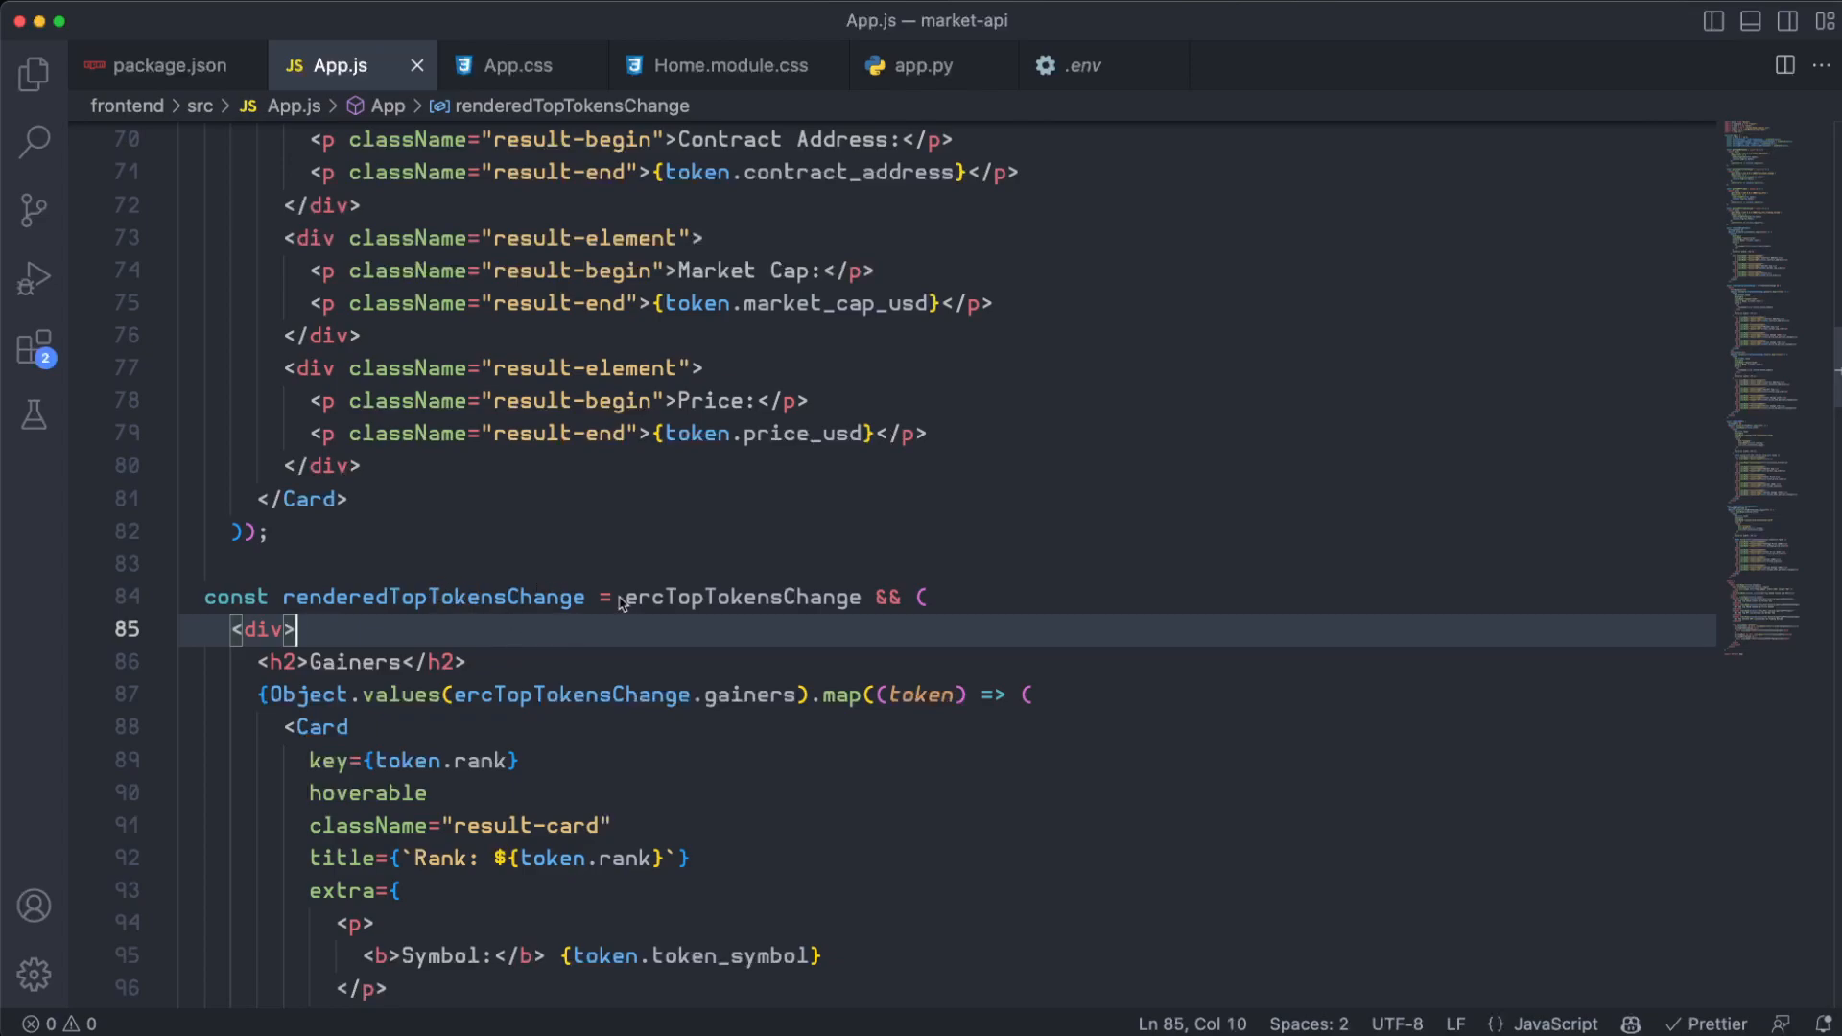
pyautogui.scroll(-3)
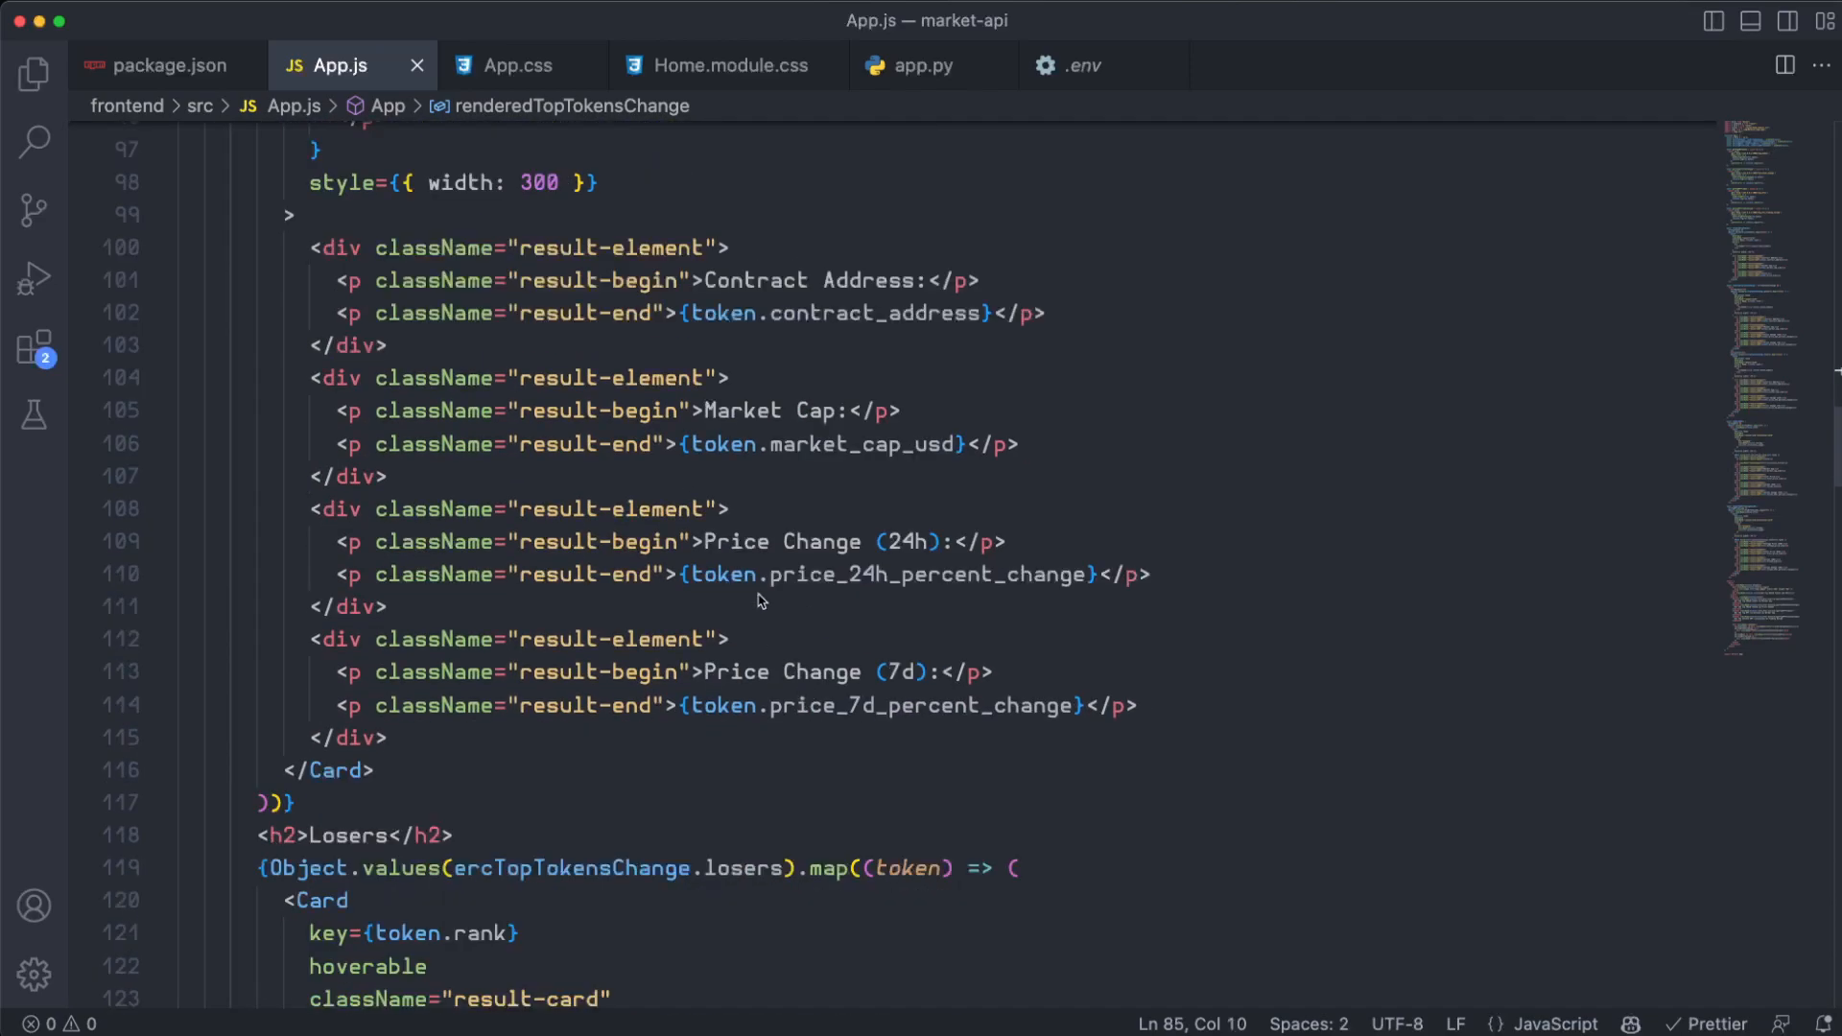
pyautogui.scroll(-3)
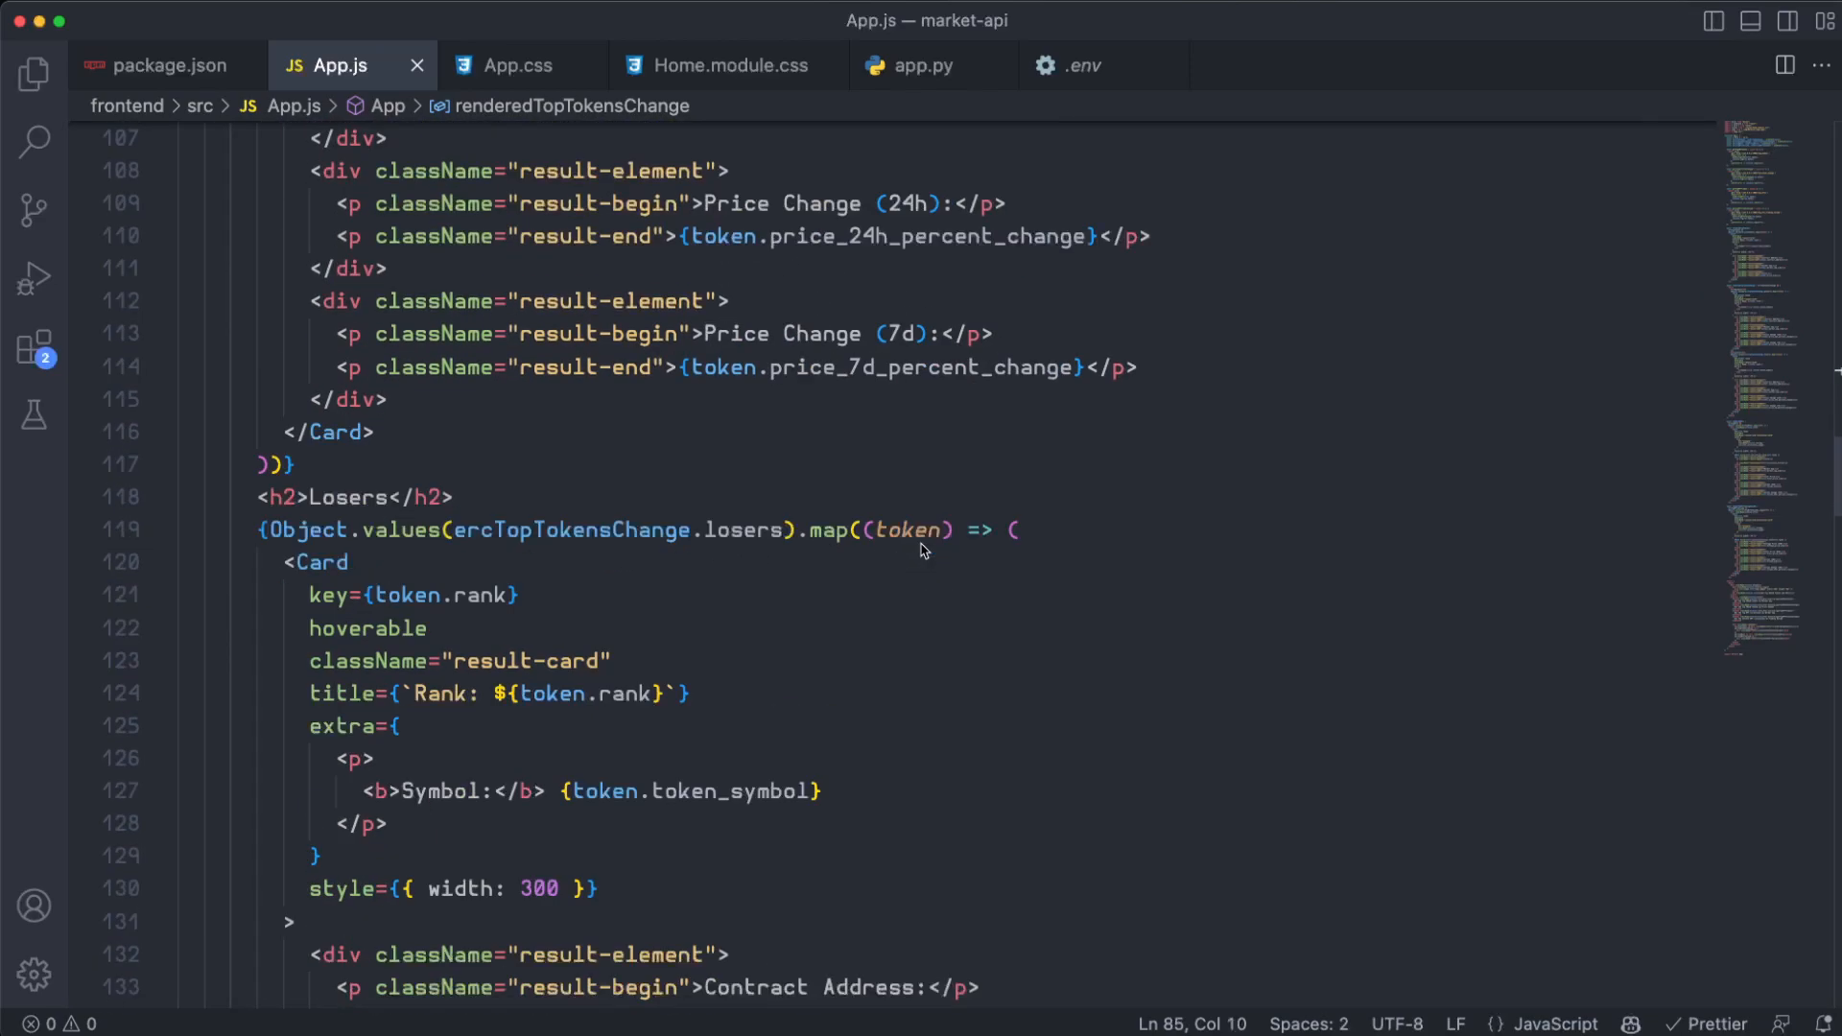
pyautogui.scroll(-3)
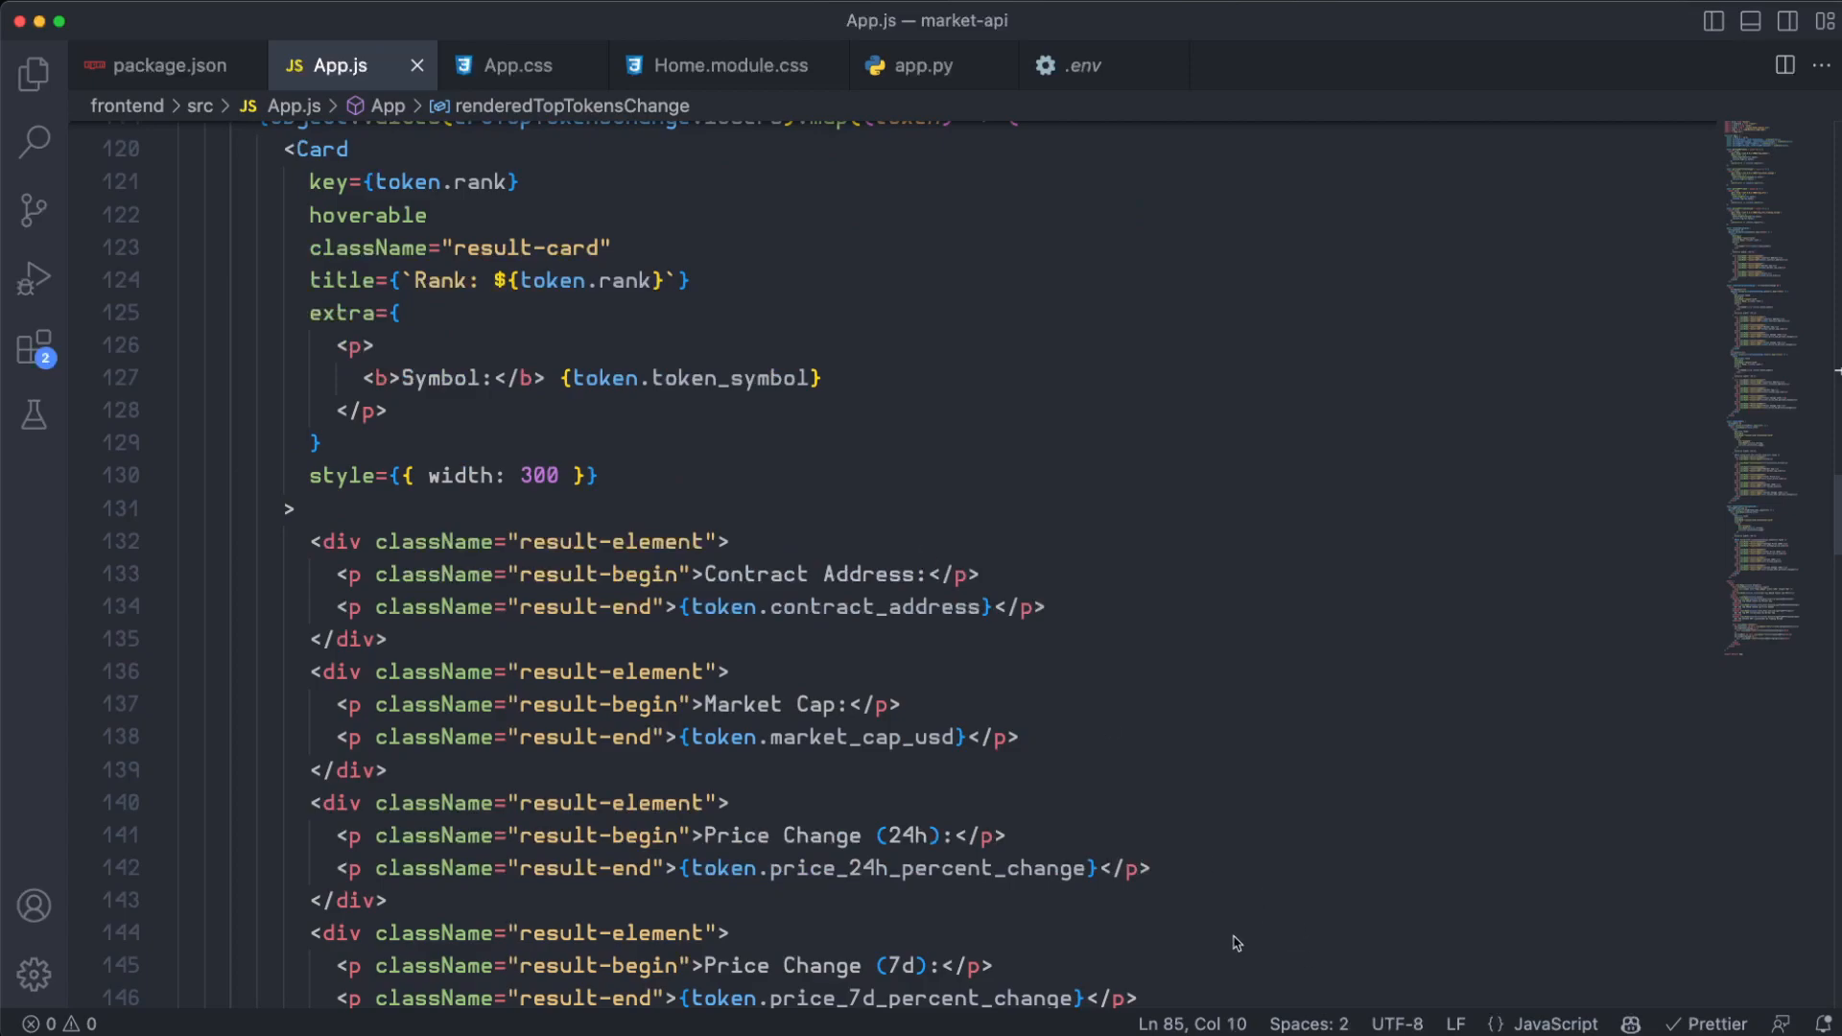
pyautogui.moveTo(1046, 745)
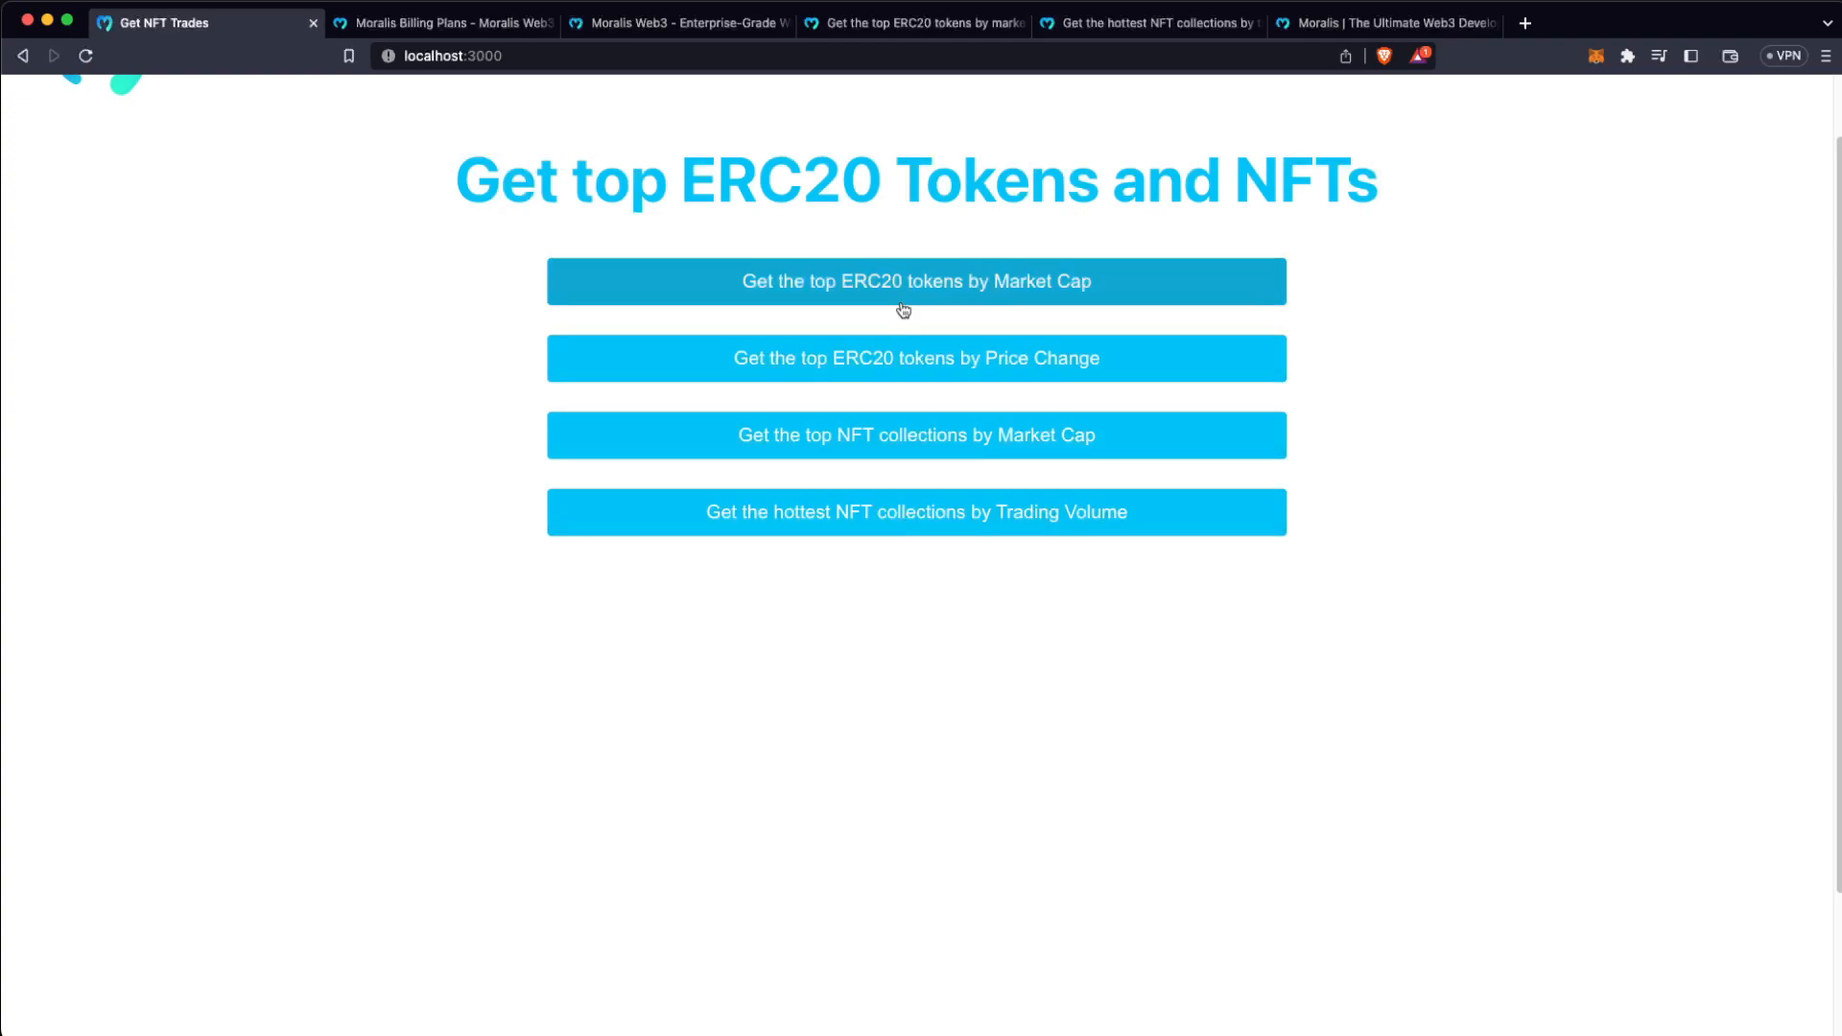
# - Request market-cap tokens, price-change gainers led by noiseGPT, and top NFT collections on localhost:3000
pyautogui.click(915, 280)
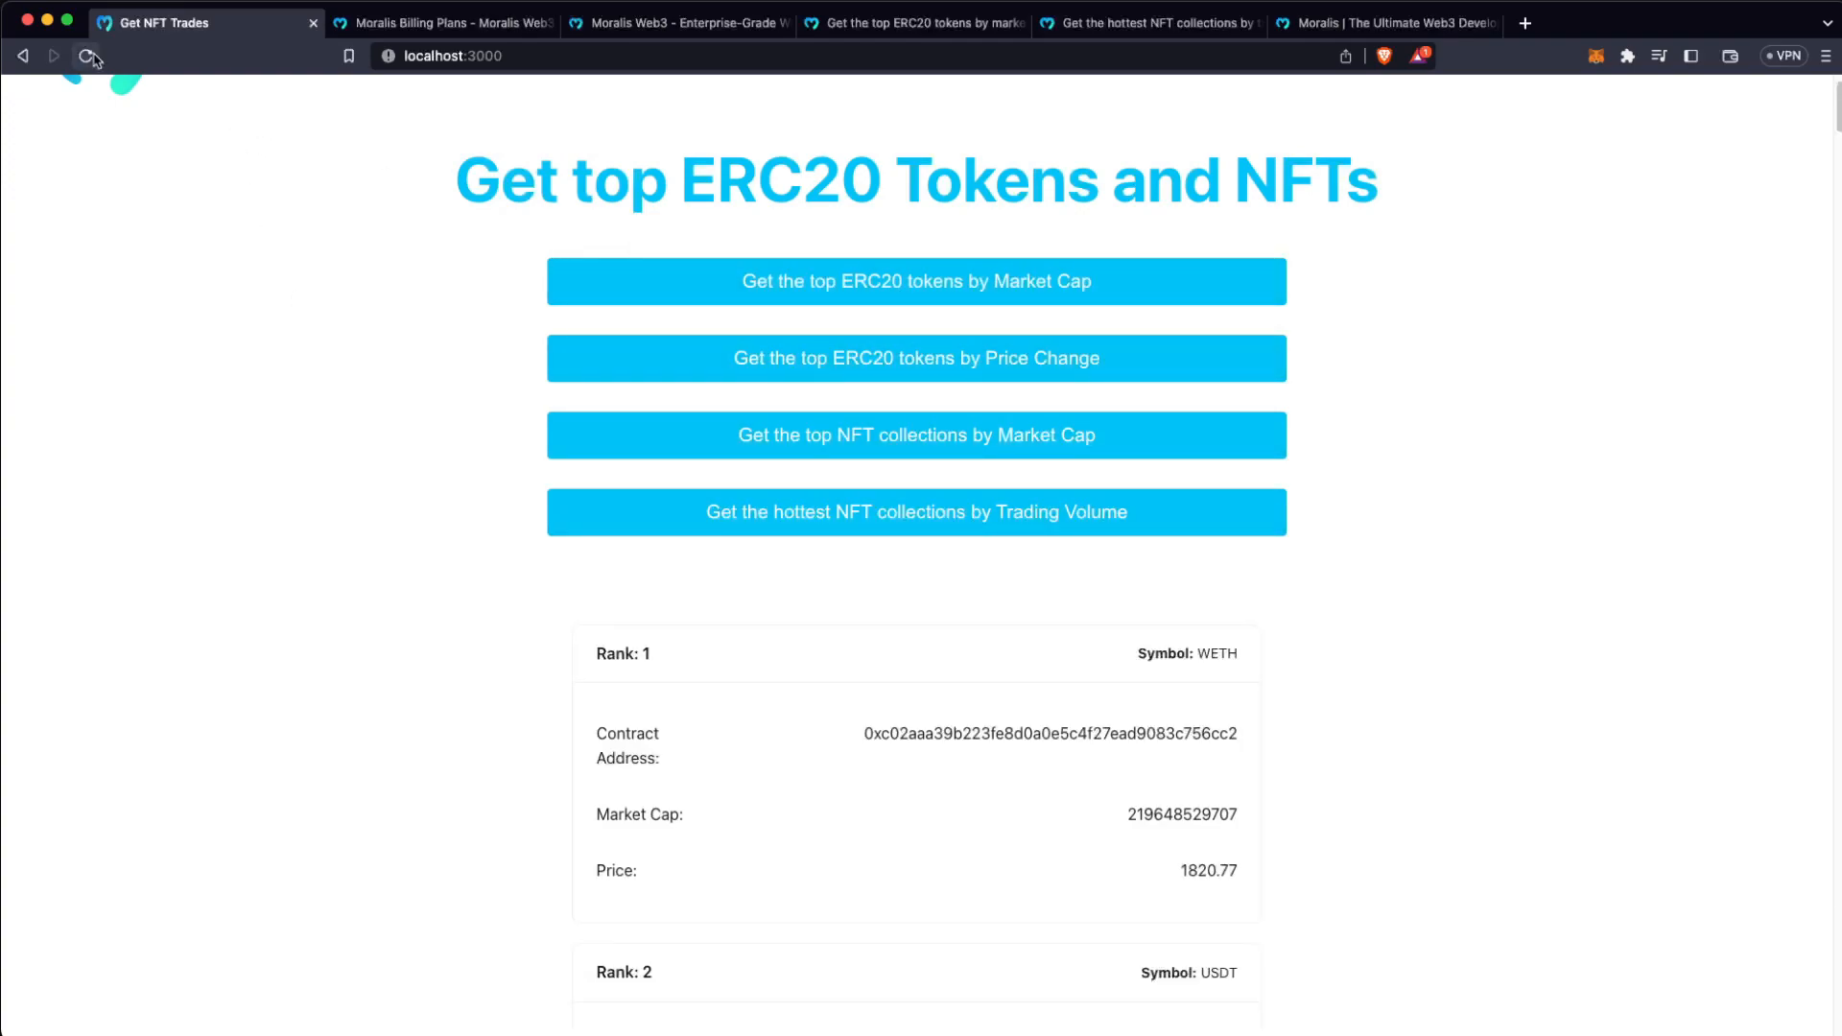
pyautogui.click(915, 358)
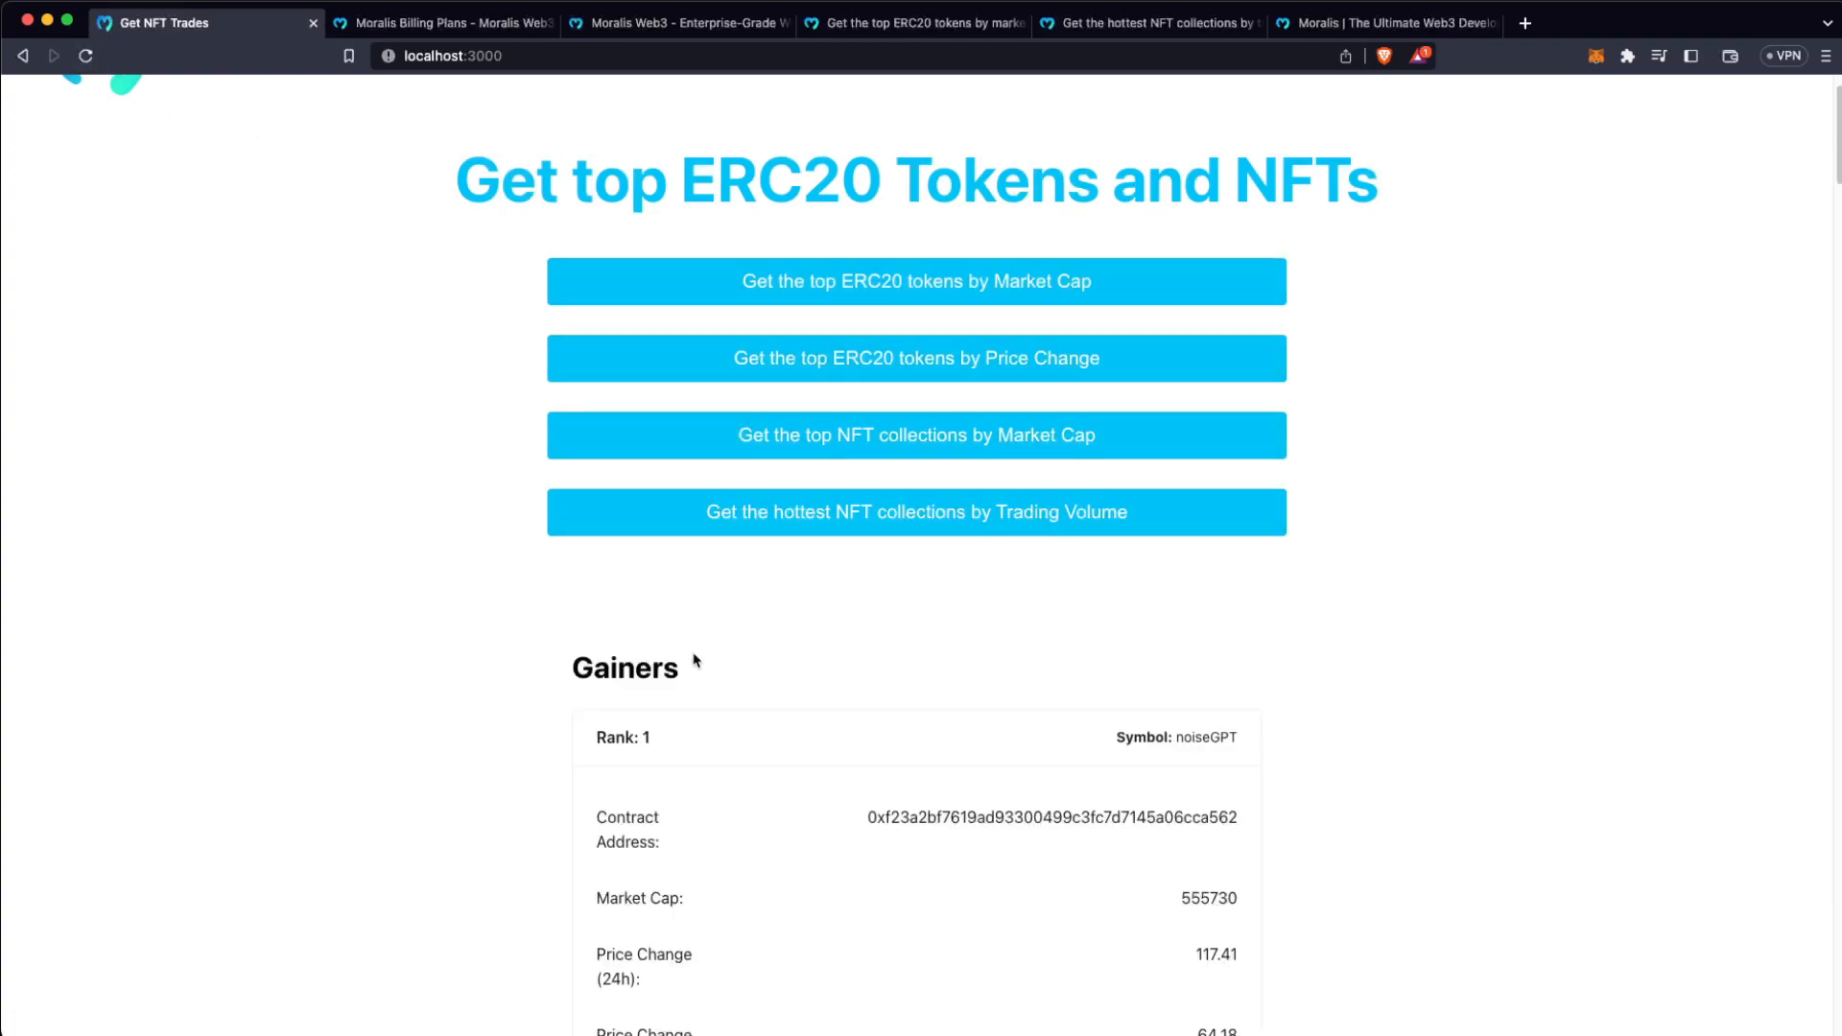
pyautogui.scroll(-3)
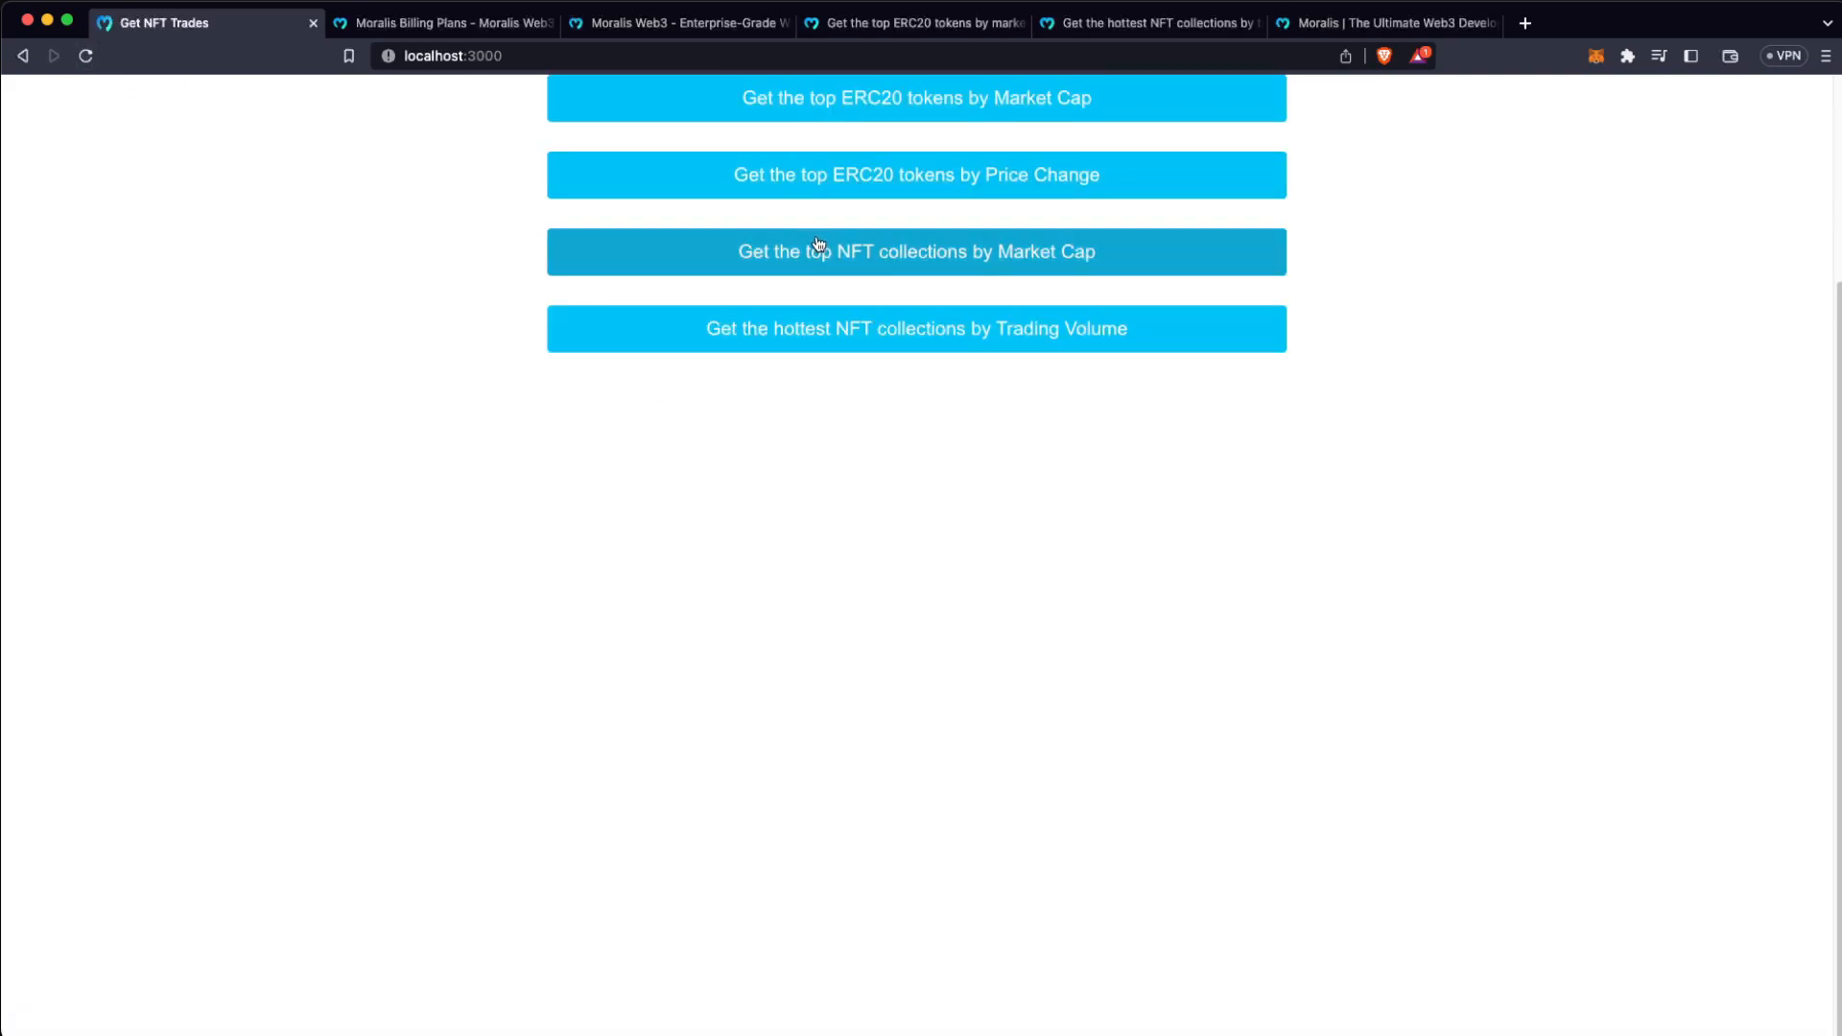
pyautogui.click(915, 251)
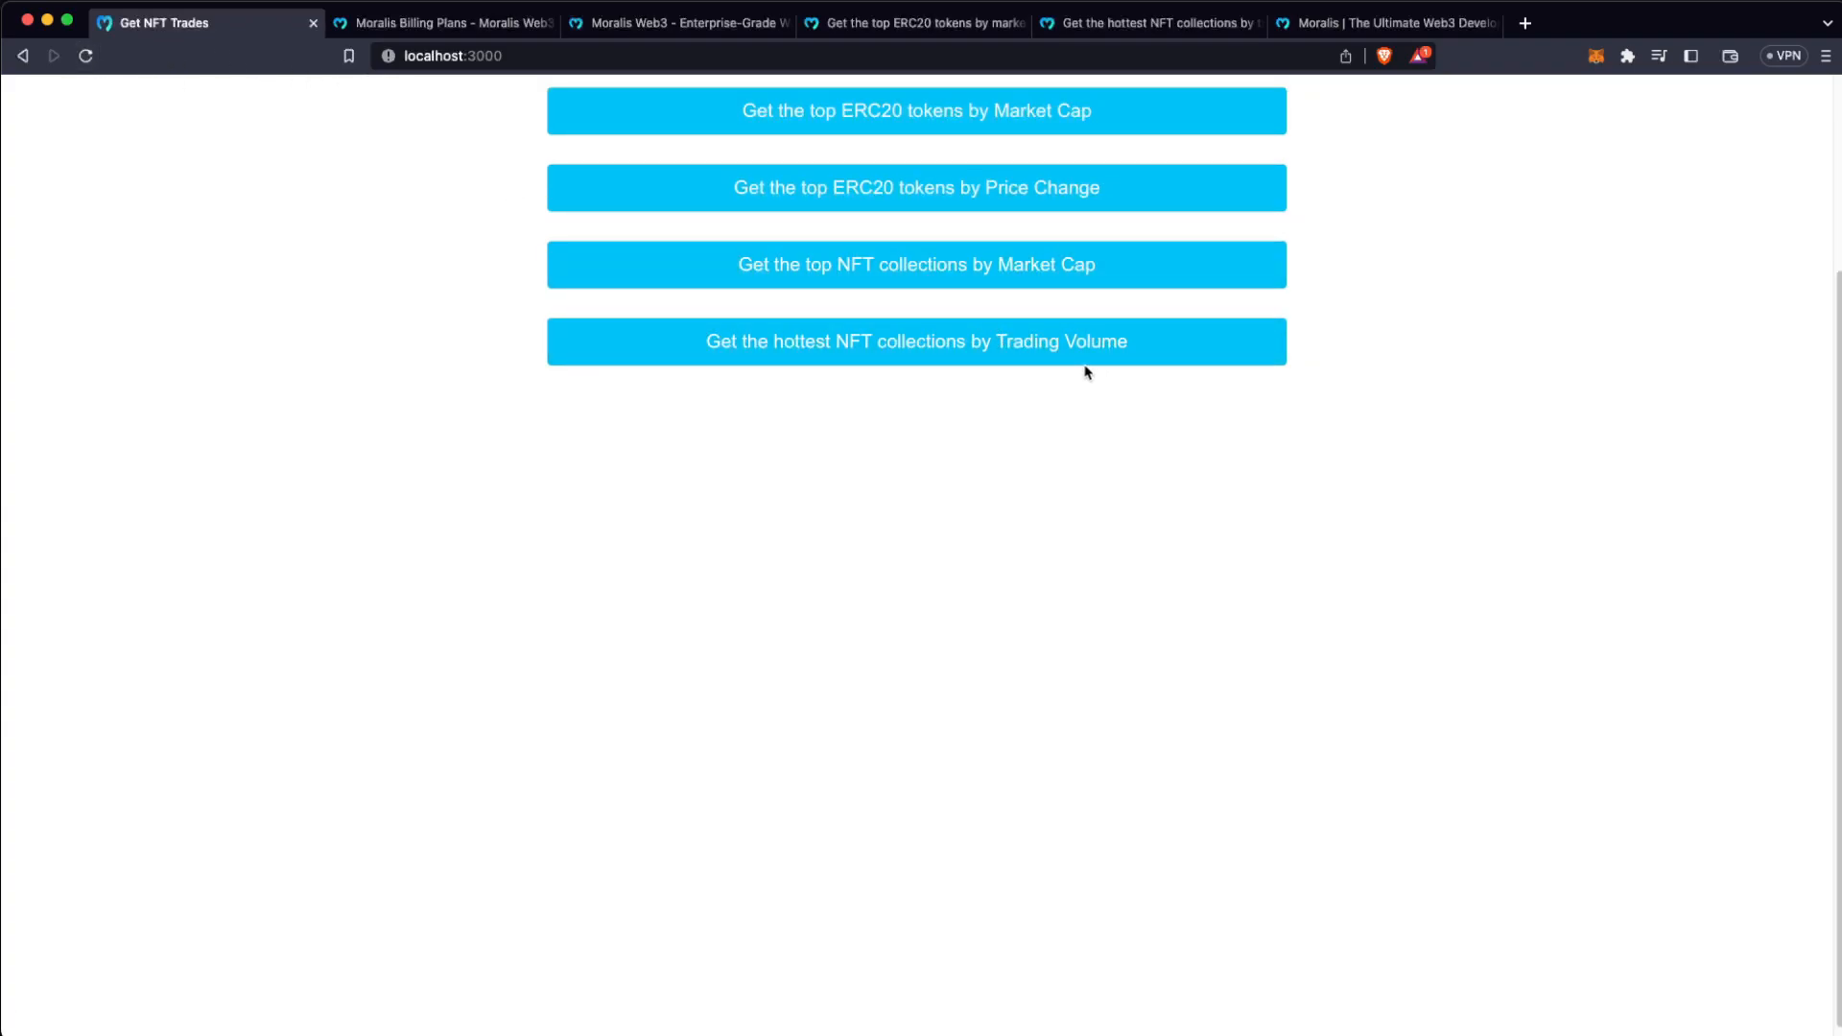
pyautogui.moveTo(708, 436)
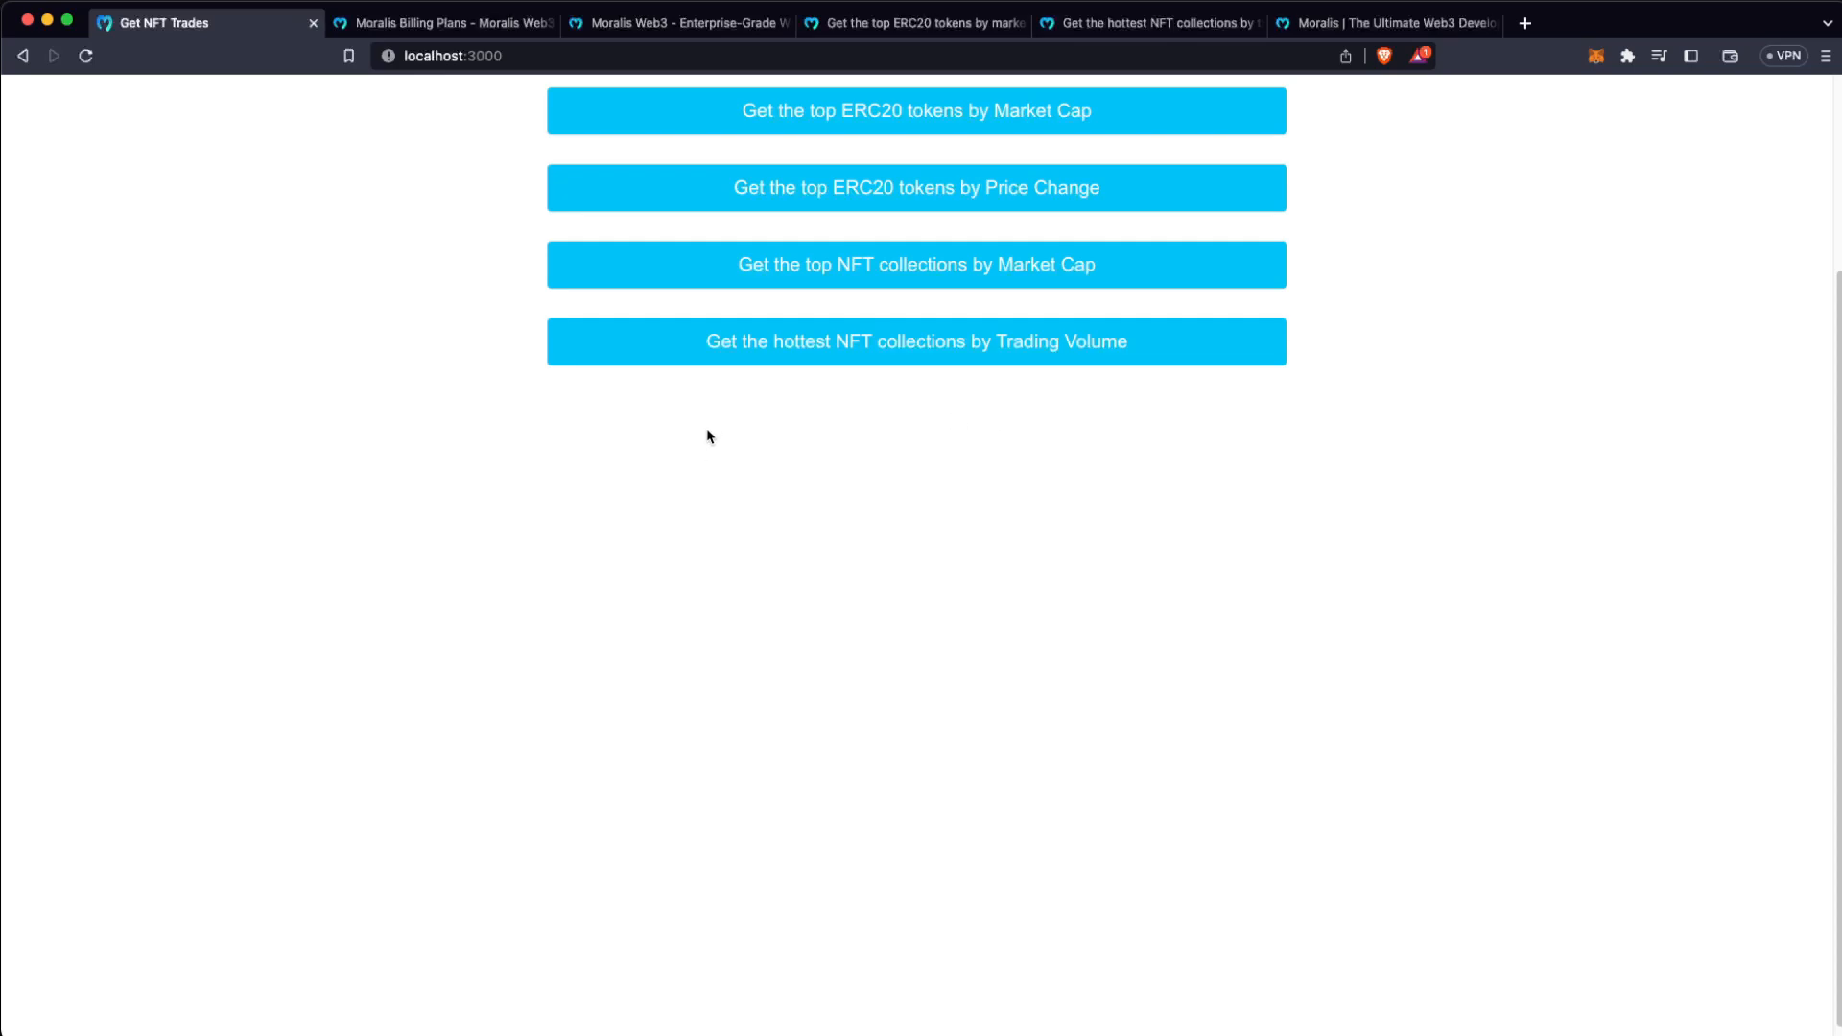
pyautogui.moveTo(1094, 161)
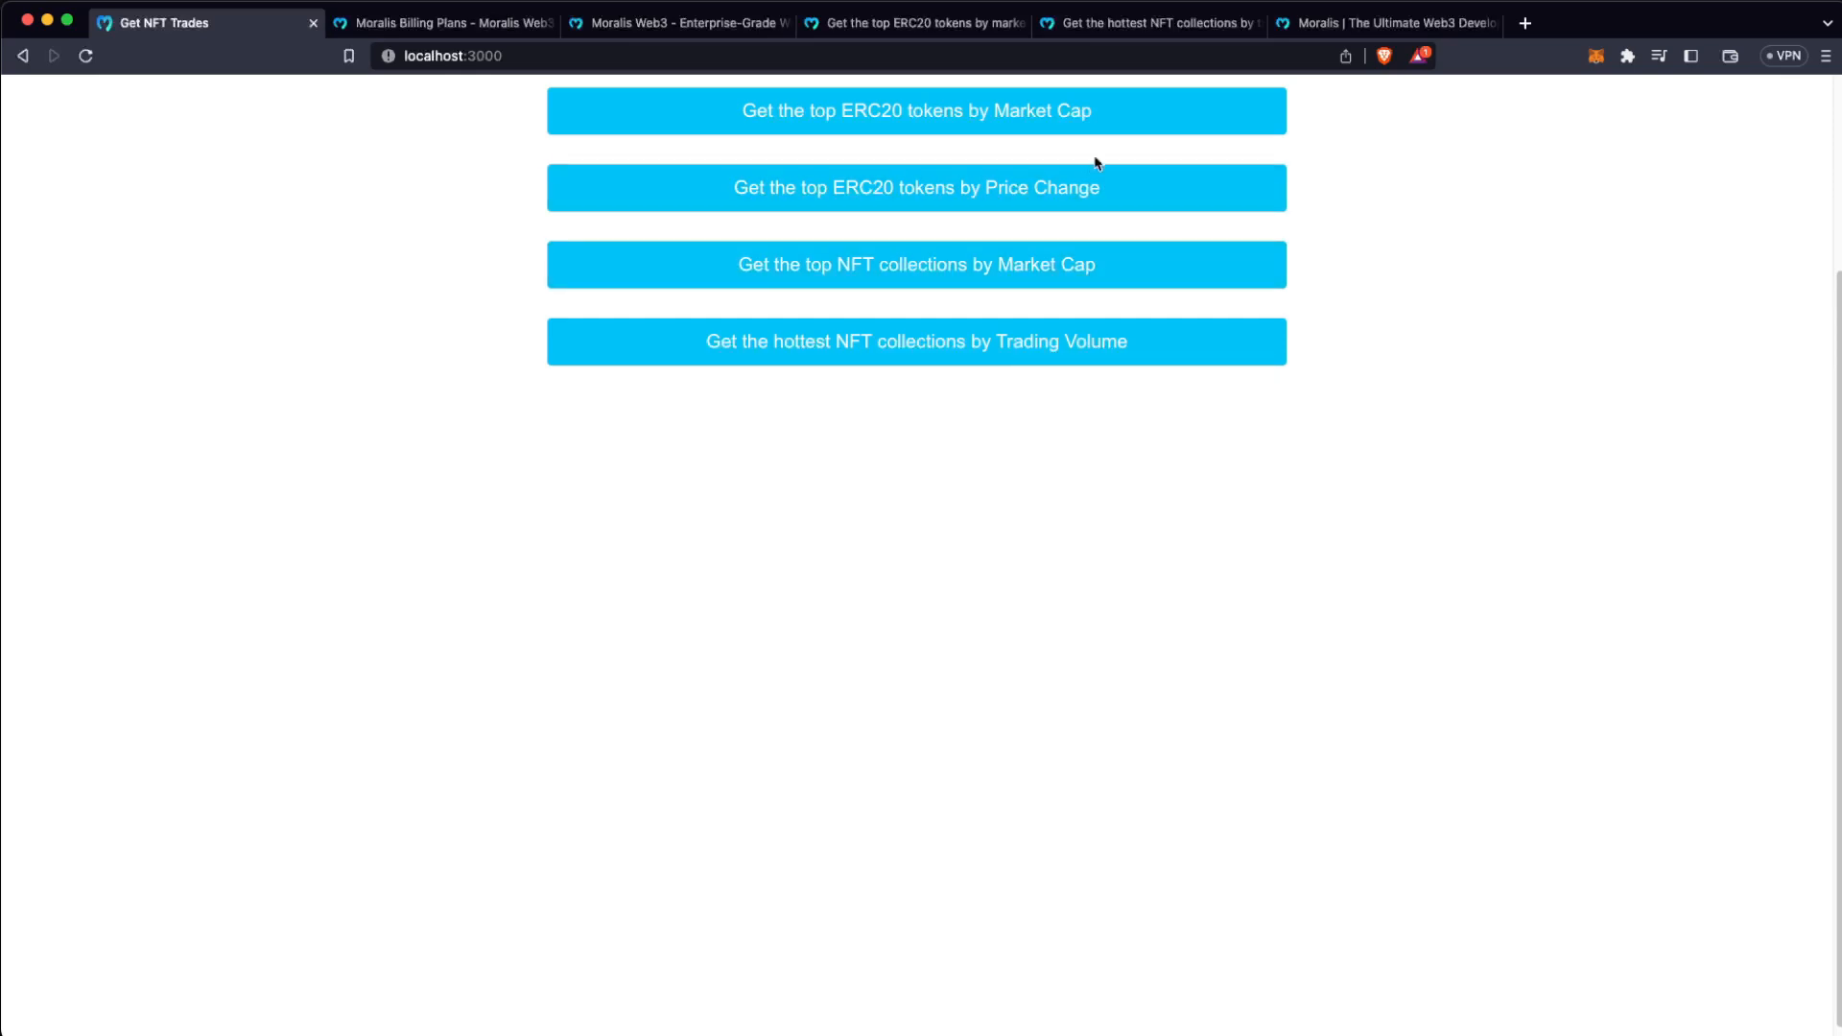
pyautogui.moveTo(1091, 46)
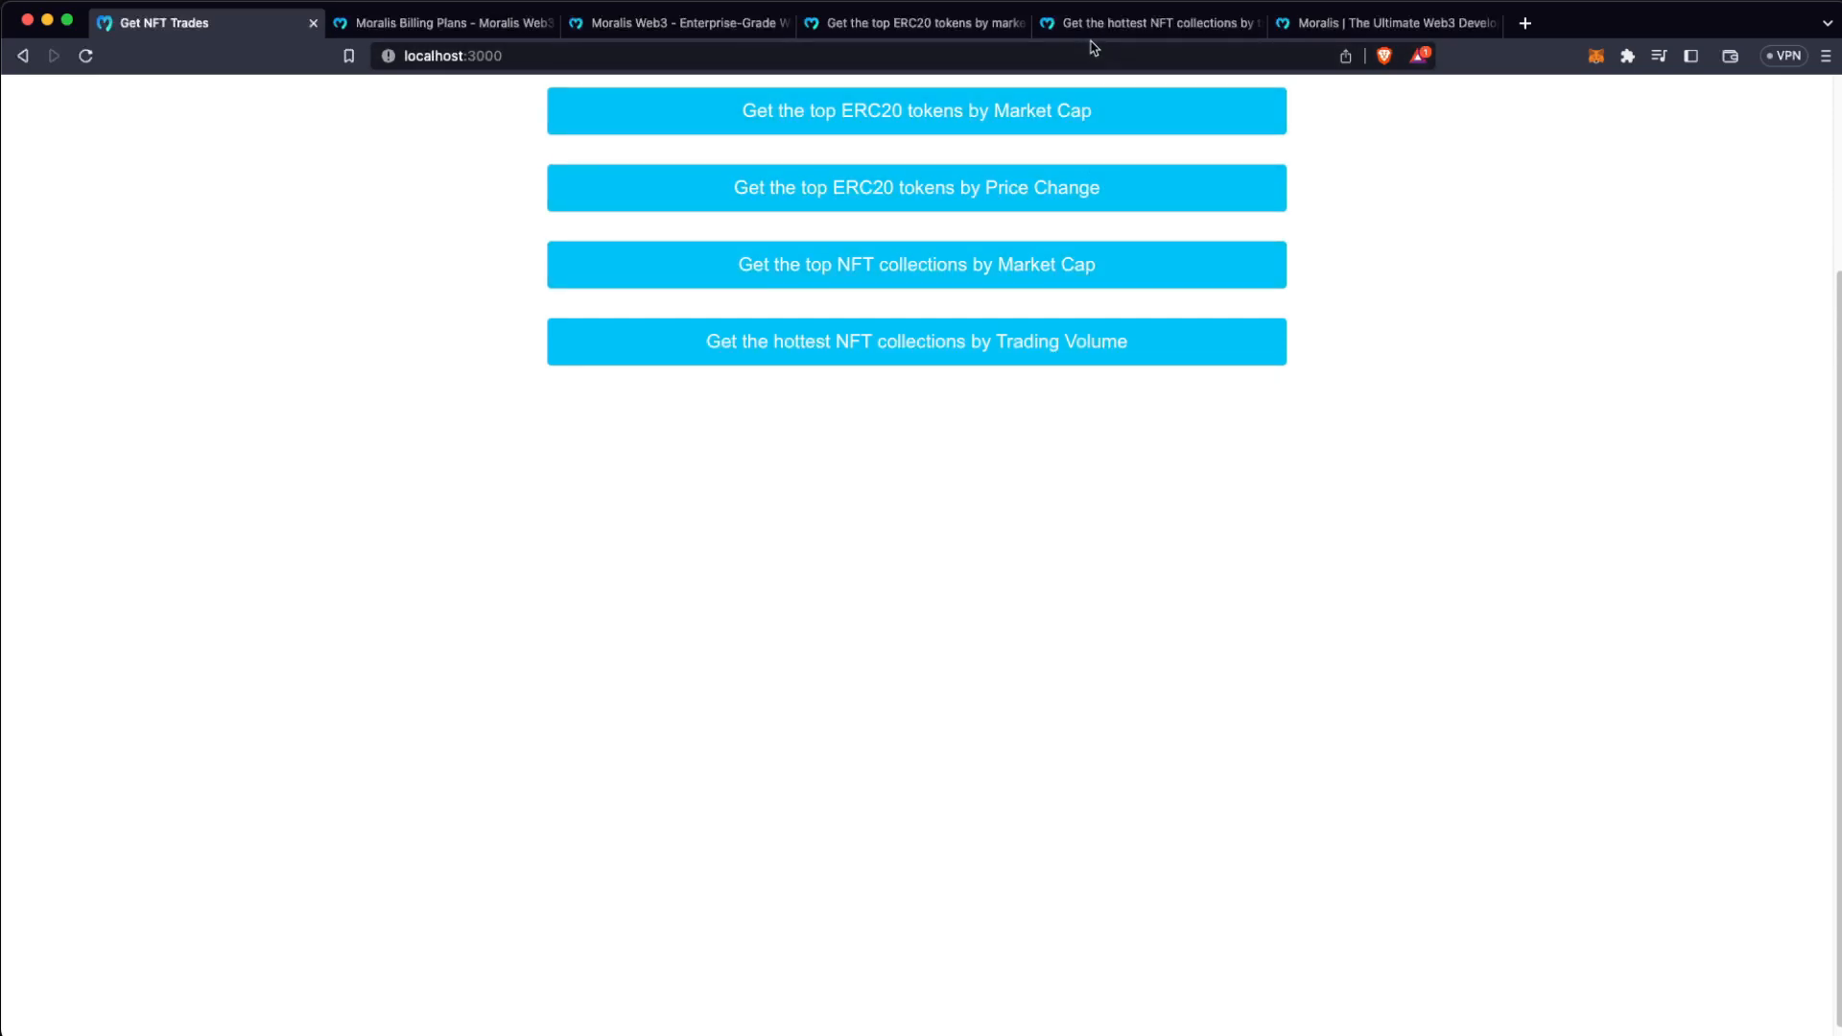
pyautogui.scroll(3)
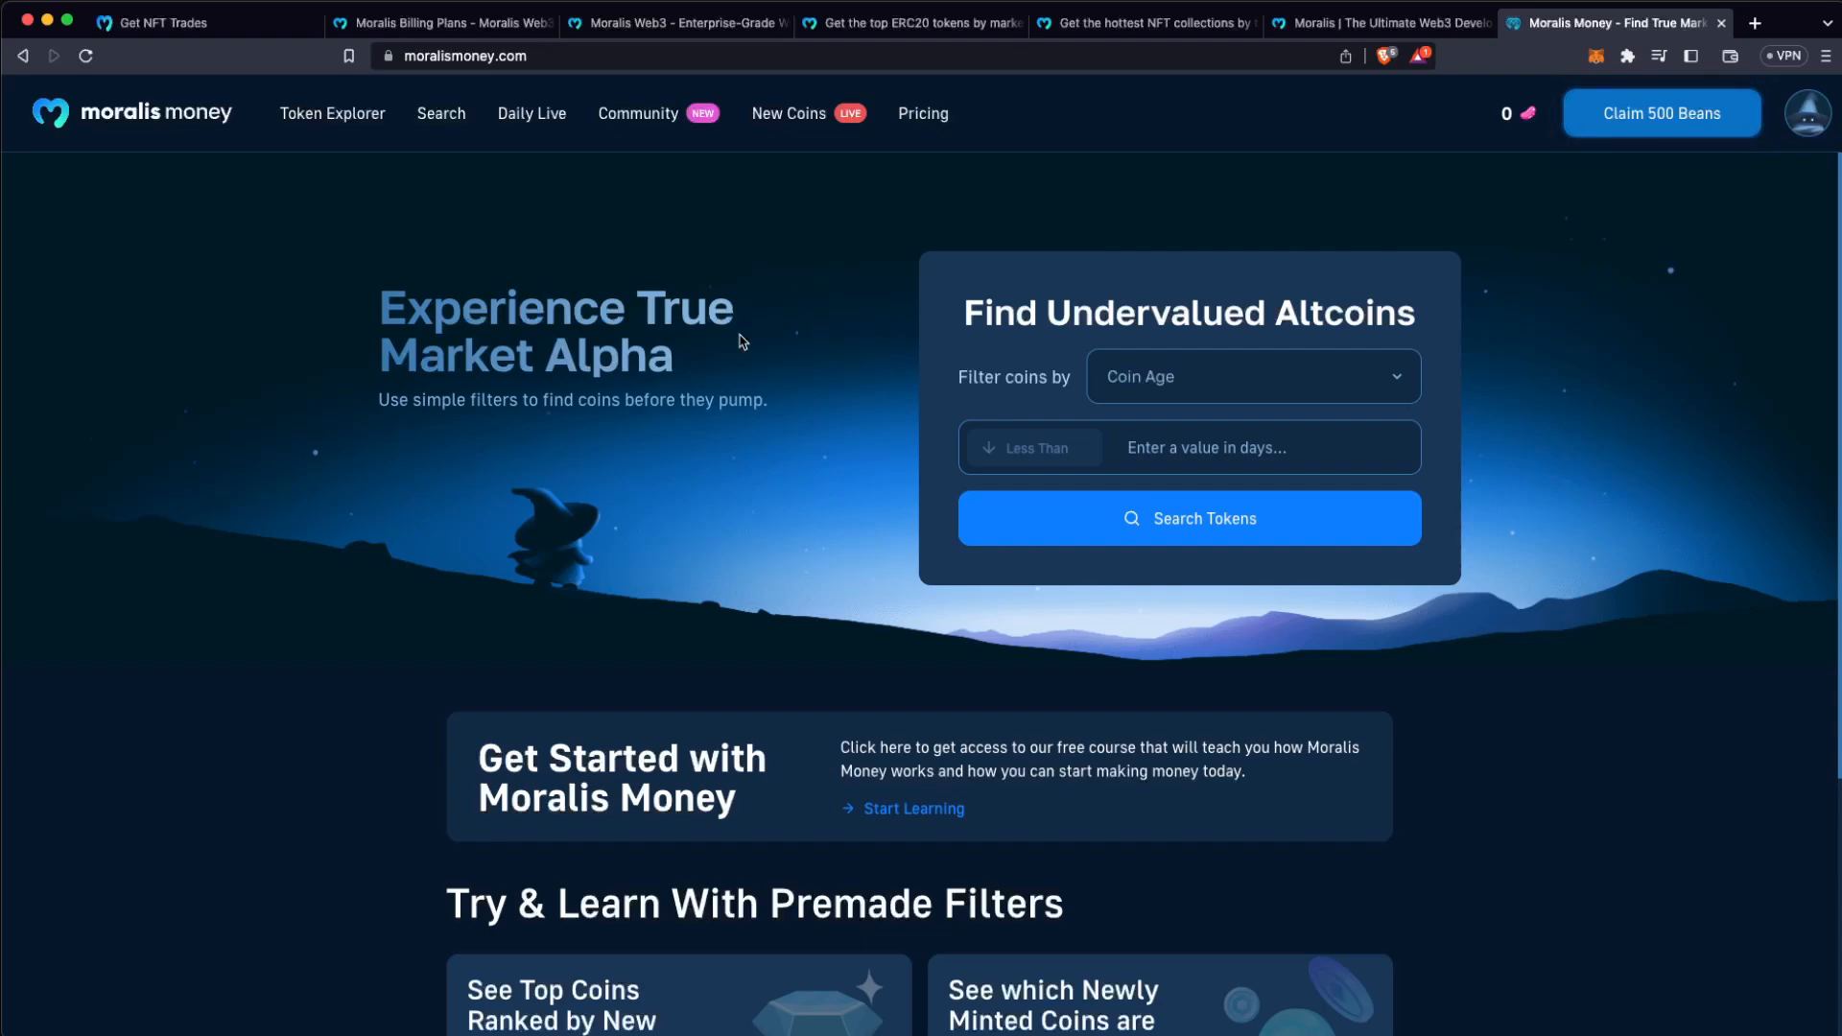
pyautogui.moveTo(808, 113)
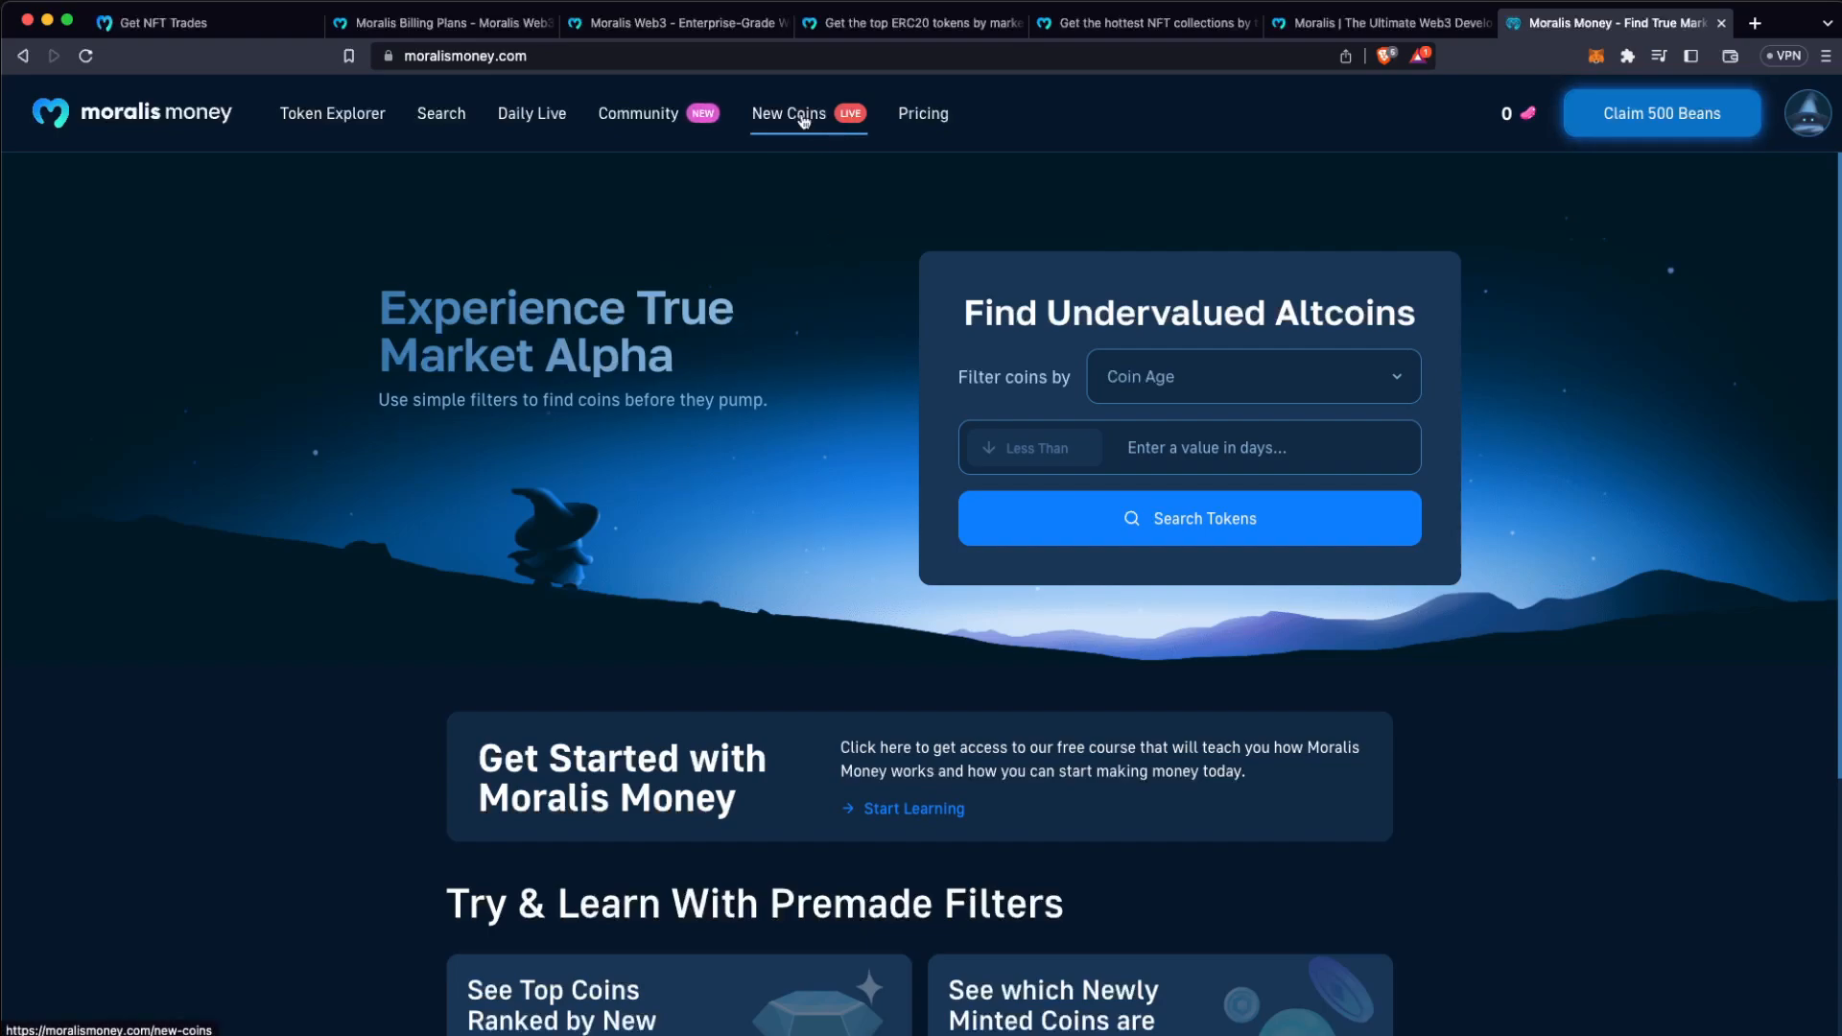
# - Visit New Coins, return home, and apply the top coins by new buyers filter listing Pepe first
pyautogui.click(789, 113)
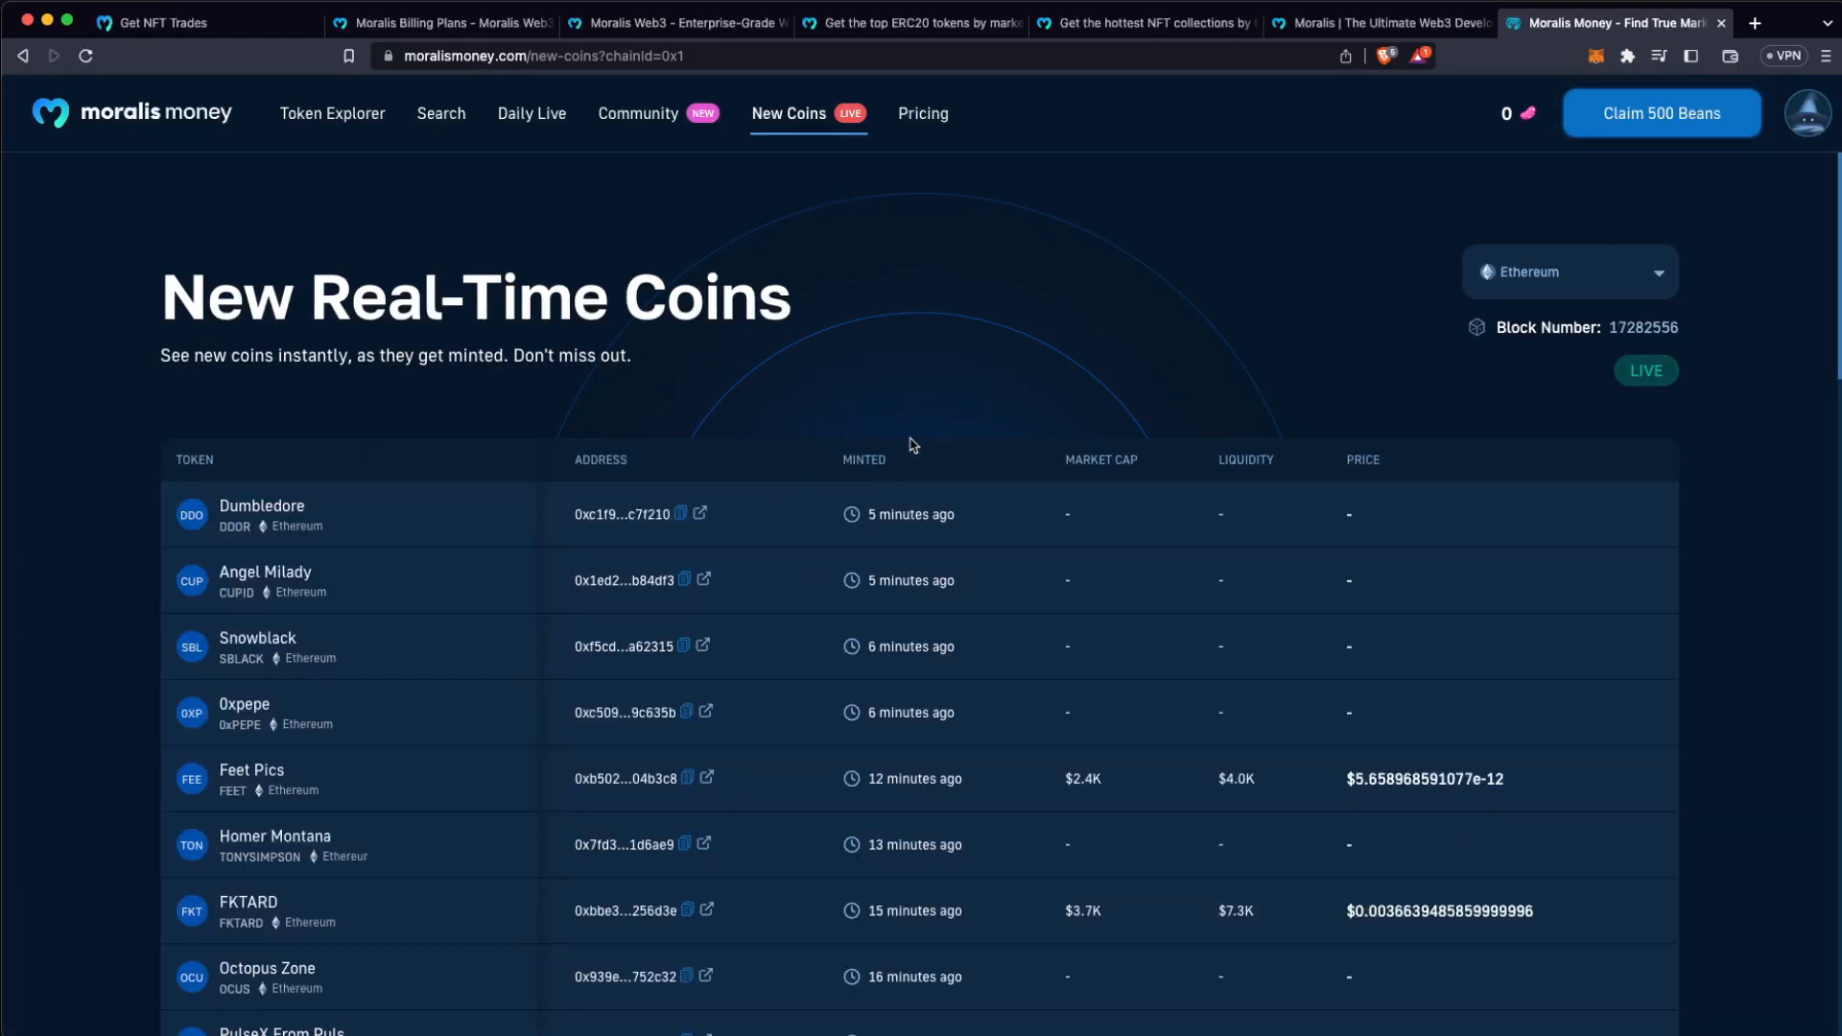
pyautogui.click(133, 113)
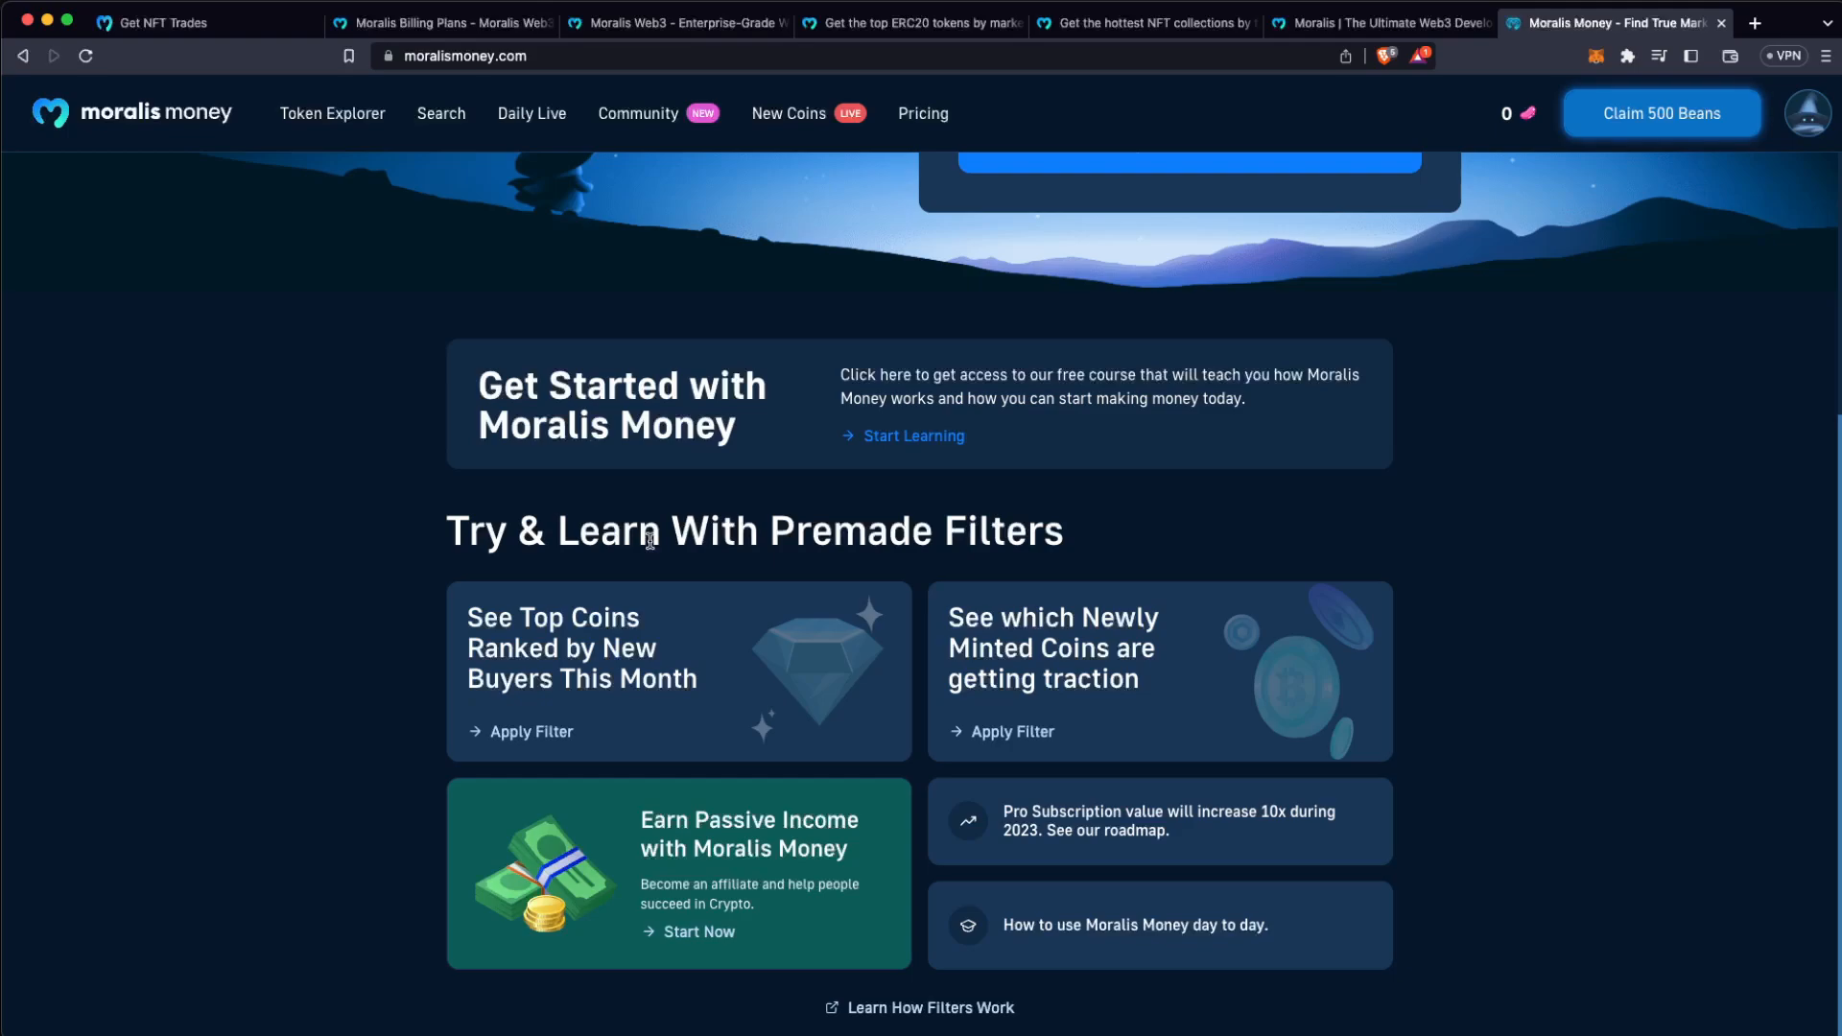
pyautogui.click(529, 732)
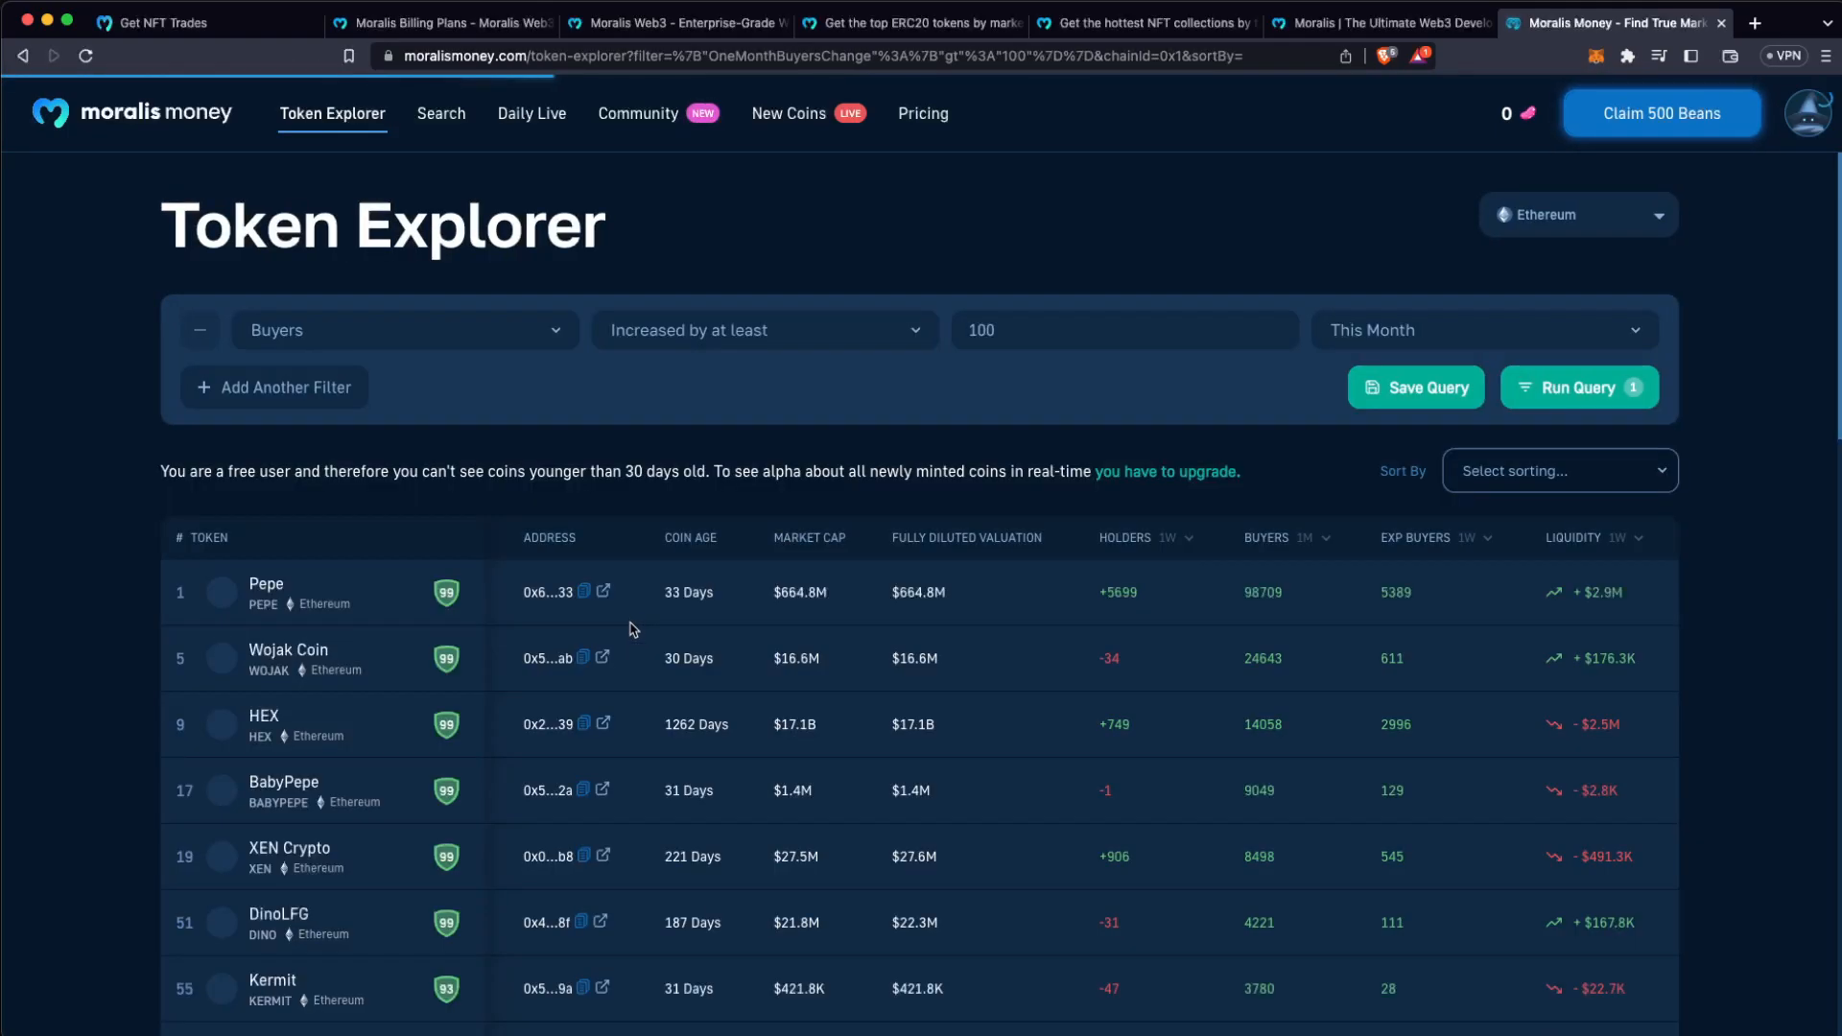
pyautogui.scroll(-3)
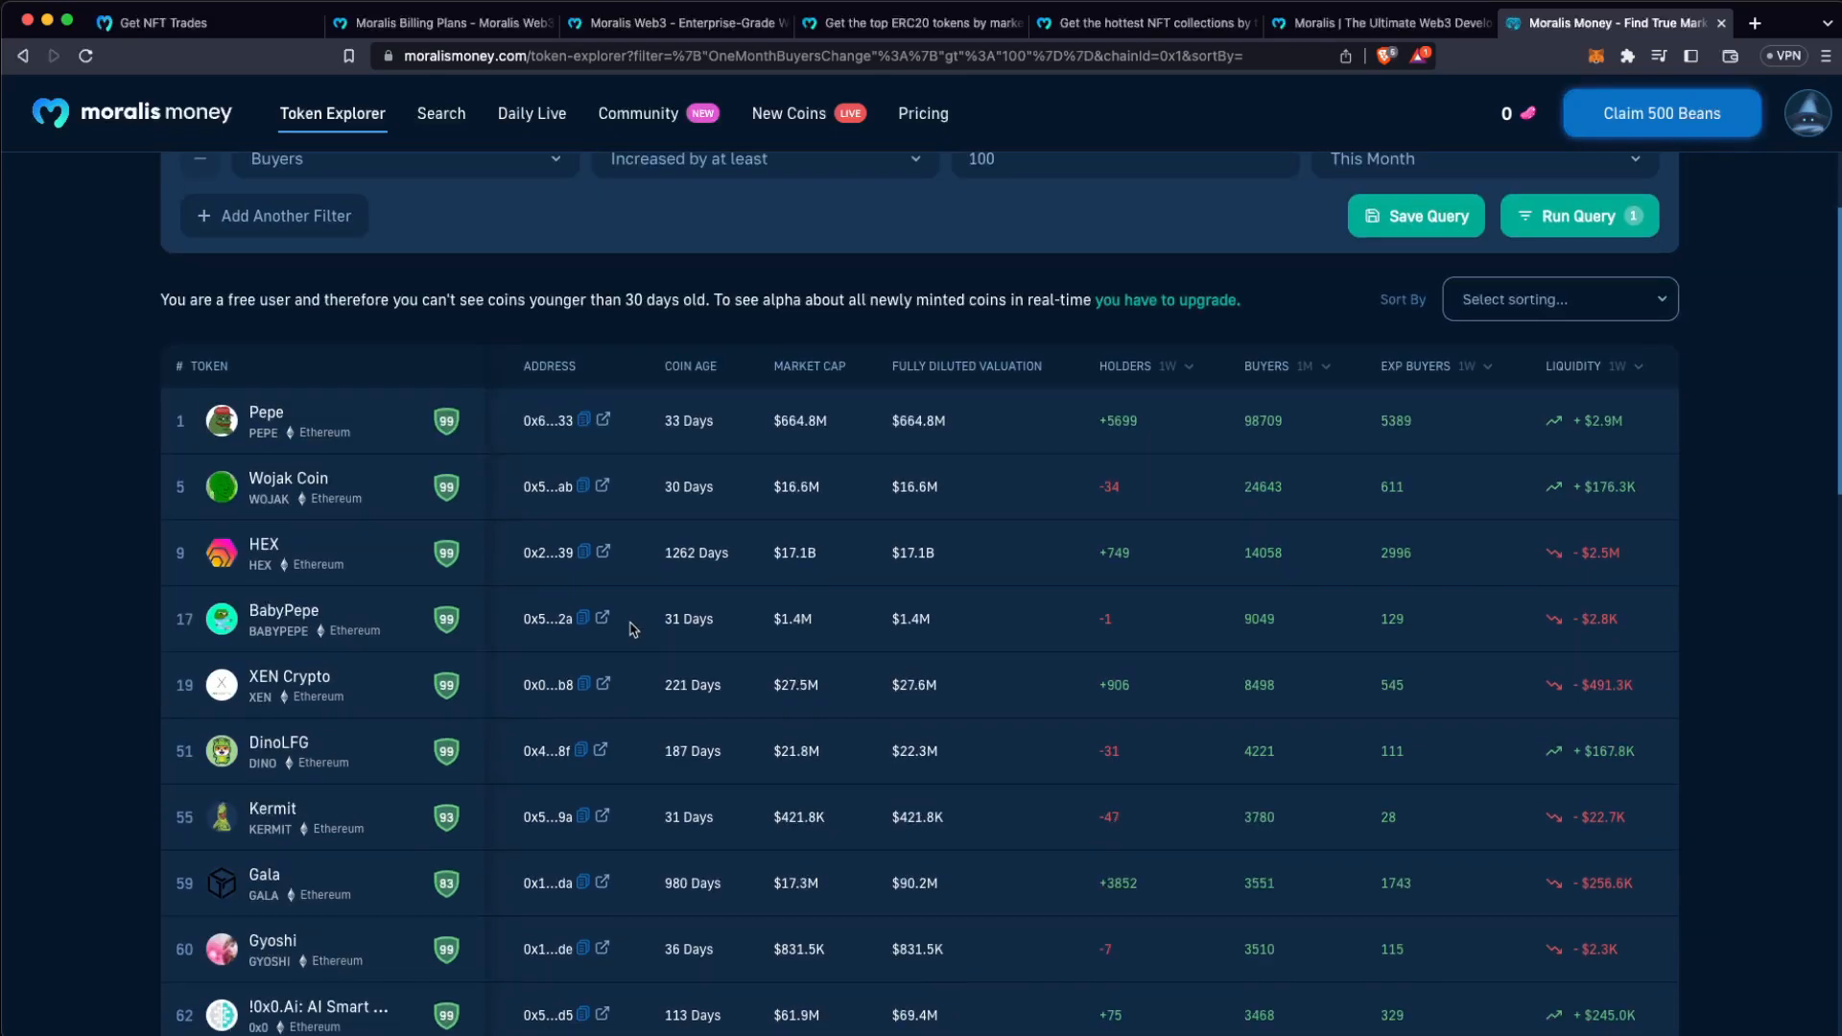
pyautogui.scroll(3)
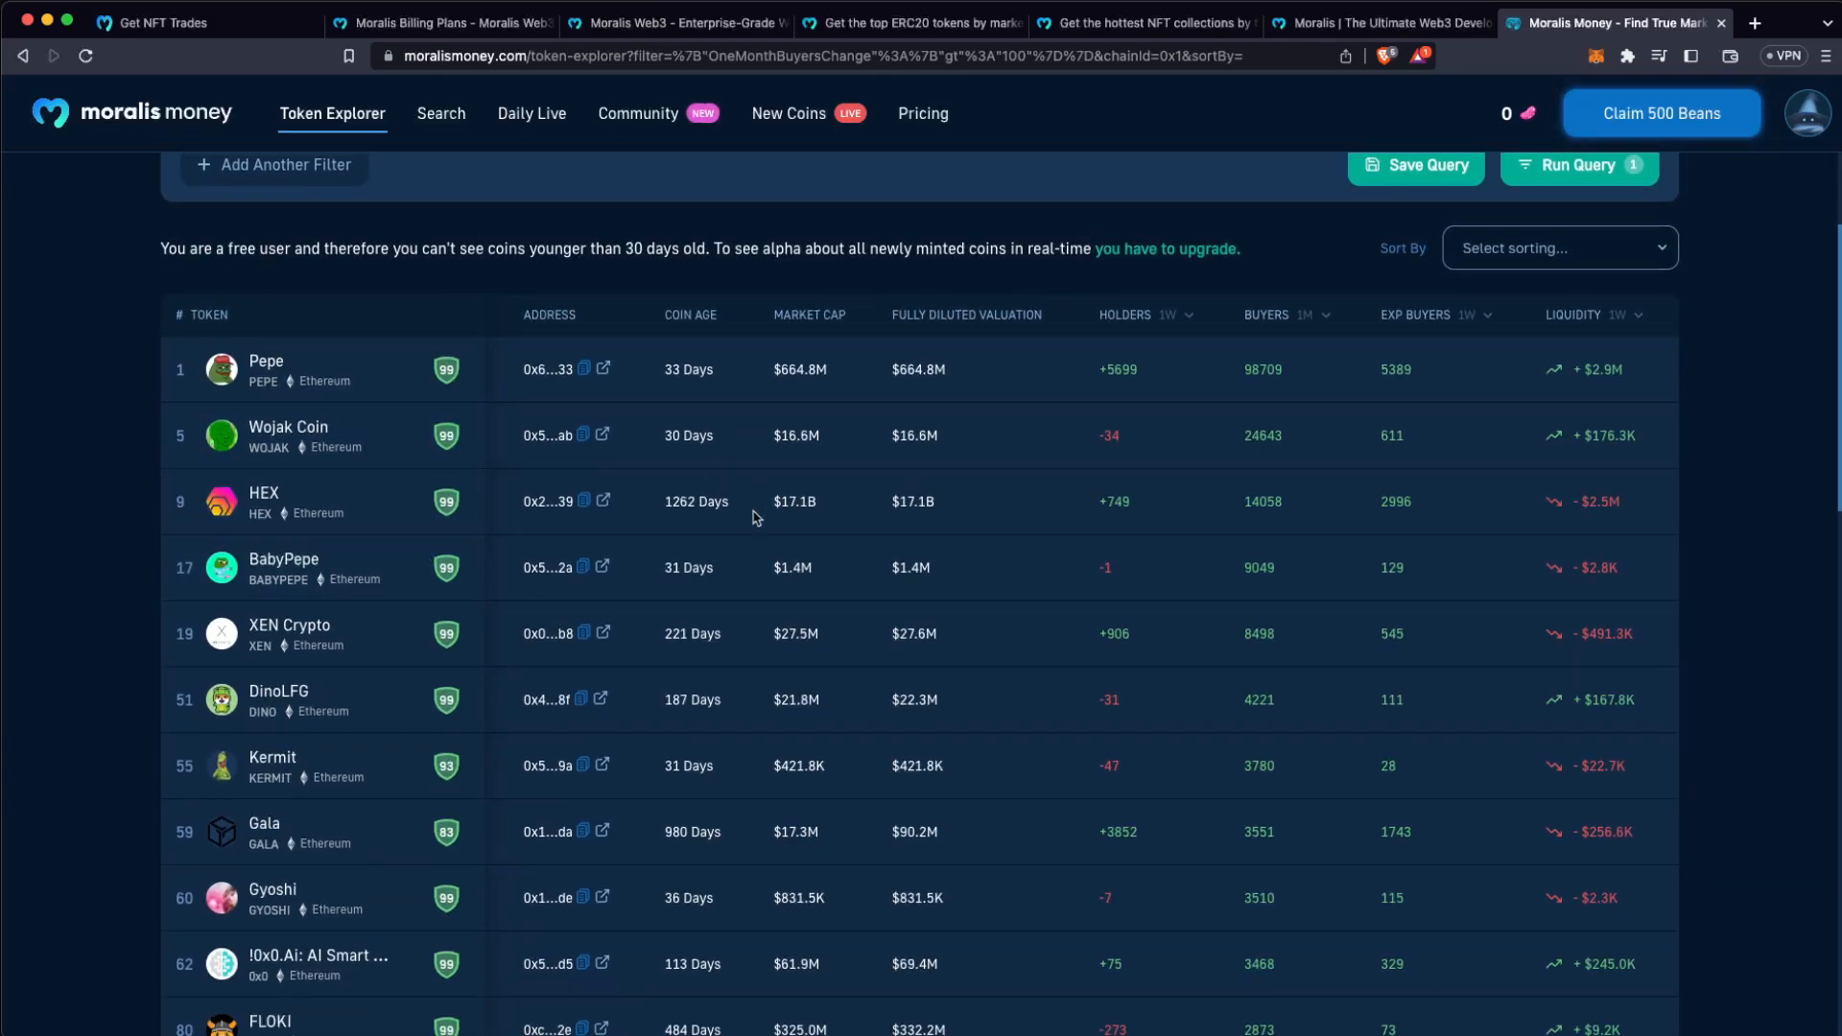
pyautogui.moveTo(823, 562)
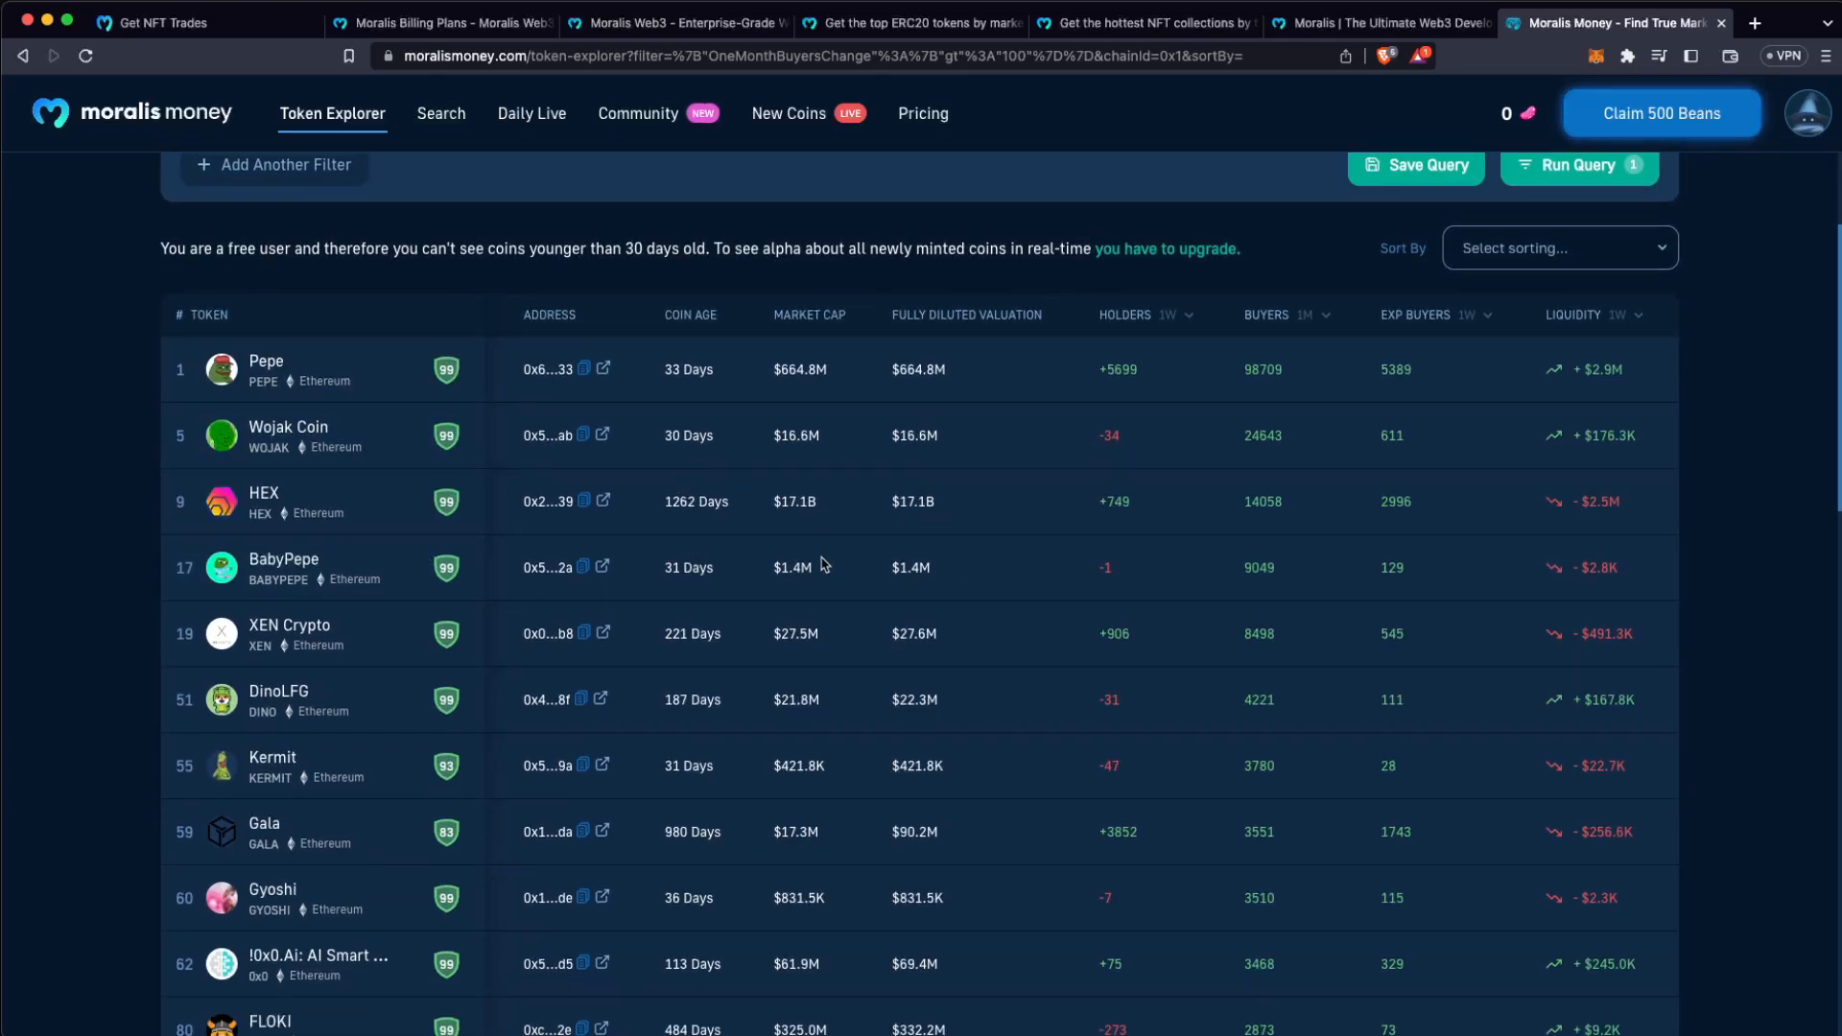
pyautogui.moveTo(850, 624)
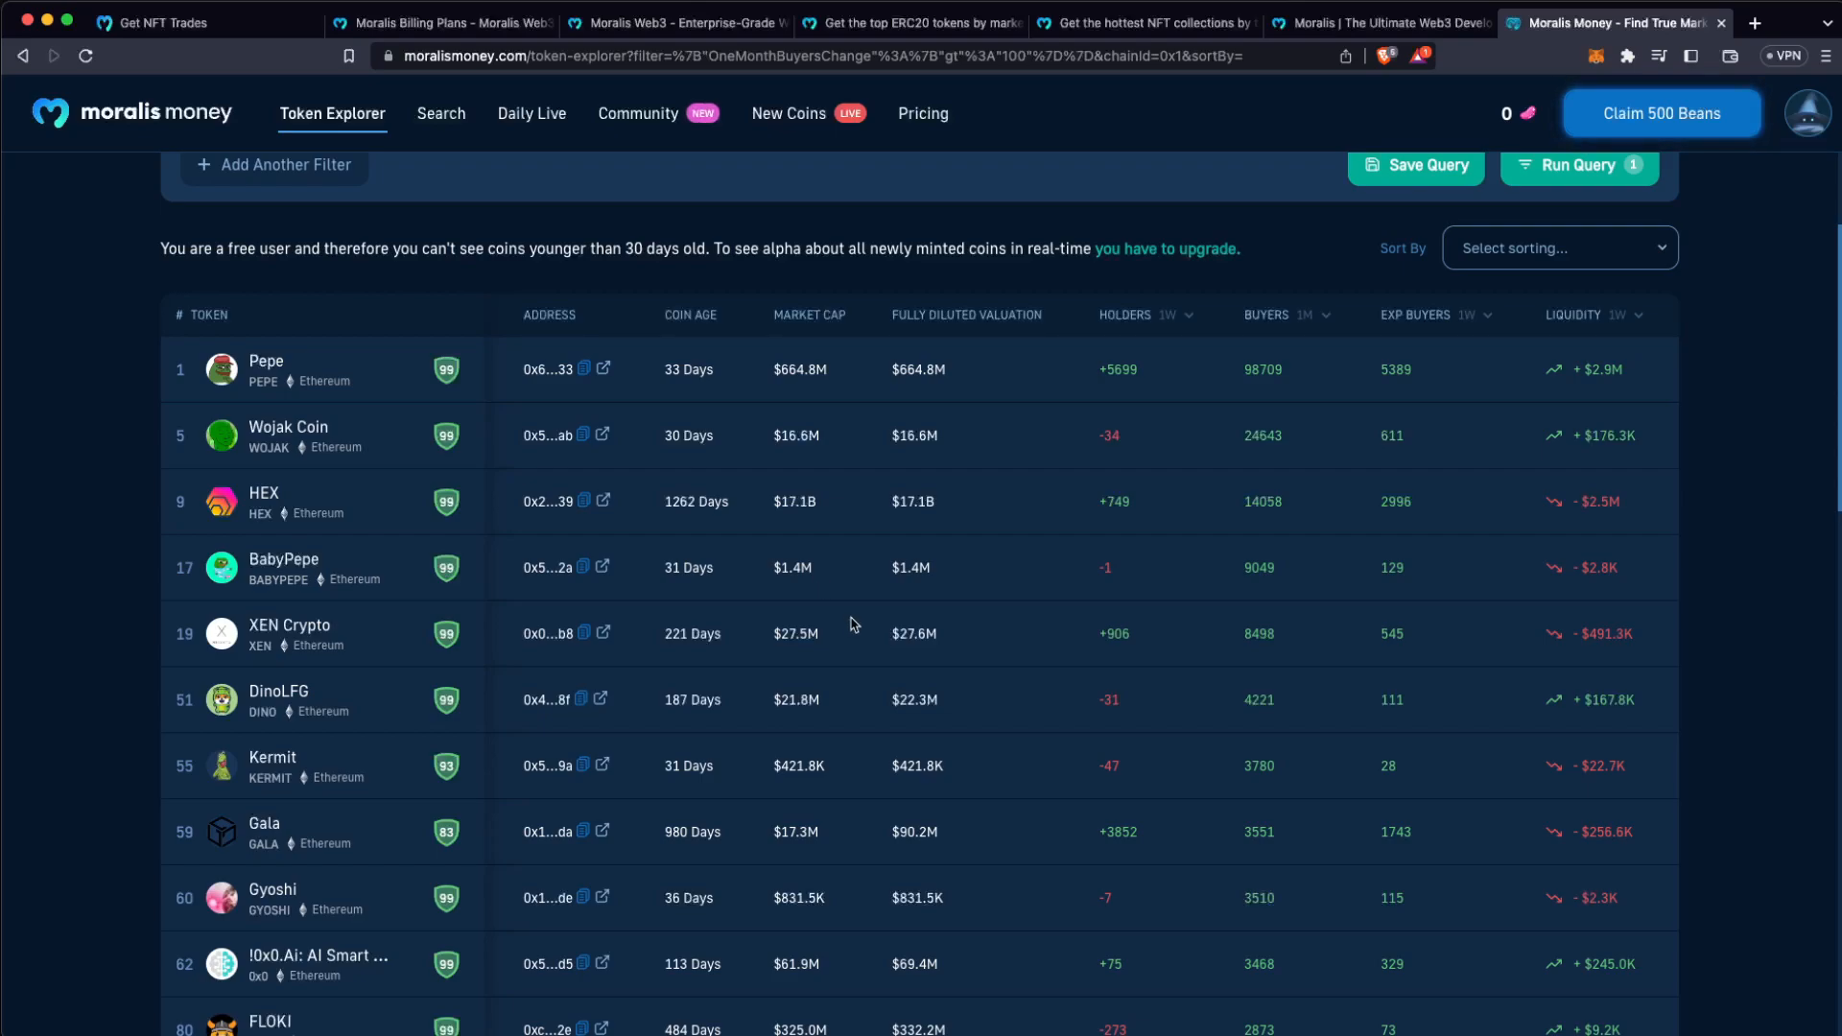
pyautogui.click(909, 23)
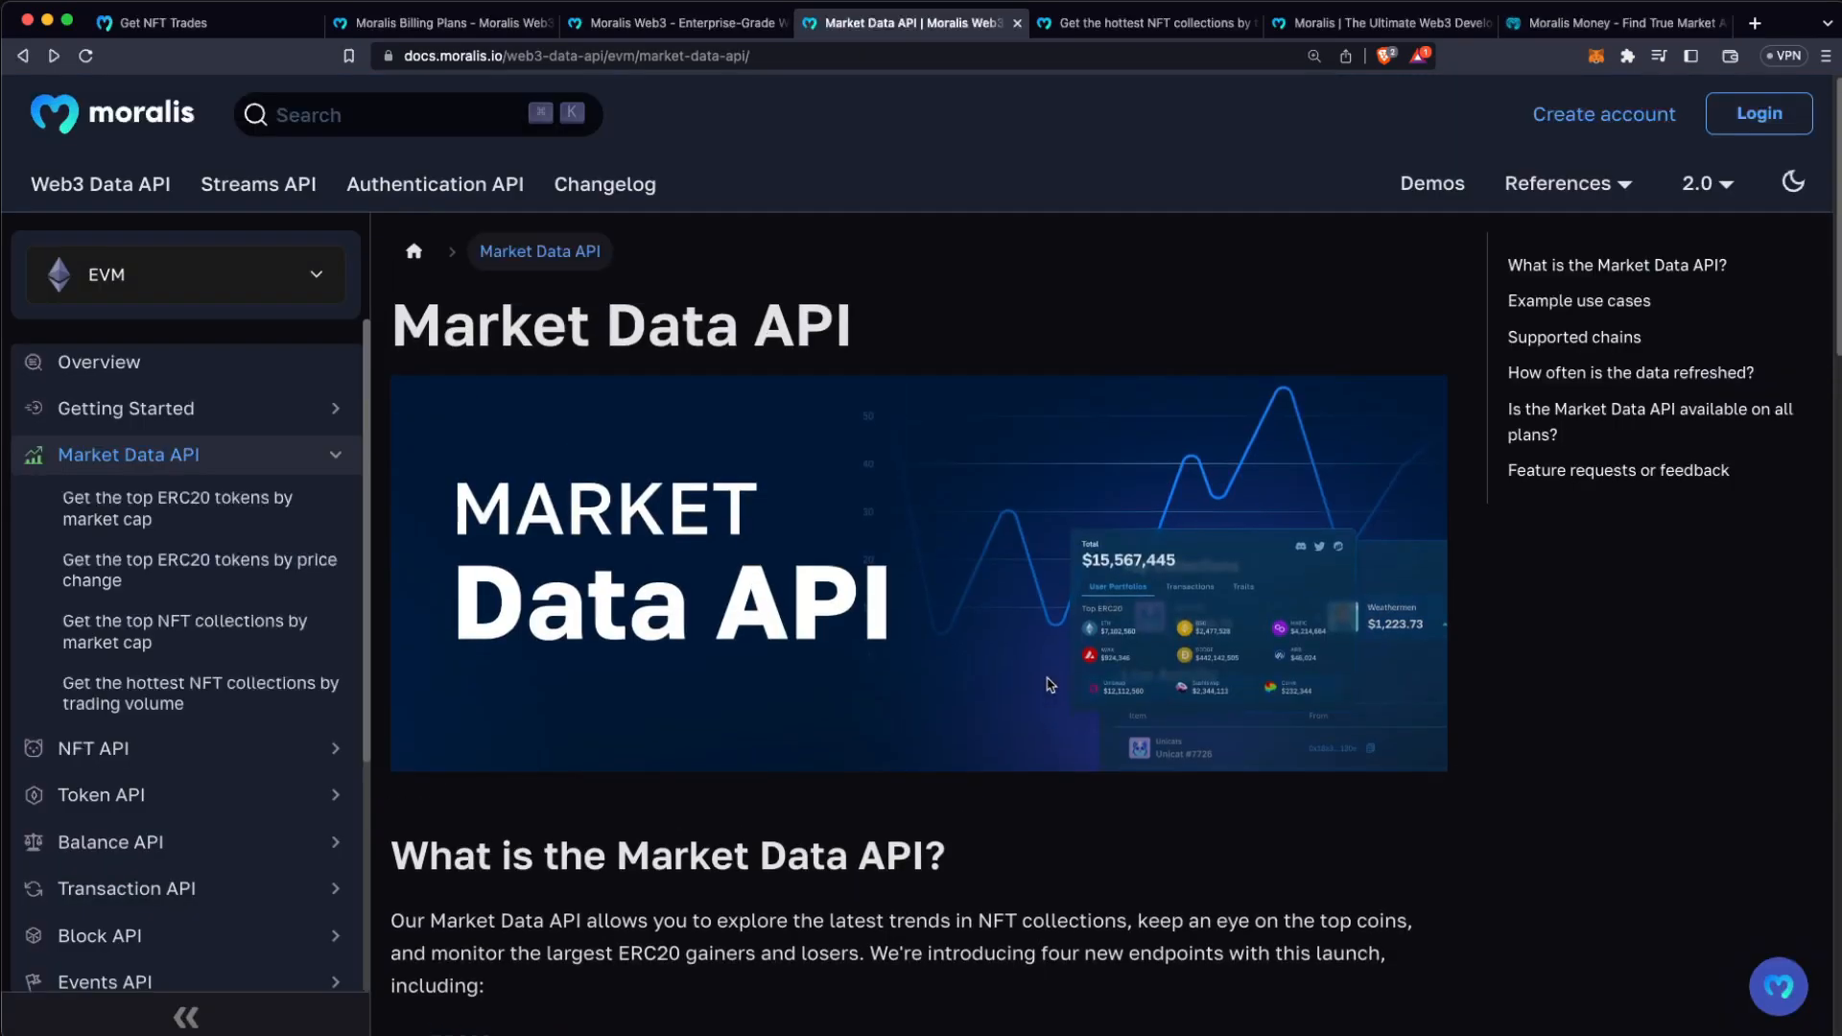
pyautogui.scroll(-3)
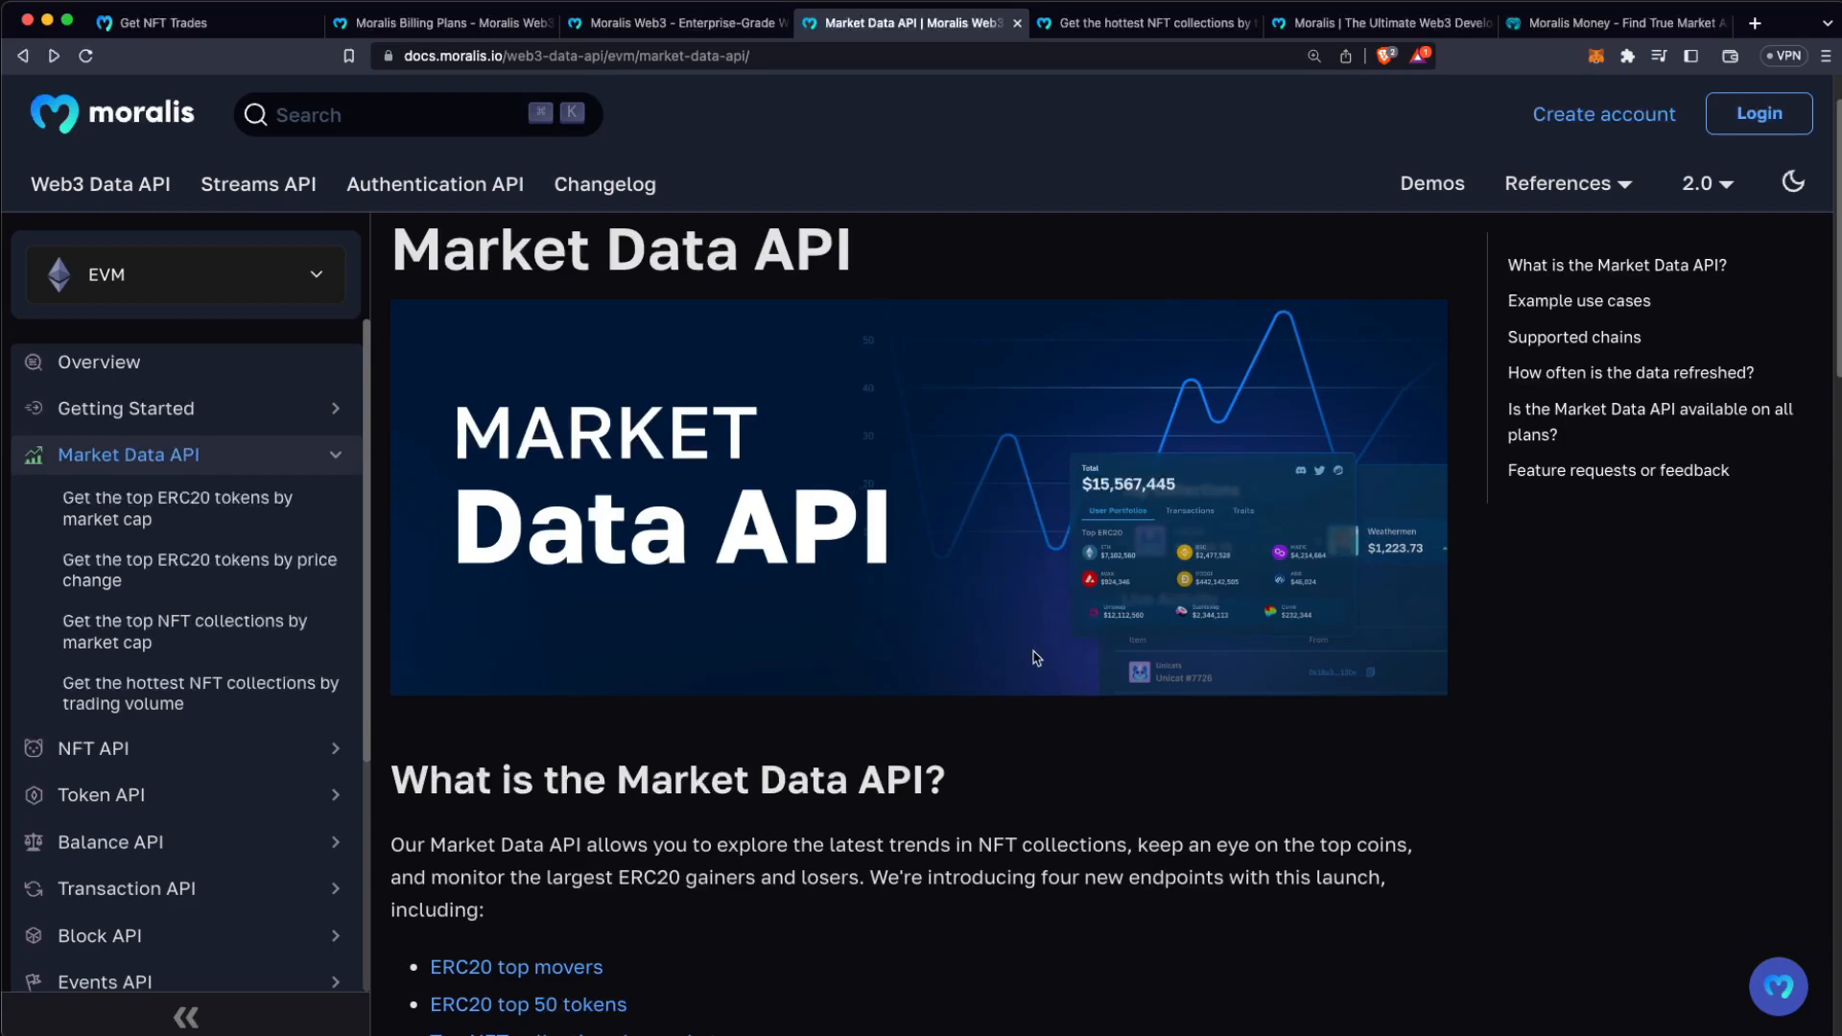
pyautogui.scroll(-3)
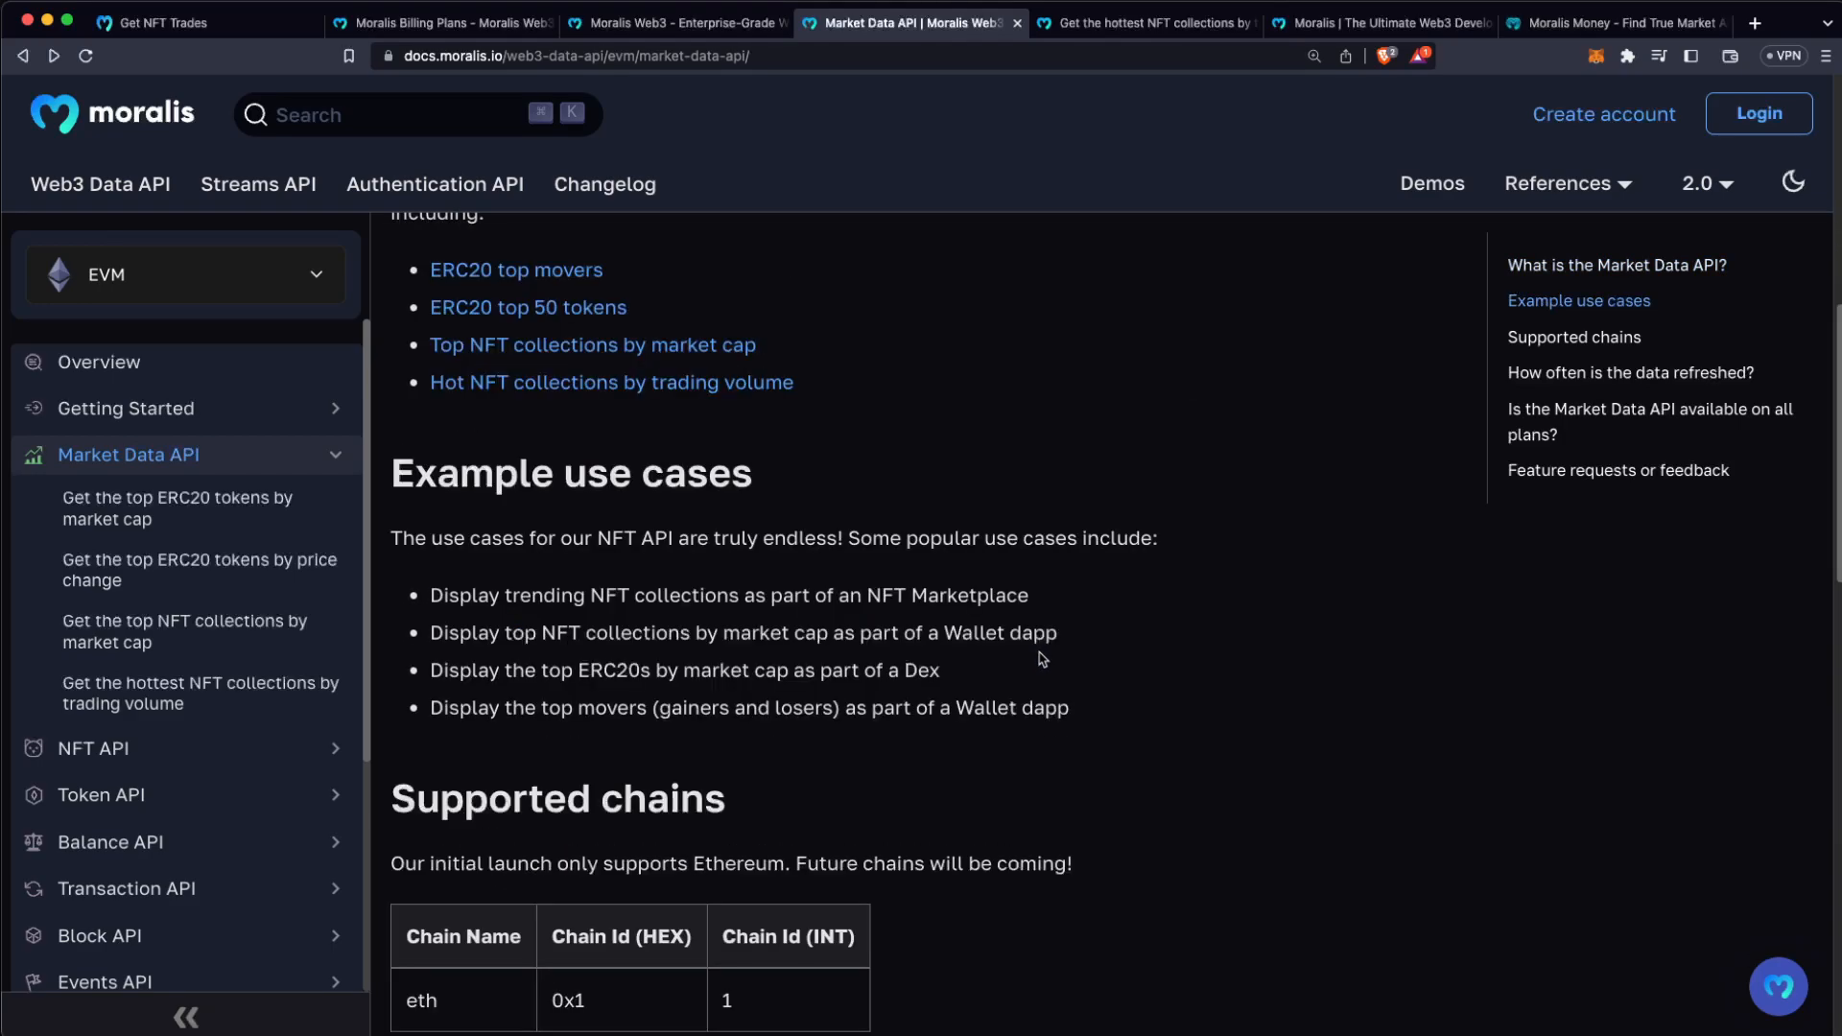
pyautogui.moveTo(1514, 142)
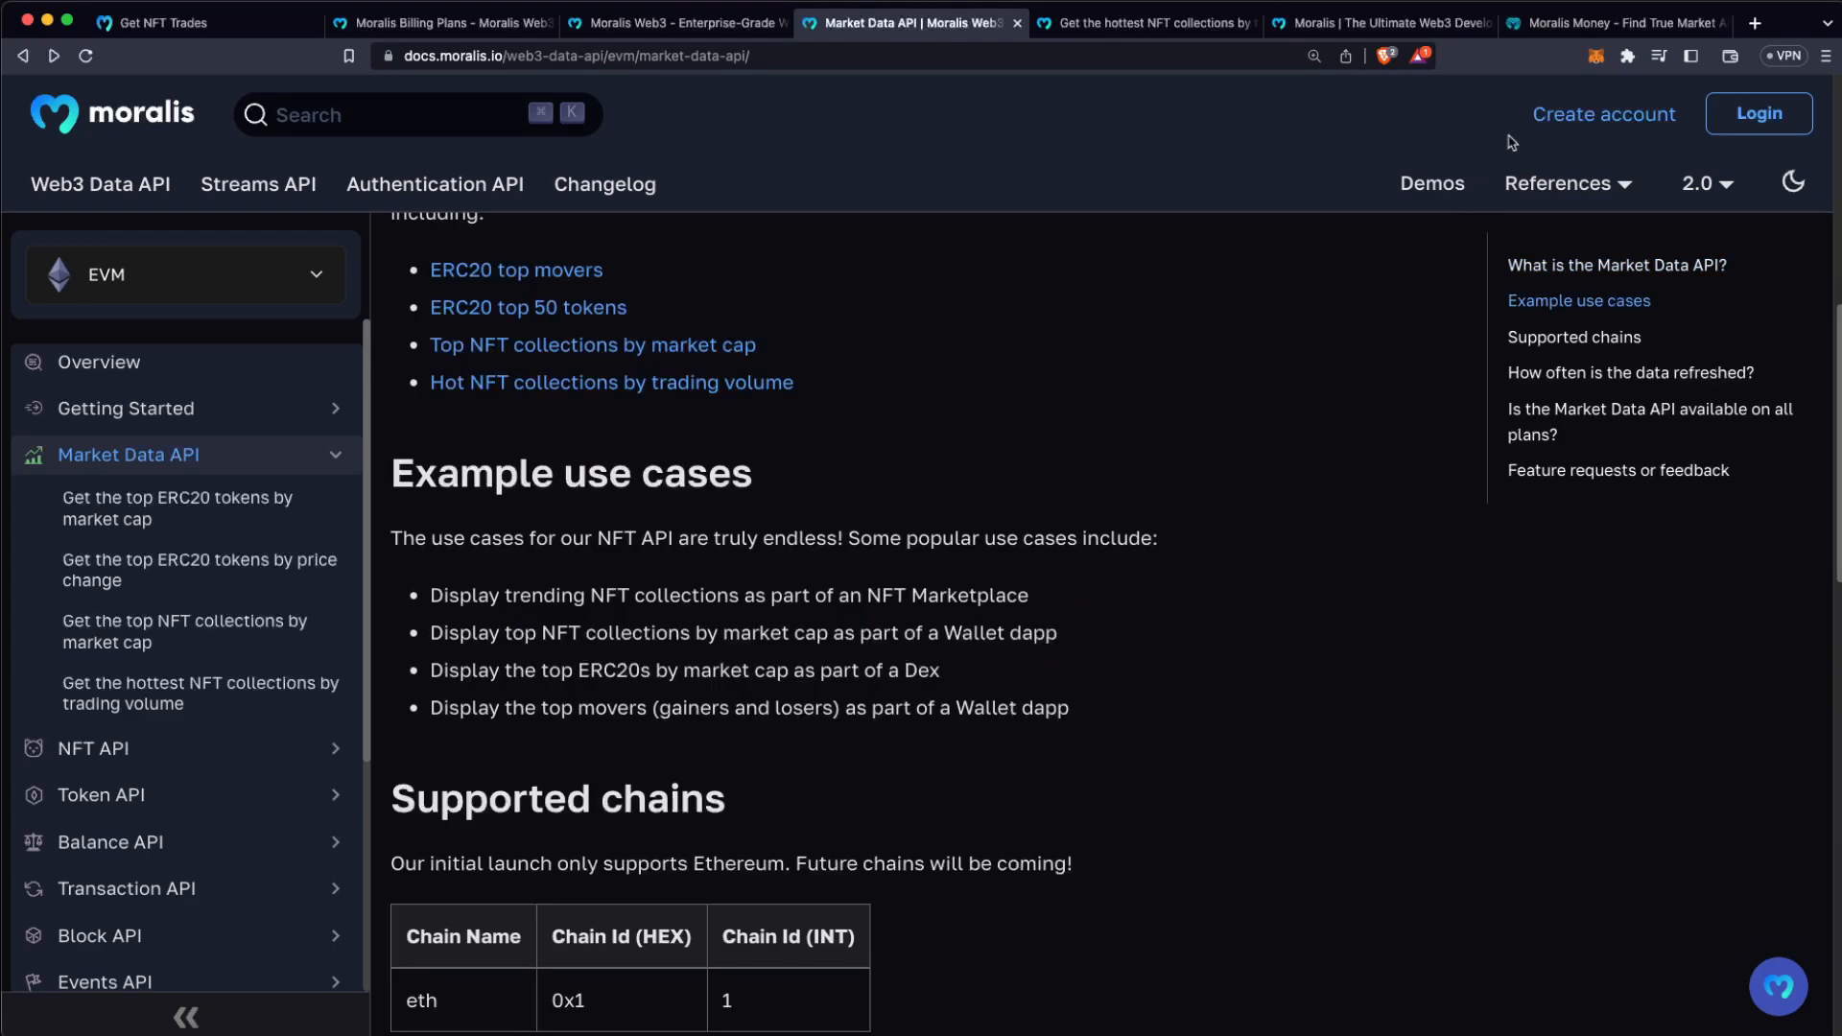
pyautogui.click(1616, 23)
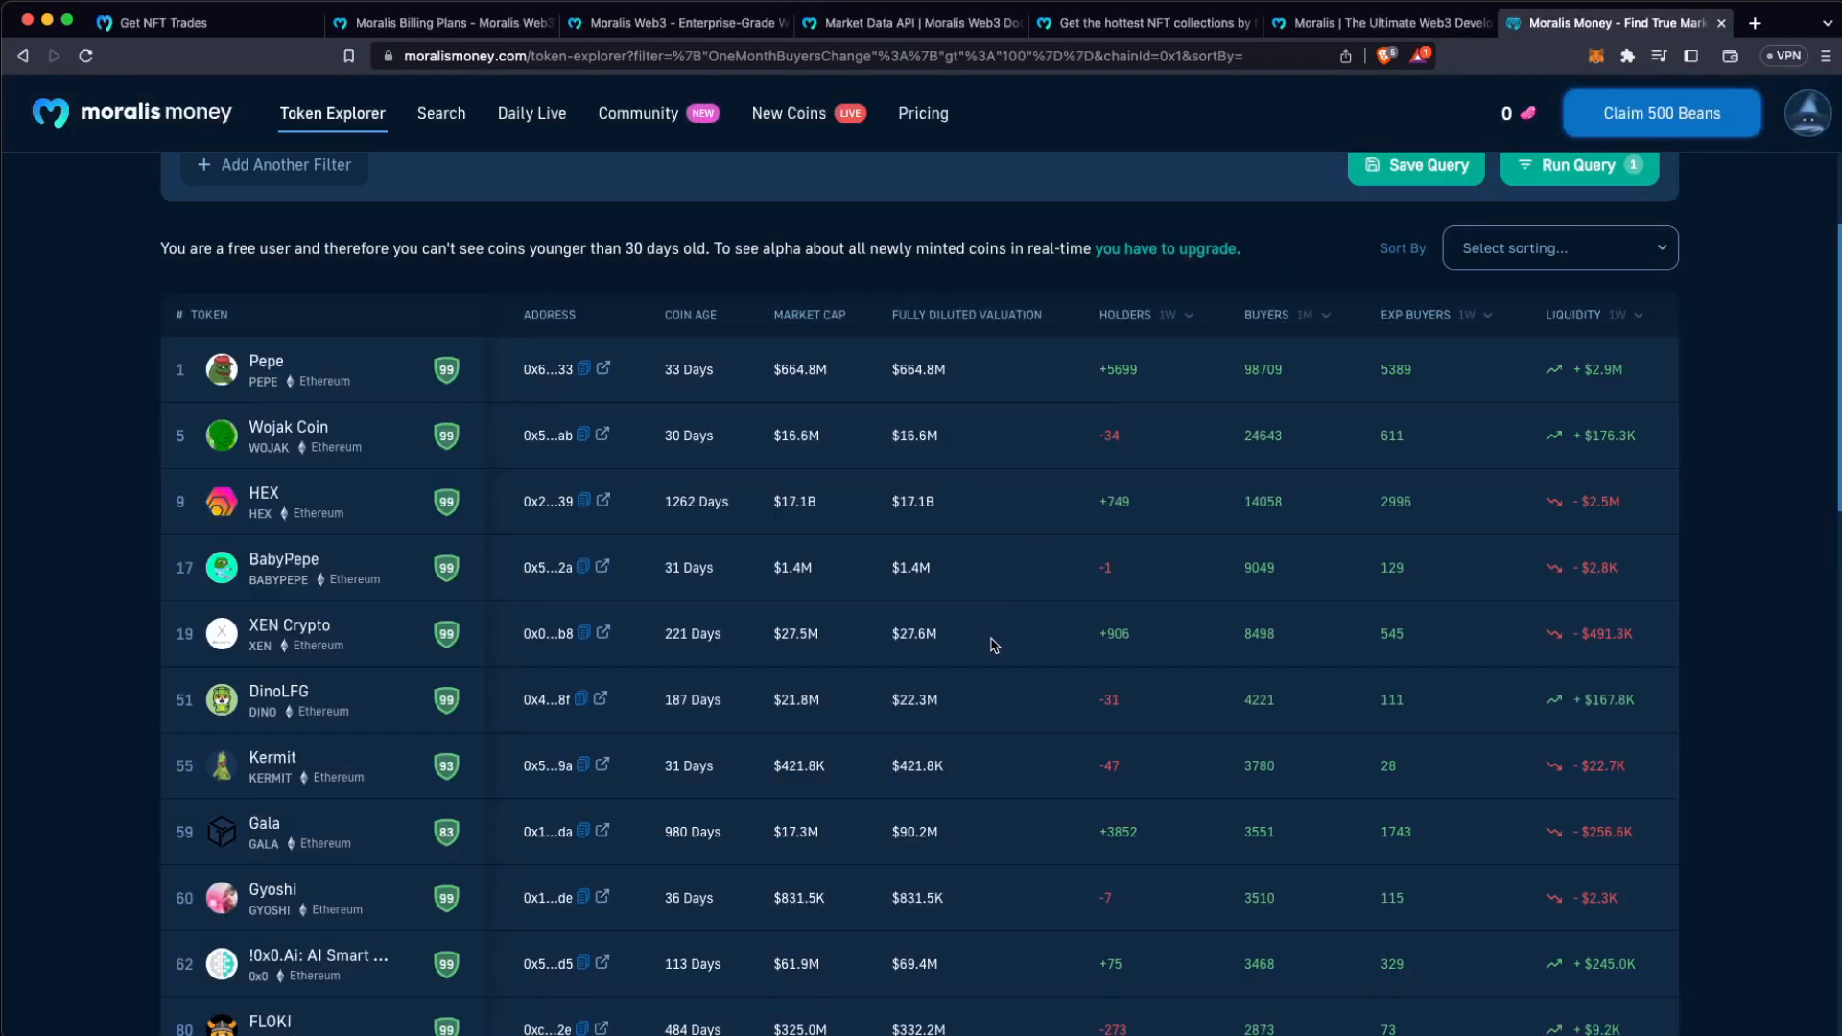
pyautogui.scroll(3)
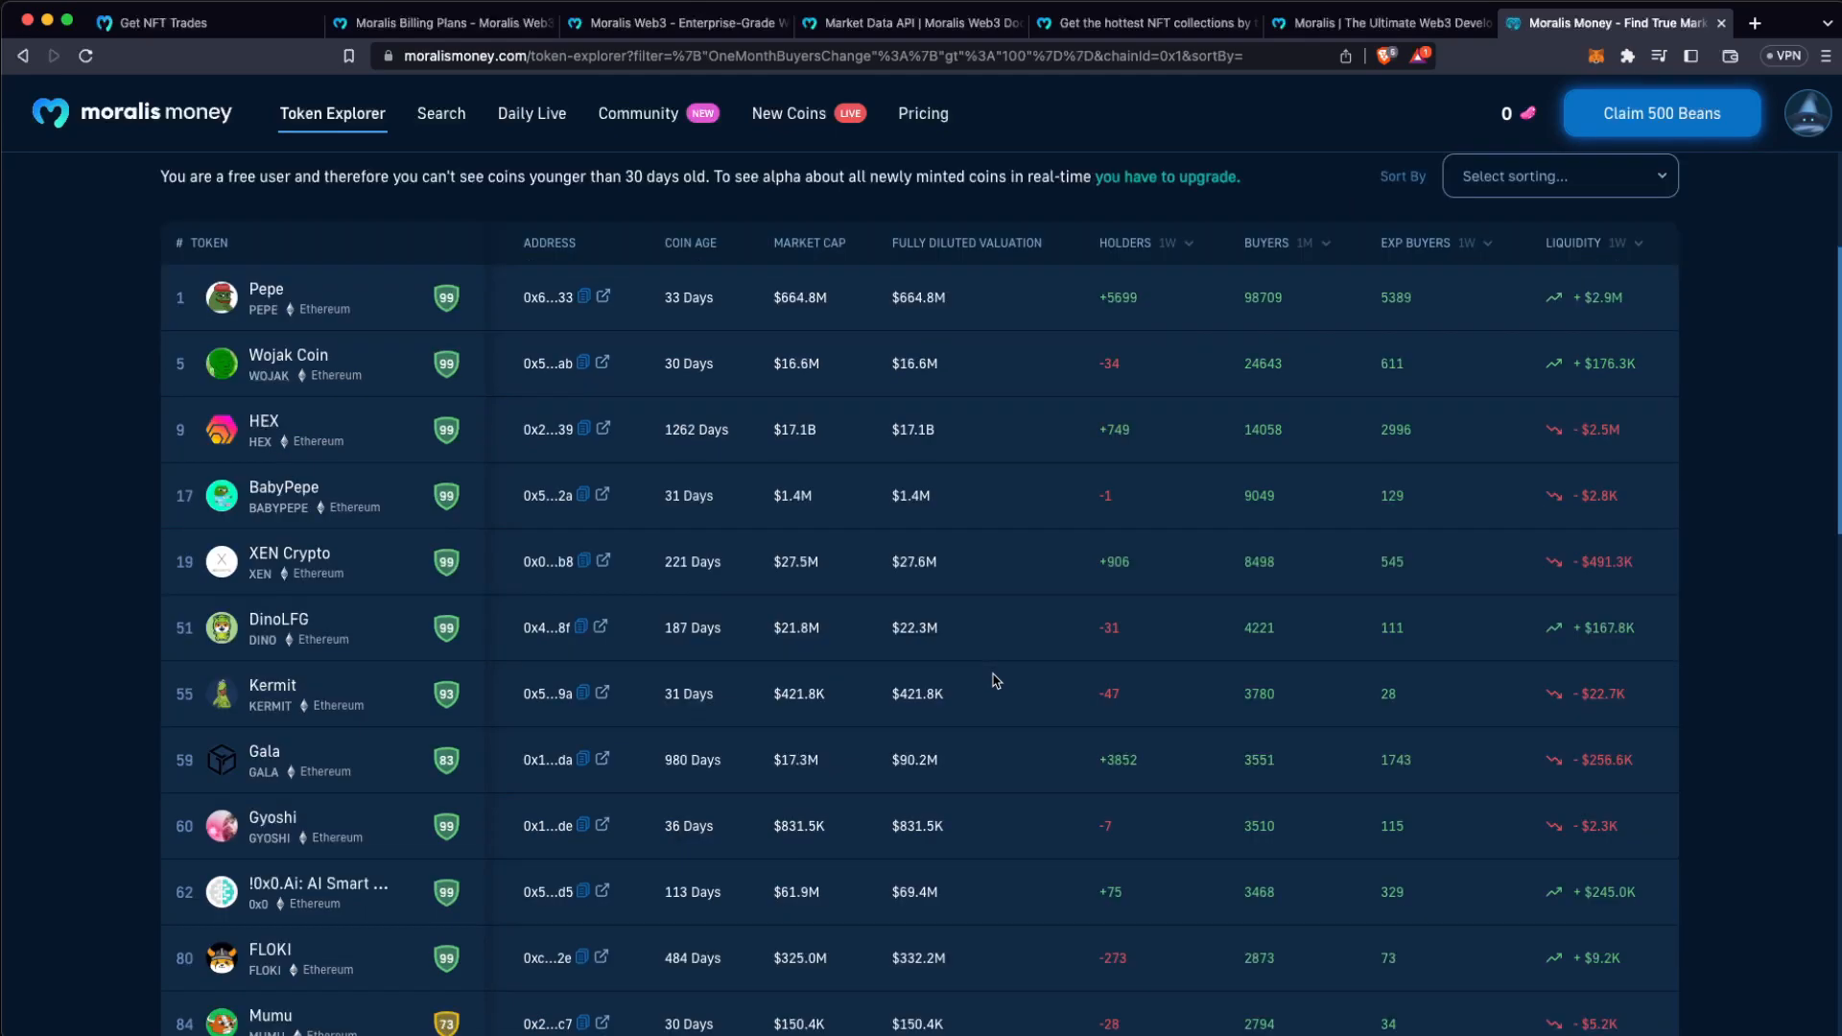